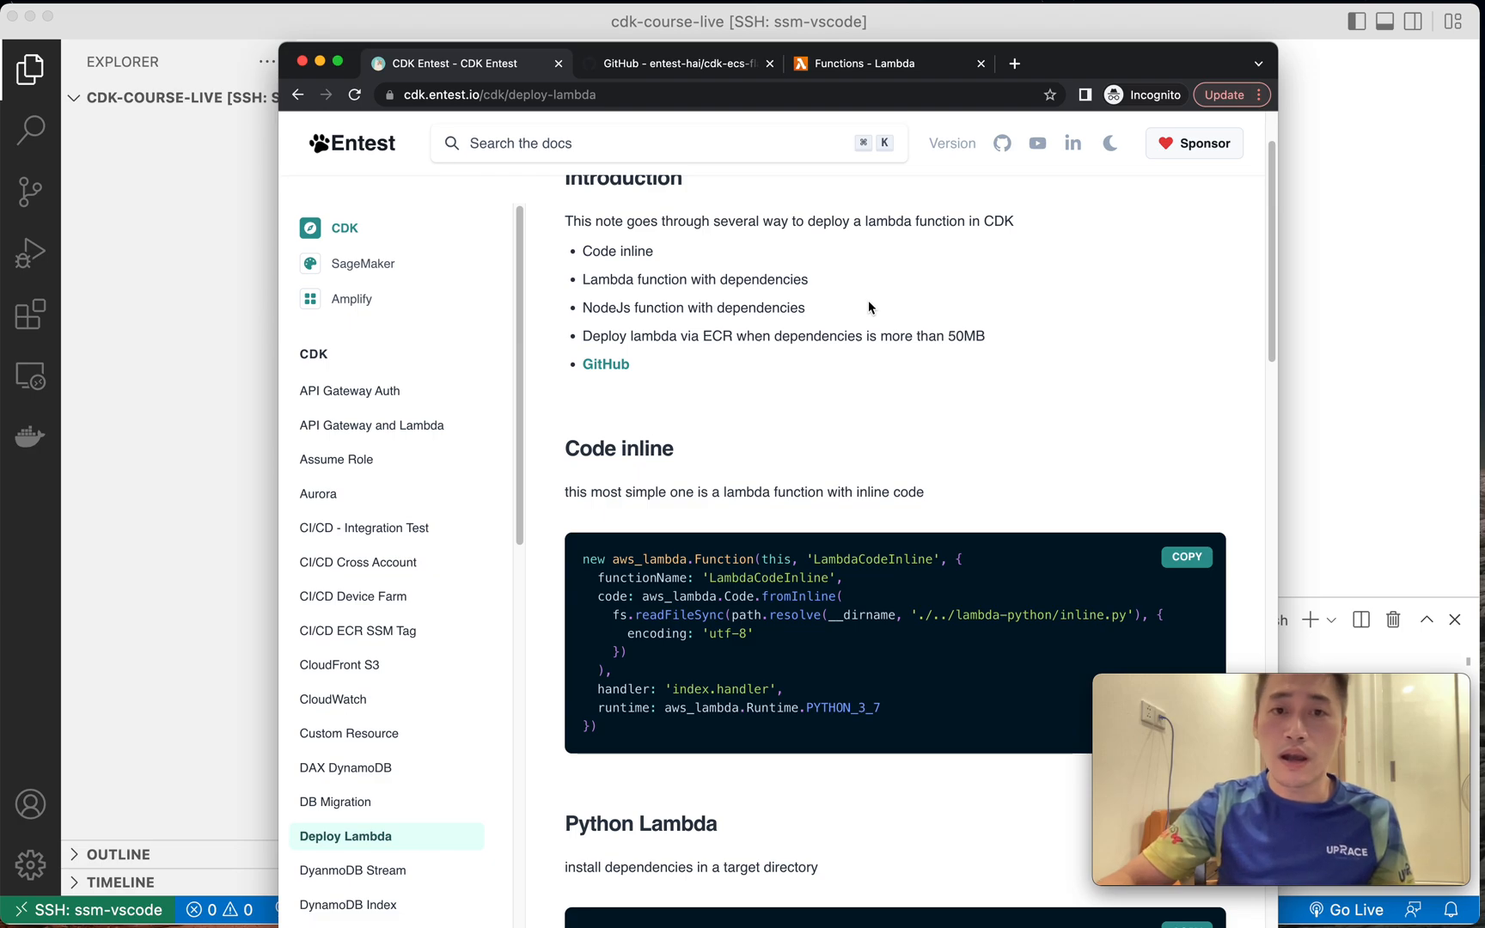
pyautogui.moveTo(663, 264)
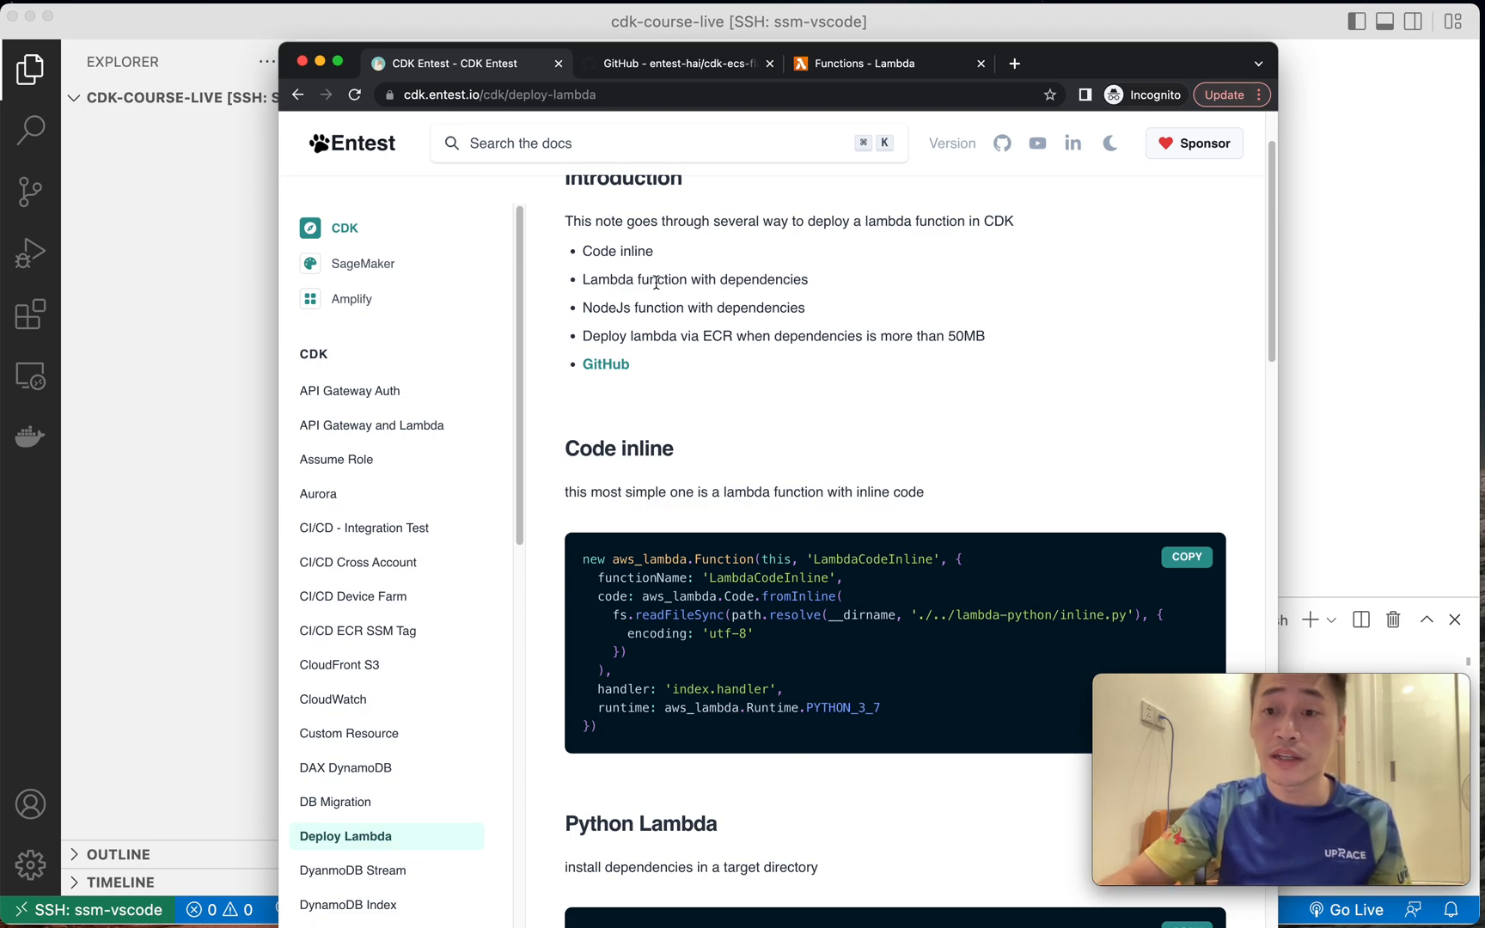
pyautogui.moveTo(740, 337)
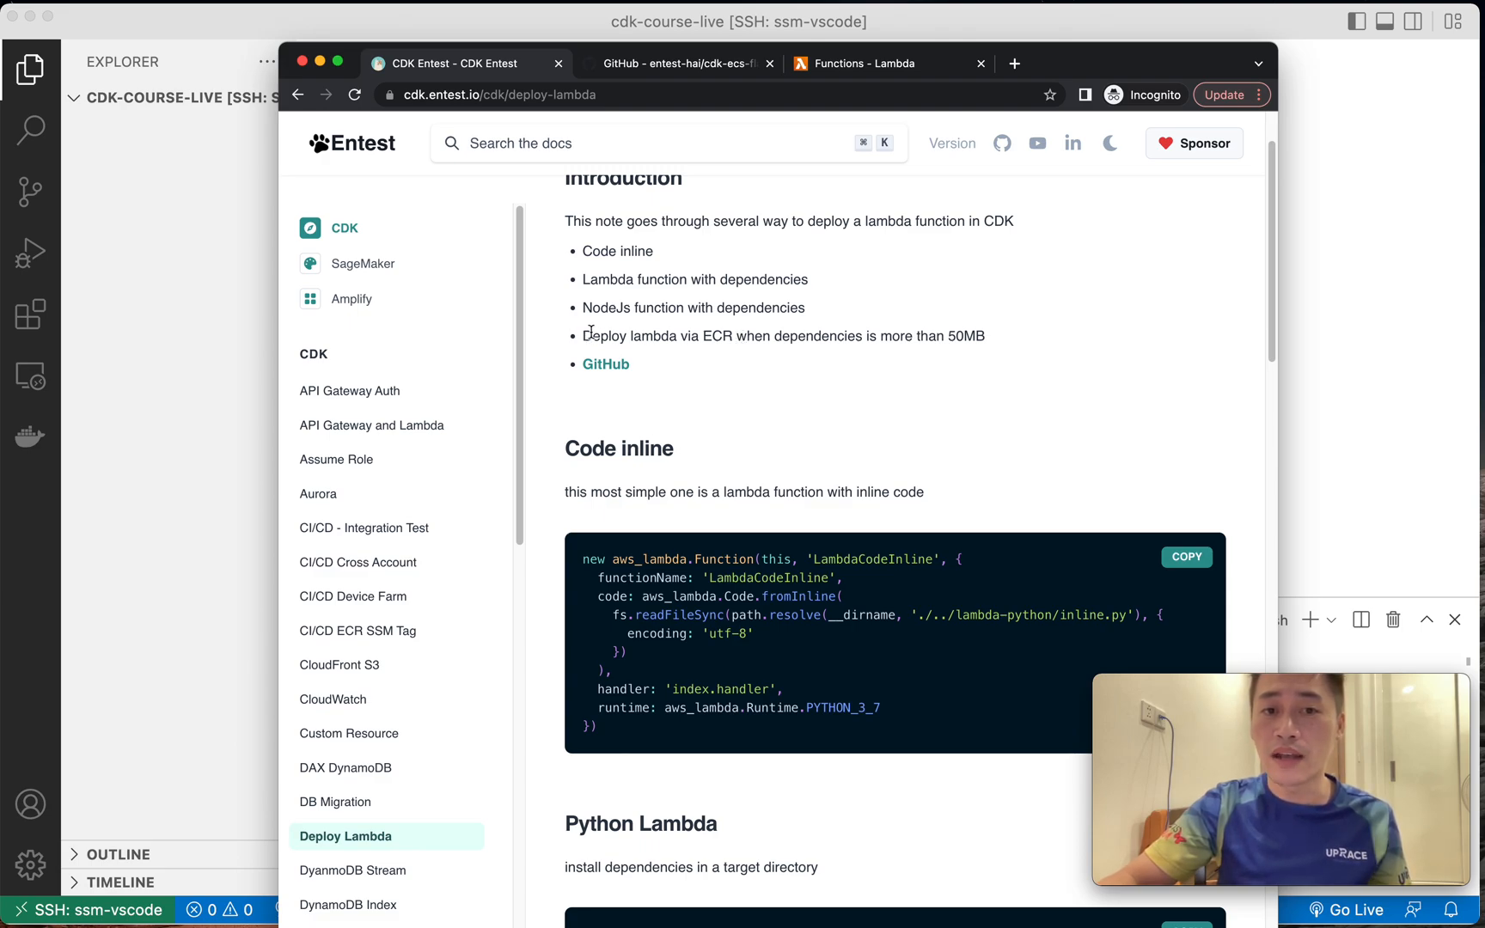
pyautogui.moveTo(740, 364)
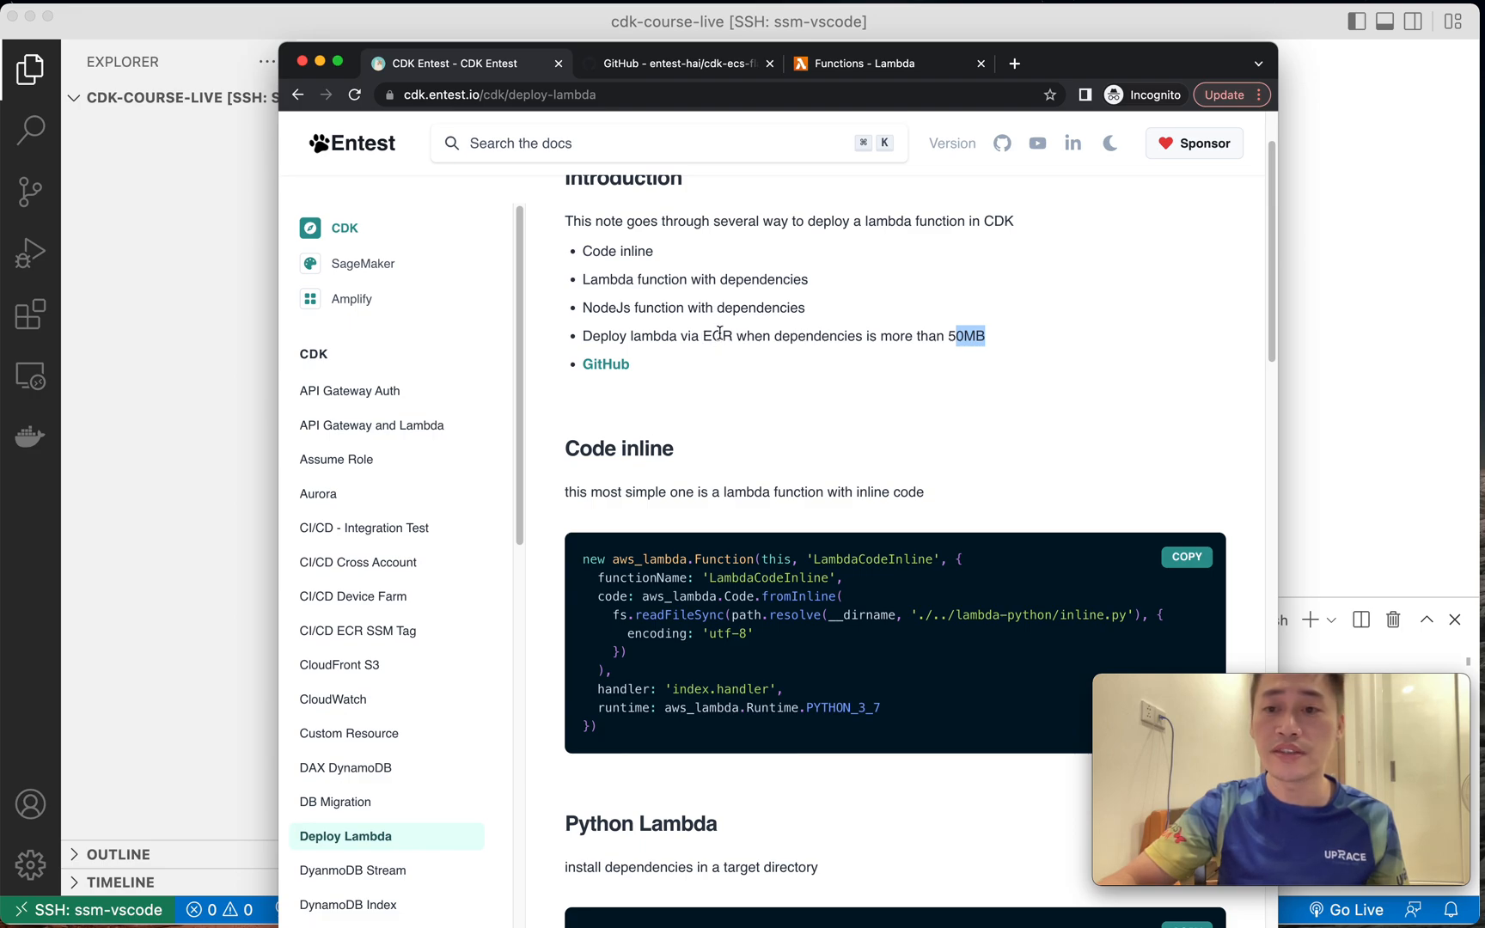
pyautogui.moveTo(730, 354)
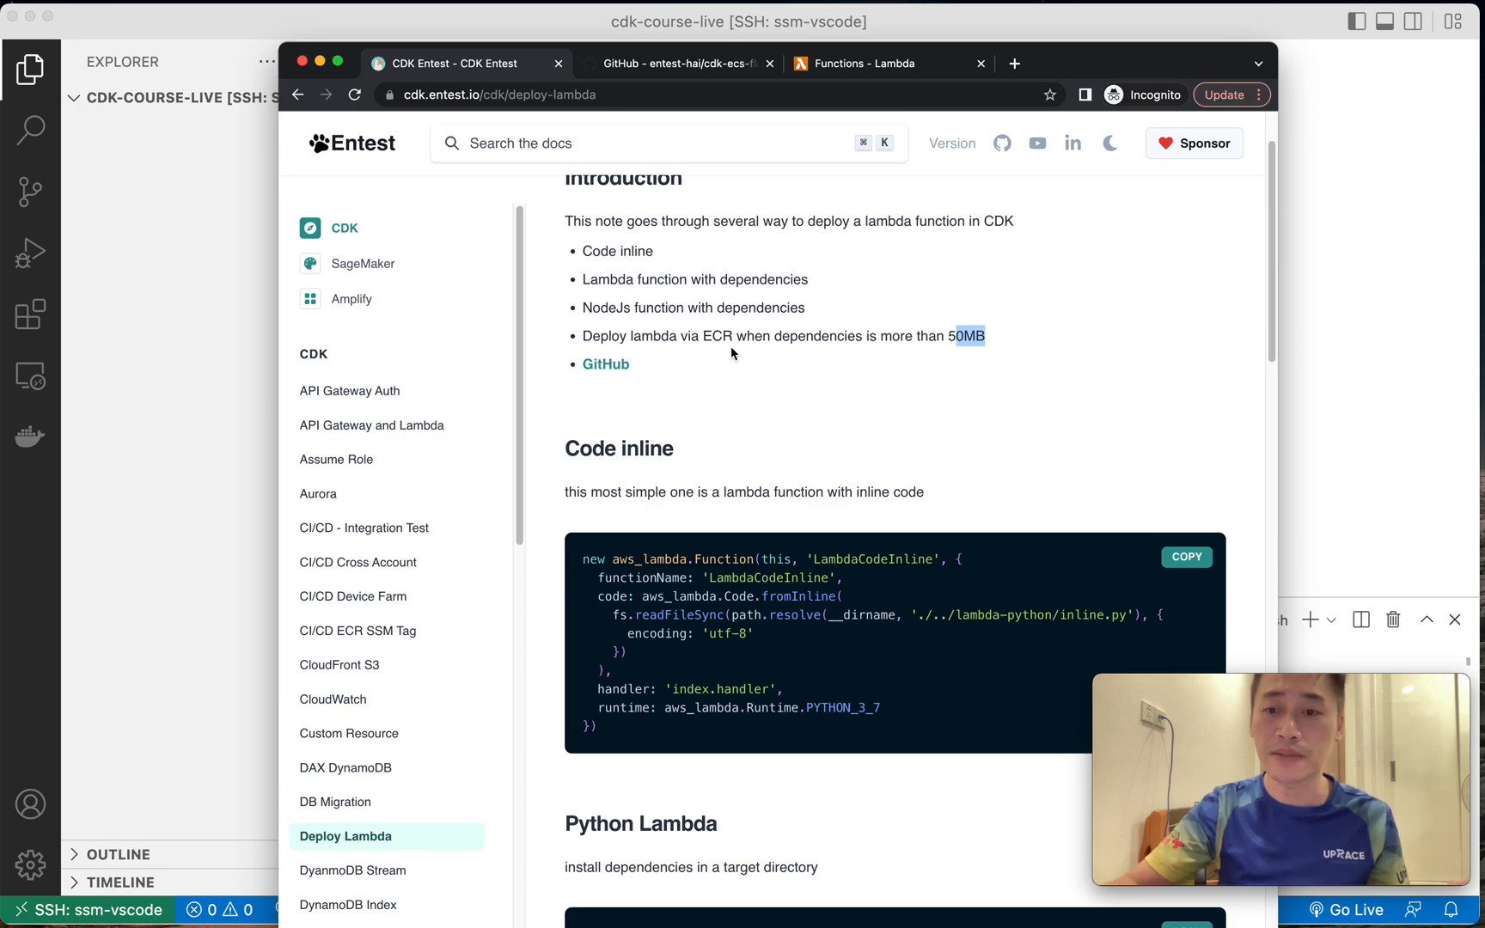
pyautogui.moveTo(866, 330)
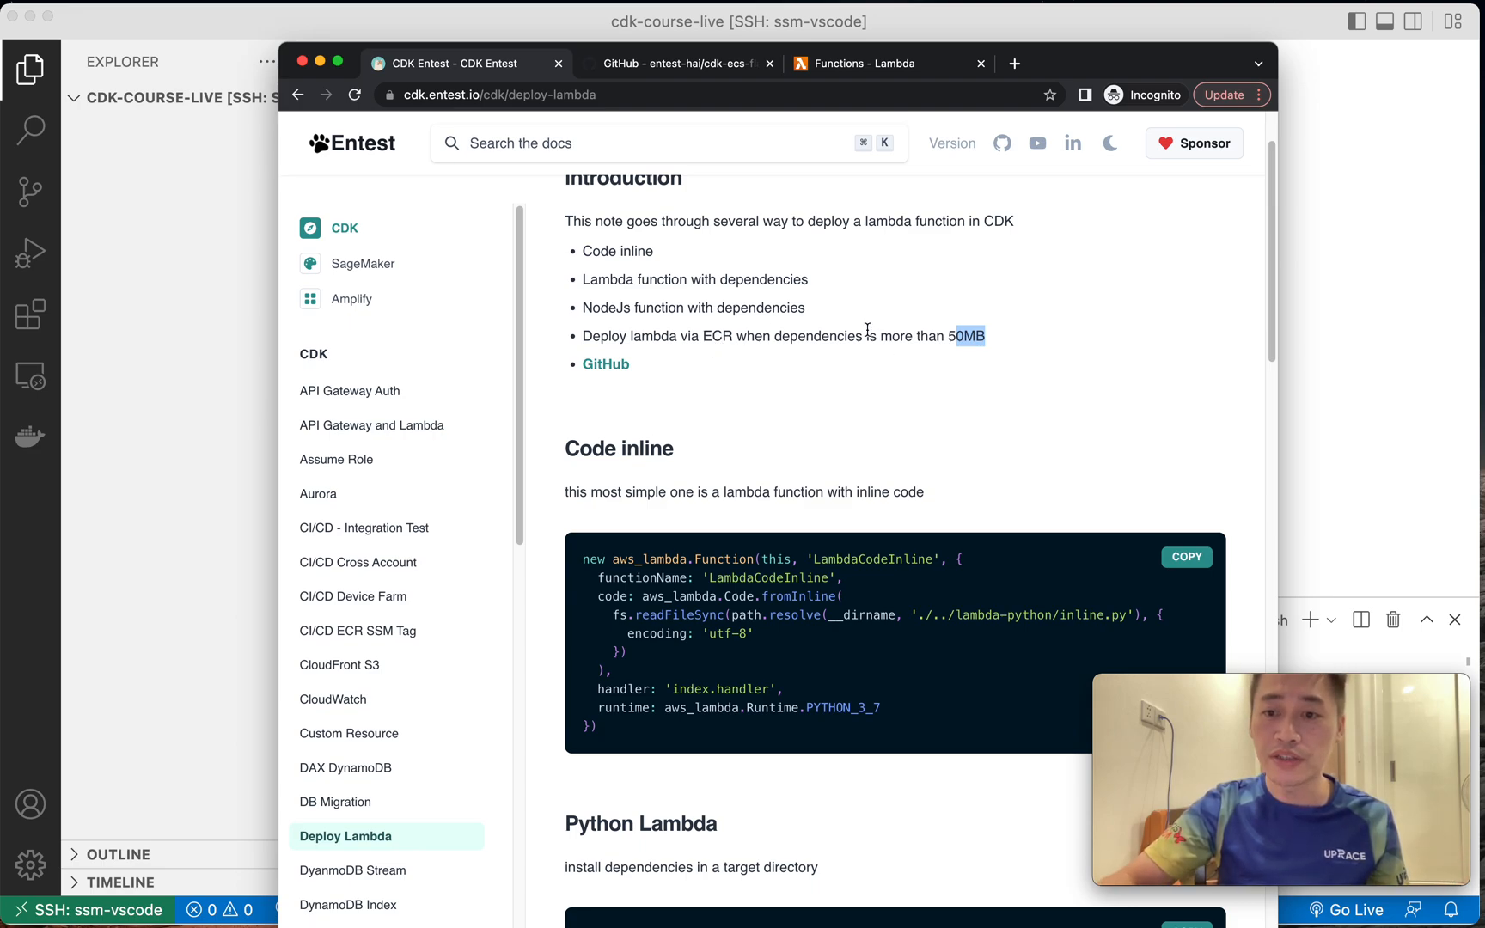
pyautogui.moveTo(893, 373)
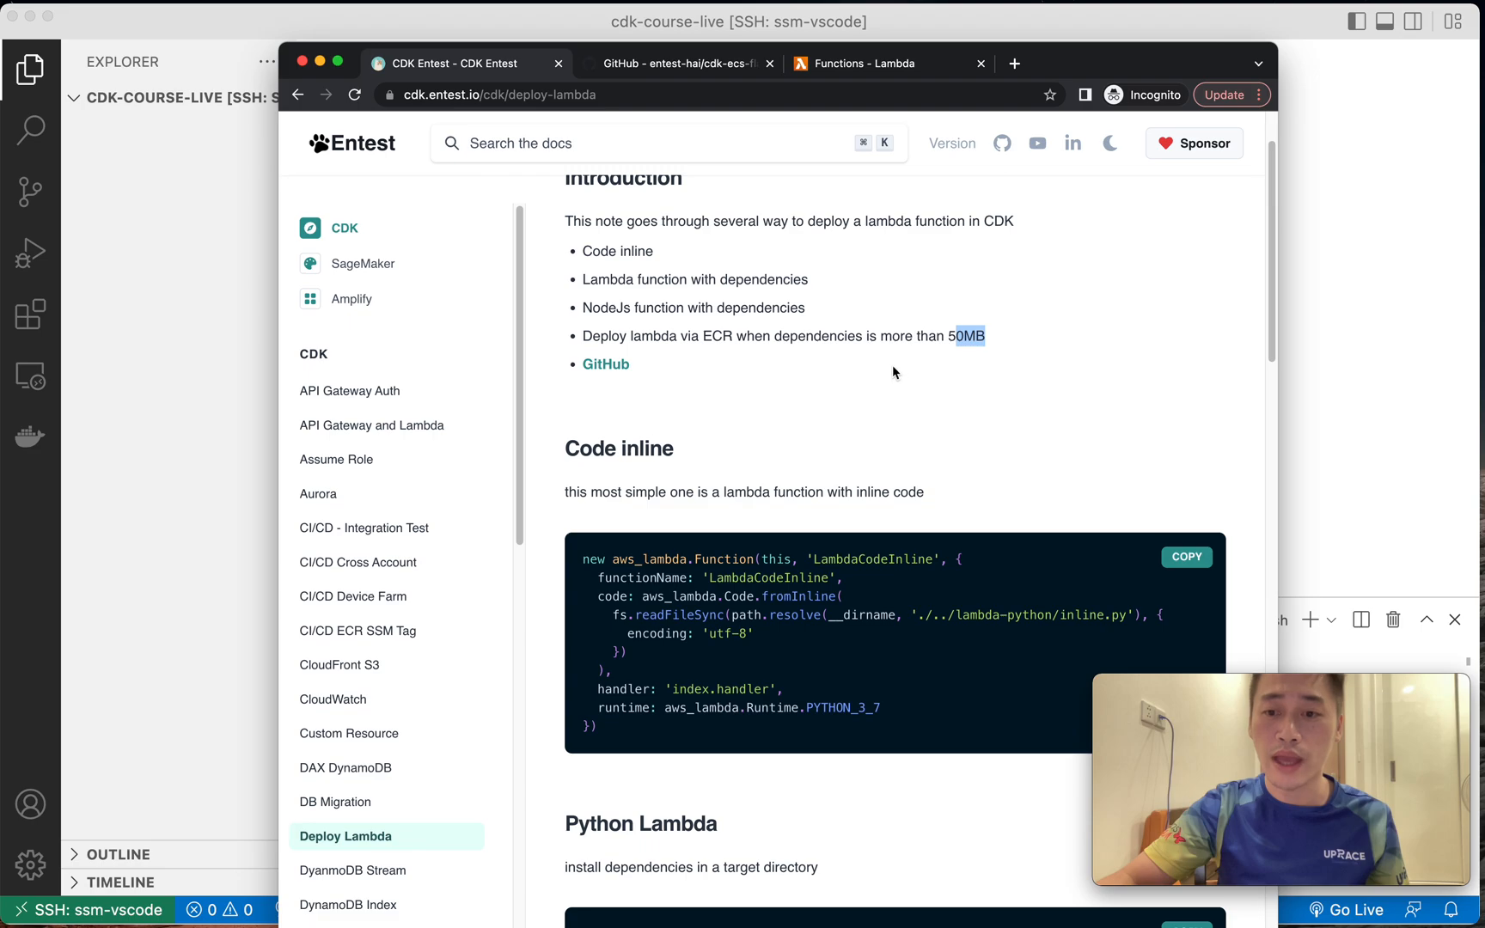
pyautogui.moveTo(880, 378)
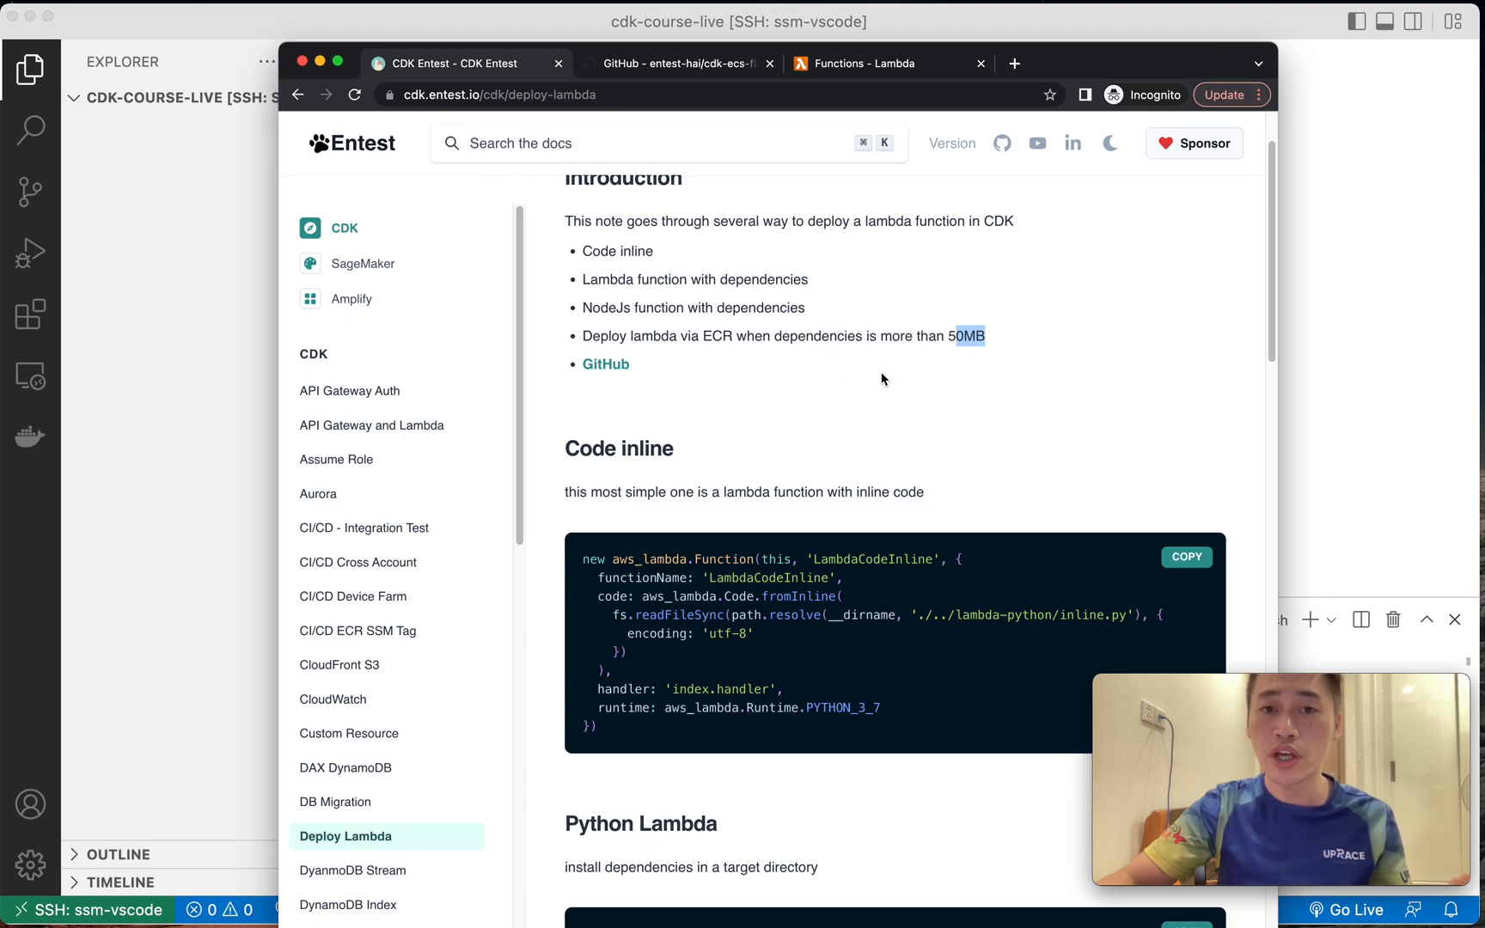
pyautogui.moveTo(729, 342)
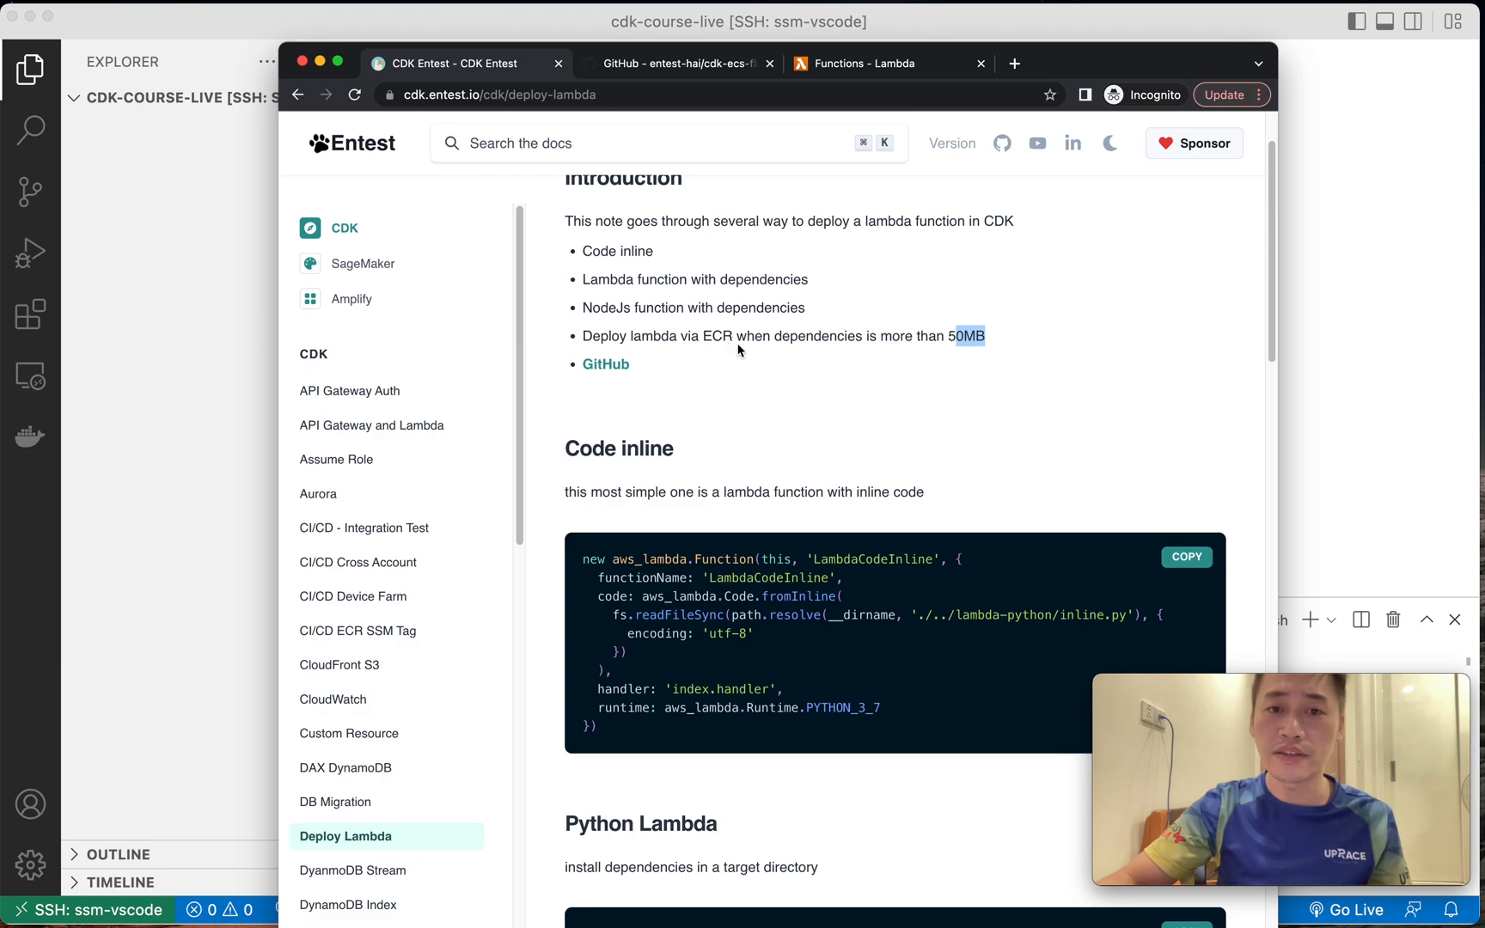
pyautogui.moveTo(814, 325)
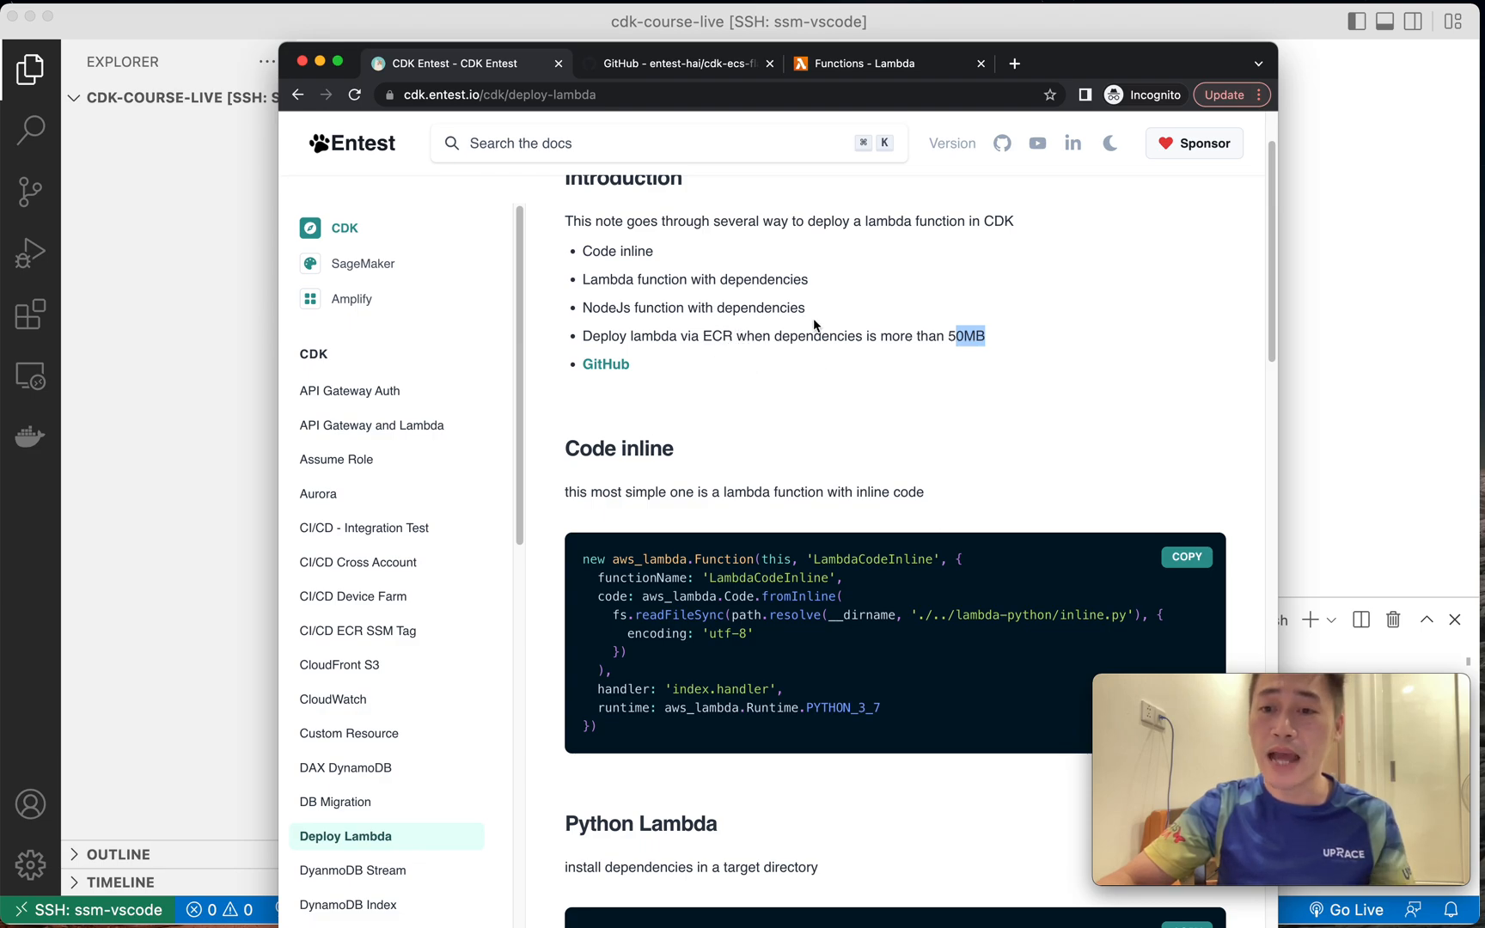
pyautogui.moveTo(823, 330)
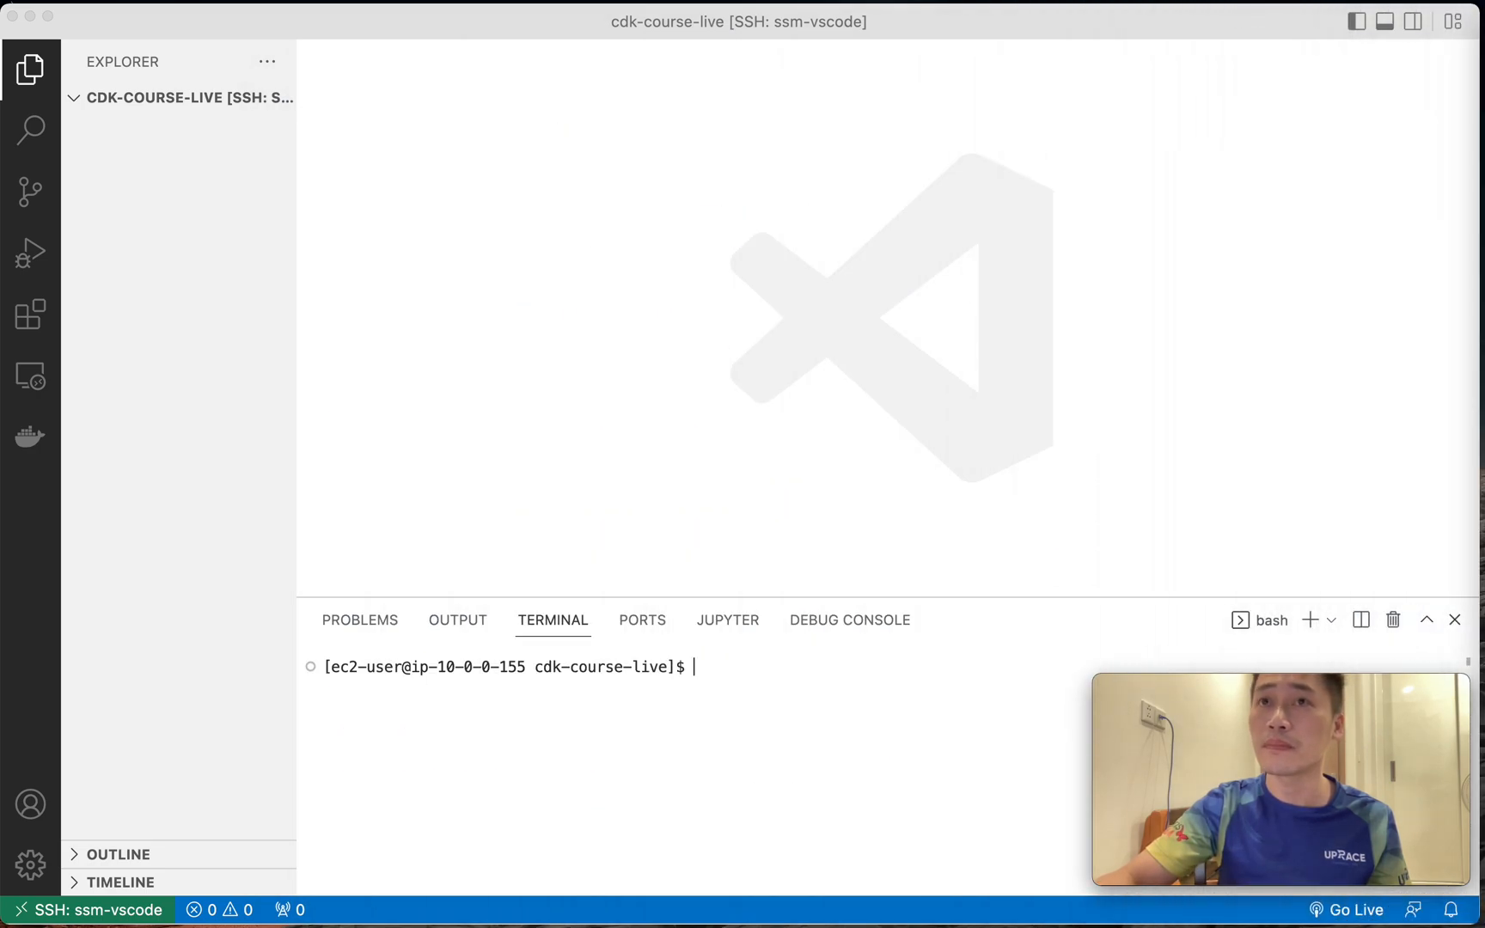
# Create the deploy-lambda folder and run cdk init -l typescript inside it from the terminal.
pyautogui.write('cdk')
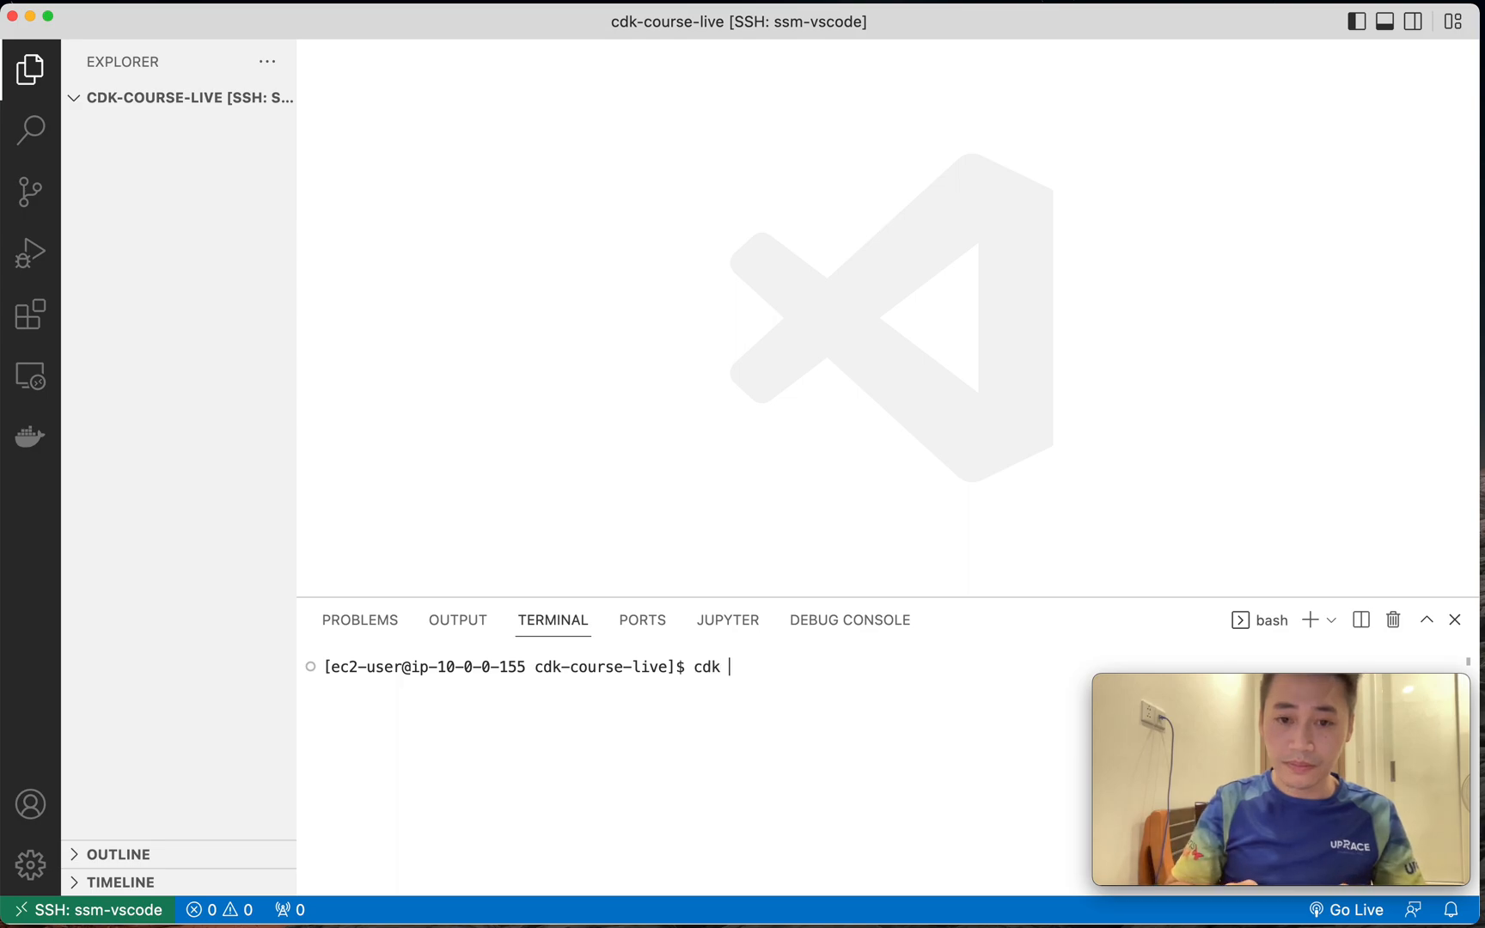
pyautogui.write('init -l ty')
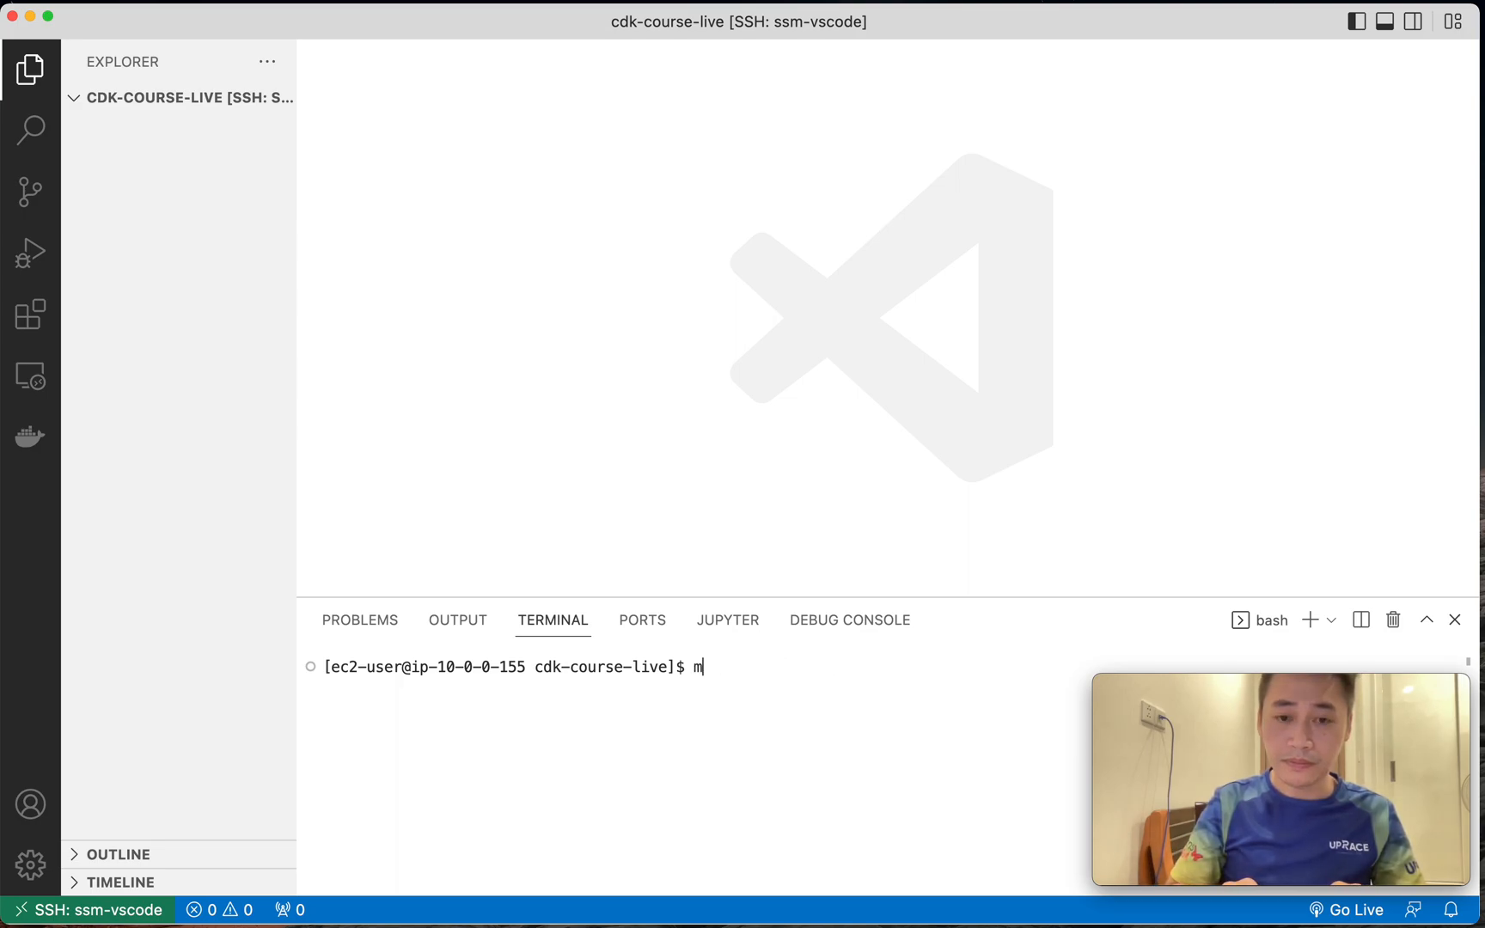
pyautogui.write('kdir deploy-lambda')
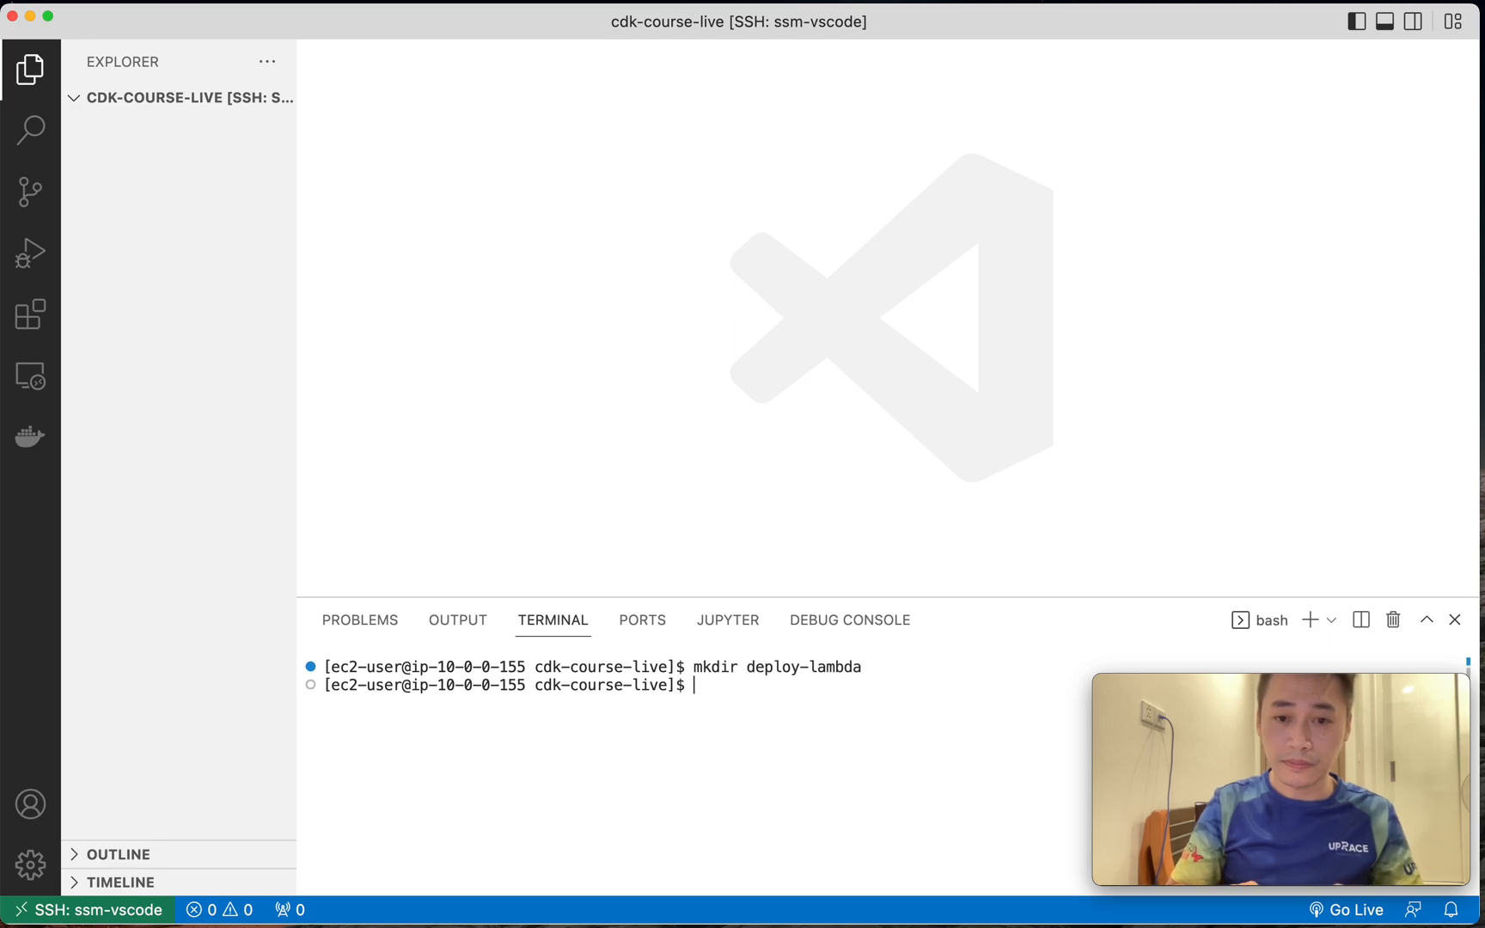
pyautogui.write('cd deploy-lambda/')
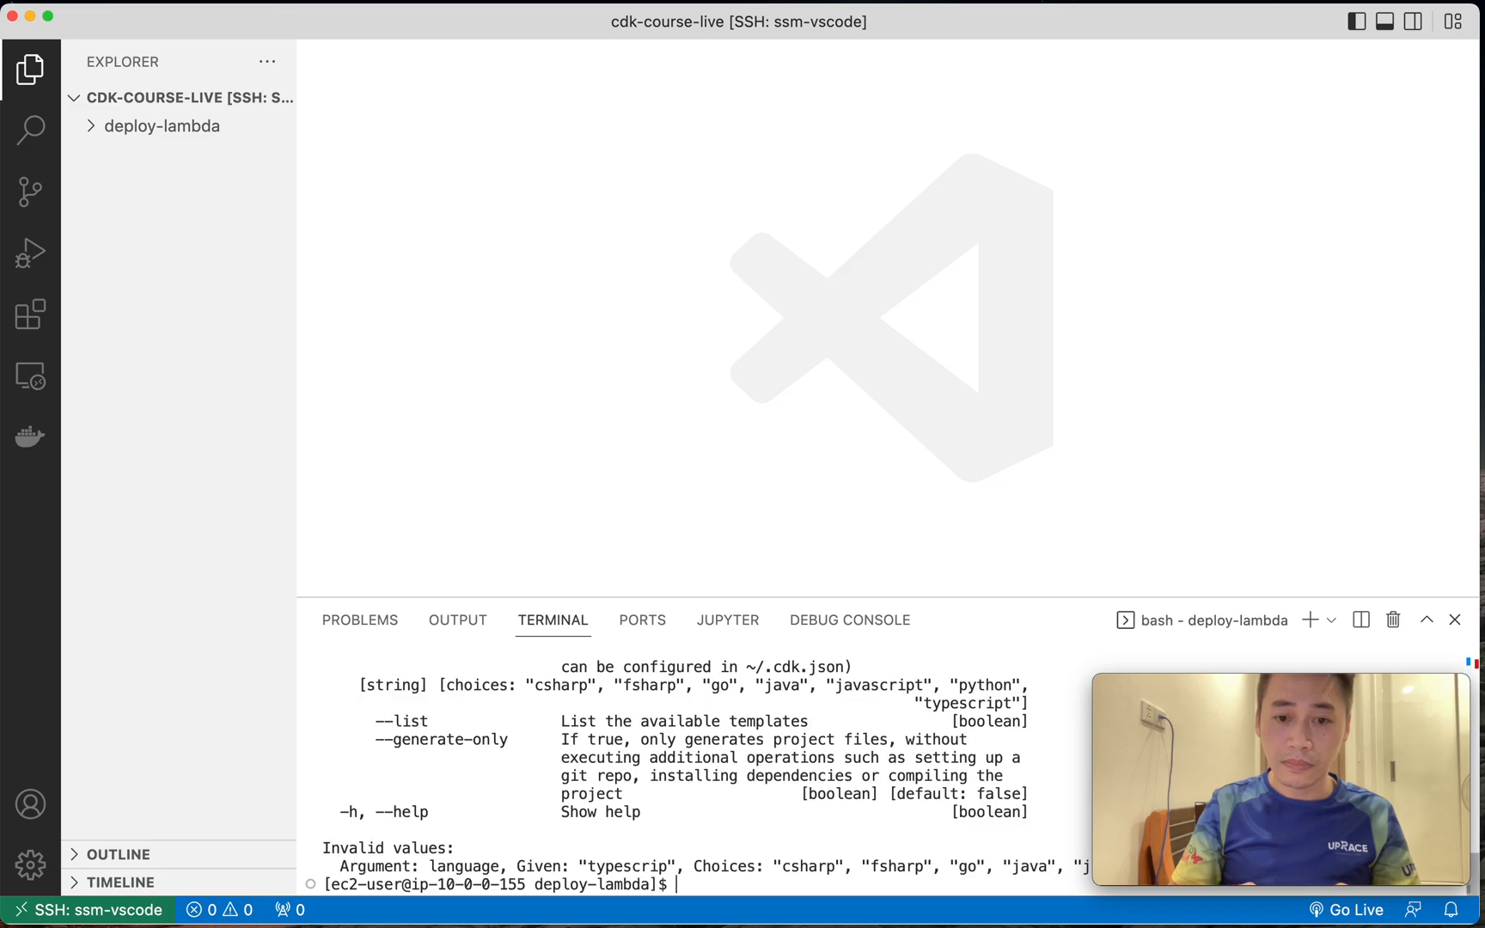
pyautogui.write('cdk init -l typescrip t')
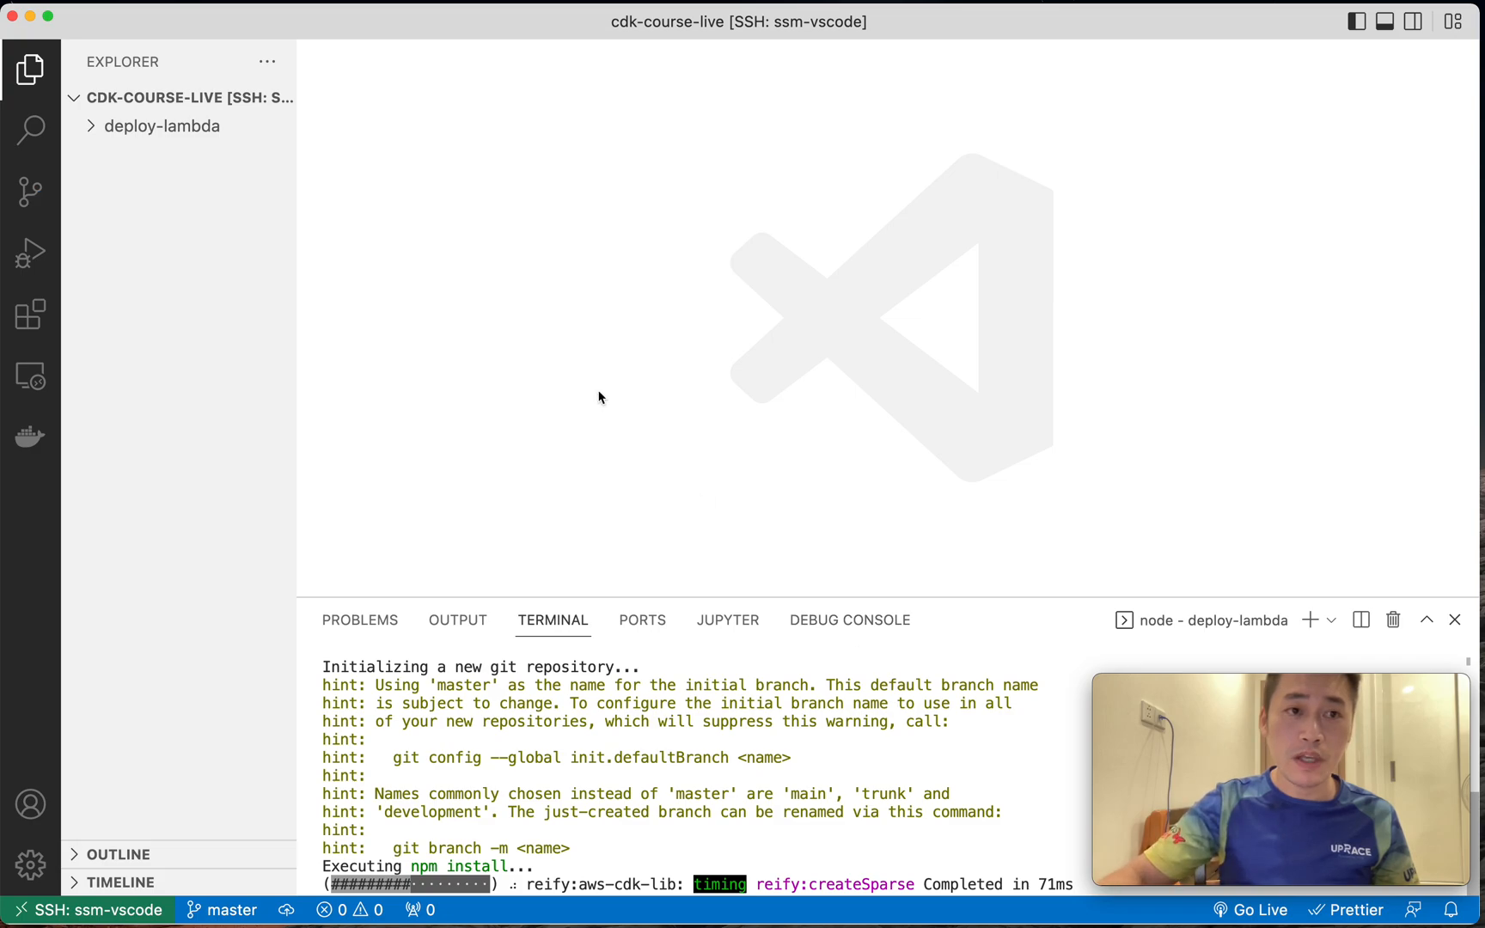
# Expand the deploy-lambda project folder in the Explorer to reveal its generated files.
pyautogui.click(164, 125)
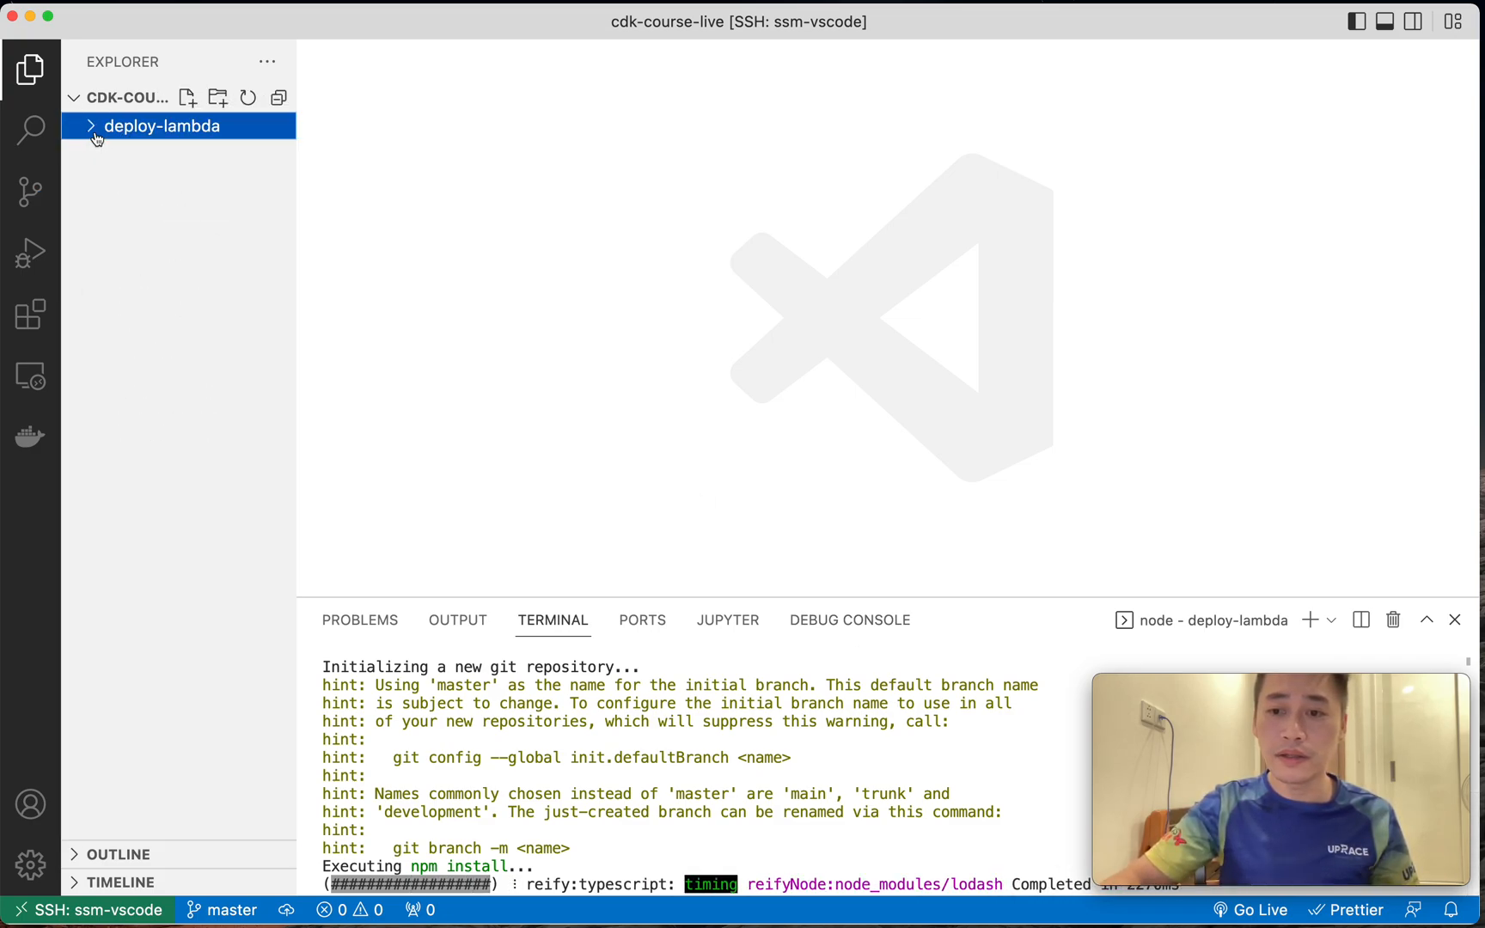
pyautogui.click(163, 126)
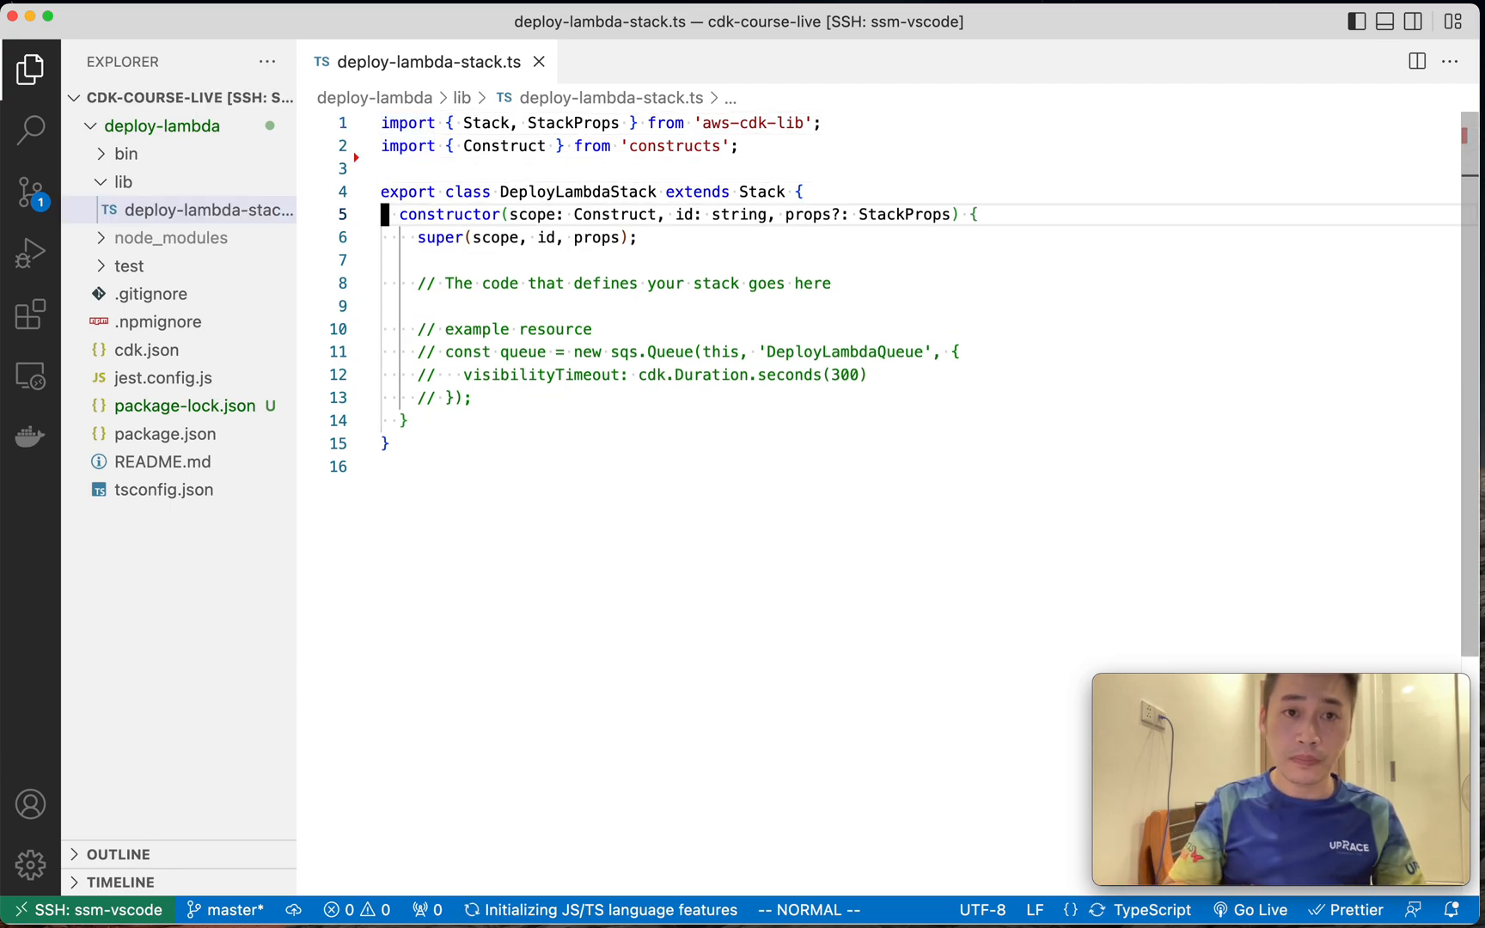
# Declare a new aws_lambda.Function named CodeInlineLambda with functionName "CodeInlineLambda".
pyautogui.press('V')
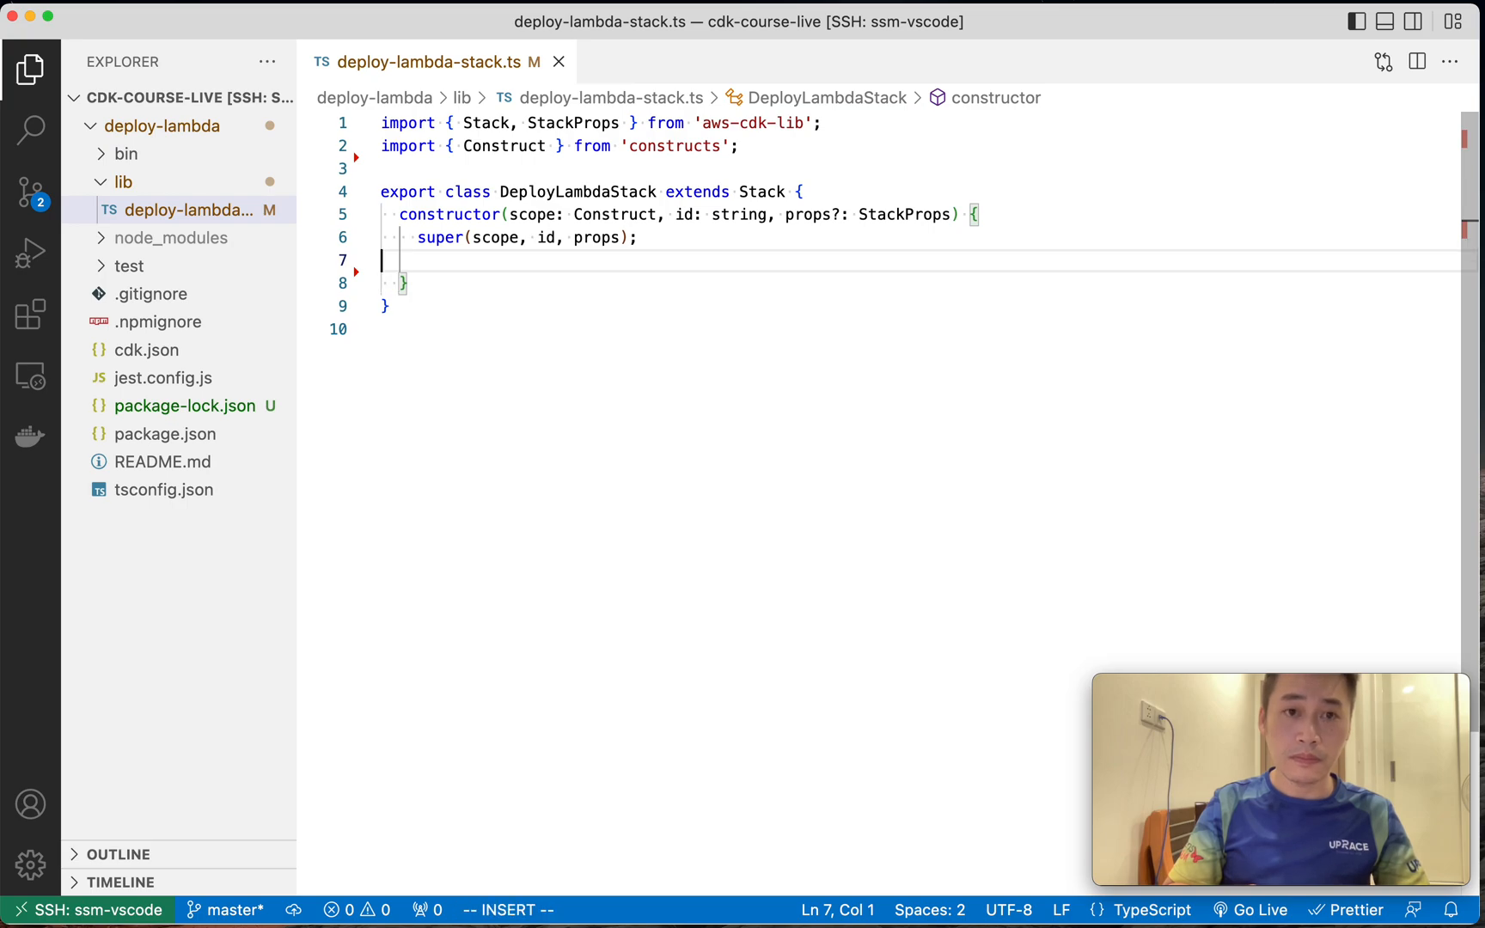
pyautogui.write('// l')
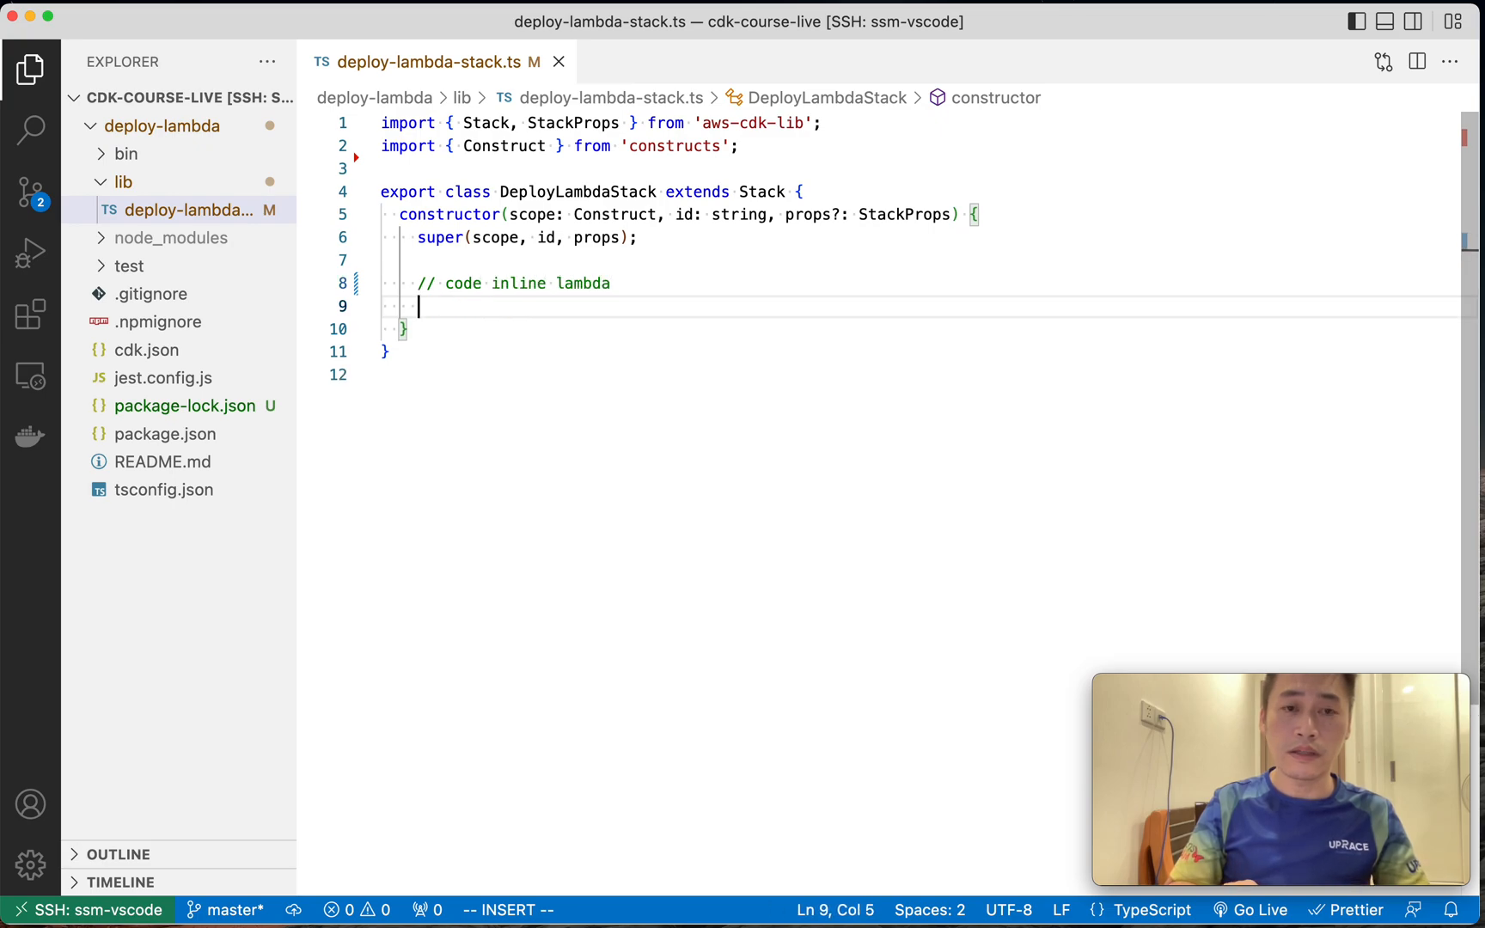
pyautogui.write('new aws_')
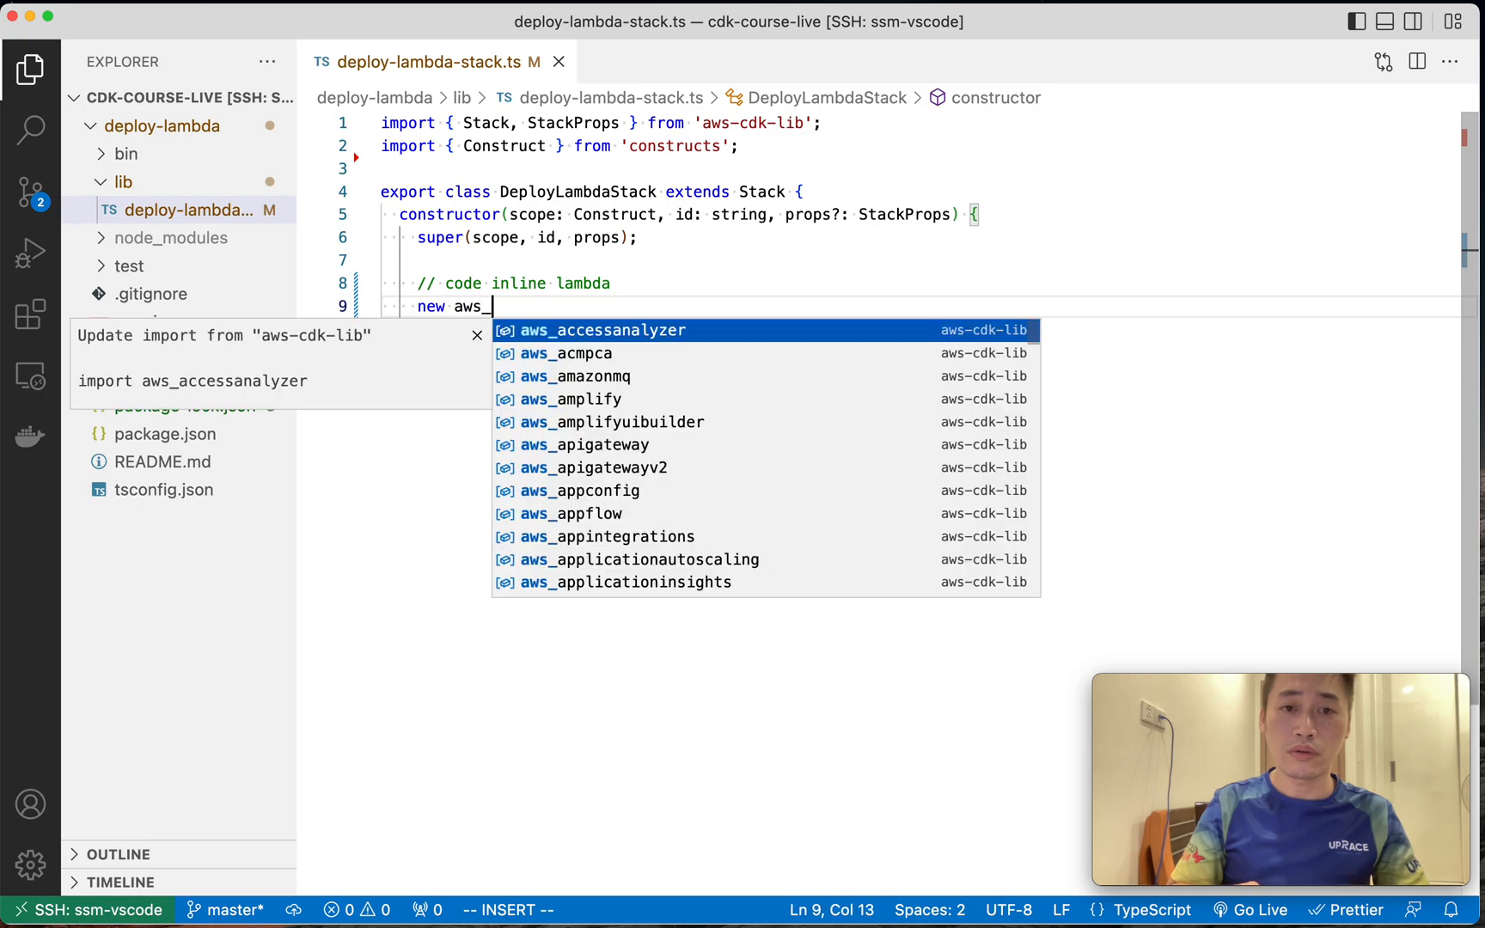
pyautogui.write('la')
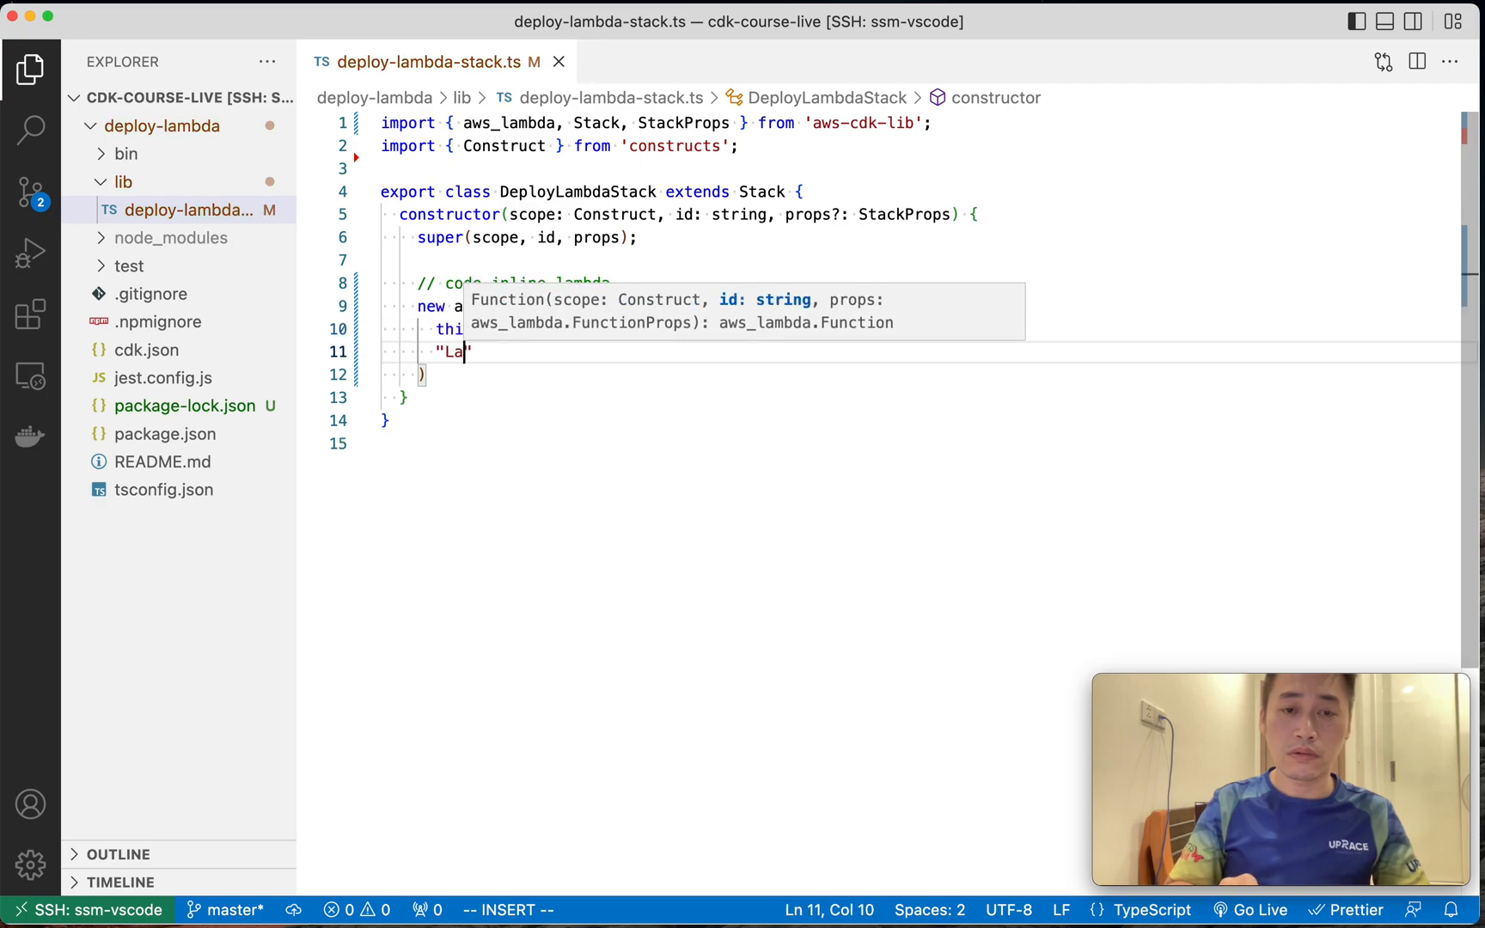
pyautogui.write('CodeInli')
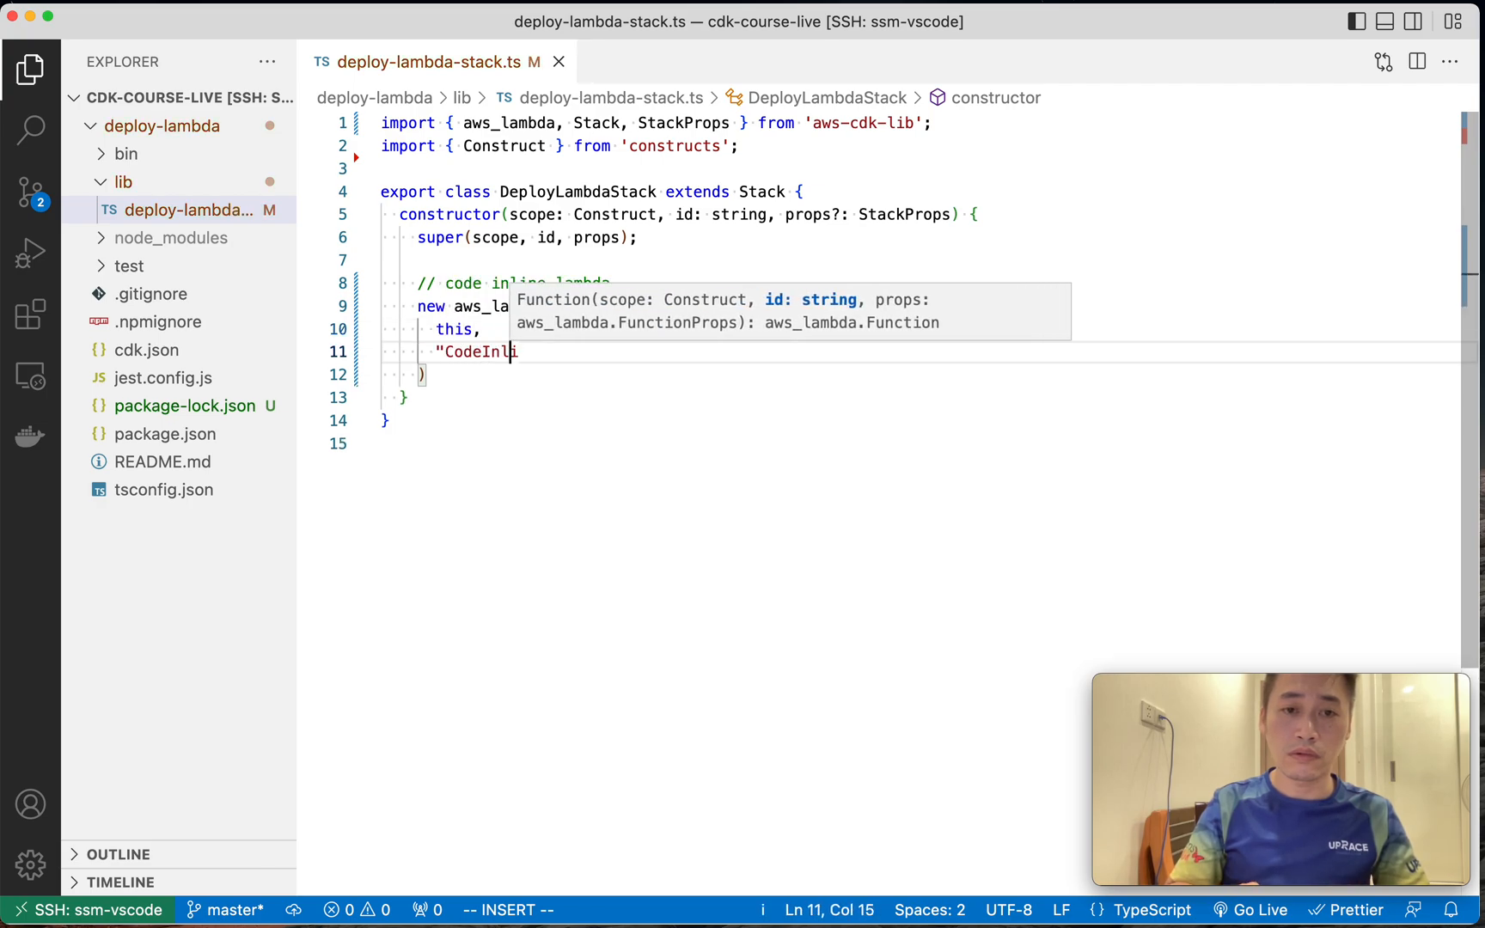
pyautogui.write('ne"')
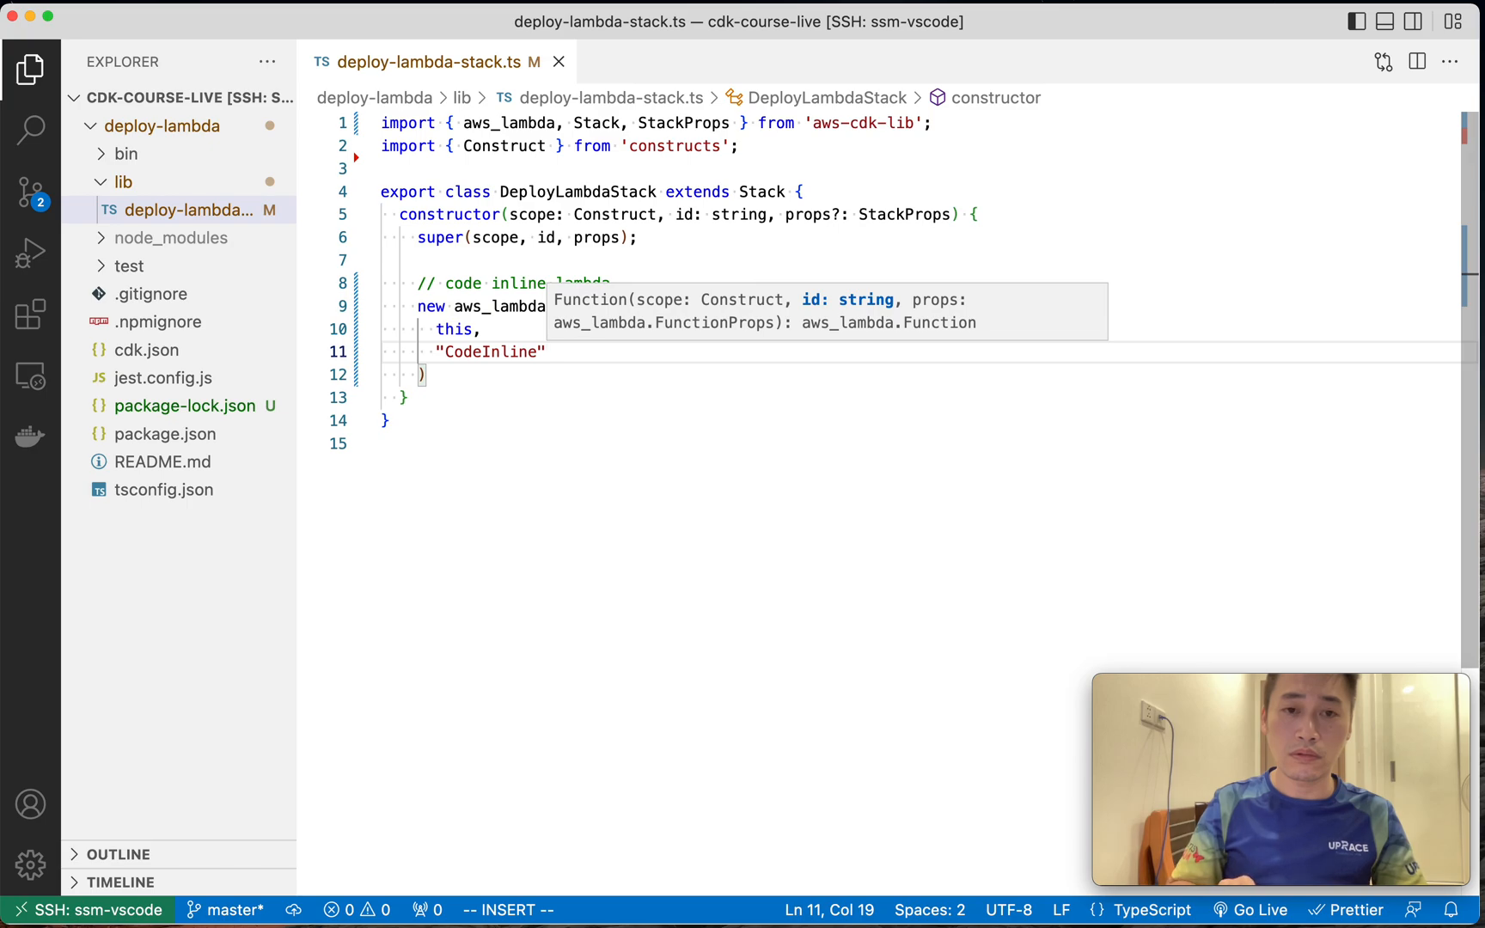
pyautogui.write('Lambda')
pyautogui.write('functionName')
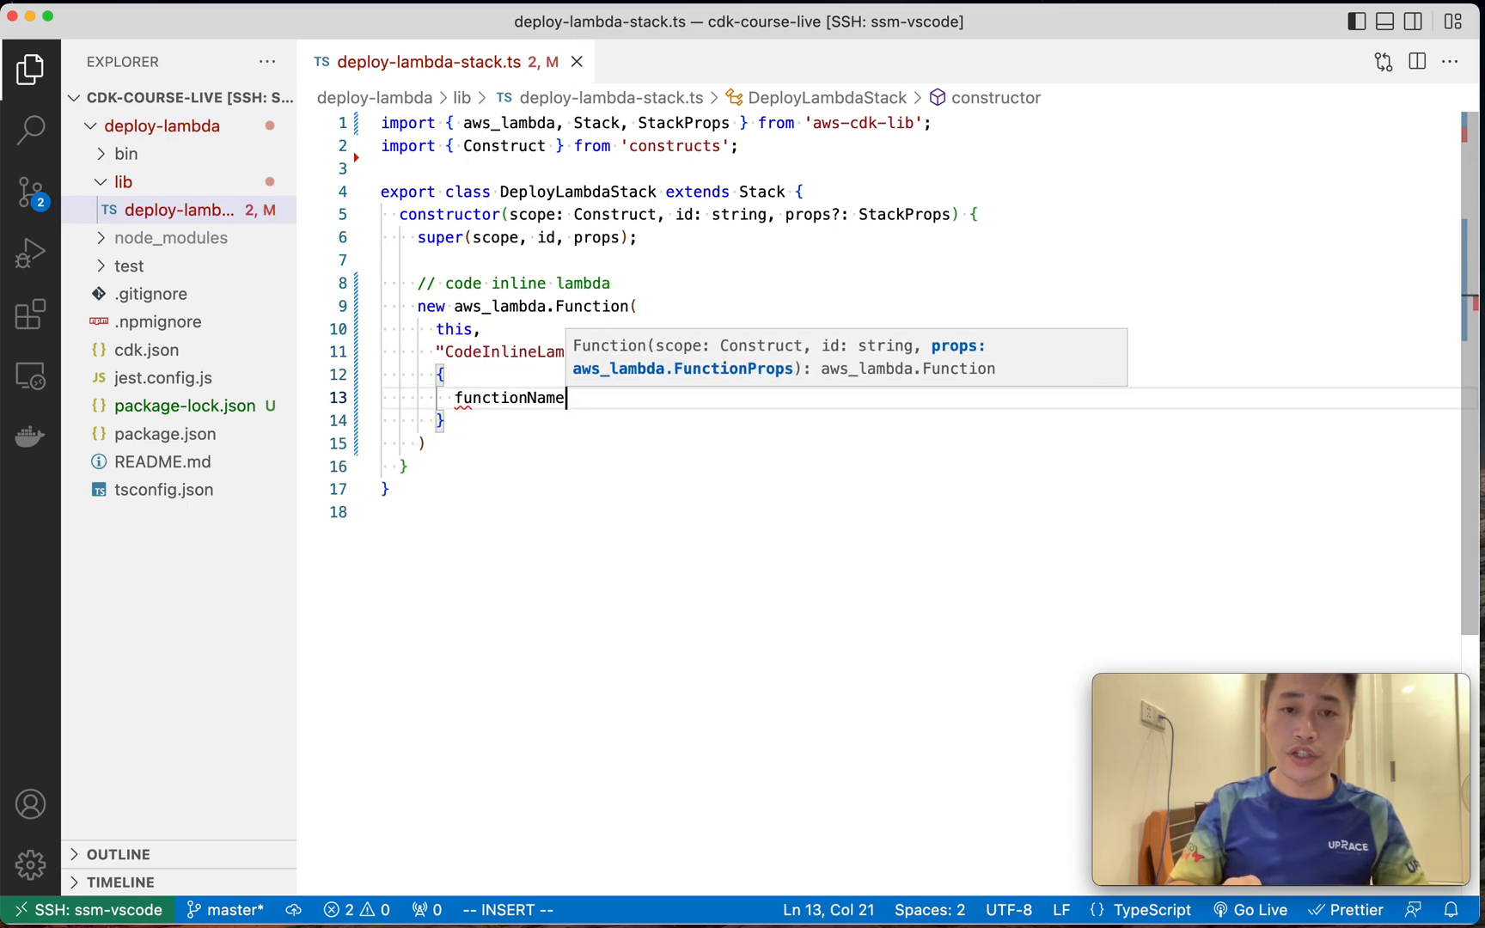
pyautogui.write(': "CodeI')
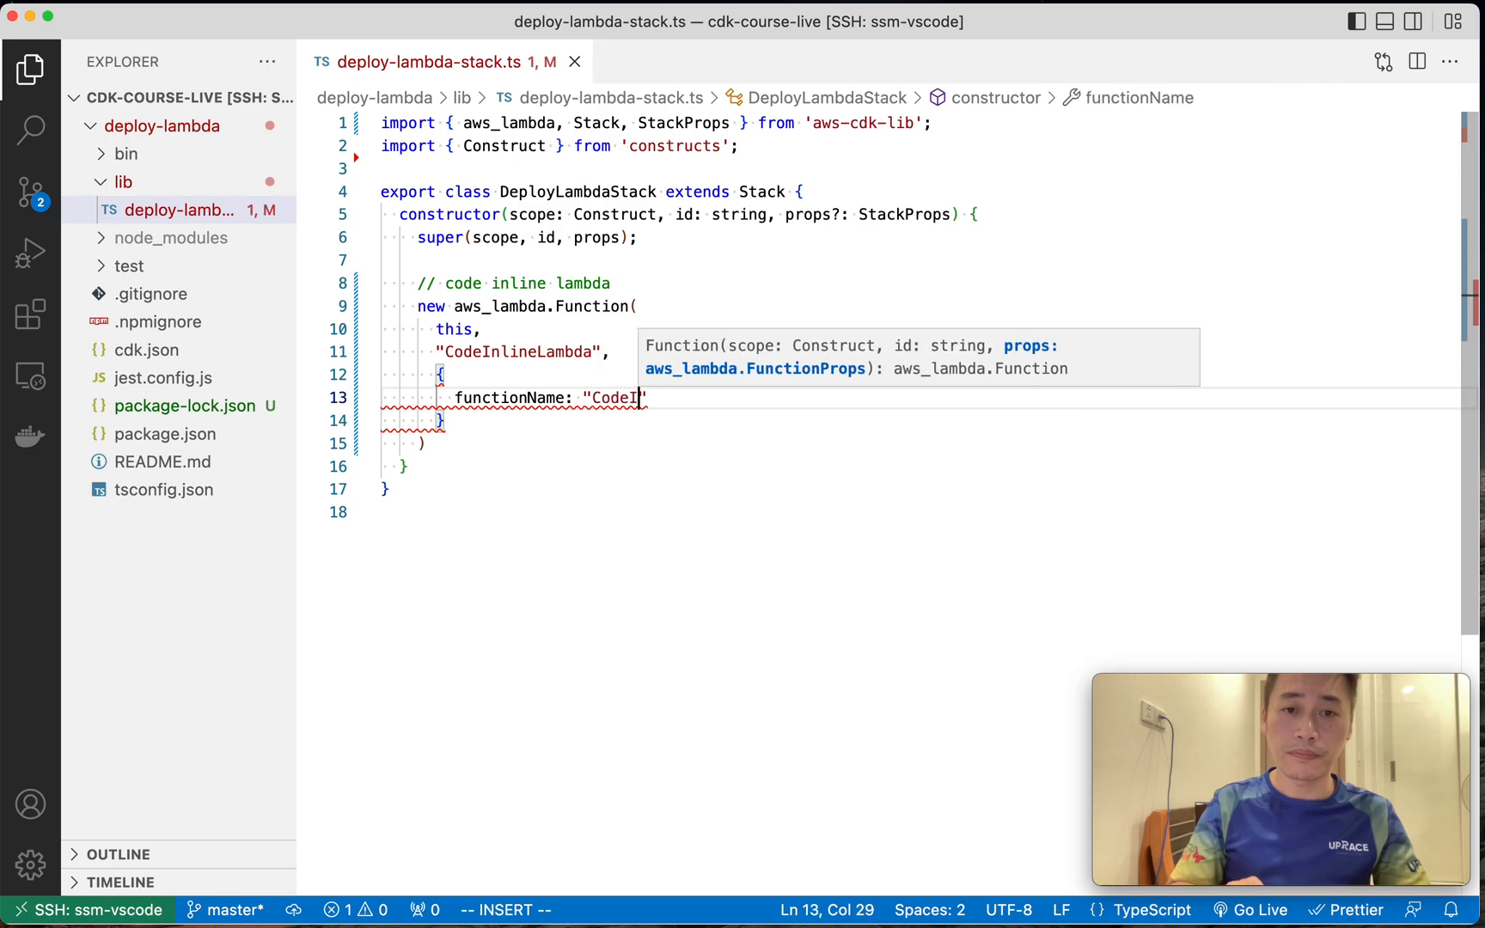
pyautogui.write('nlineLambda')
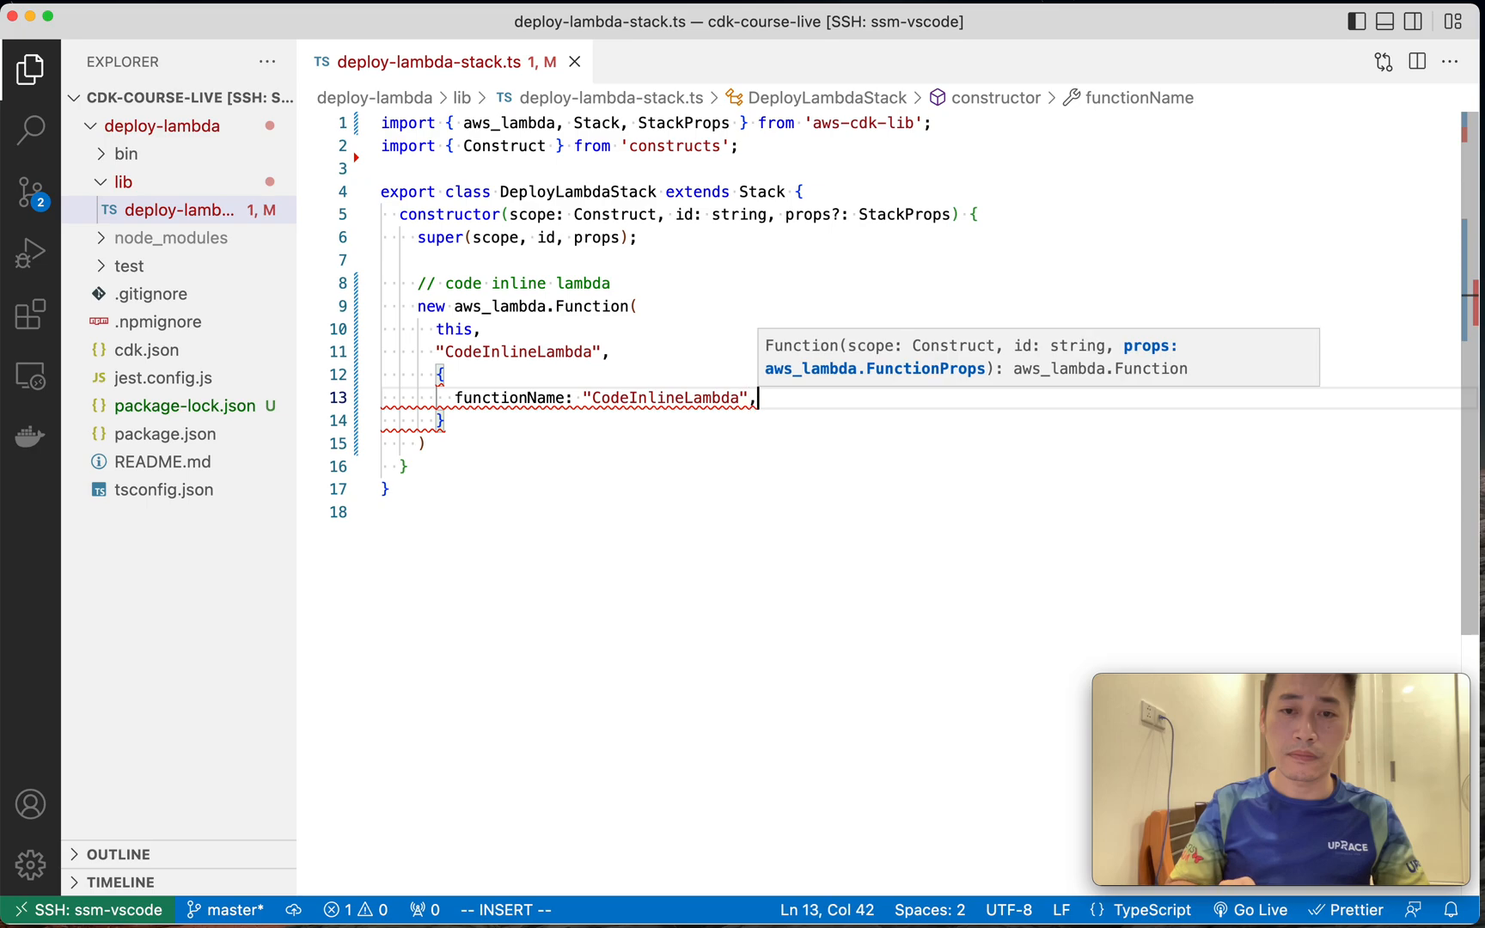
# Add code: aws_lambda.Code.fromInline(), handler "index.handler" and the Python 3.7 runtime.
pyautogui.write('cc')
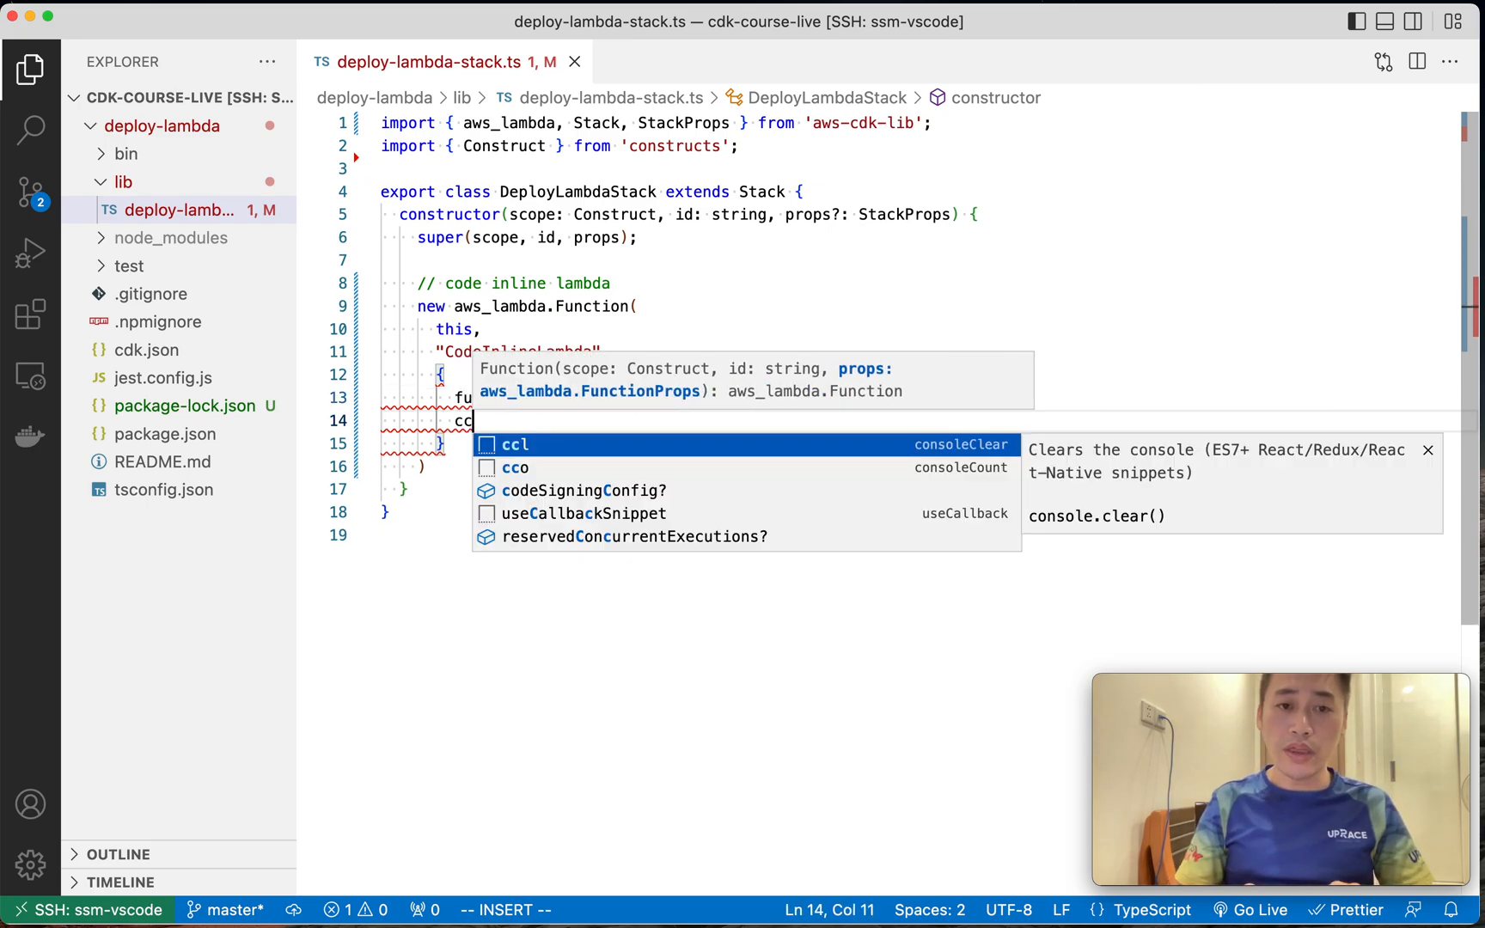
pyautogui.press('Backspace')
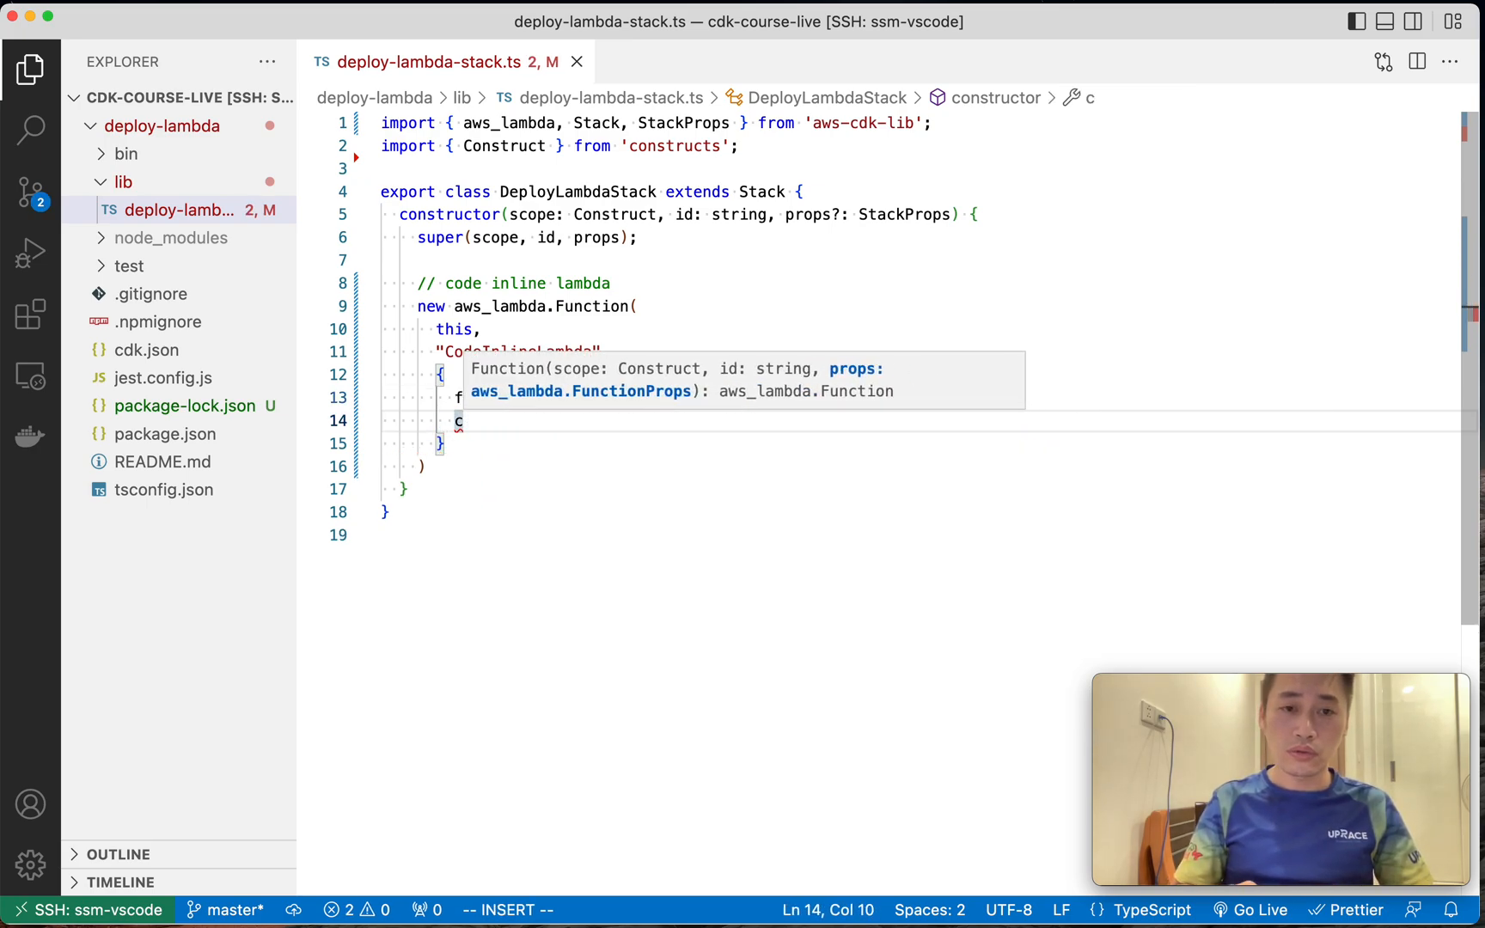
pyautogui.write('code: aws_lambda.Code.')
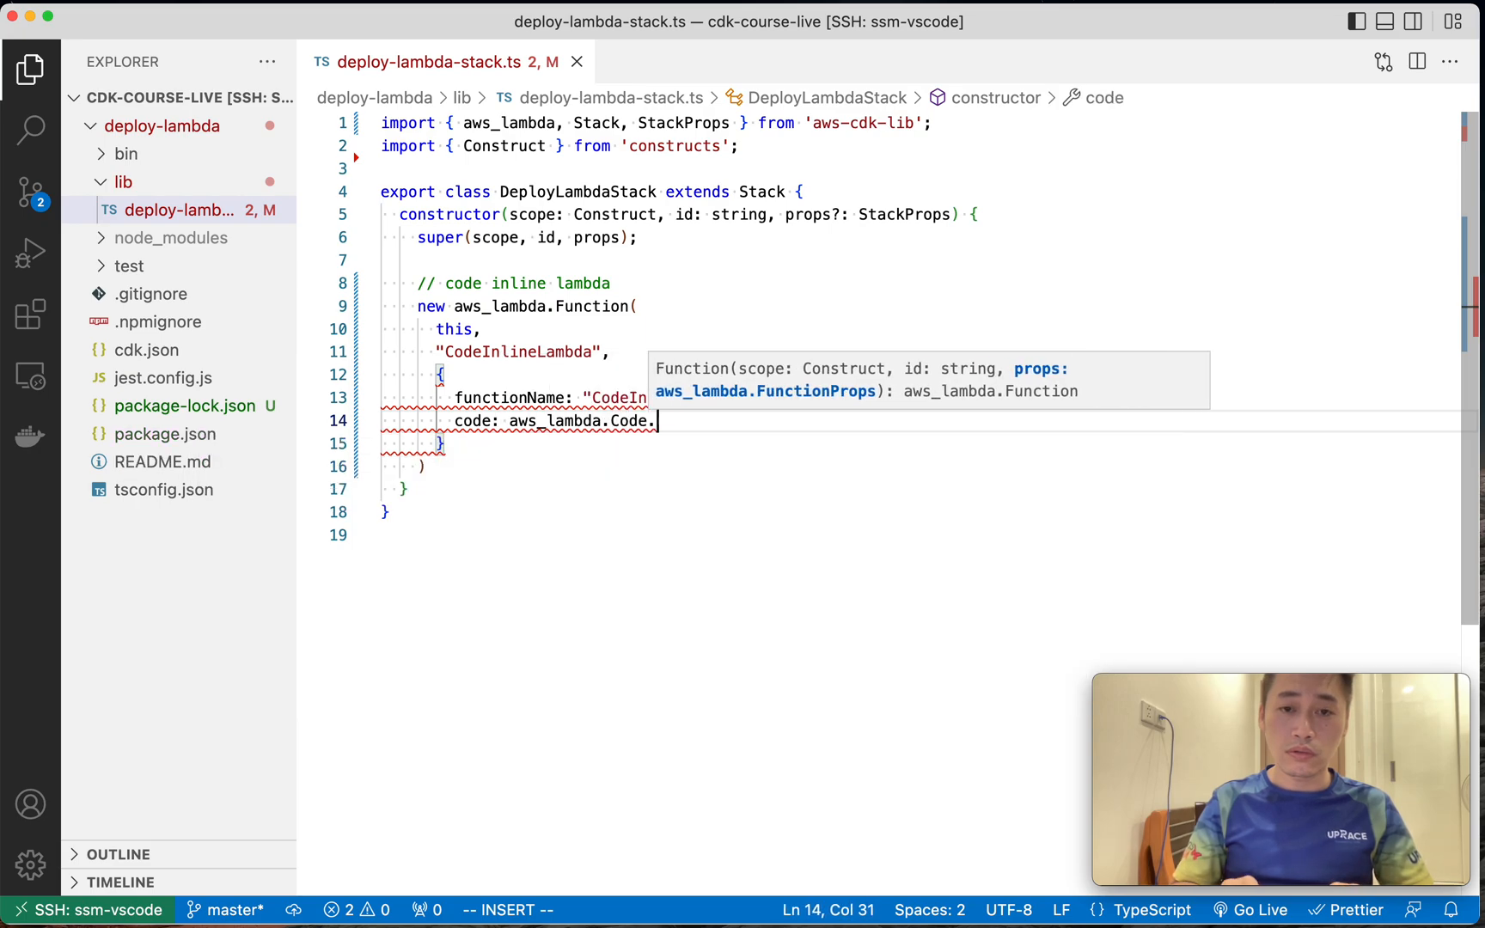
pyautogui.write('fromInline(')
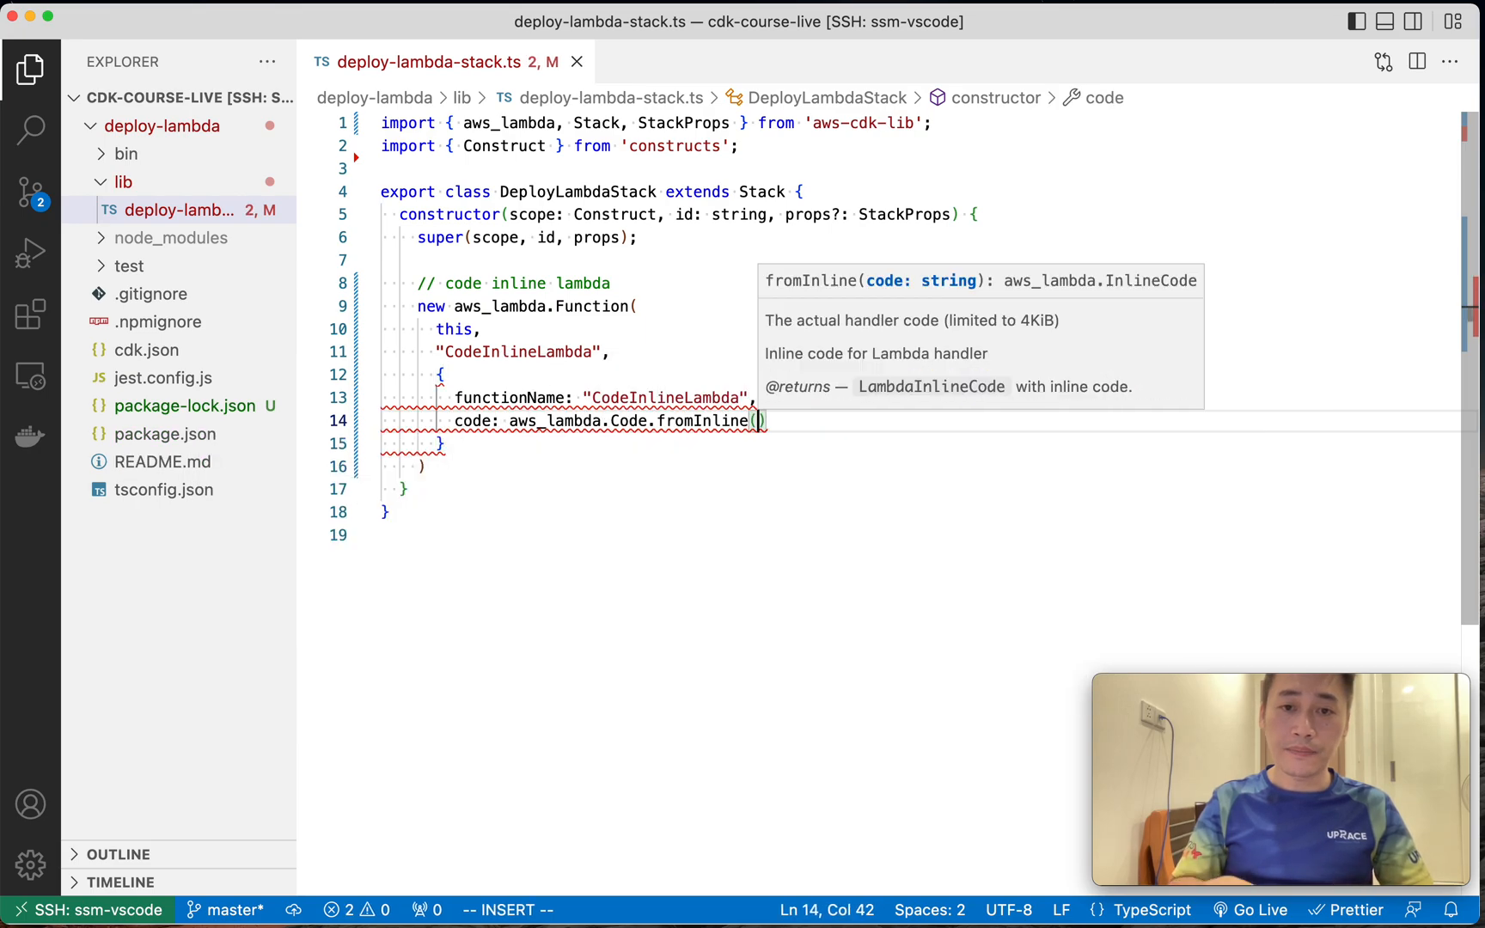
pyautogui.write('handler: "')
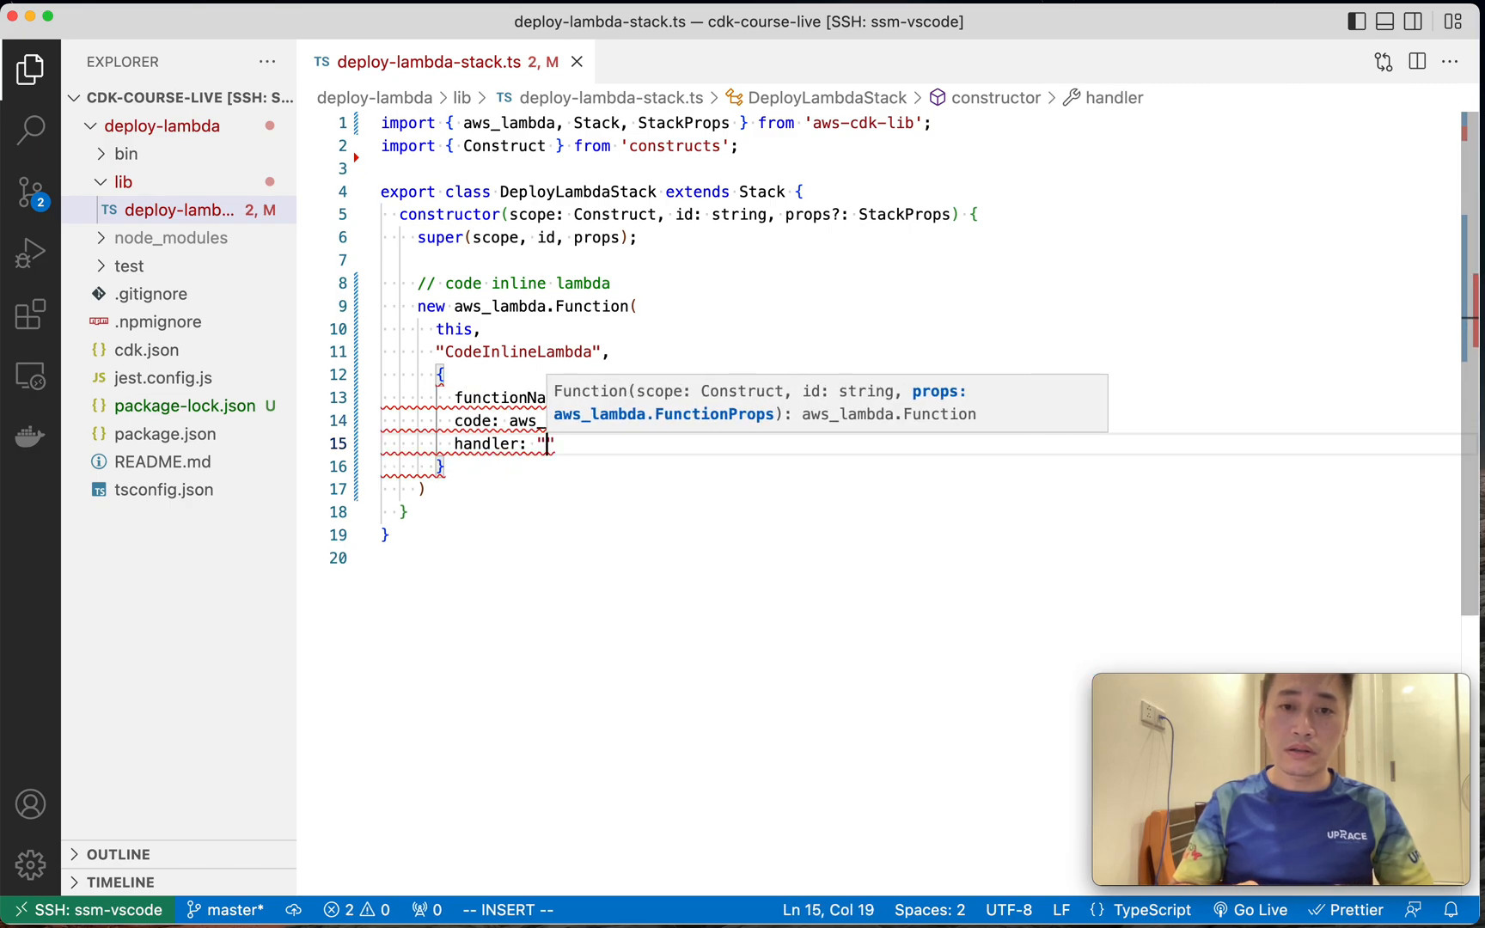
pyautogui.write('index.handler')
pyautogui.write('runtime: aws_lambda.Runtime.PYTHON_3_7')
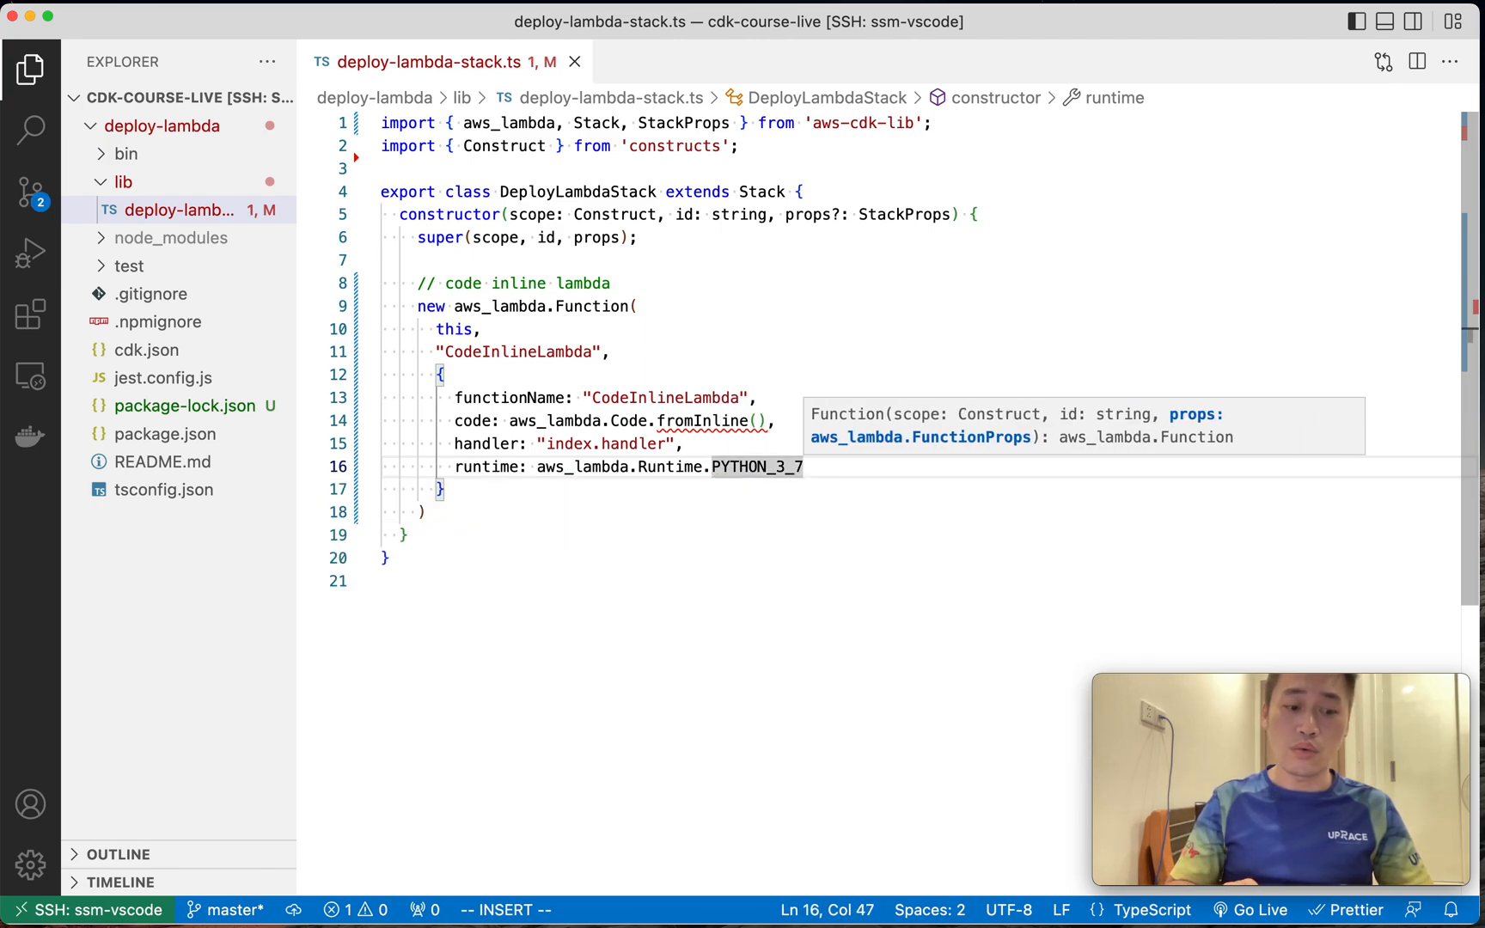
# Add import * as path from 'path' and import * as fs from 'fs' at the top of the stack file.
pyautogui.press('Escape')
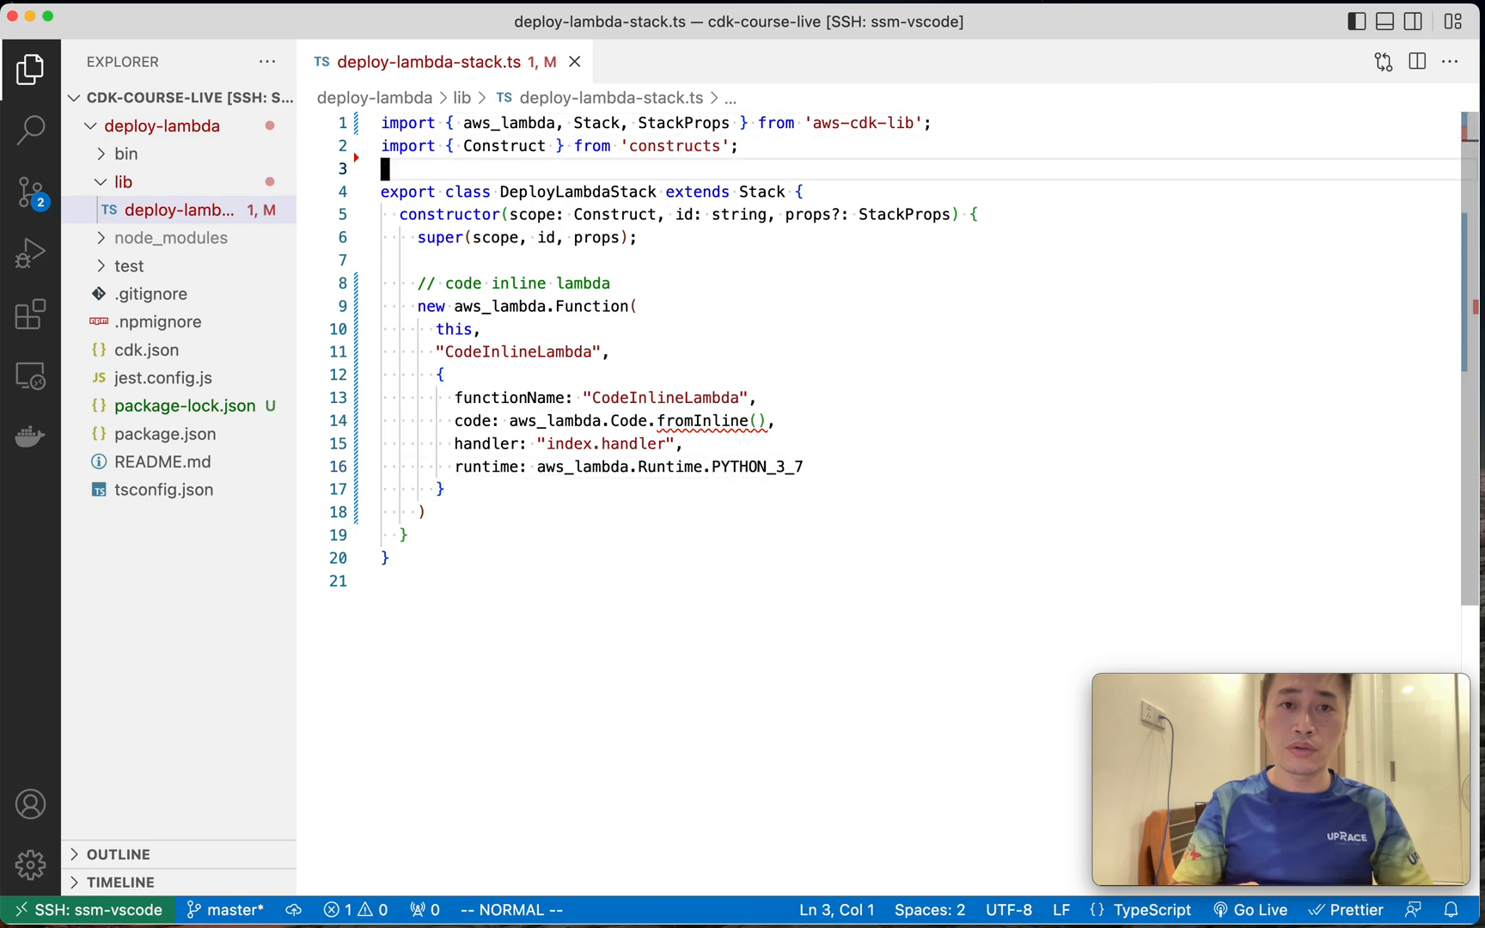
pyautogui.write('import *')
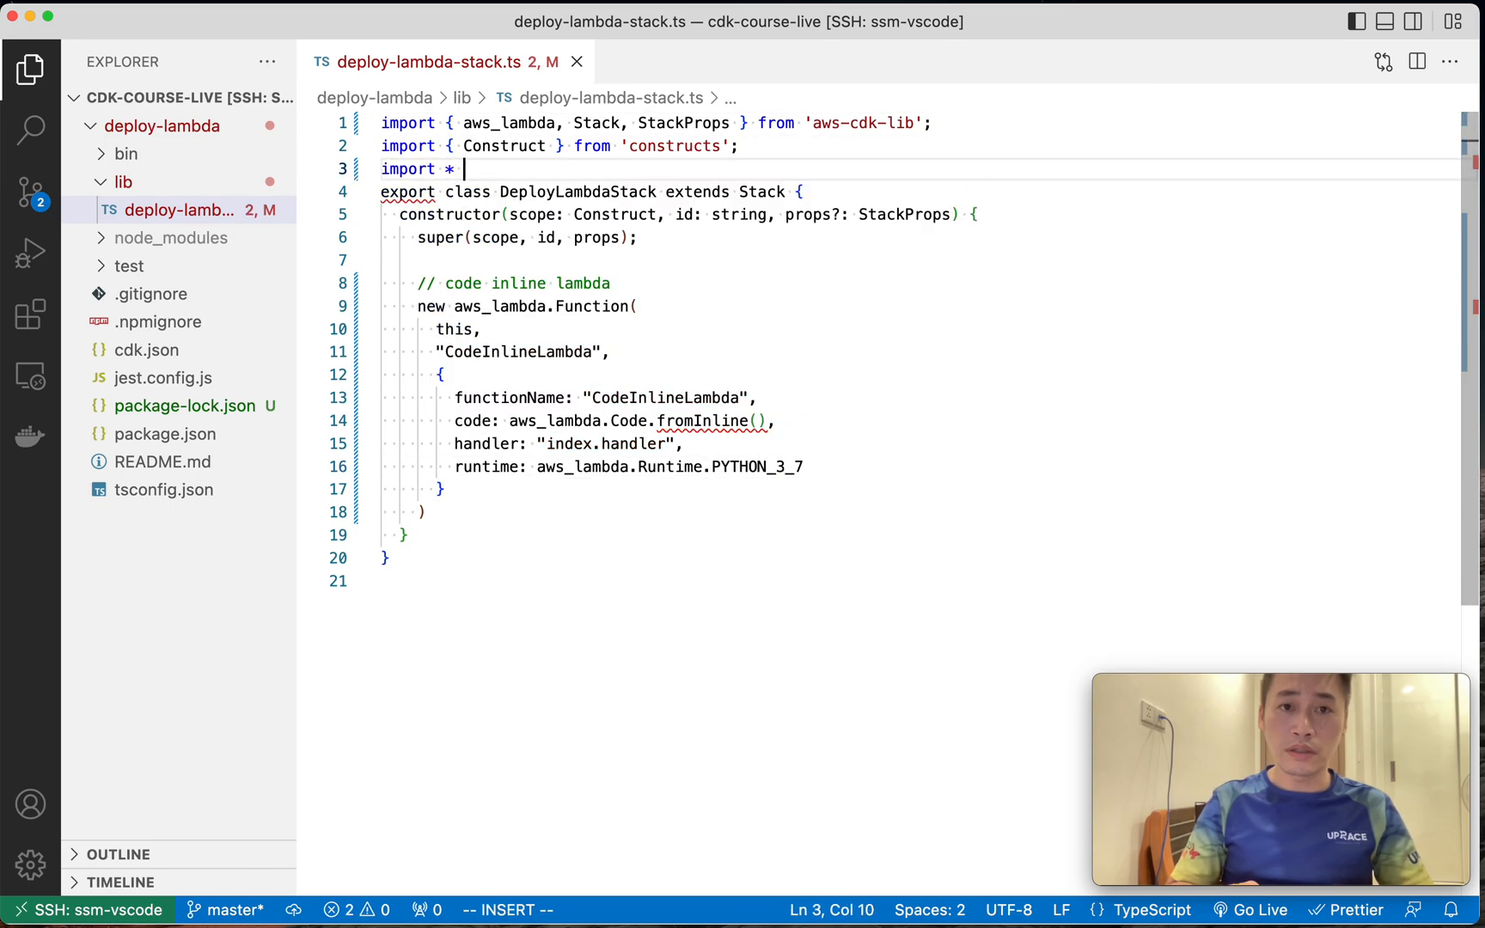
pyautogui.write('as path')
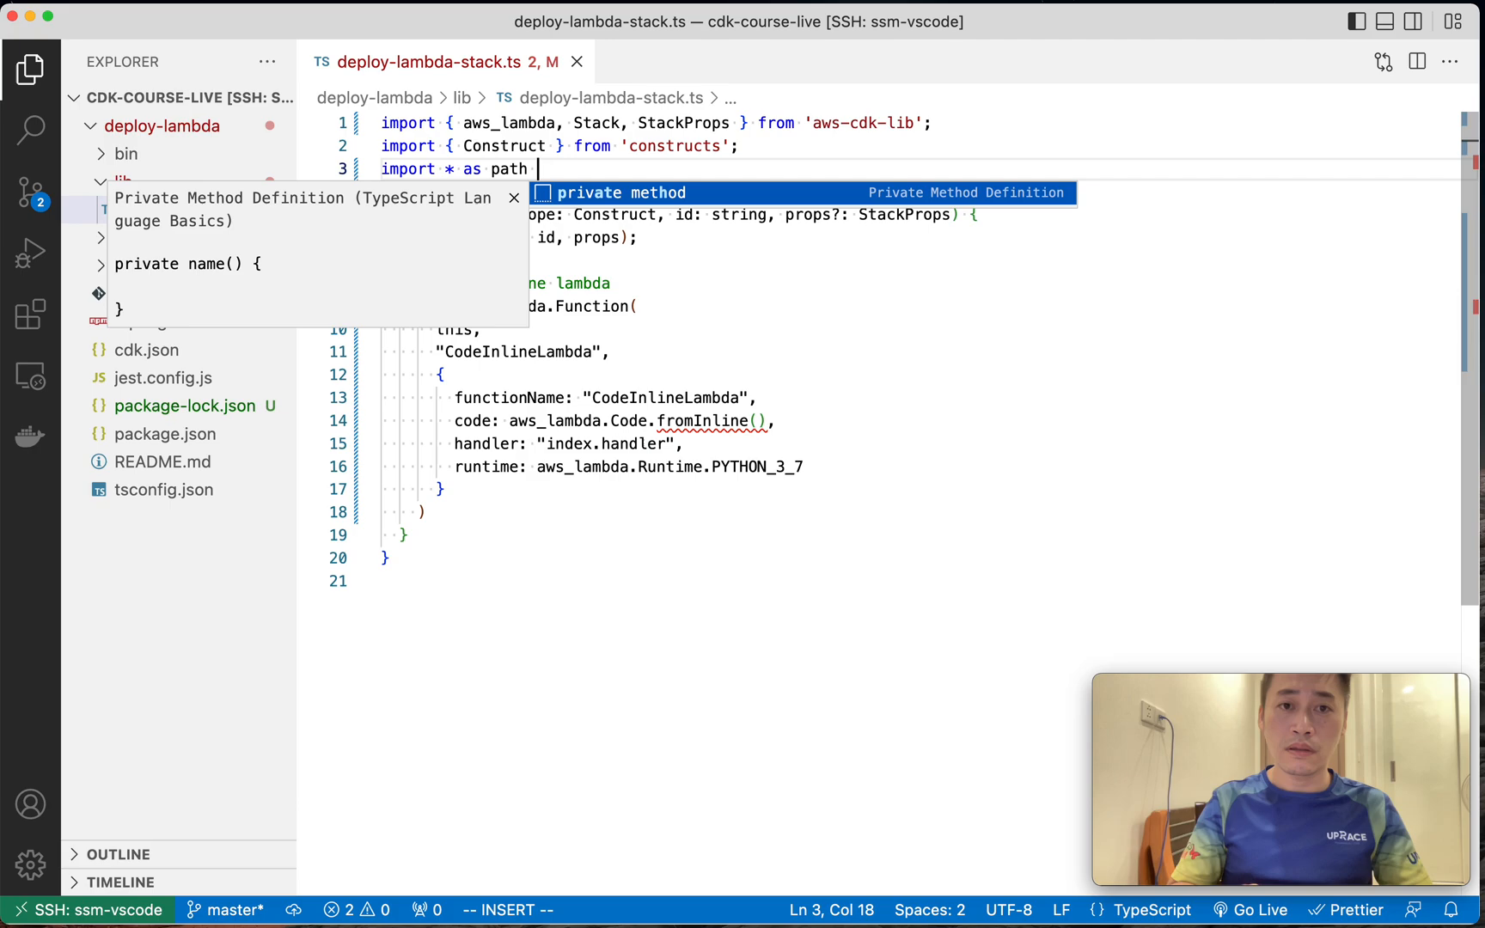
pyautogui.write("from 'path'")
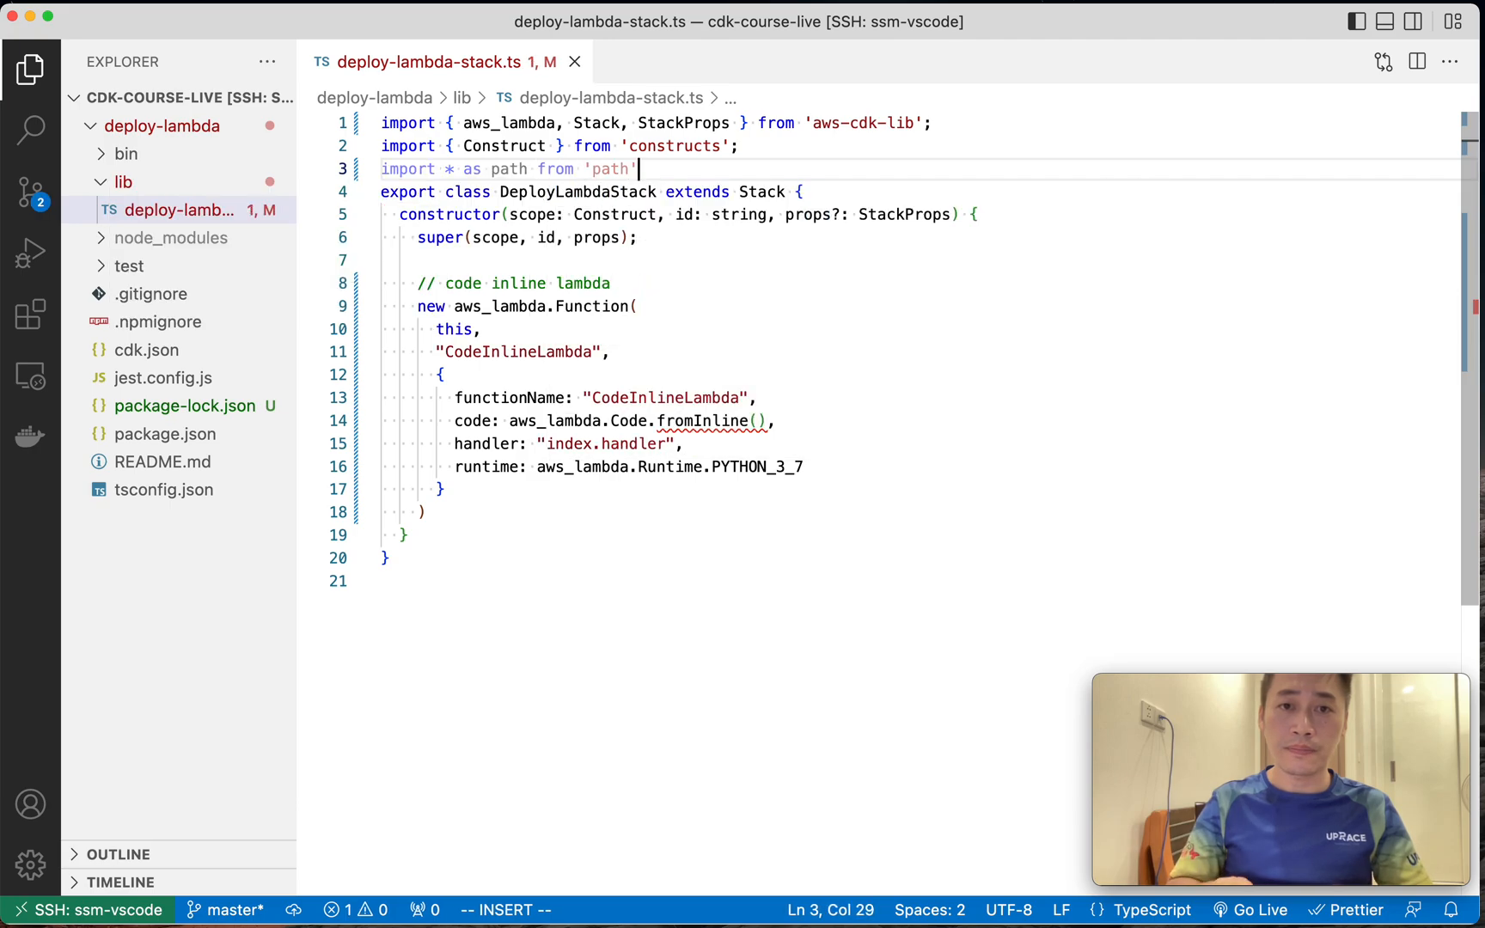
pyautogui.write('import * as fs f')
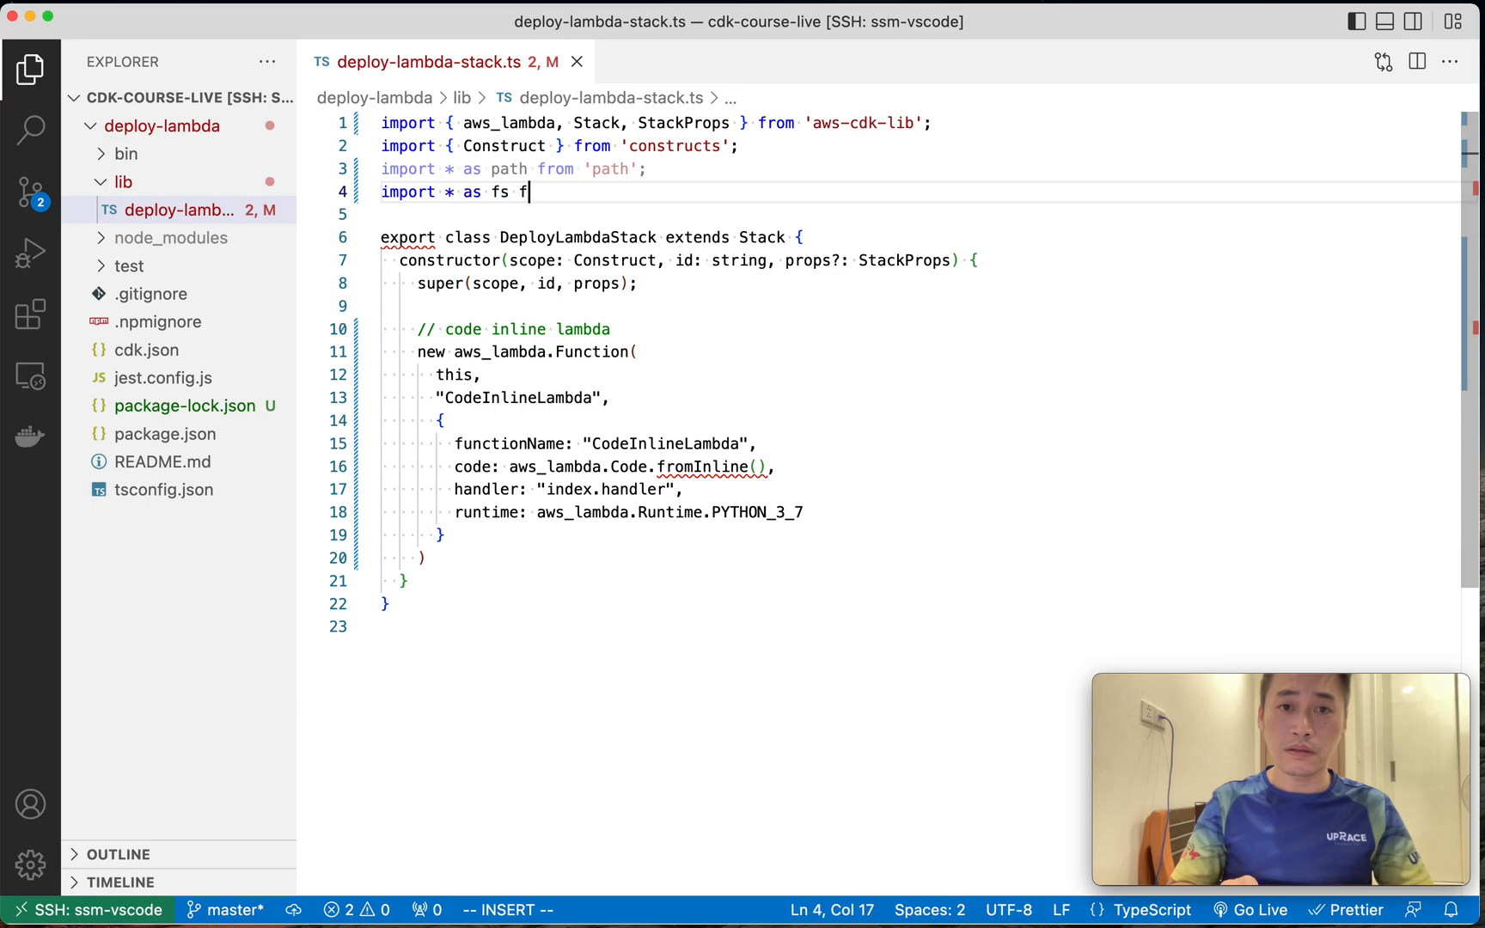
pyautogui.write("rom 'fs'")
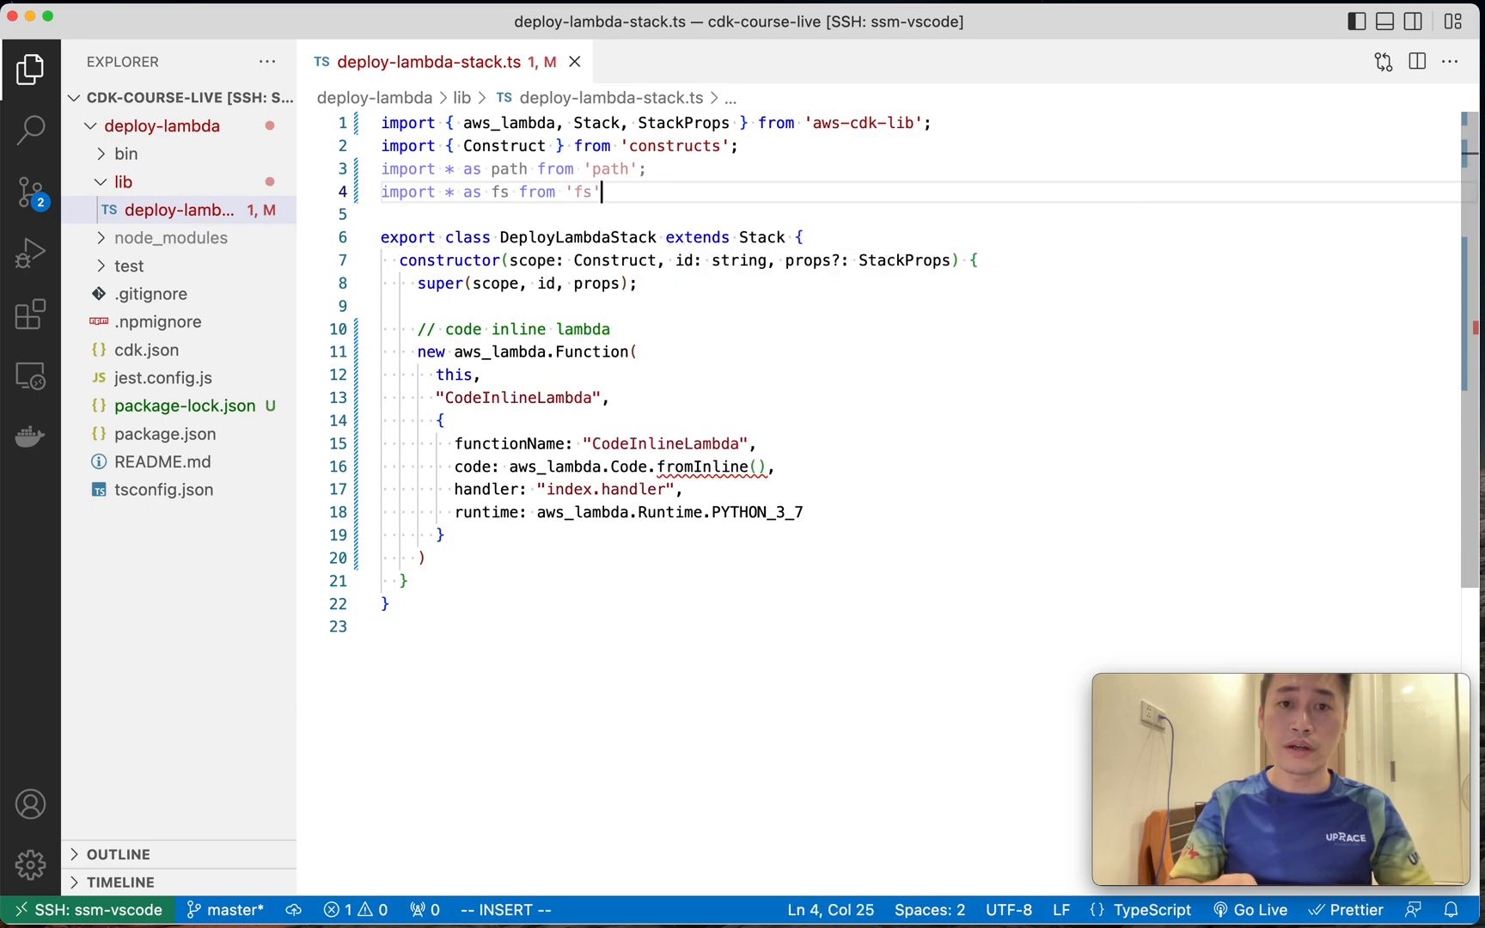
pyautogui.write(';')
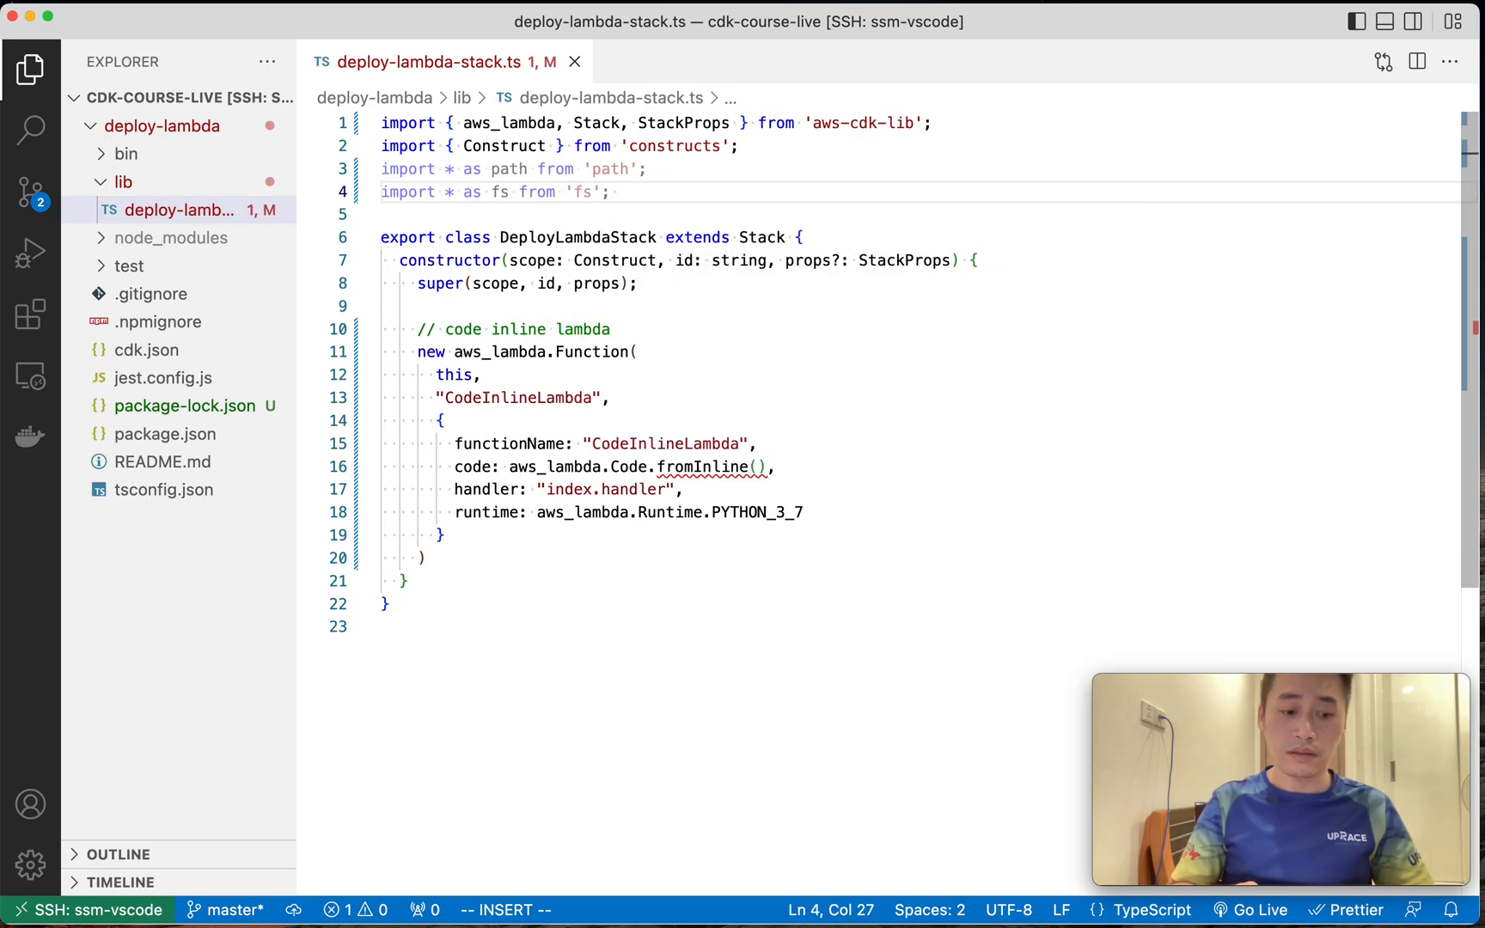
pyautogui.press('Escape')
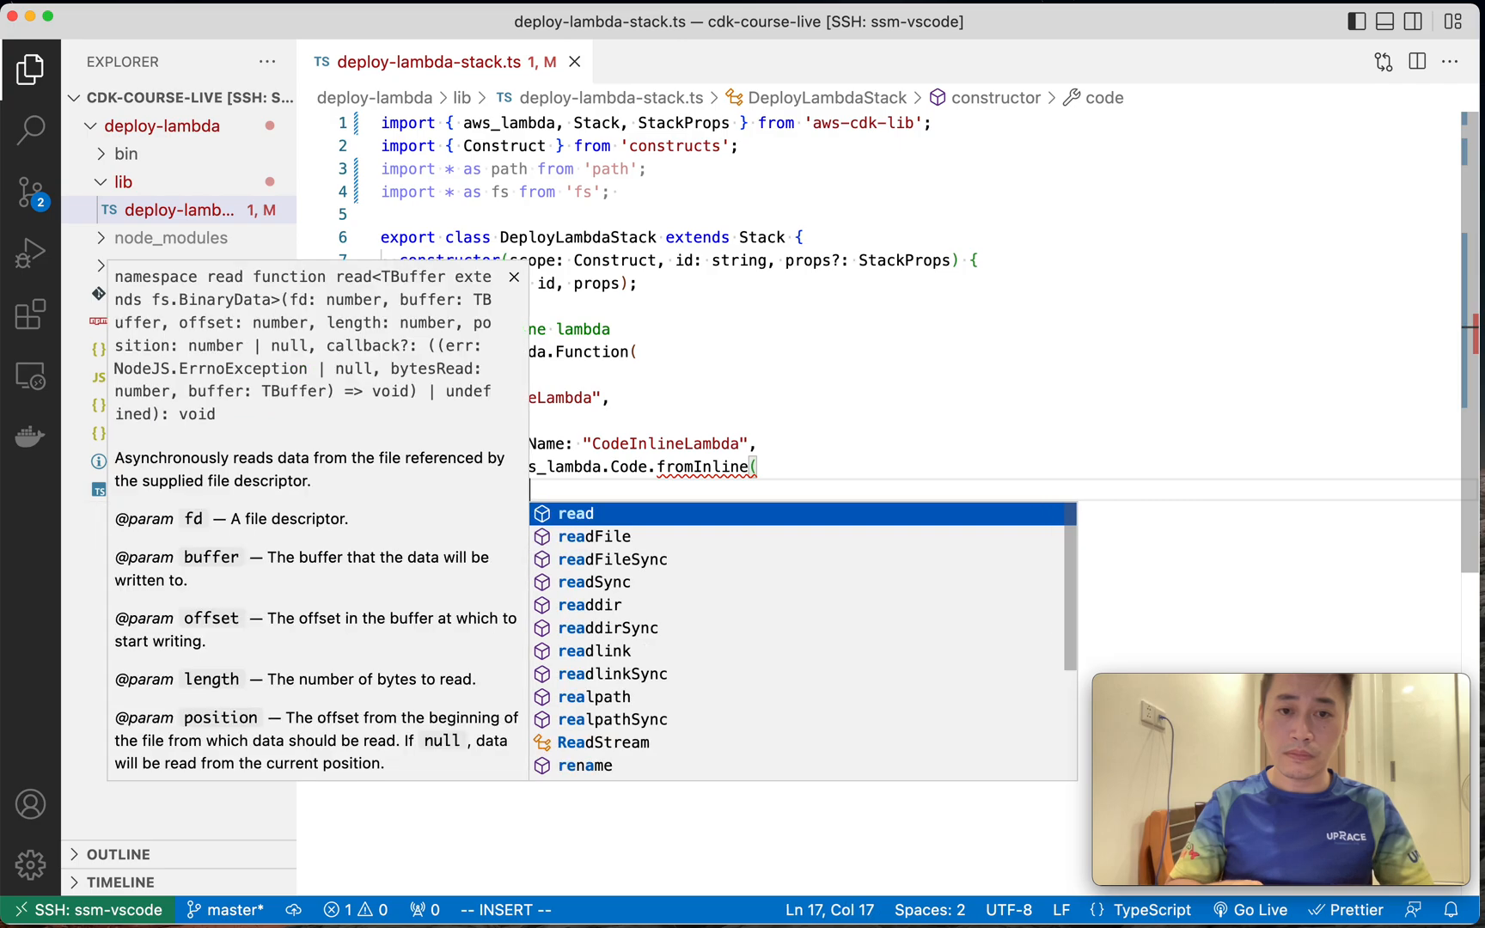
# Fill fromInline with fs.readFileSync(path.resolve(__dirname, "../../lambda-python/inline.py"), { encoding: "utf-8" }).
pyautogui.write('FileSync(pat')
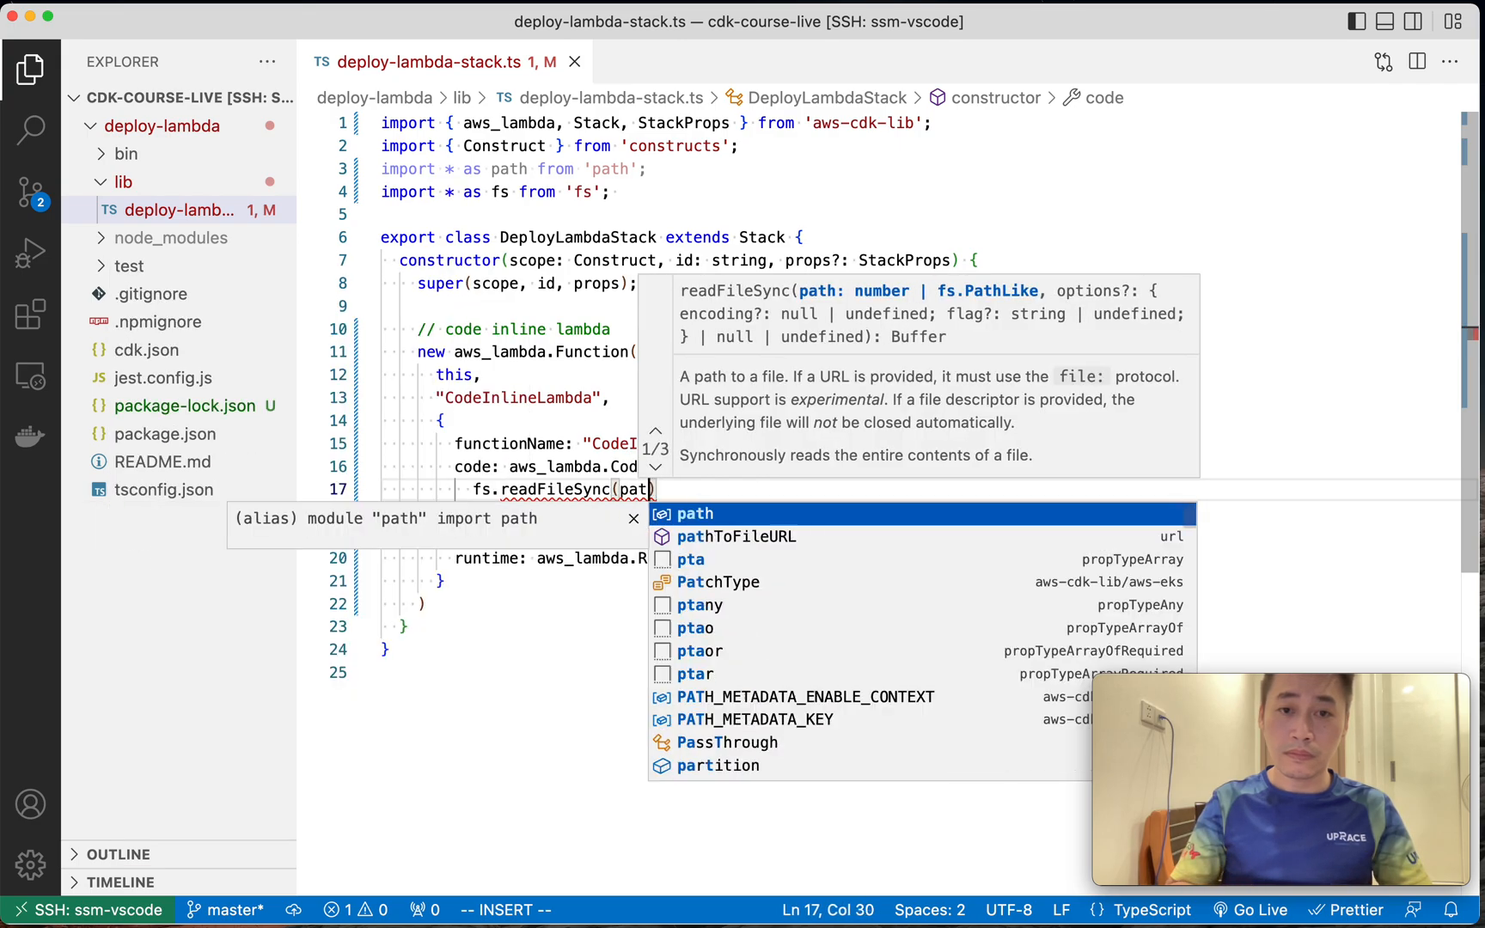
pyautogui.write('.resolve(')
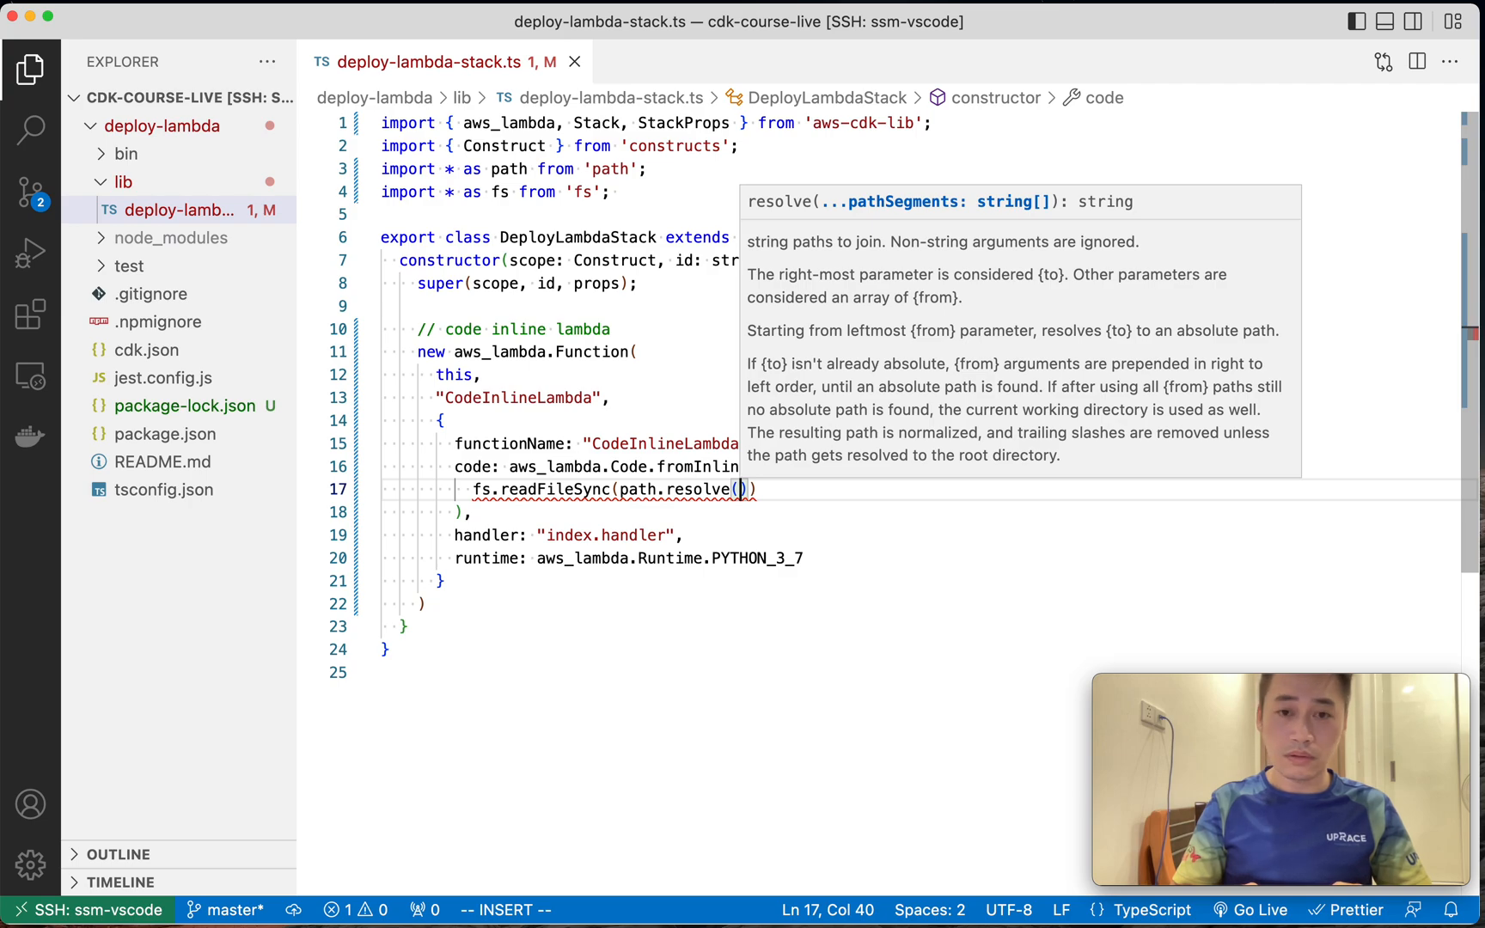
pyautogui.write('__dirnamei,')
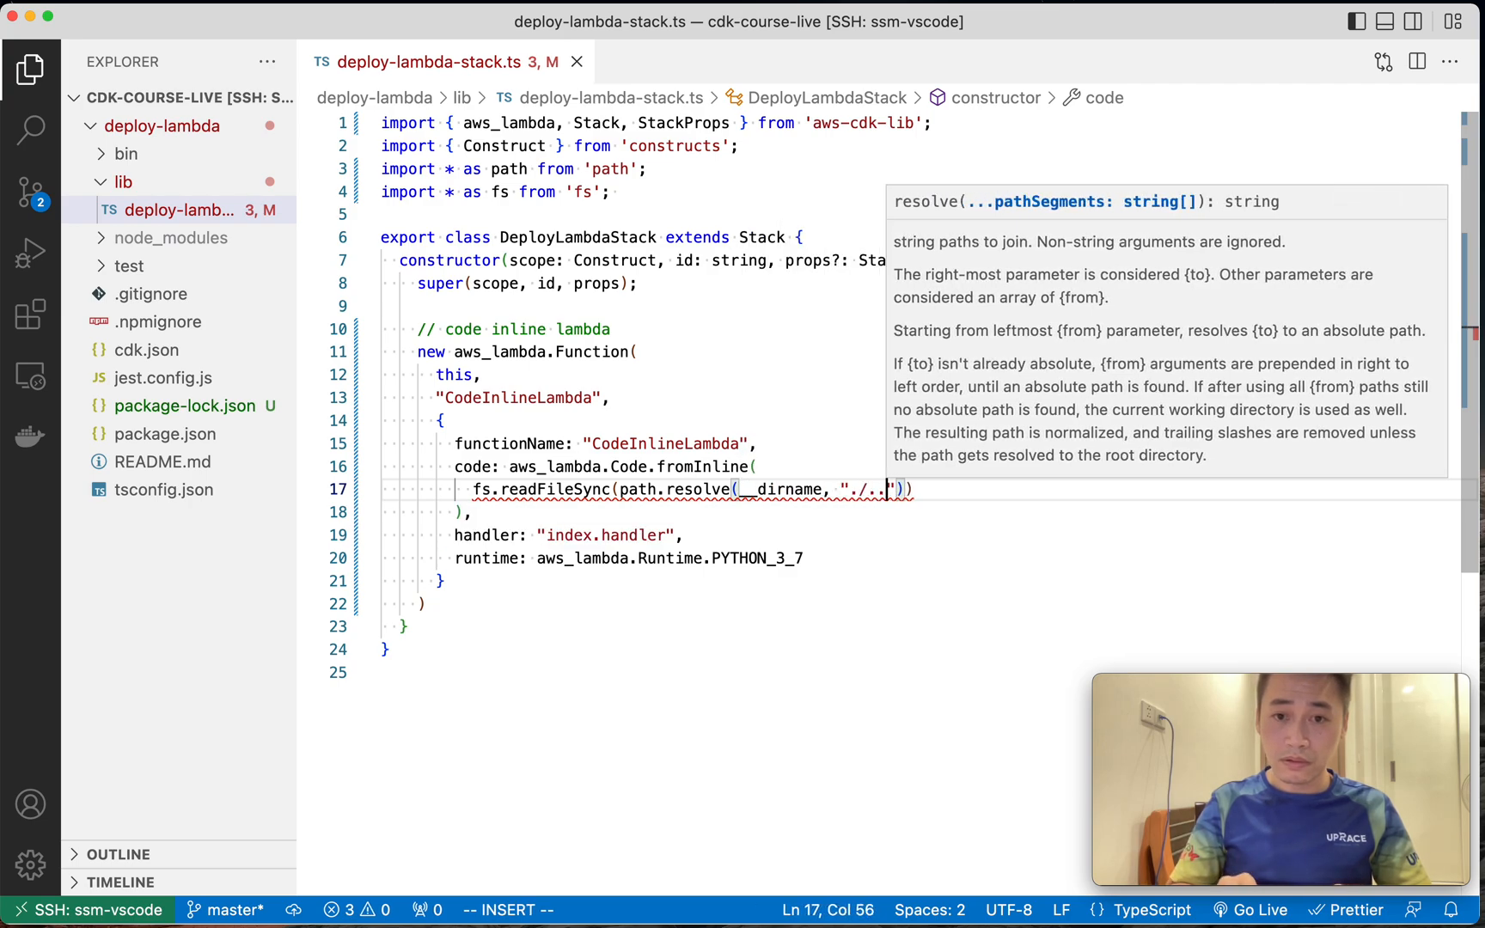
pyautogui.write('/lambda')
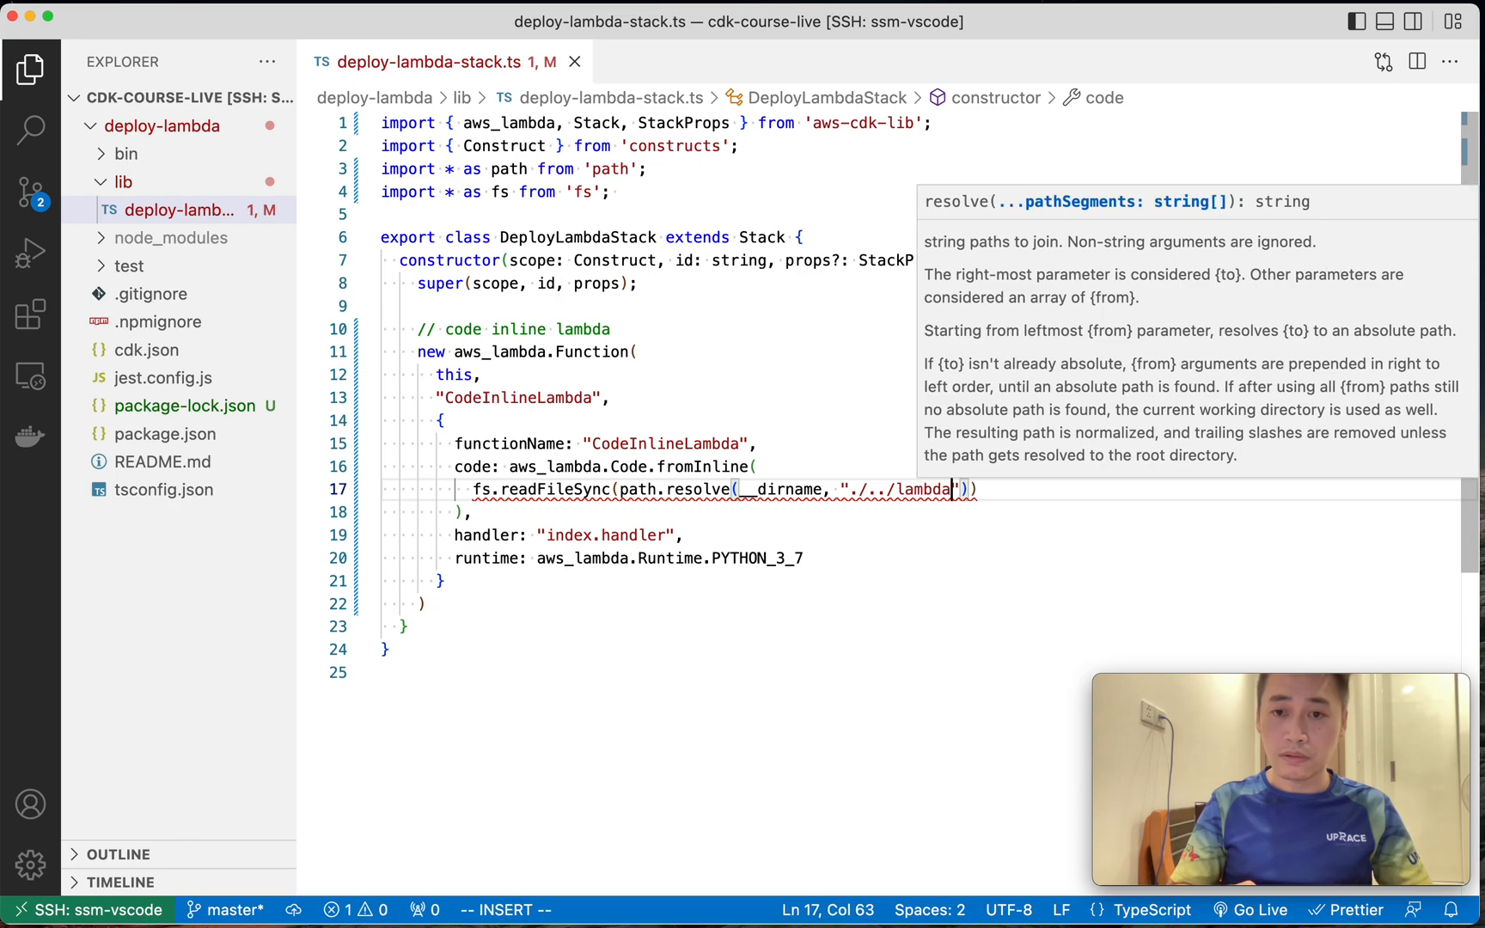
pyautogui.write('-python')
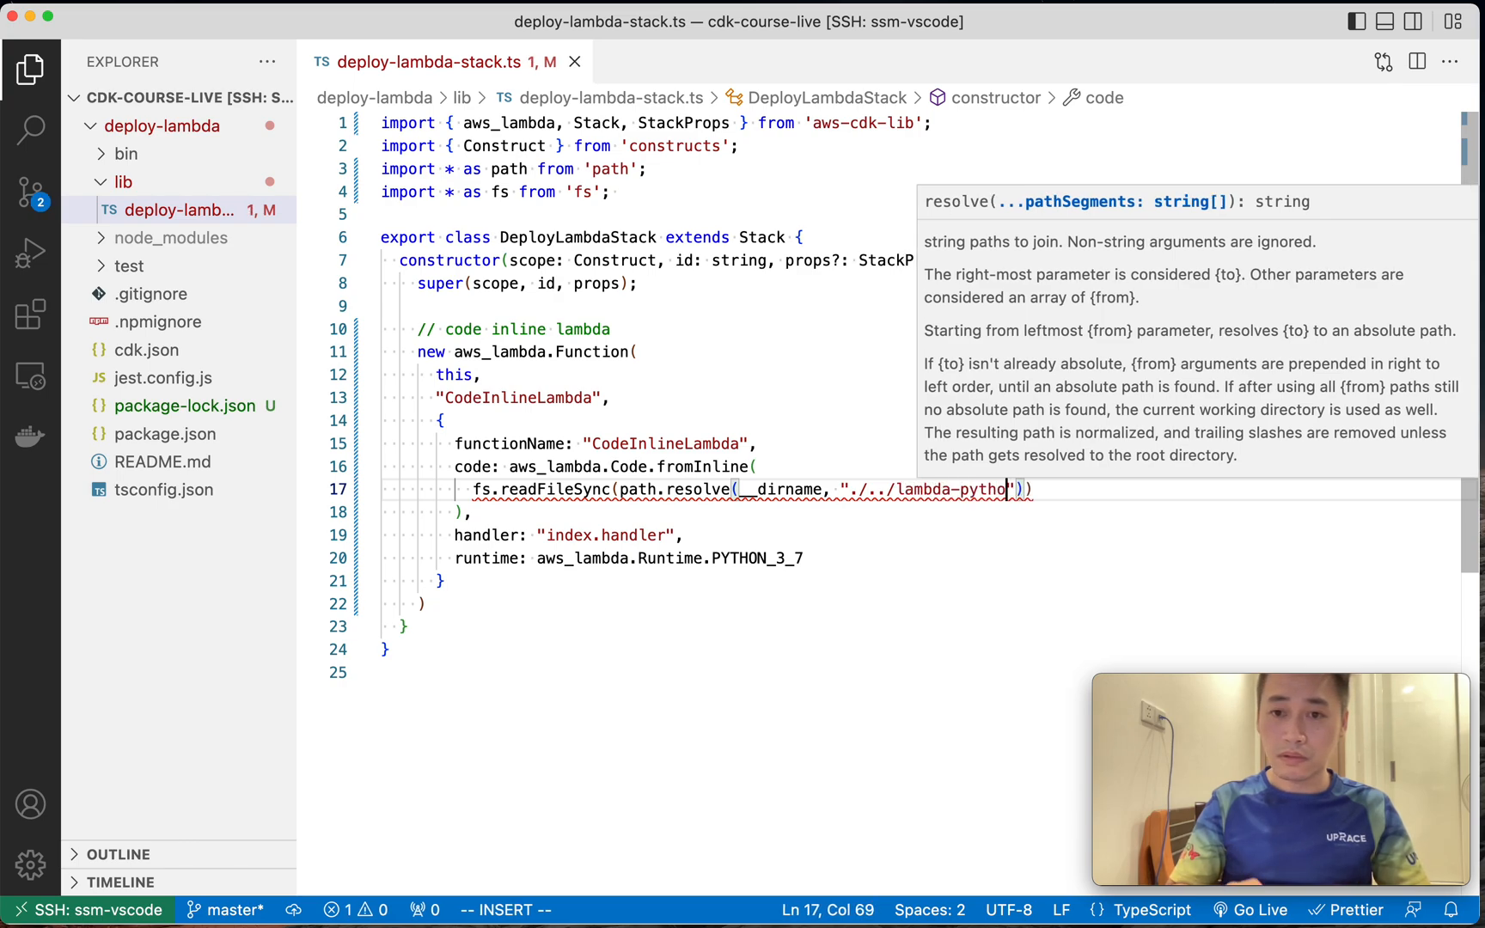
pyautogui.write('n,')
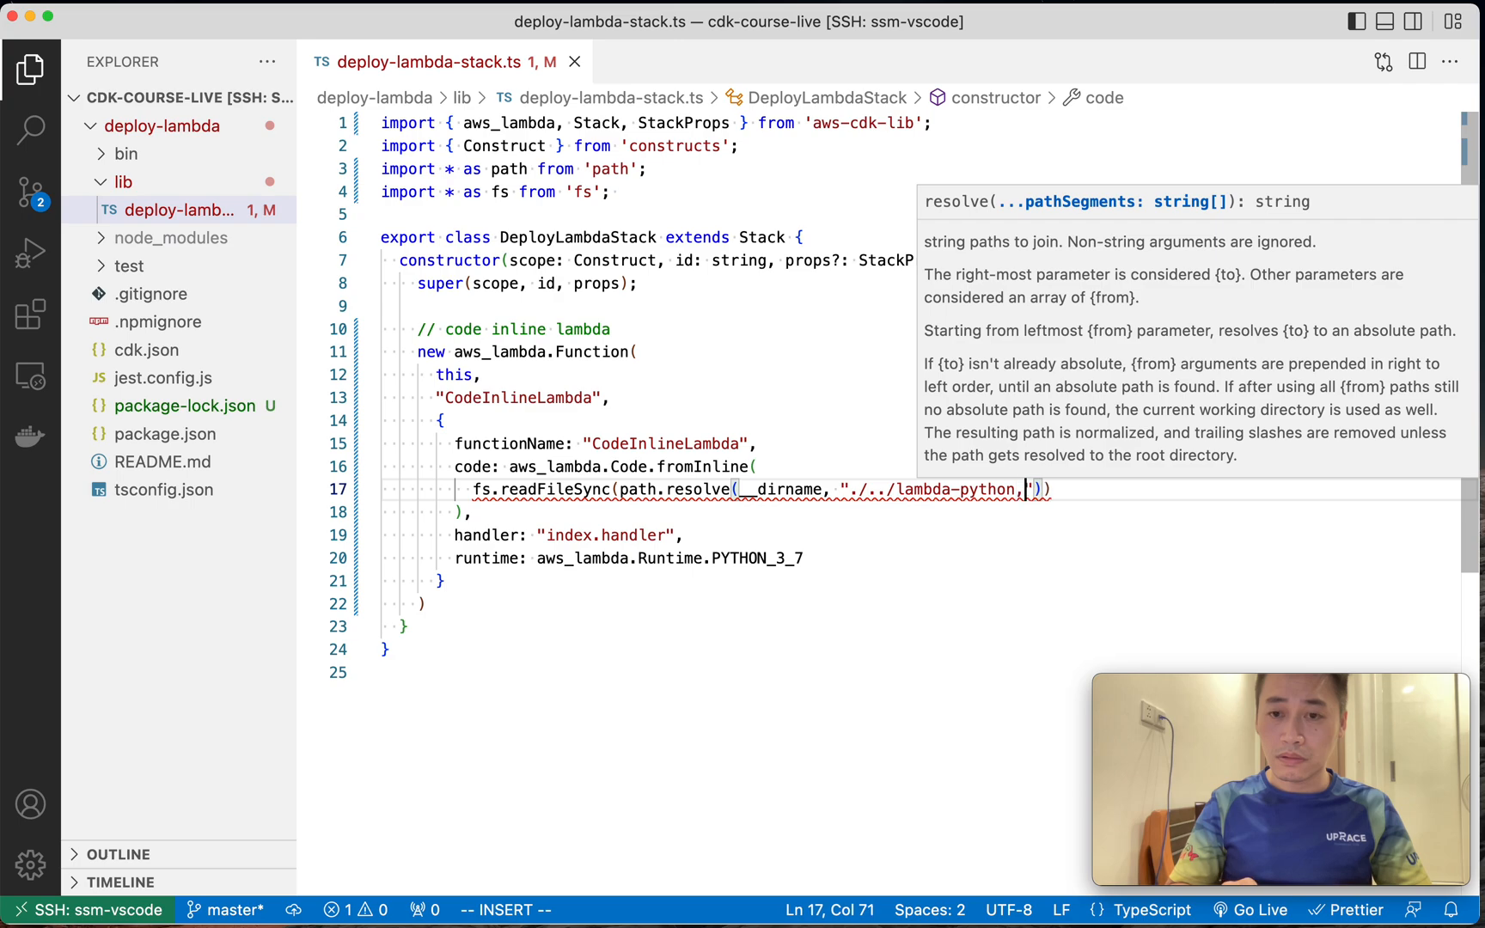
pyautogui.write('inline.')
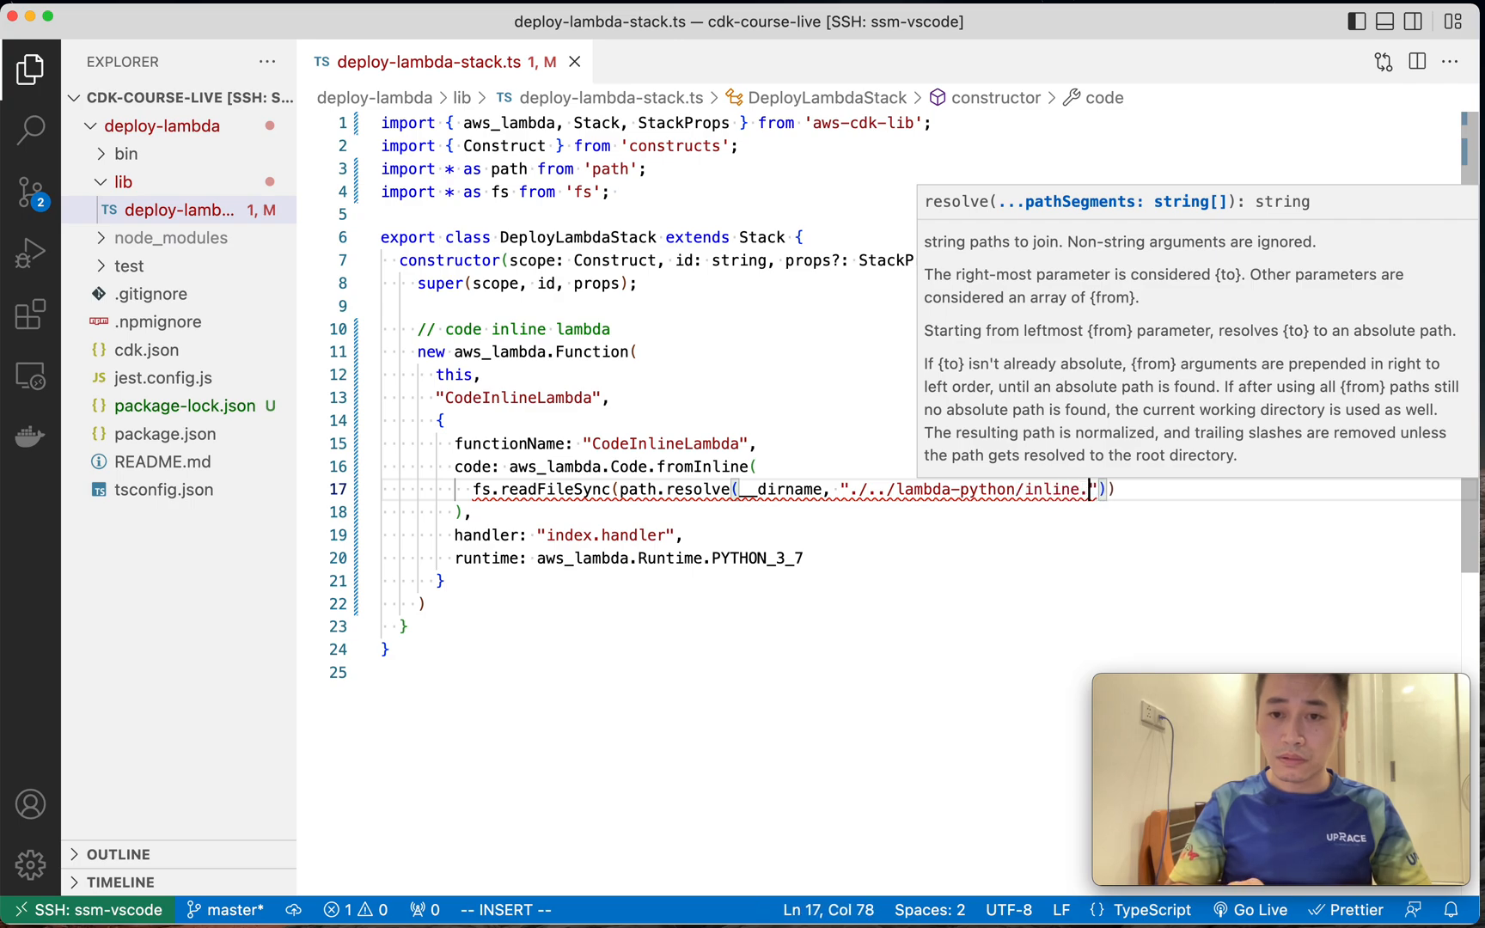
pyautogui.write('py')
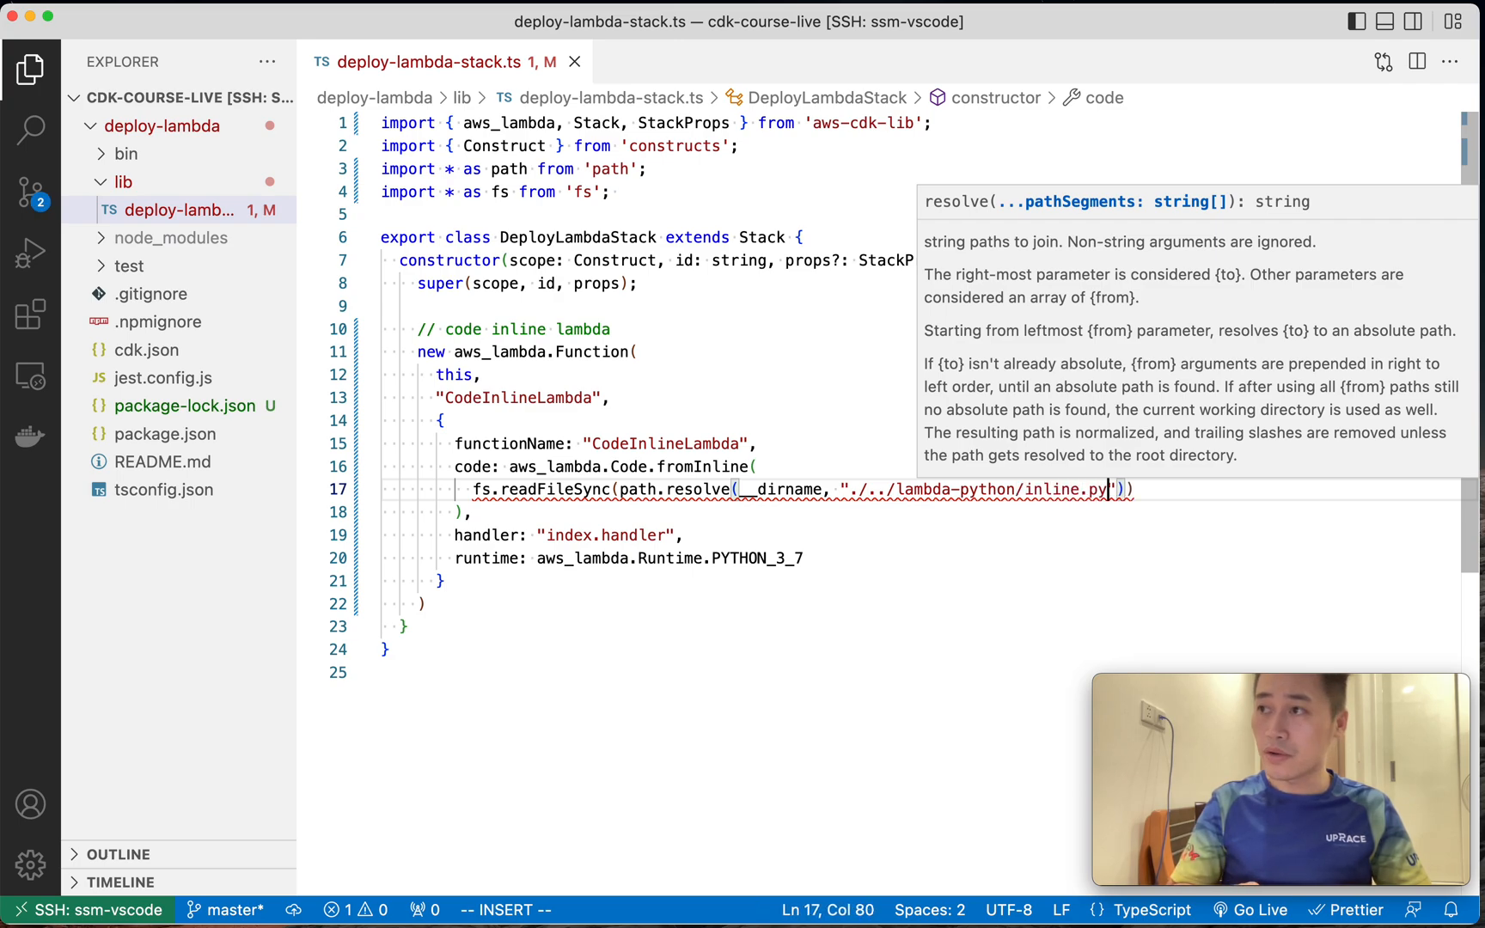
pyautogui.write(',,')
pyautogui.write('{ encoding: "utf-8" ')
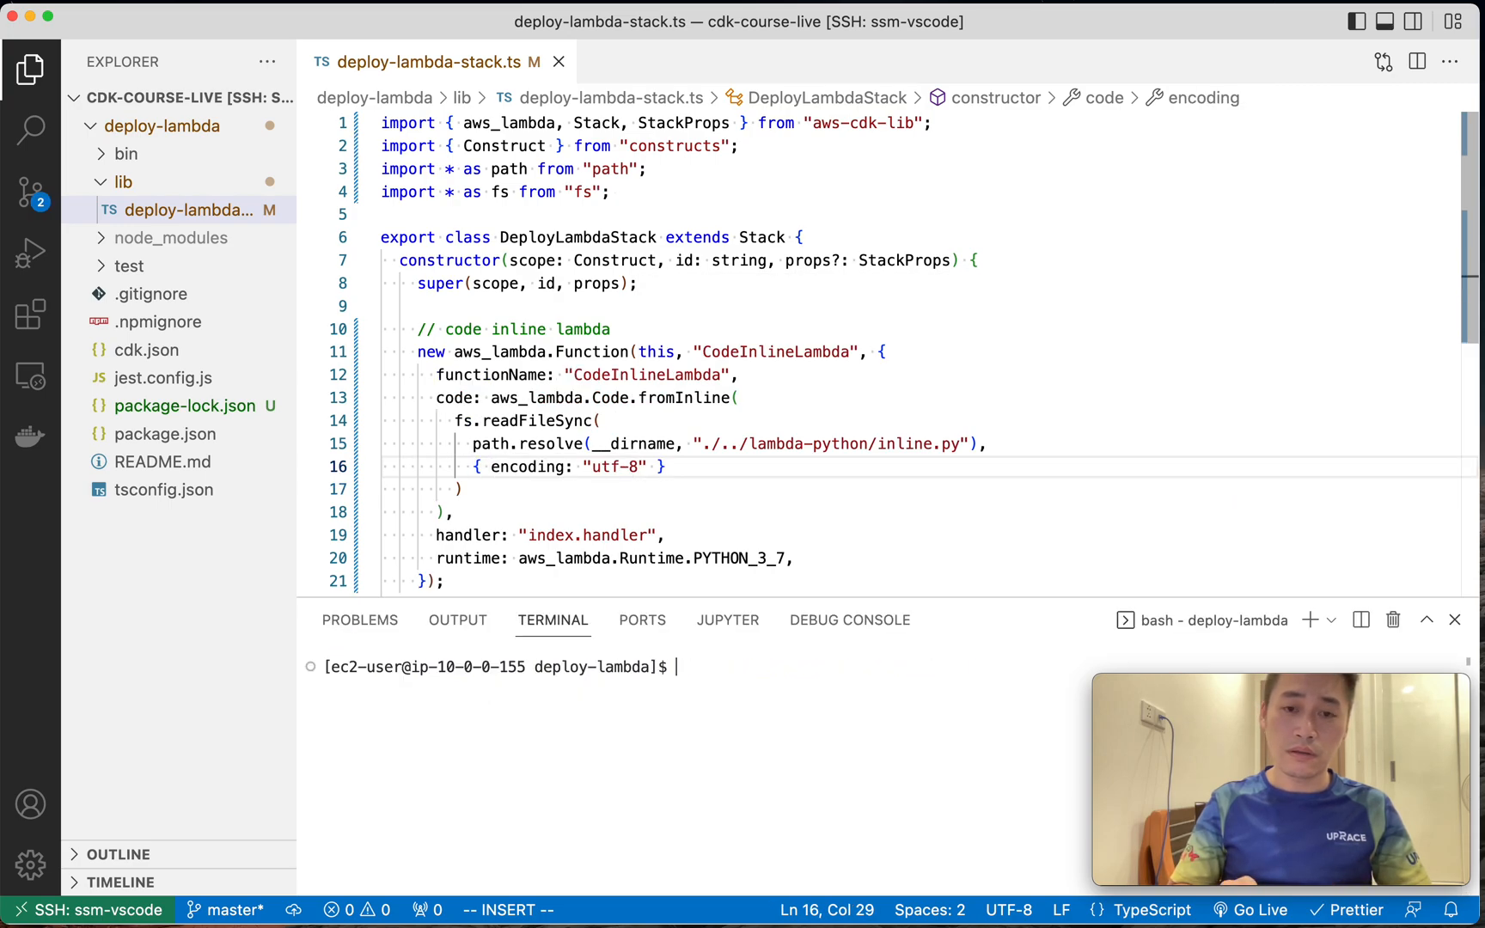
# Create the lambda-python folder with an empty inline.py from the terminal.
pyautogui.write('mkdir lambda-python')
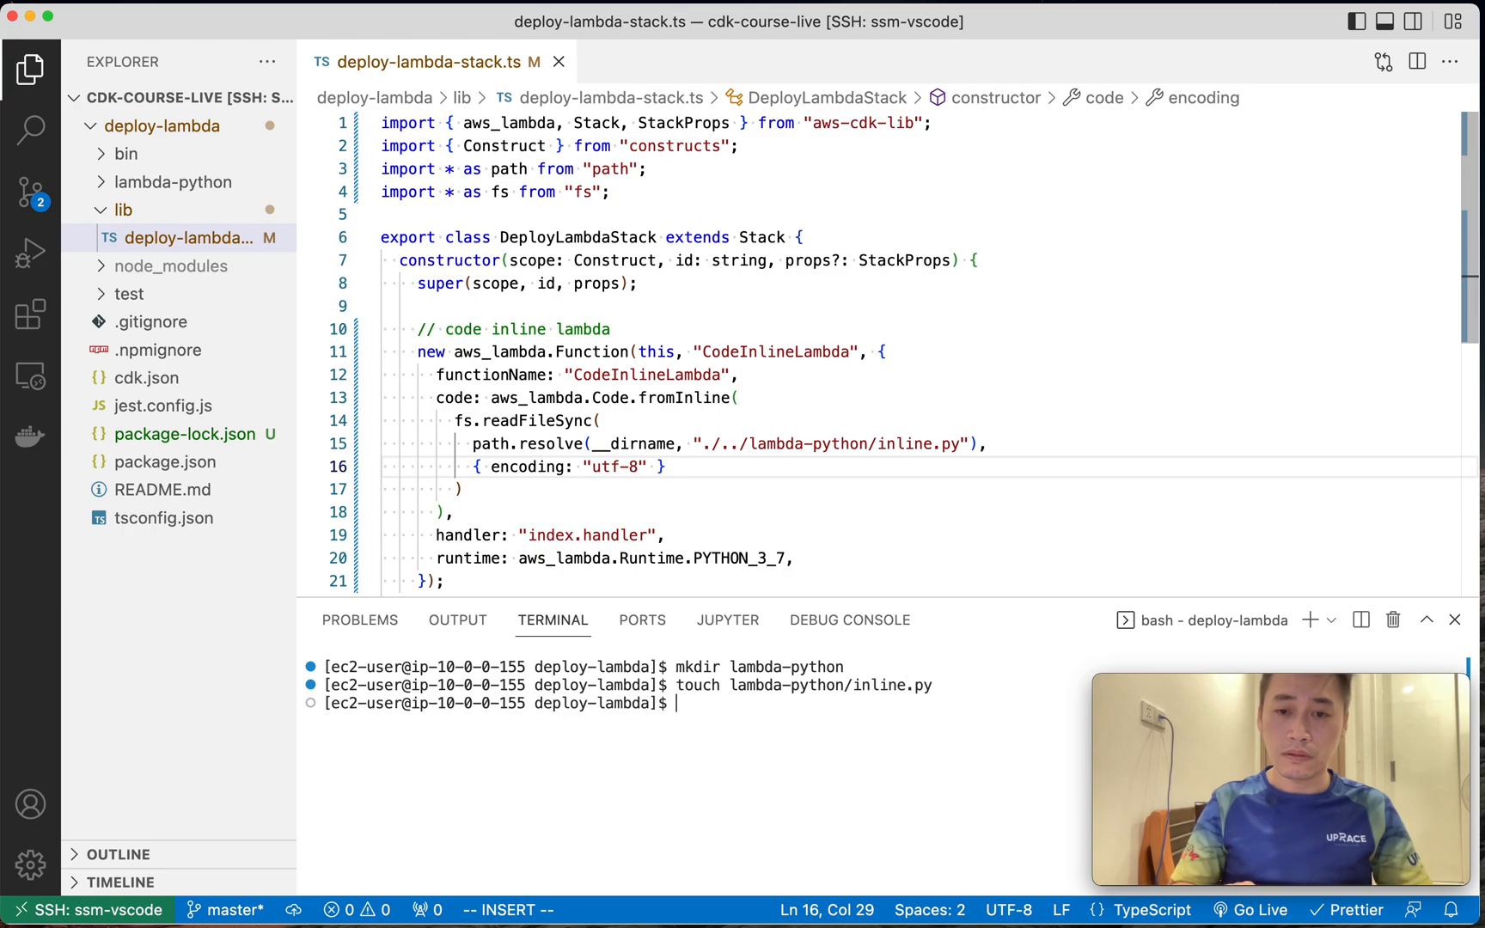
pyautogui.write('in')
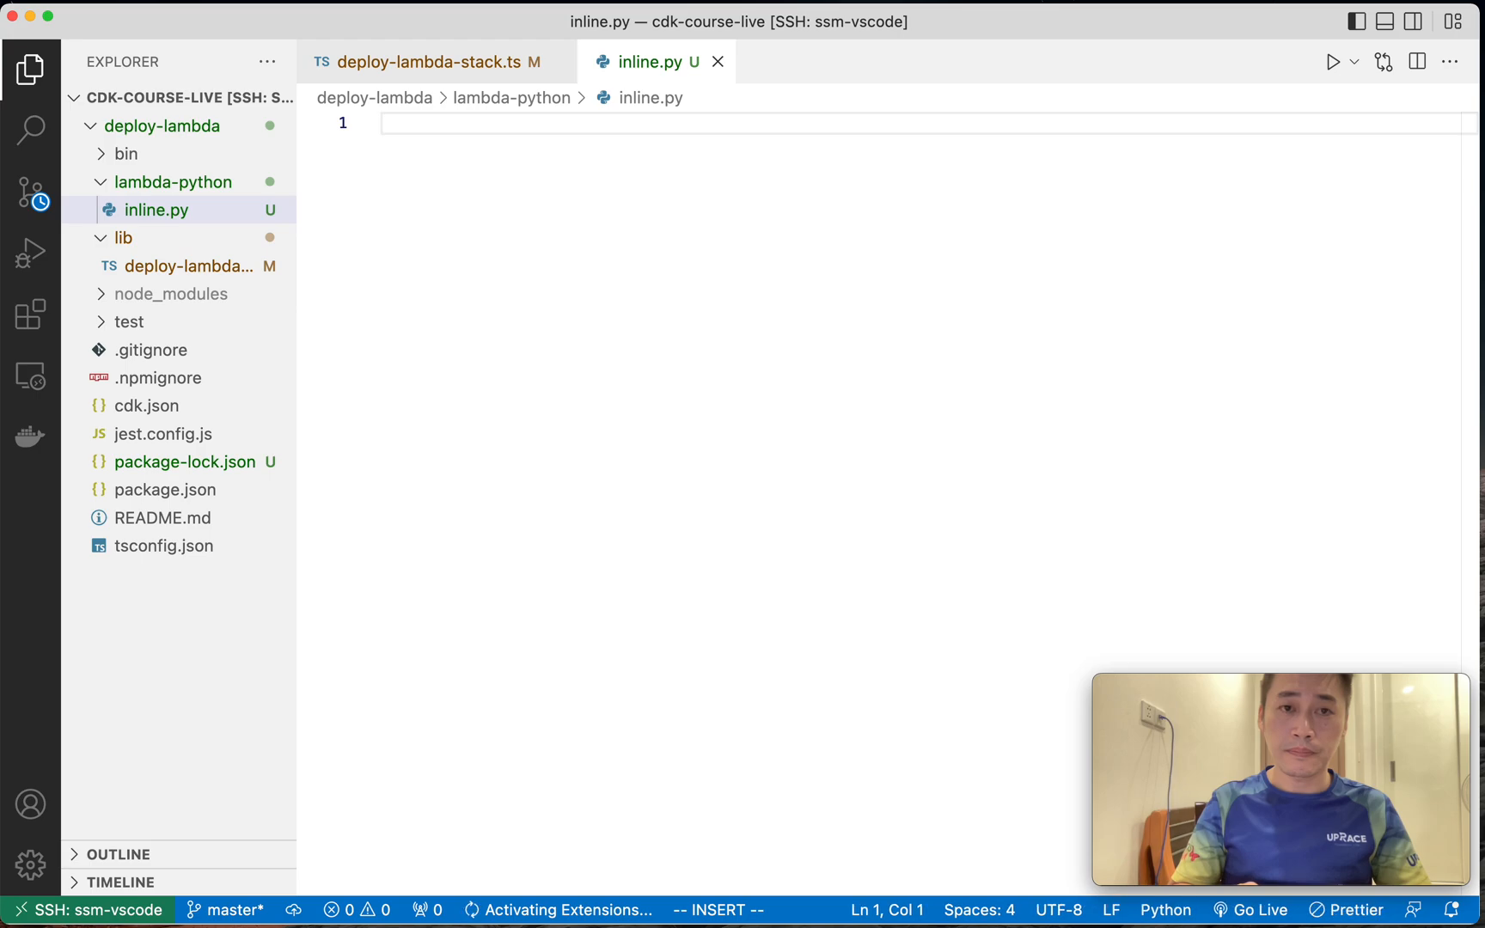
# Write def handler(event, context) returning {"message": "hello lambda code inline"} and return to the stack file.
pyautogui.write('def handler()')
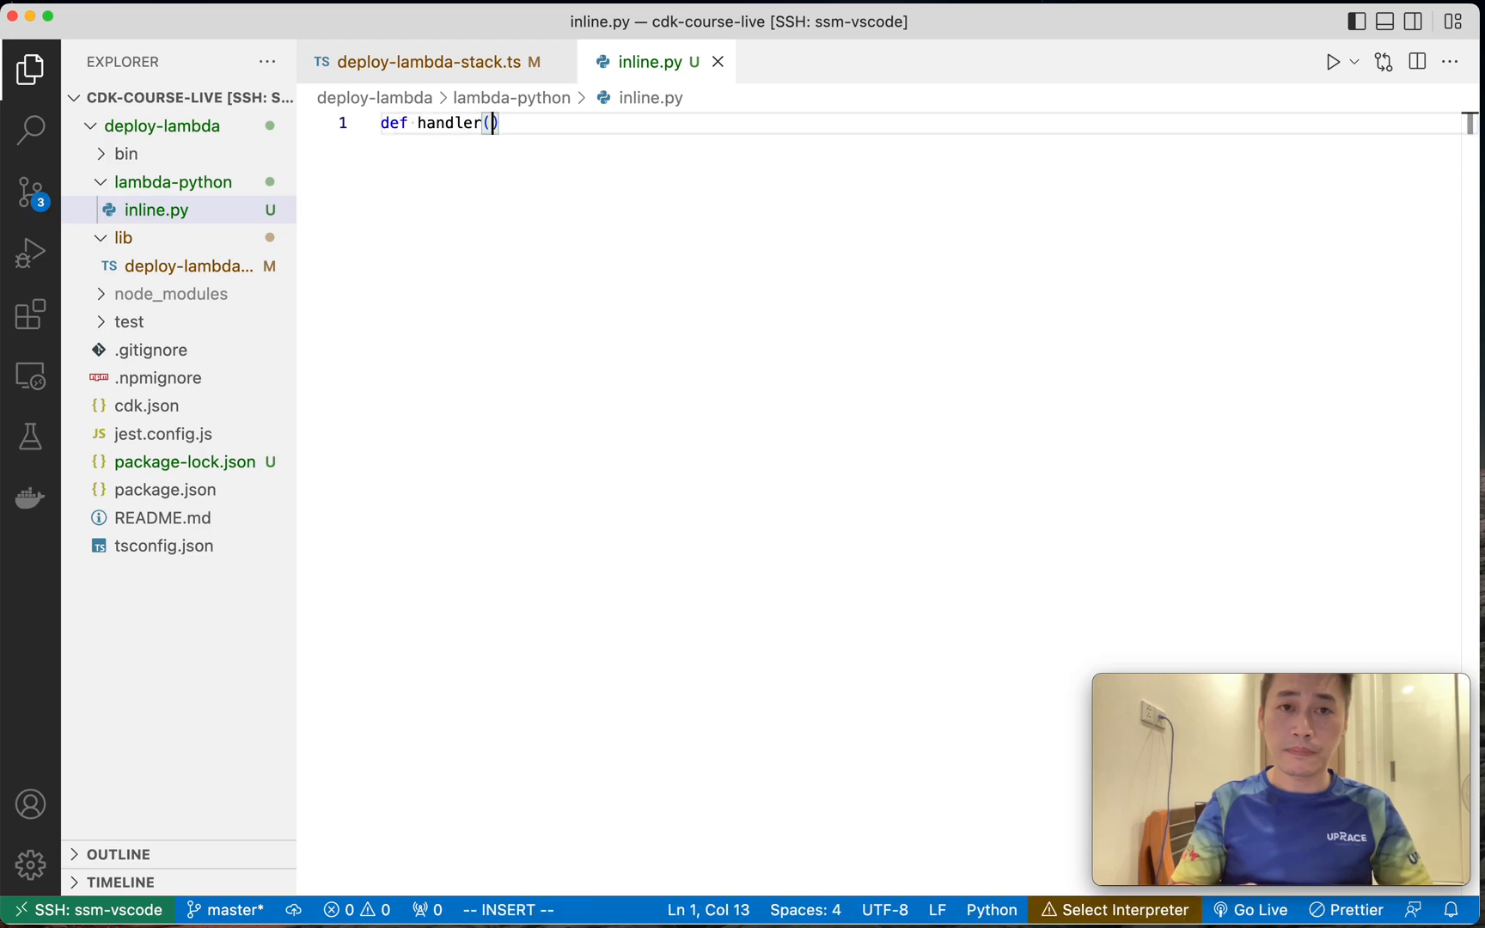
pyautogui.write('event, context')
pyautogui.write('return {')
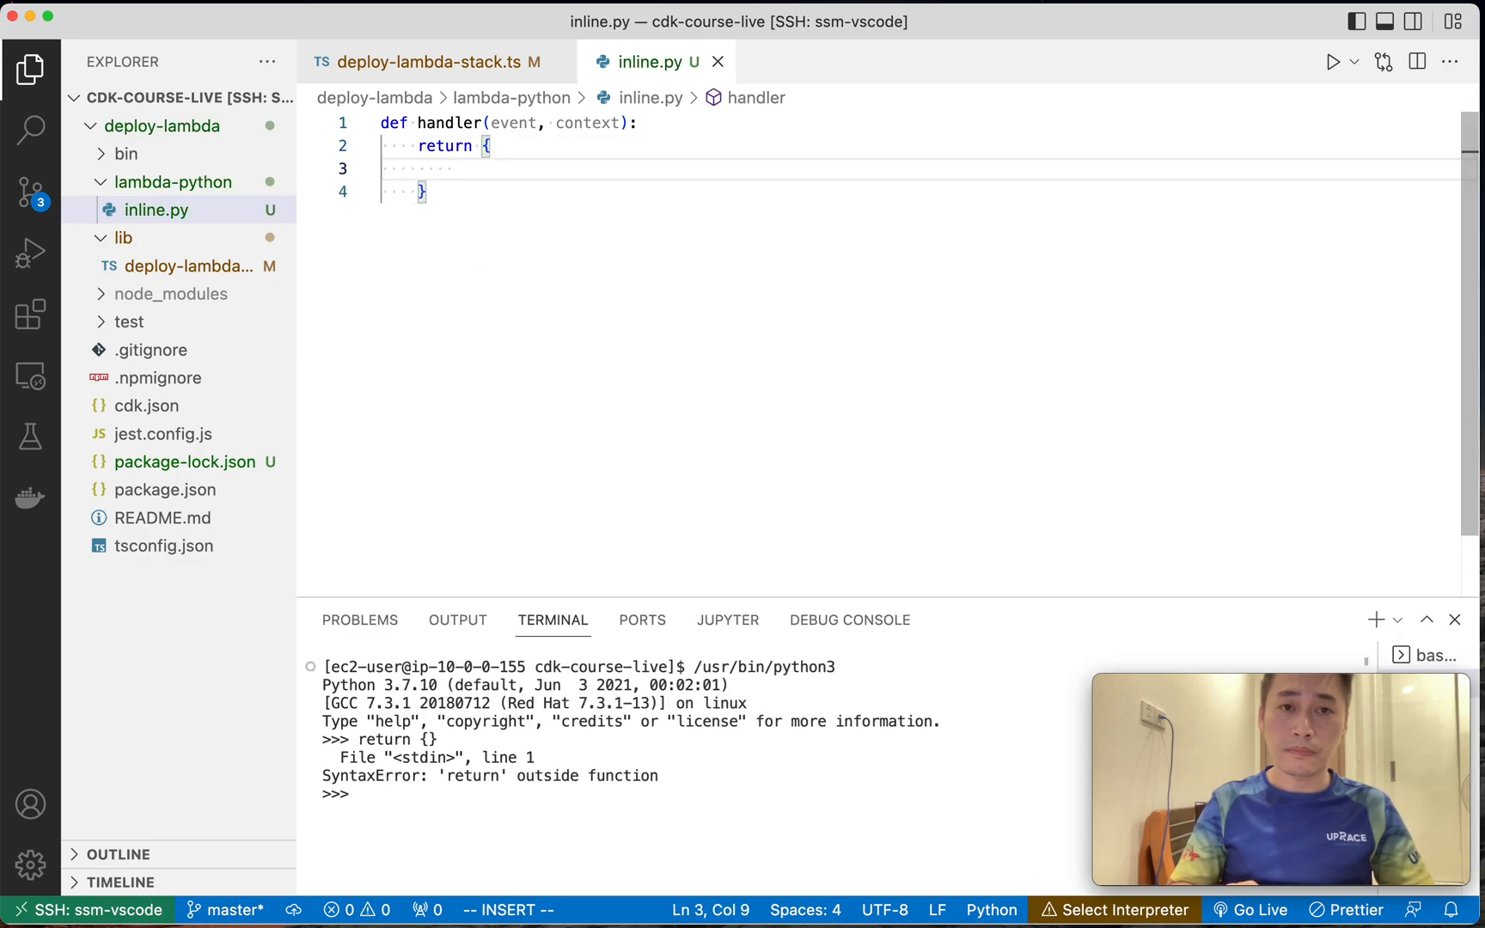
pyautogui.write('"M"')
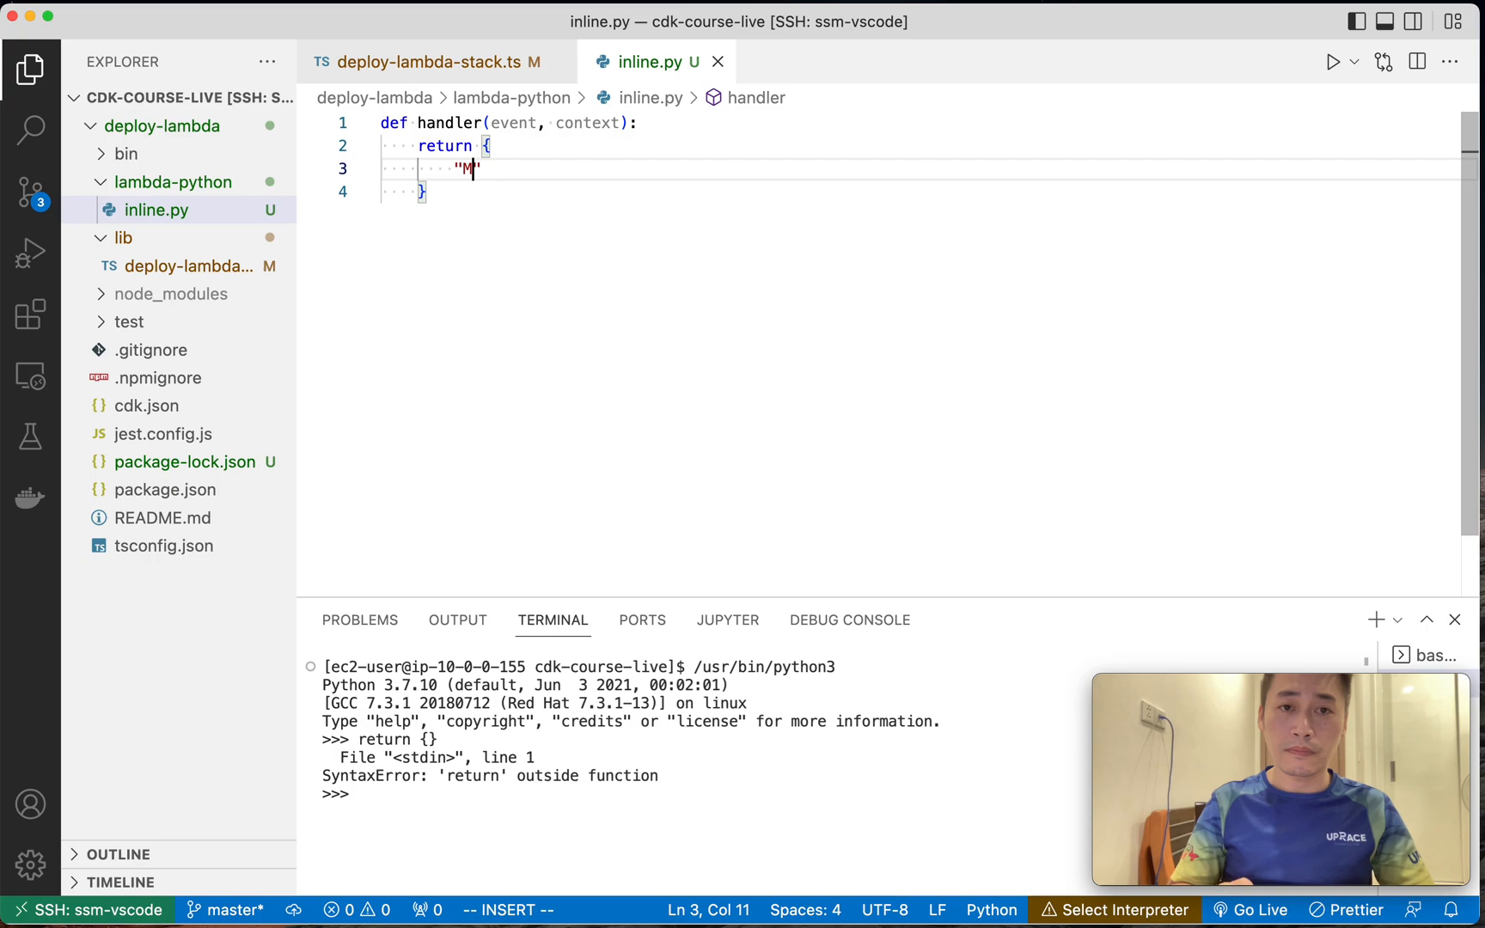
pyautogui.write('essage')
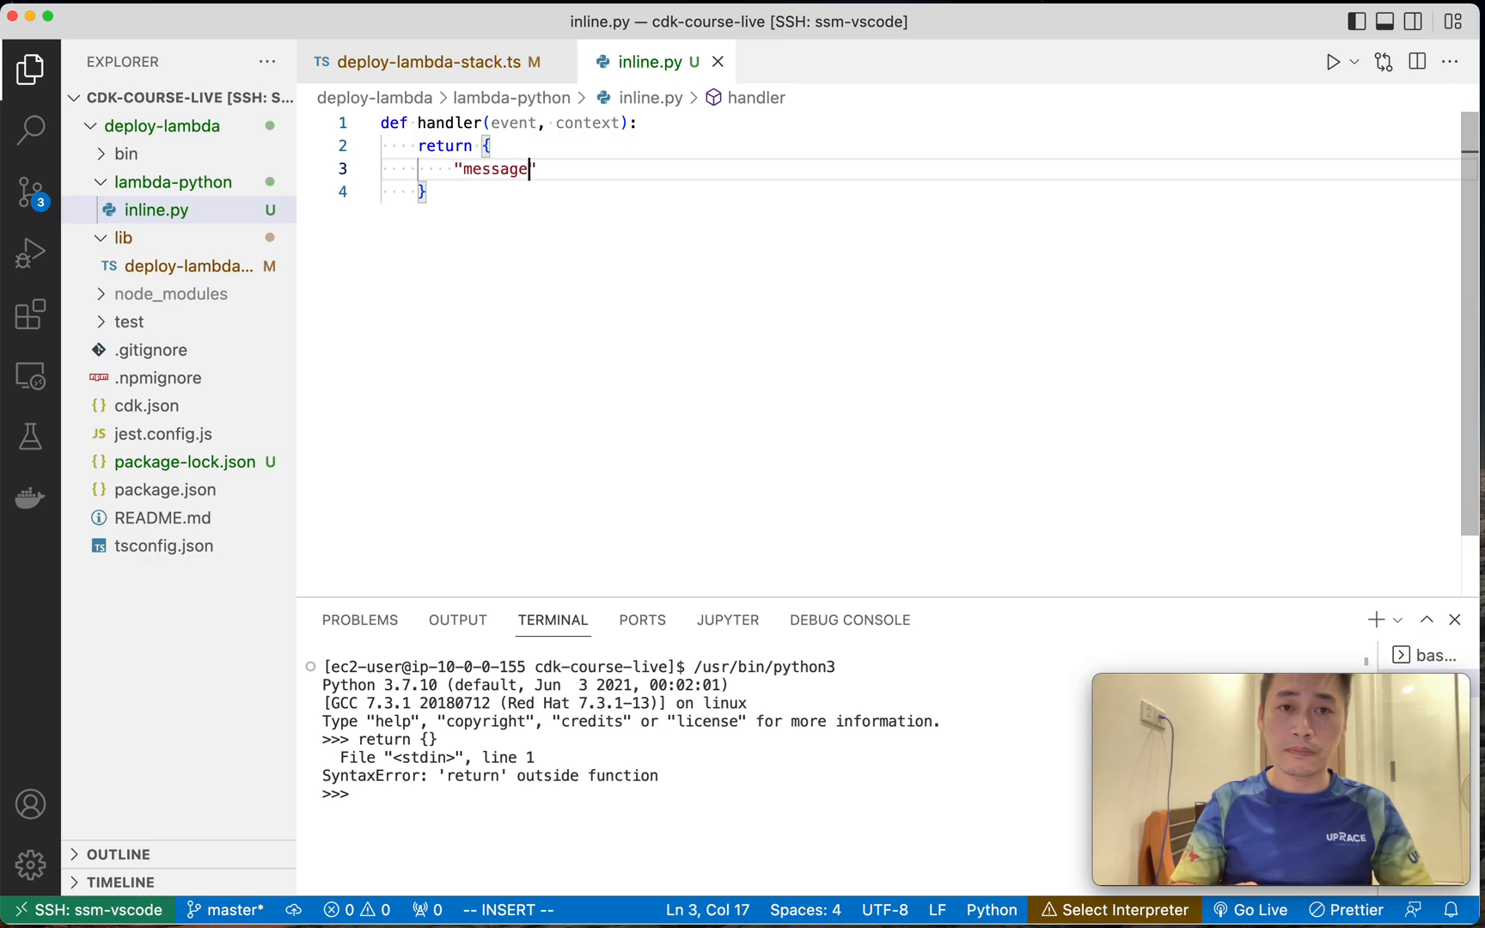
pyautogui.write(': "hello "')
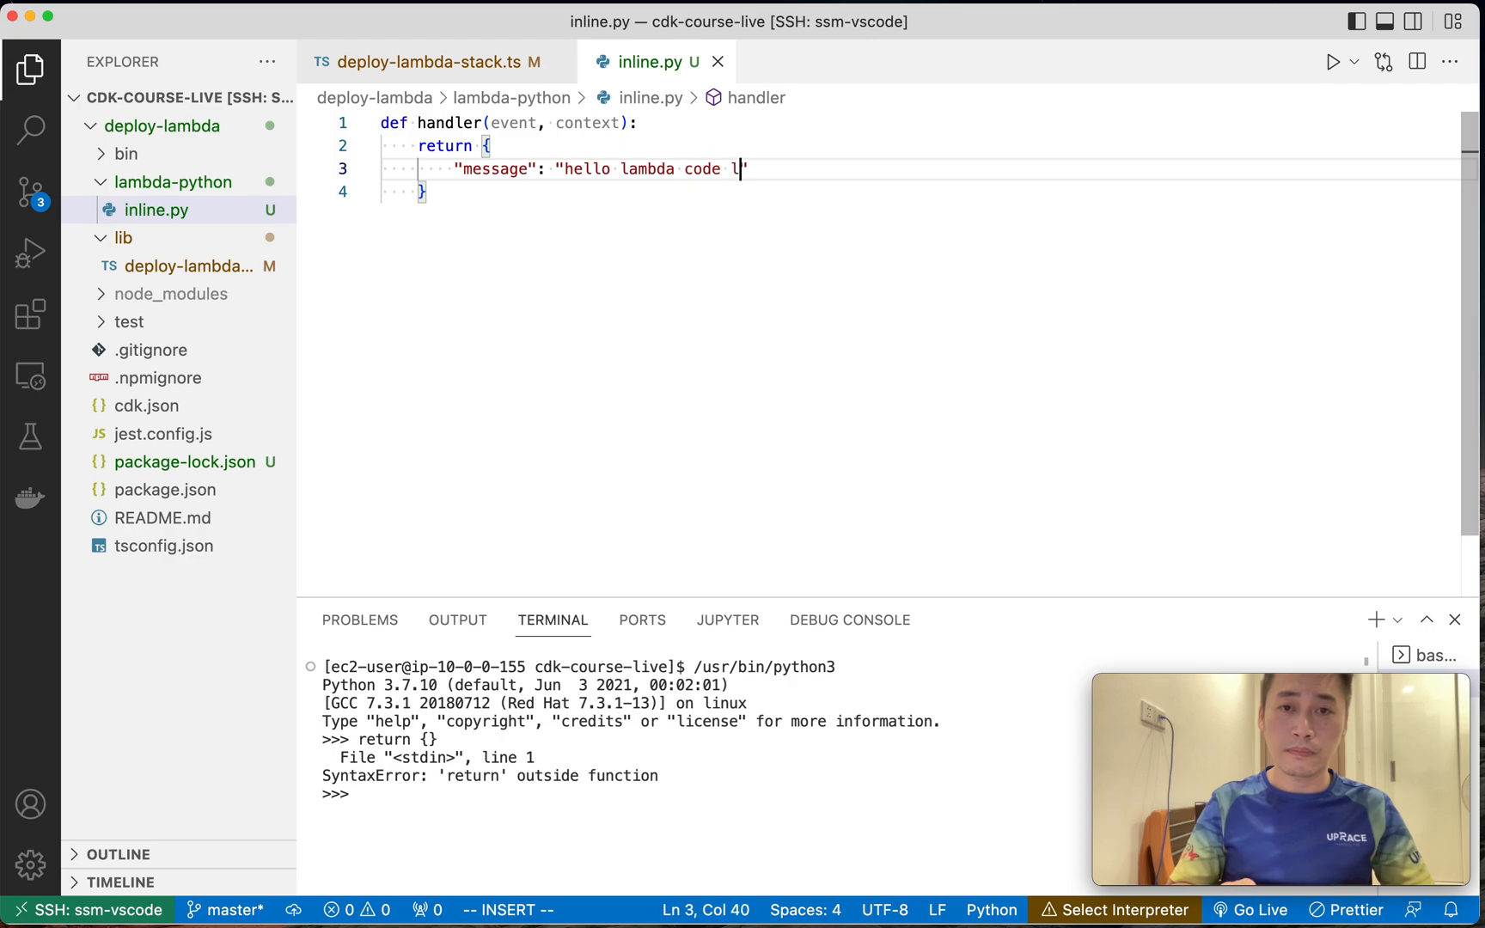
pyautogui.write('inline')
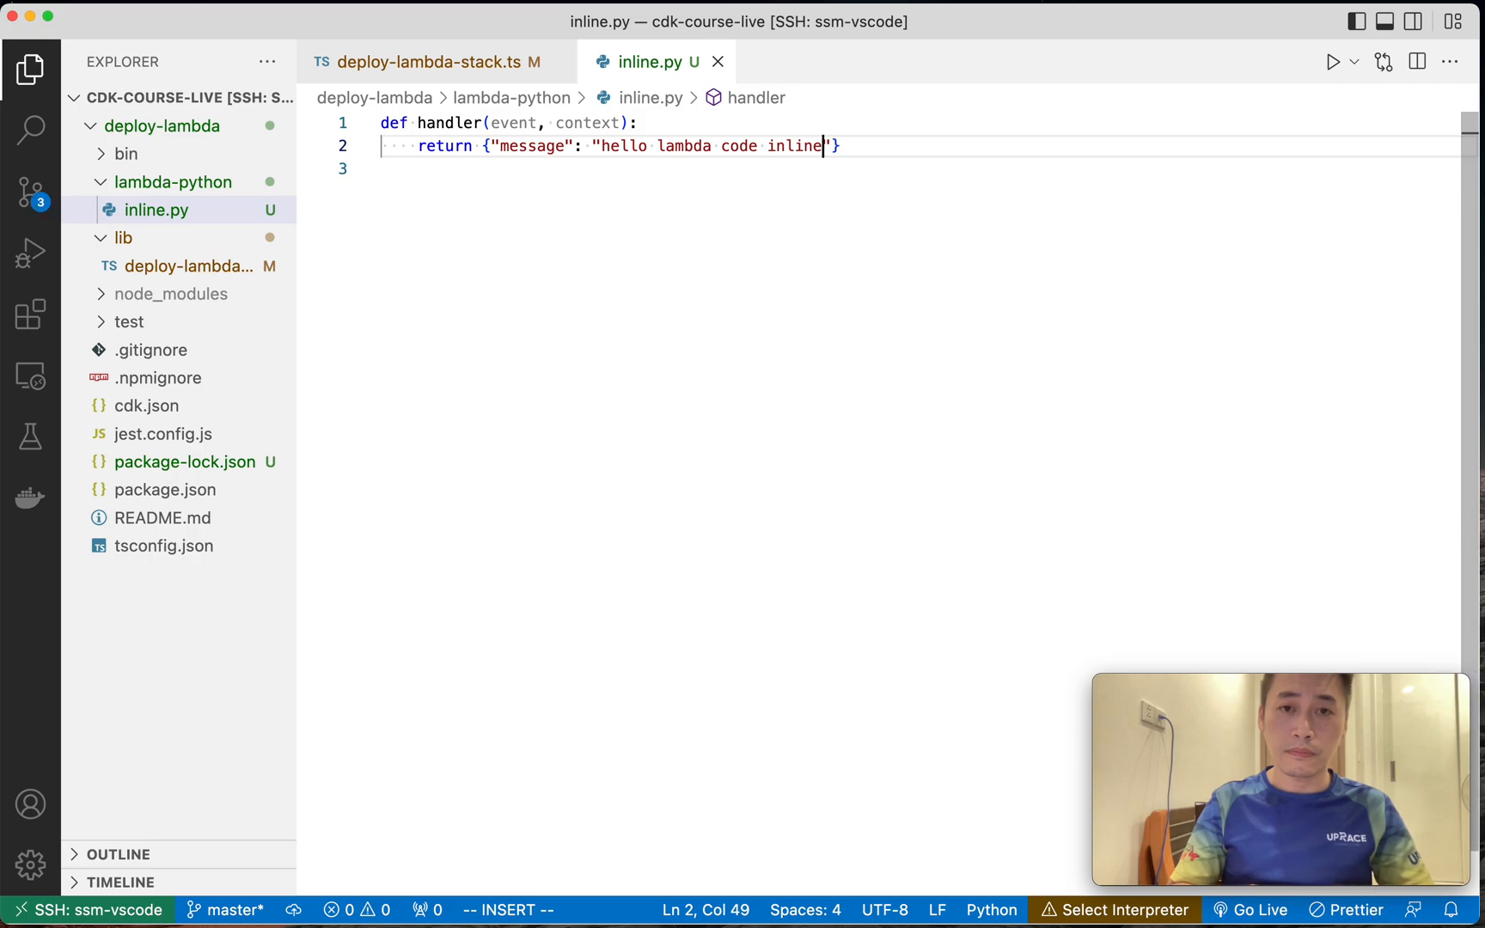
pyautogui.click(435, 61)
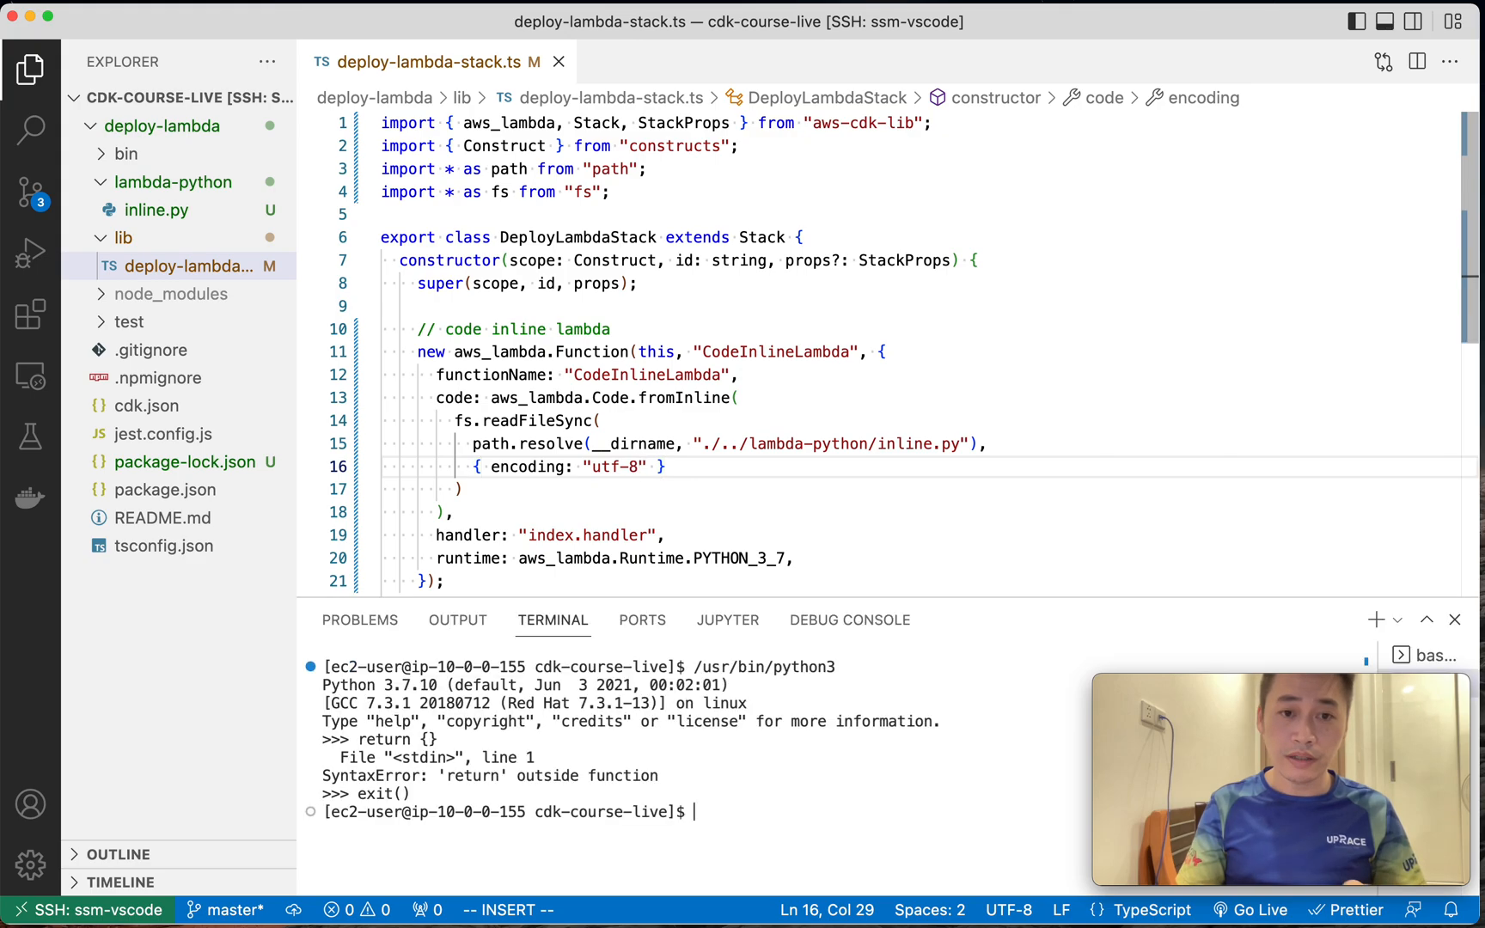
# Run cdk synth in deploy-lambda to produce cdk.out, then start a comment below the first function.
pyautogui.write('cd deploy-lambda/')
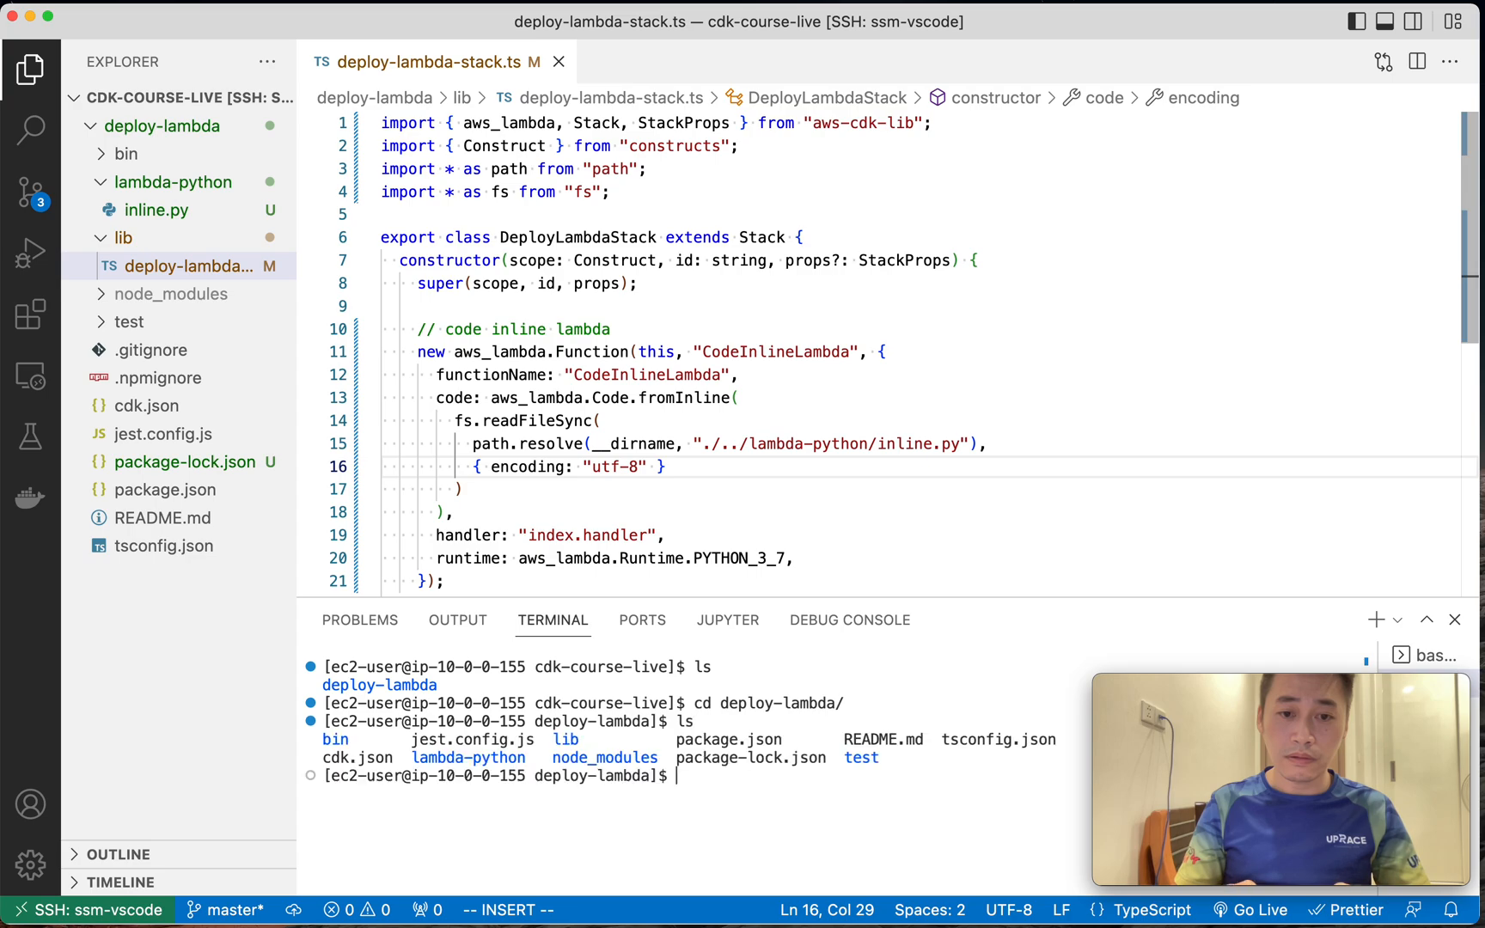
pyautogui.write('cdk sy')
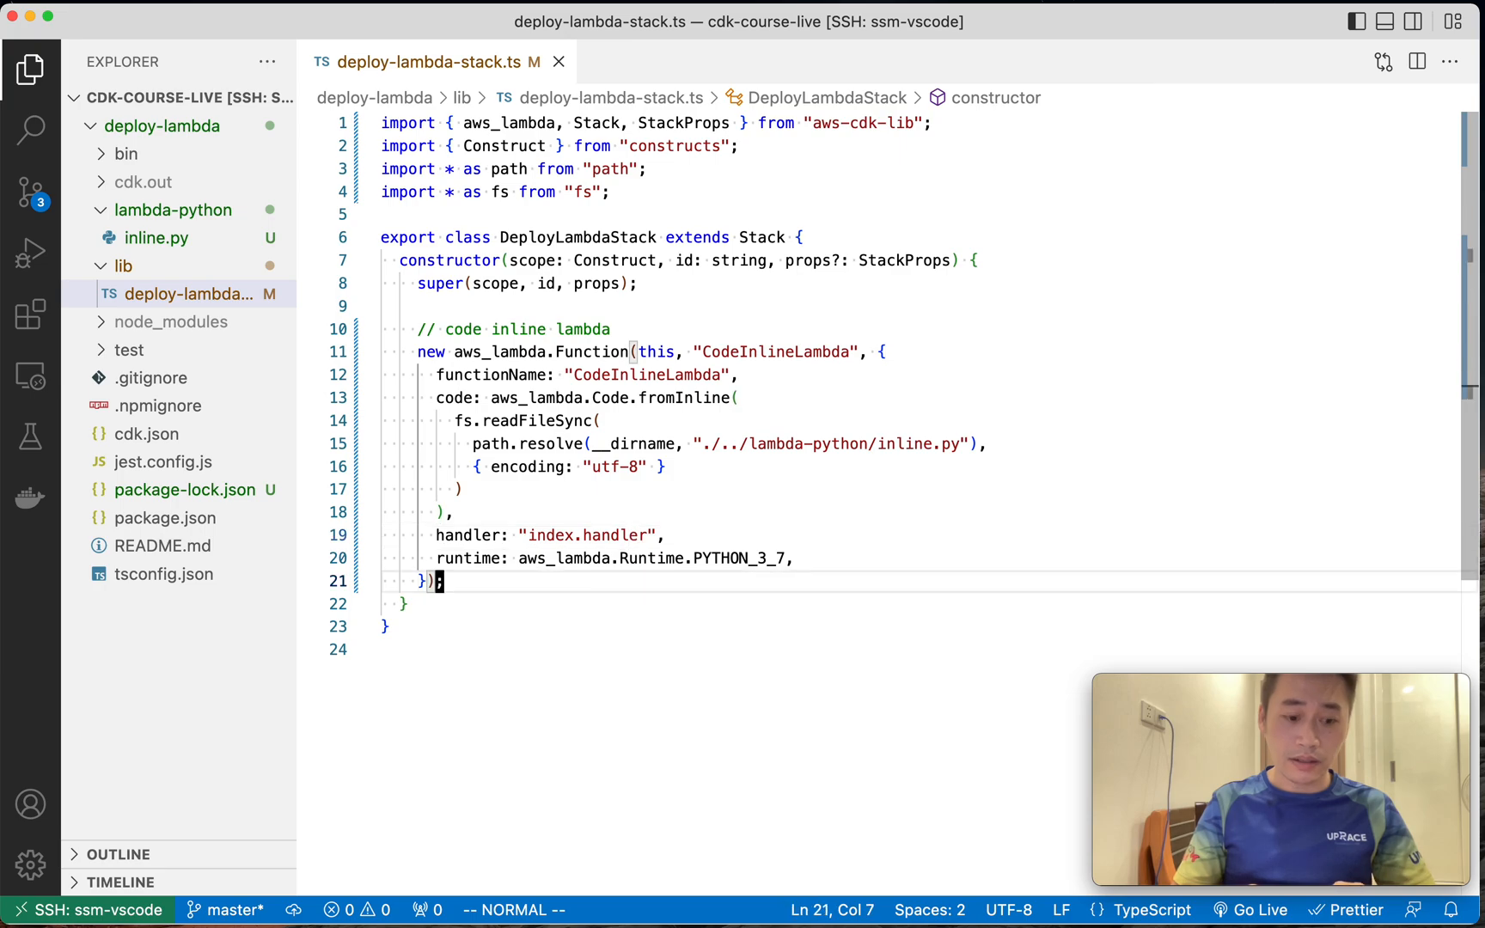
pyautogui.write('// lambda python with depen')
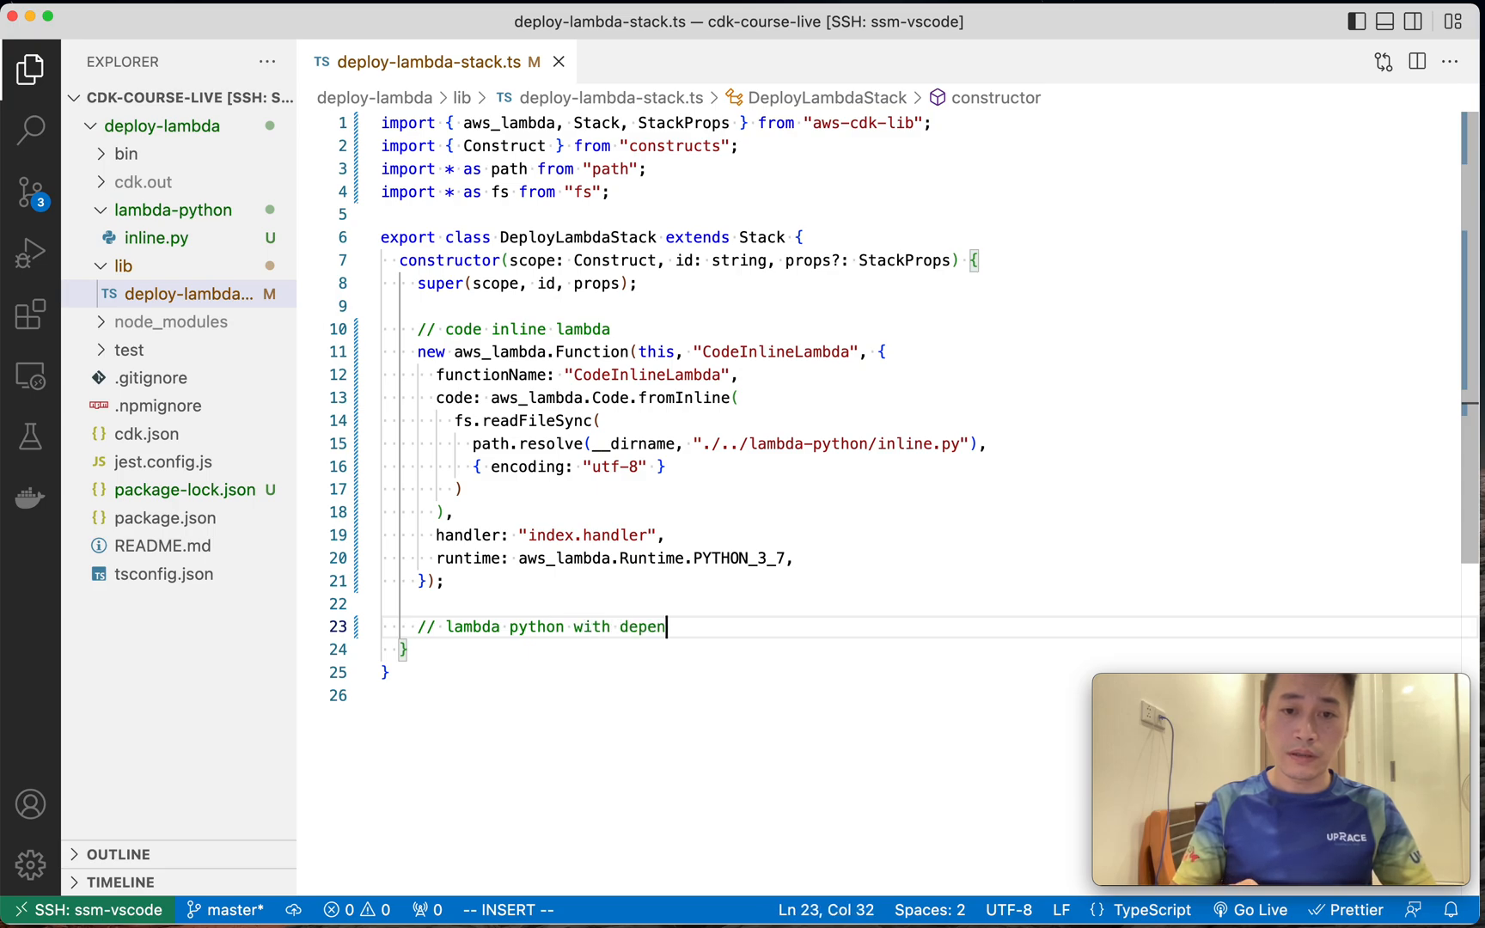
# Declare new aws_lambda.Function(this, "PythonDependenciesLambda", {...}) under the dependencies comment.
pyautogui.write('dencies')
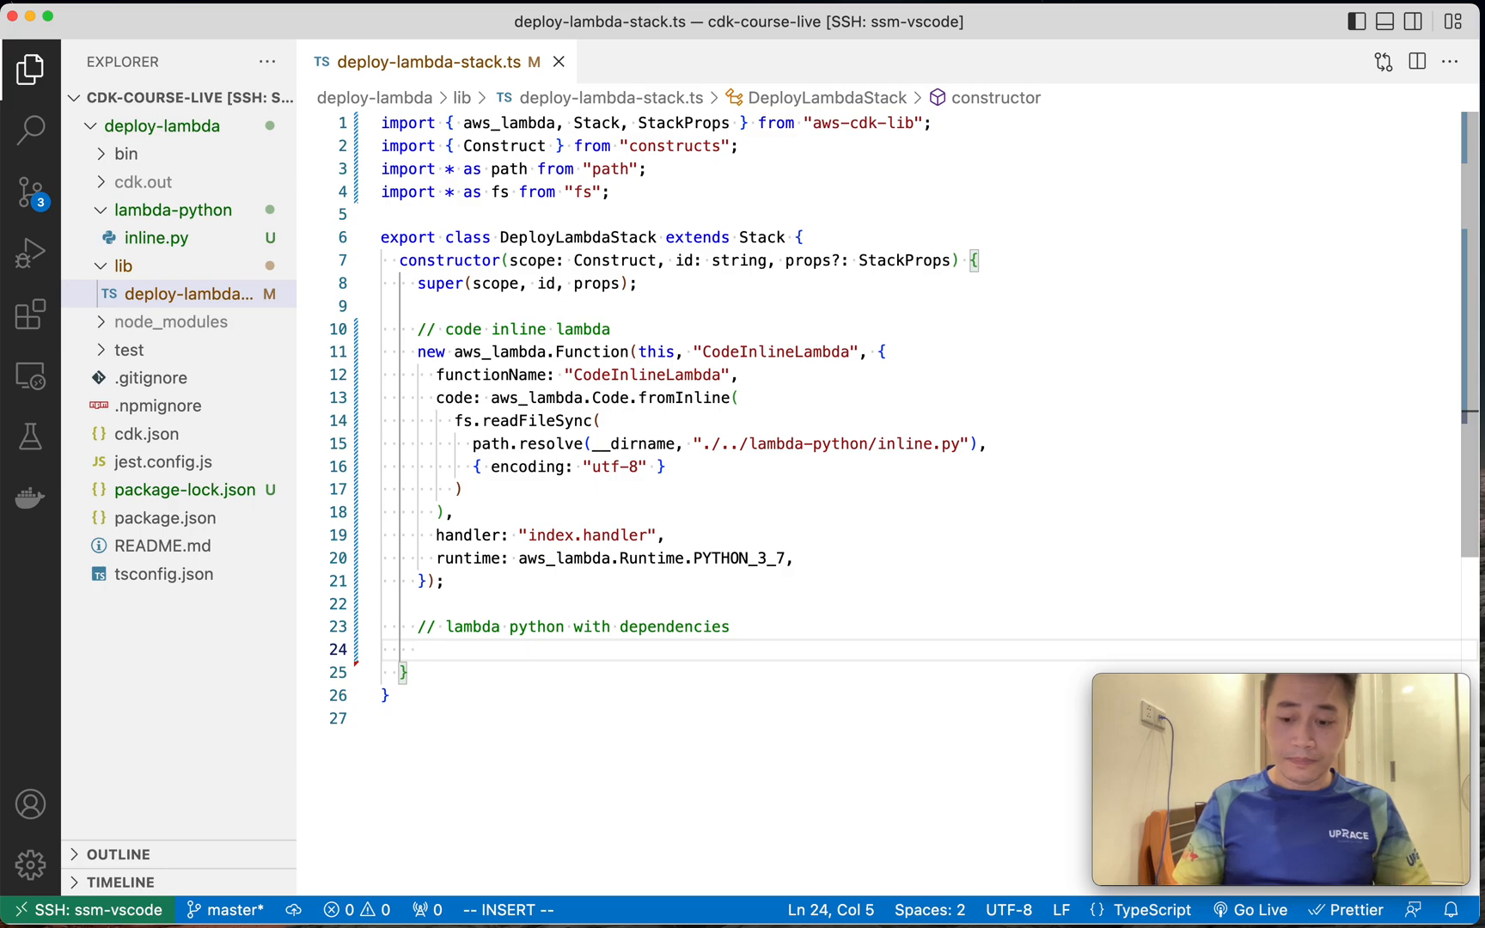
pyautogui.write('new')
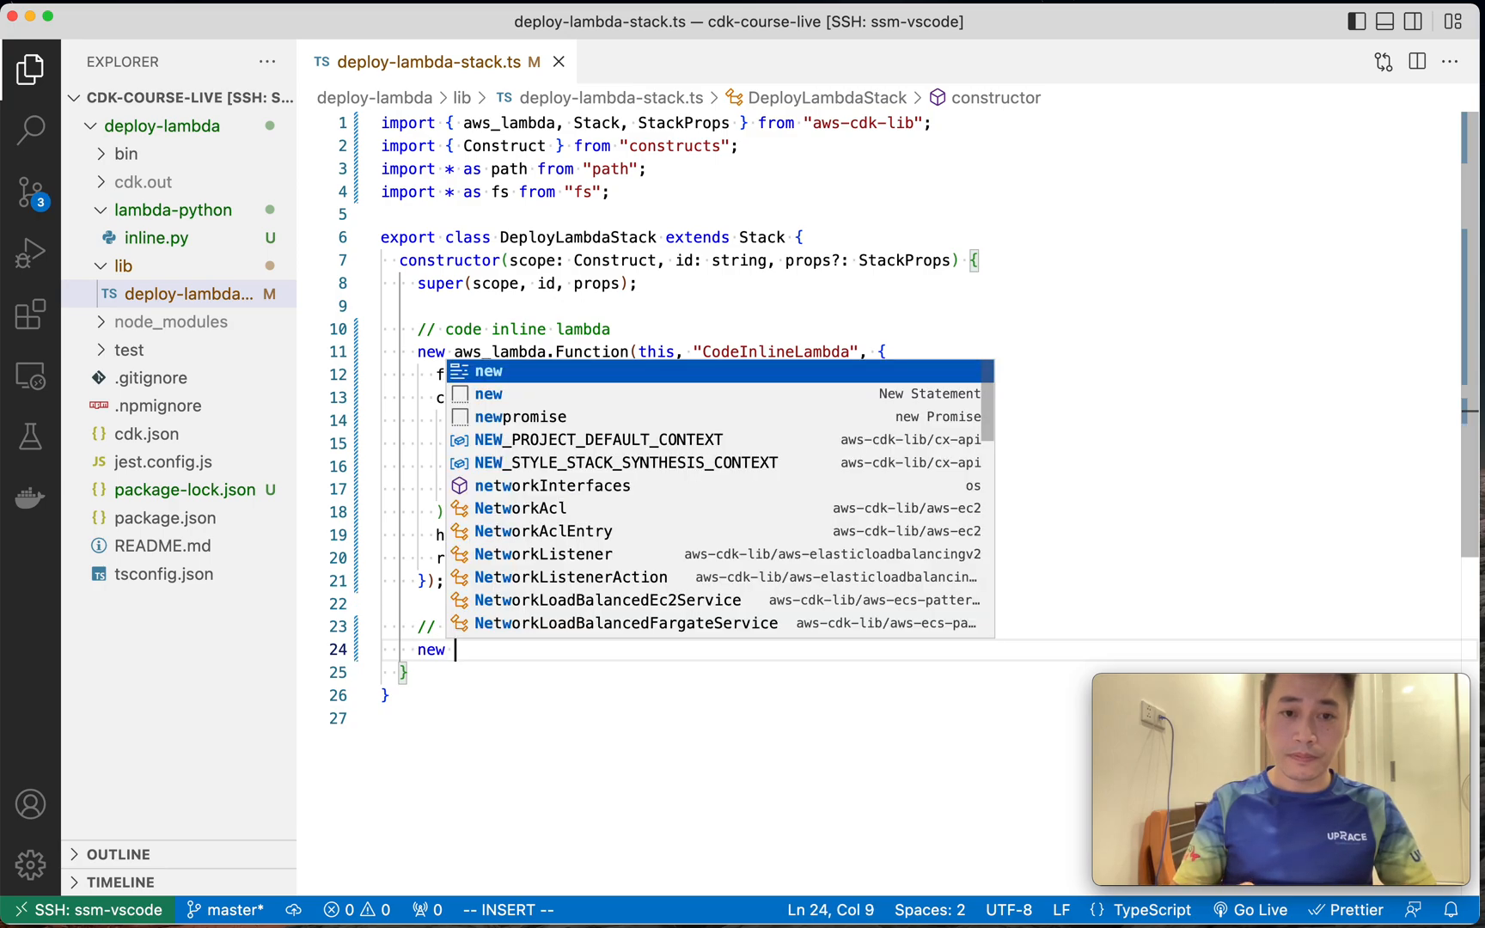
pyautogui.write('aws_lambda')
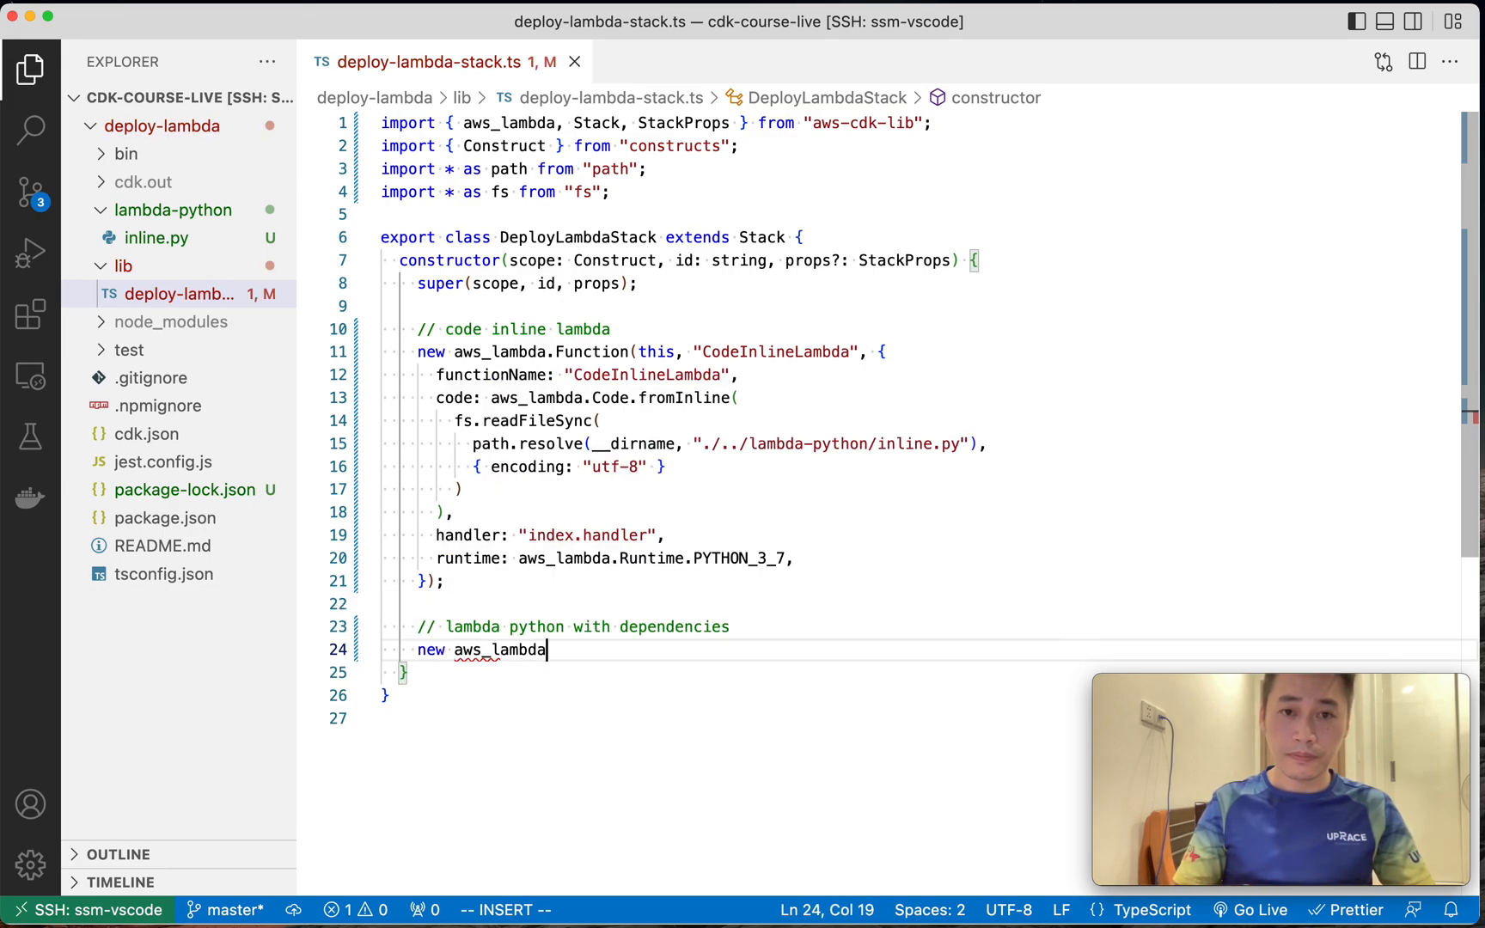
pyautogui.write('.Function(thi')
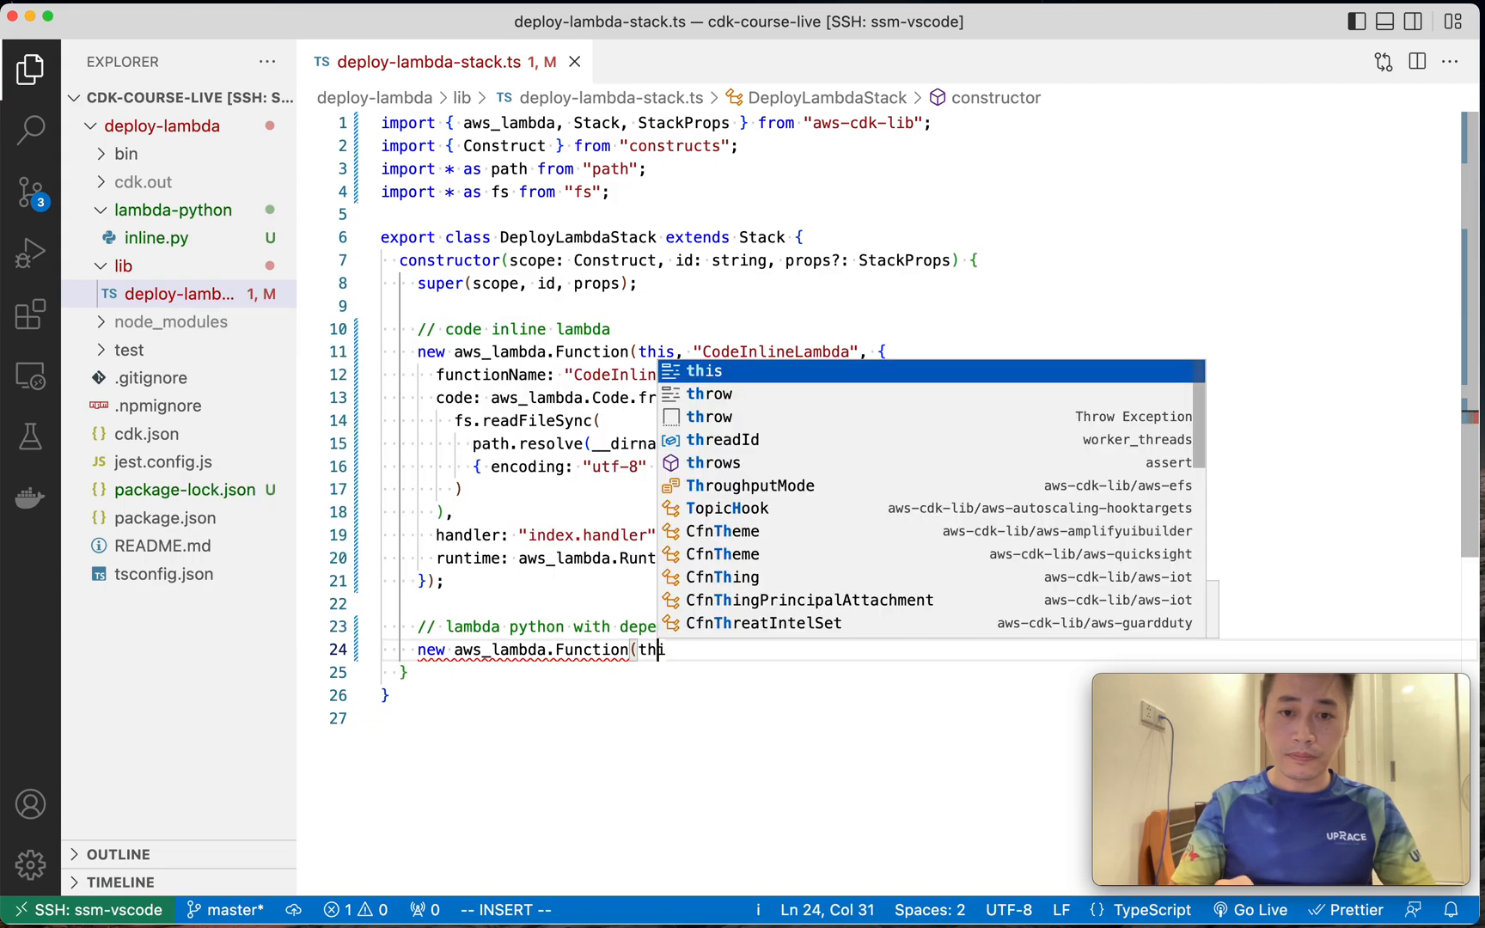
pyautogui.write(', ""')
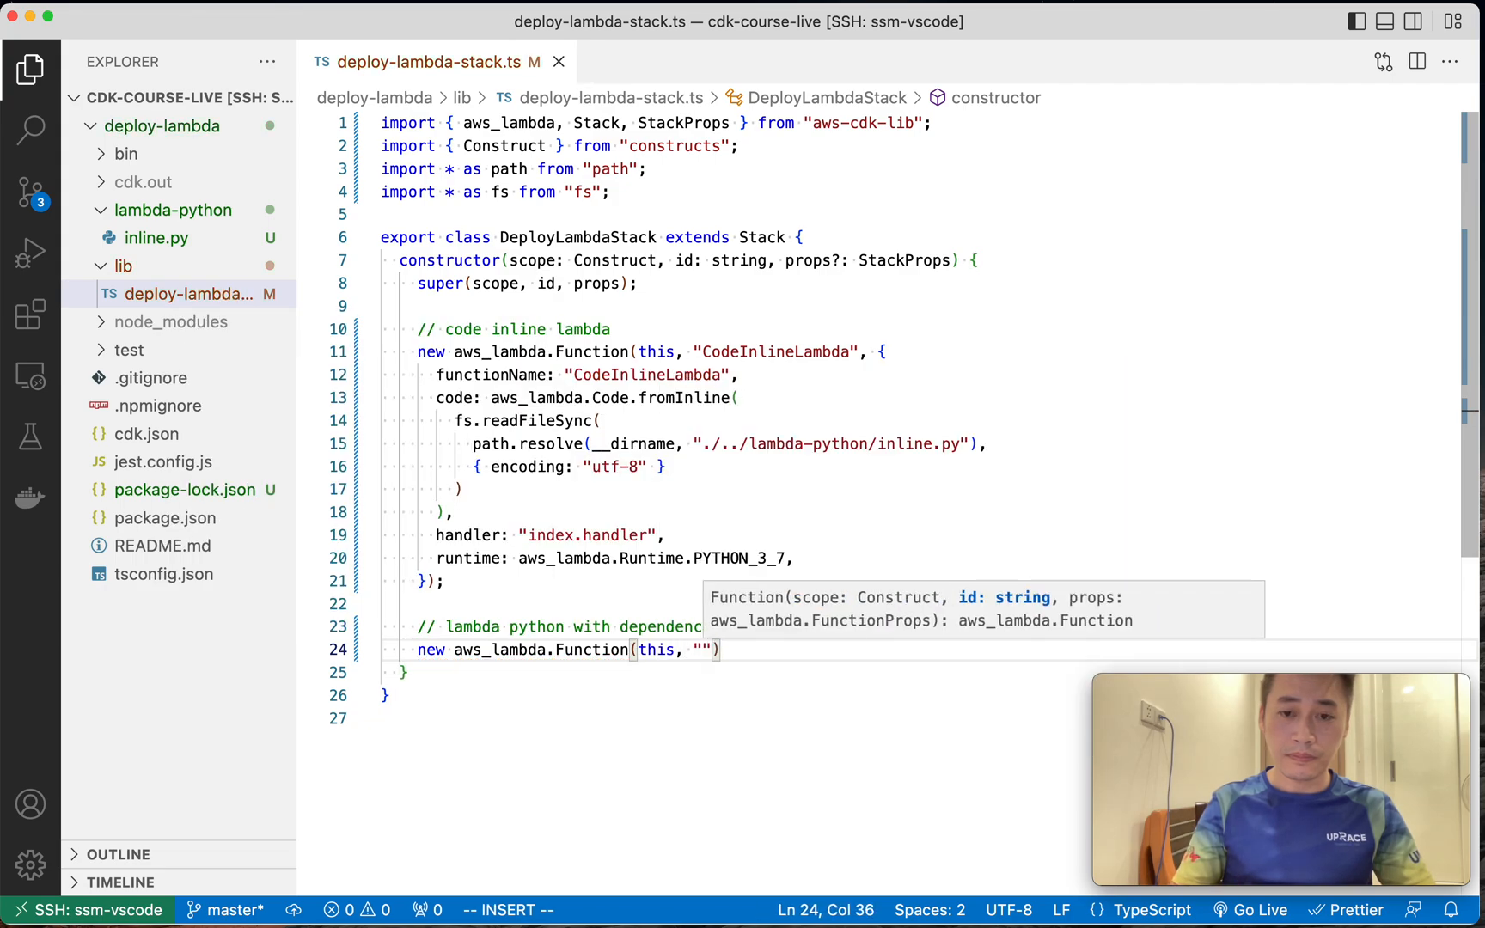
pyautogui.write('Lam')
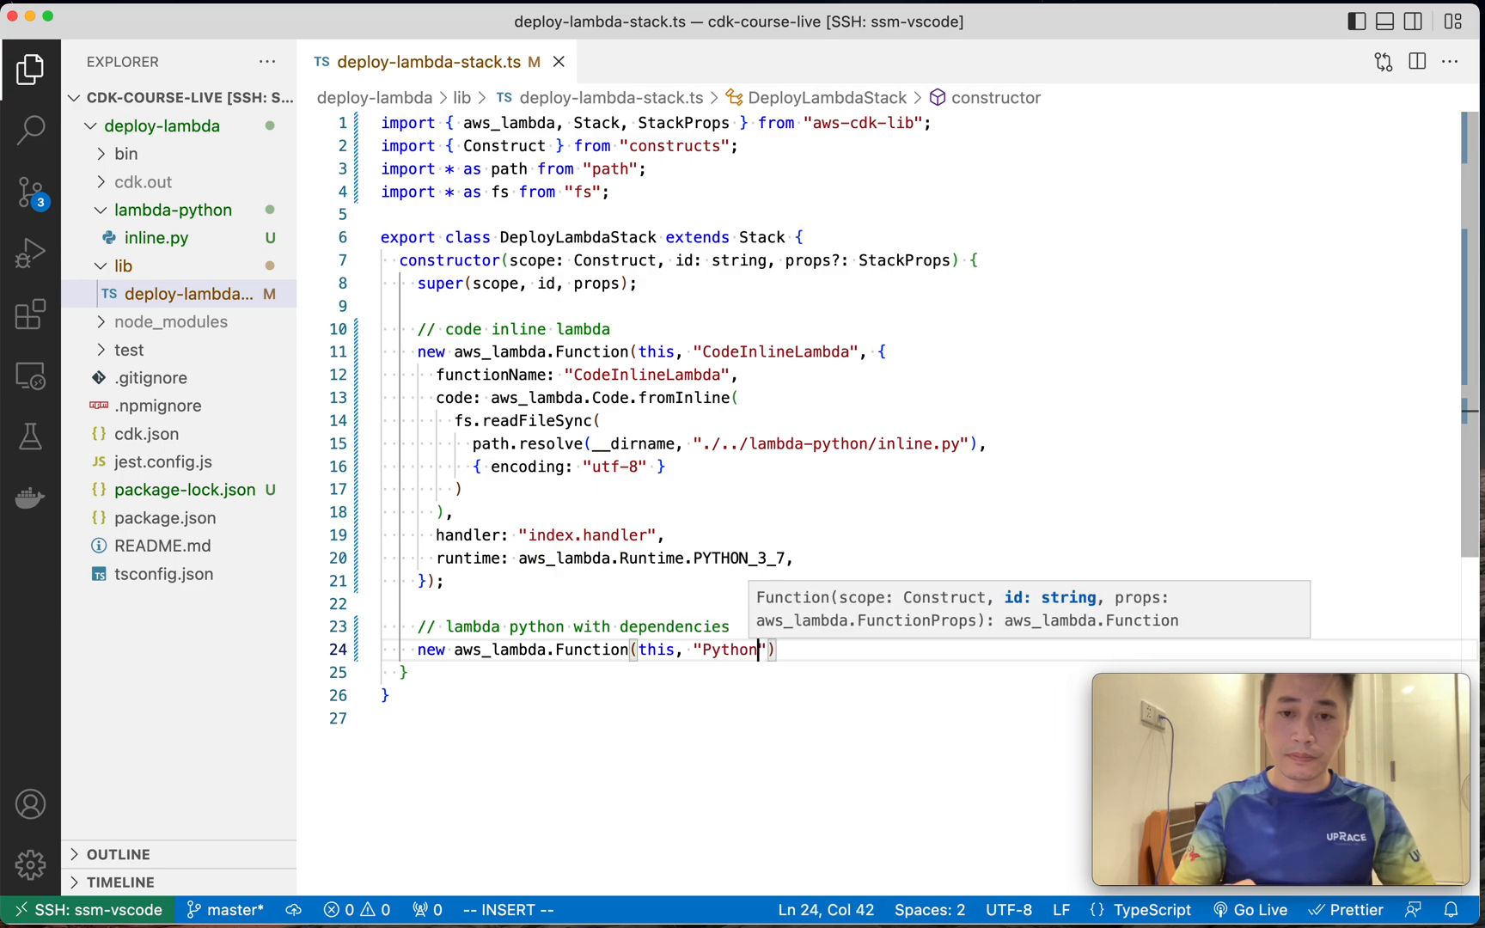
pyautogui.write('Dependencie')
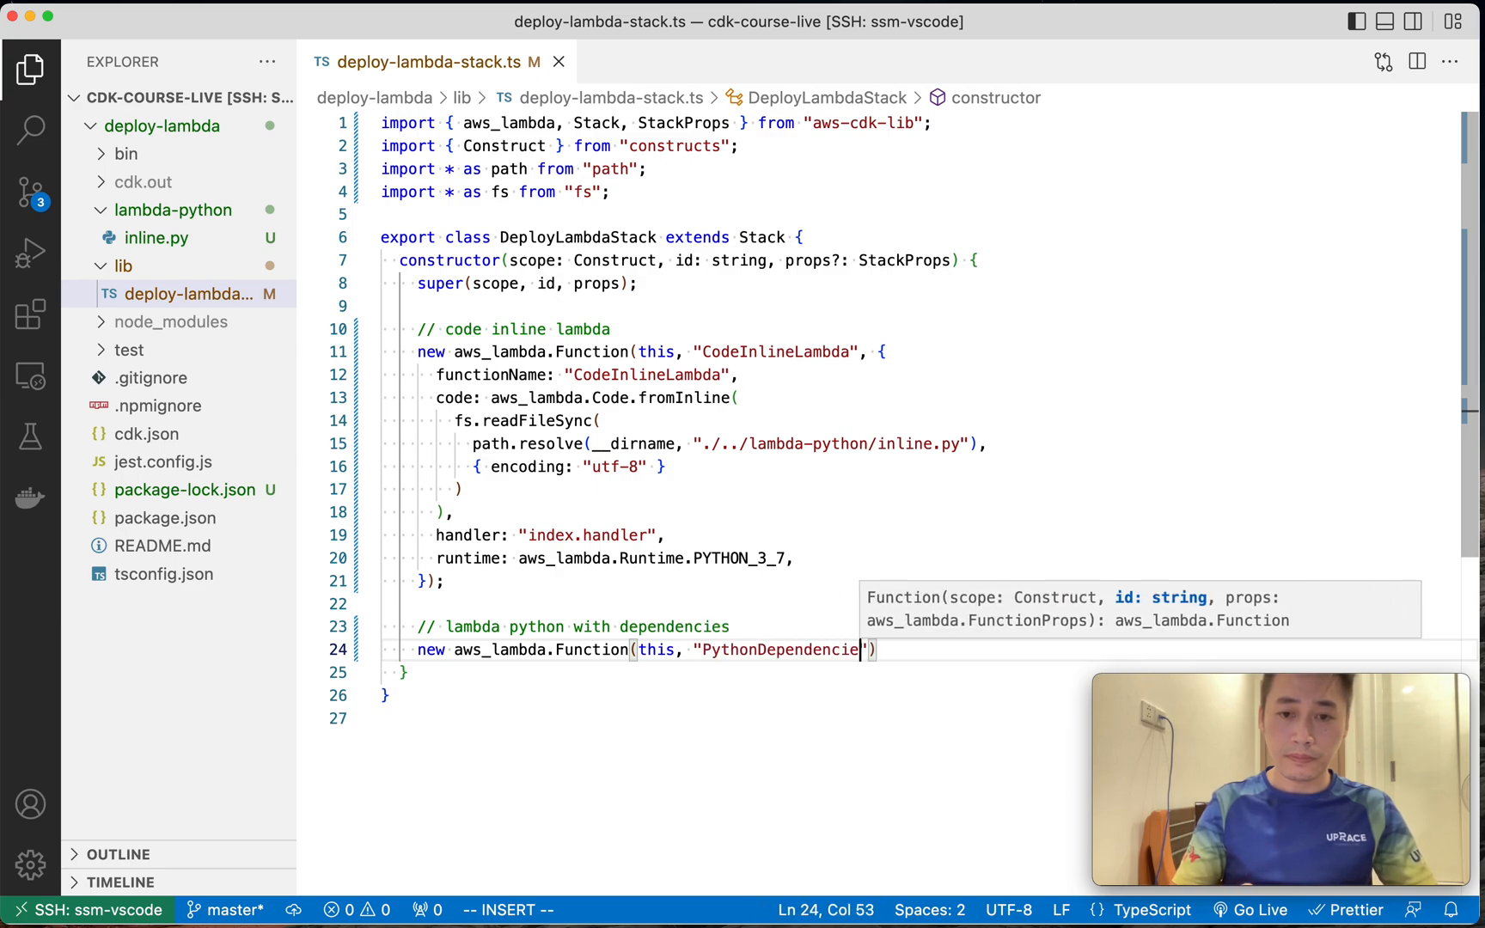
pyautogui.write('sLambd')
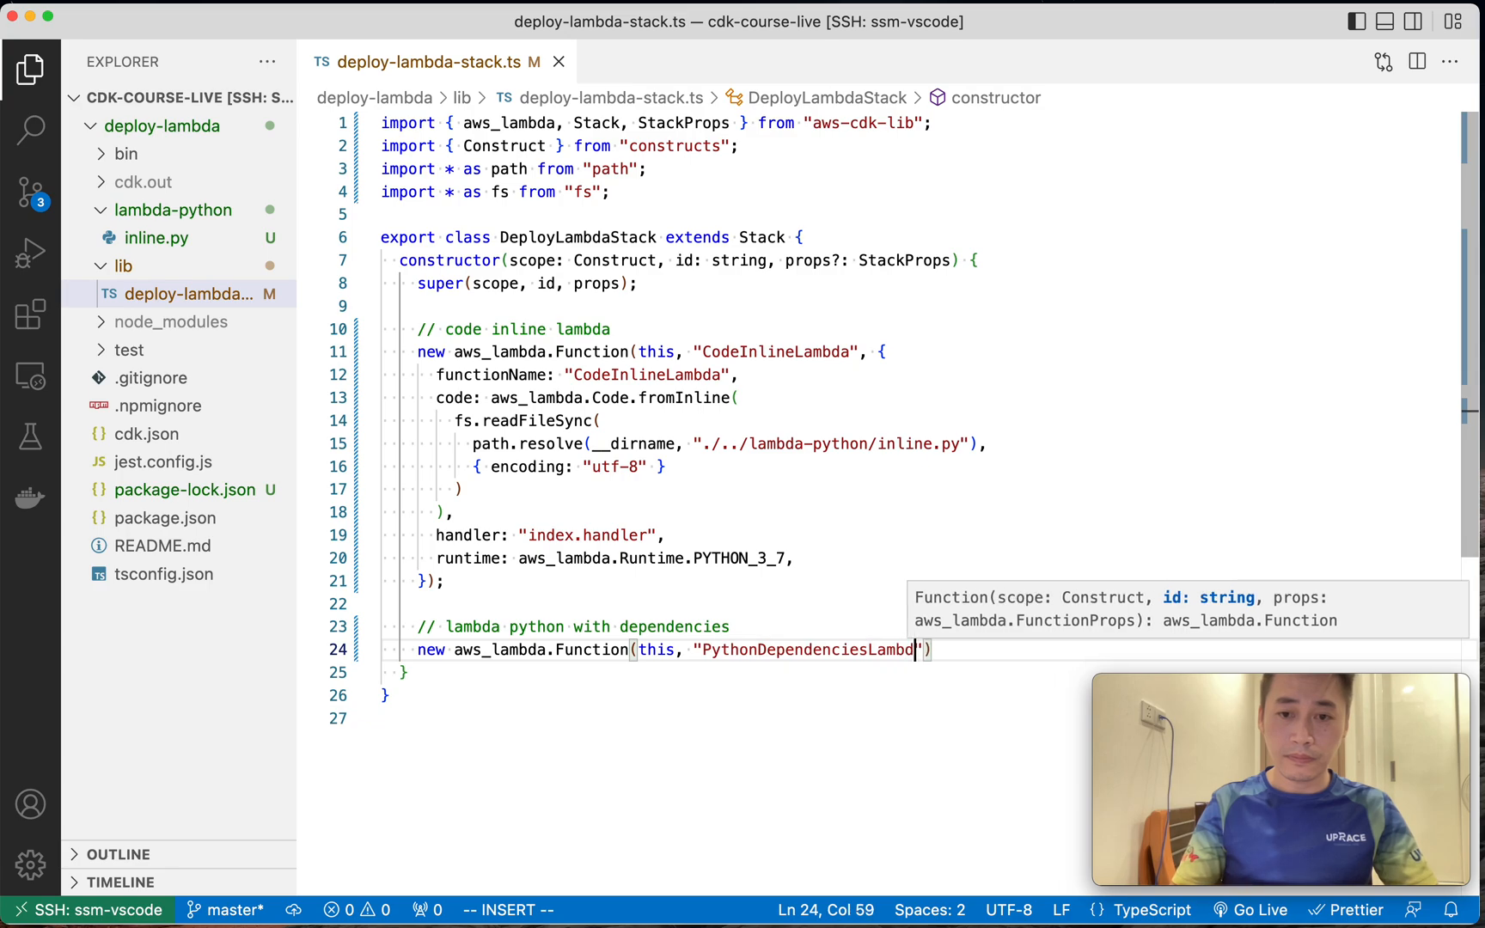
pyautogui.write('a")')
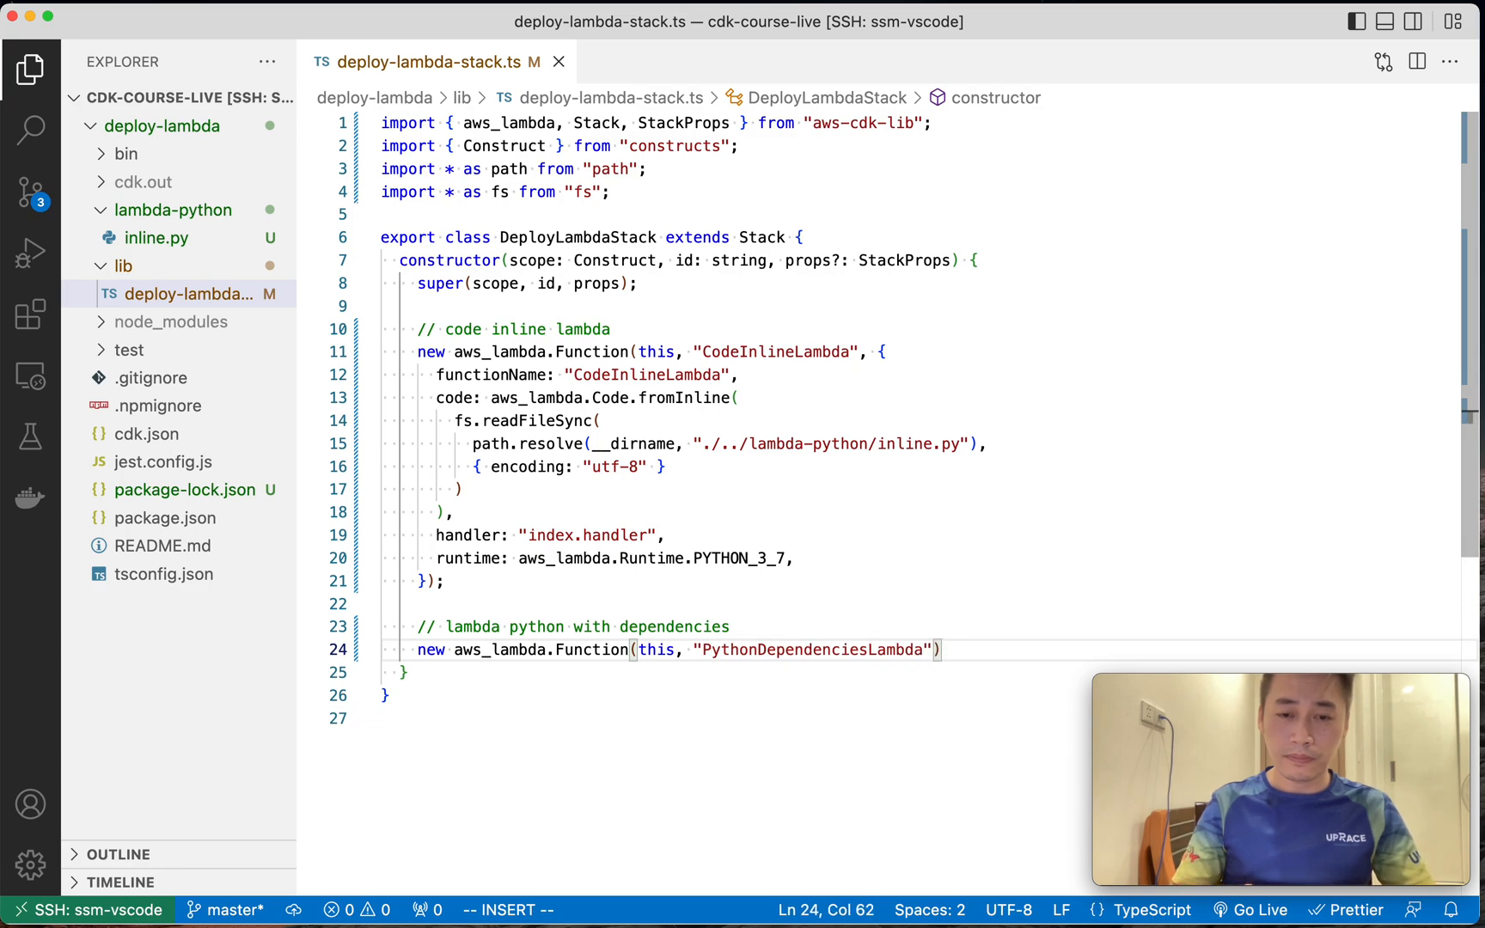
pyautogui.write(',')
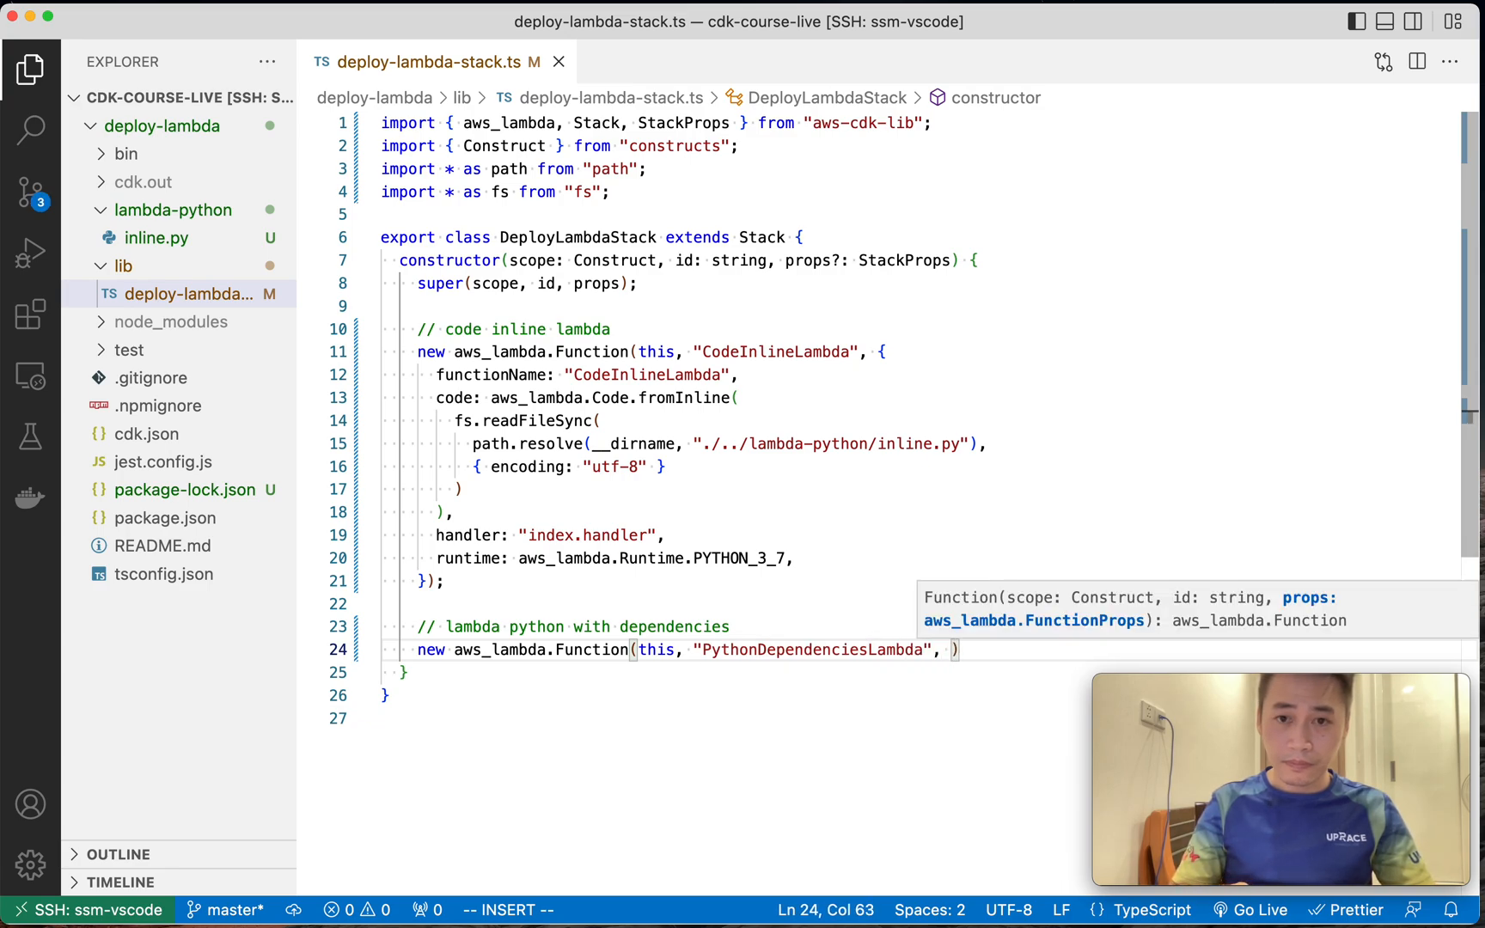
# Give it functionName, an aws_lambda.Code source, handler "index.py" and runtime PYTHON_3_7.
pyautogui.write('functionName: "PythonLambda",')
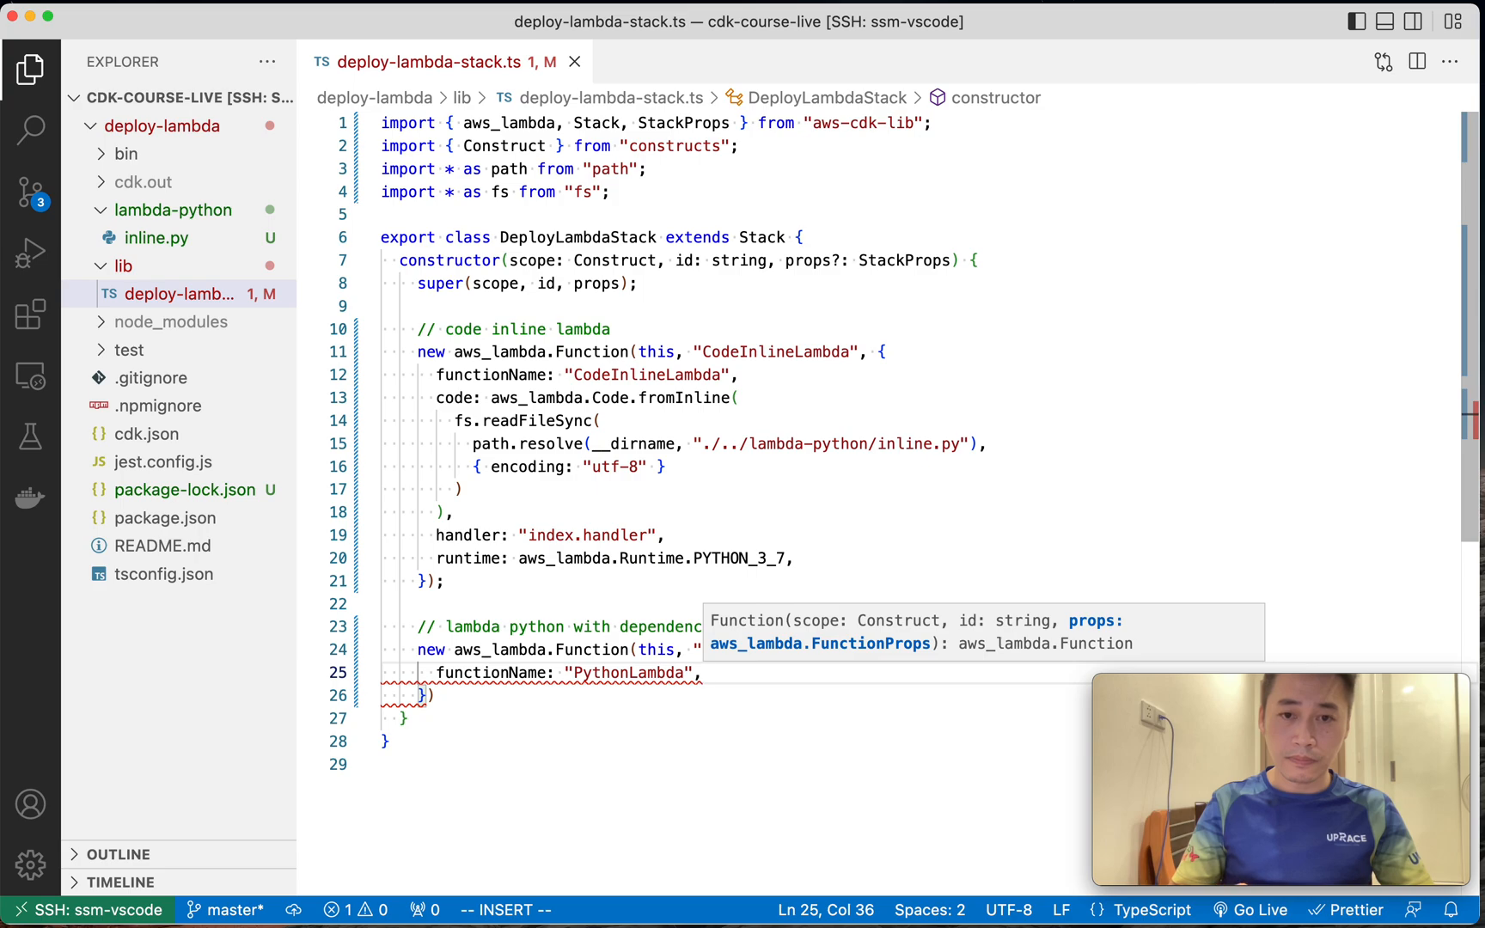
pyautogui.write('code: a')
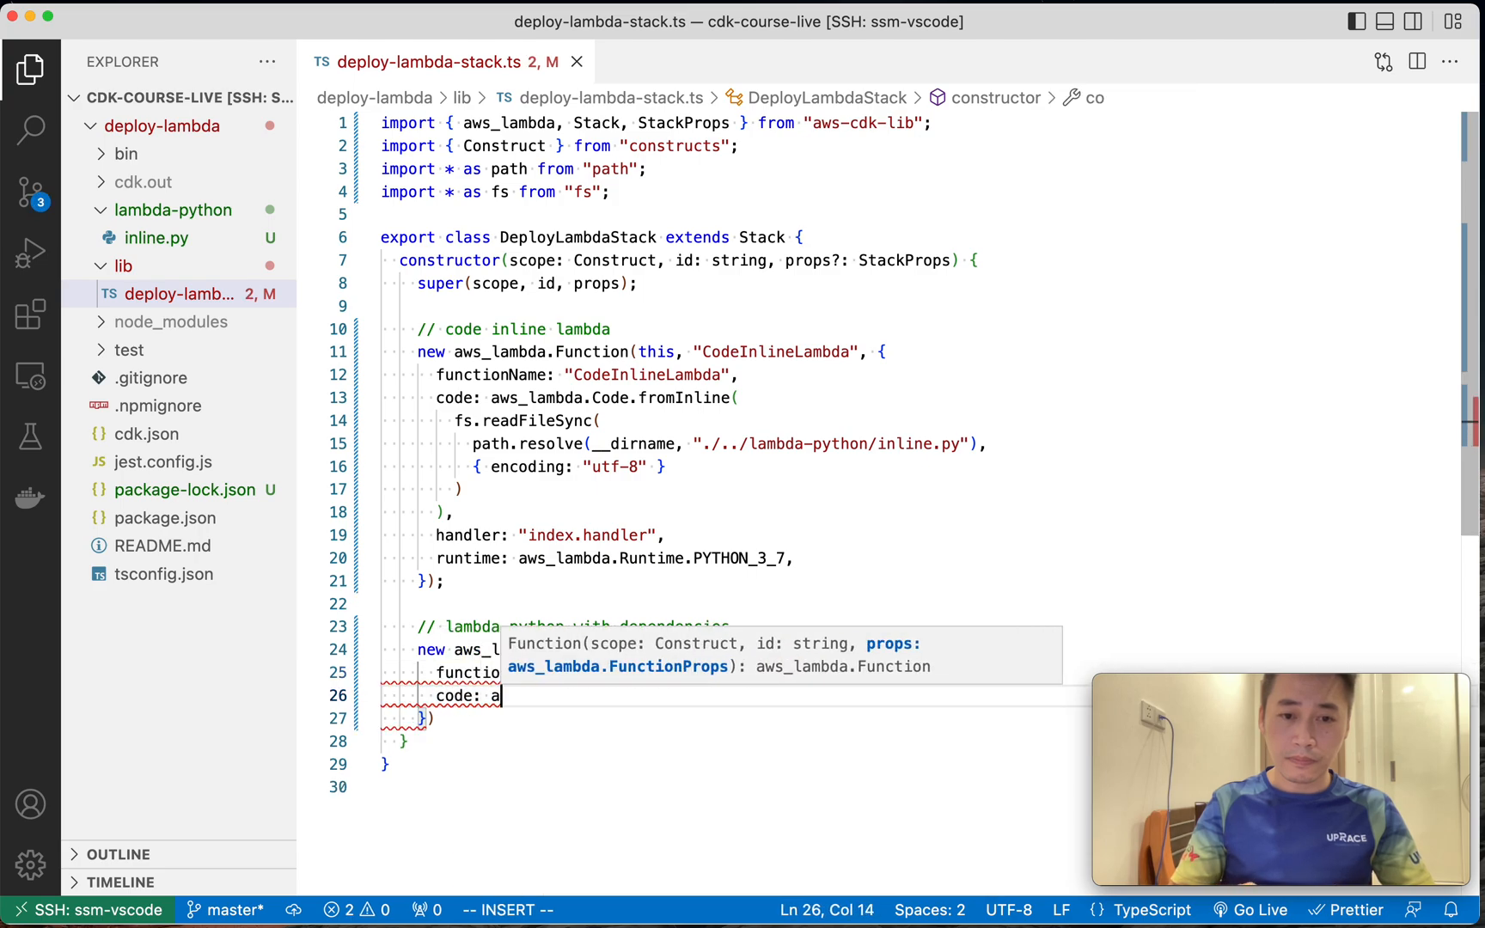
pyautogui.write('ws_lambda.Cod')
pyautogui.write('handler: "i')
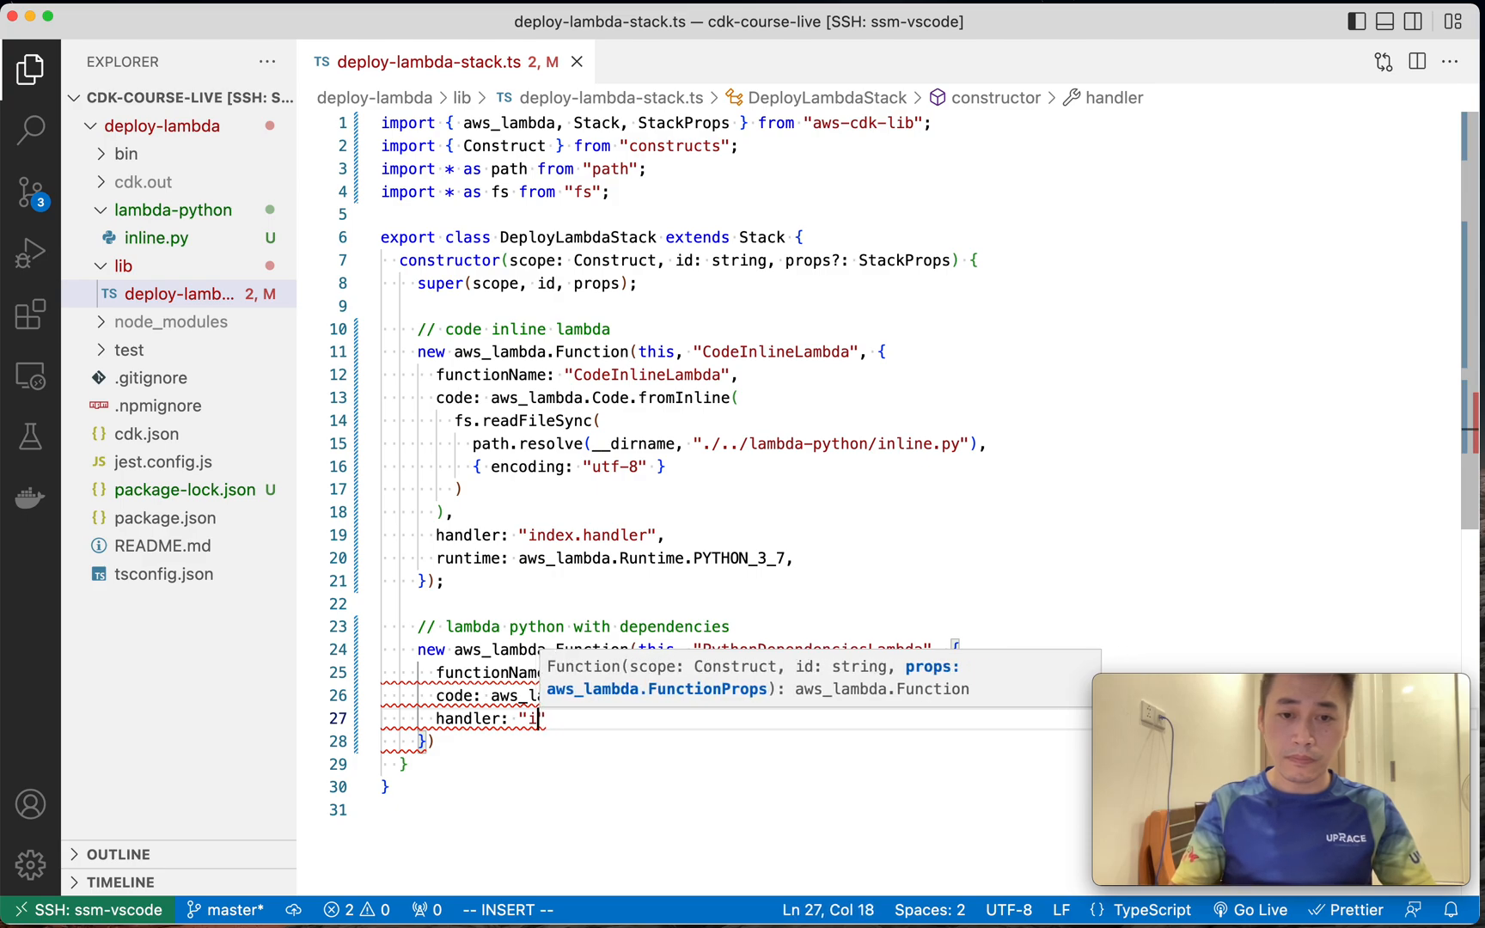
pyautogui.write('ndex.py",')
pyautogui.write('runtime:')
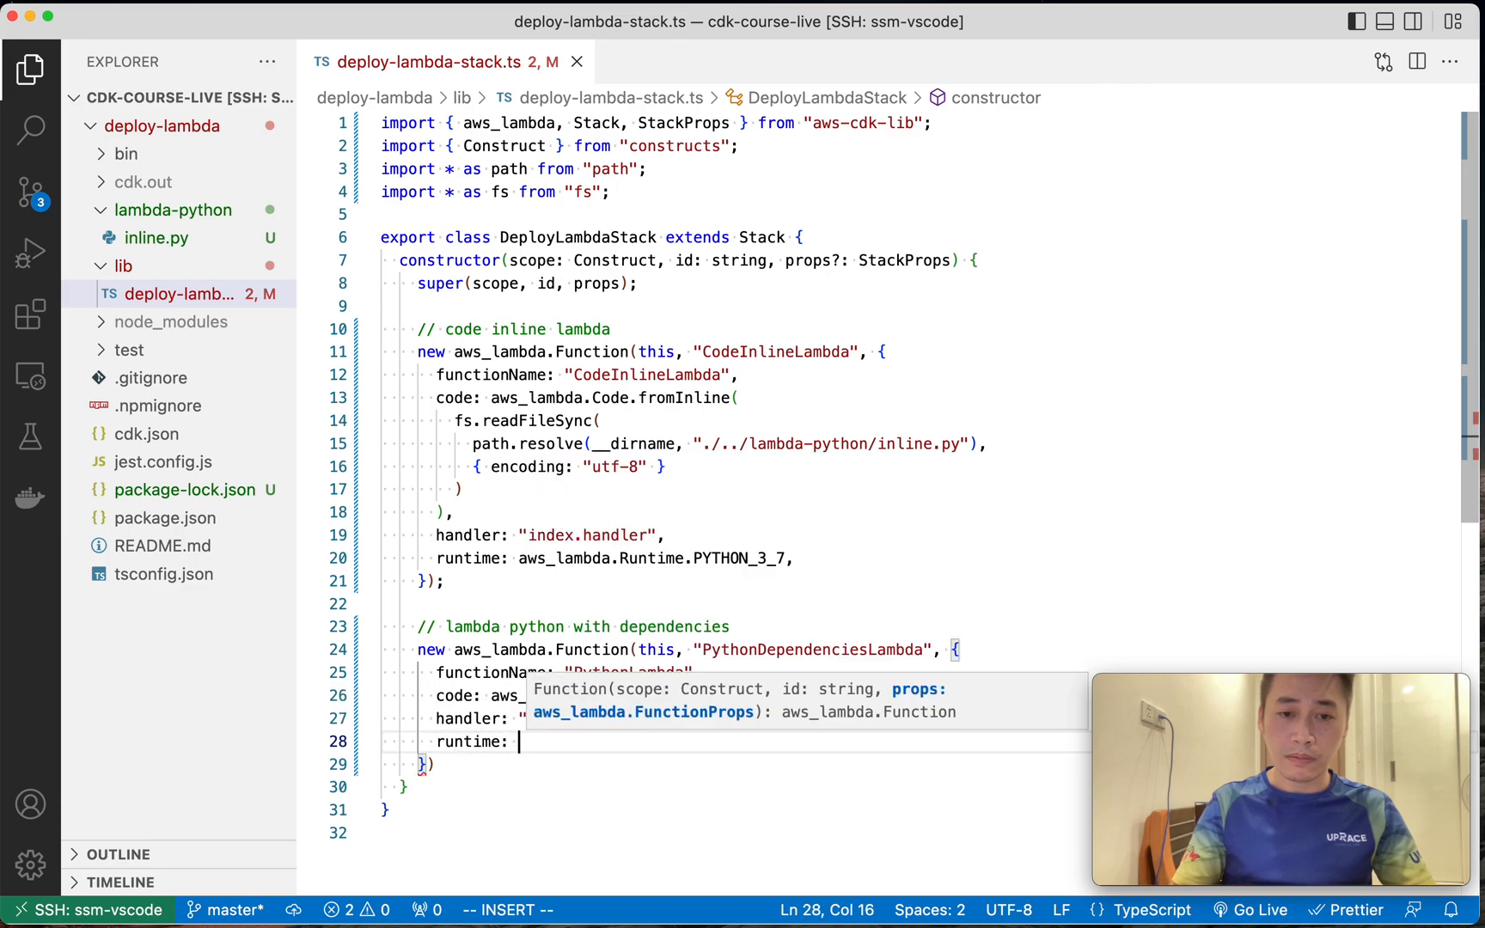
pyautogui.write('aws_')
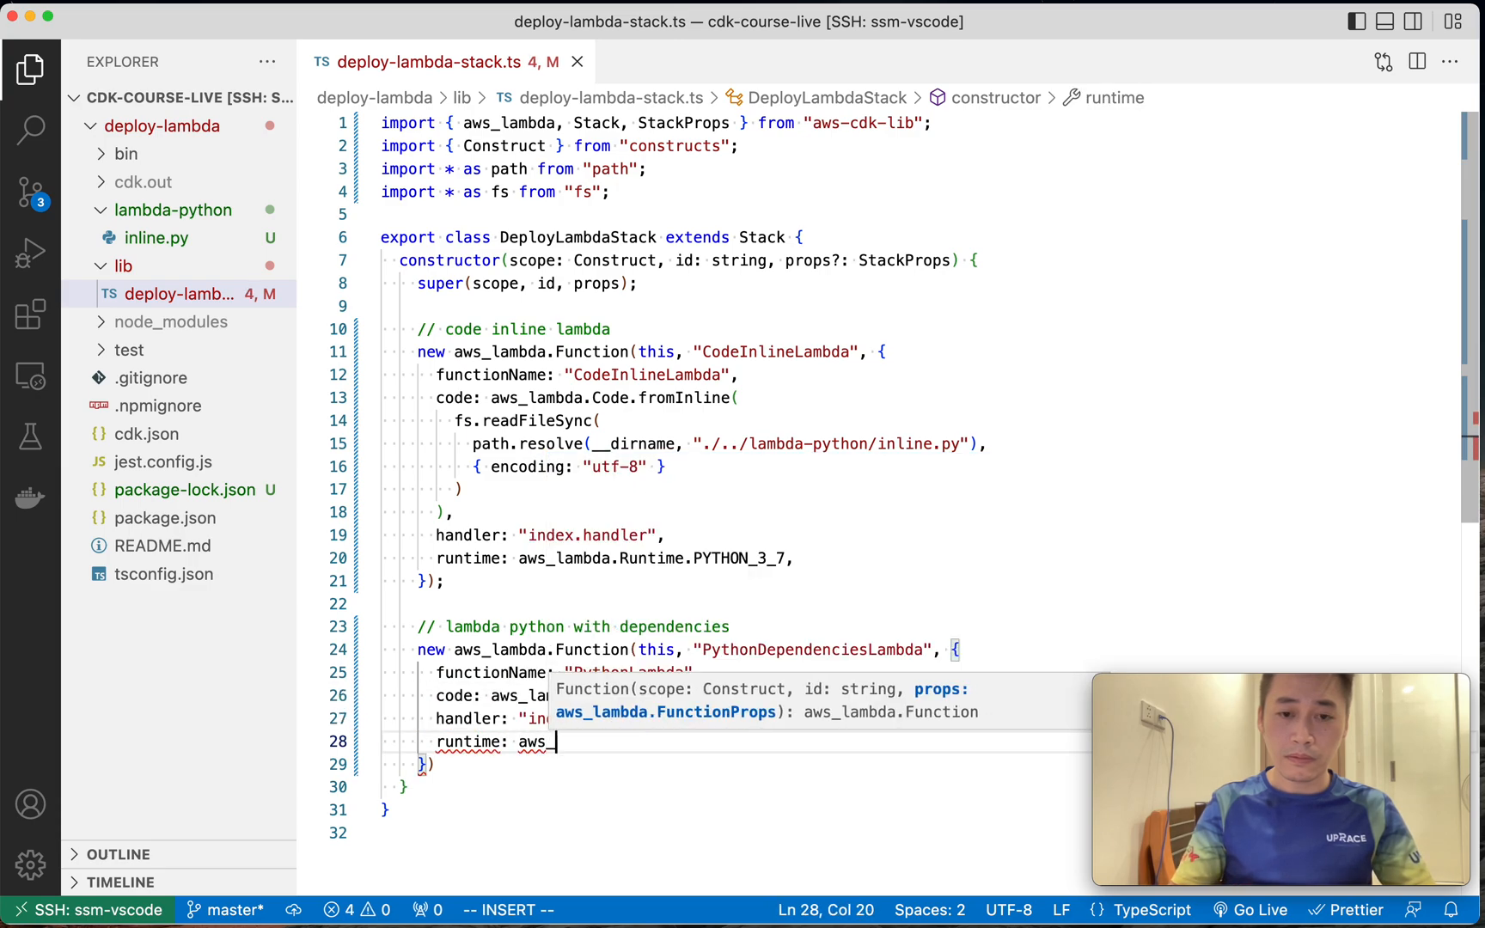
pyautogui.write('aws_lambda.Runtime')
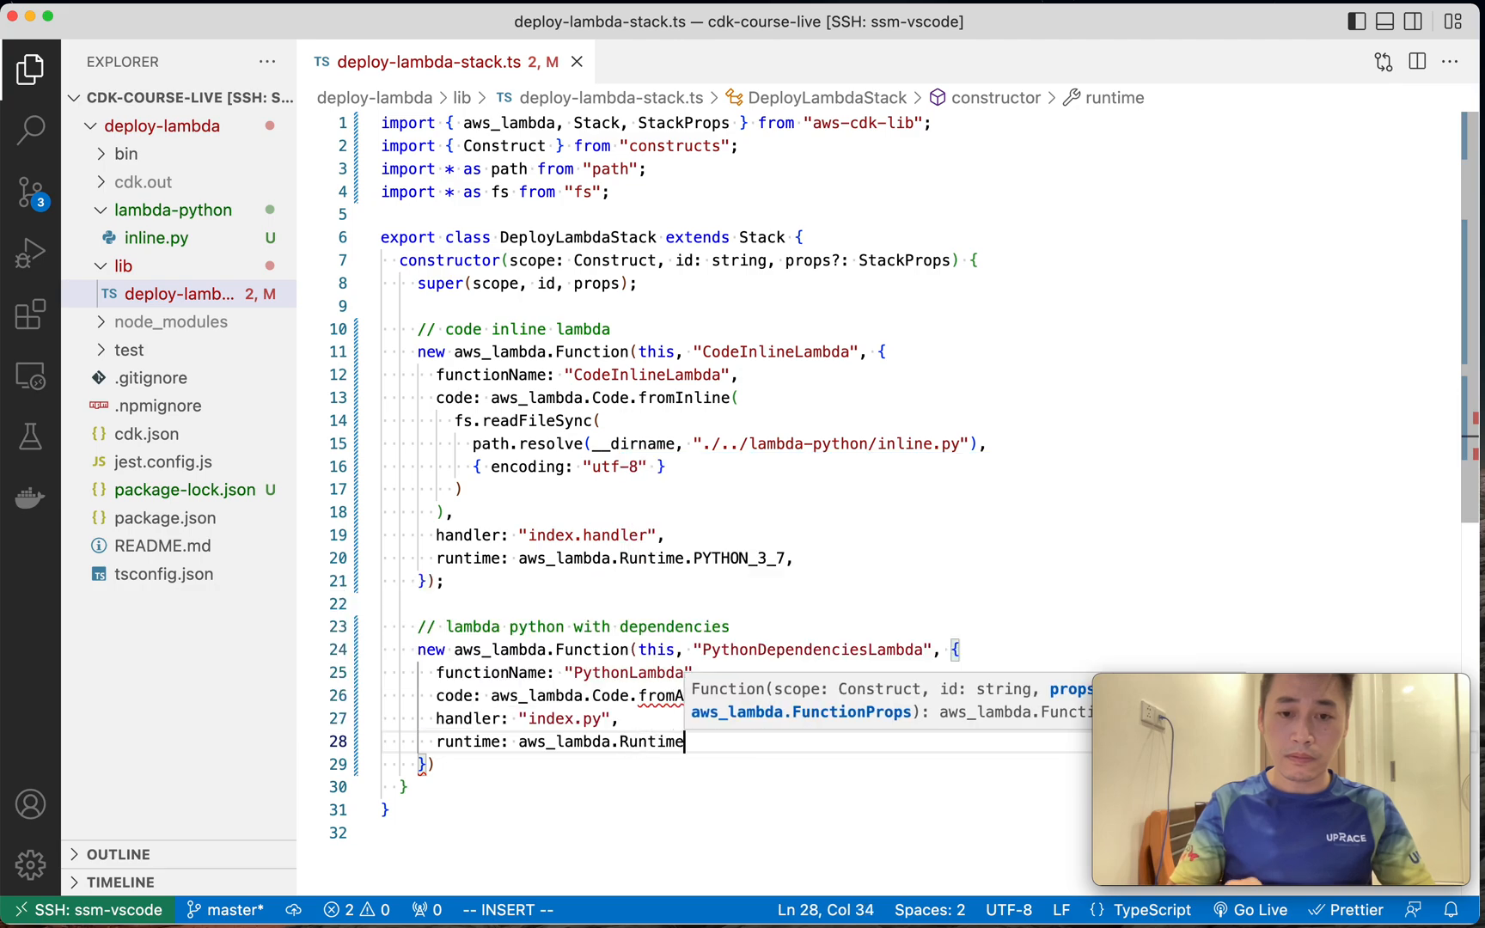
pyautogui.write('.PYTHON_3_7')
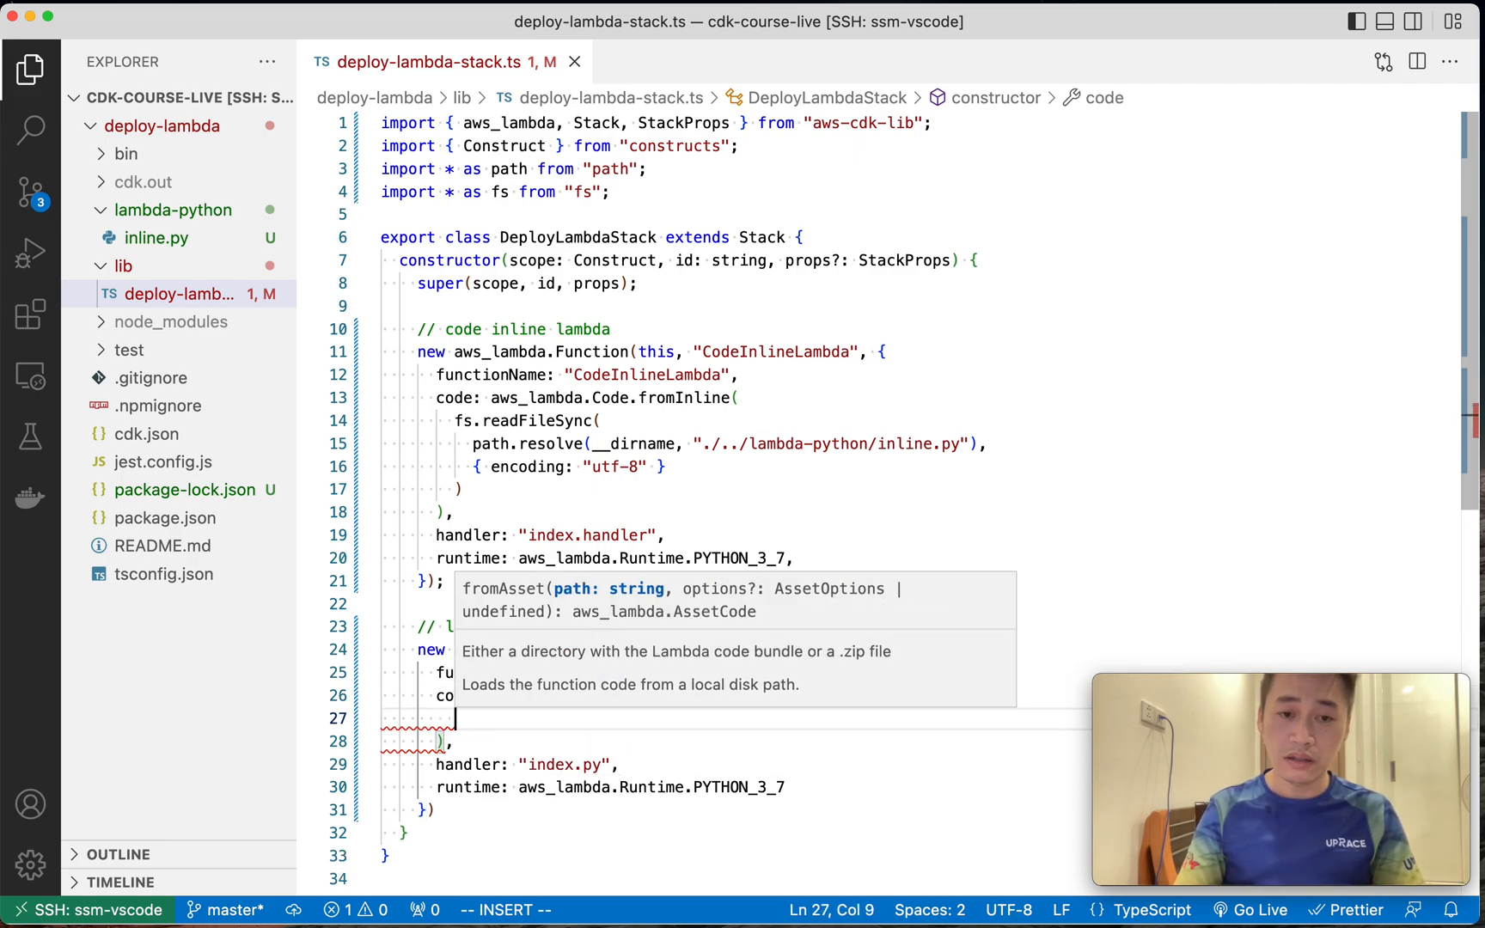
# Set code to Code.fromAsset(path.join(__dirname, "./../lambda-python")) and start a new blank file.
pyautogui.write('p')
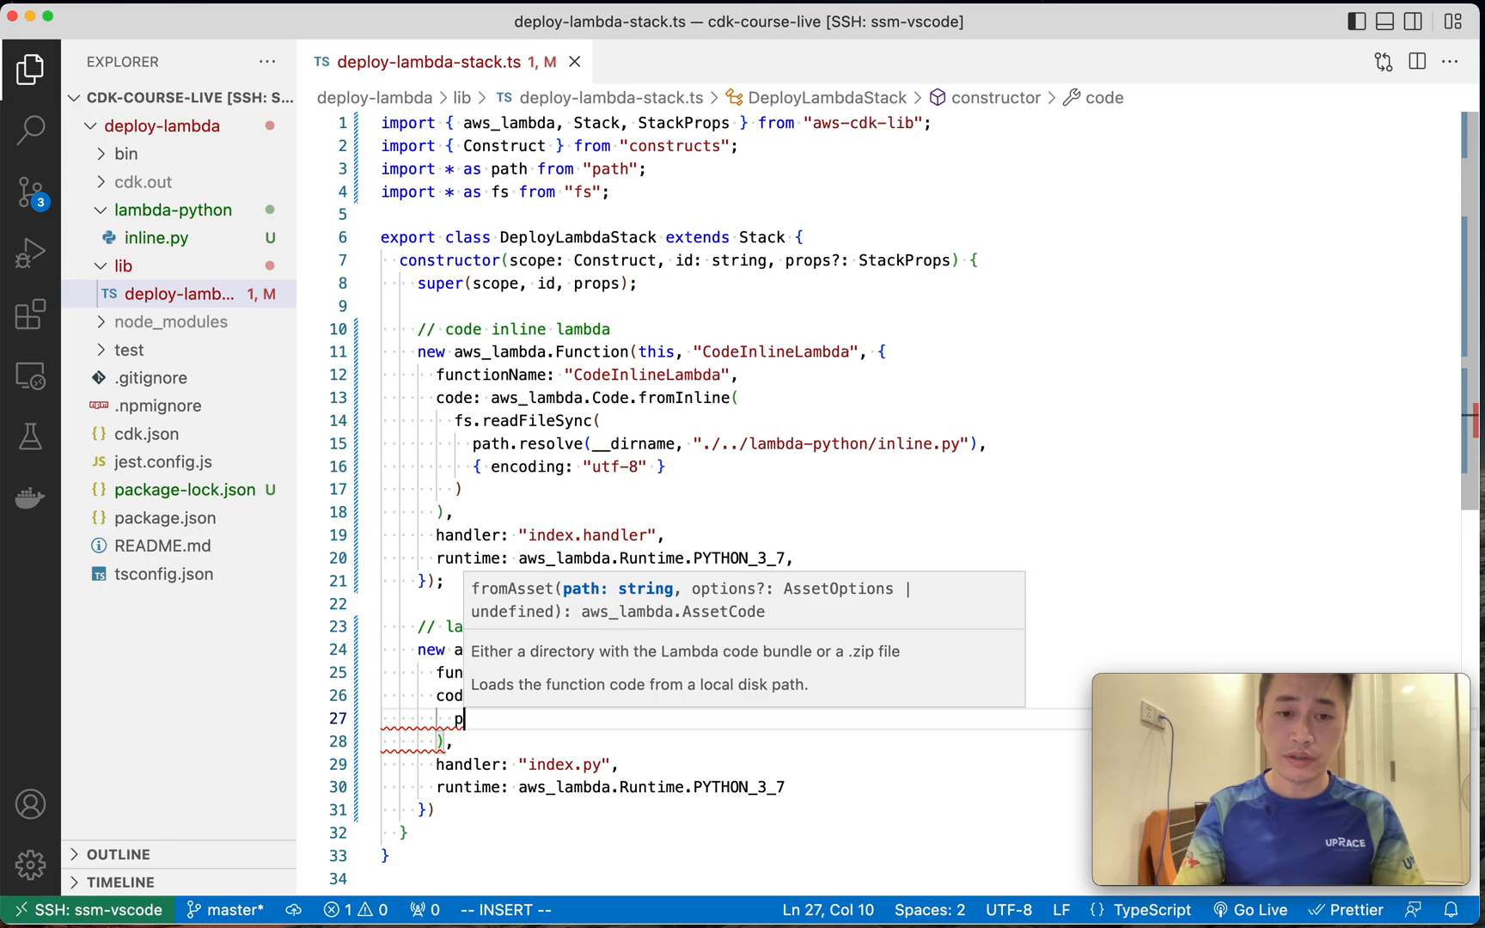
pyautogui.write('athl')
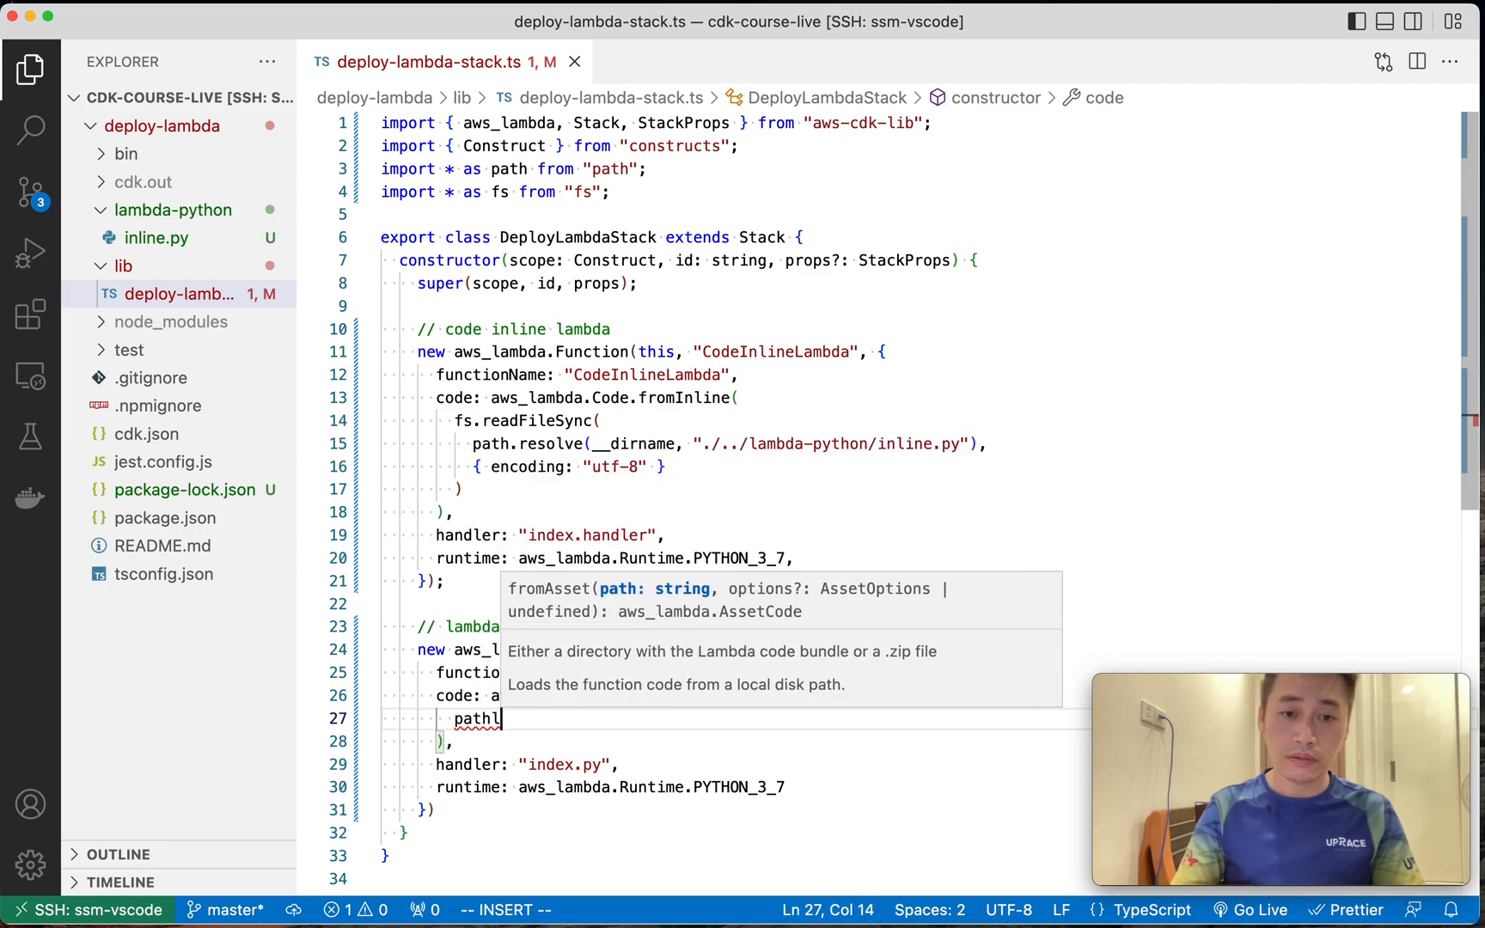
pyautogui.write('.join()')
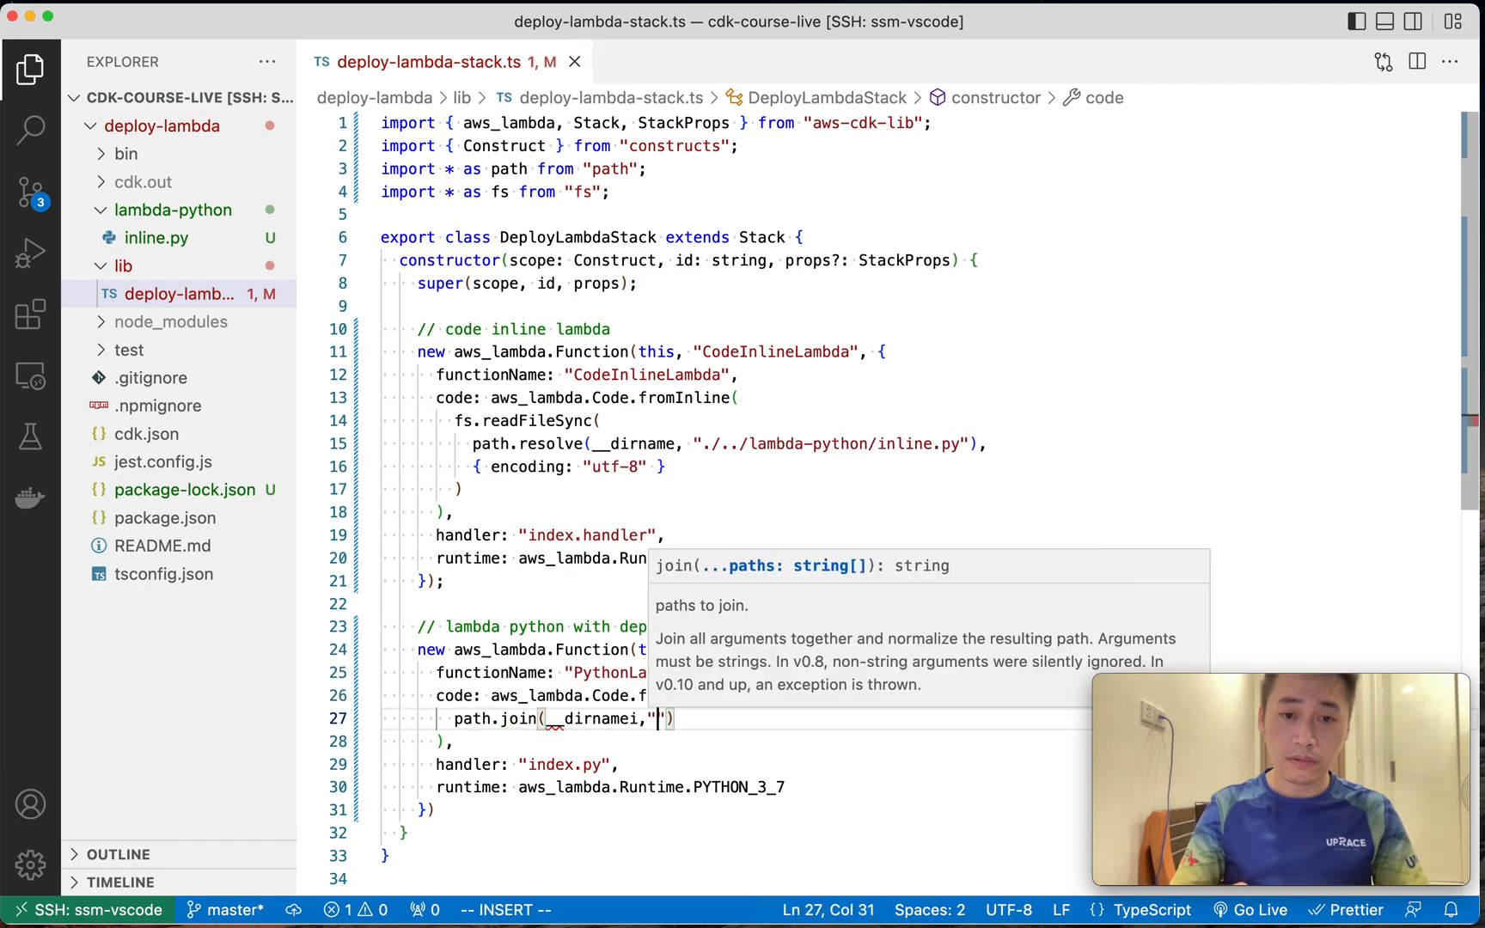
pyautogui.write('./../l')
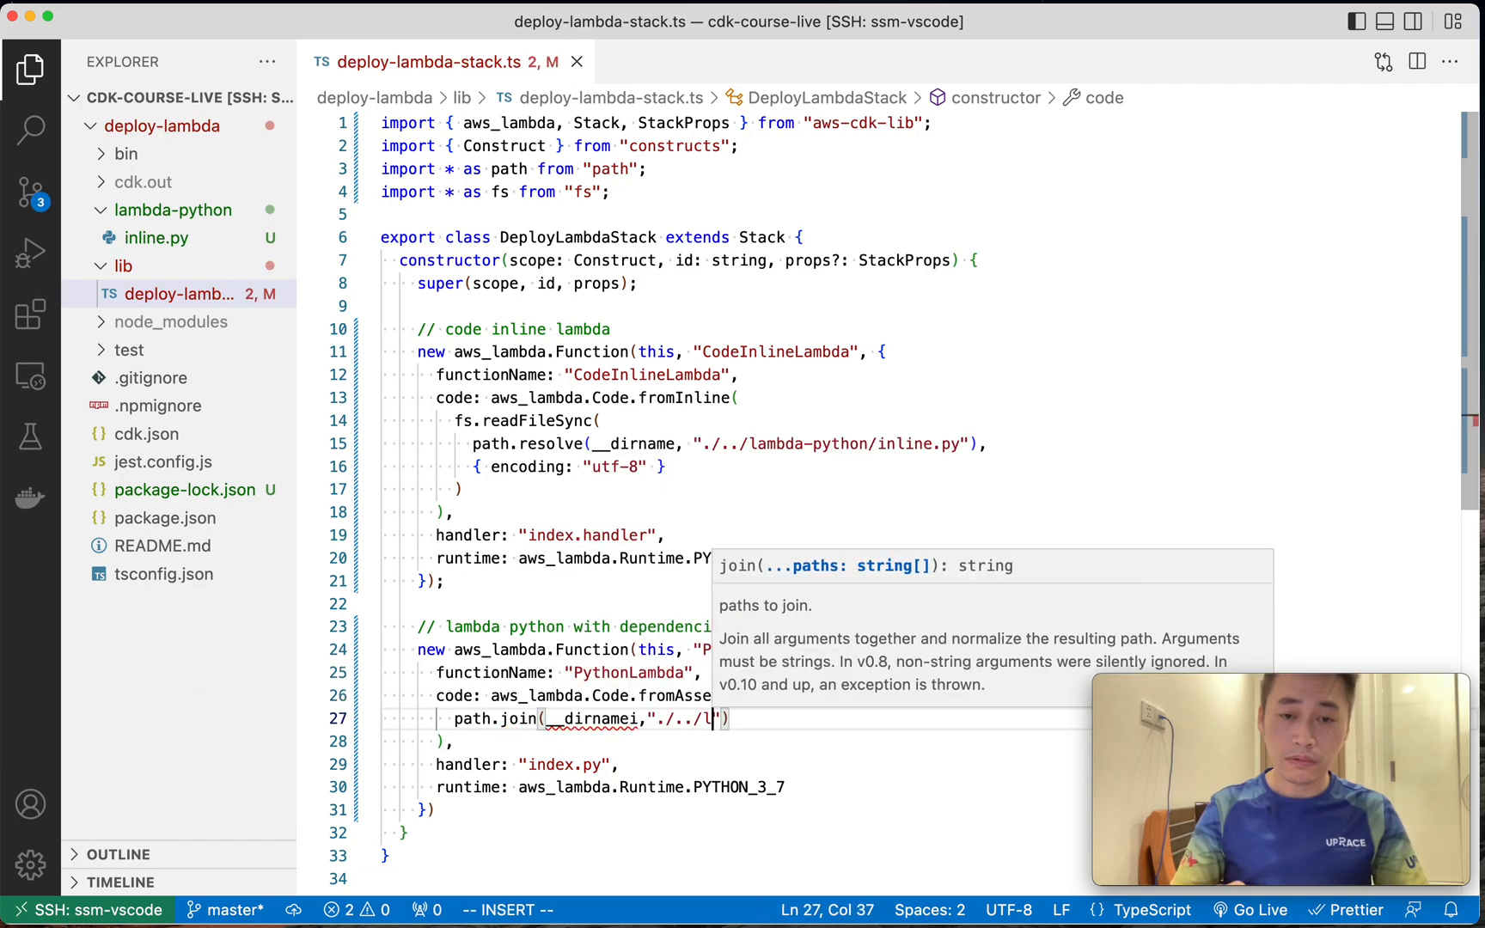
pyautogui.write('ambda-pyt')
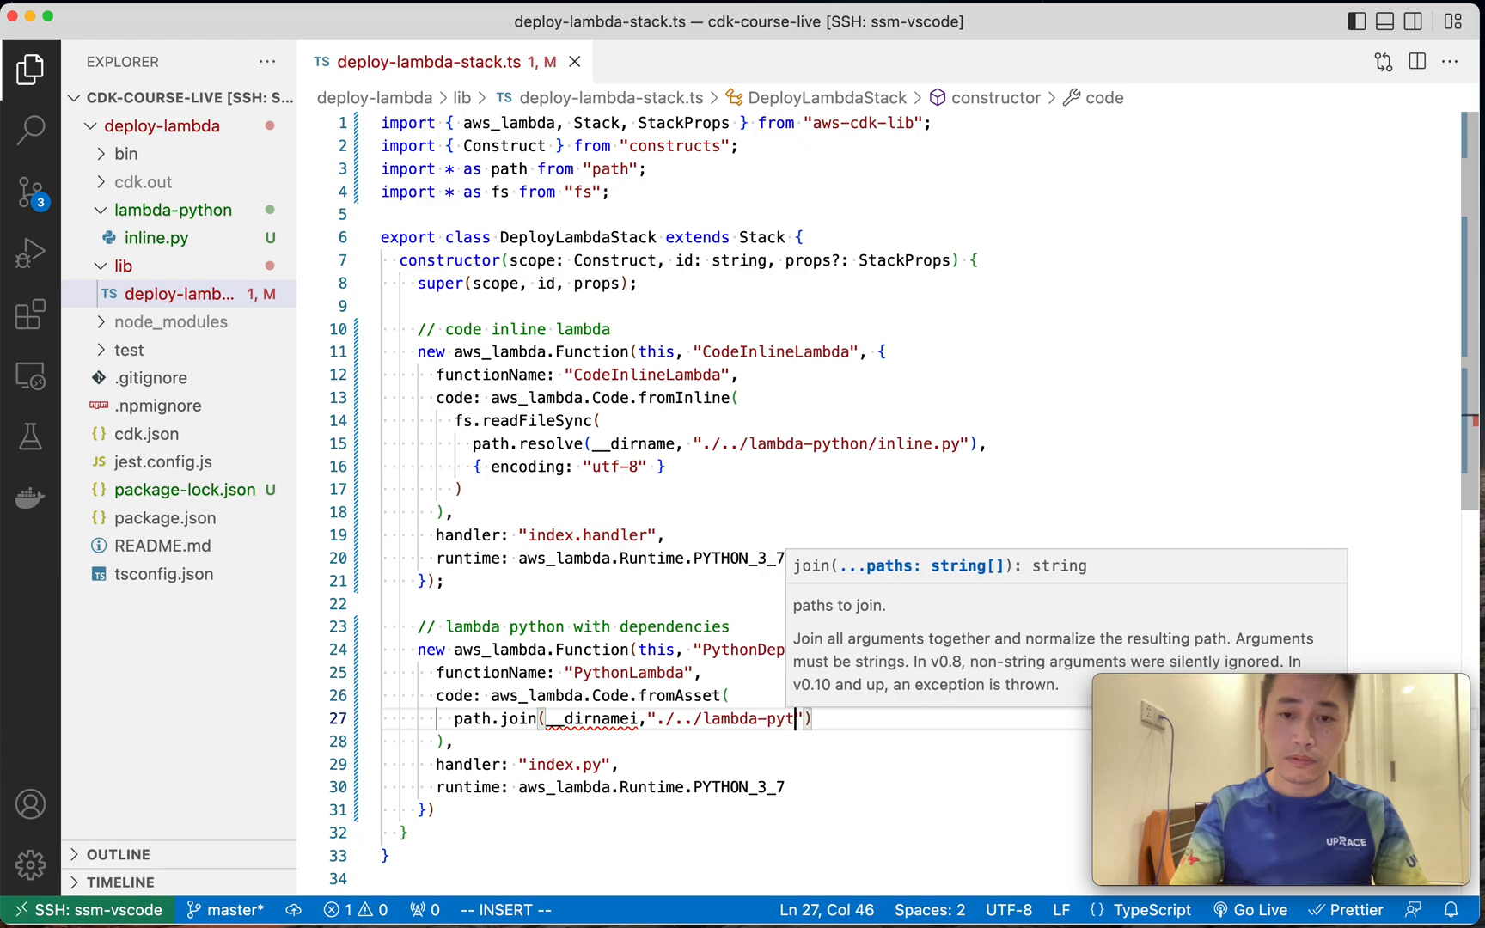
pyautogui.write('hon')
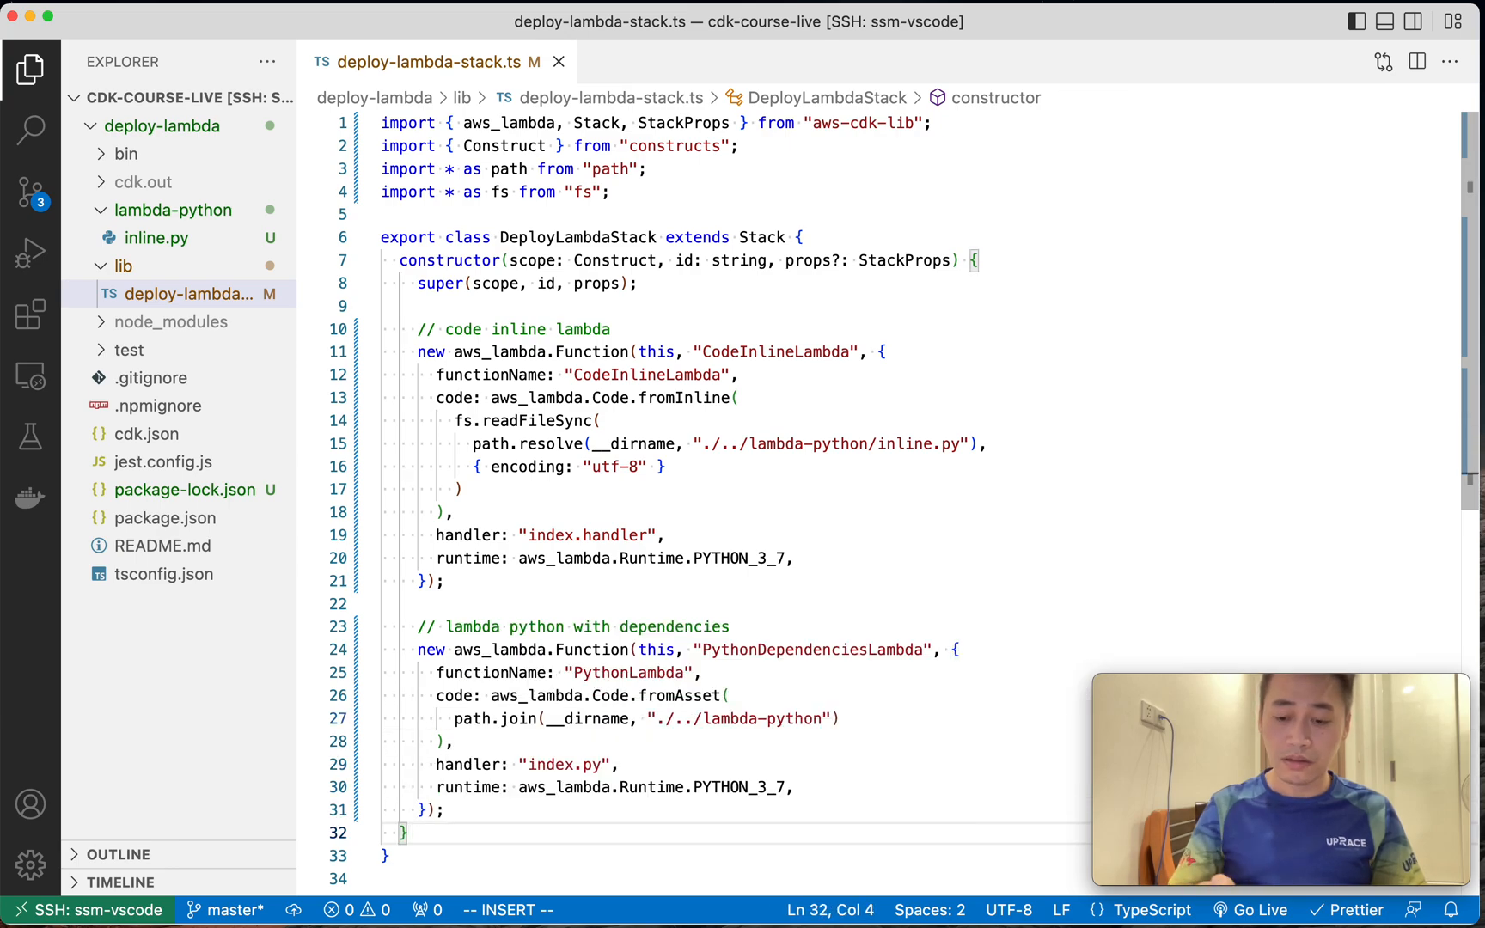
pyautogui.press('cmd+n')
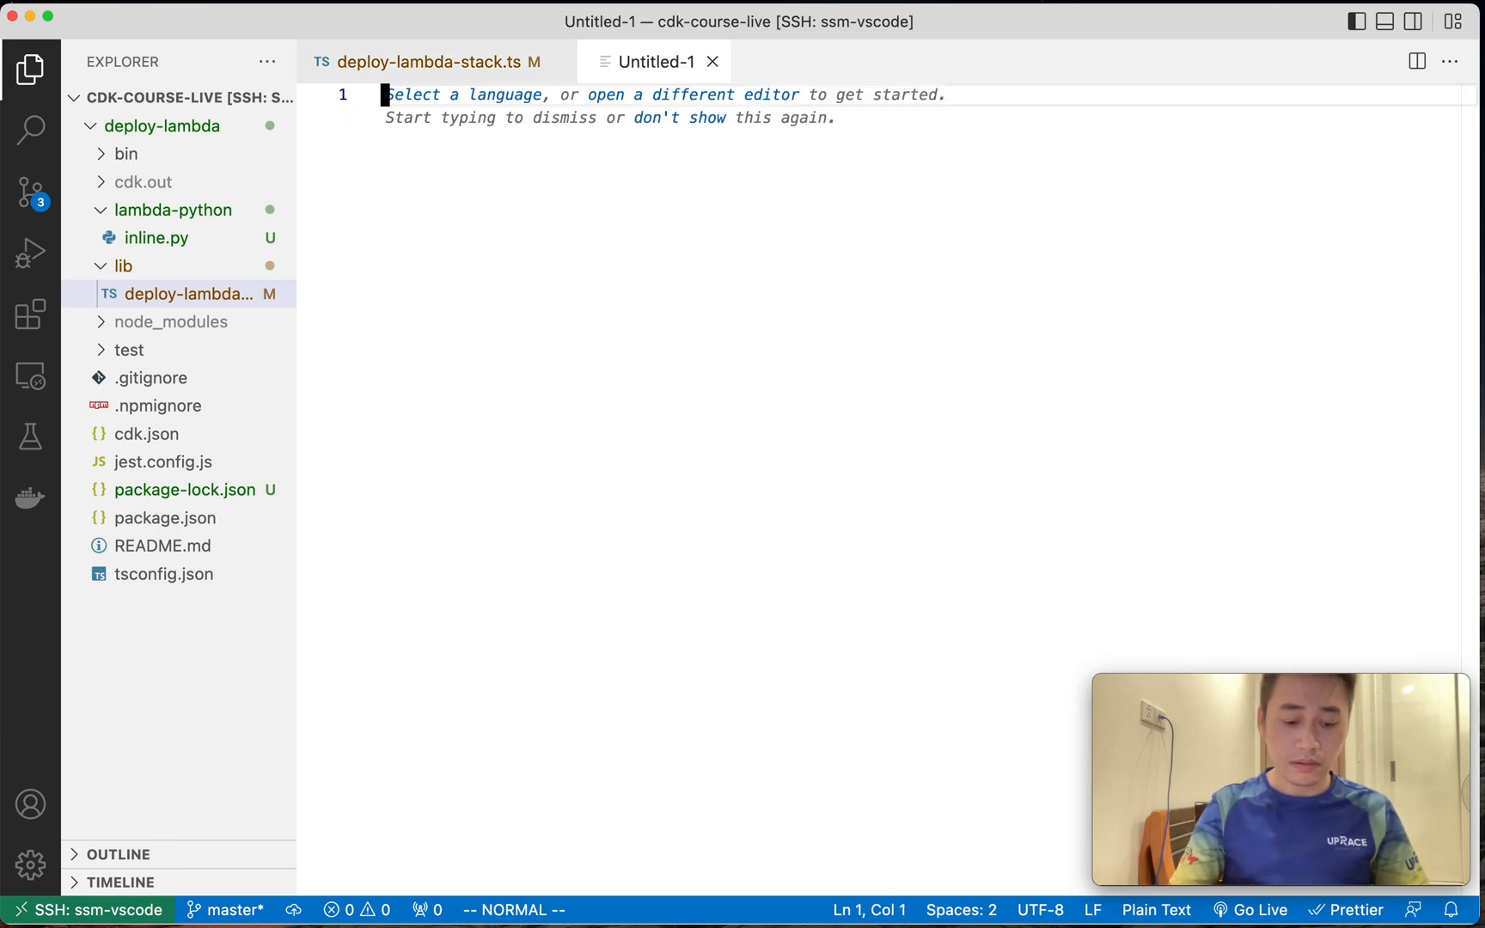
# Save the new file as index.py inside lambda-python and begin editing it.
pyautogui.press('cmd+s')
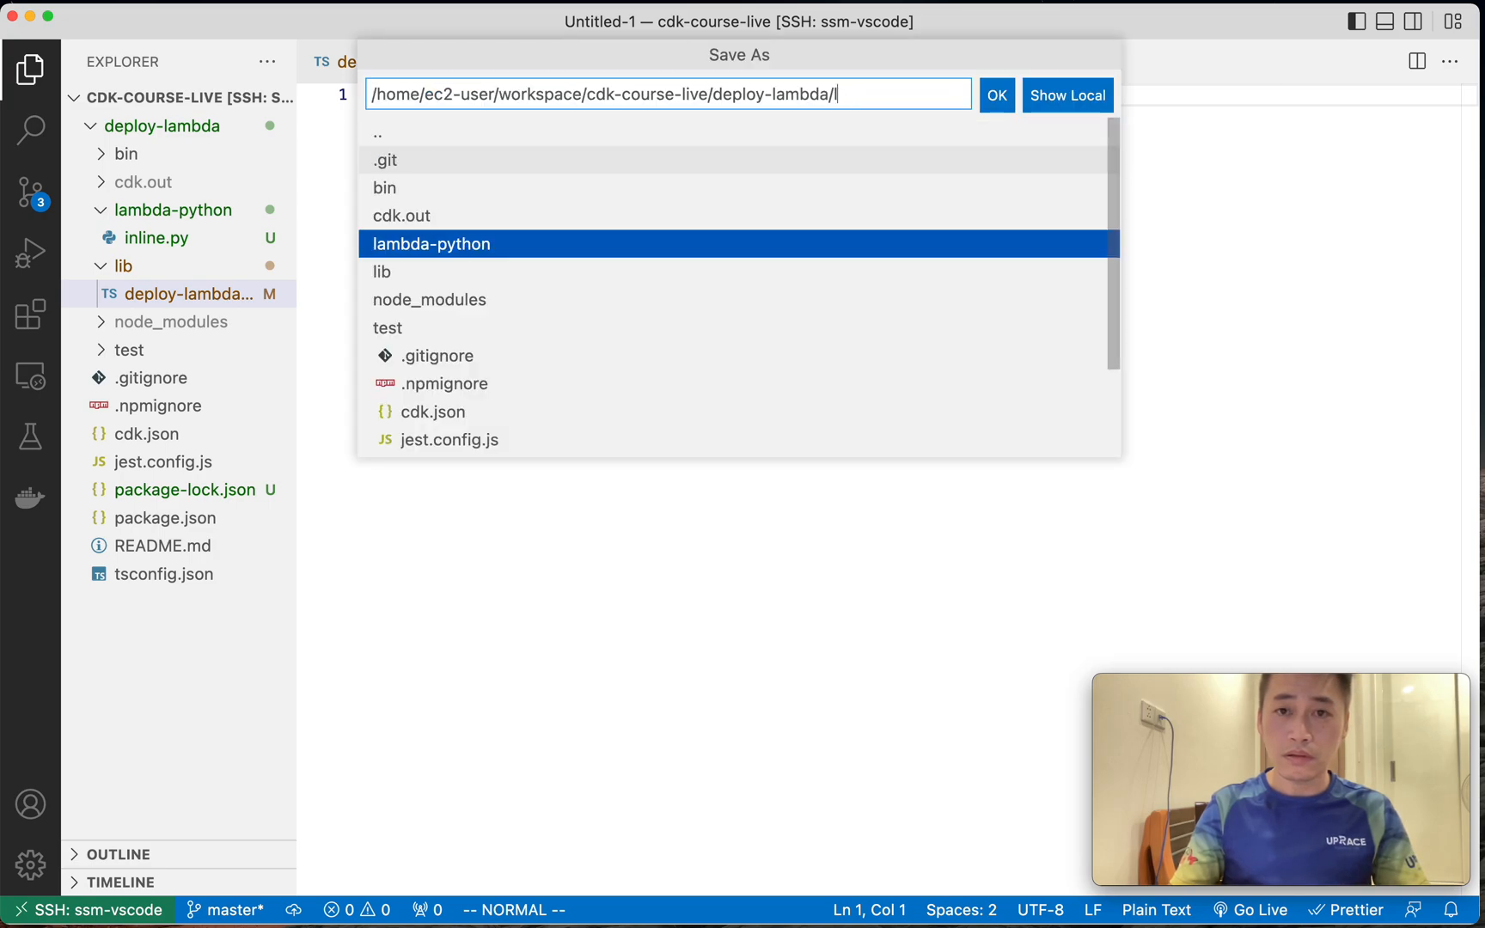
pyautogui.write('lambda-python/Untitled-1')
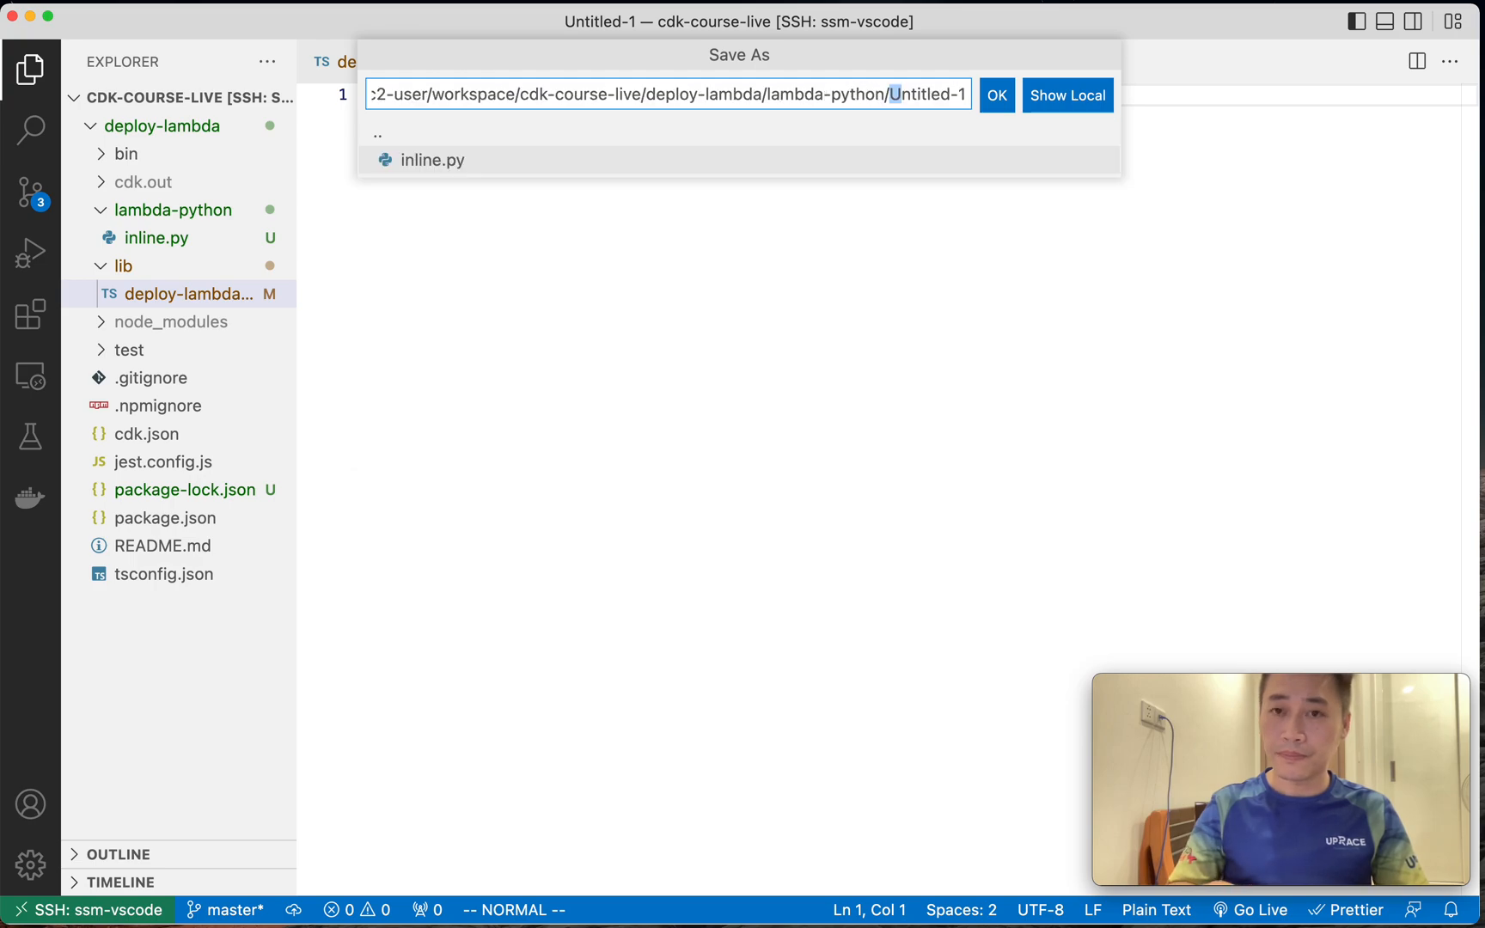
pyautogui.write('index.py')
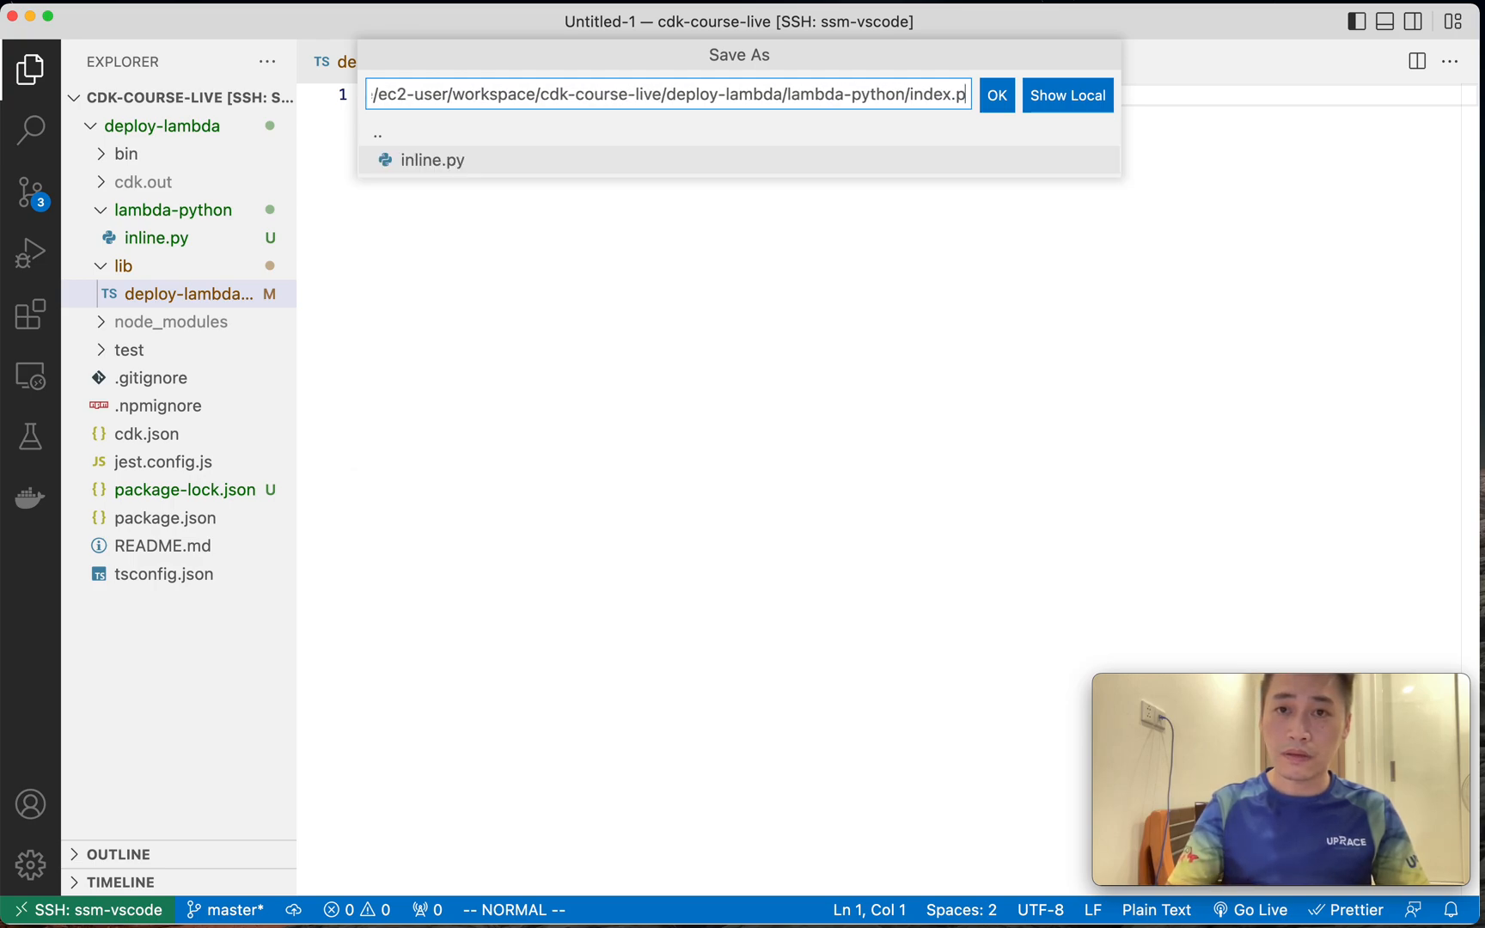
pyautogui.click(995, 94)
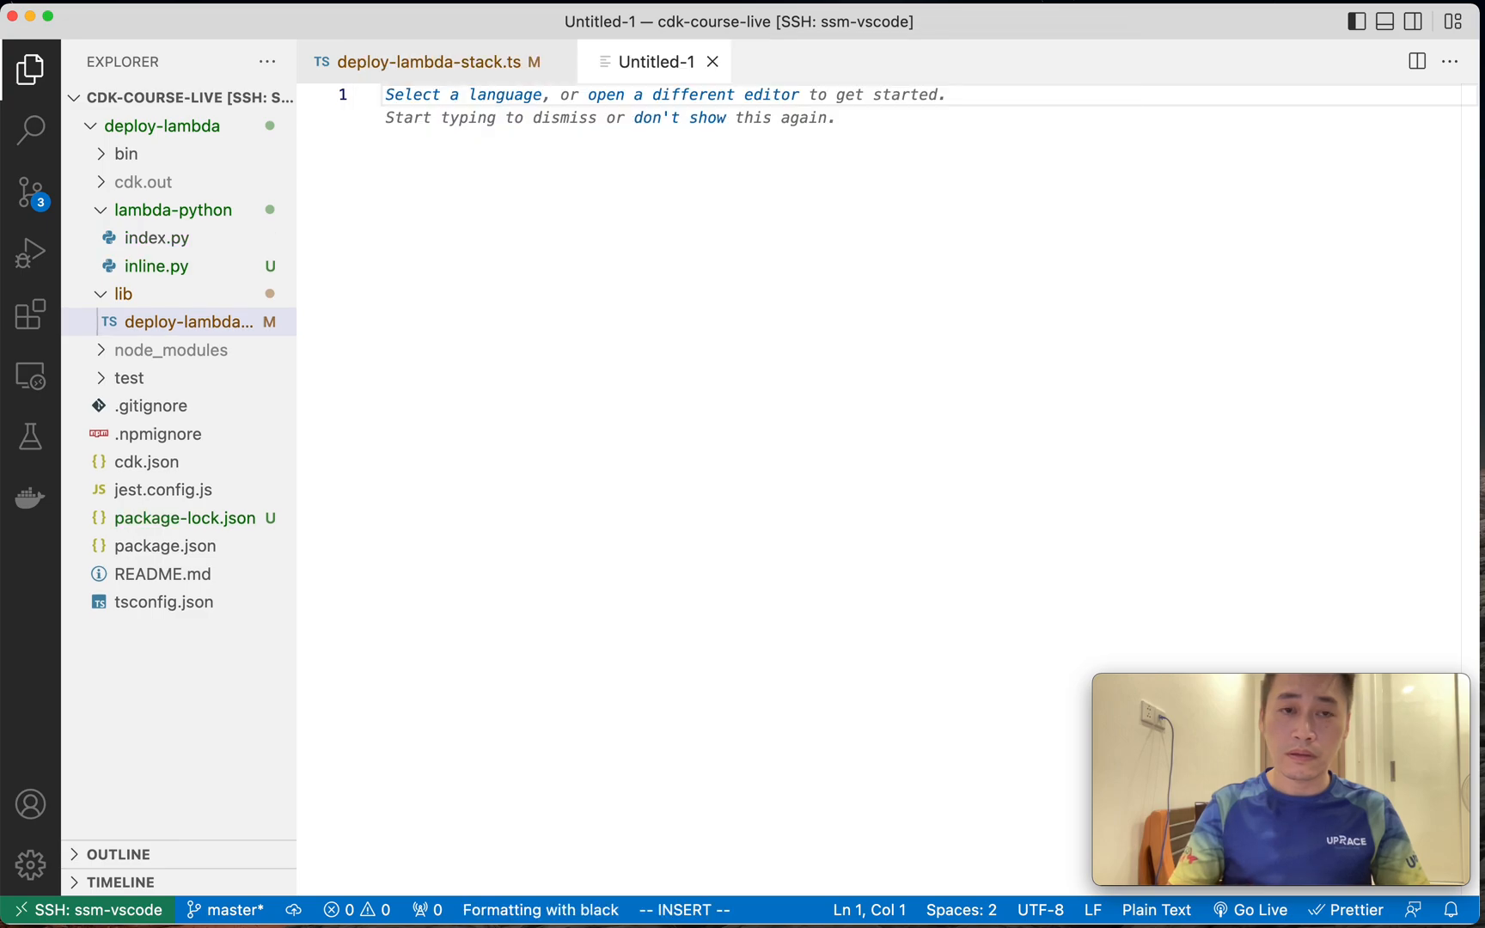
pyautogui.click(156, 237)
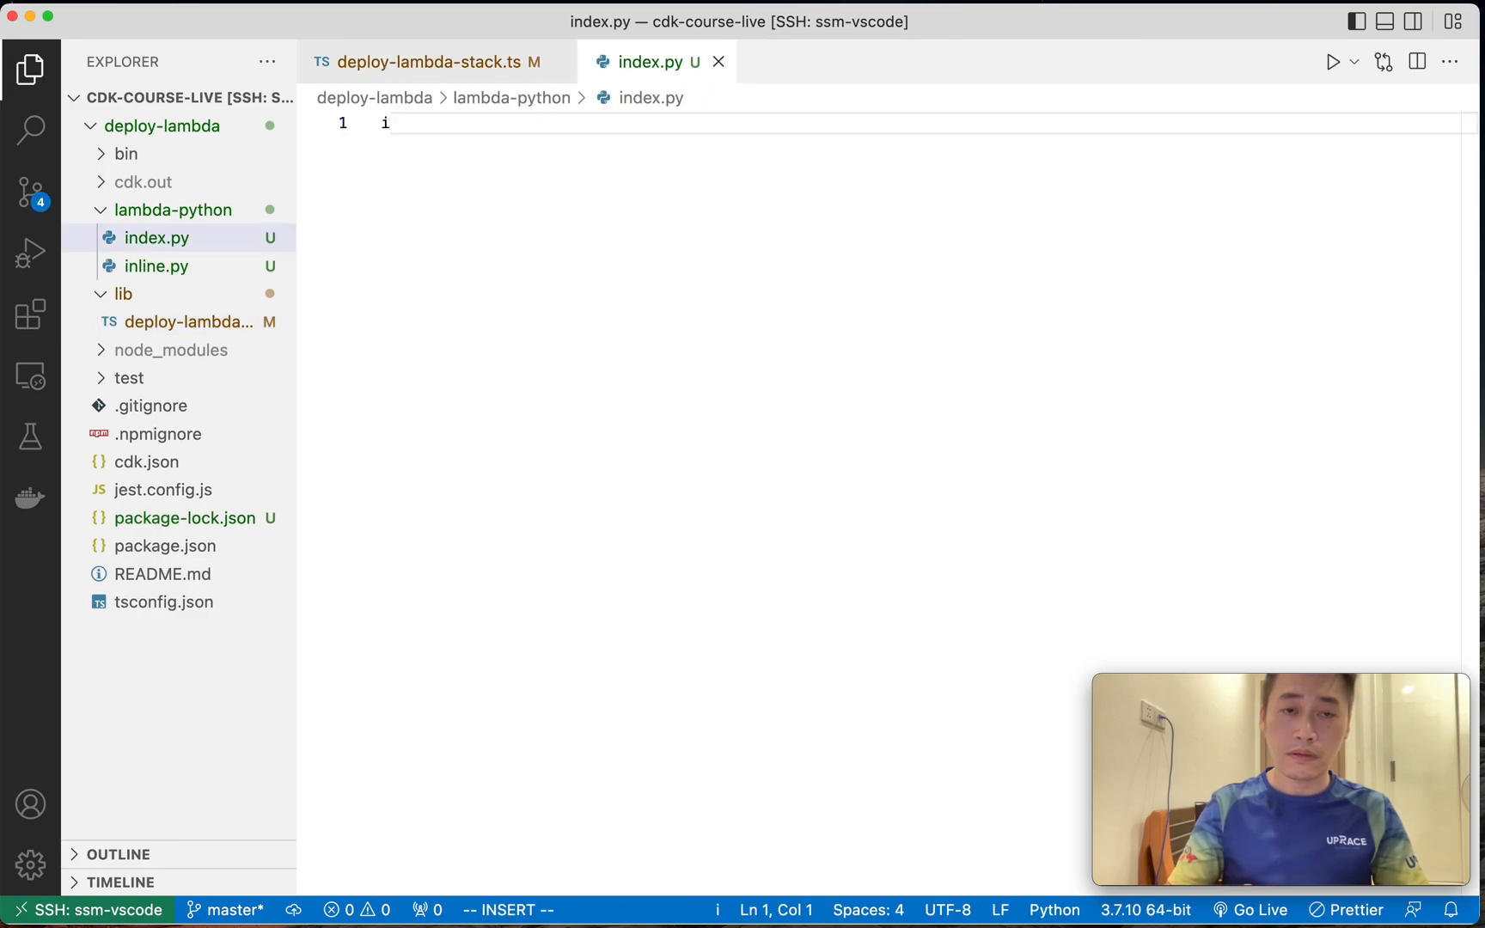
# Write index.py importing numpy with handler(event, context) returning a 'hello lambda python with dependencies' message.
pyautogui.write('mport numppy')
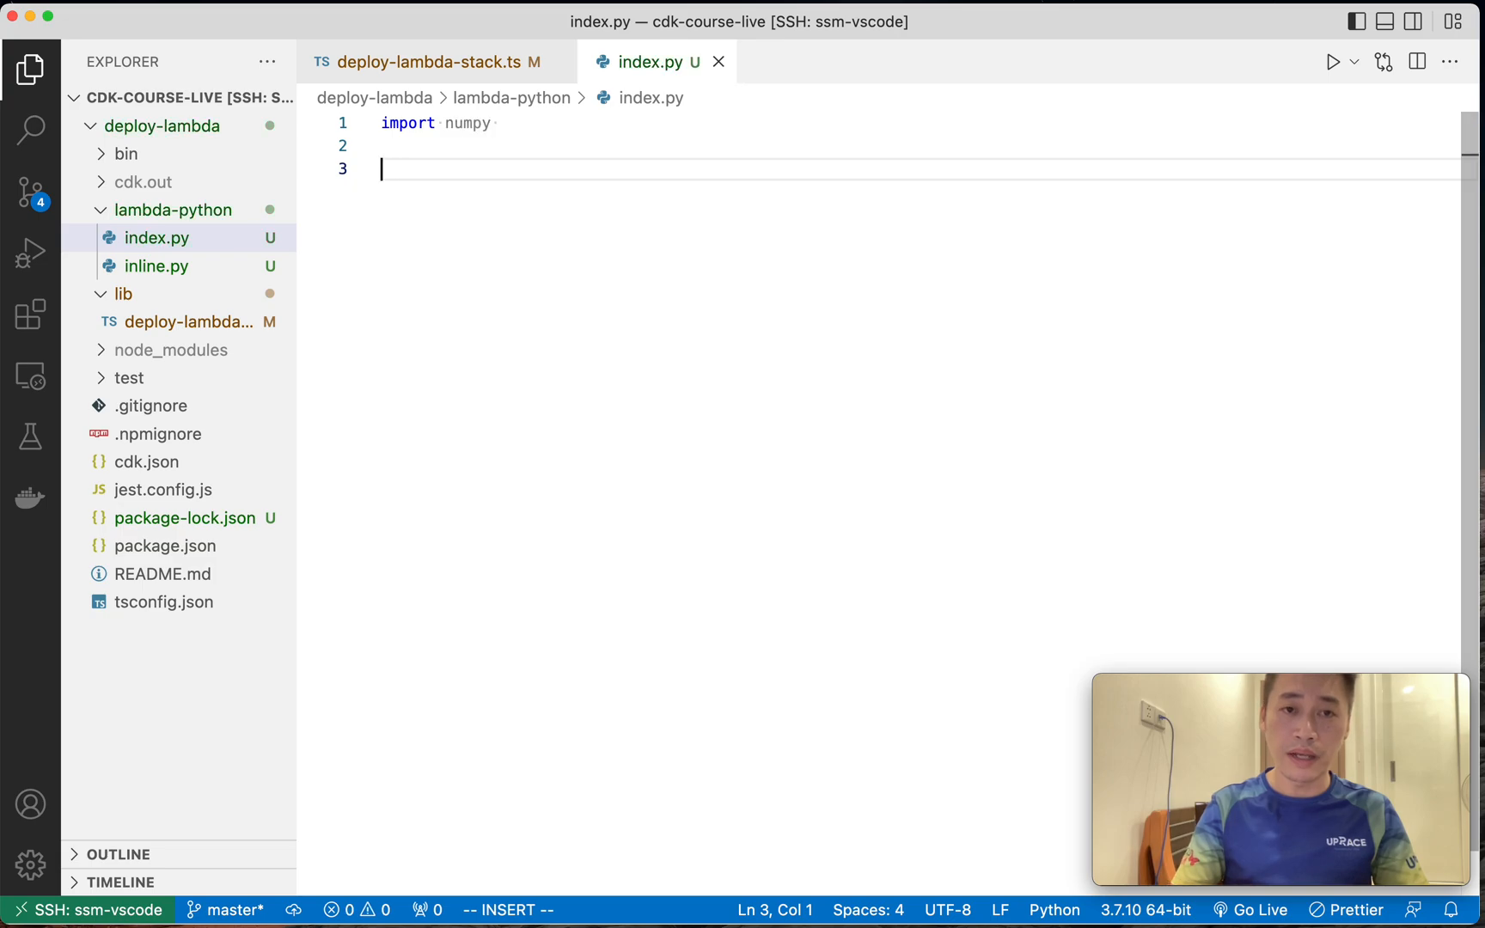
pyautogui.write('def')
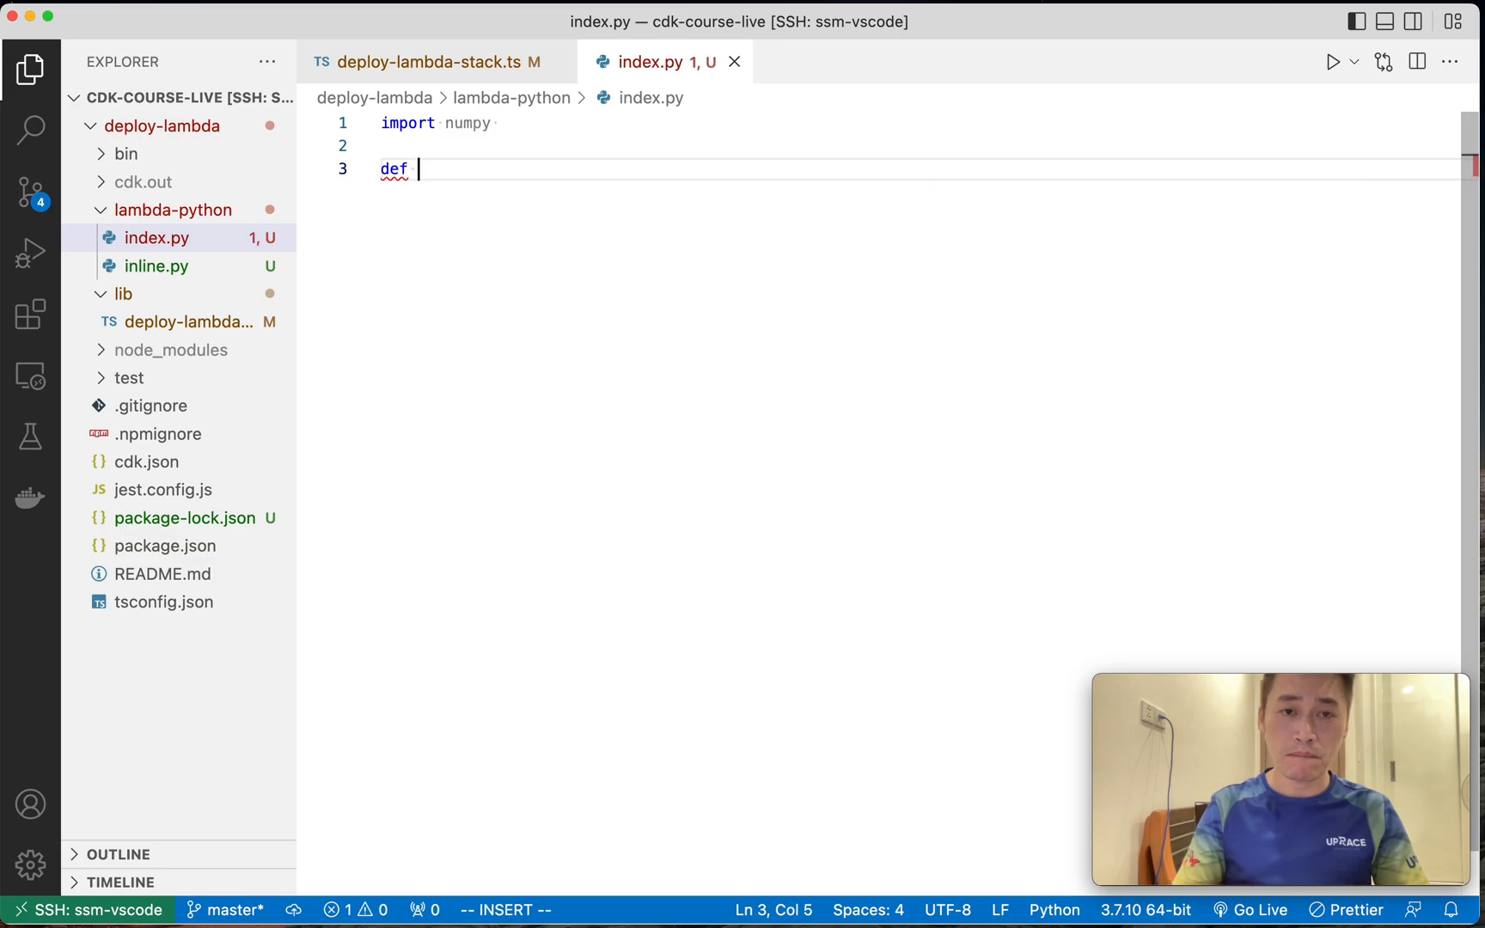
pyautogui.write('handler(event,')
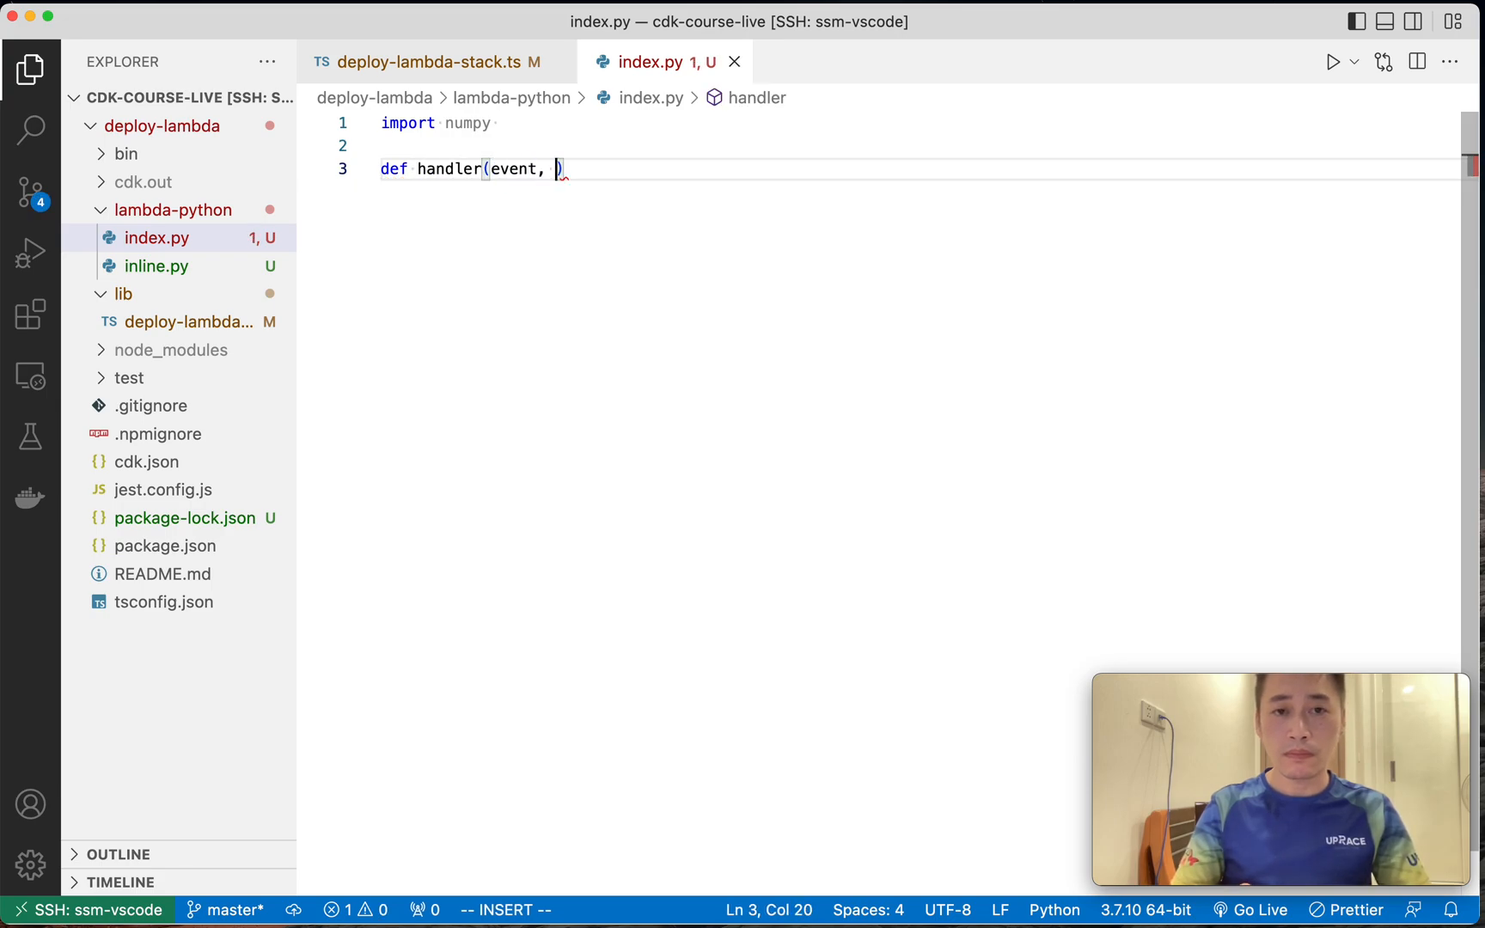
pyautogui.write('context):')
pyautogui.write('return {')
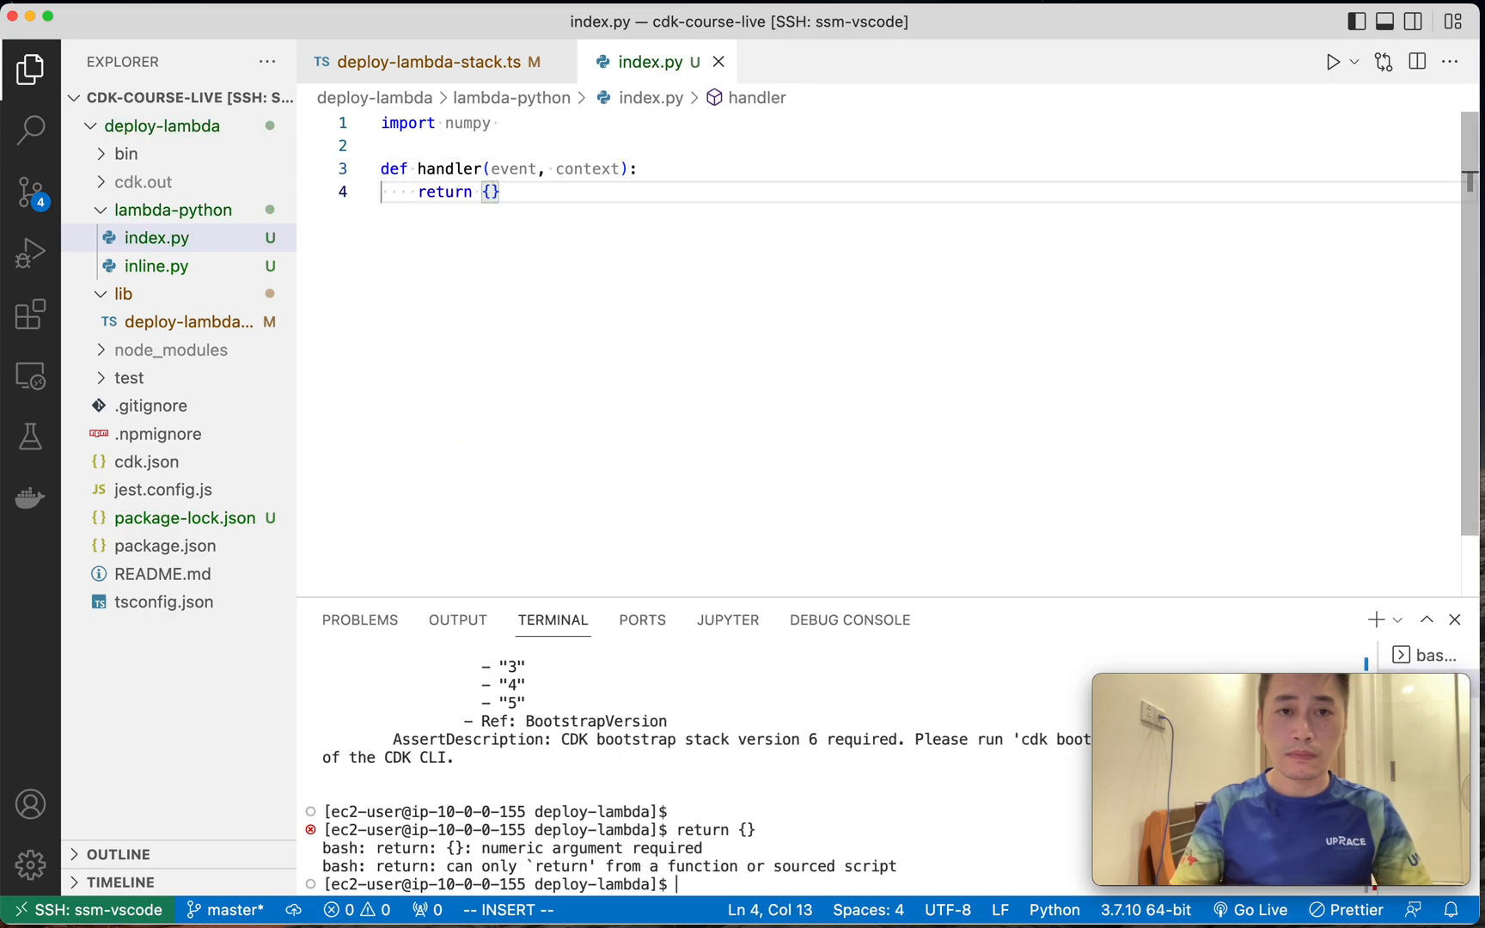
pyautogui.write('"message": "hello lambda dep')
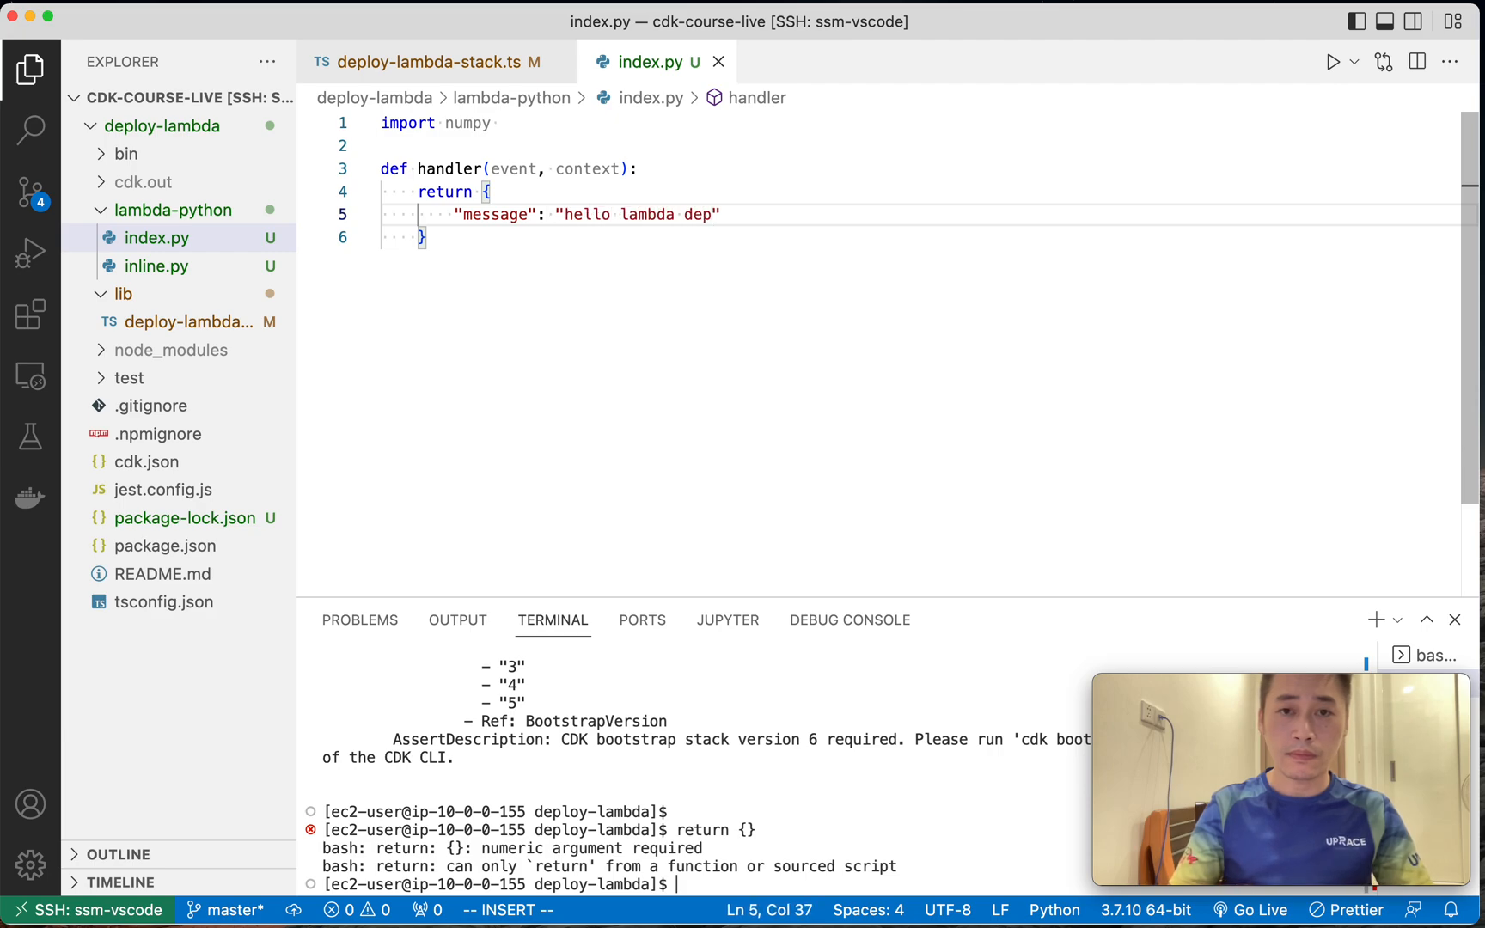
pyautogui.write('python with')
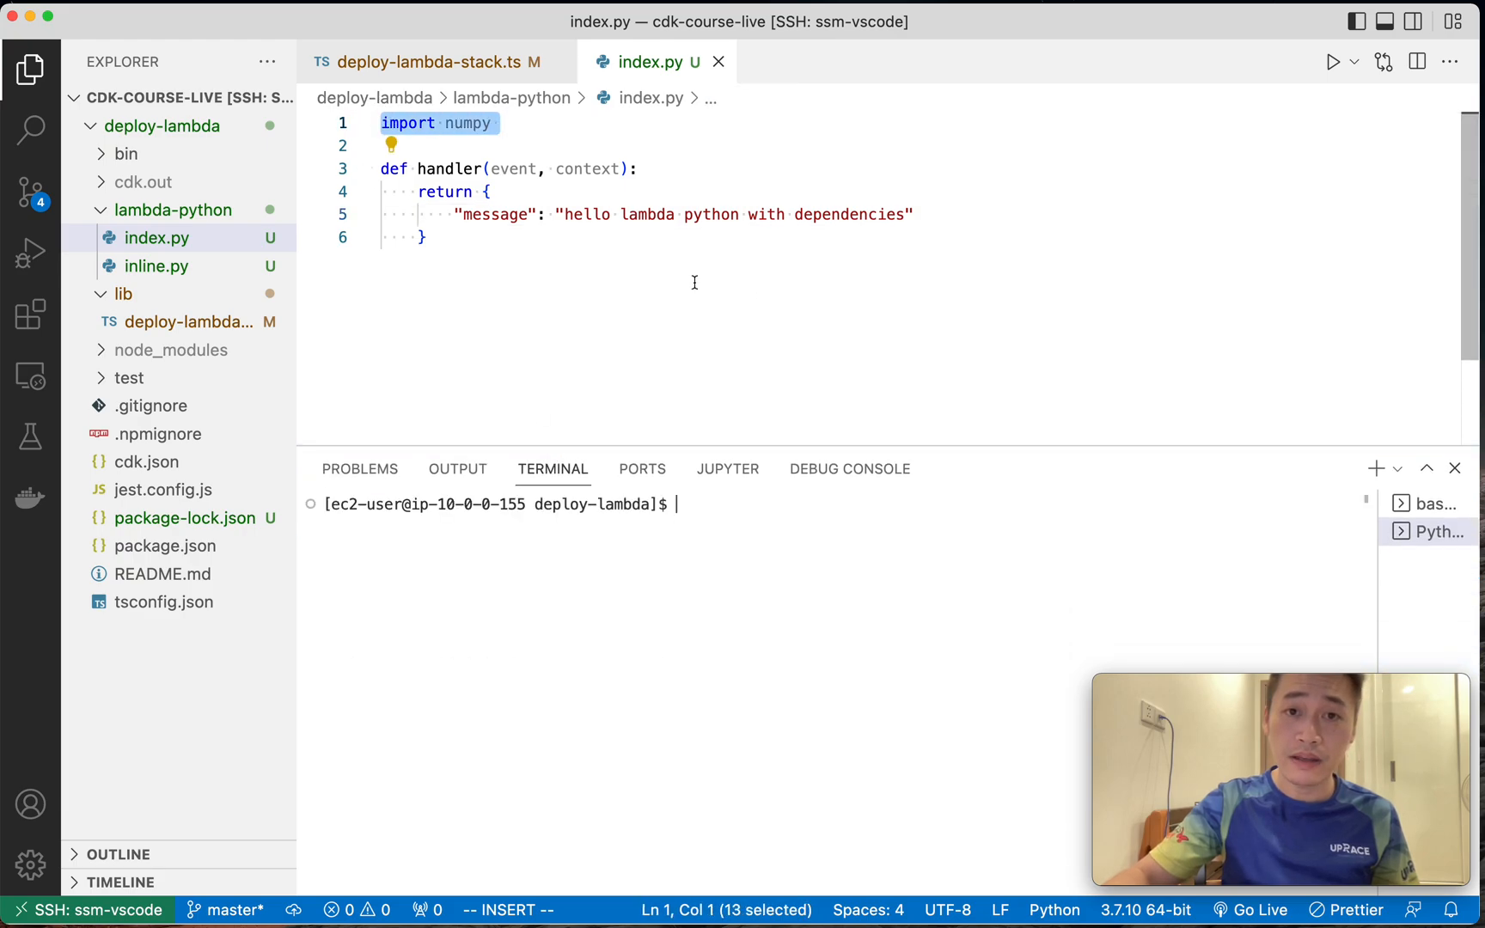
# Move into lambda-python and create a package folder there.
pyautogui.write('cd lambda-python/')
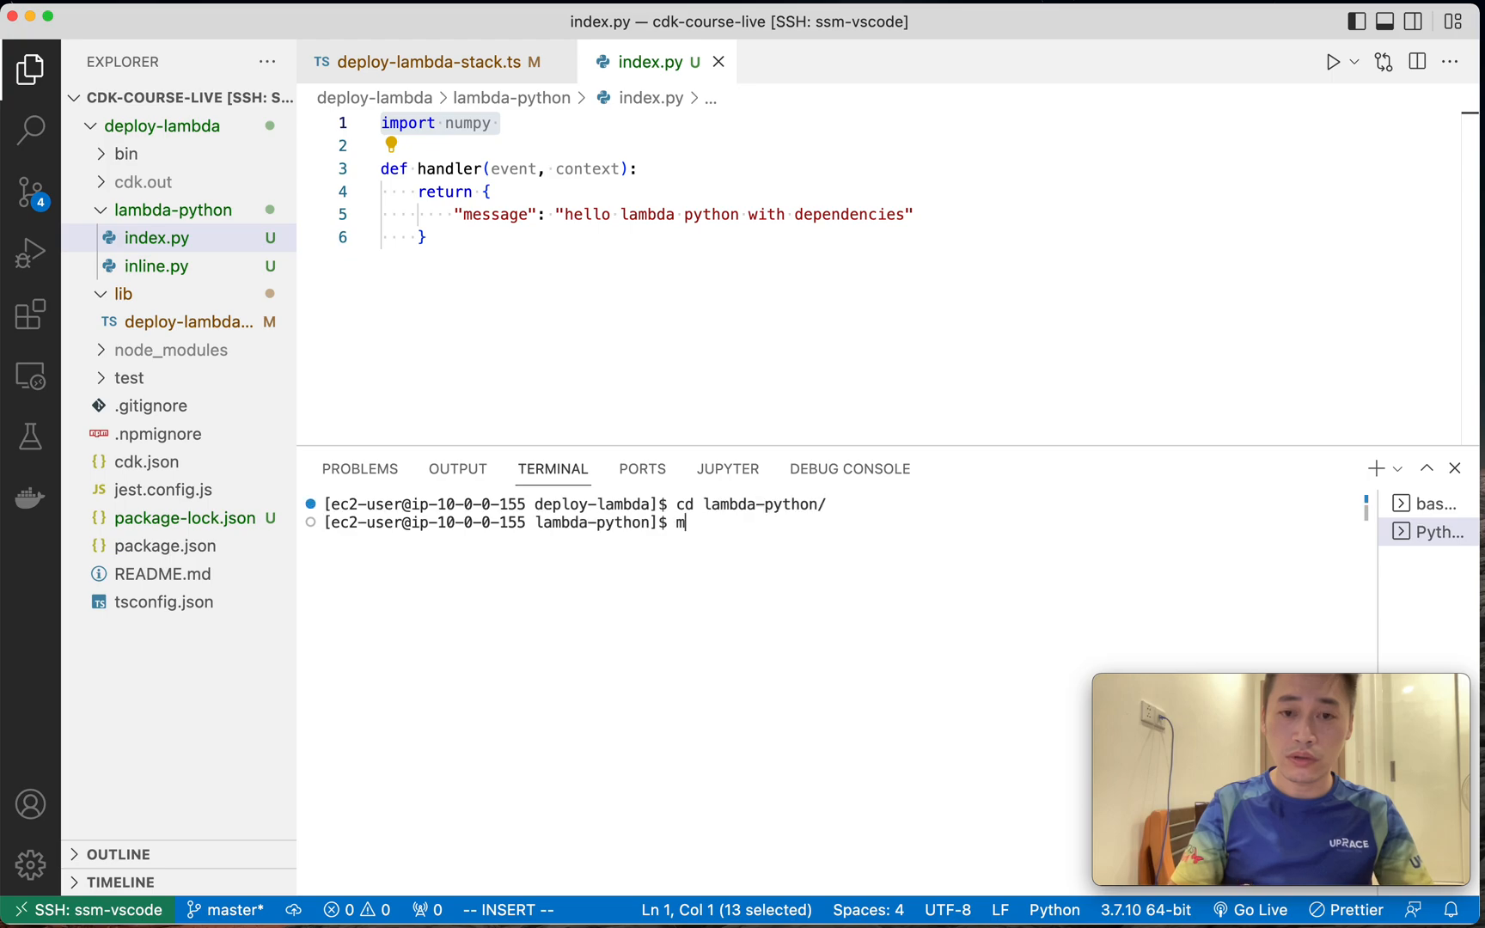
pyautogui.write('kdir package')
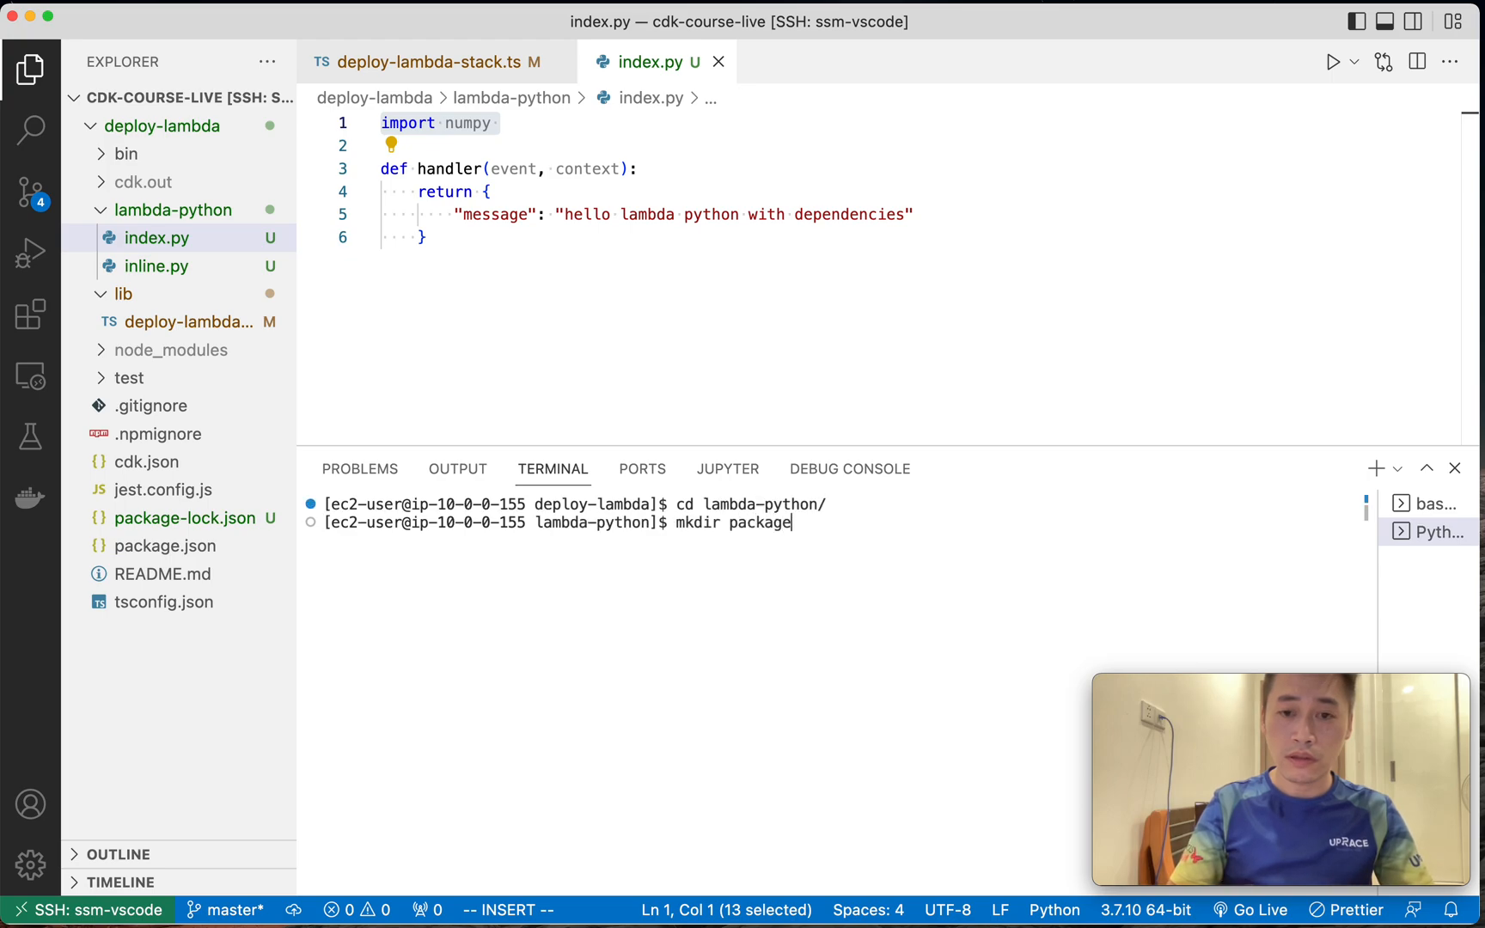
pyautogui.write('python3 -m')
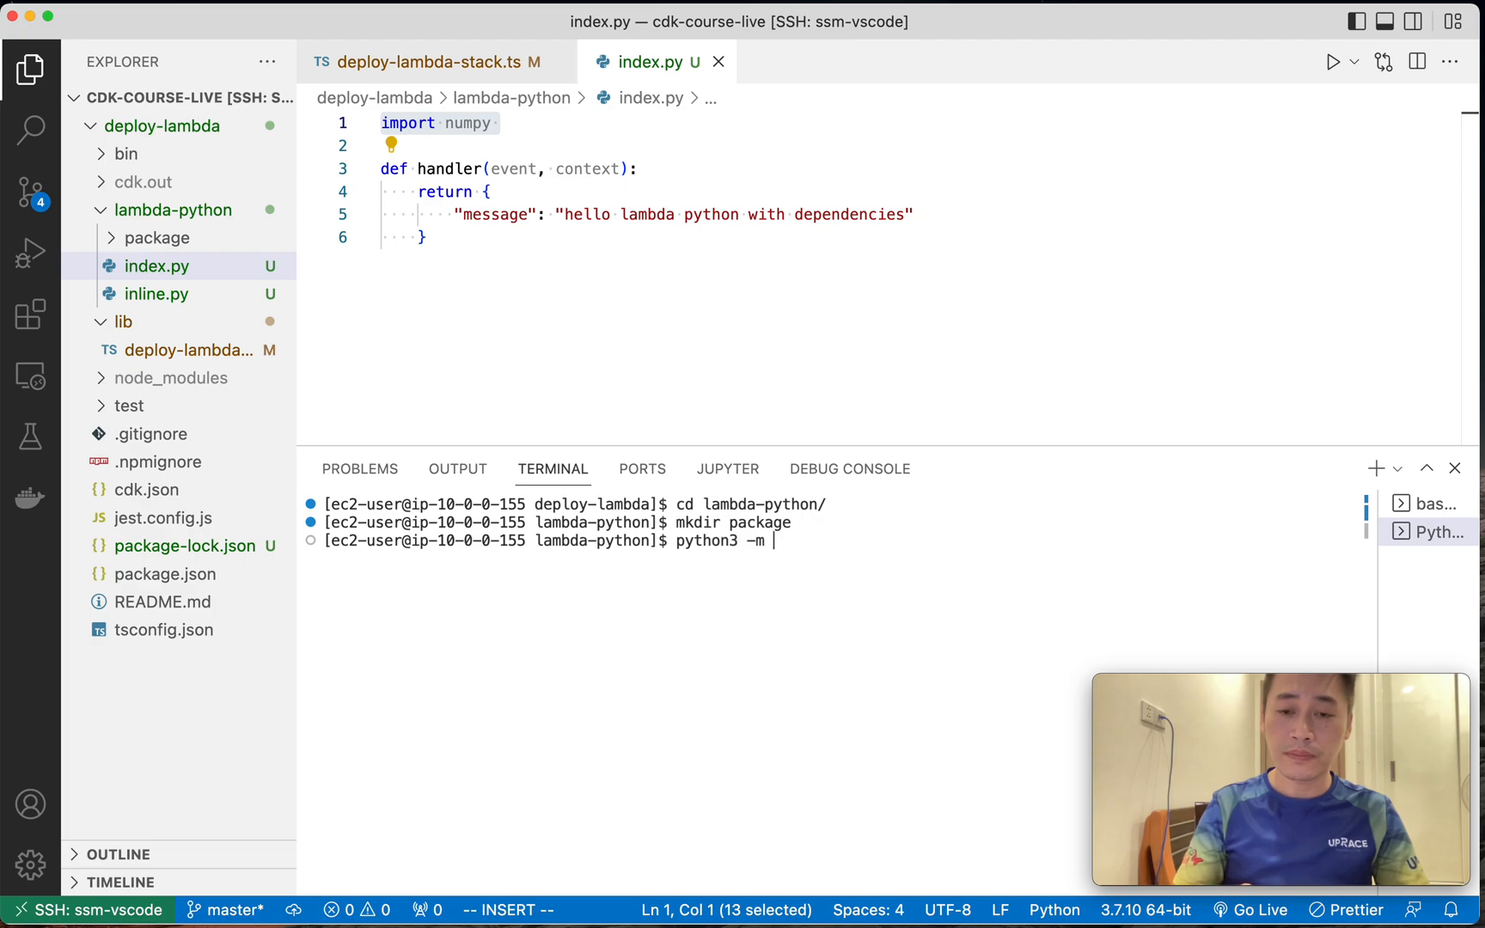
# Install numpy==1.21.6 into package/ with python3 -m pip install --target.
pyautogui.write('pip install')
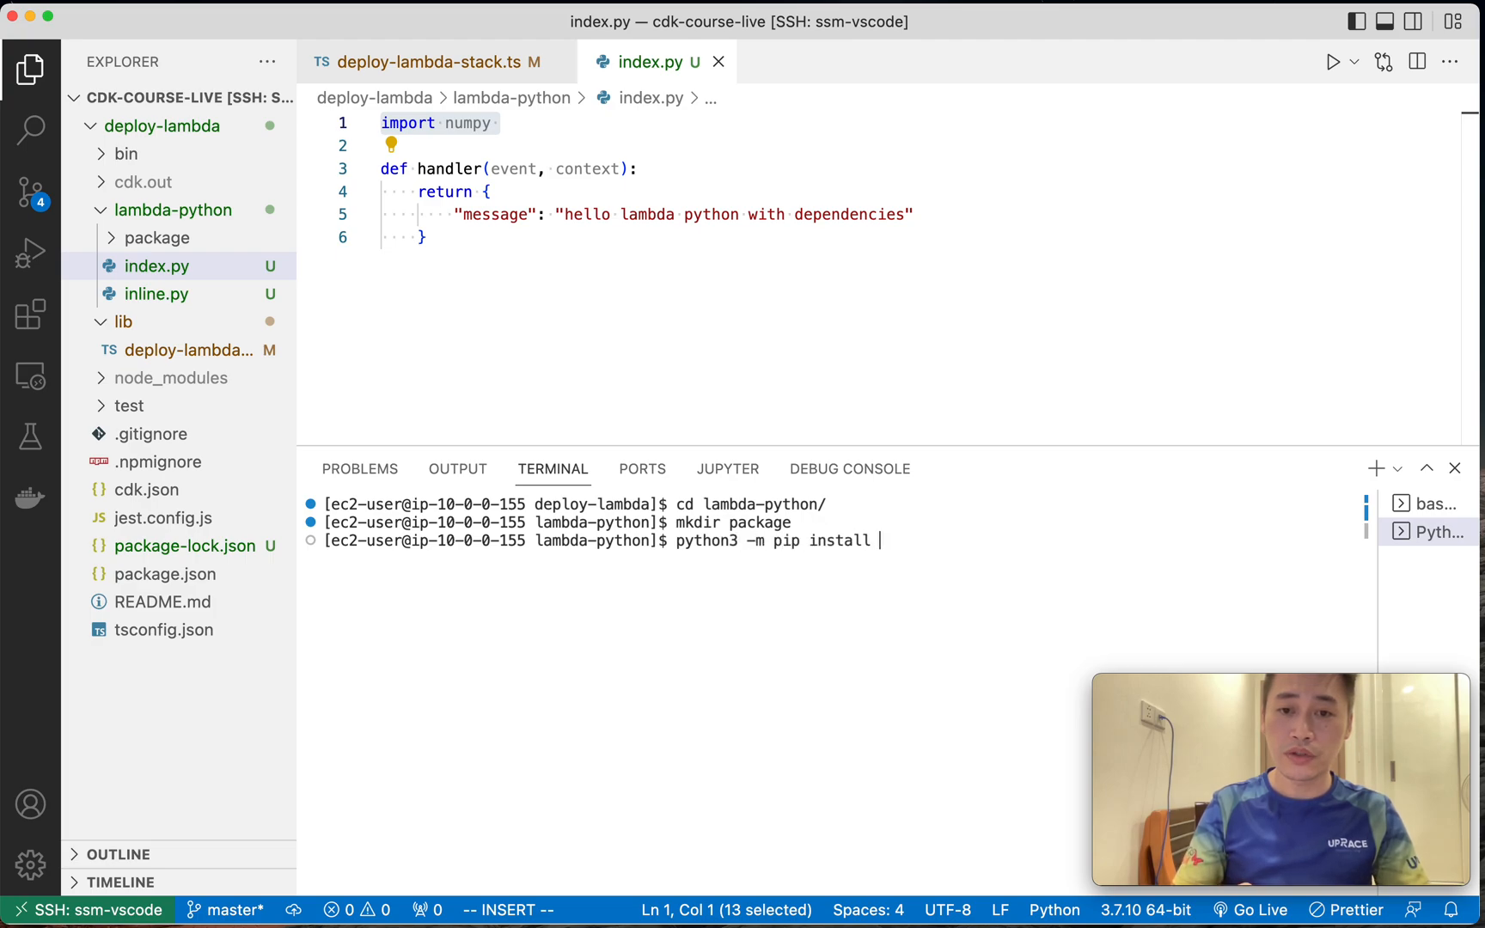
pyautogui.write('numppy==')
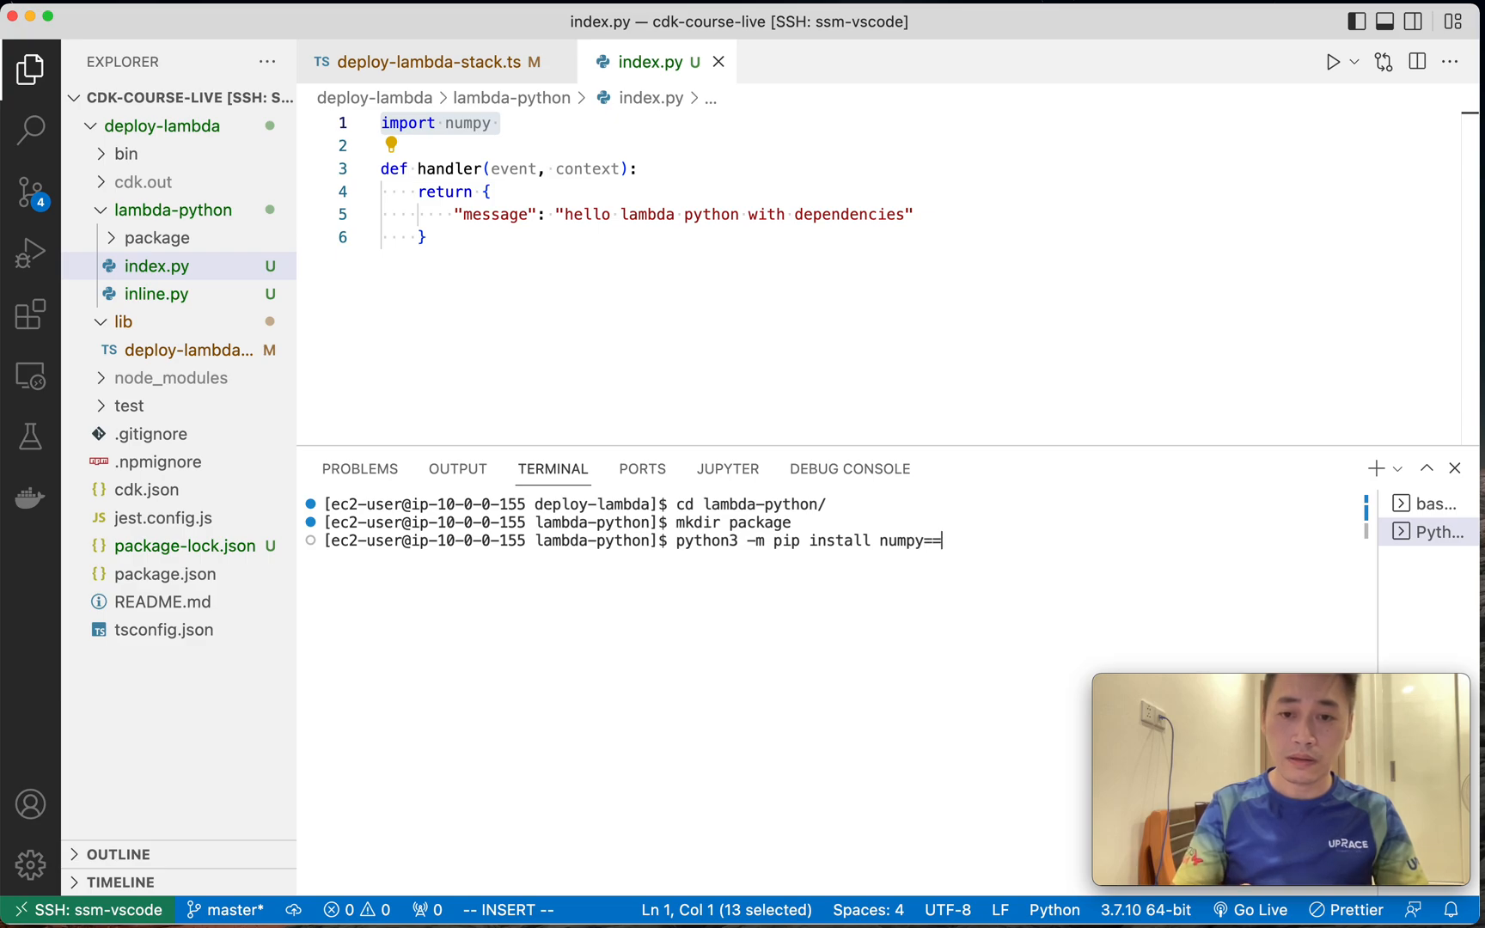
pyautogui.write('1.21.6 --tar')
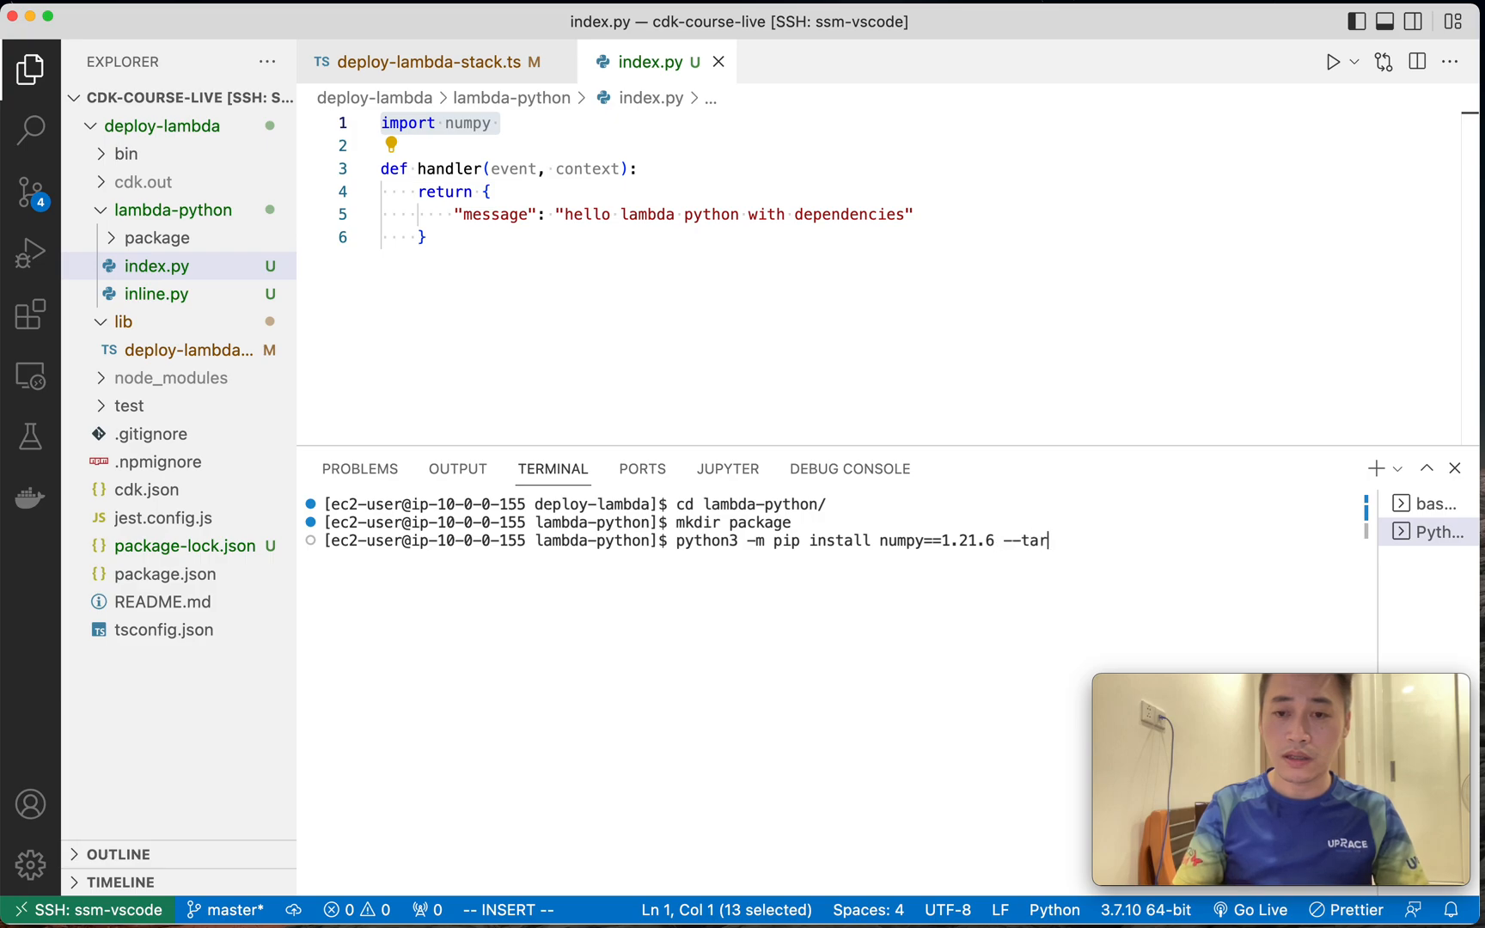
pyautogui.write('get package/')
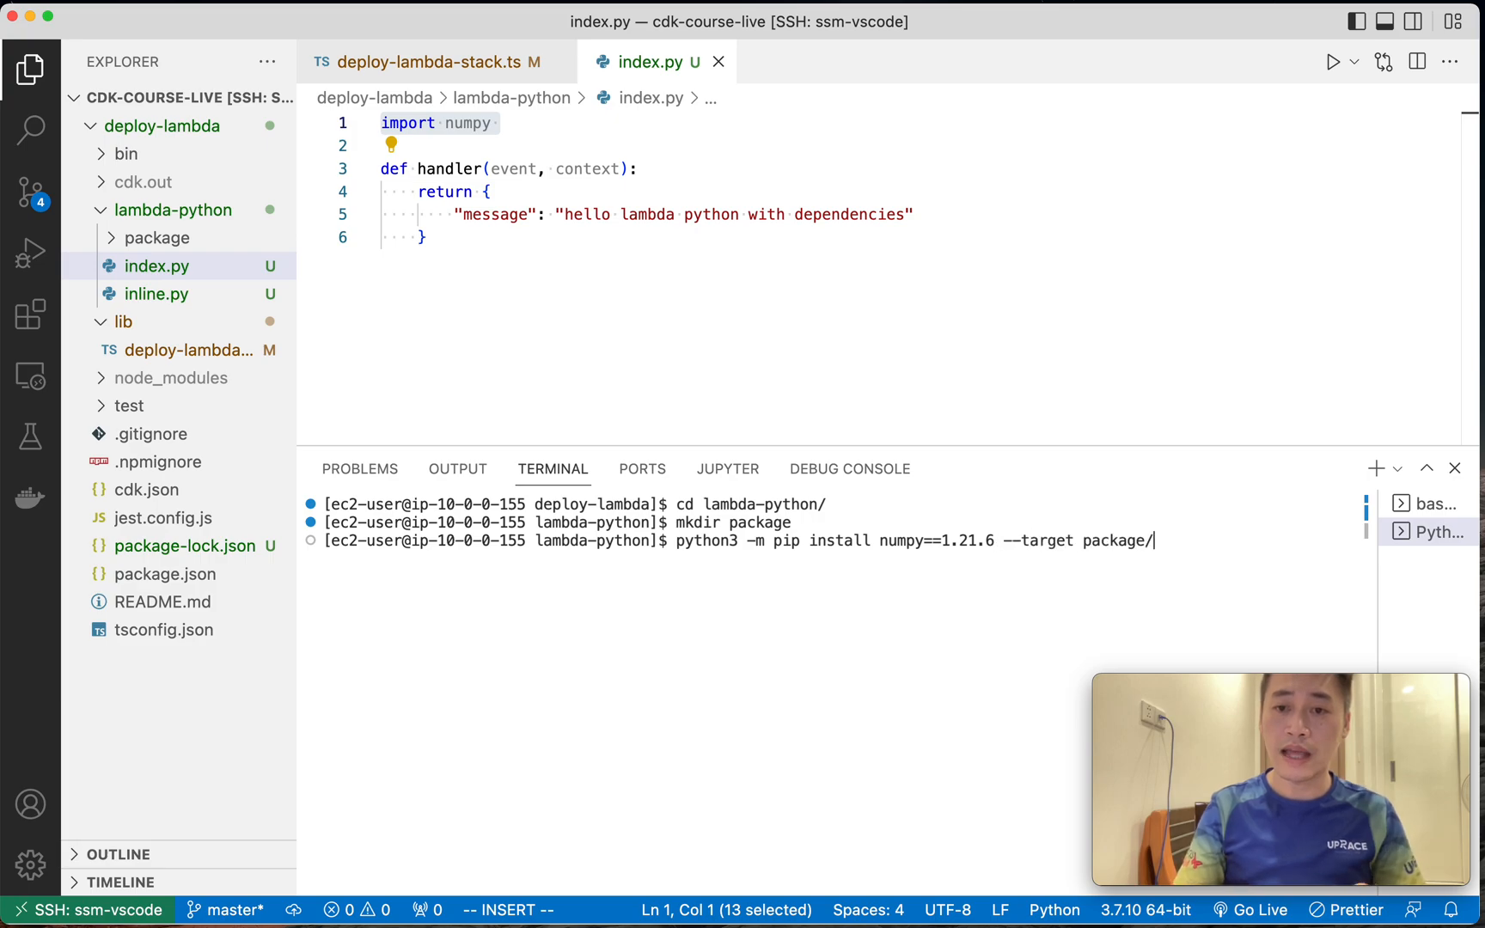
pyautogui.press('Return')
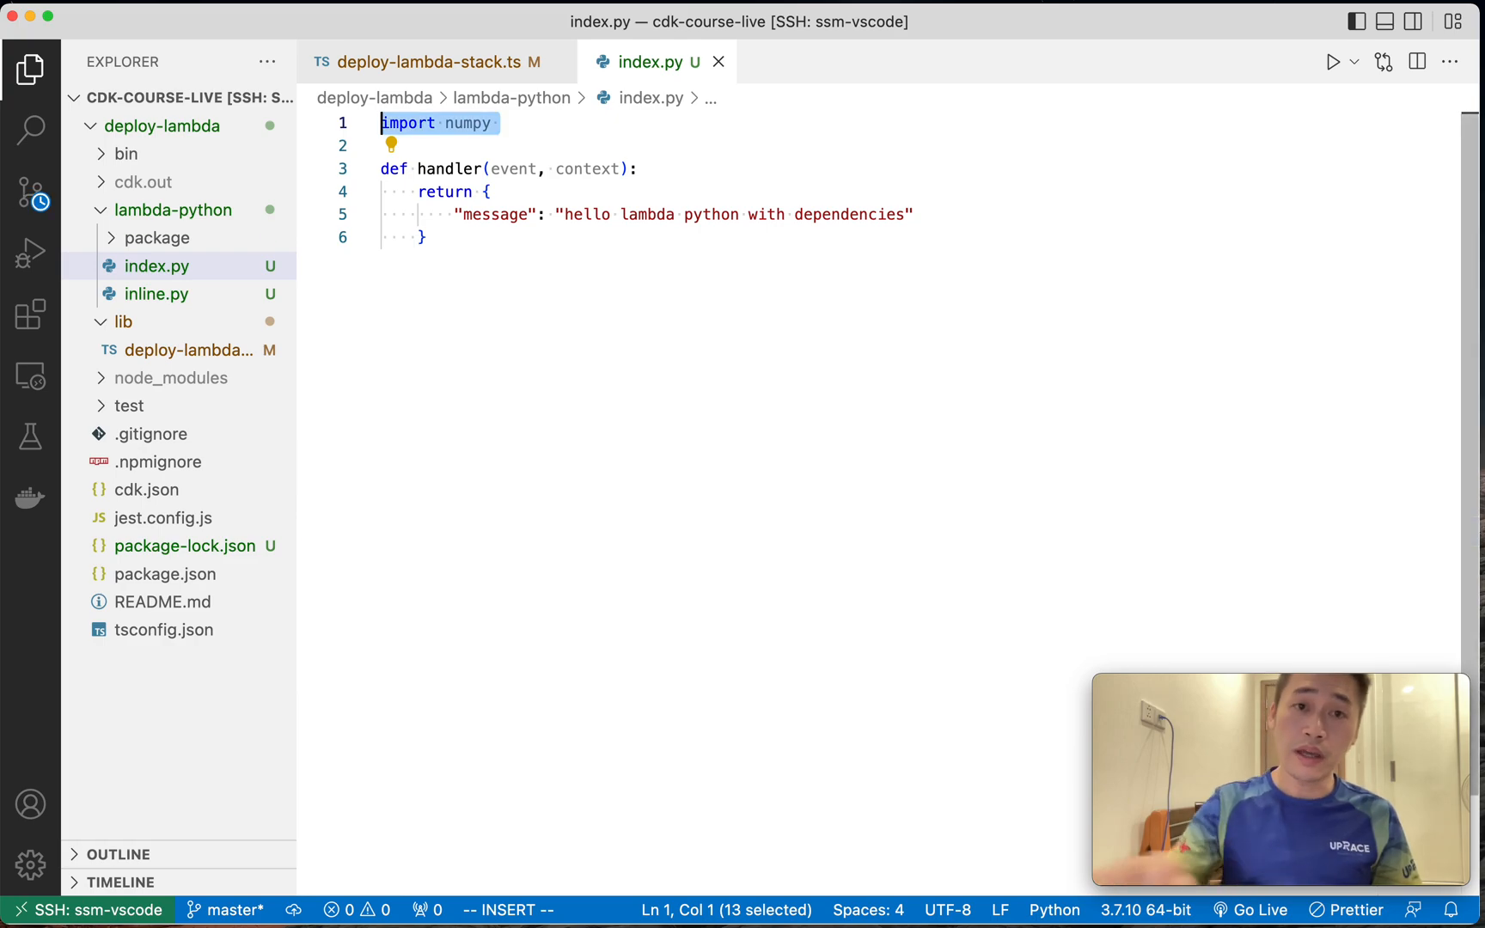
# Give PythonLambda an environment with PYTHONPATH set to "/var/task/package", noting it extends sys.path.
pyautogui.click(436, 62)
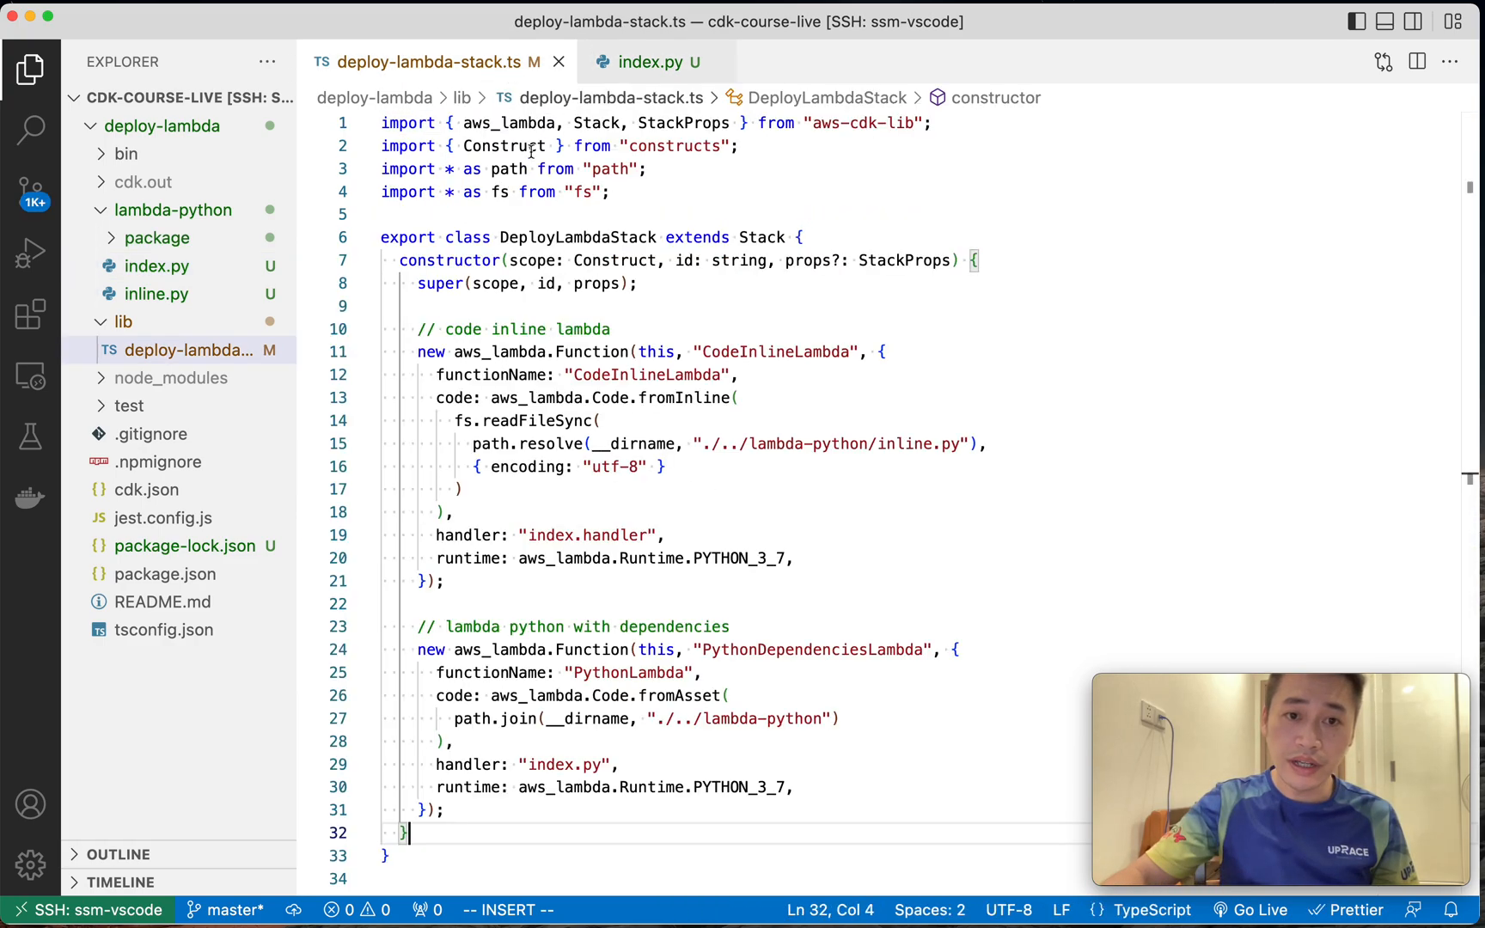
pyautogui.scroll(-3)
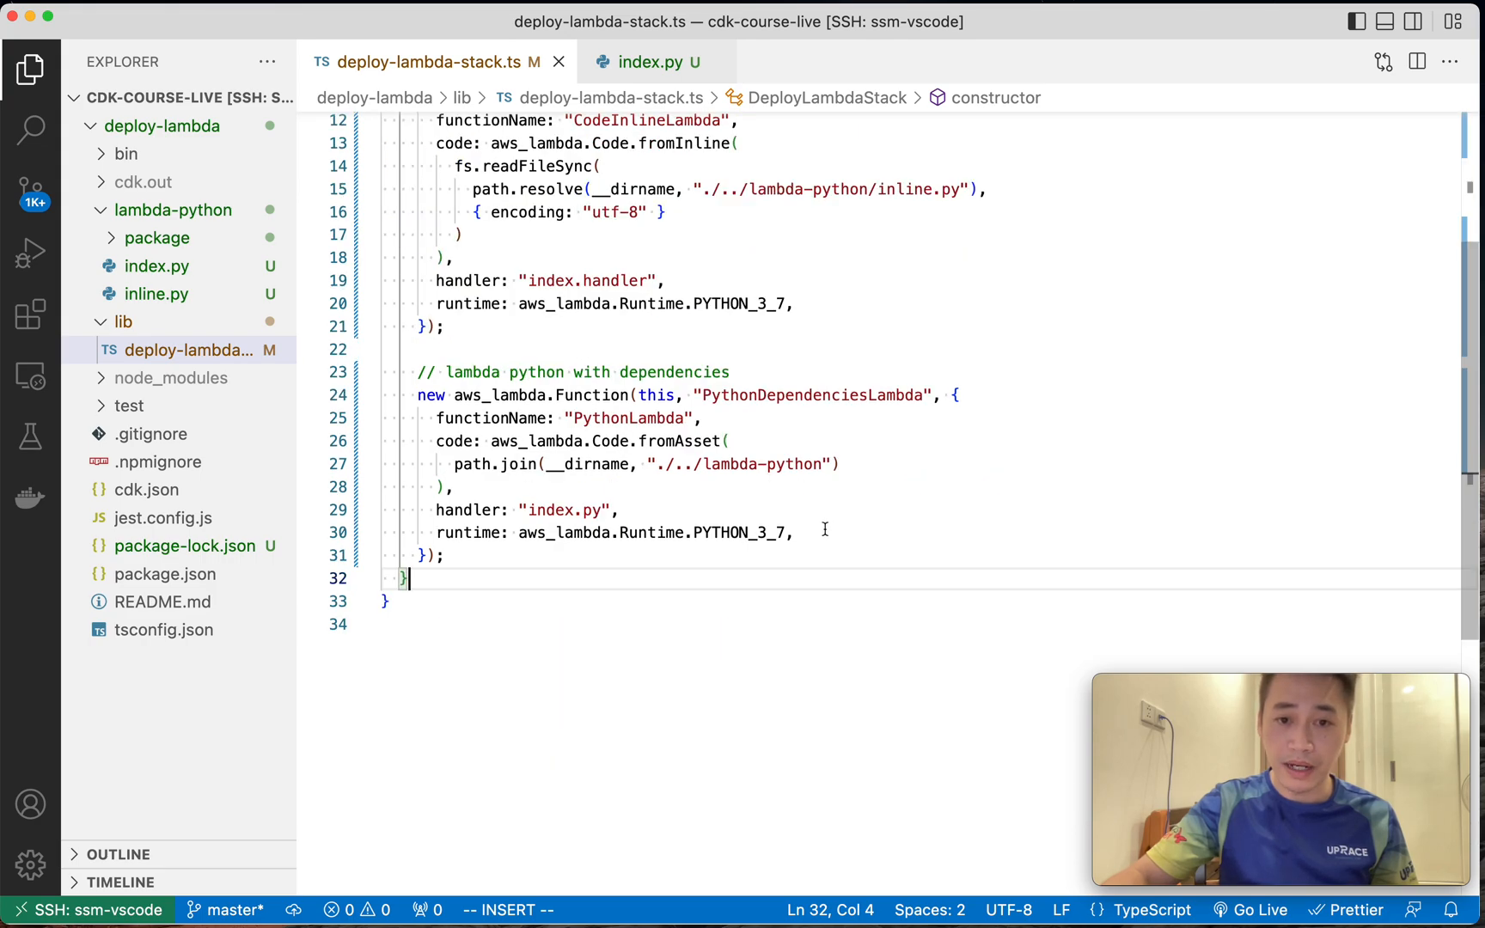
pyautogui.press('enter')
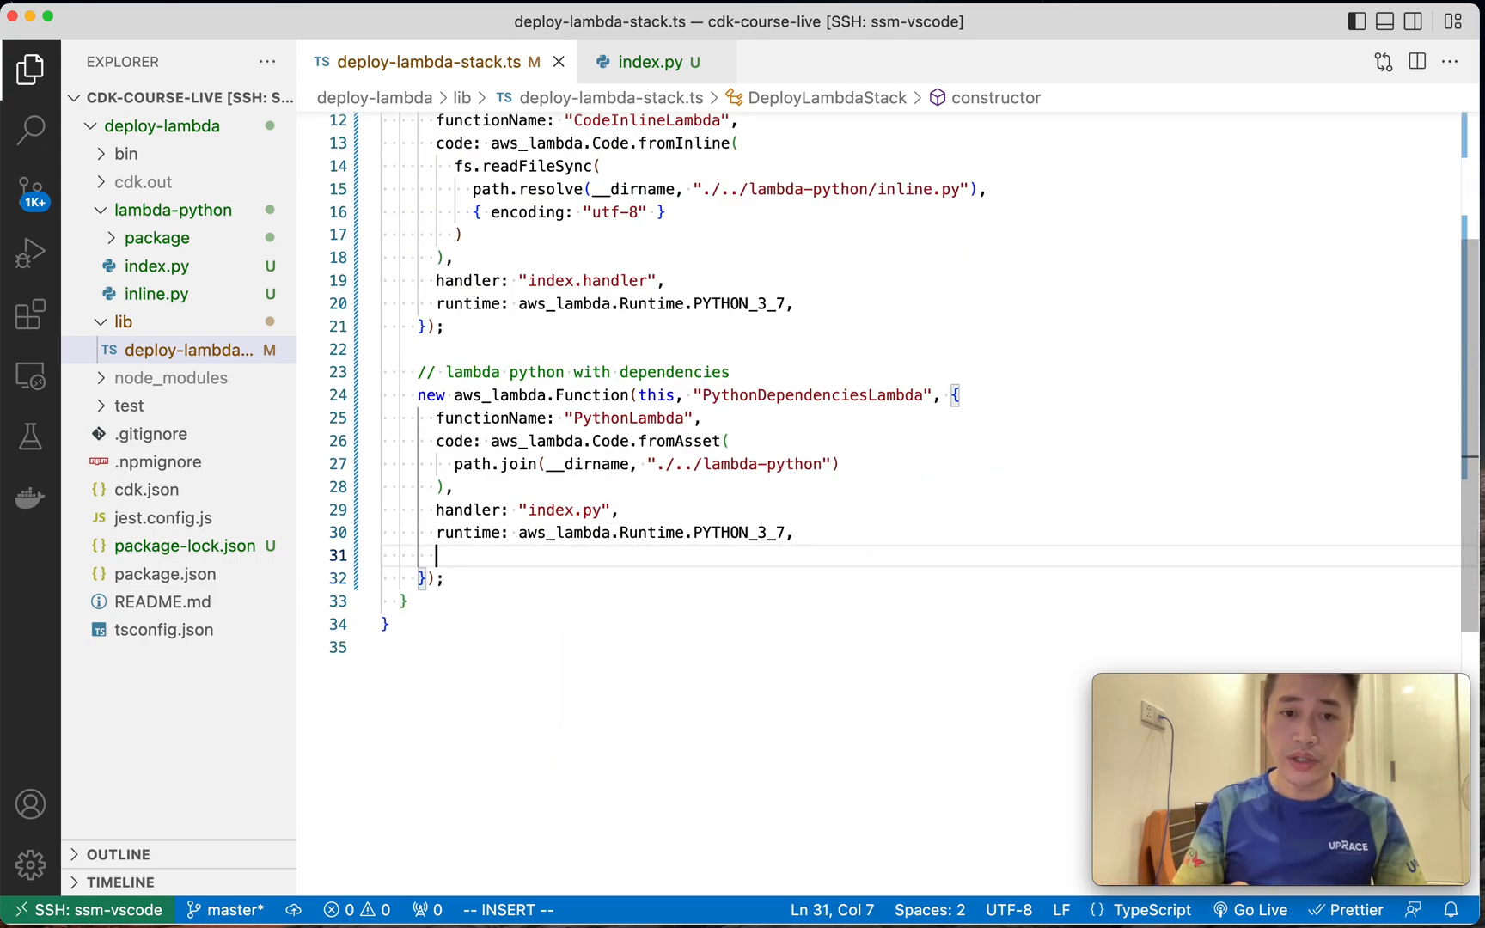
pyautogui.write('environment: {')
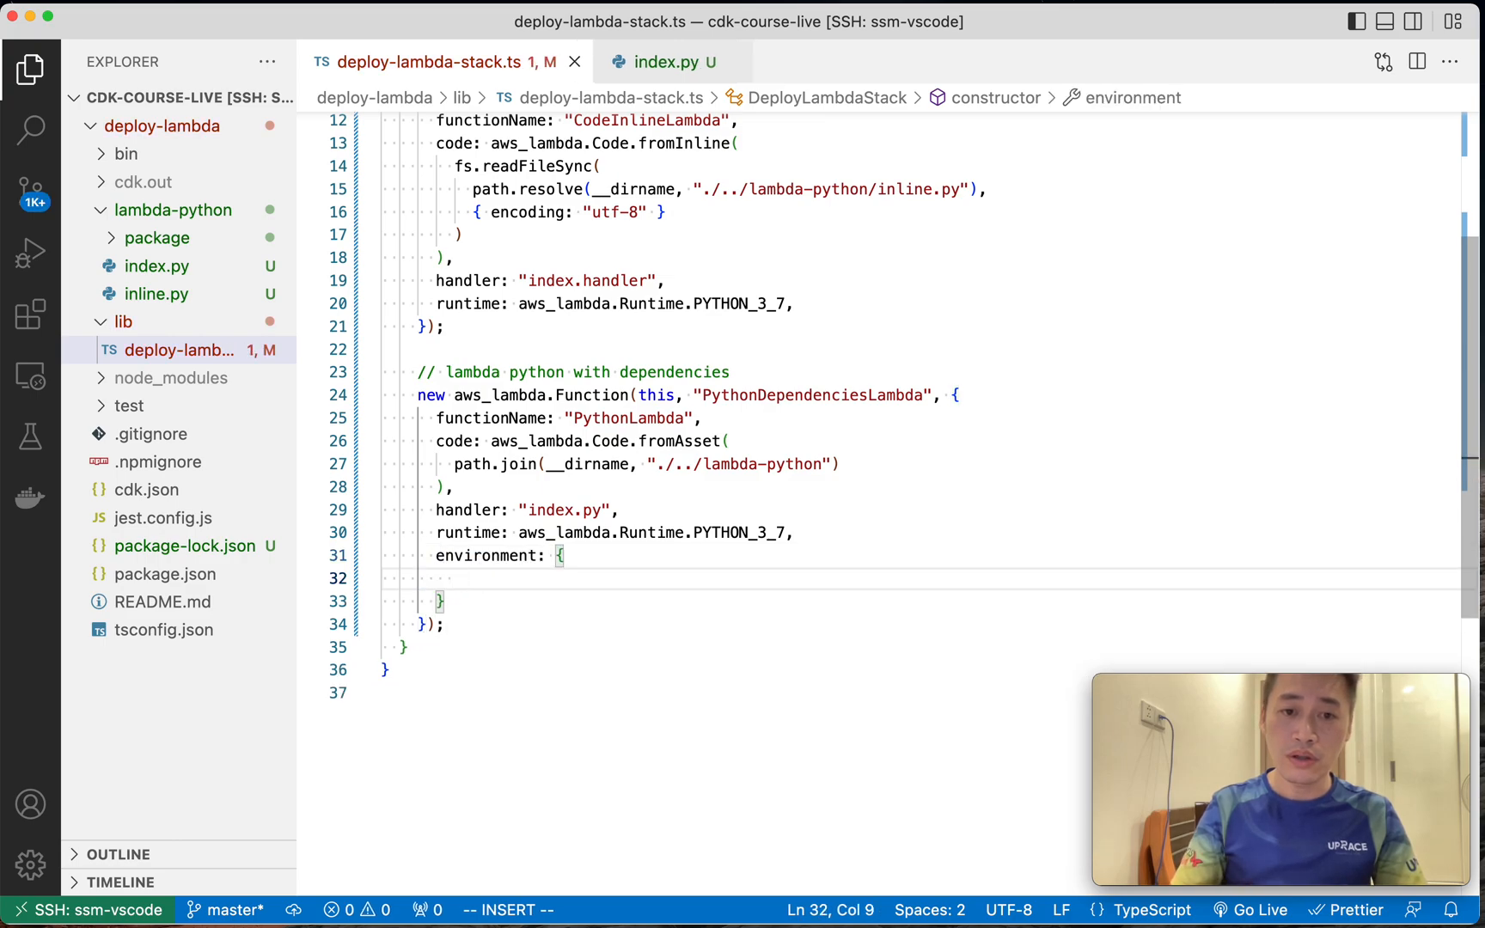
pyautogui.write('PYTHONPATH')
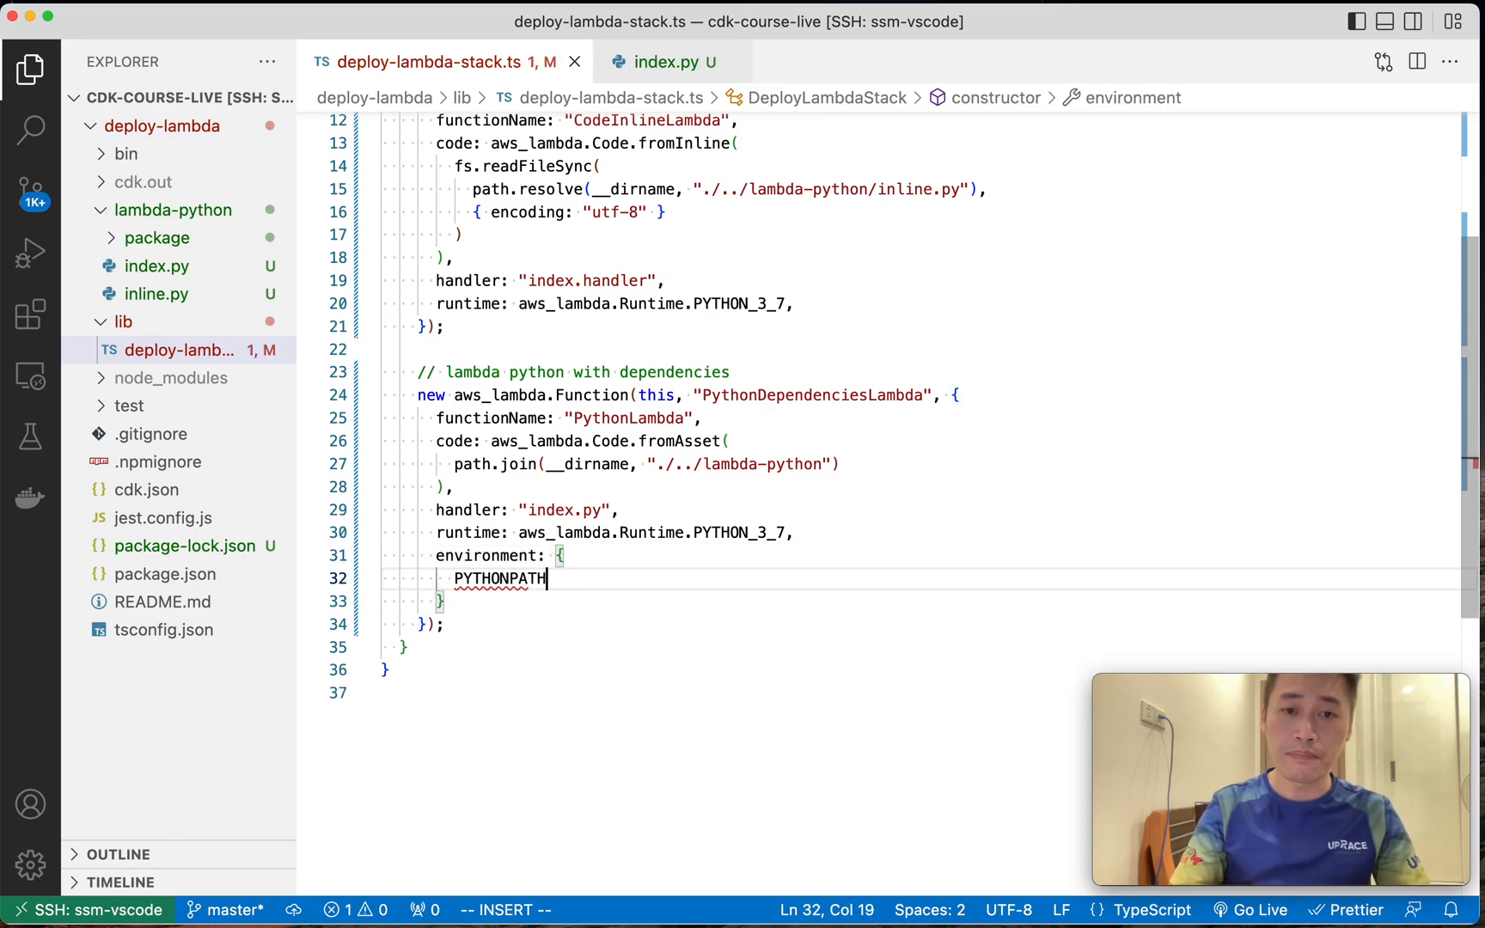
pyautogui.write(':')
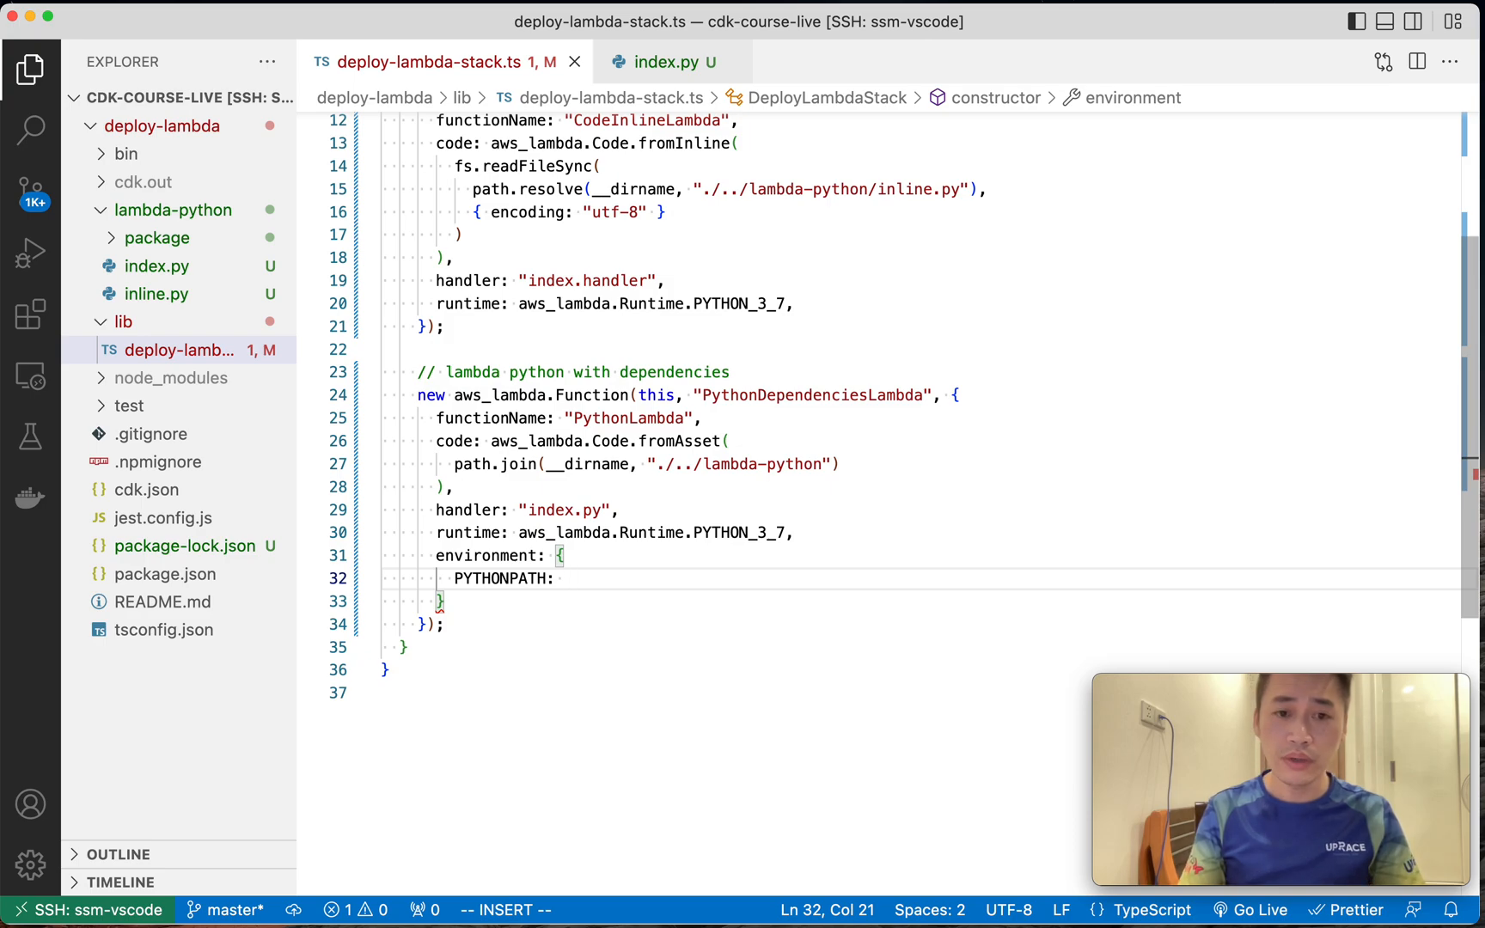
pyautogui.write('""')
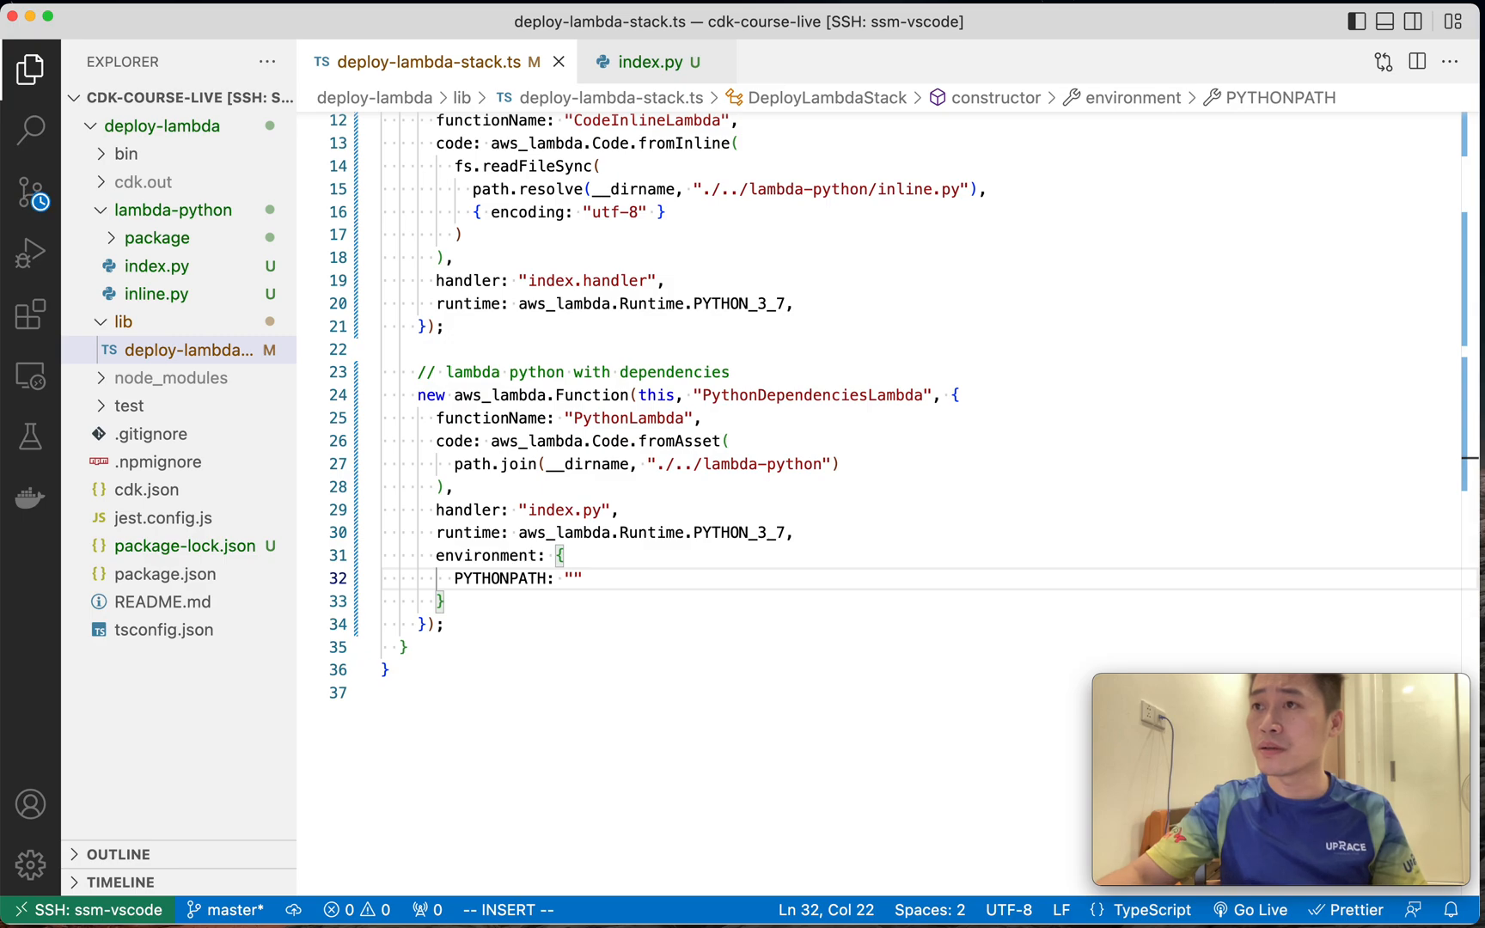
pyautogui.moveTo(1366, 643)
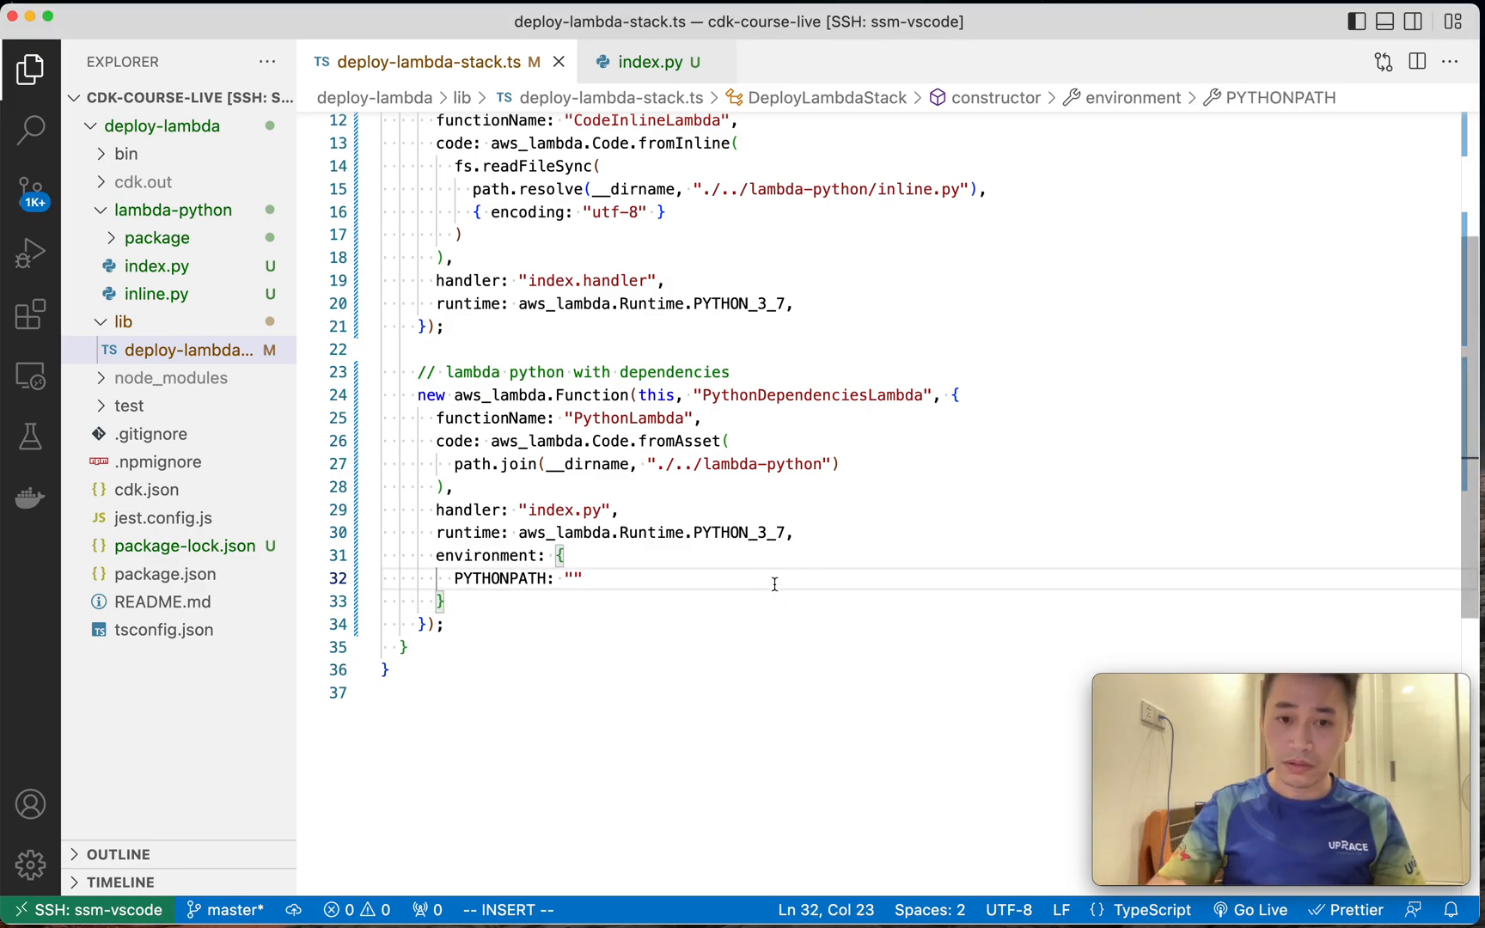
pyautogui.write('/var/task/package')
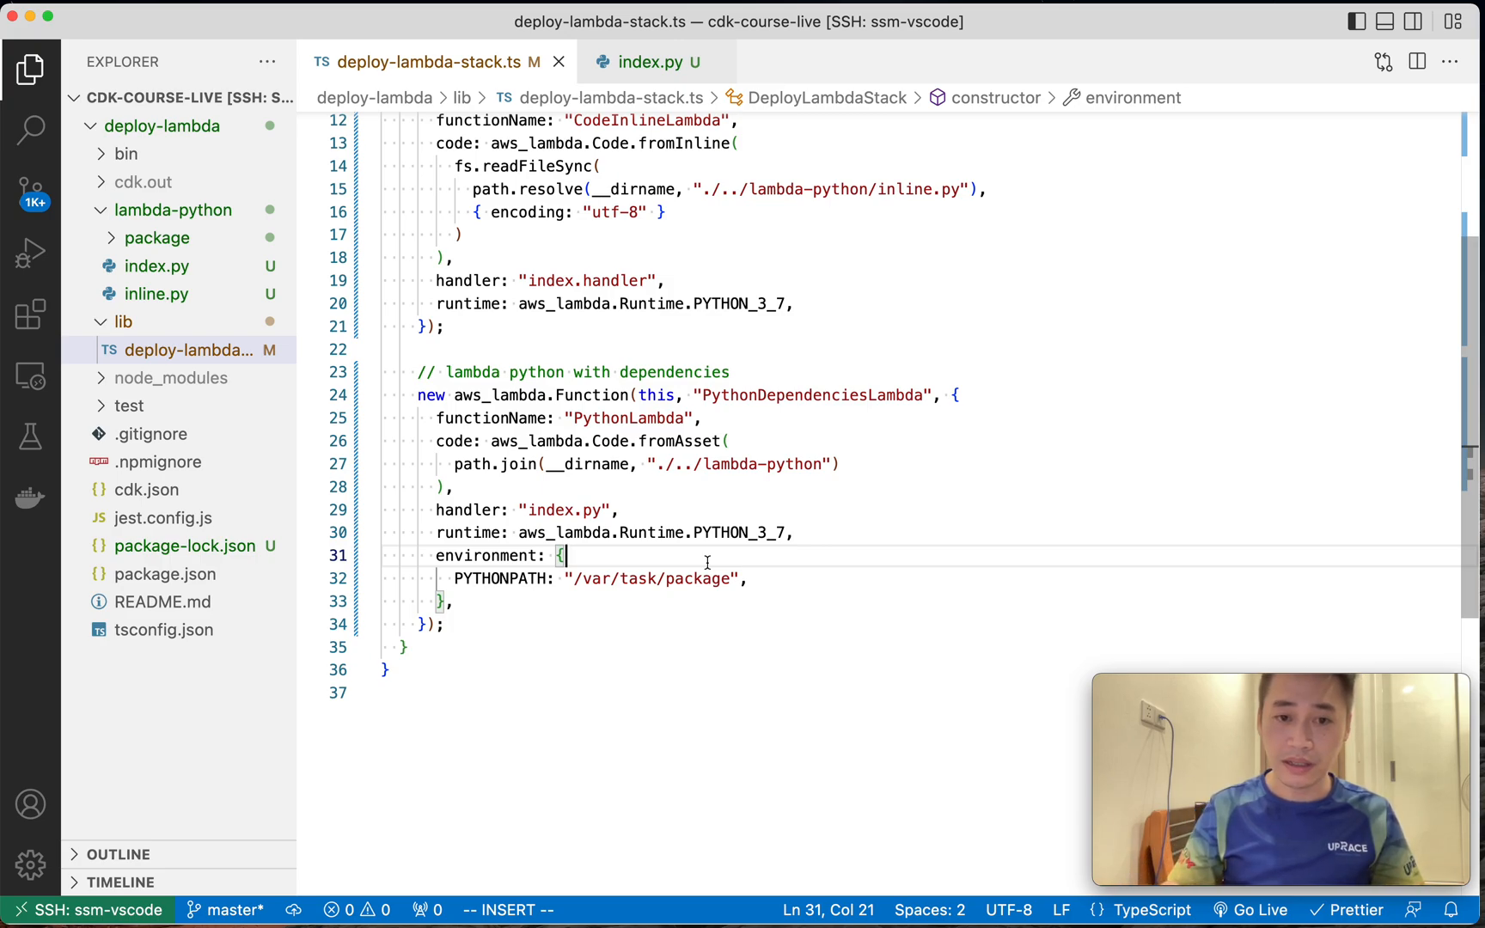
pyautogui.write('// print(sy')
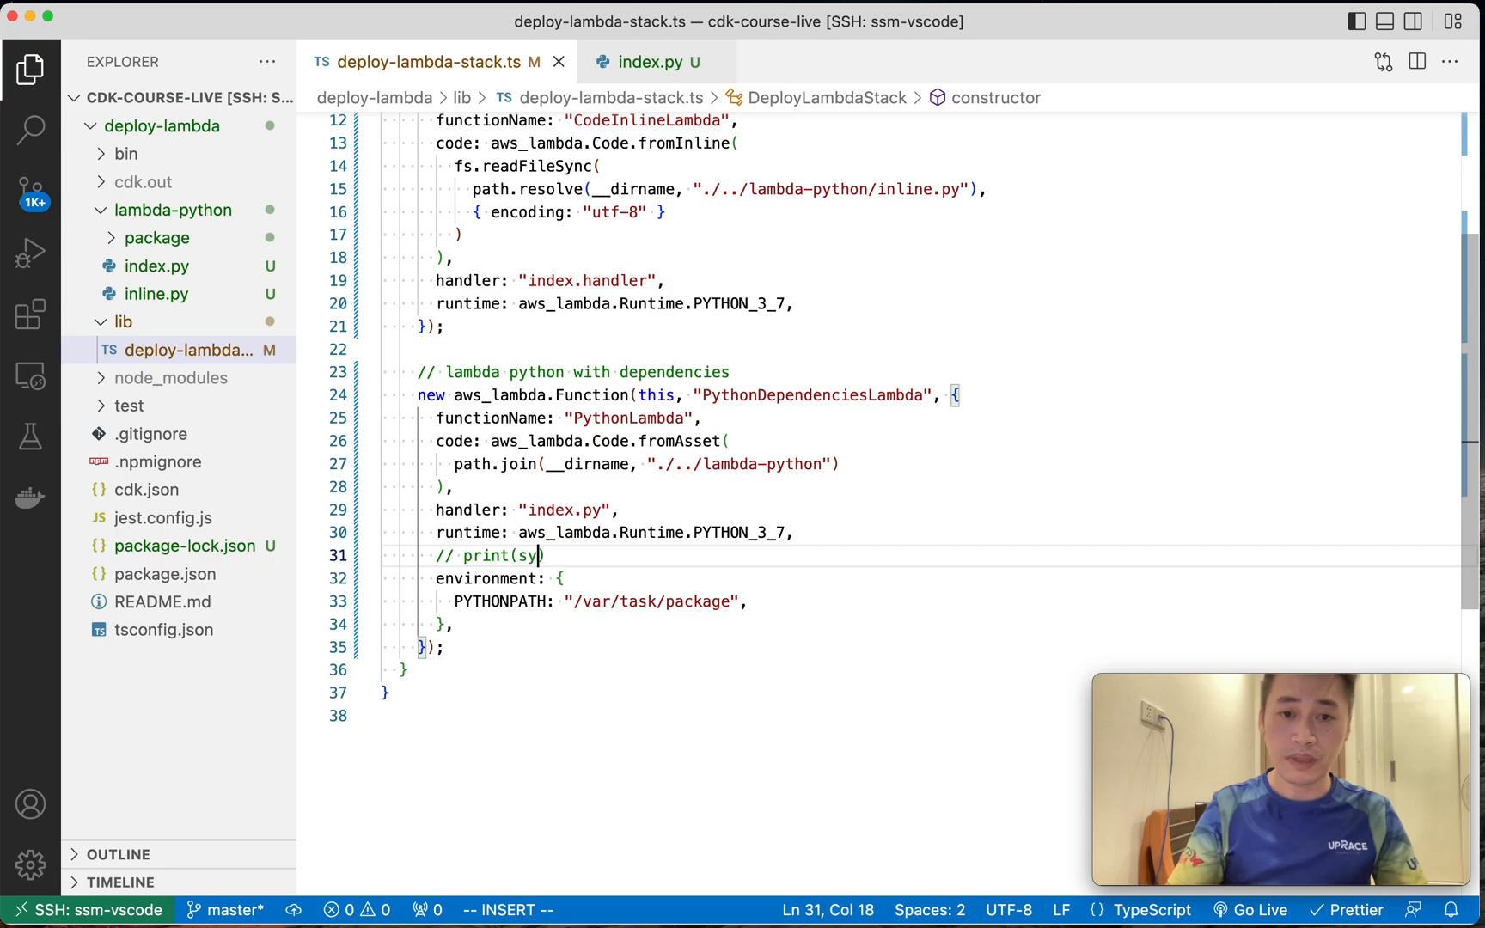
pyautogui.write('s.path')
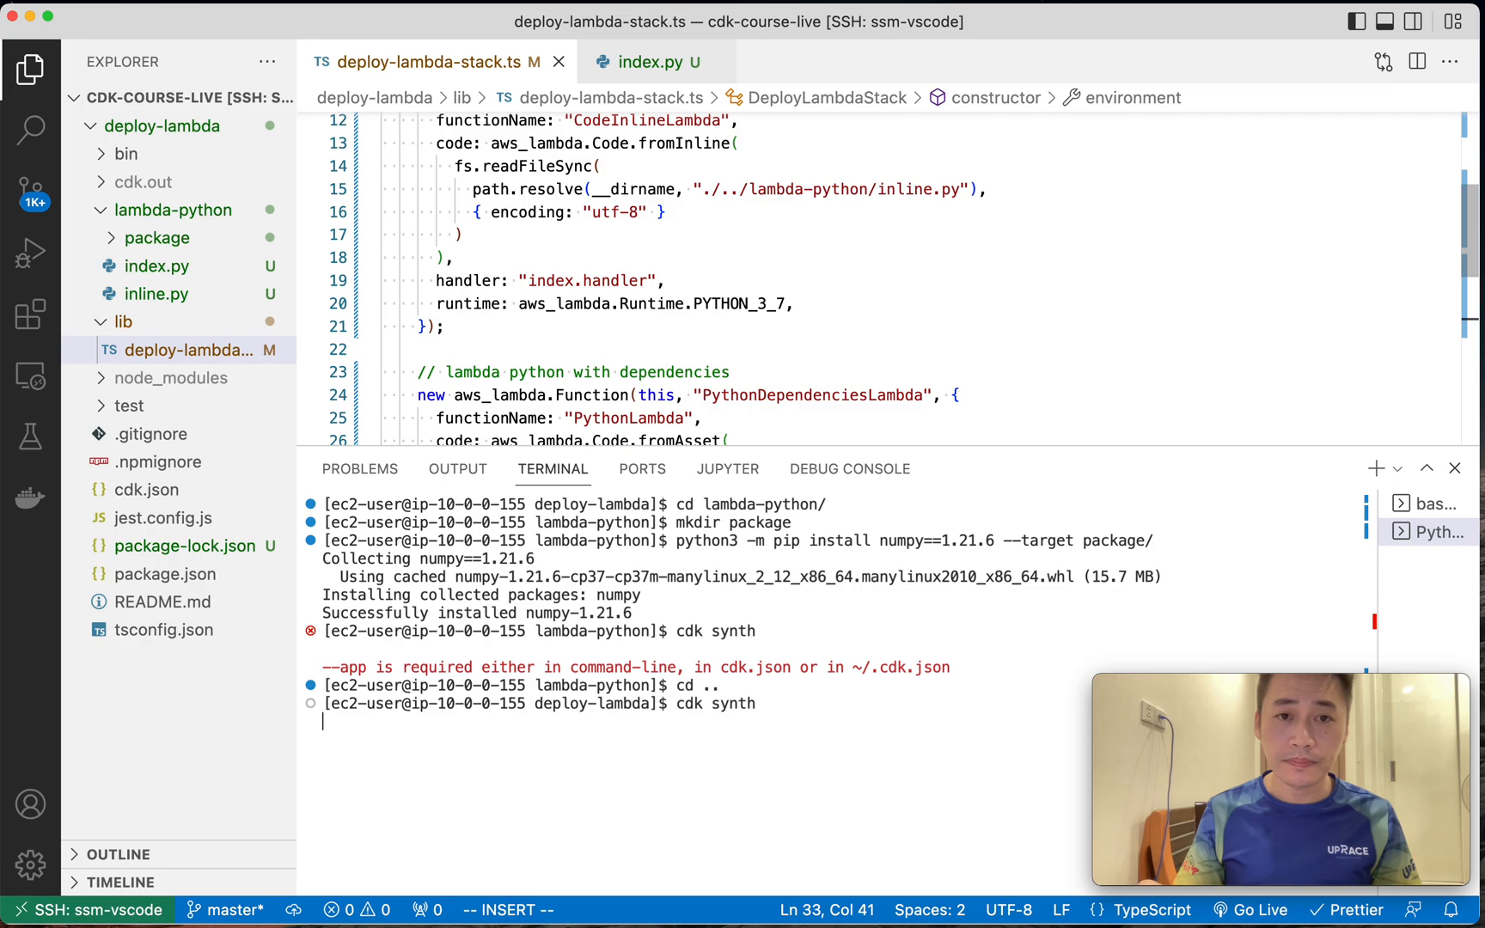
# Set the Python dependencies Lambda's handler to index.handler.
pyautogui.scroll(-3)
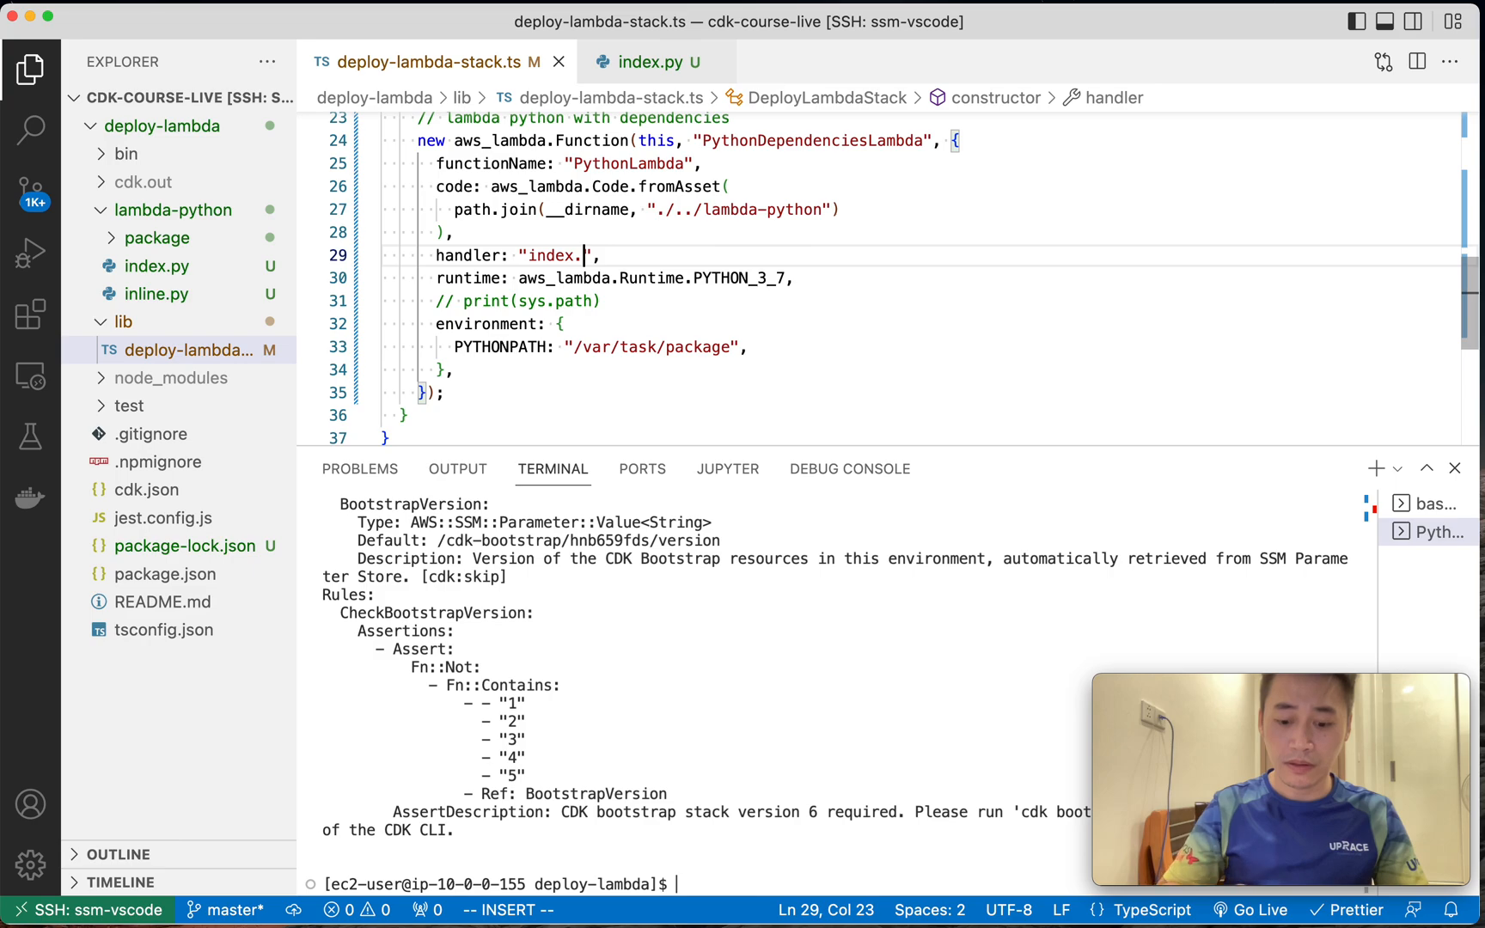
pyautogui.write('handler')
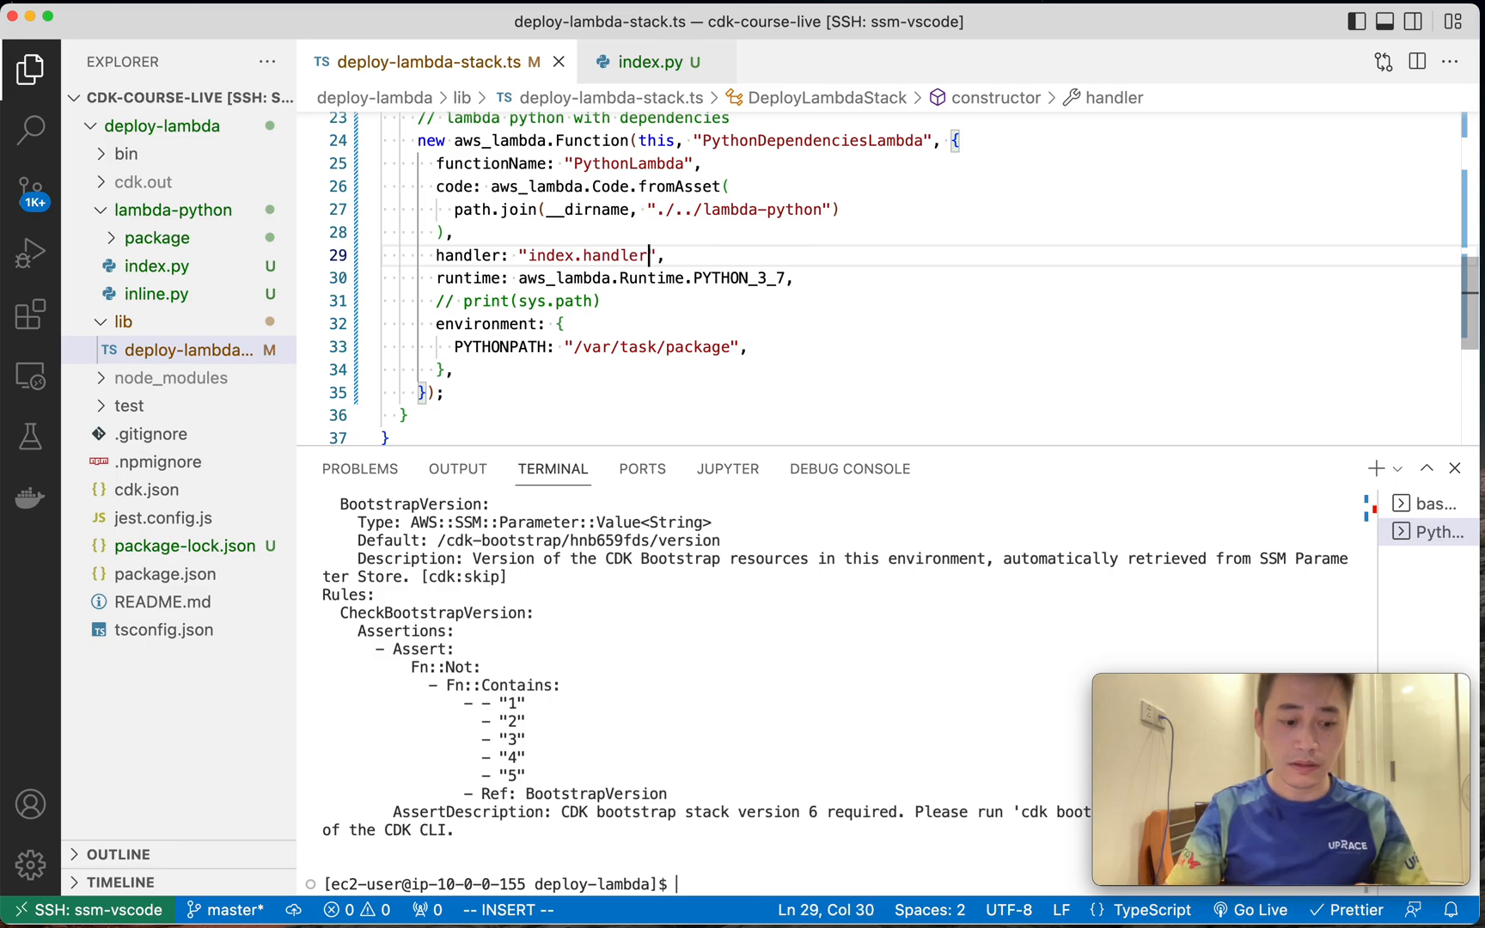
# Run cdk deploy and answer y to approve the listed IAM changes.
pyautogui.write('cdk')
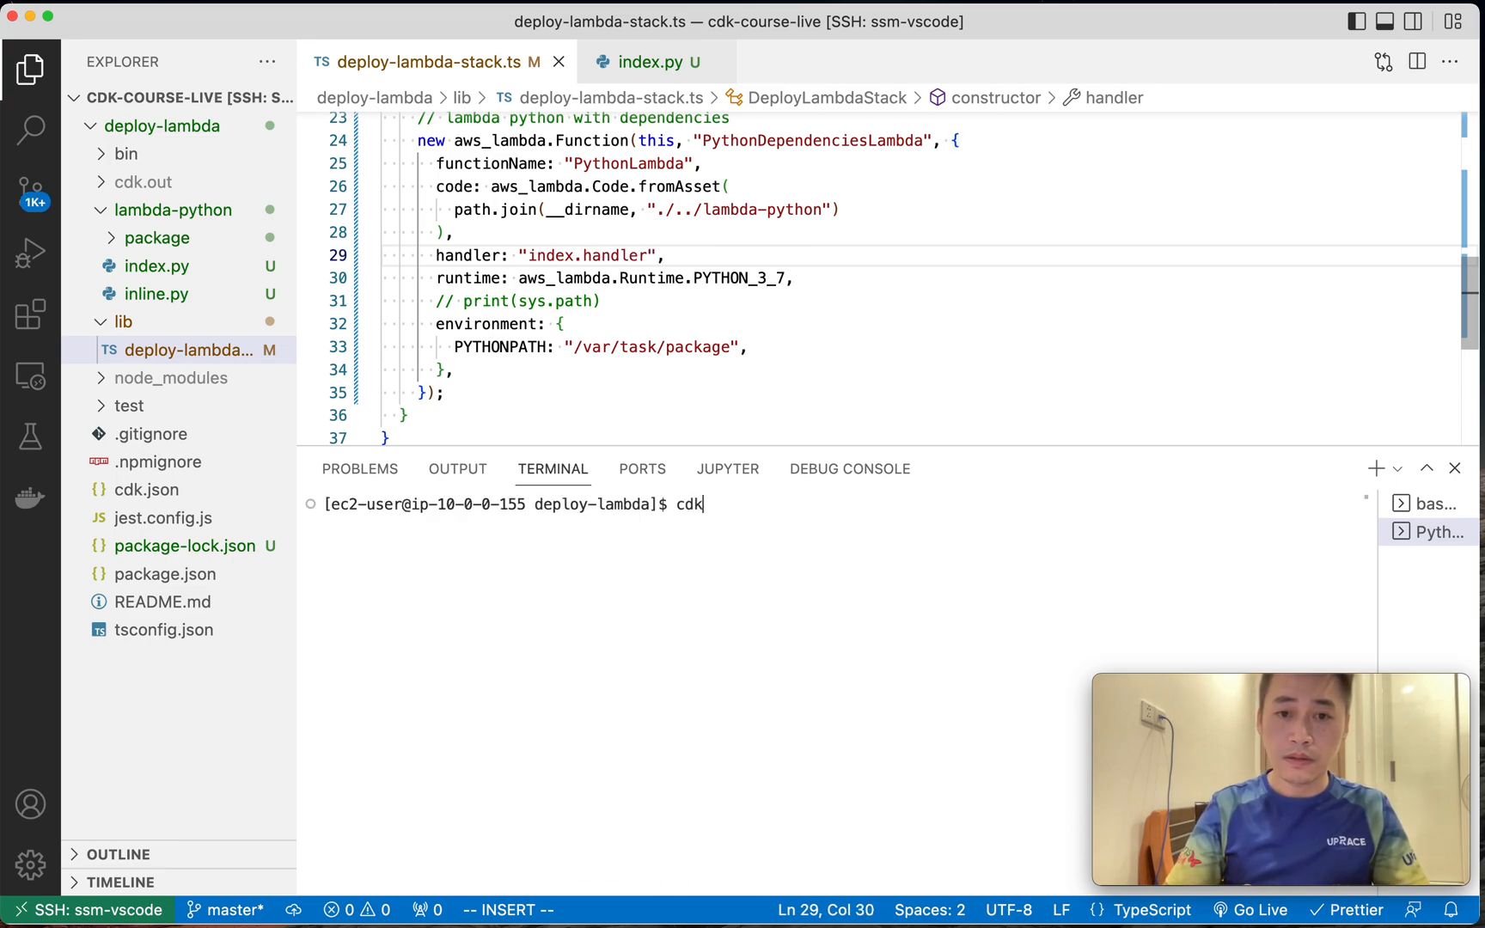
pyautogui.write('deploy')
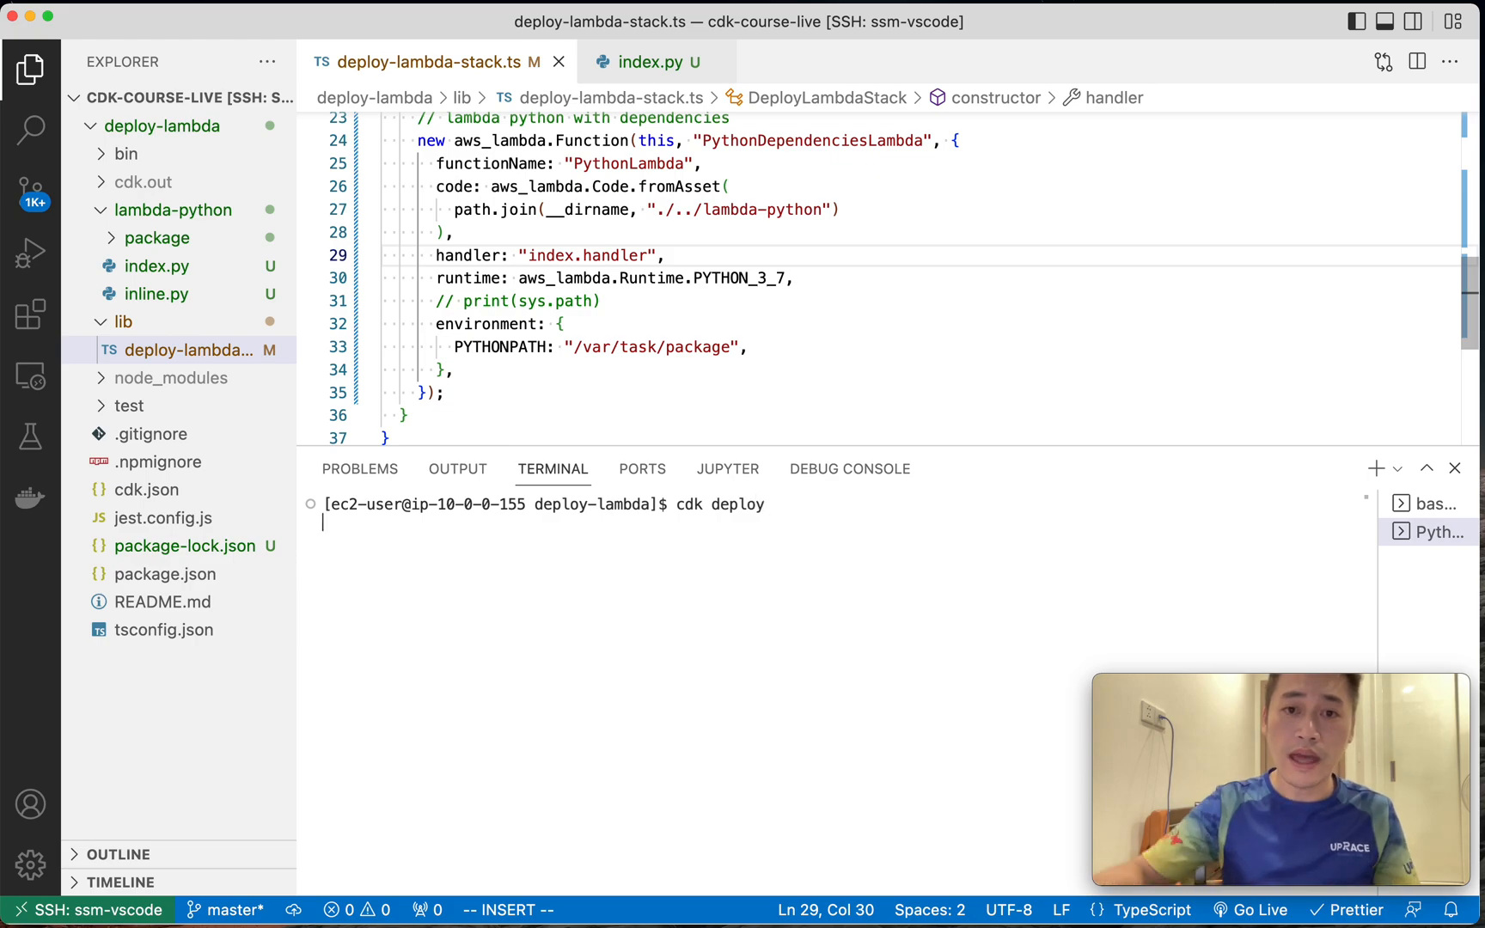
pyautogui.click(564, 323)
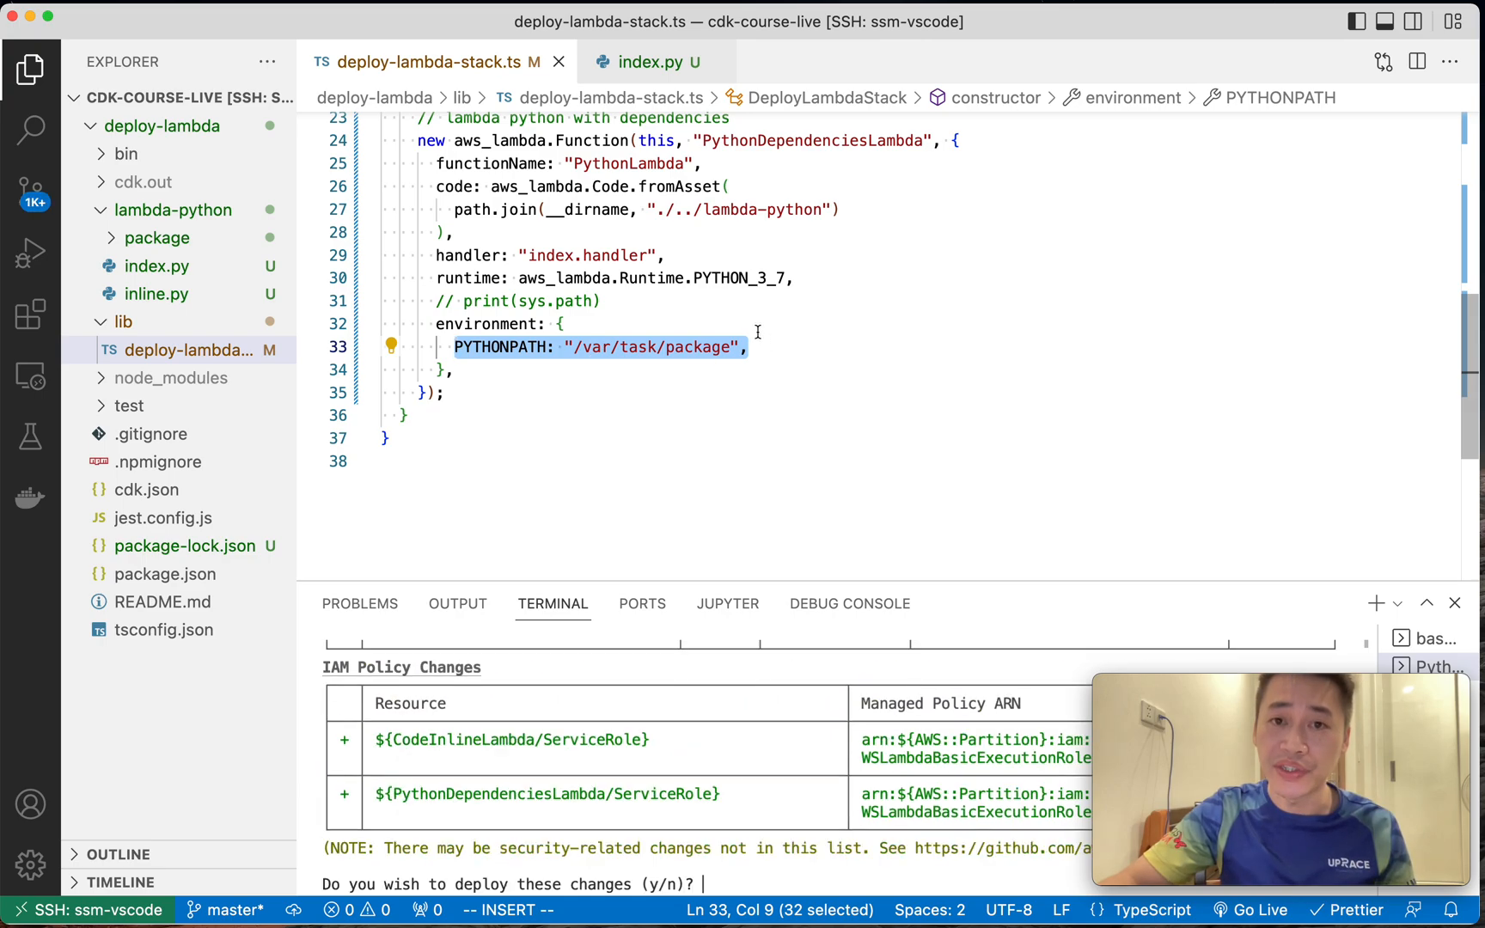
pyautogui.write('y')
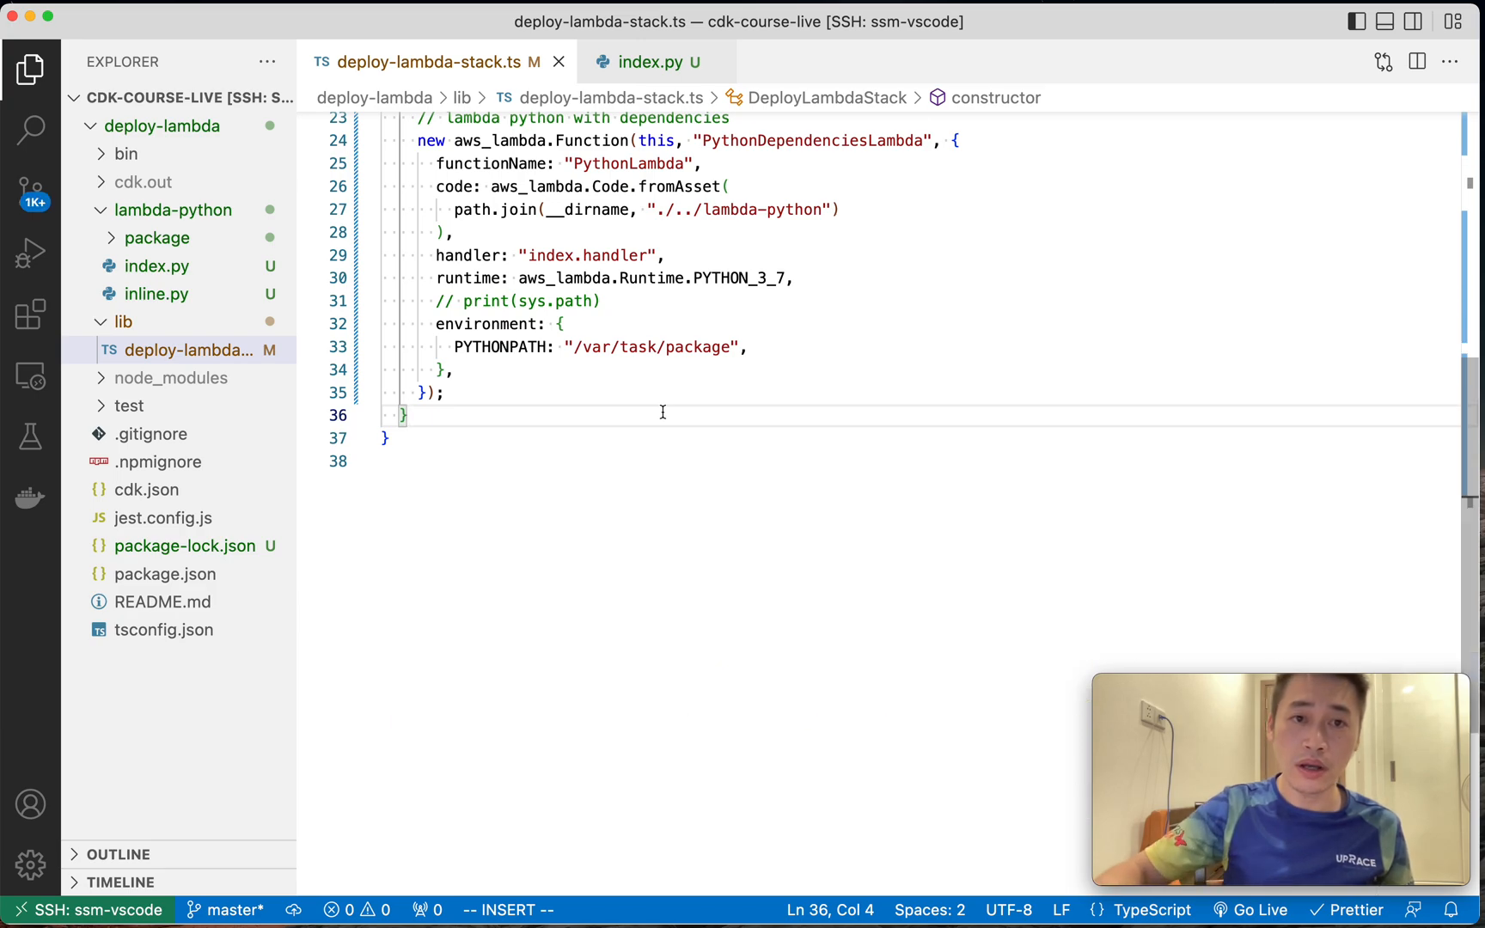
# Add a LambdaEcr aws_lambda.Function with code from EcrImageCode.fromAssetImage.
pyautogui.write('//')
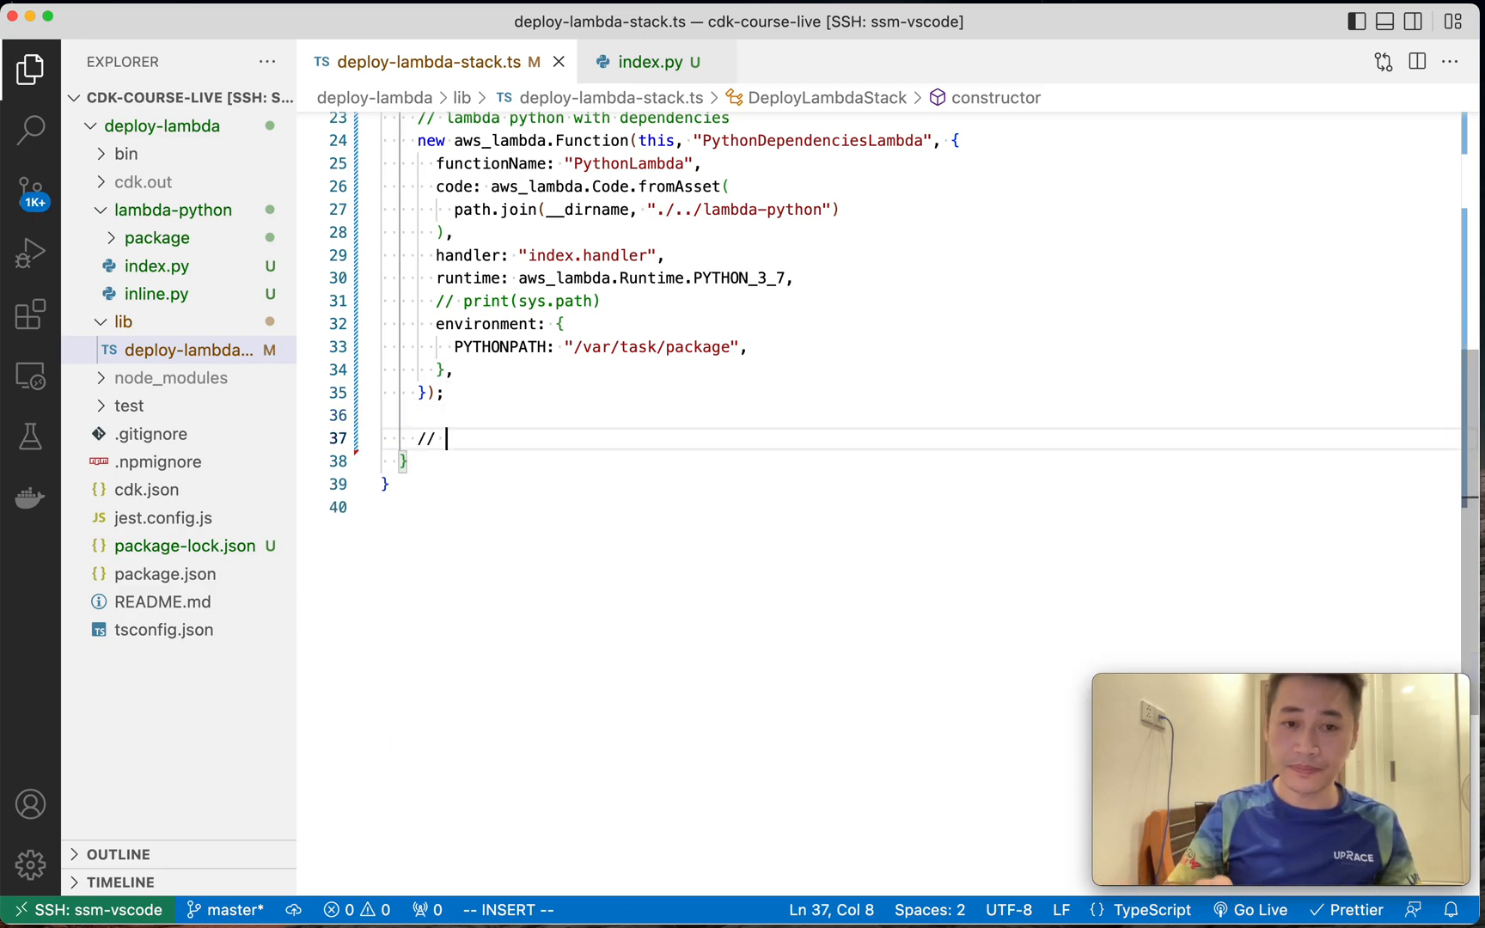
pyautogui.write('lambda ecr - docker')
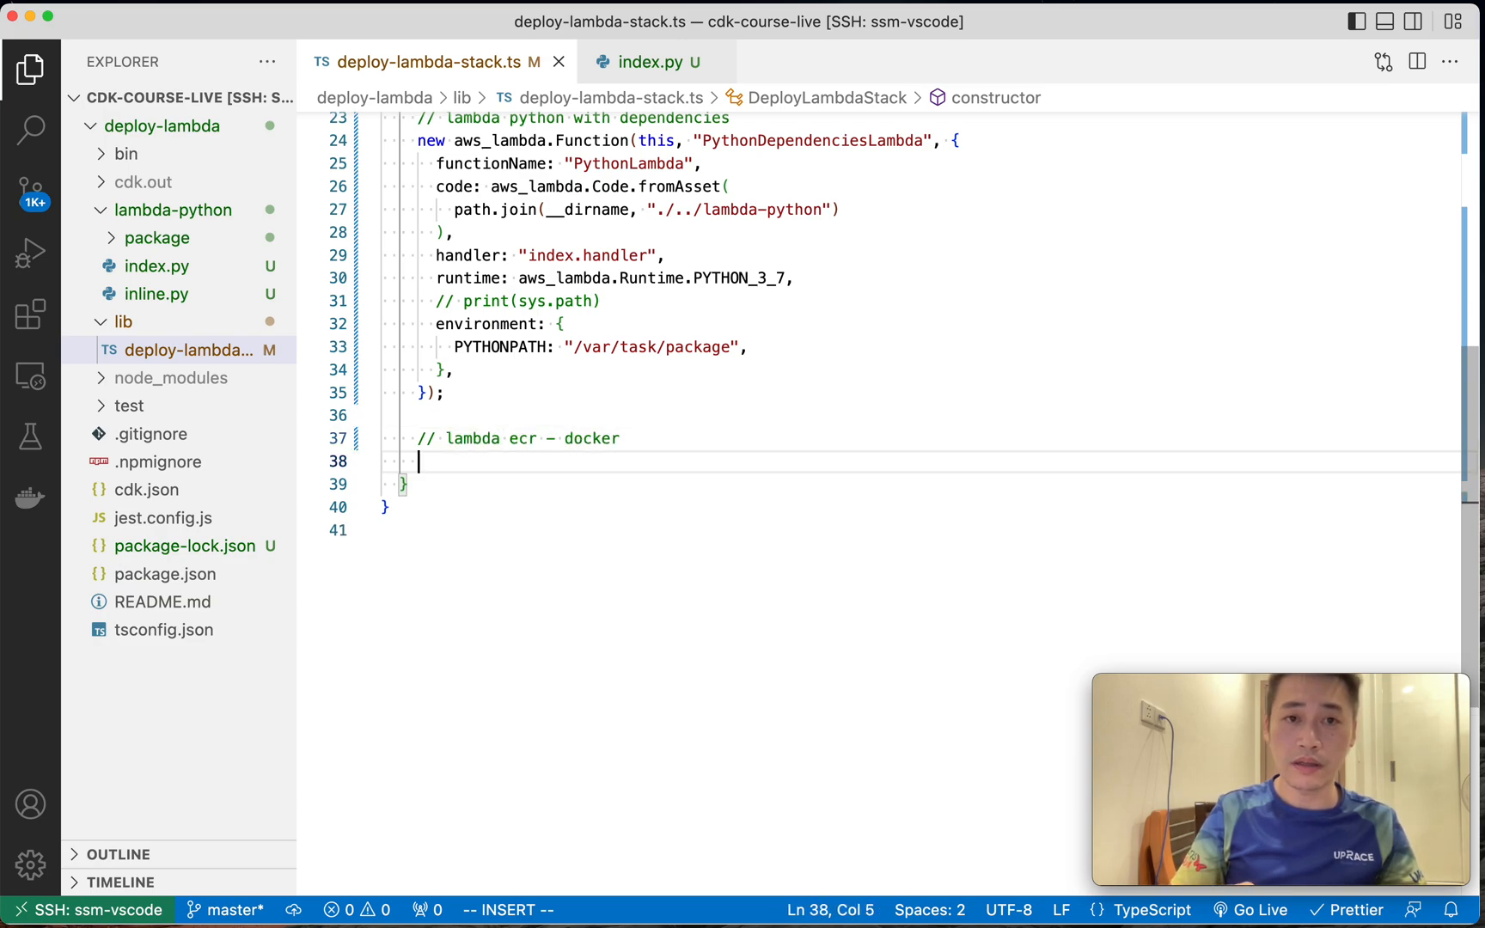
pyautogui.write('new aws_lambda')
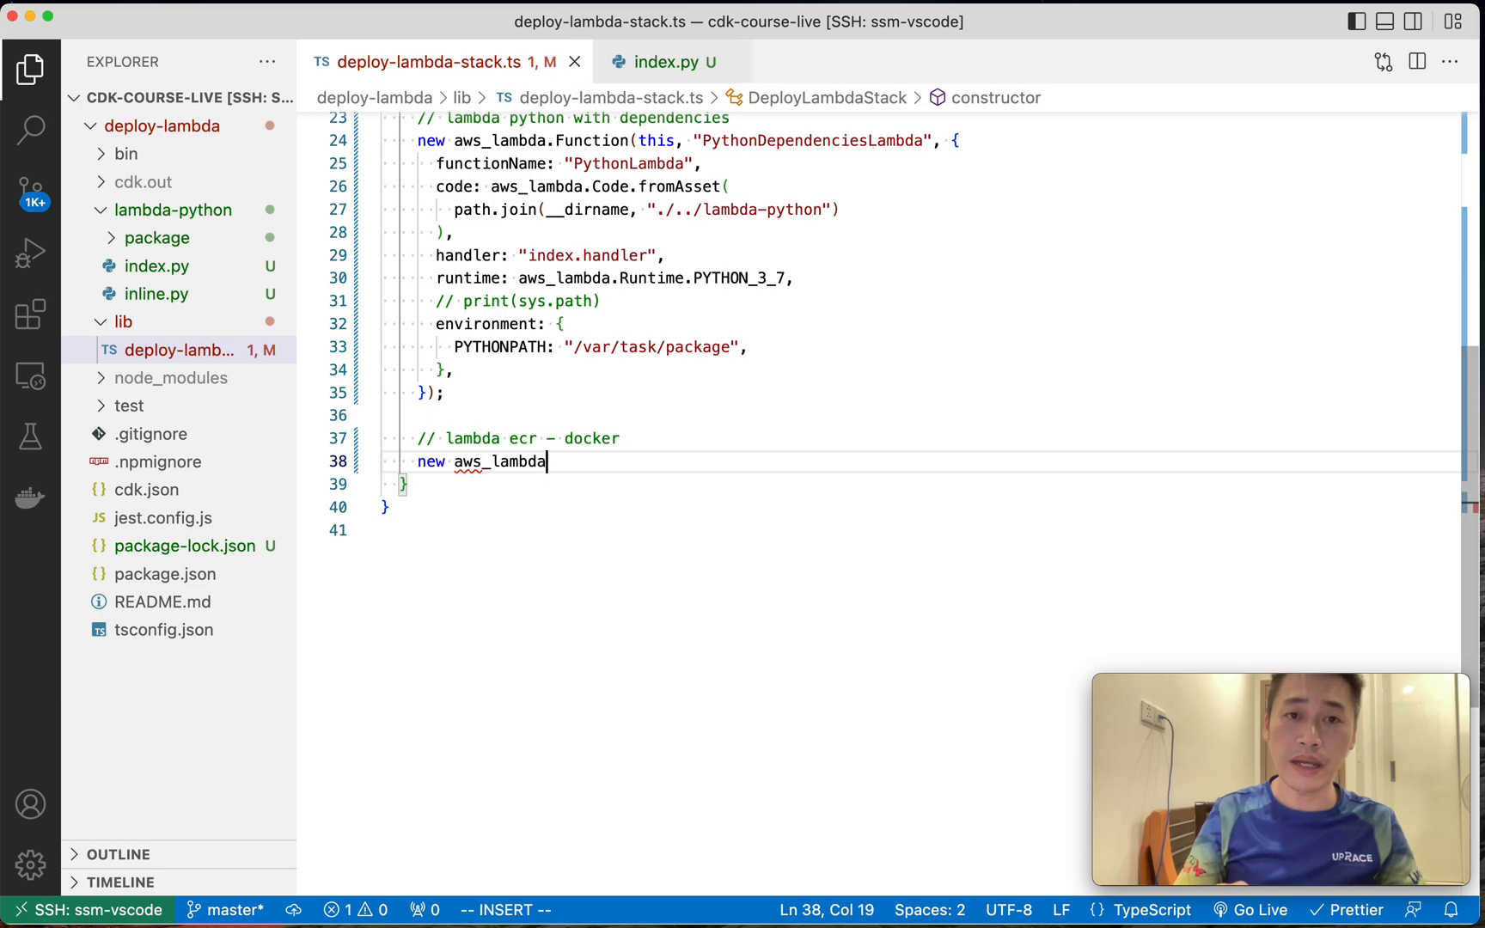
pyautogui.write('.')
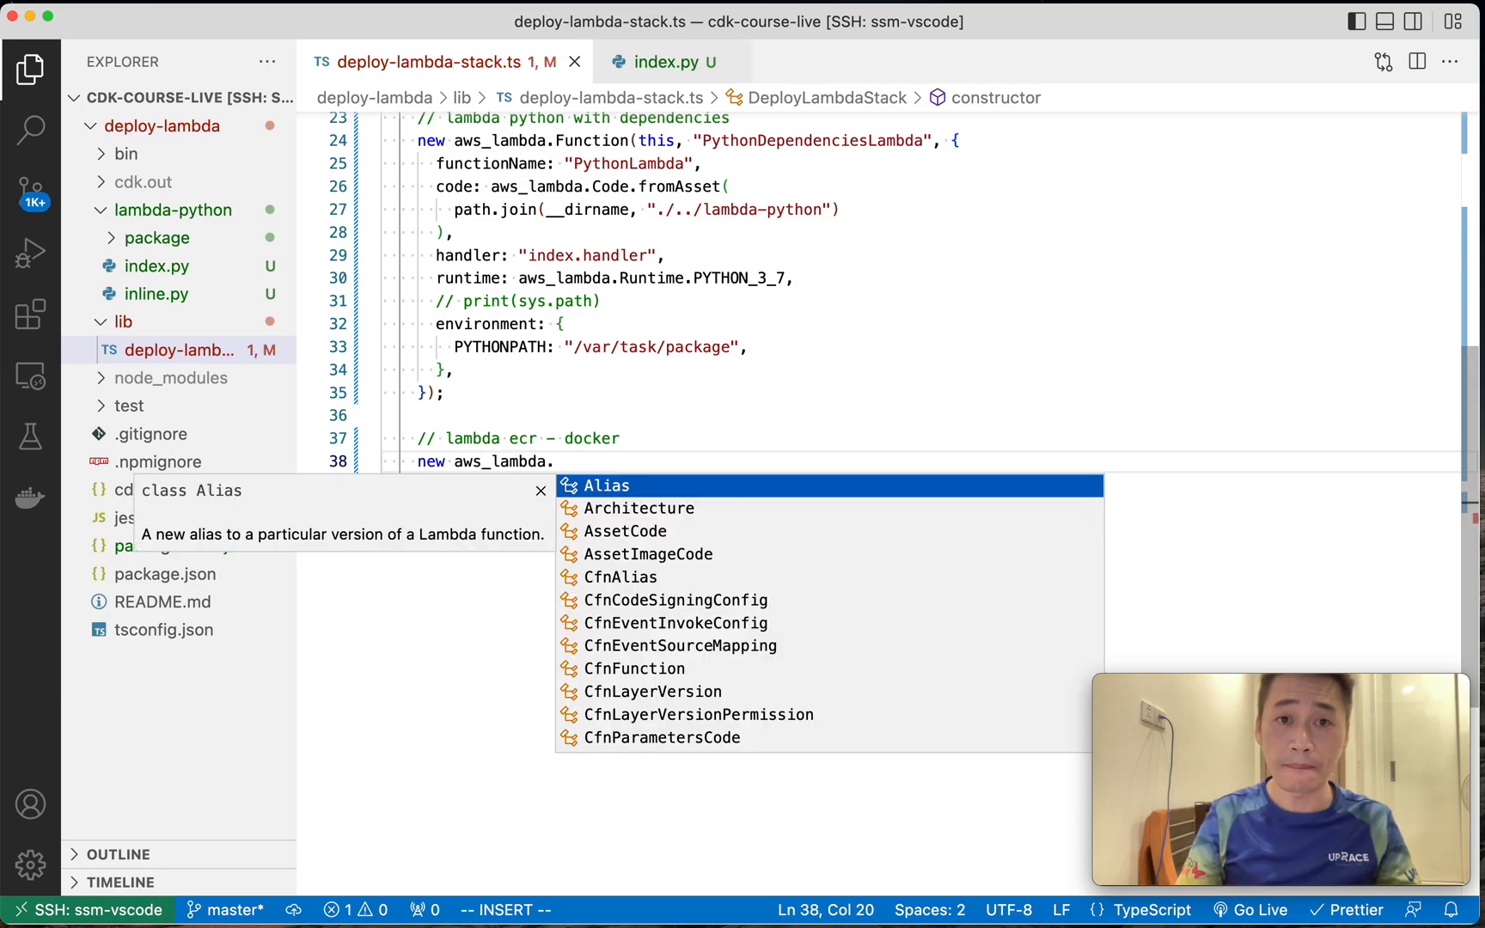
pyautogui.write('Function(this, "Lambd')
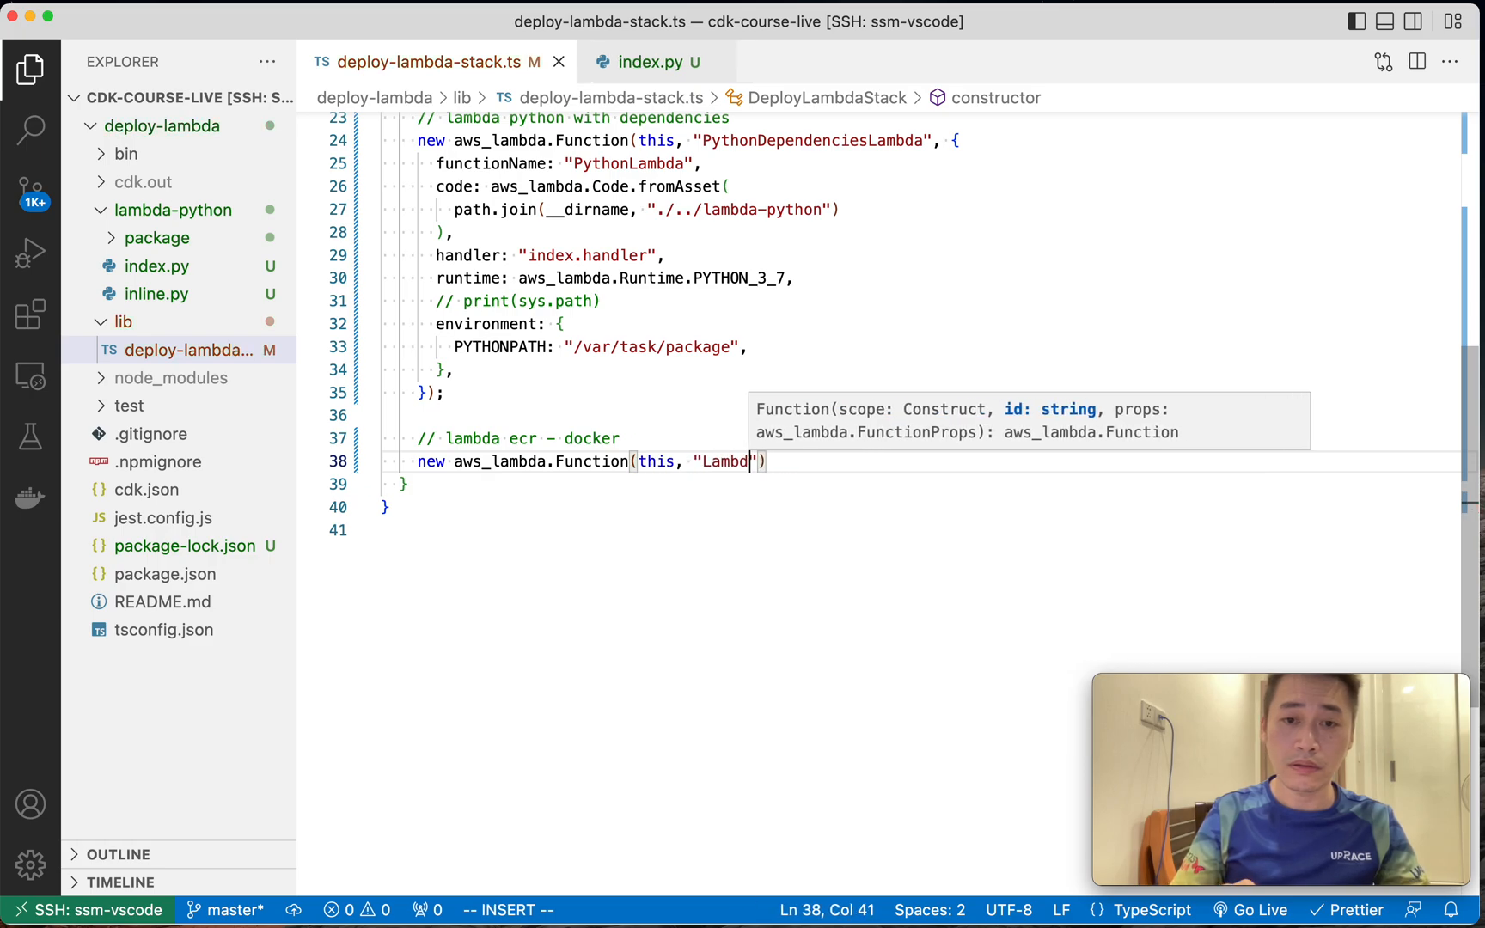
pyautogui.write('functionName: "LambdaEc')
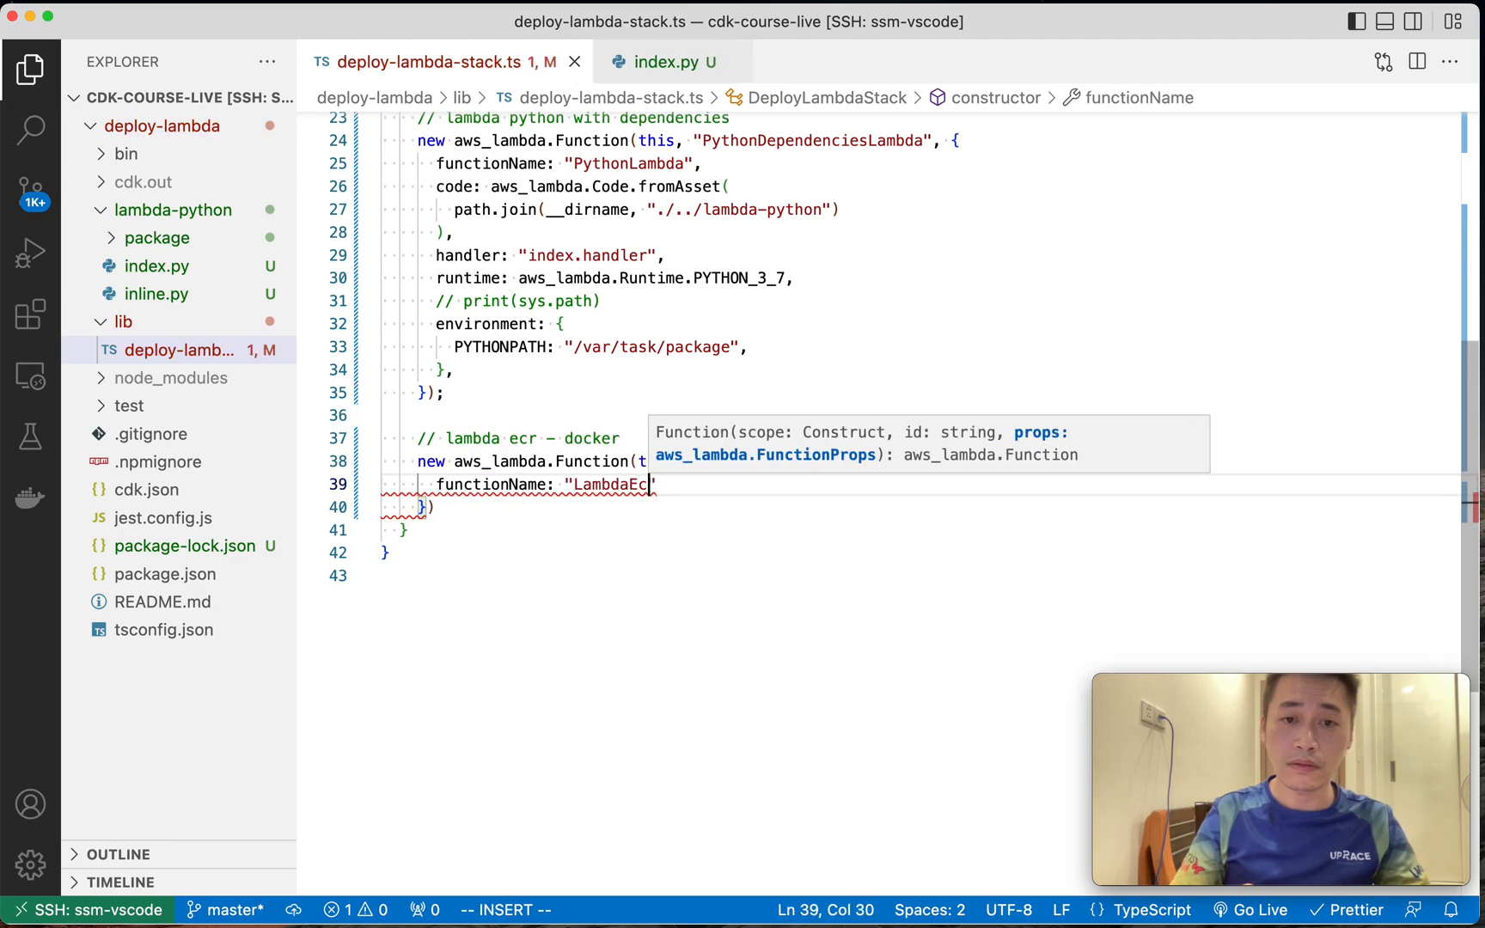
pyautogui.write('code: aws_lambda.EcrImageCode')
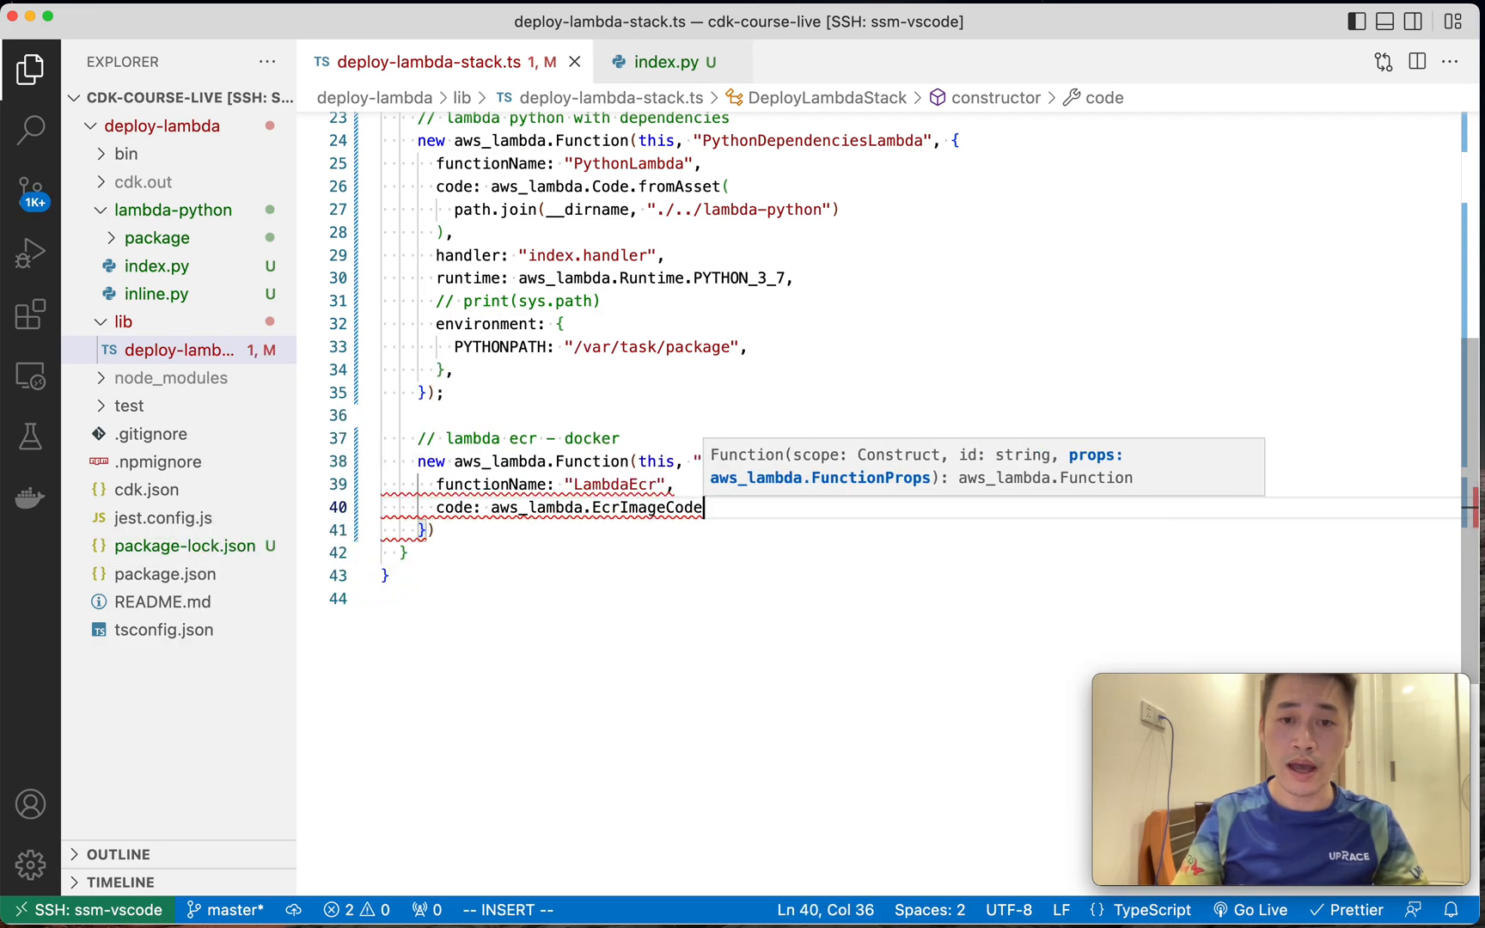
pyautogui.write('.fromAssetImage')
pyautogui.write('handler:')
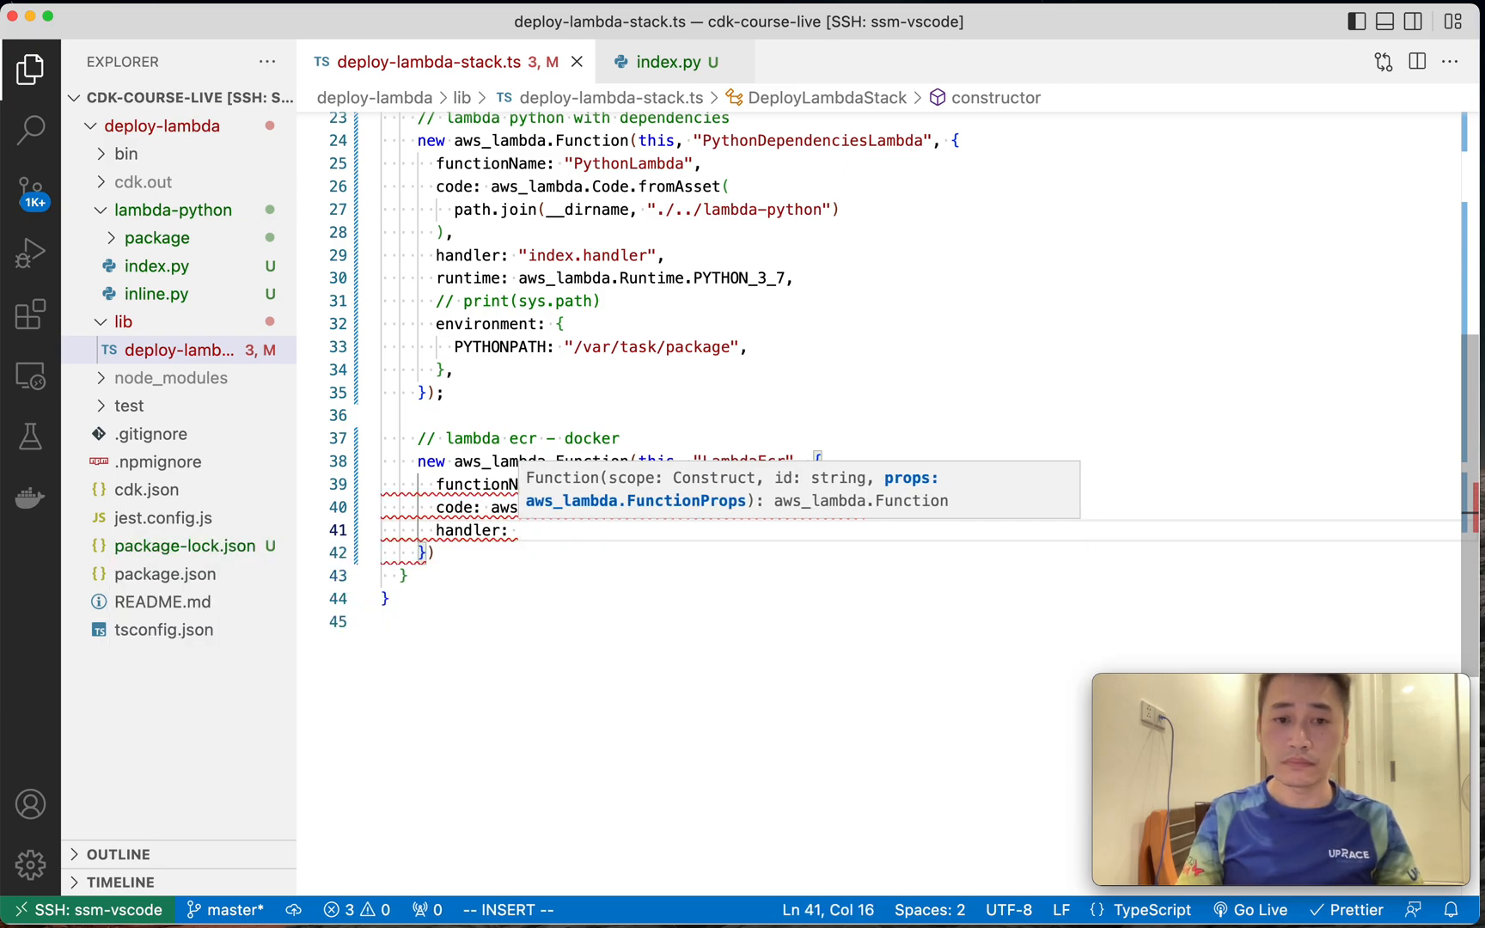
# Give LambdaEcr Handler.FROM_IMAGE, Runtime.FROM_IMAGE, memorySize 512 and a 10-second timeout.
pyautogui.write('aws_')
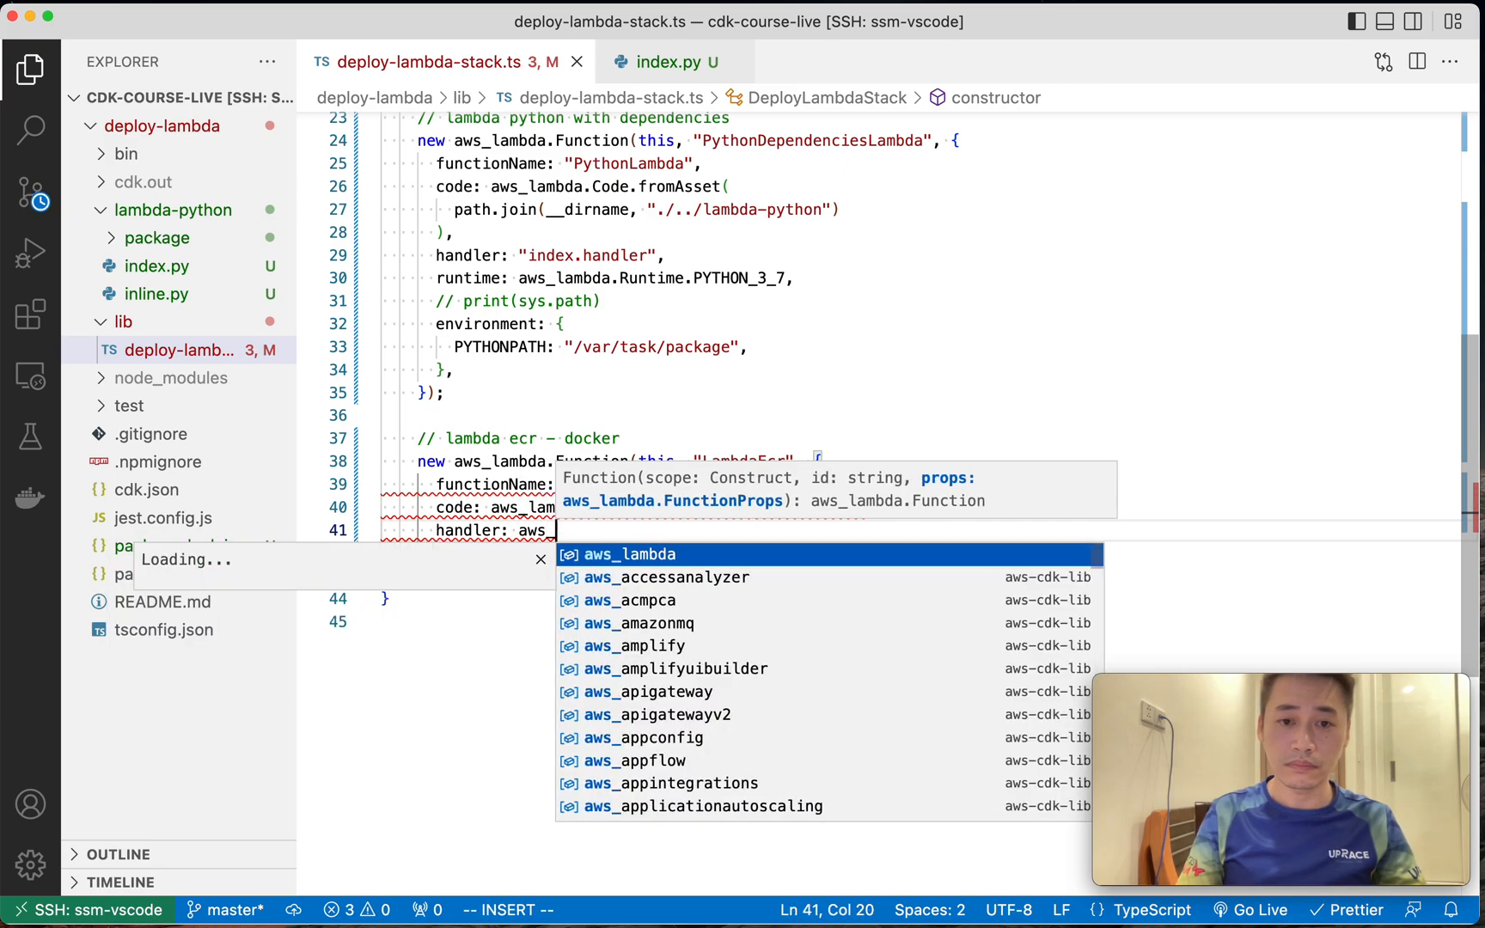
pyautogui.write('aws_lambda.')
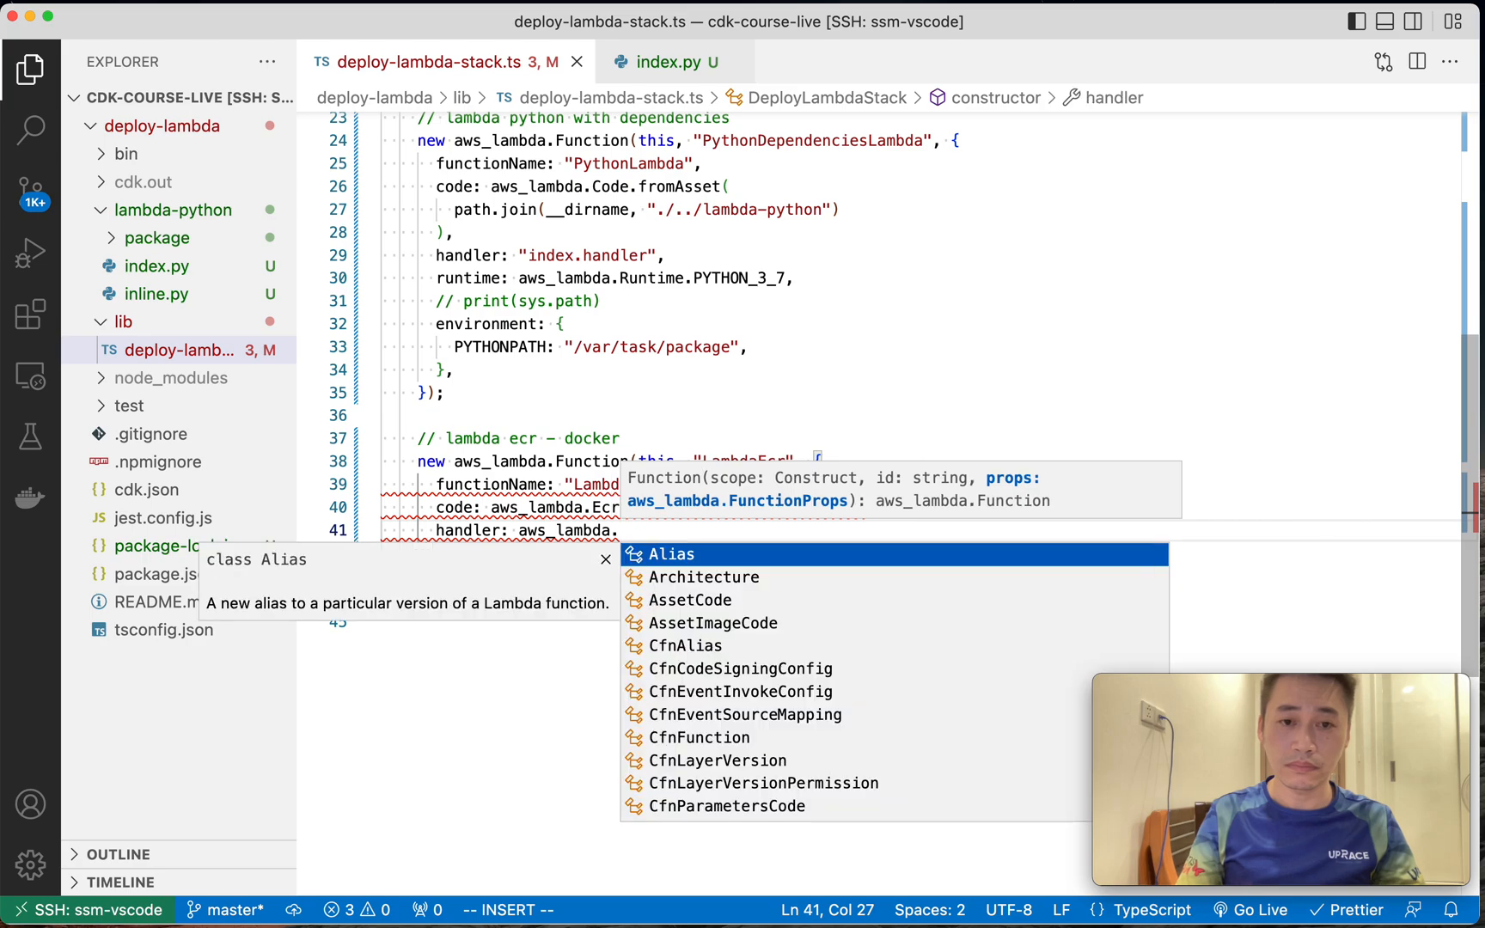
pyautogui.write('H')
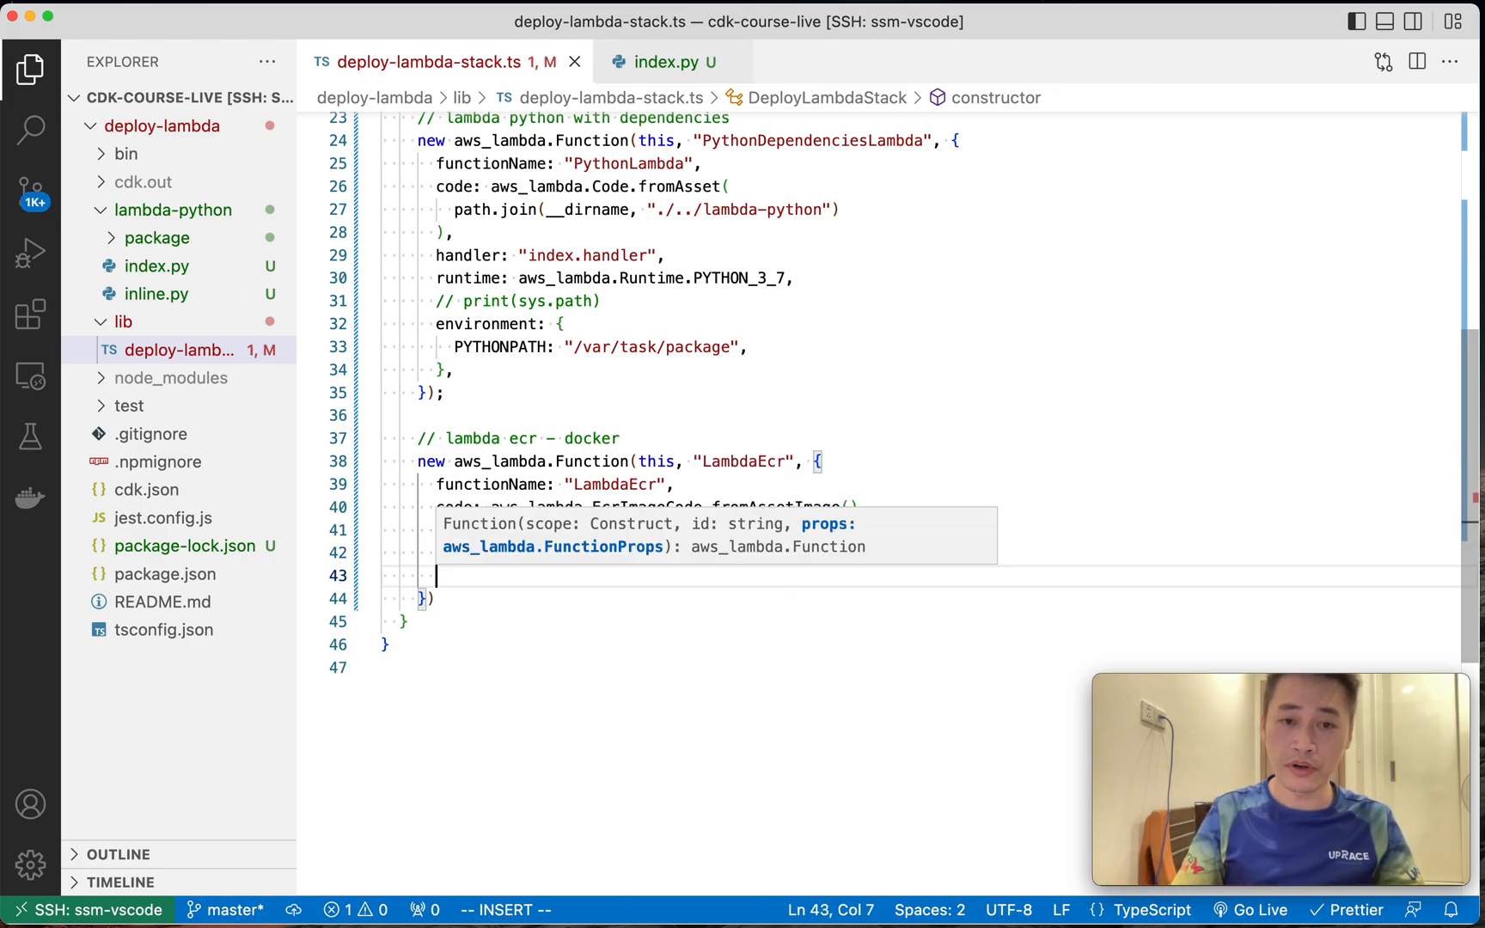
pyautogui.write('memorySize: 5')
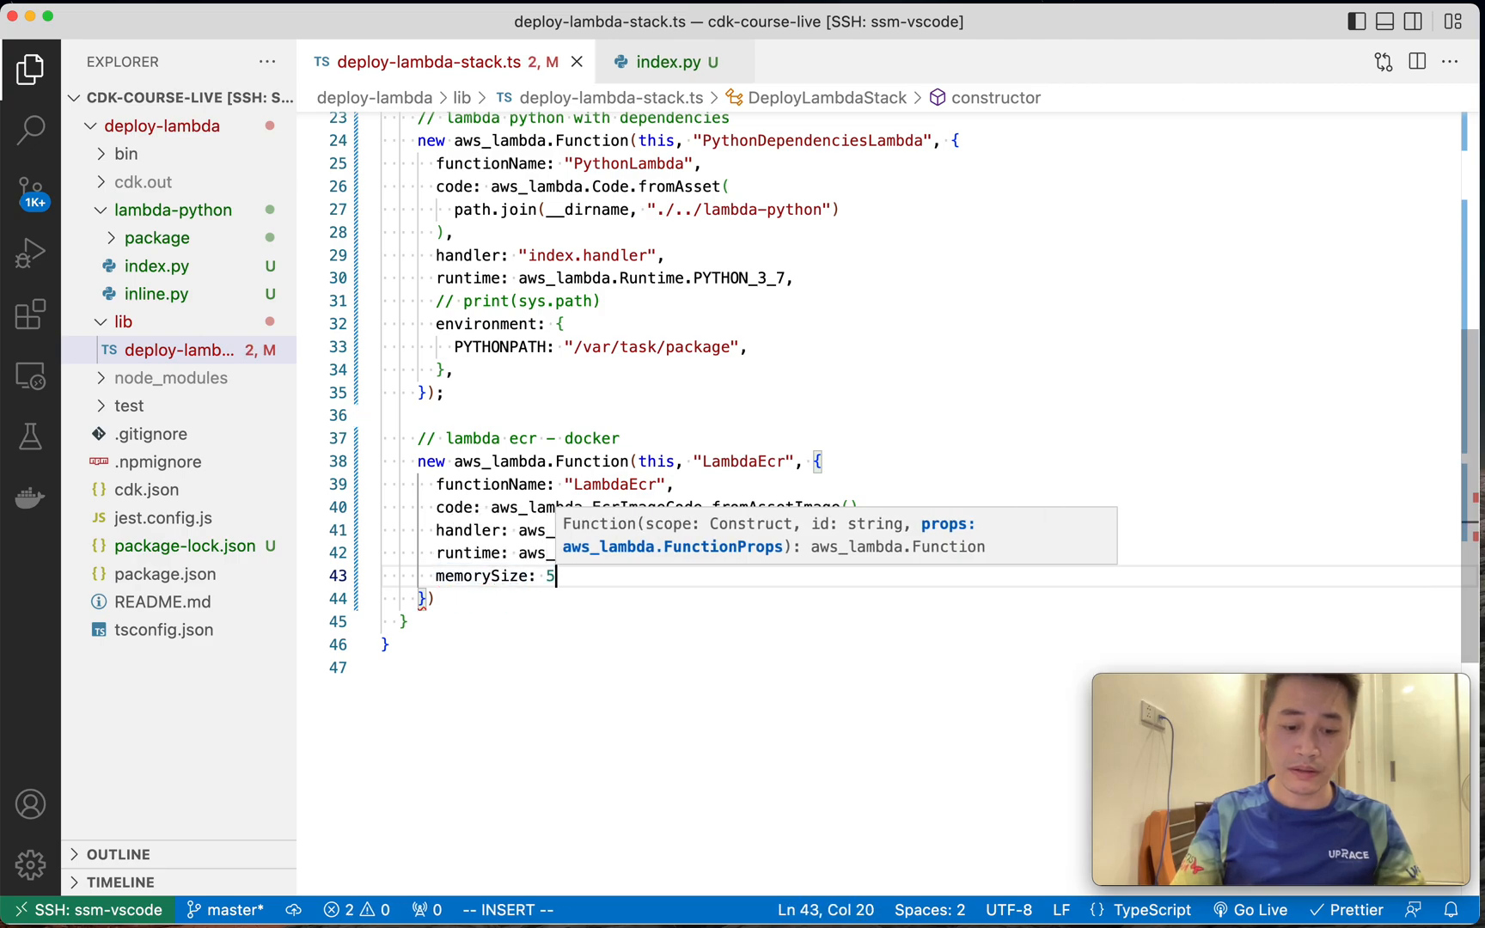
pyautogui.write('dt')
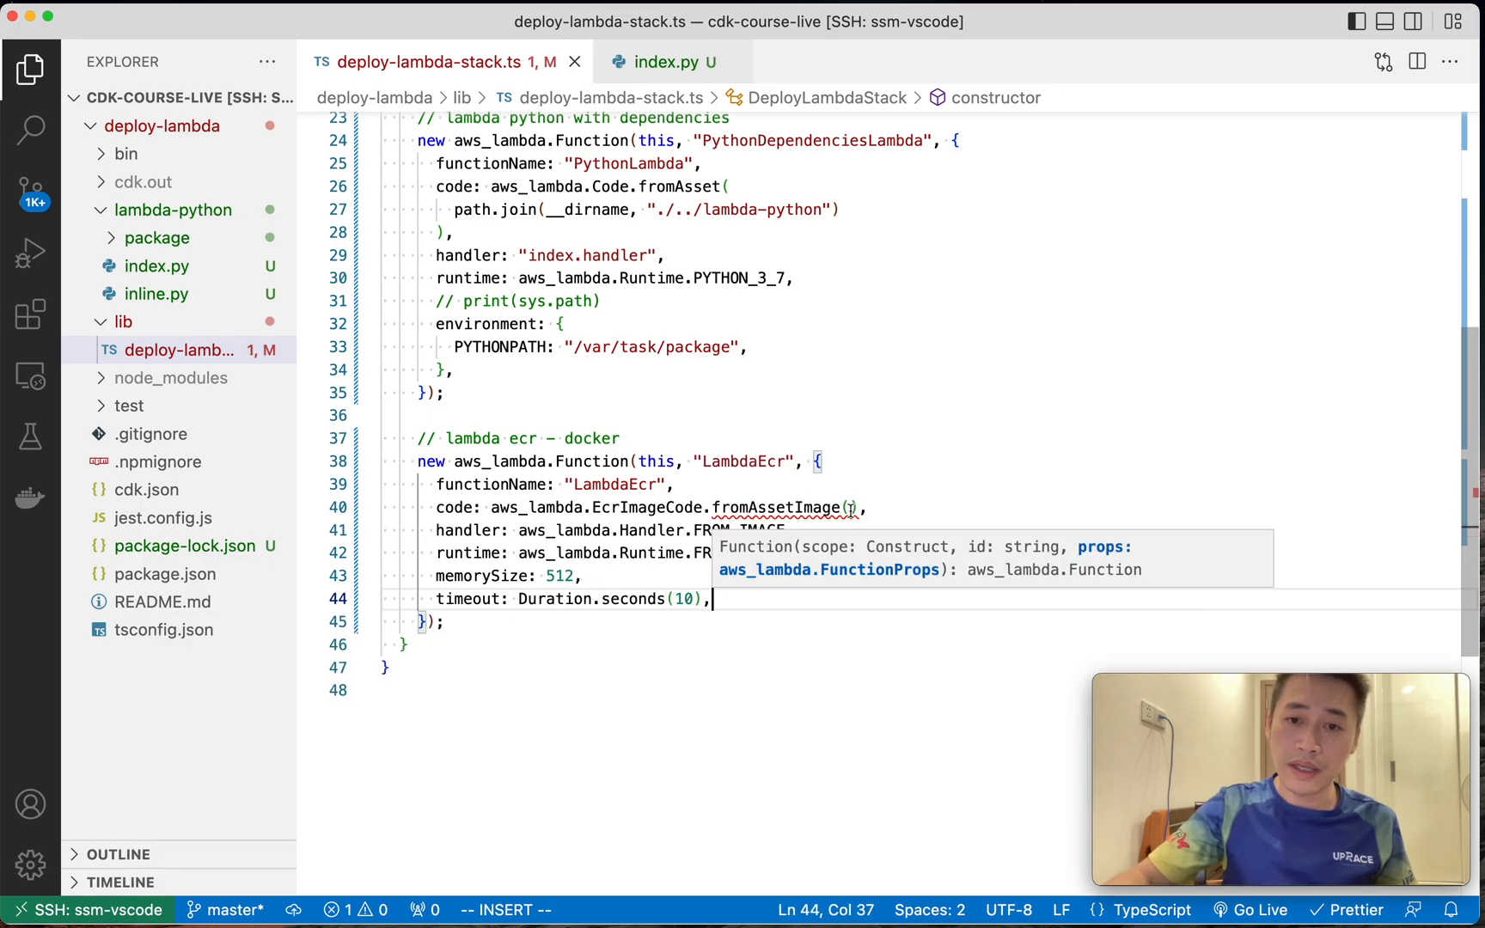
pyautogui.press('enter')
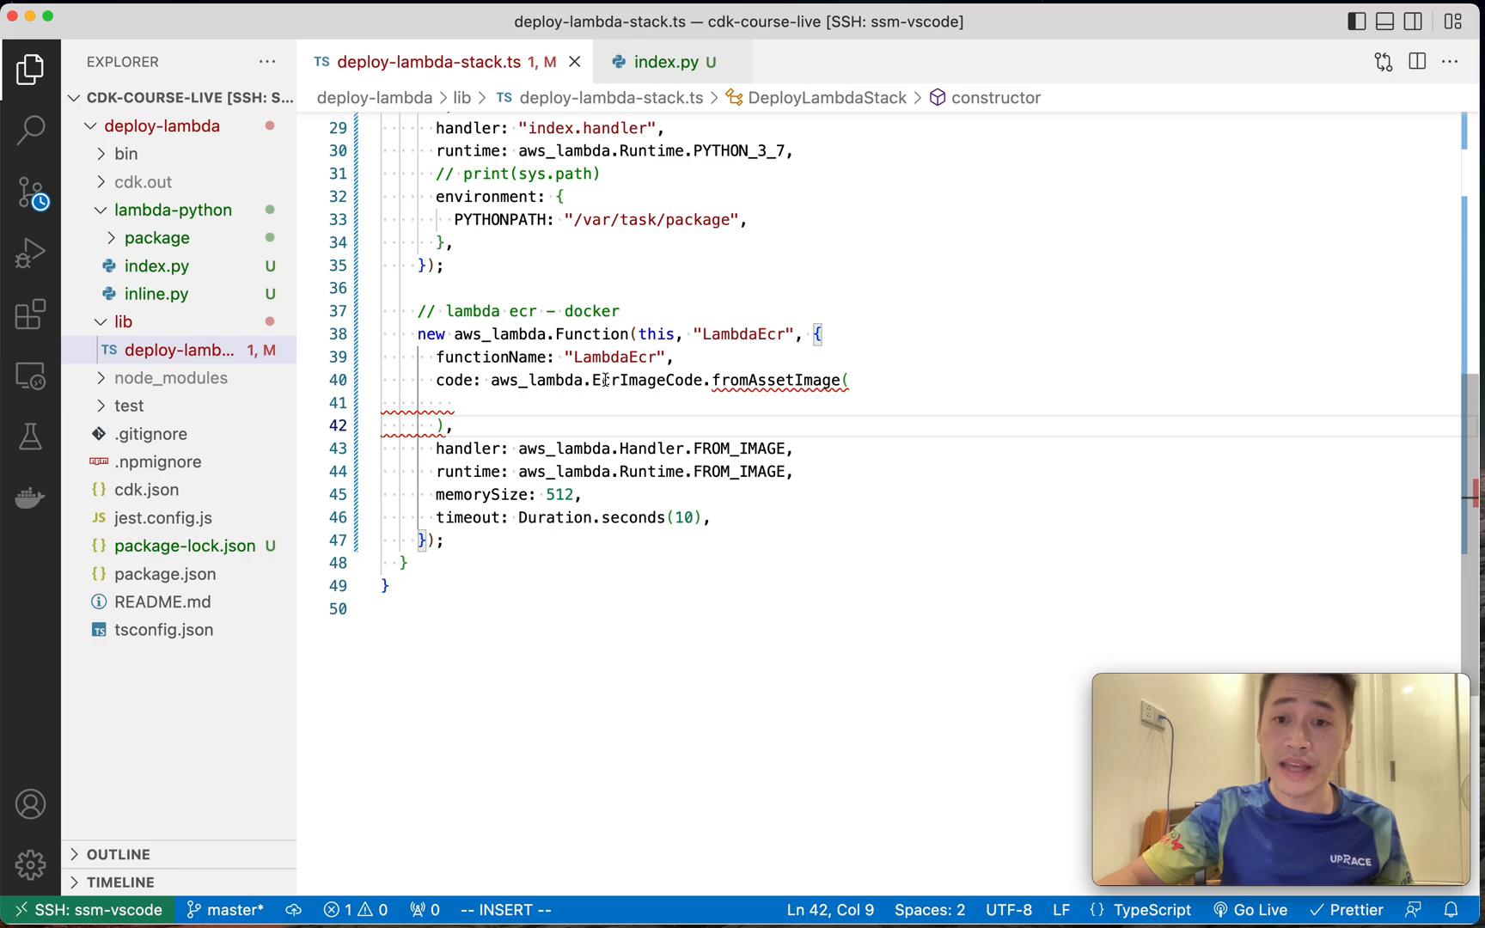
pyautogui.moveTo(603, 380)
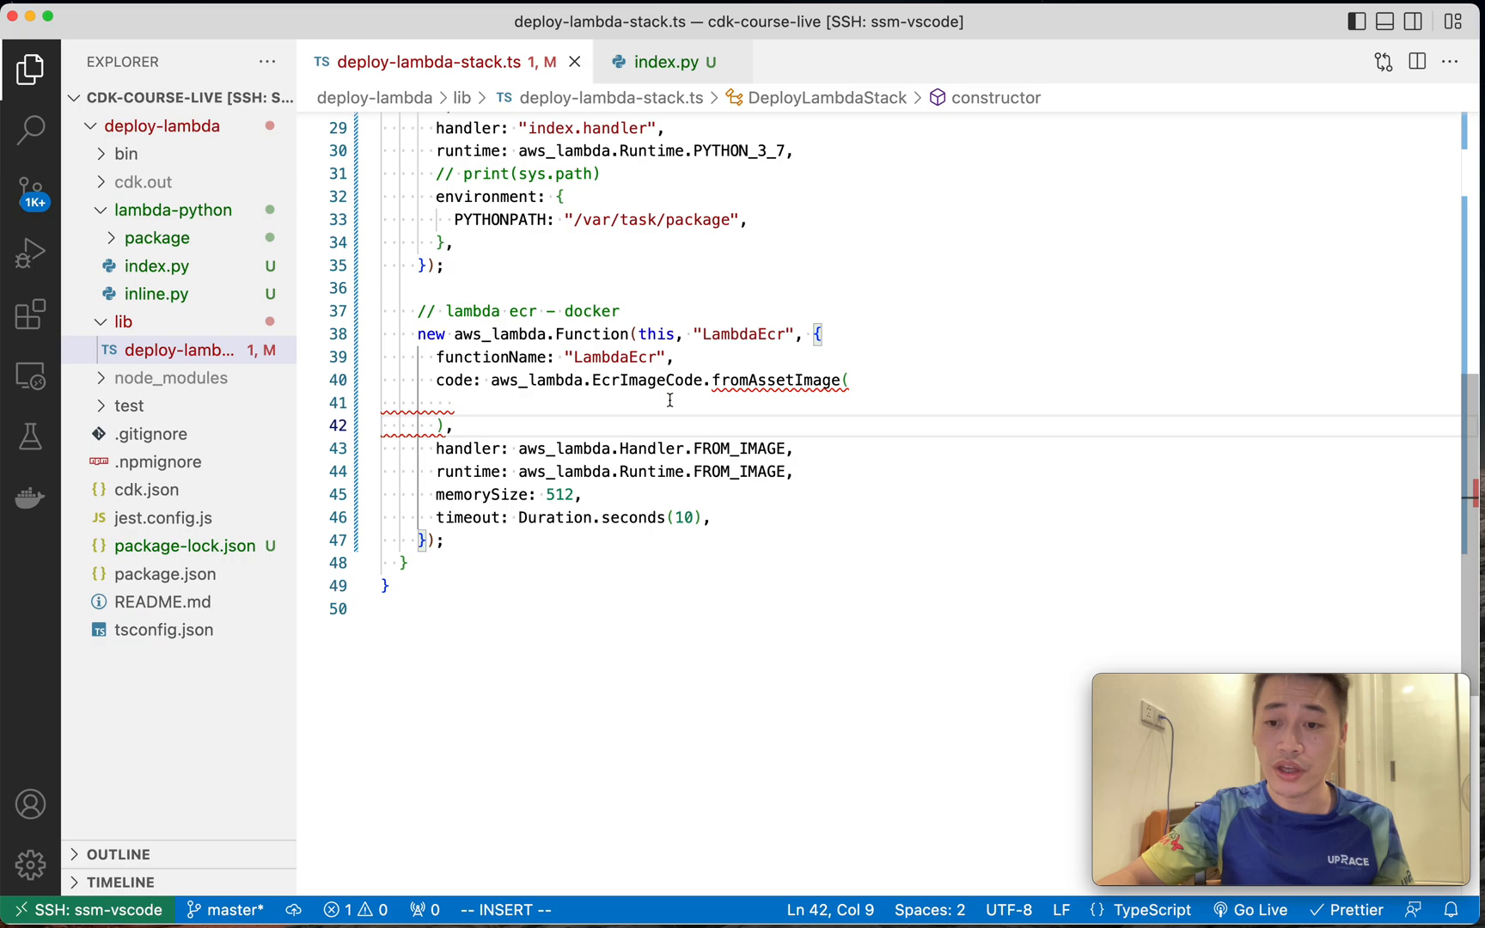
pyautogui.moveTo(663, 395)
pyautogui.write('mkdir do')
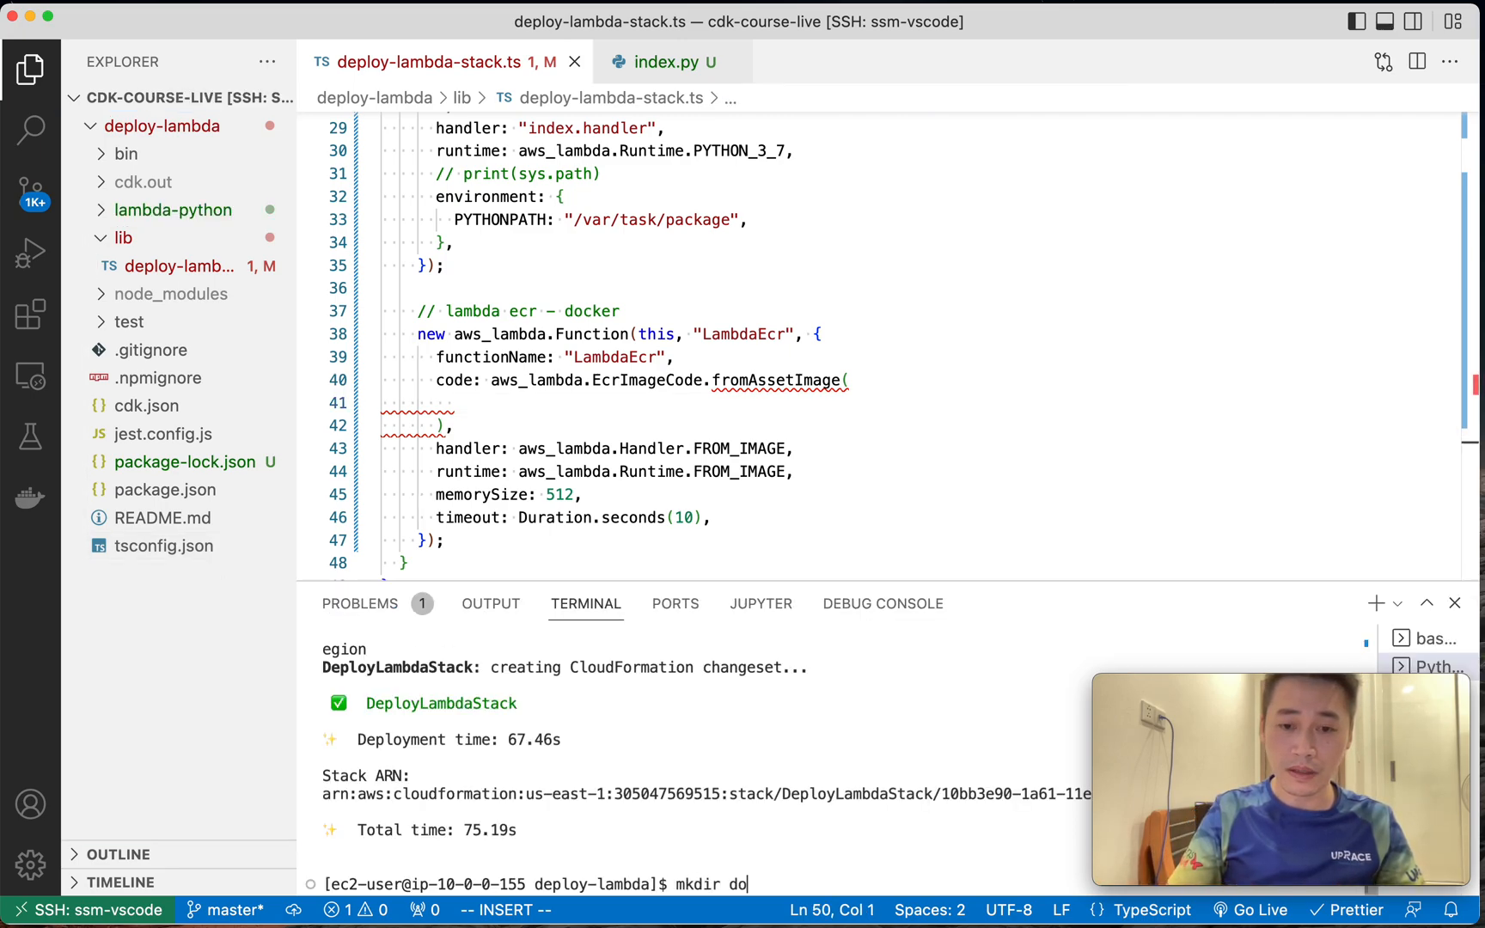
# Create a lambda-docker folder and its Dockerfile.
pyautogui.write('lambda-docker')
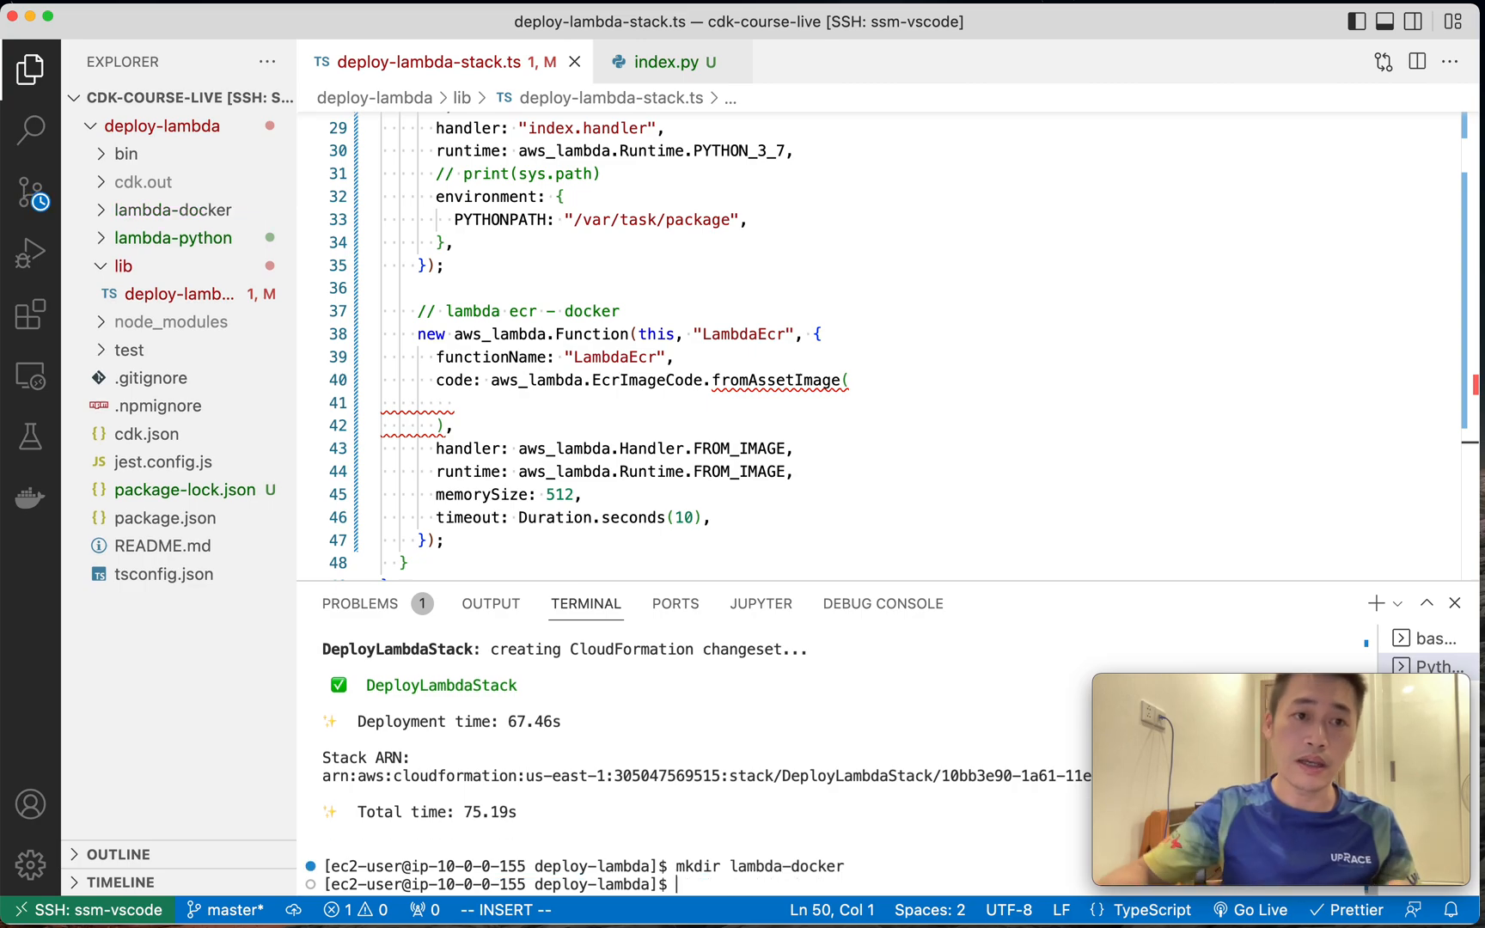
pyautogui.click(123, 265)
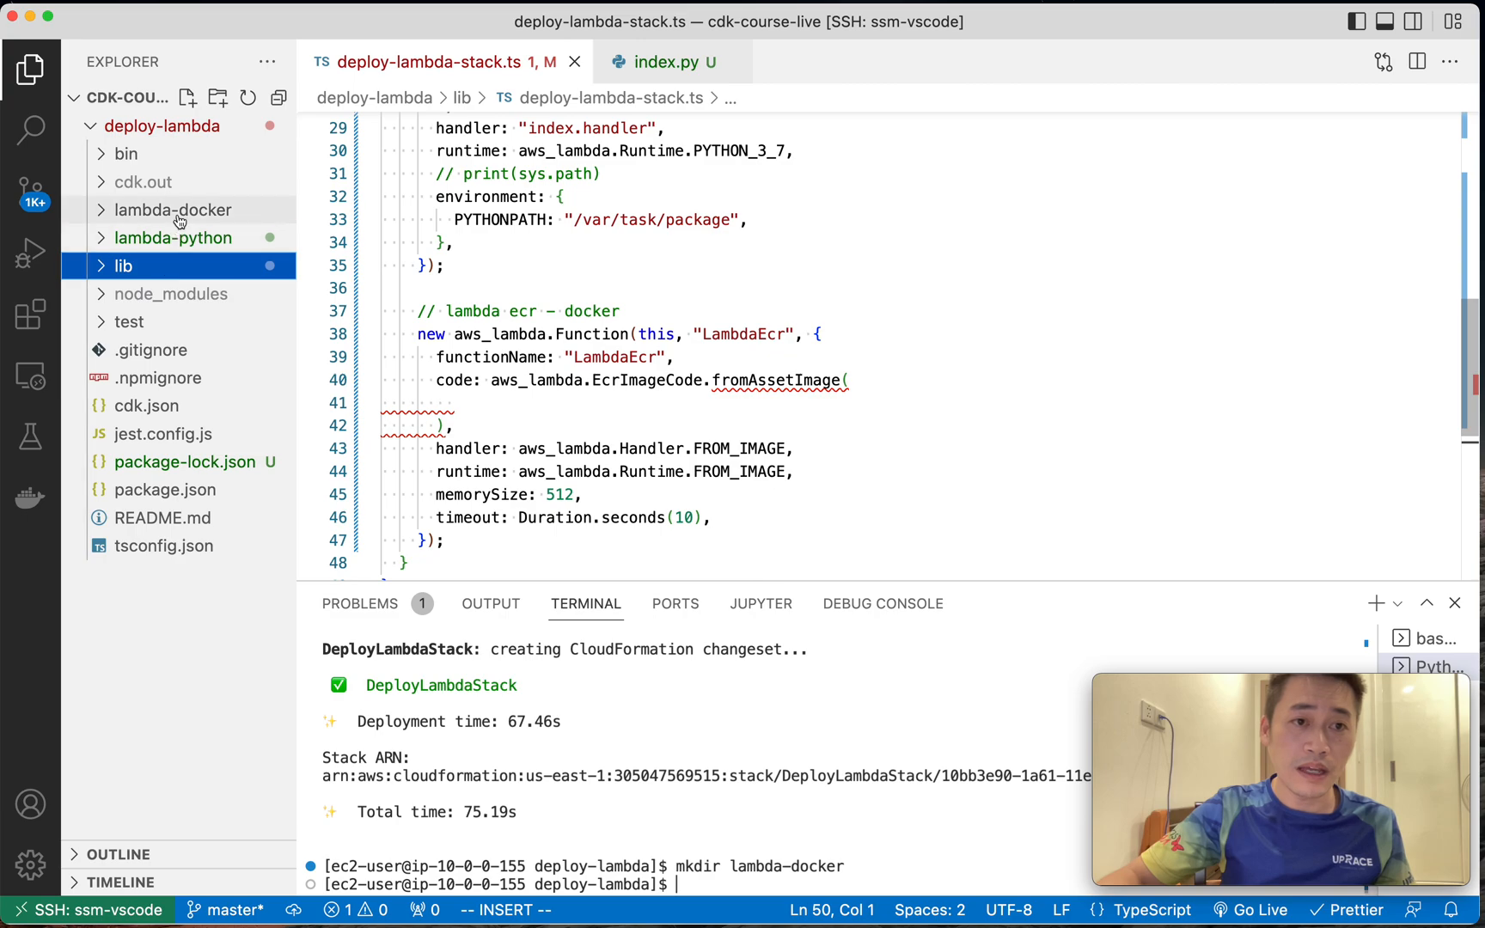
pyautogui.click(172, 210)
pyautogui.write('touch l')
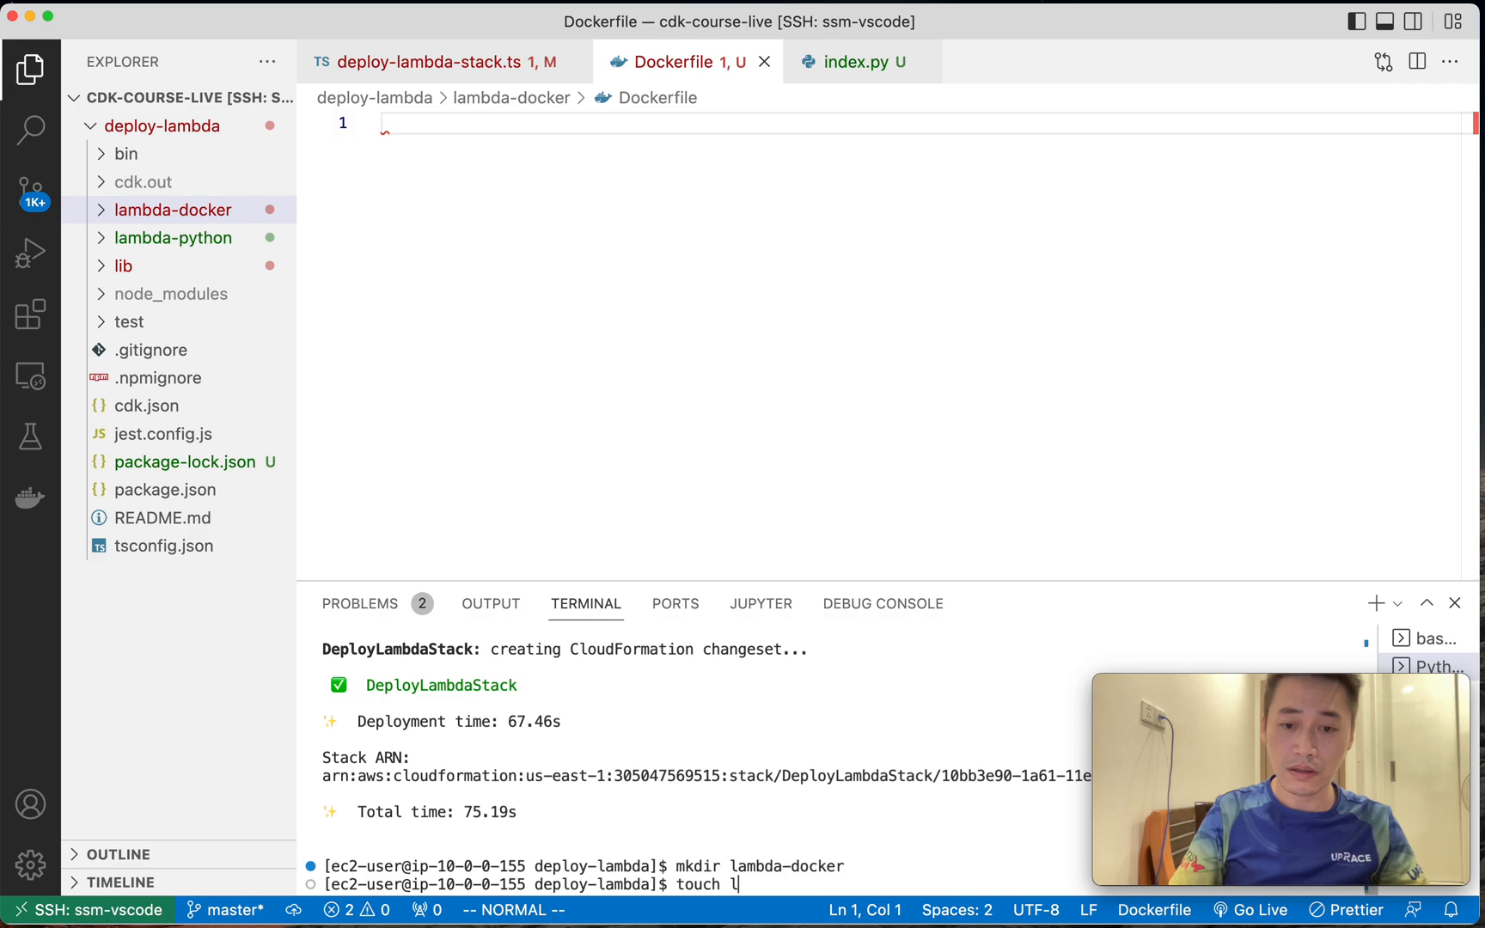
pyautogui.write('ambda-docker/')
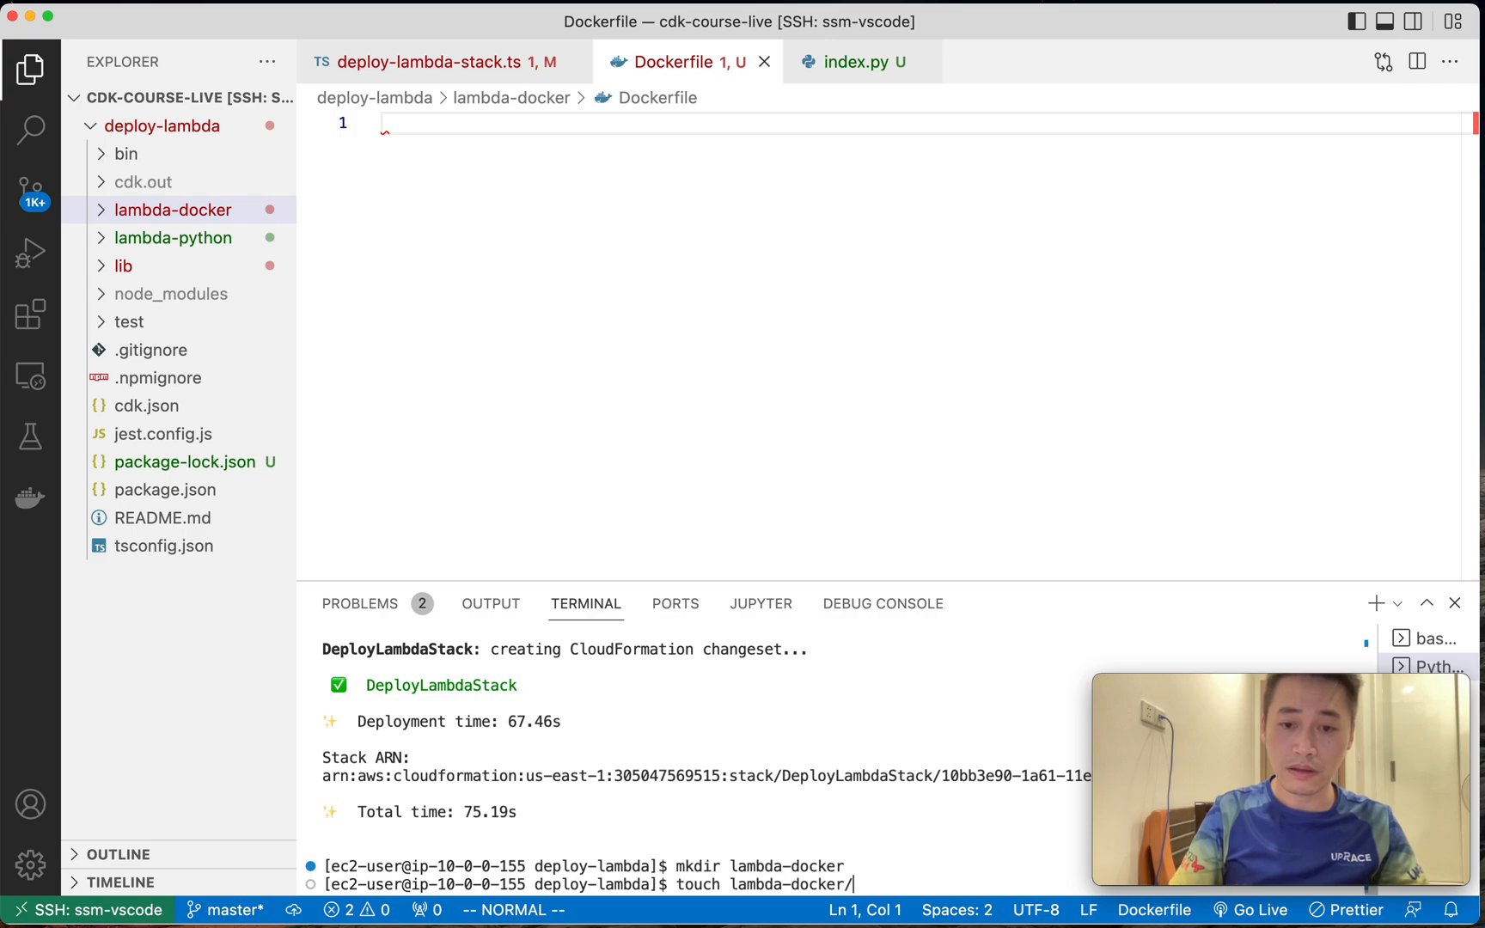
# Touch .dockerignore, requirements.txt and index.py in lambda-docker and expand the folder.
pyautogui.write('.docker')
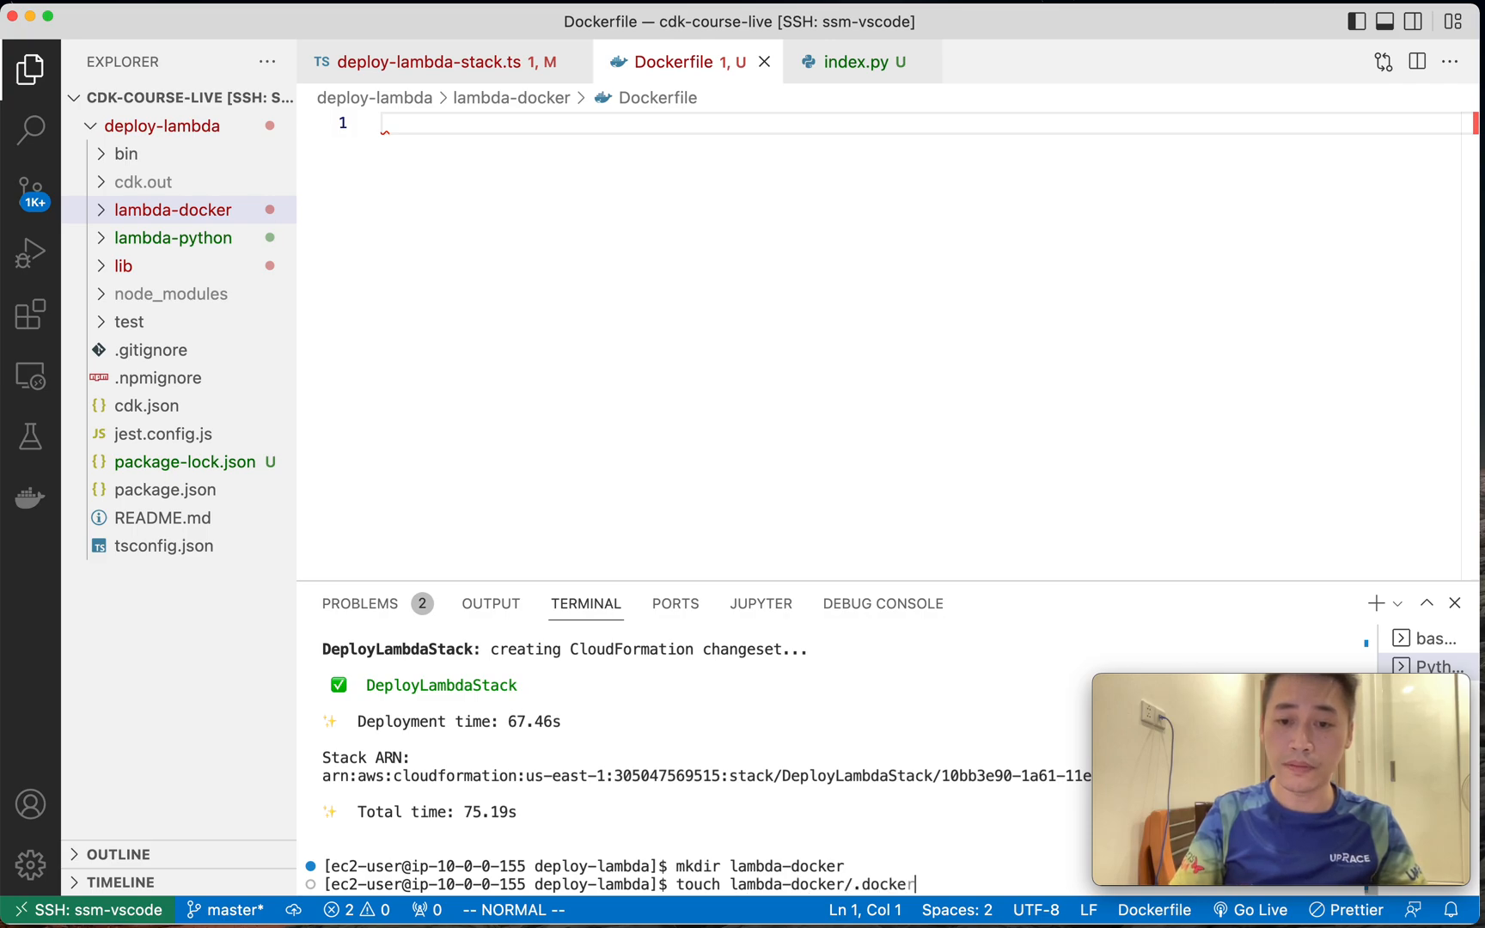
pyautogui.write('ignore')
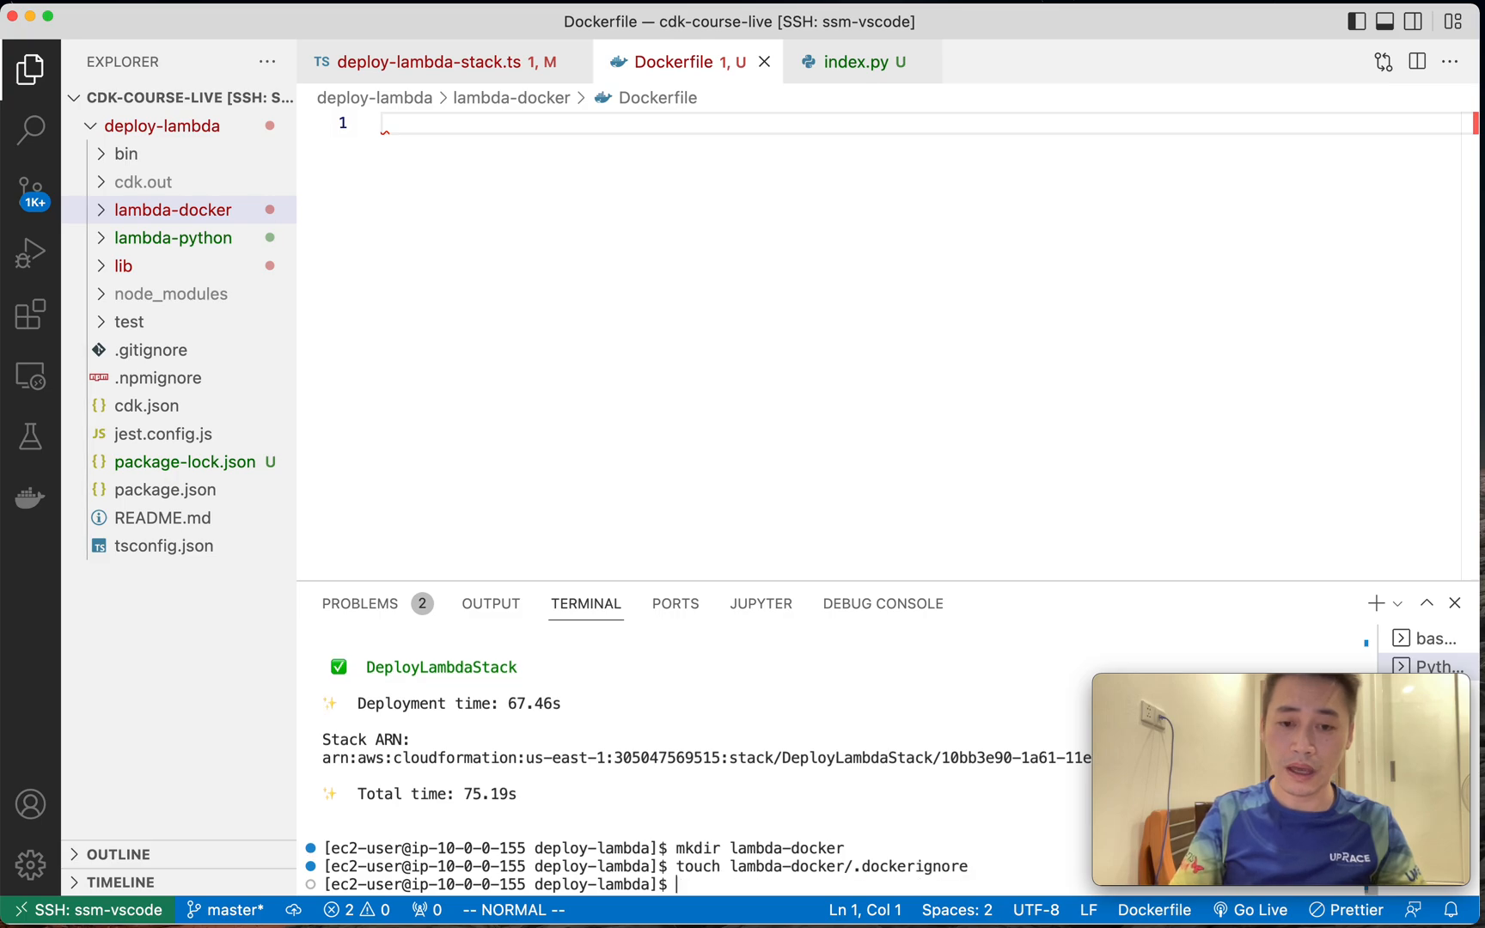
pyautogui.write('touch lambda-docker/.dockeri')
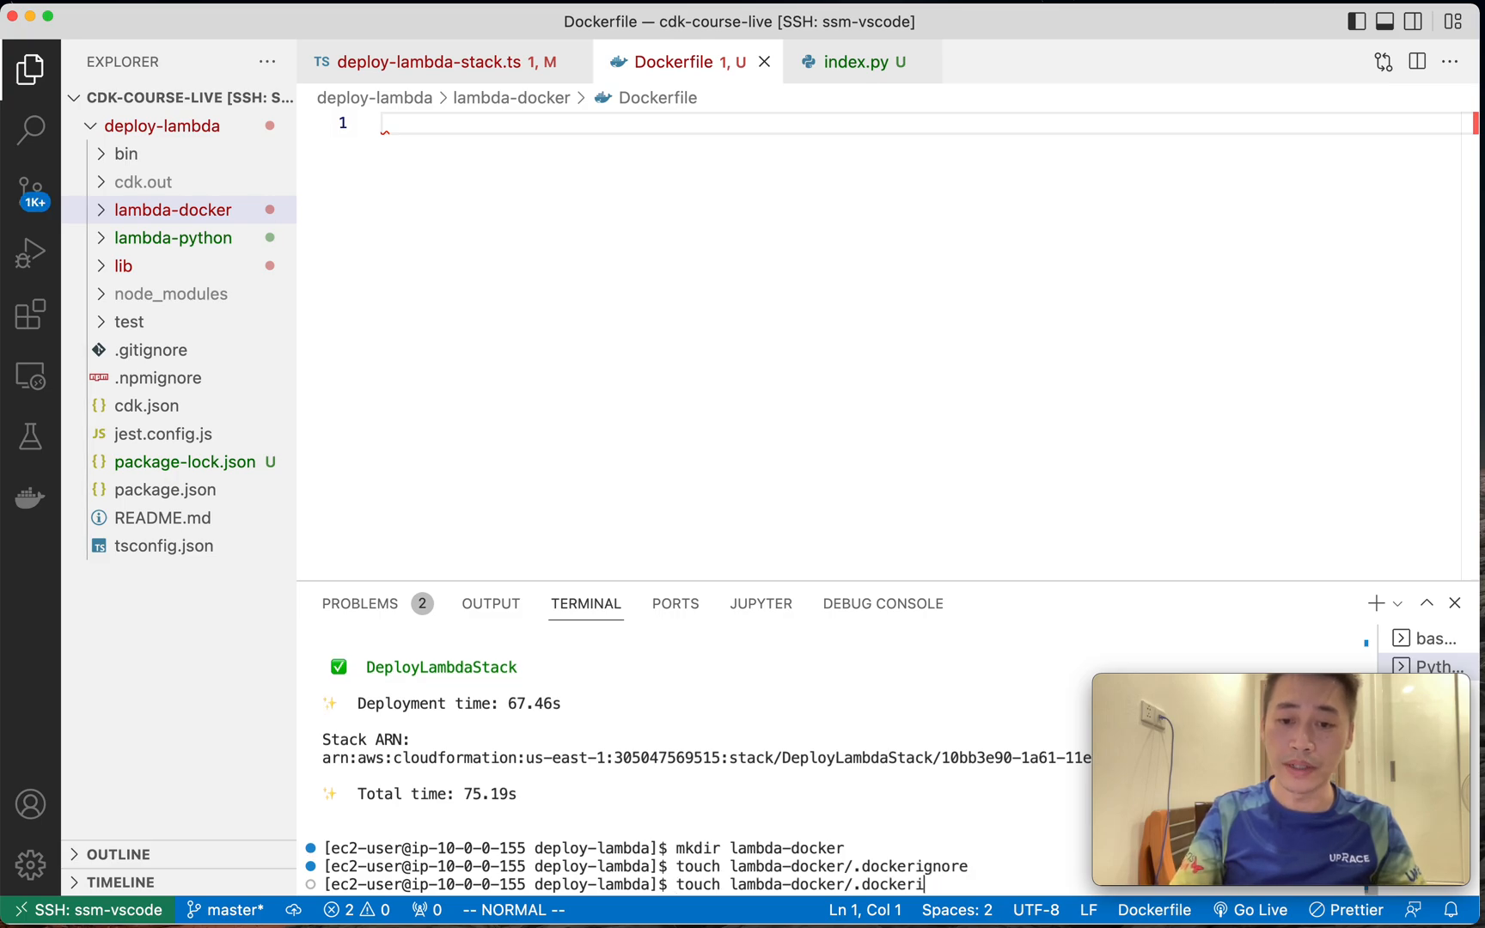
pyautogui.write('requirements.txt')
pyautogui.write('touch lambda-docker/index.py')
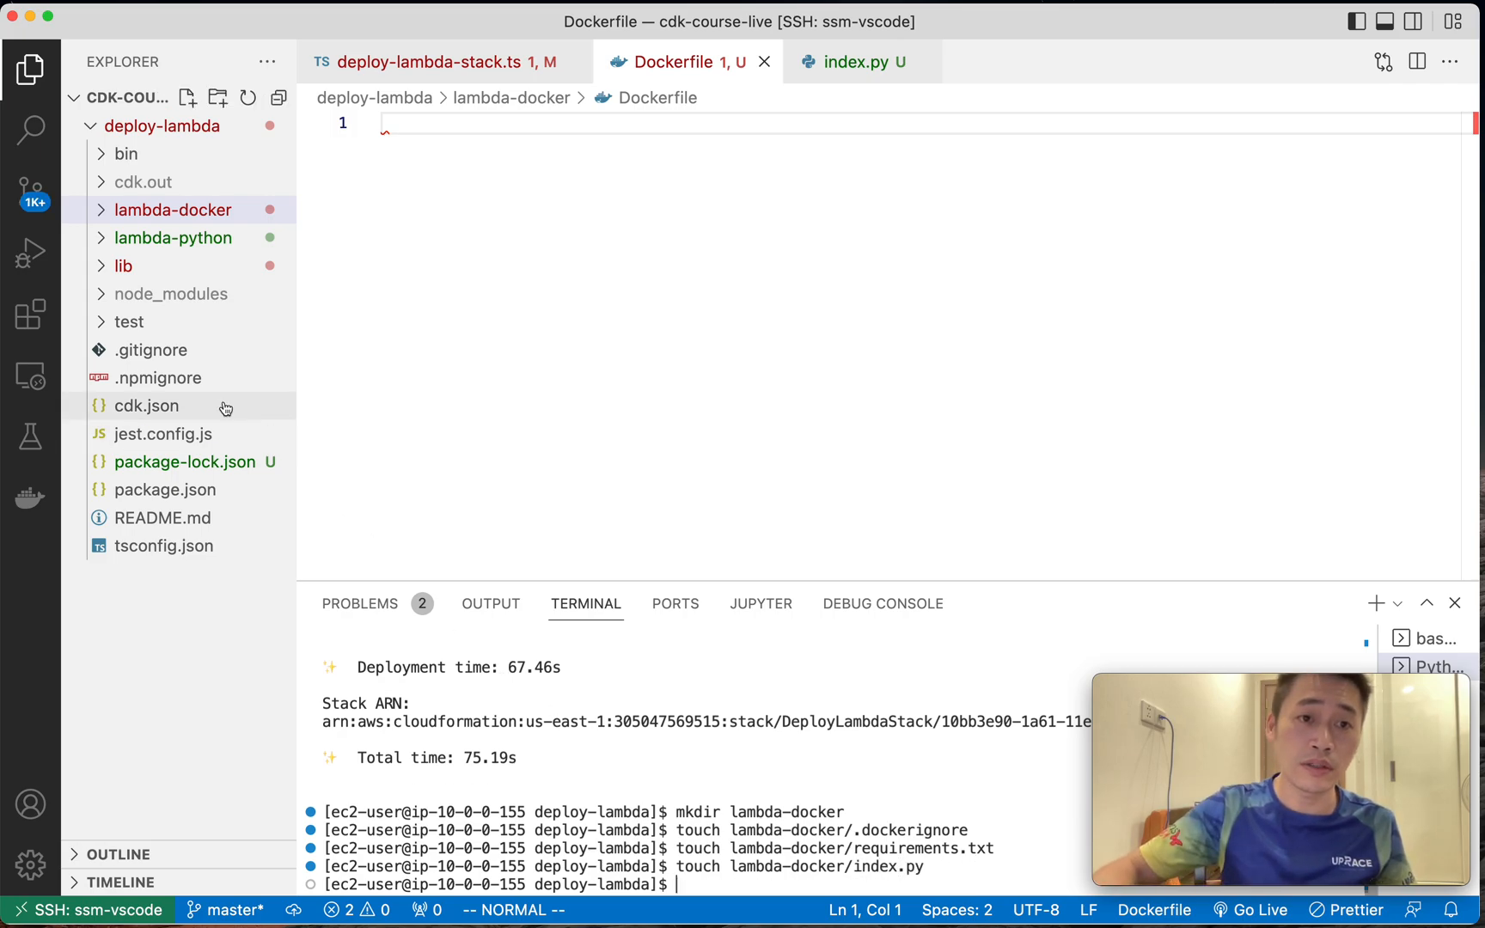
pyautogui.click(173, 210)
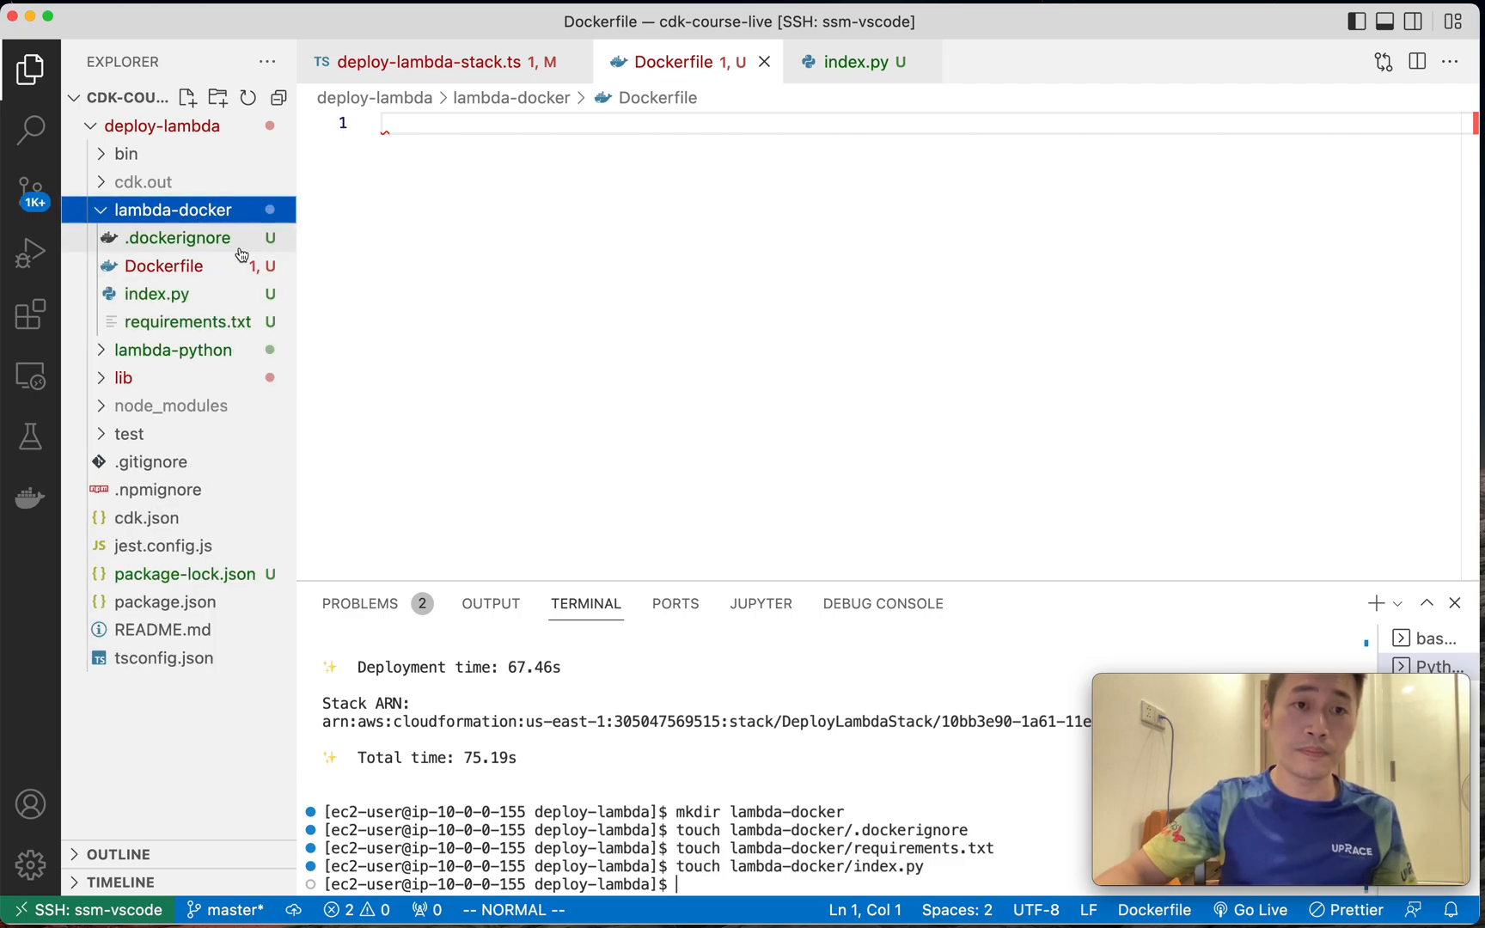
pyautogui.moveTo(228, 300)
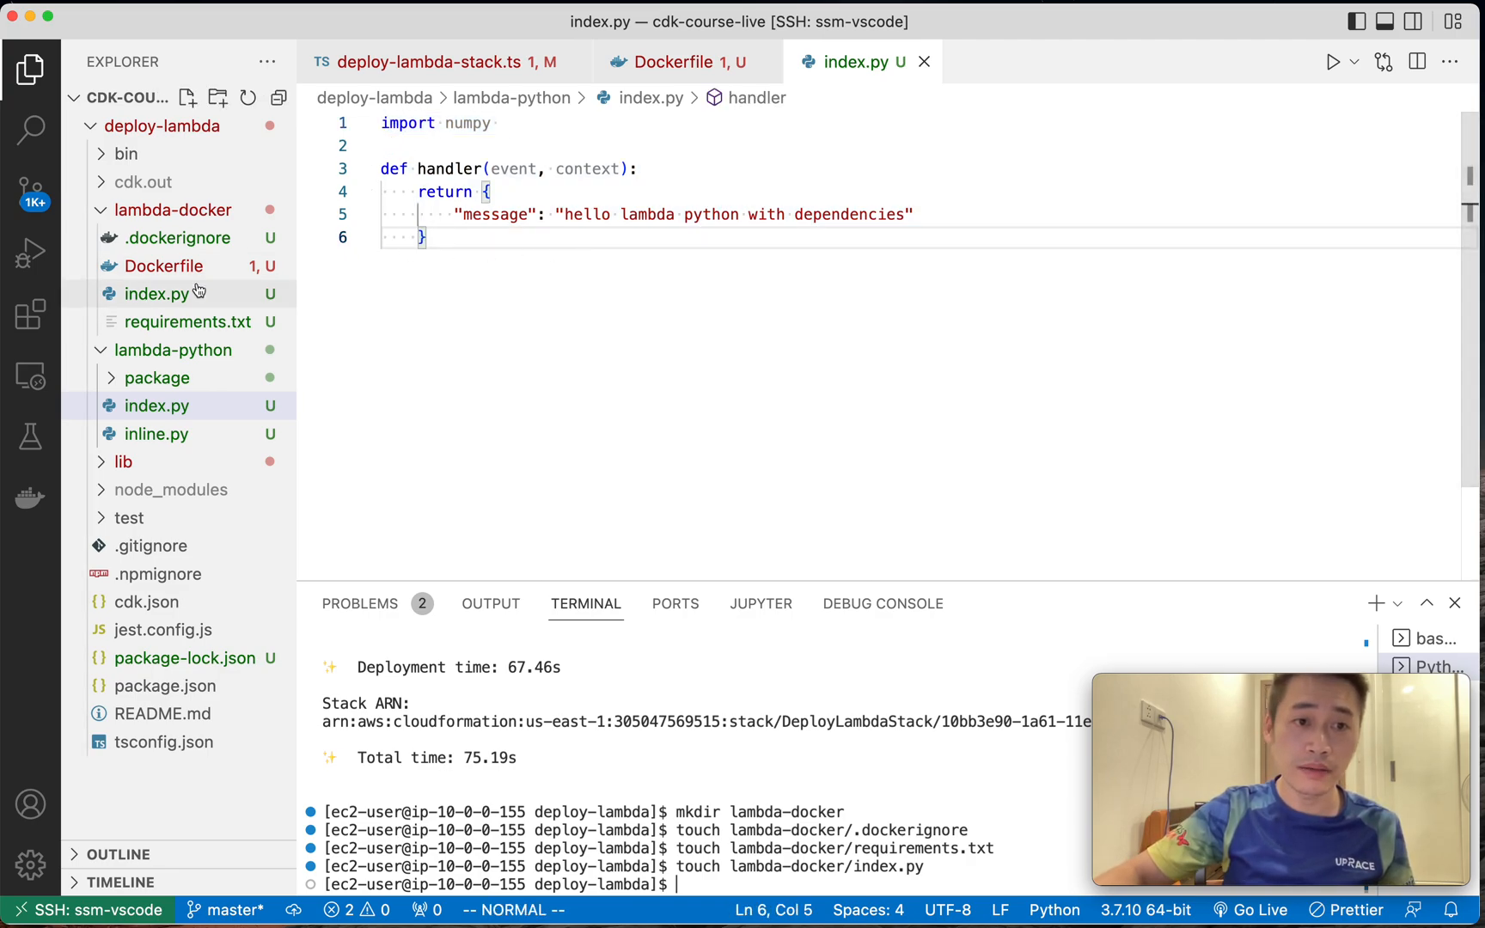
# Pin numpy==1.21.6 in lambda-docker/requirements.txt.
pyautogui.click(156, 294)
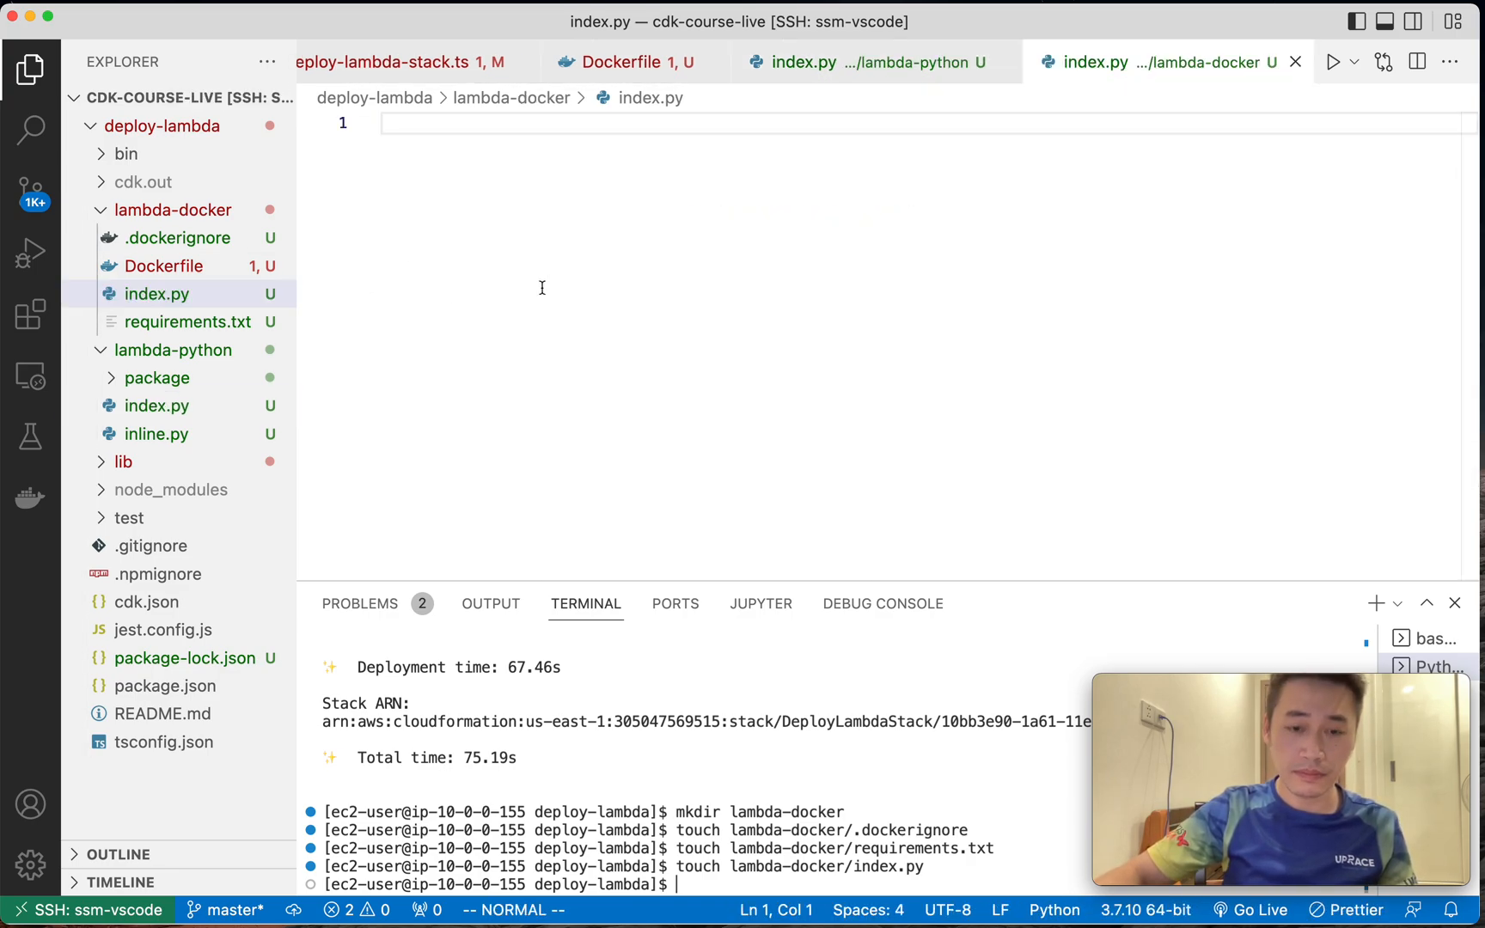
pyautogui.click(188, 321)
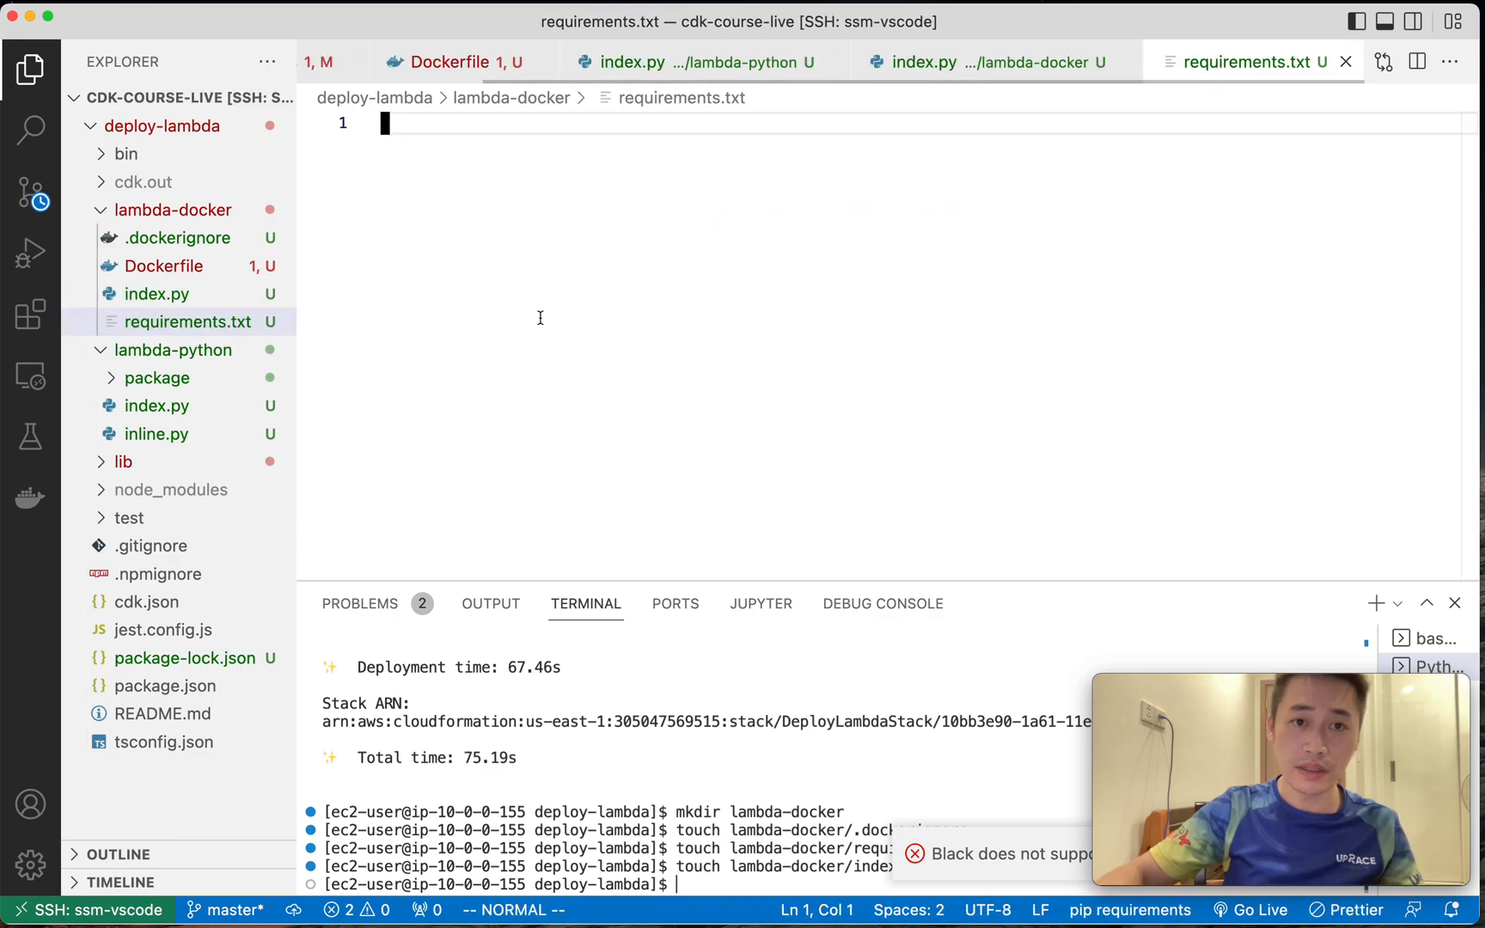
pyautogui.write('numpy')
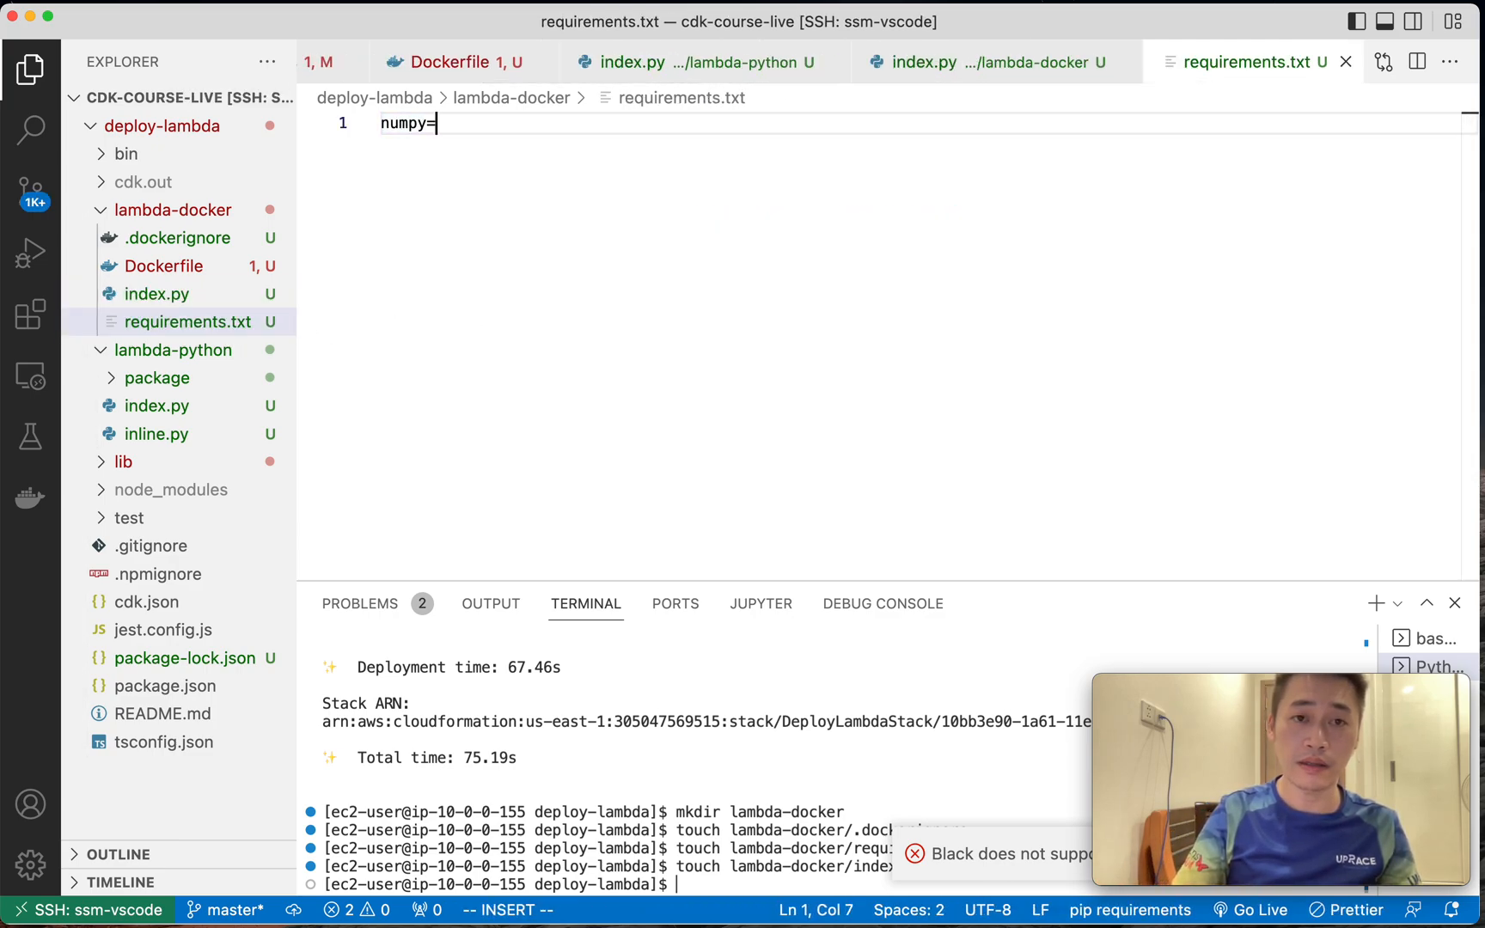
pyautogui.write('=1.21')
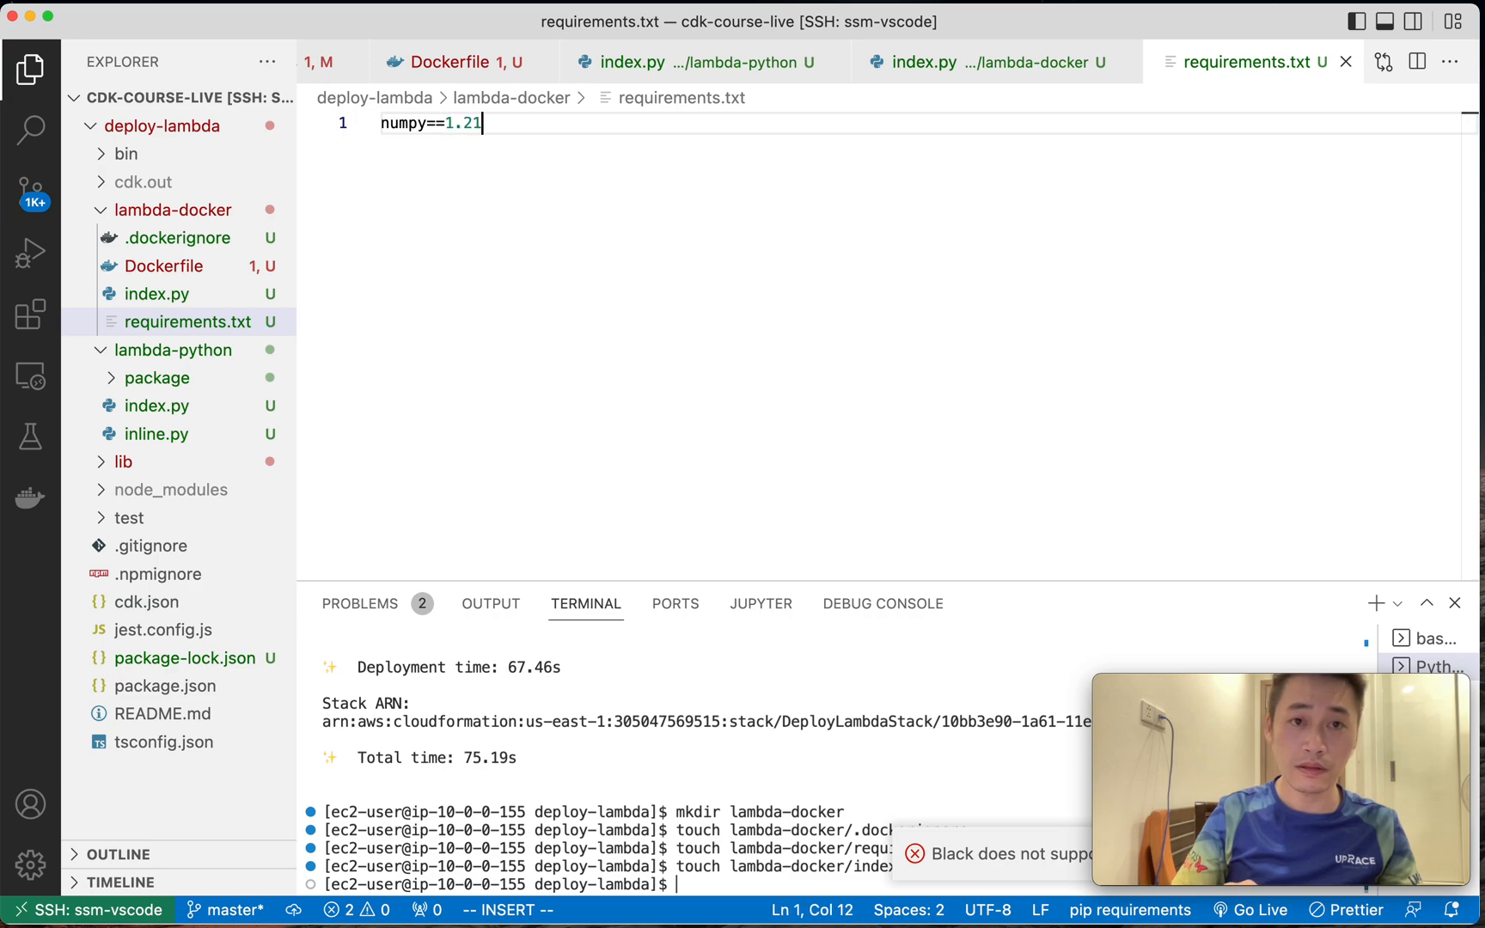
pyautogui.write('.6')
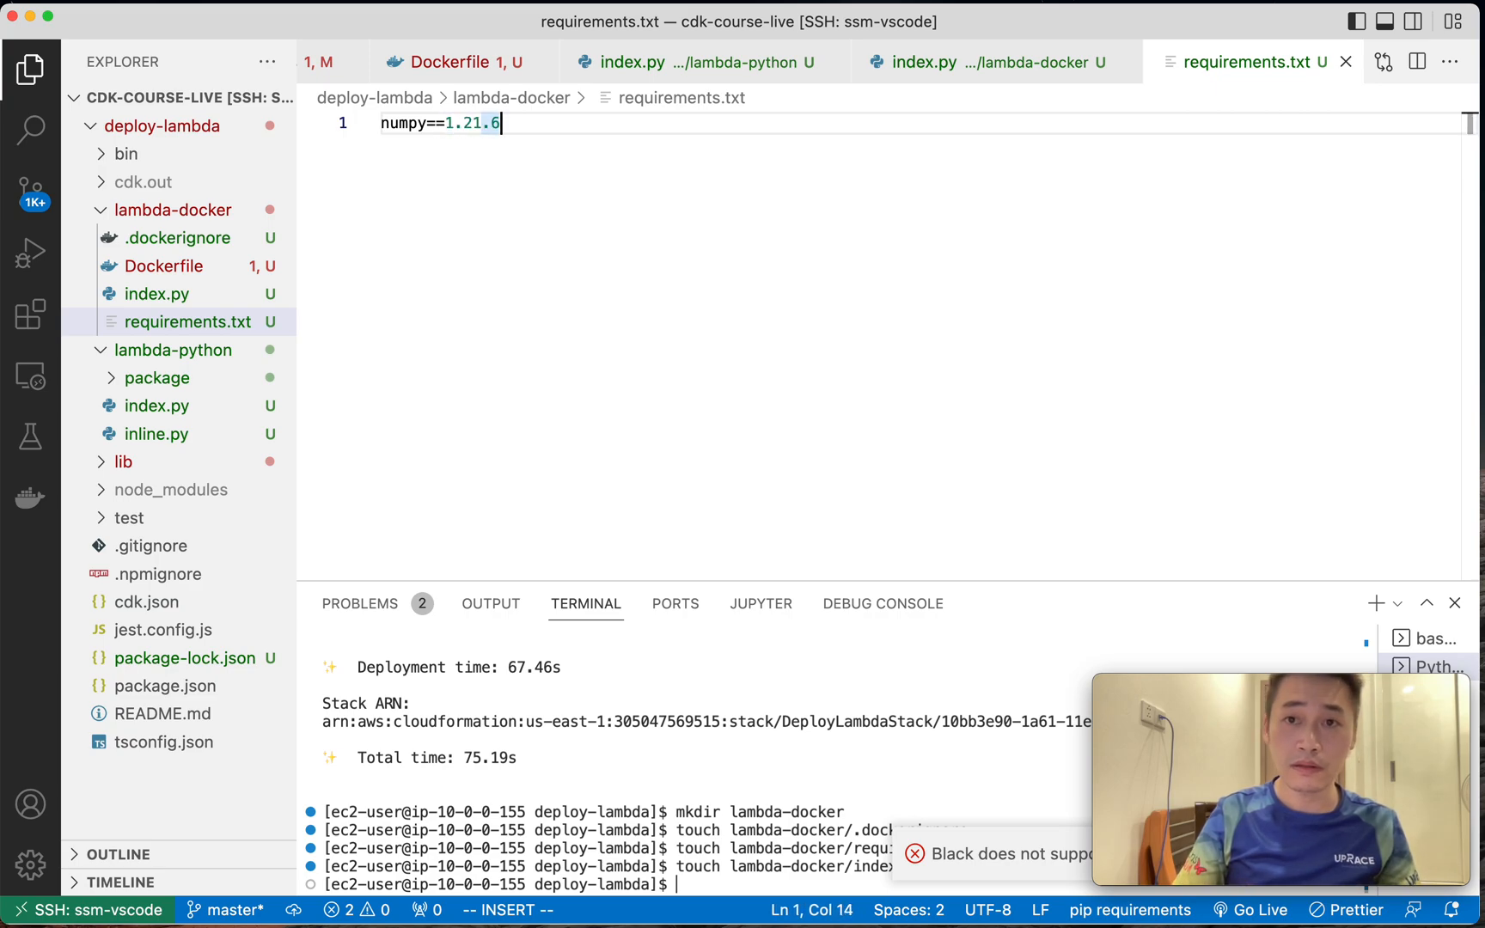
pyautogui.click(163, 267)
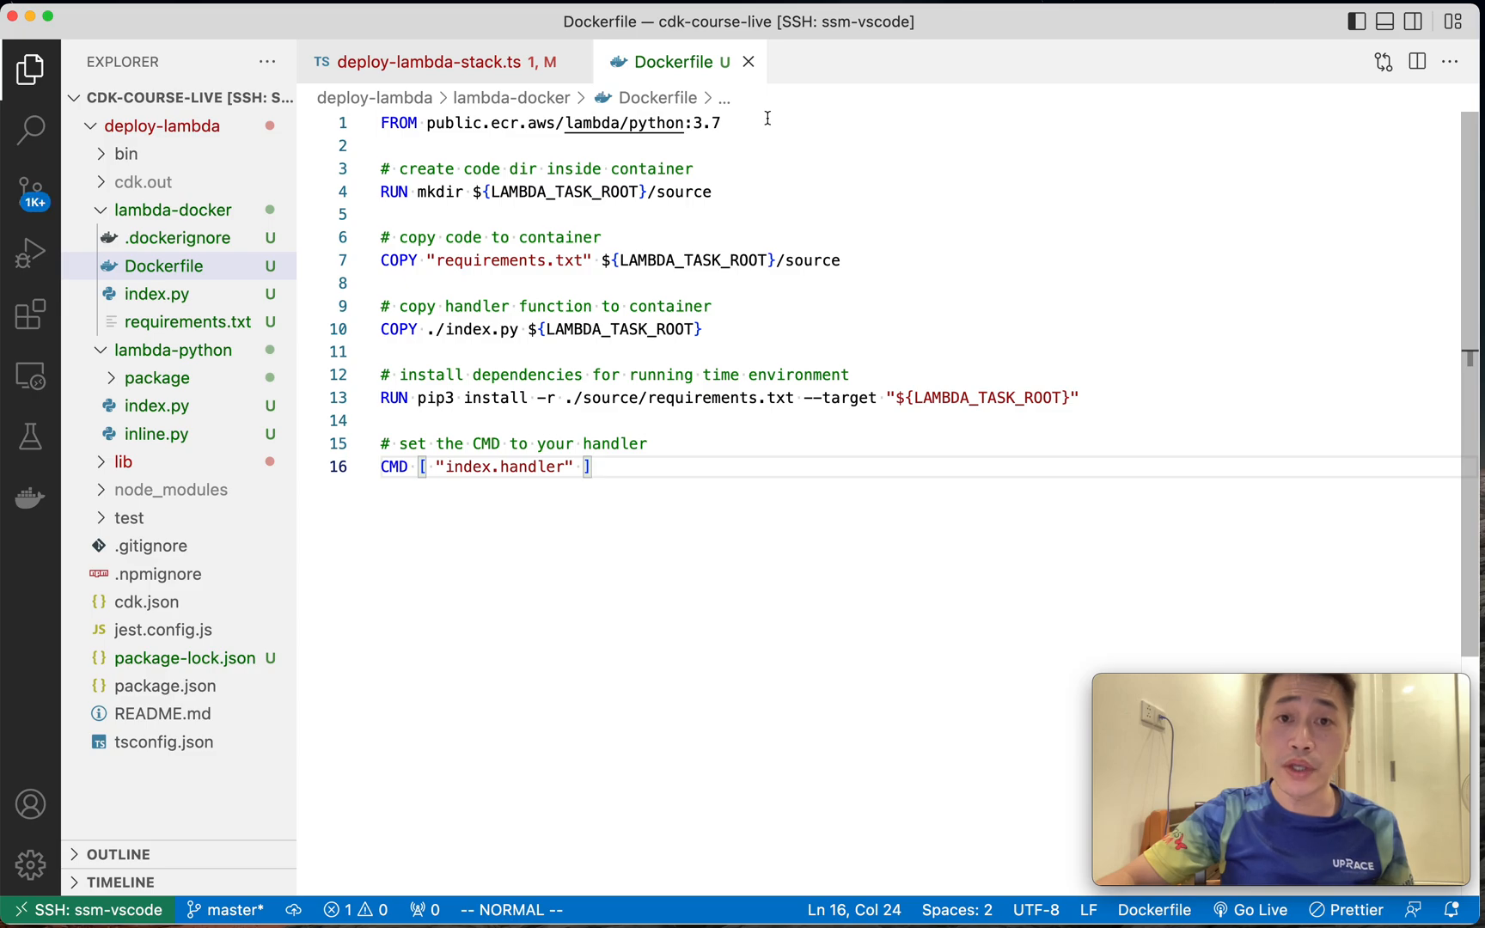
pyautogui.moveTo(663, 209)
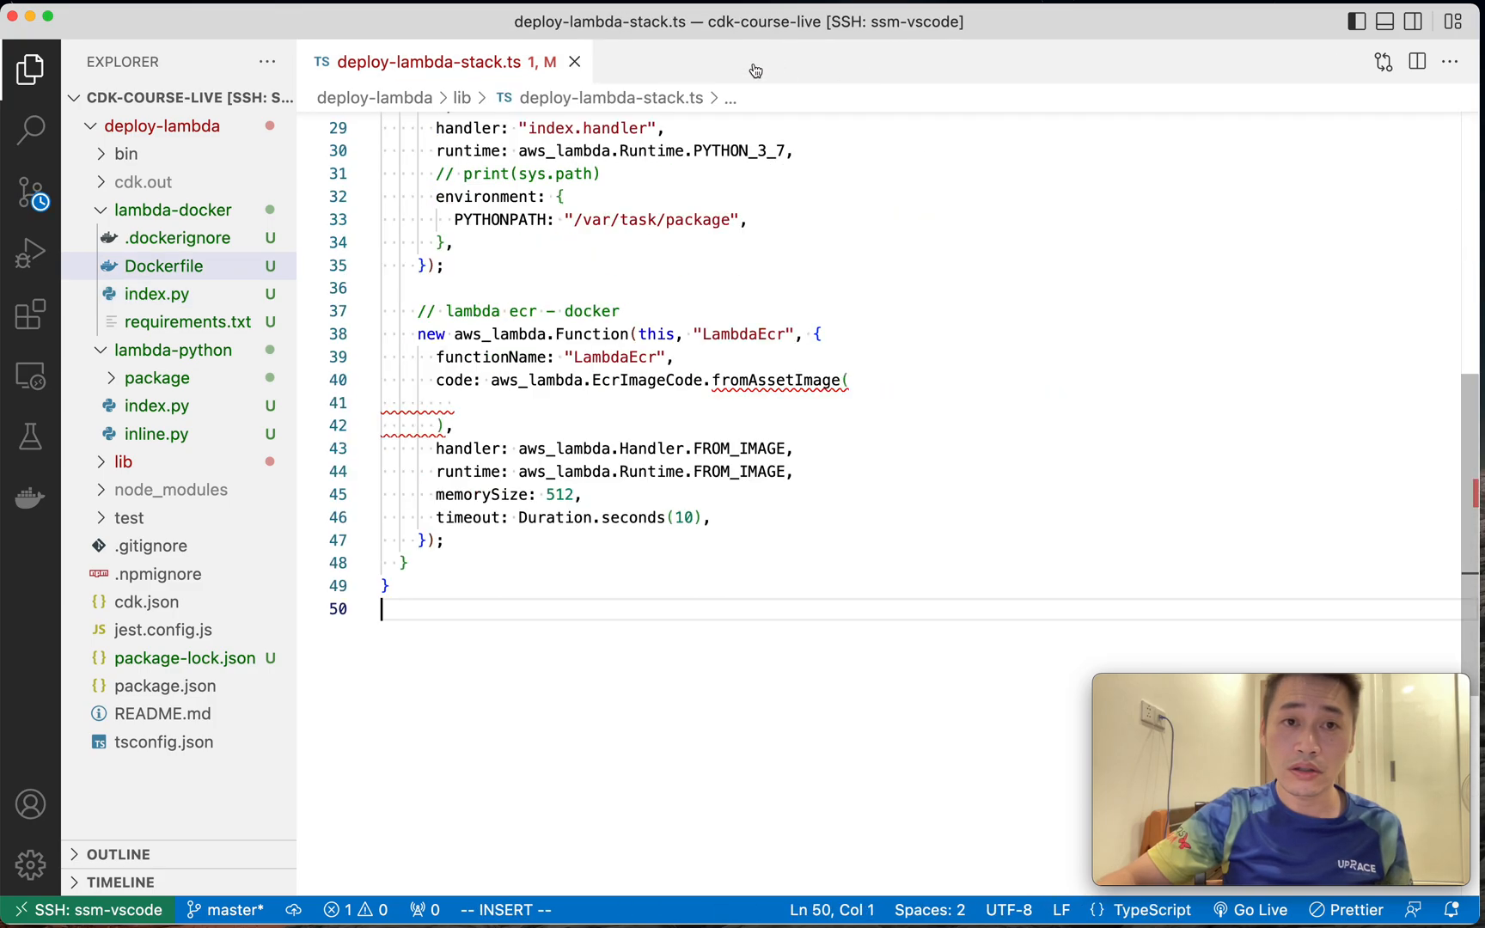
# Point fromAssetImage at path.join(__dirname, "./../lambda-ecr") and save.
pyautogui.click(452, 404)
pyautogui.write('path:')
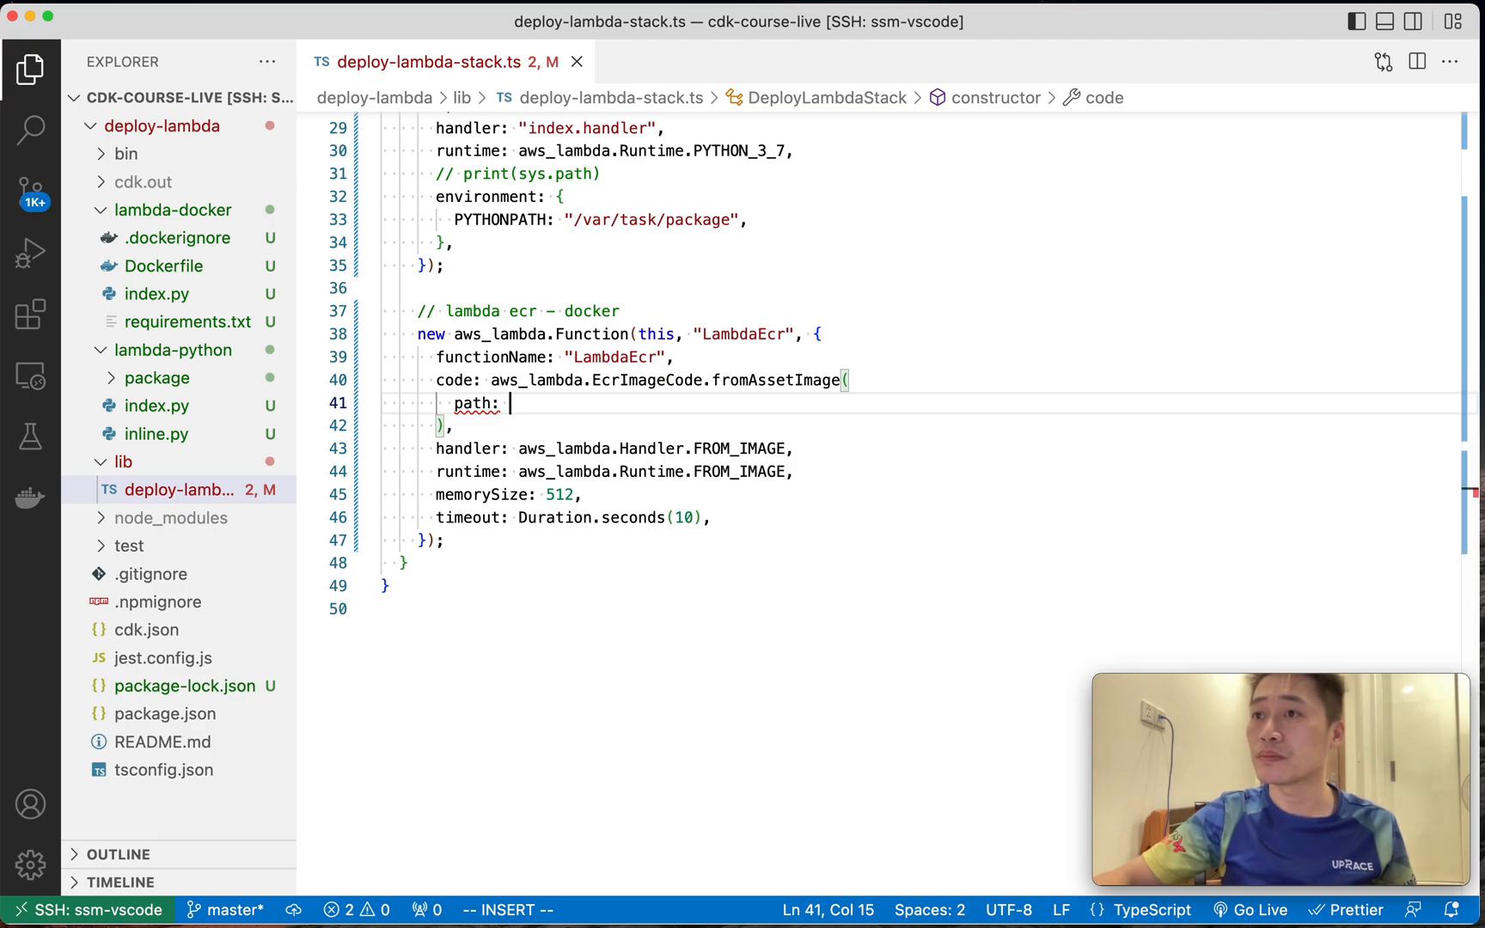
pyautogui.moveTo(809, 412)
pyautogui.write('.join')
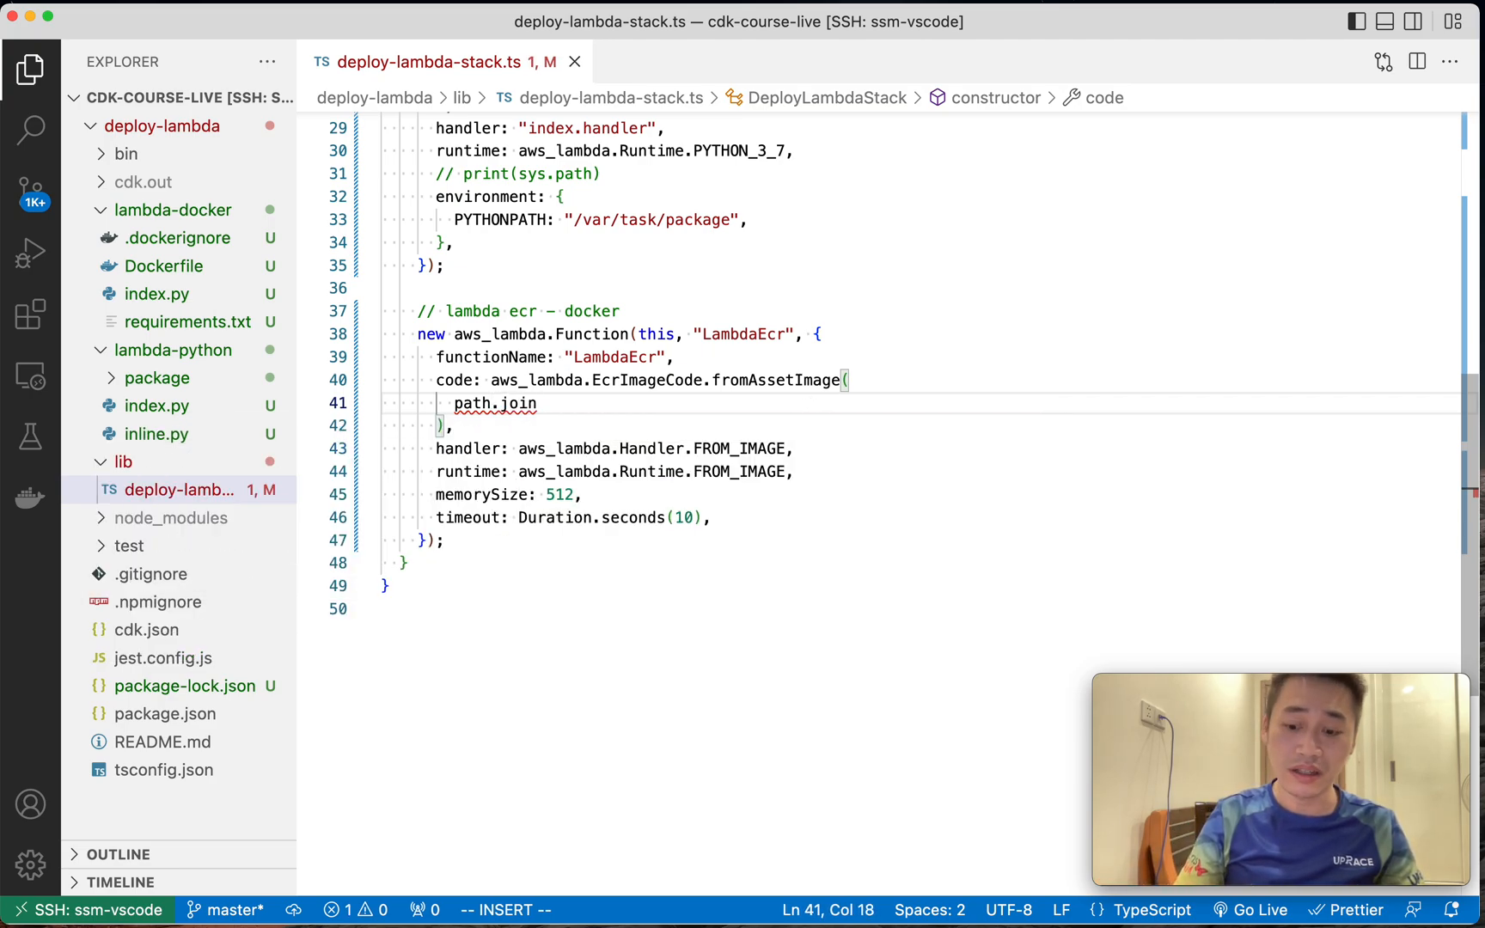
pyautogui.write('(')
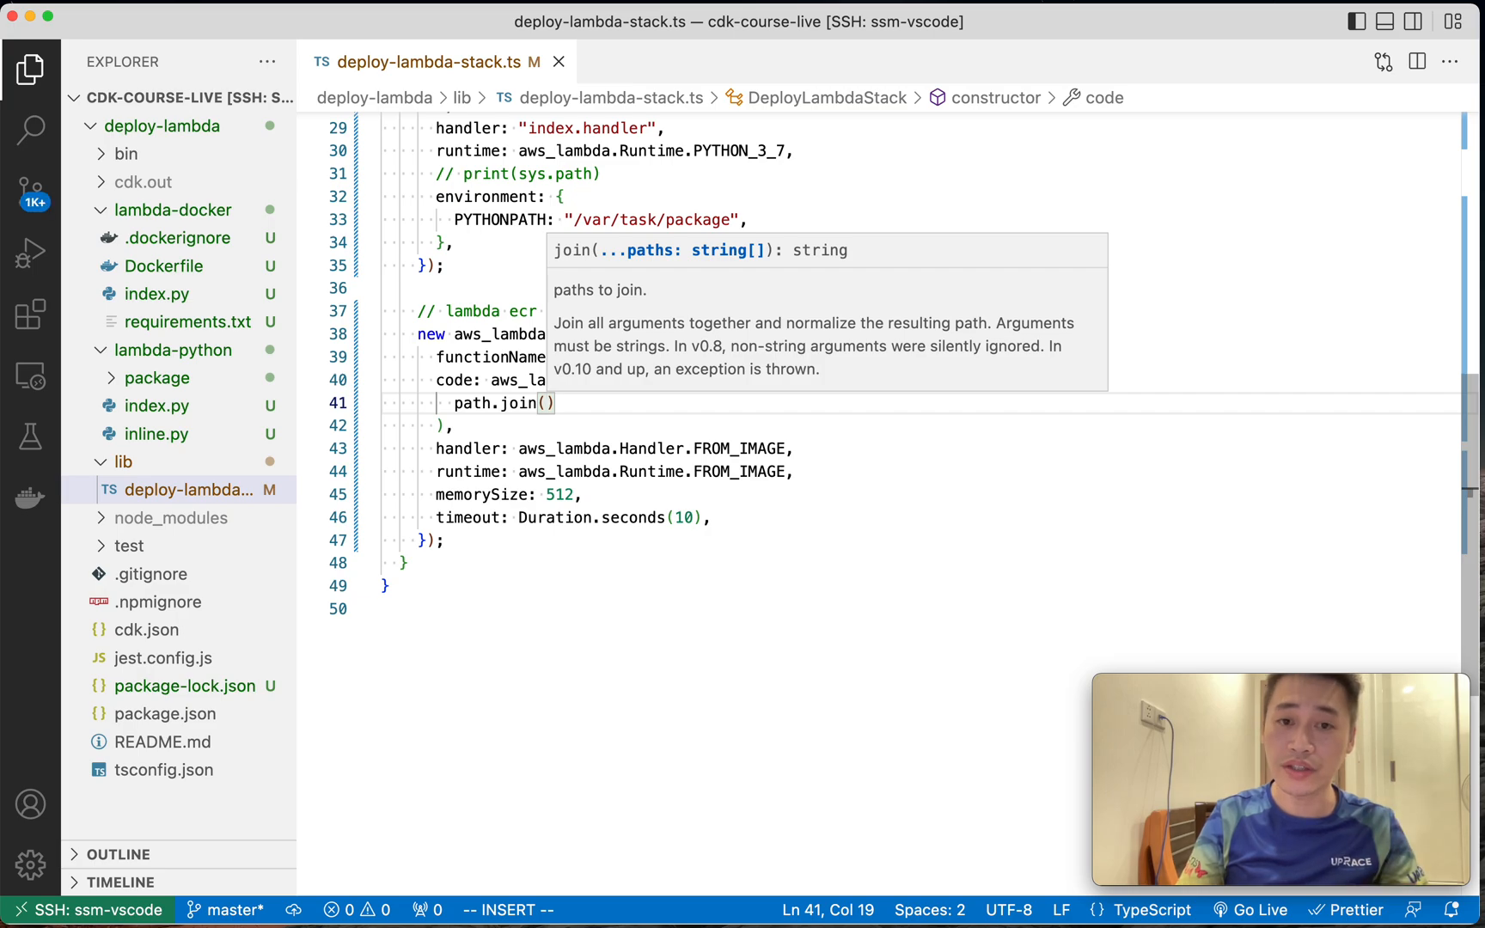
pyautogui.write('__dirnamei,')
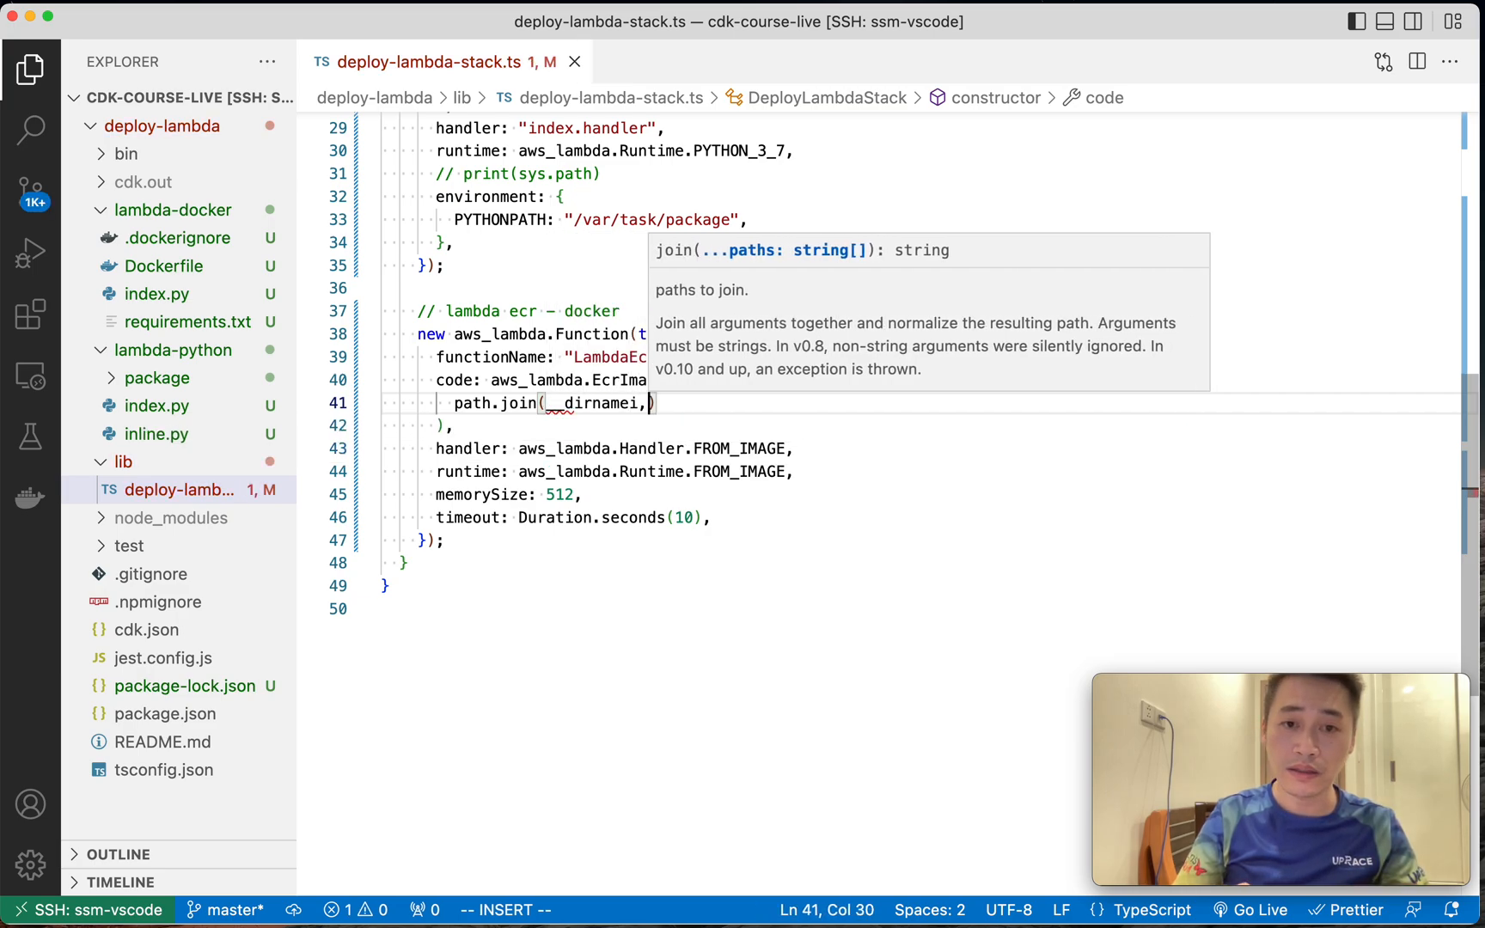
pyautogui.write('"./../"')
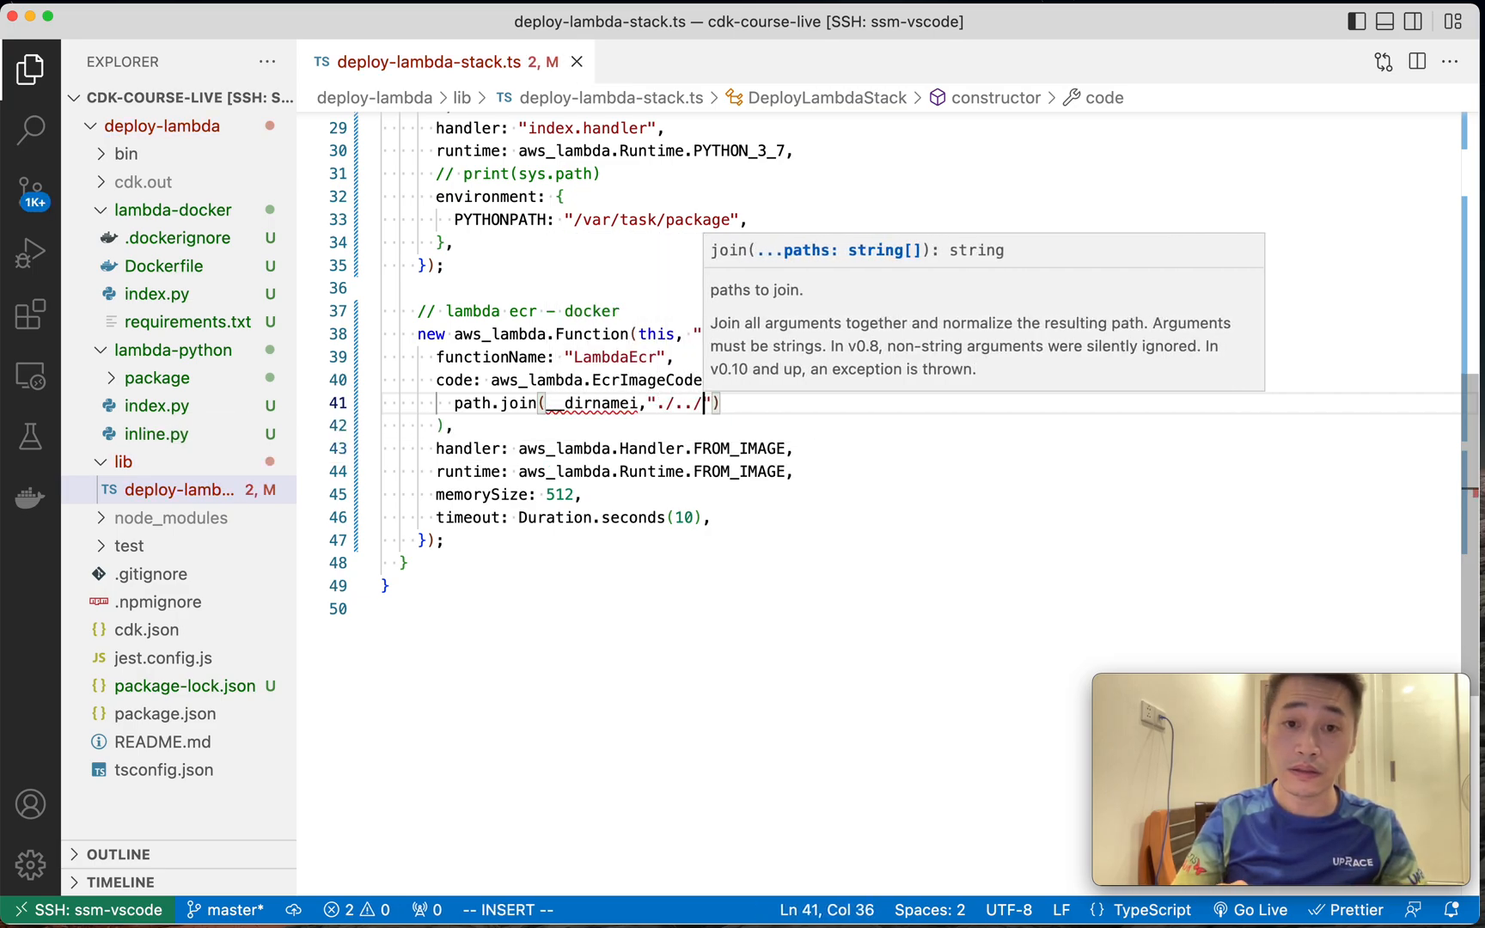
pyautogui.write('lambda-ecr')
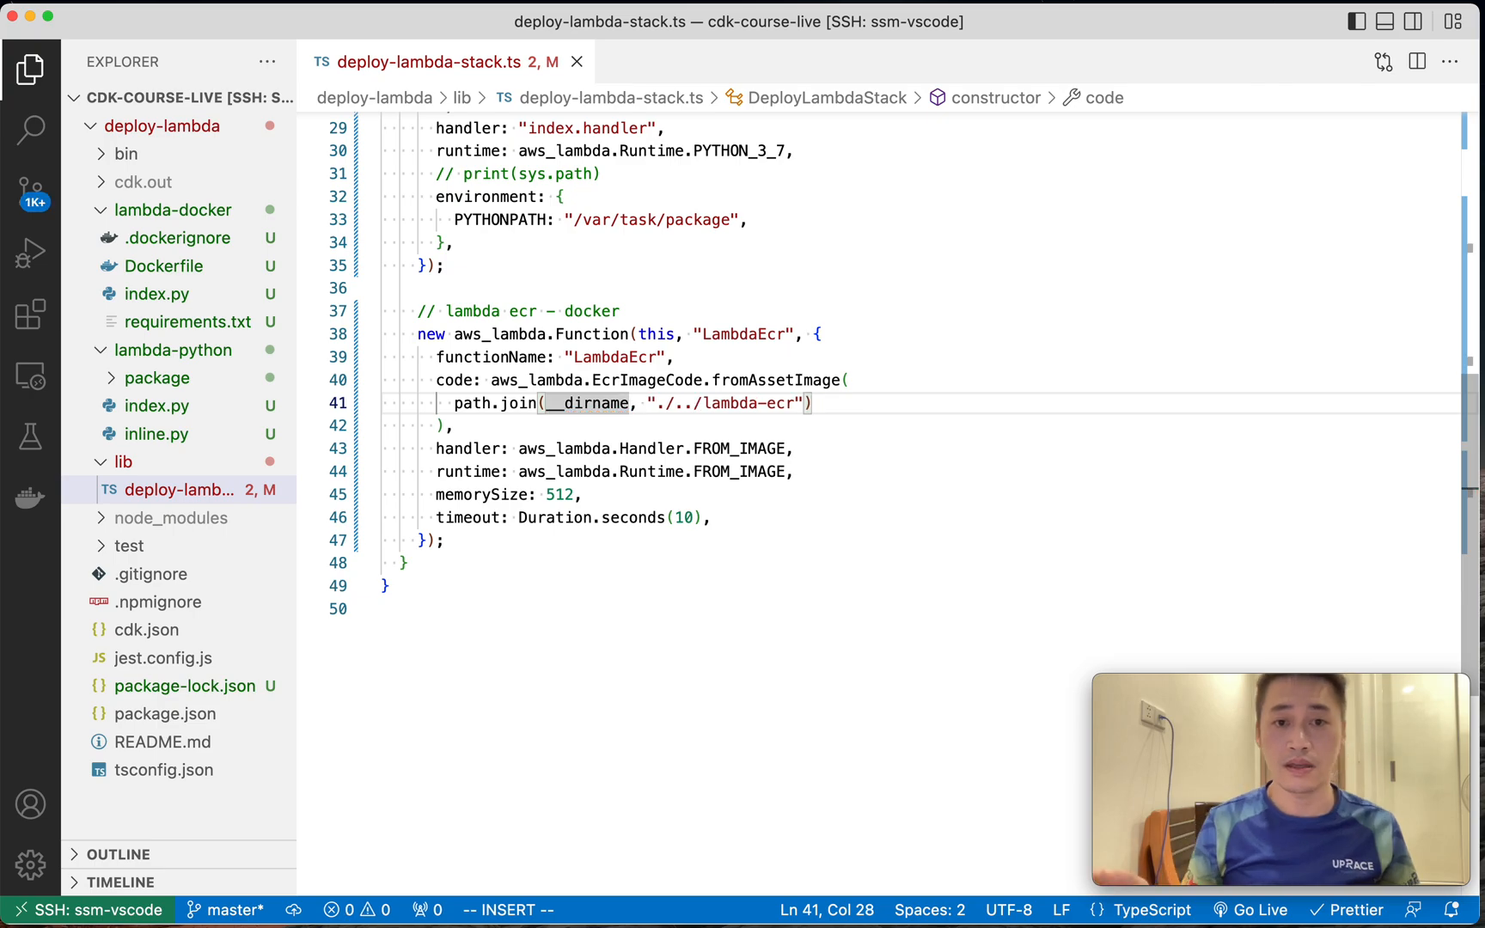
pyautogui.press('cmd+s')
pyautogui.write('cdk sy')
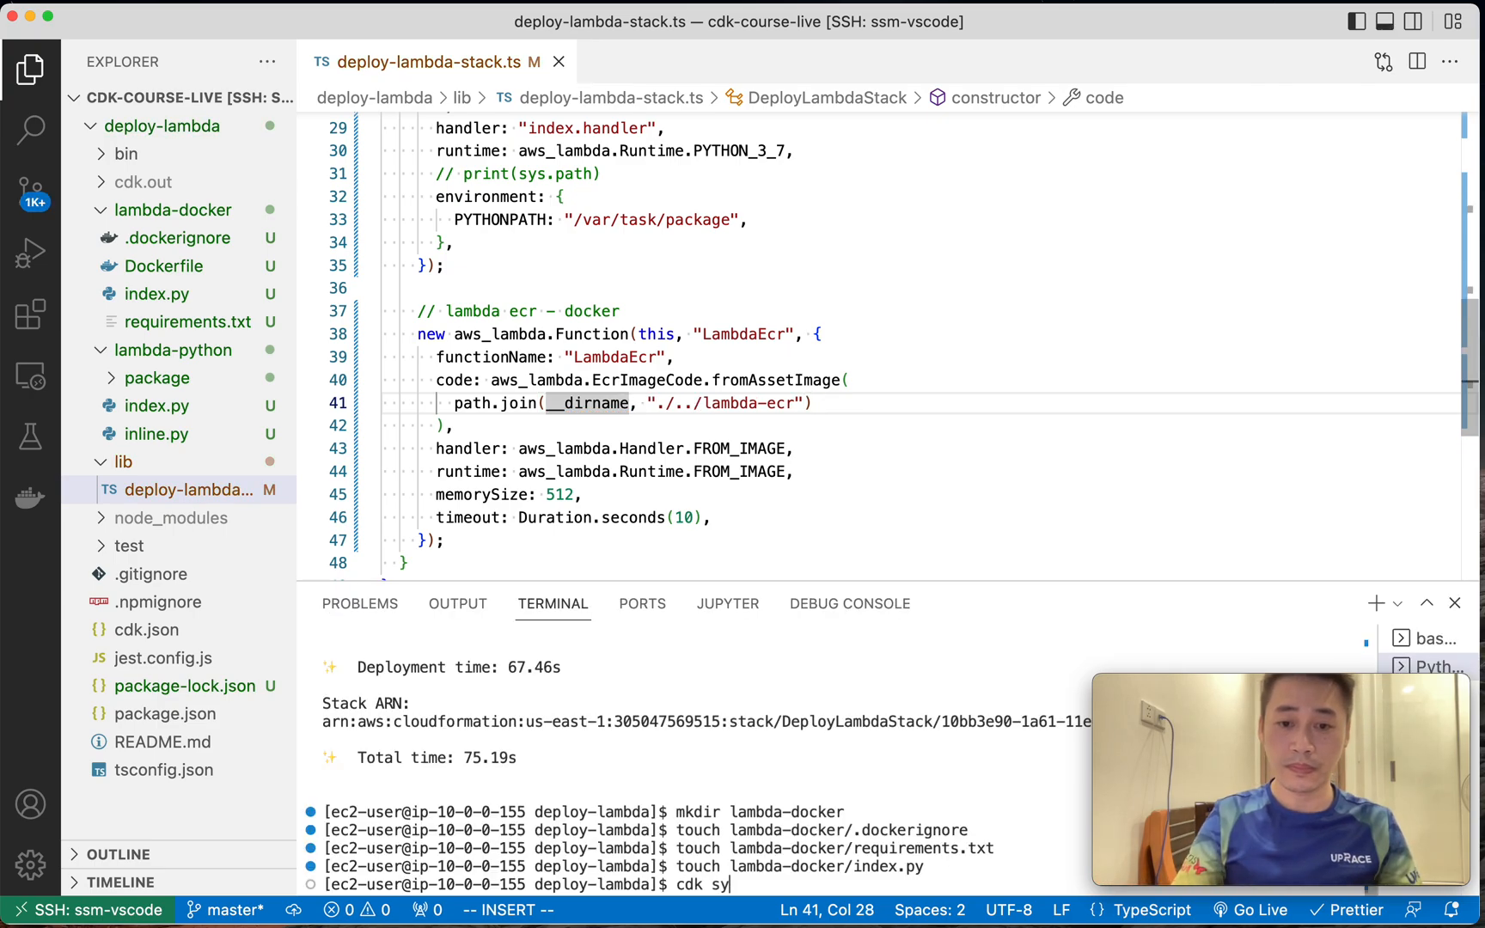
# Run cdk synth, which fails with 'Cannot find image directory' for lambda-ecr, and shrink the terminal.
pyautogui.write('nth')
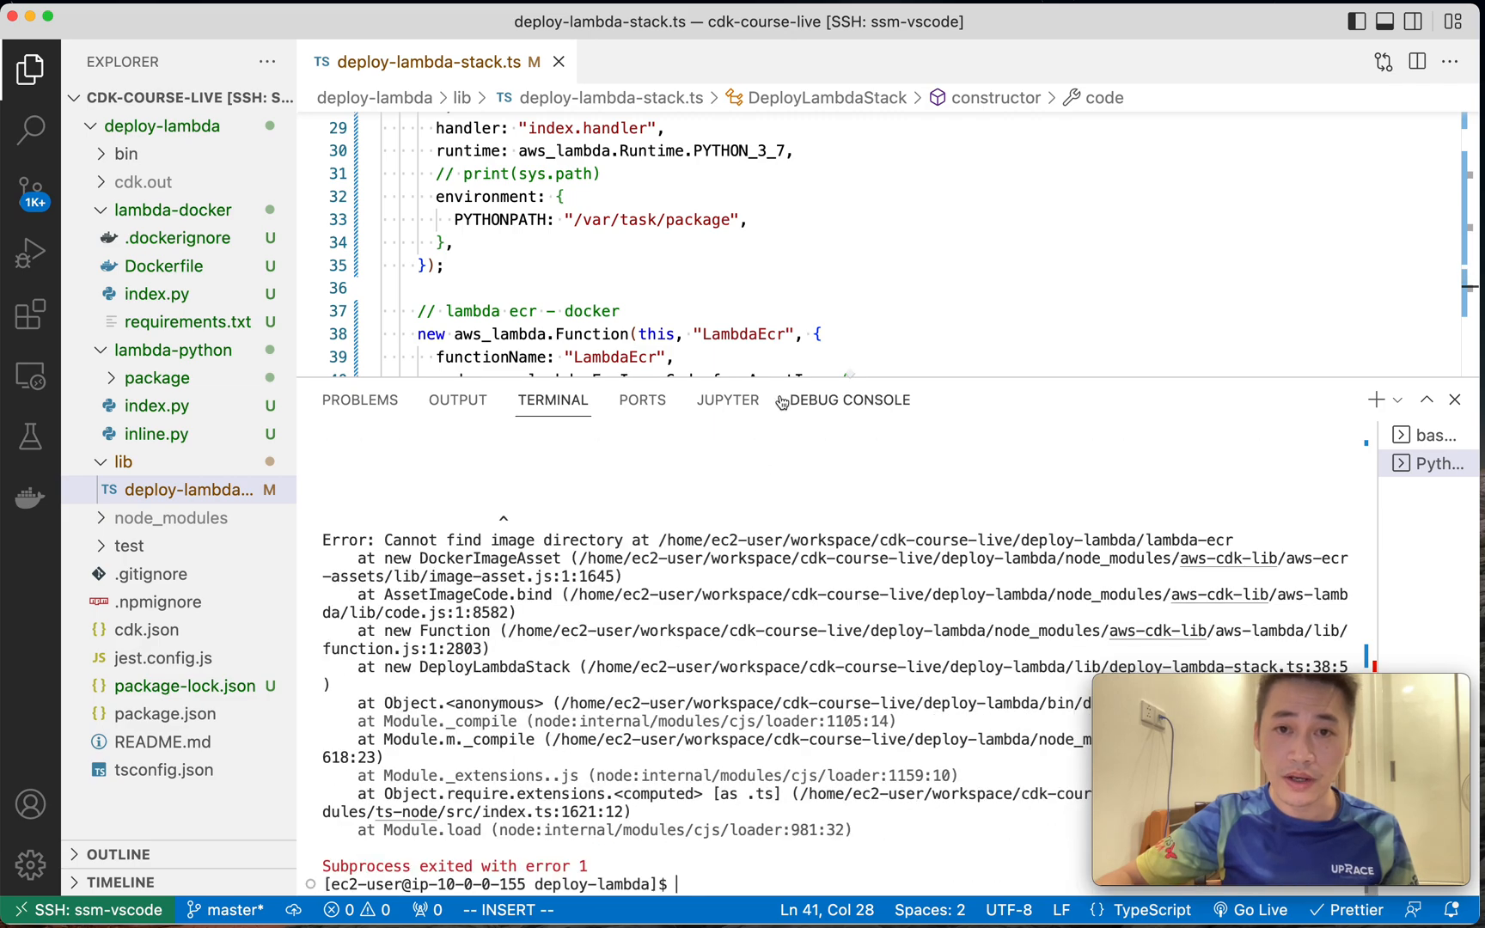
pyautogui.moveTo(447, 540); pyautogui.dragTo(533, 611)
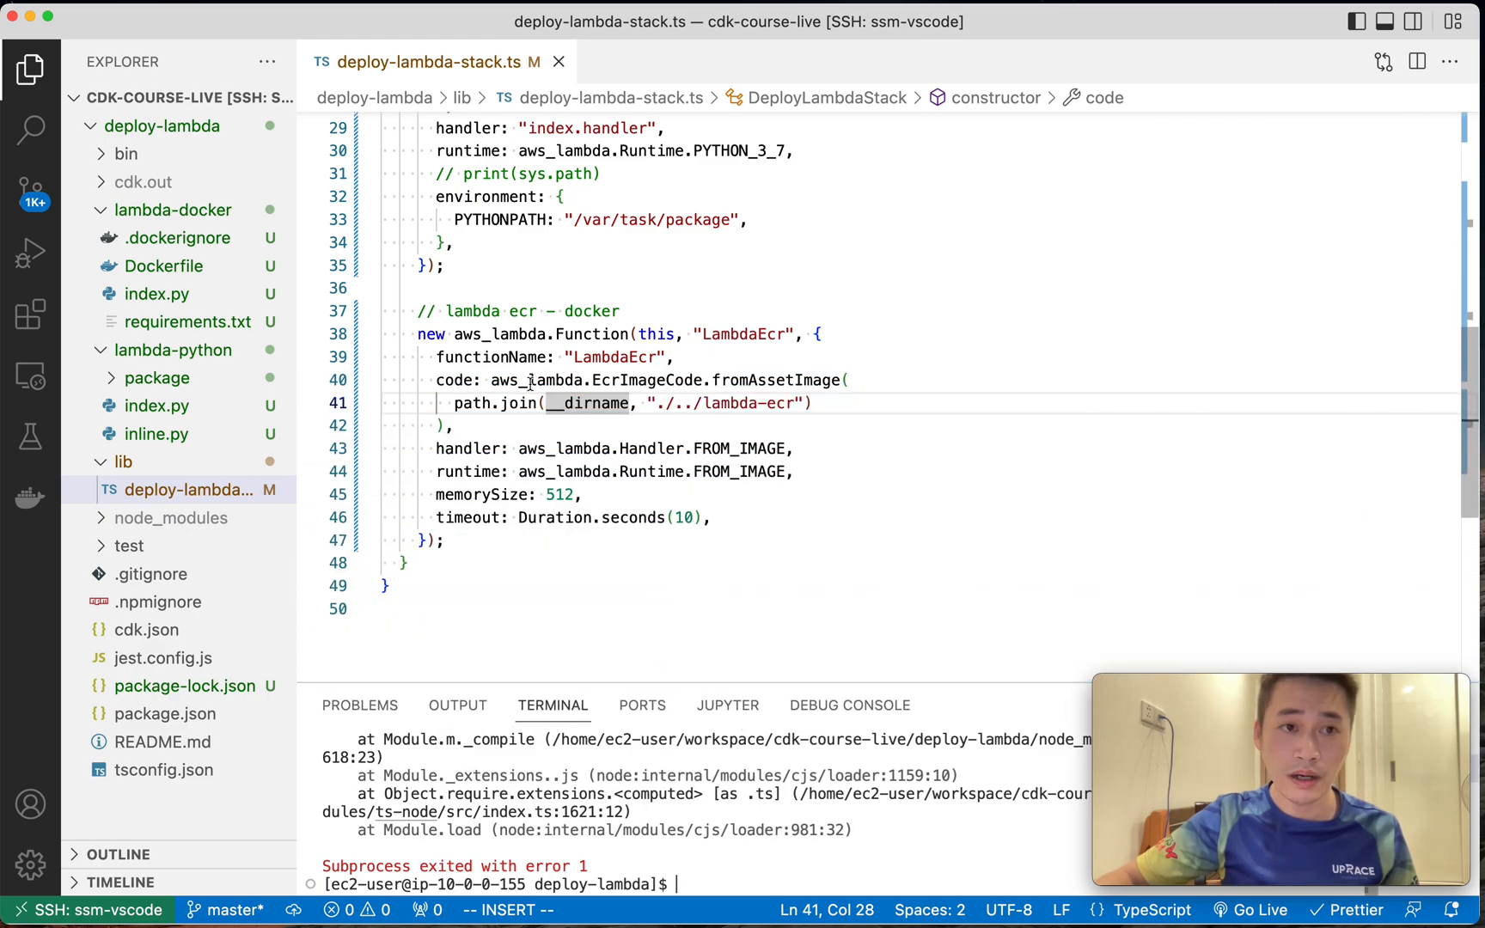
# Rename lambda-docker to lambda-ecr and start its .dockerignore ignore entries.
pyautogui.rightClick(173, 209)
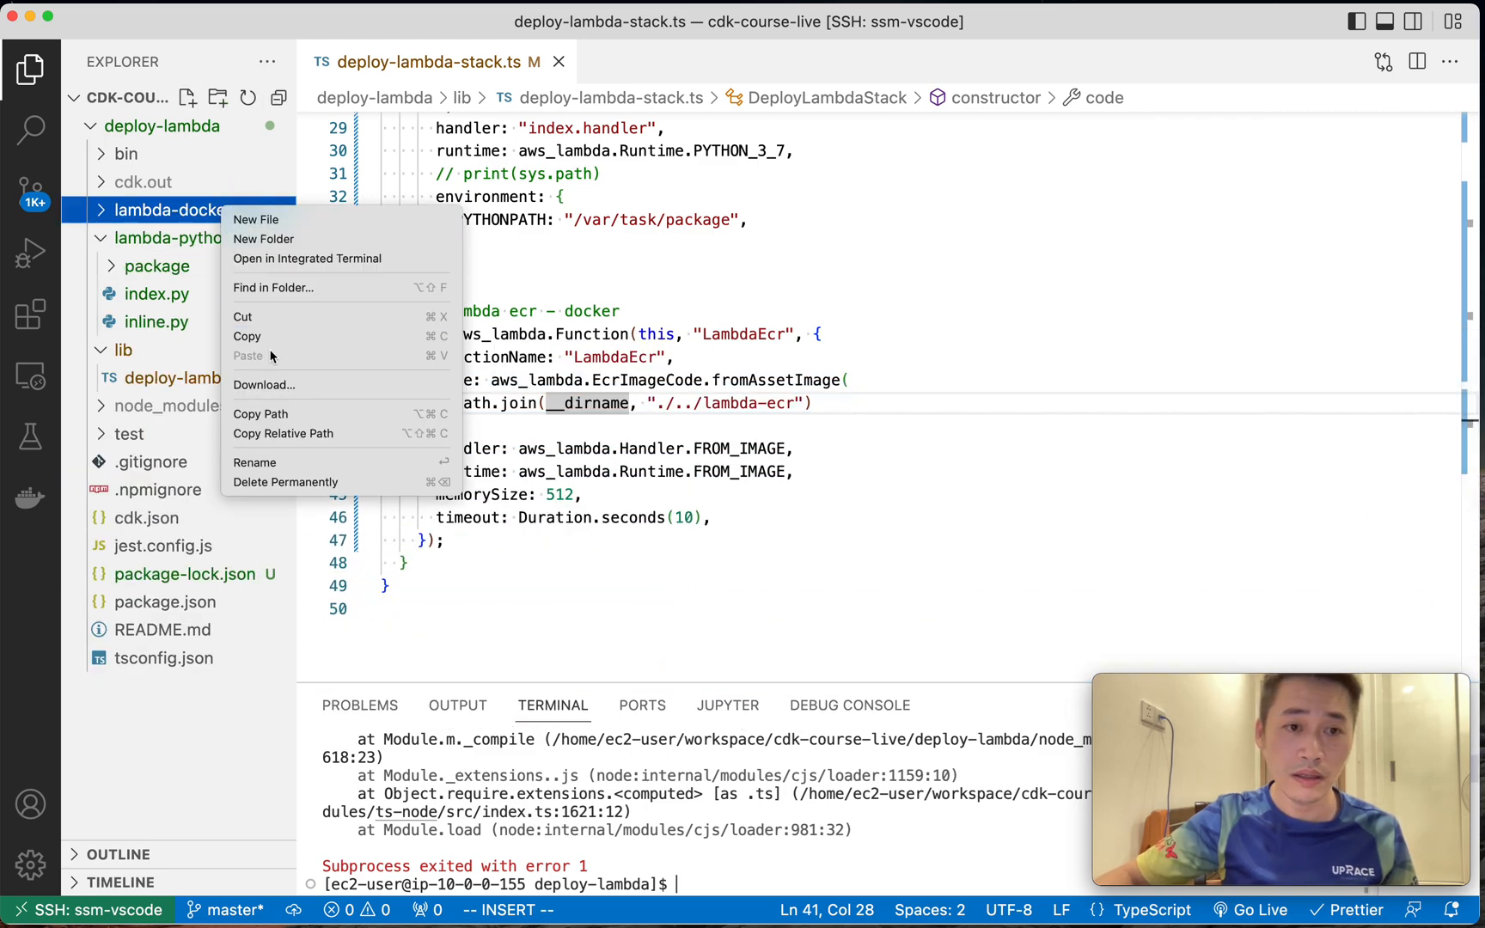
pyautogui.click(255, 462)
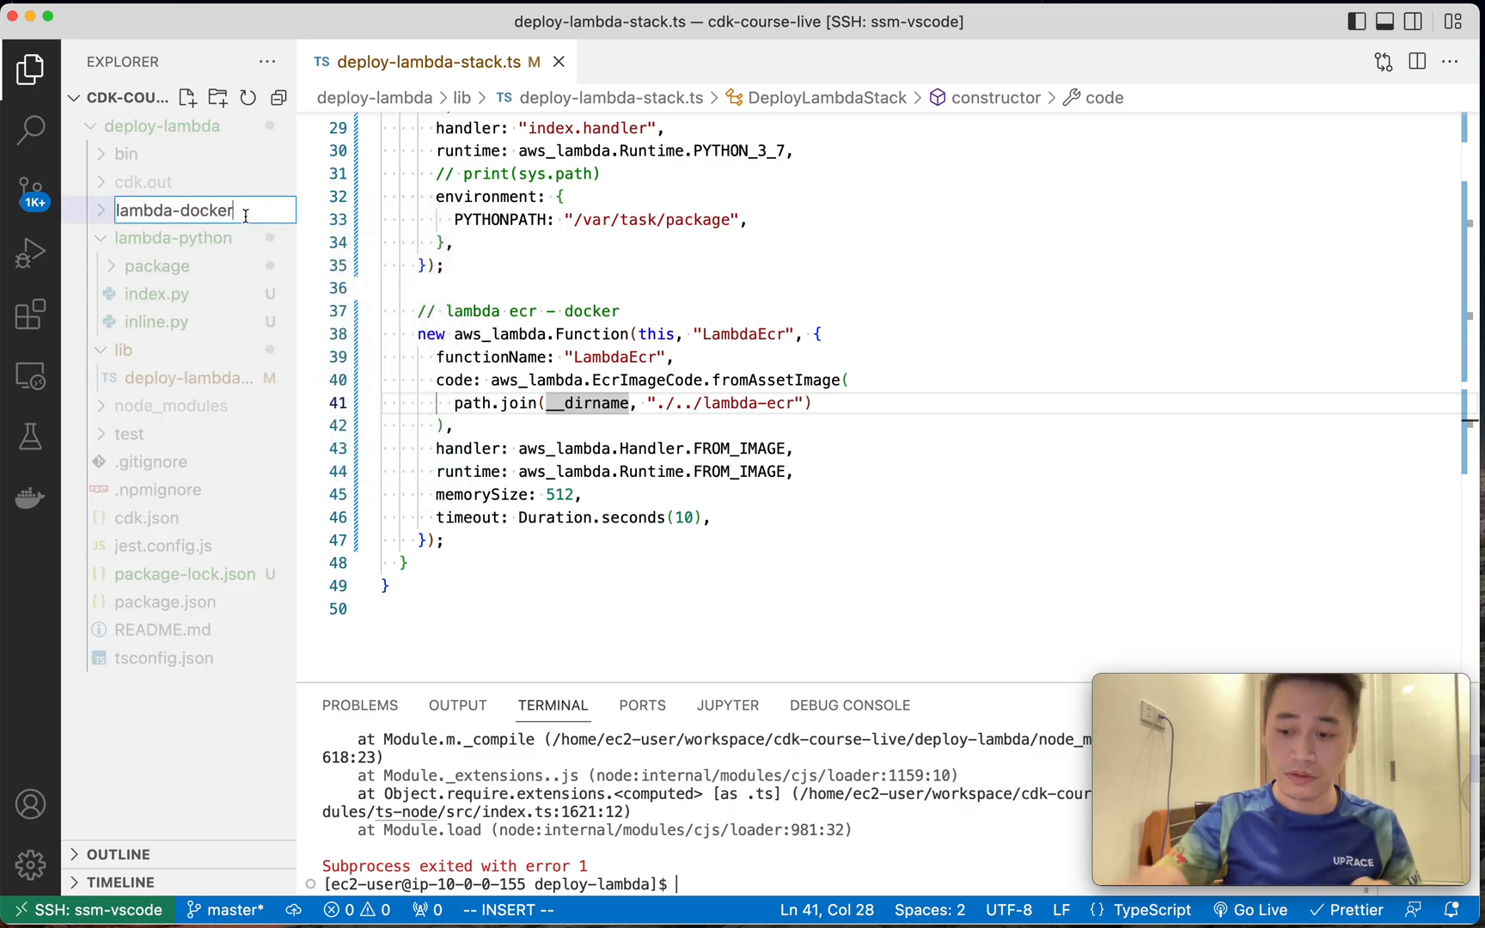
pyautogui.write('lambda-ecr')
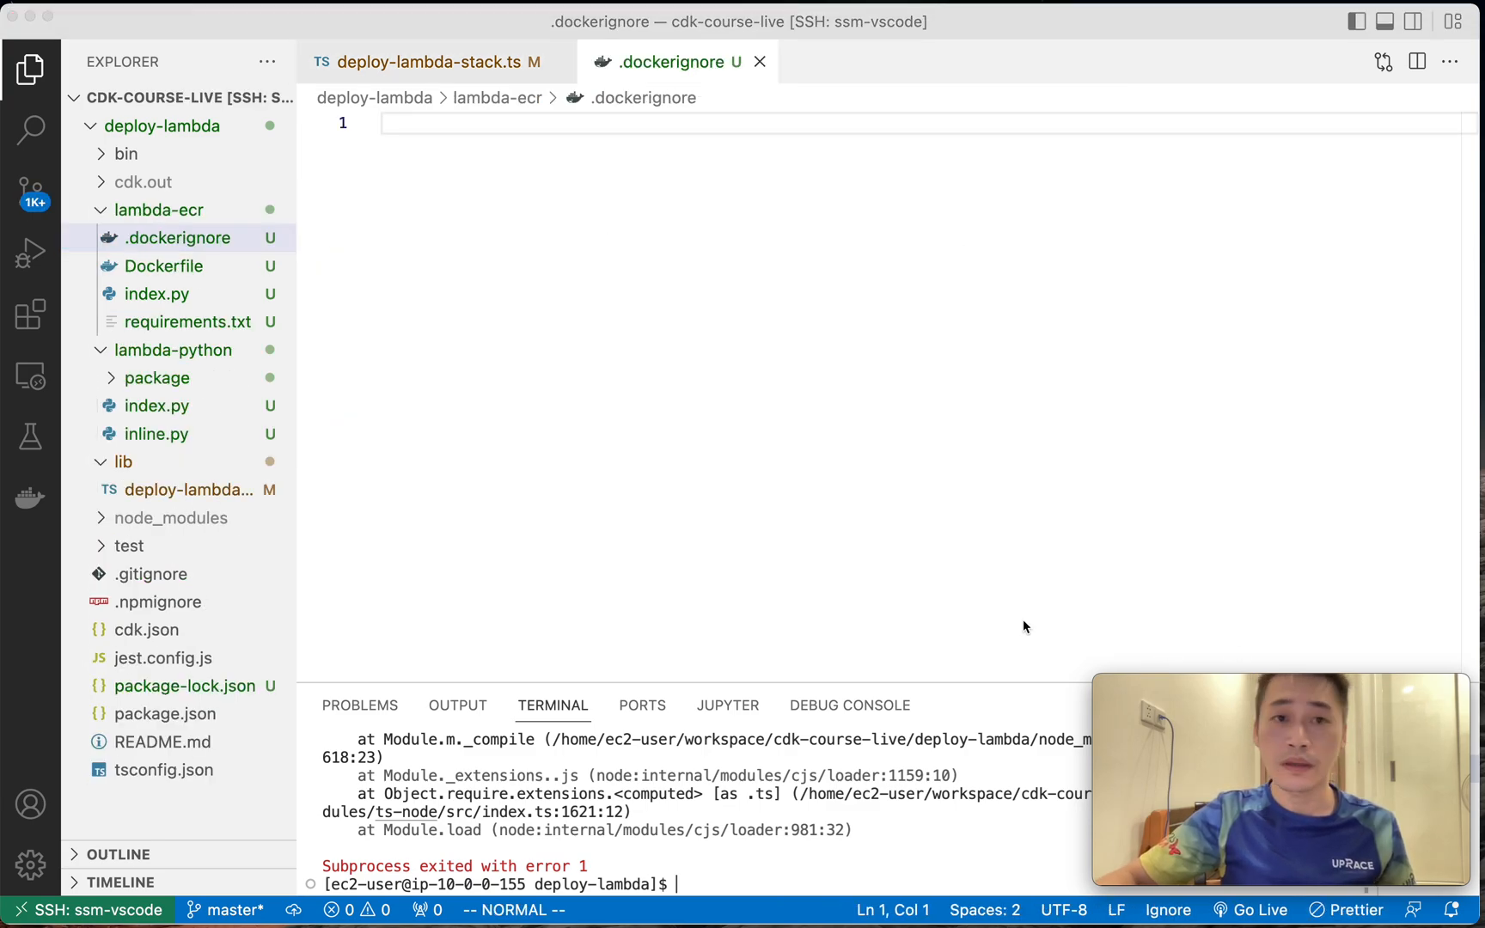
pyautogui.write('# comment')
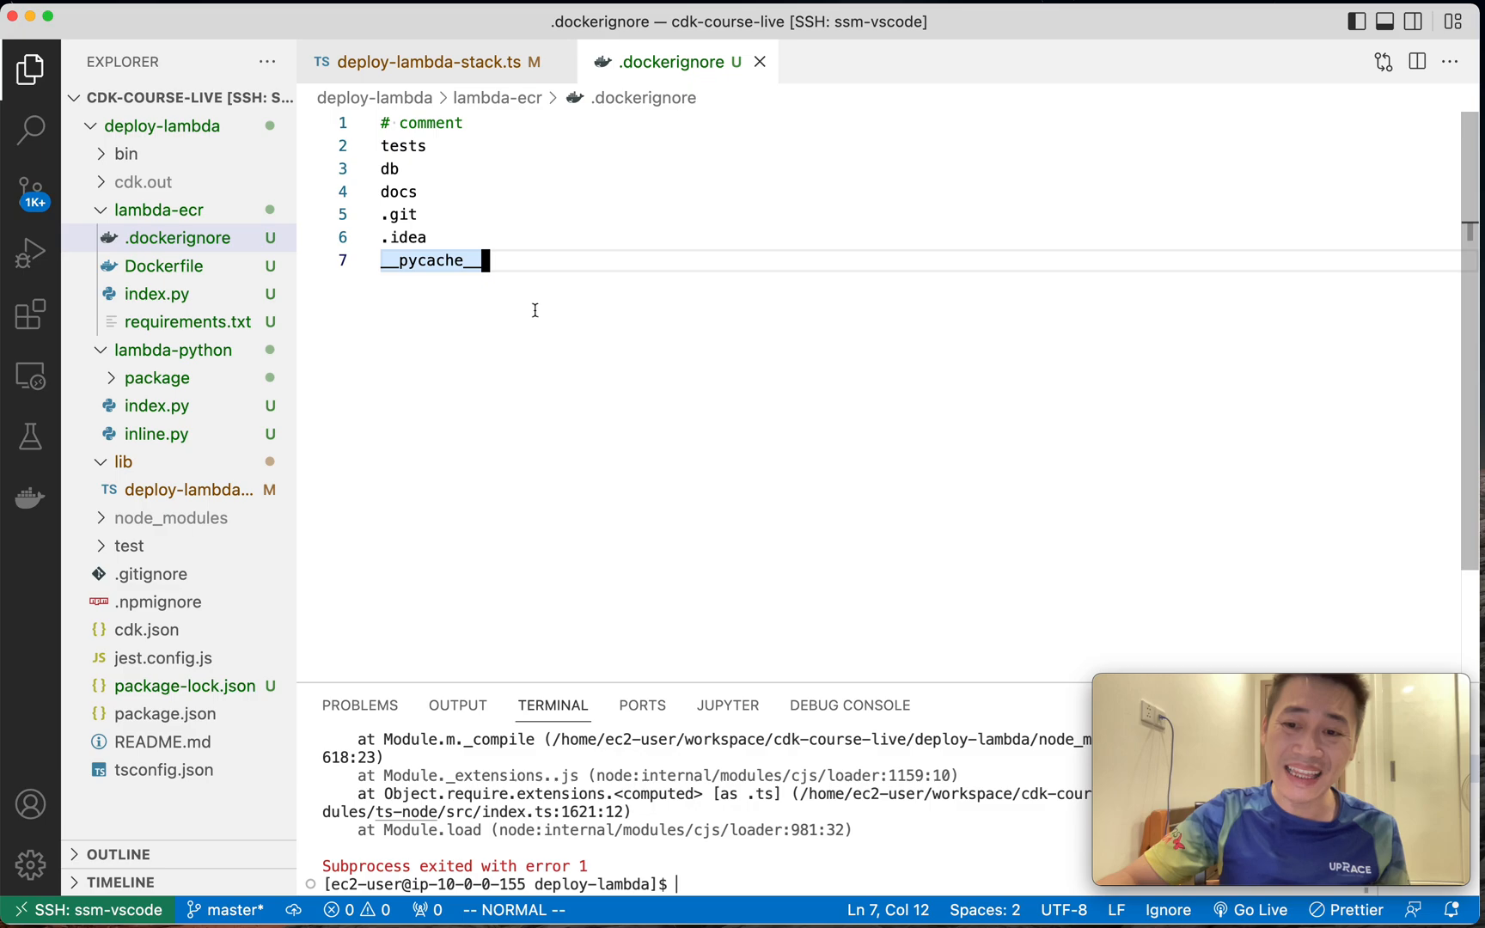
pyautogui.moveTo(427, 273)
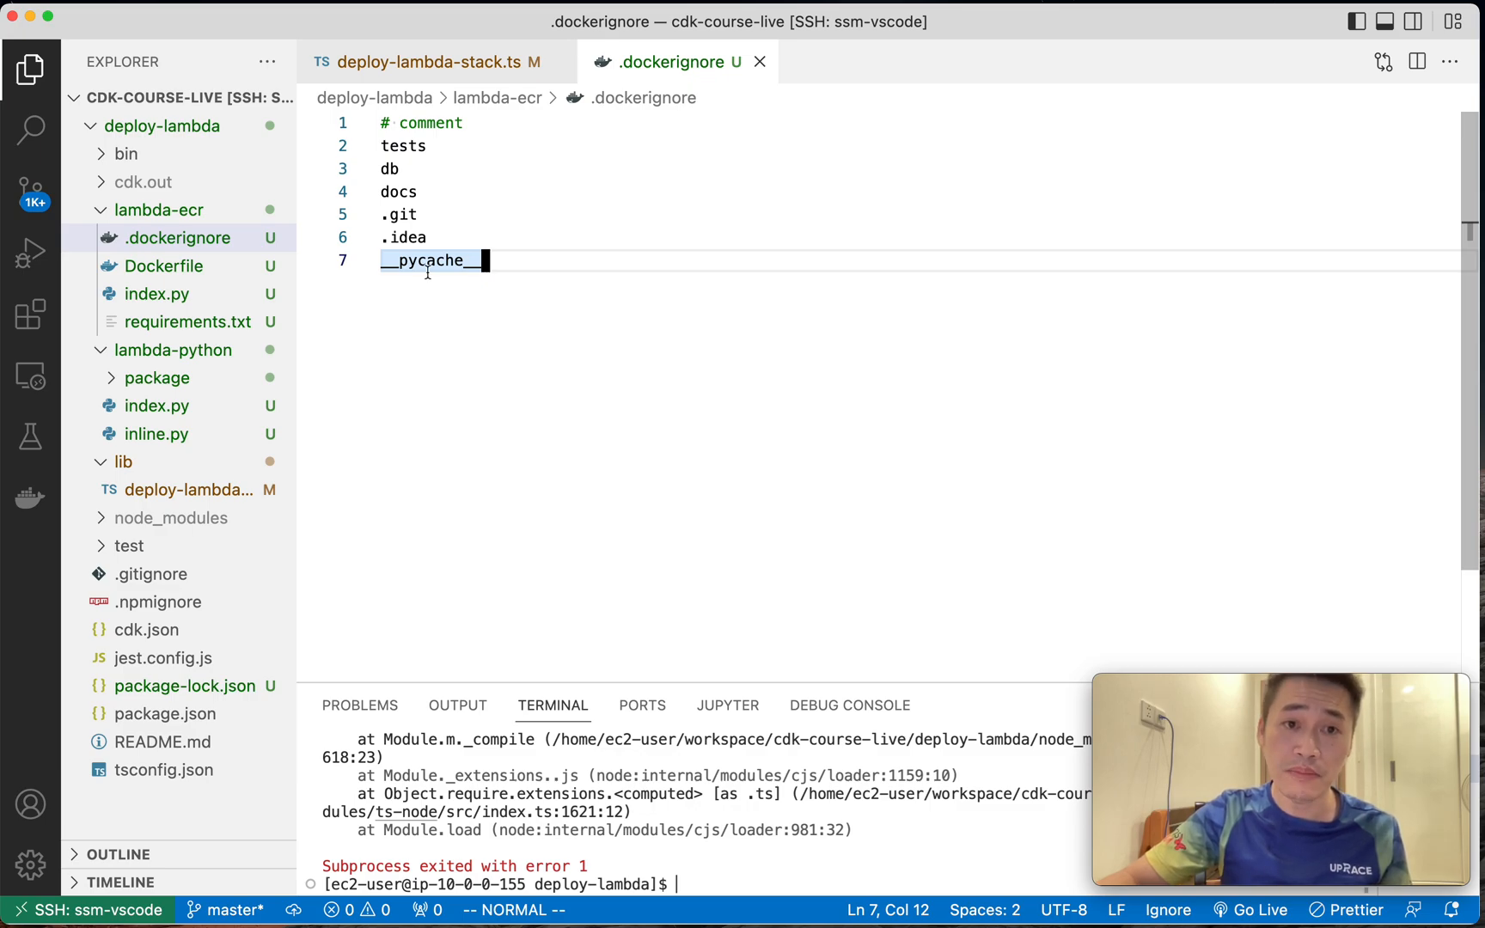
pyautogui.moveTo(490, 292)
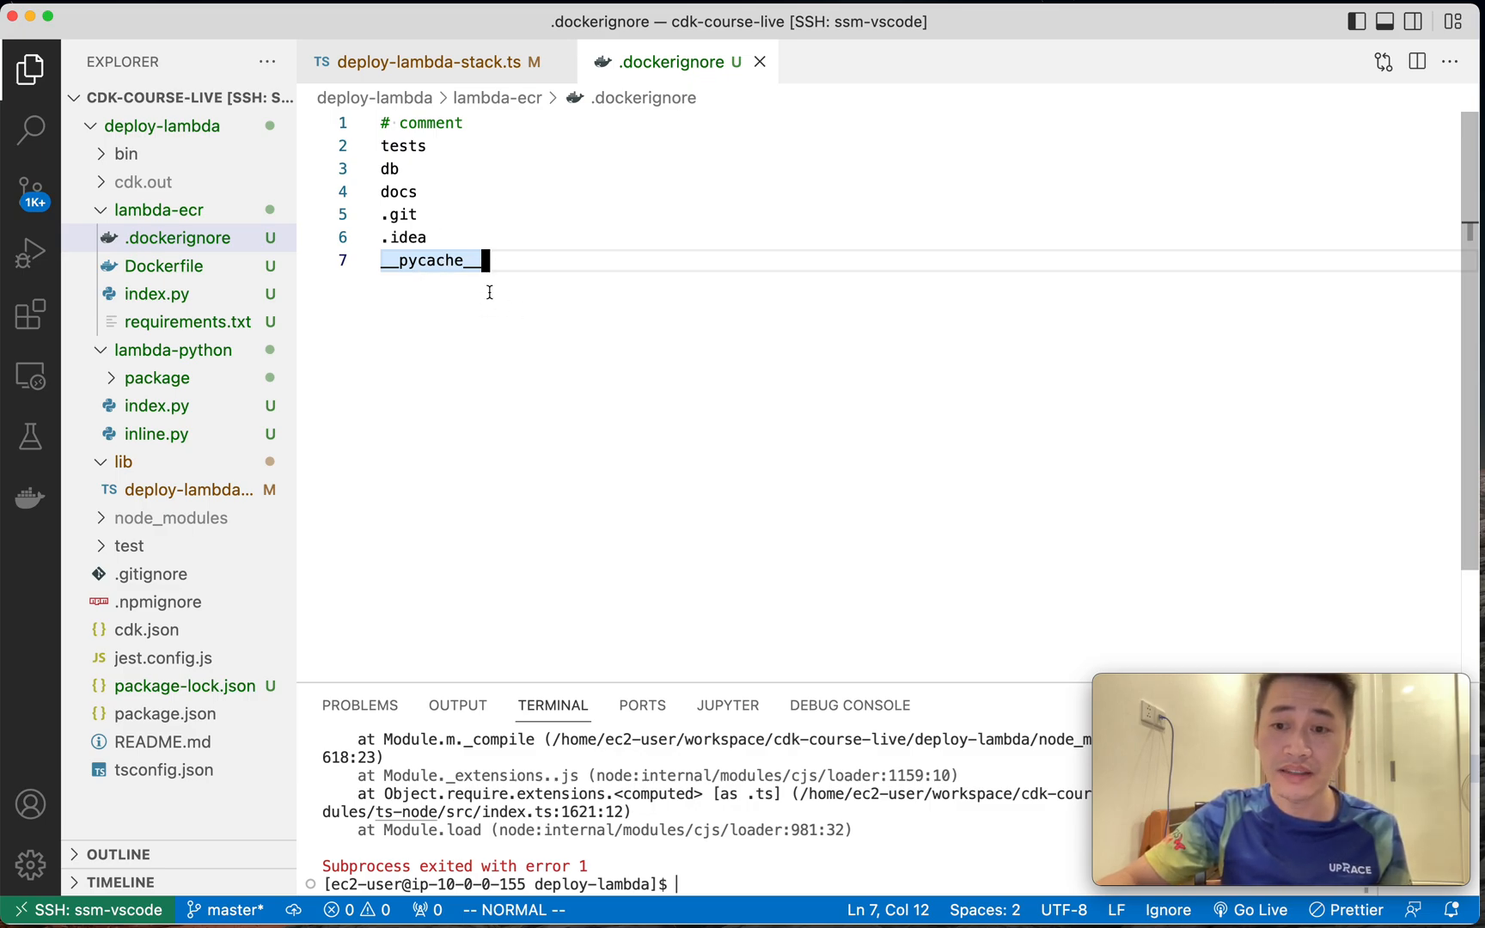
pyautogui.moveTo(526, 320)
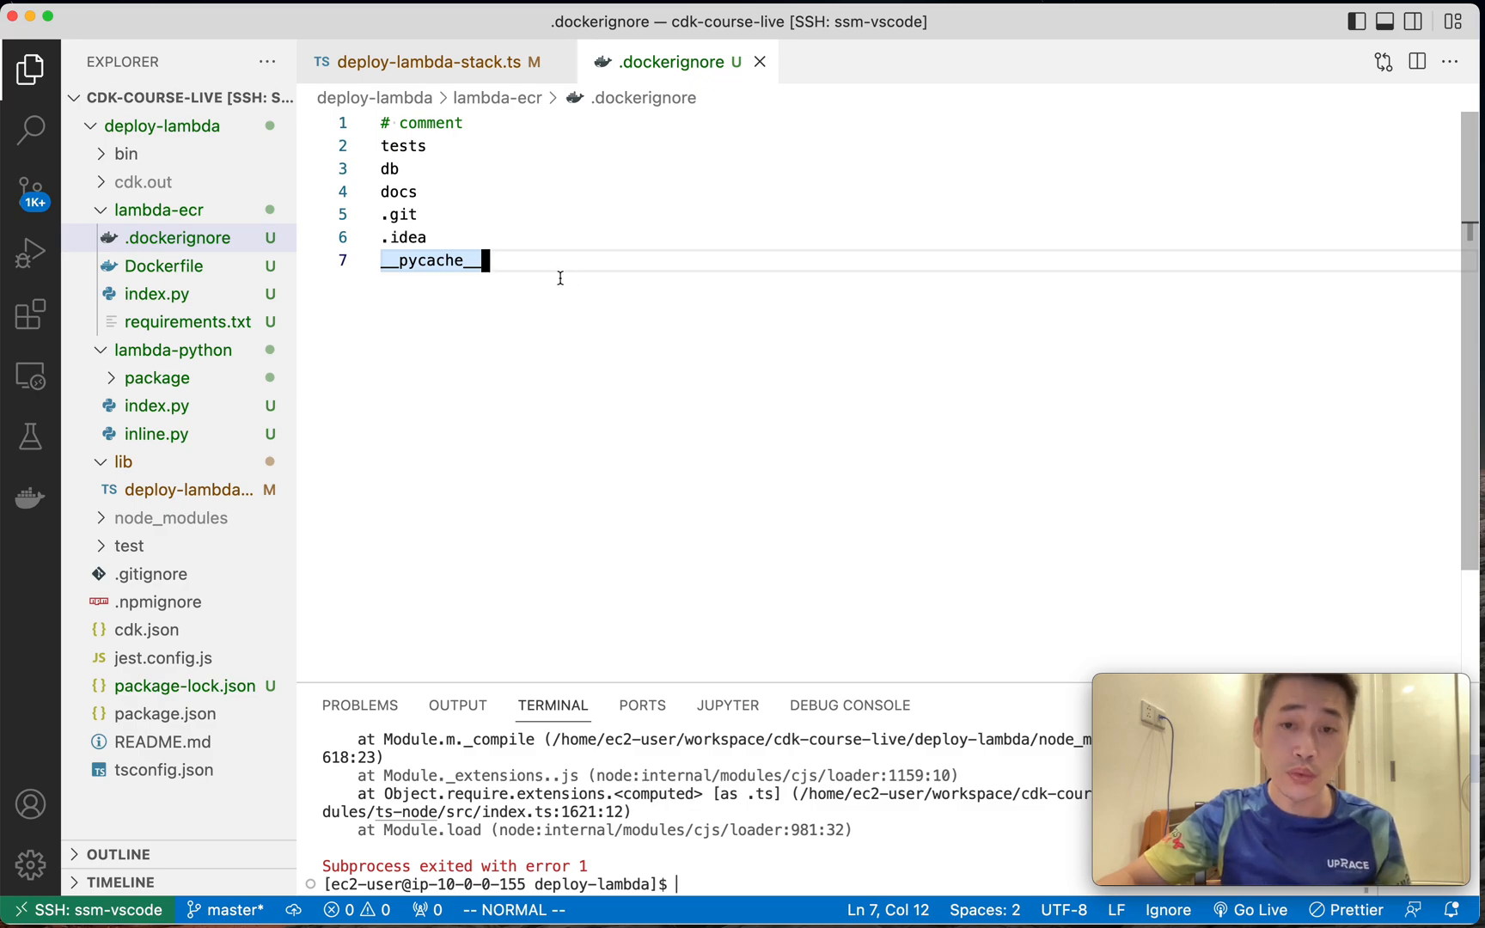
pyautogui.click(431, 61)
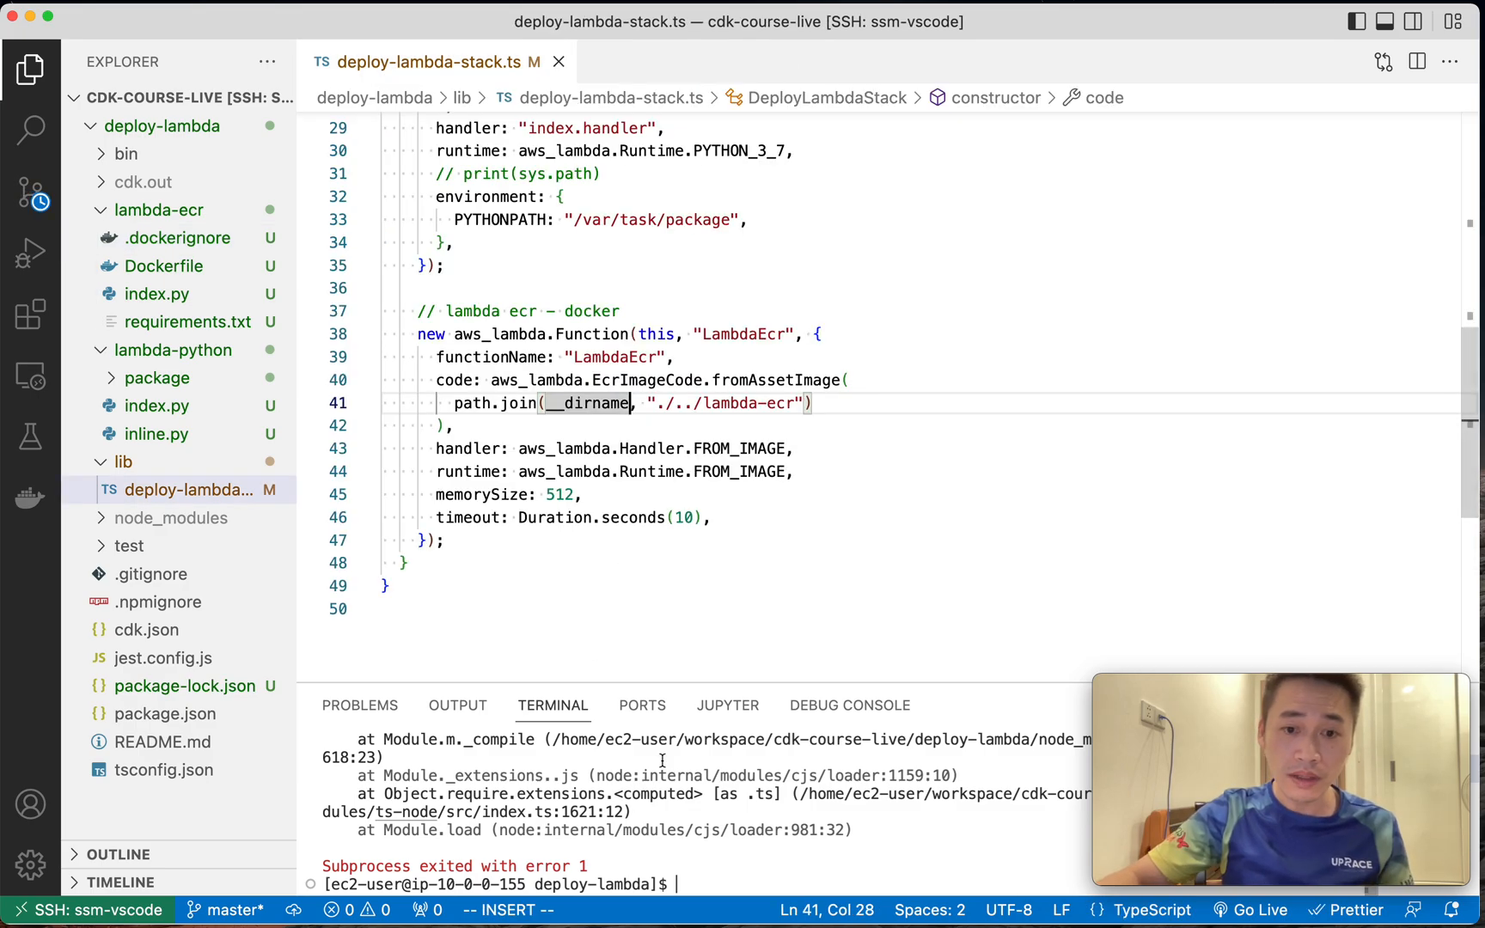
# Run cdk synth then cdk deploy, answering 'y' to deploy the LambdaEcr changes.
pyautogui.write('cdk synth')
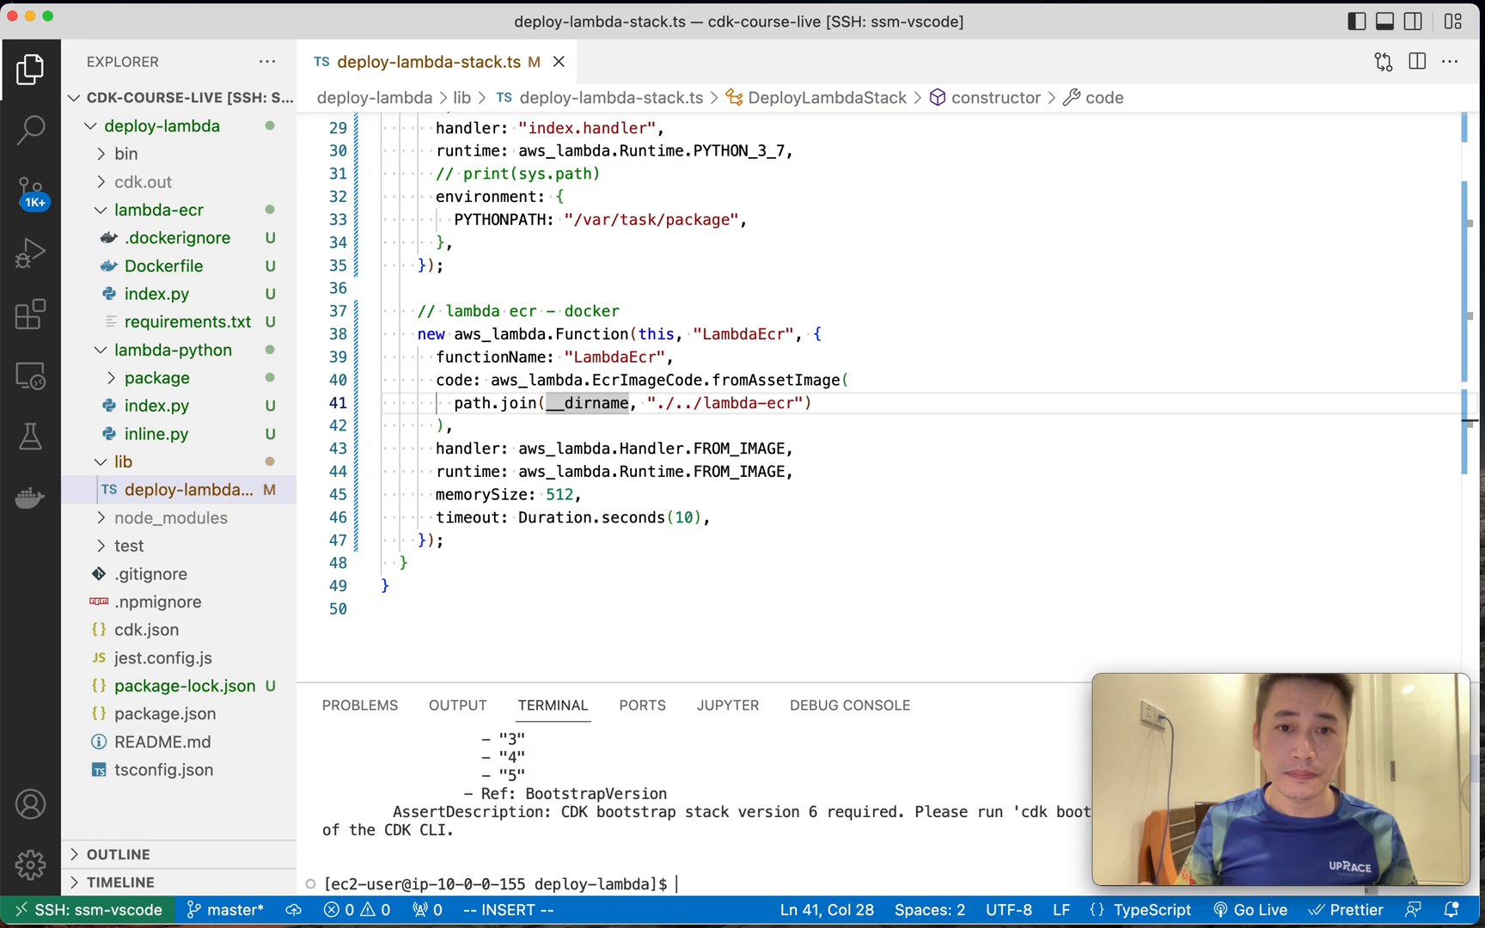
pyautogui.write('cdk dep')
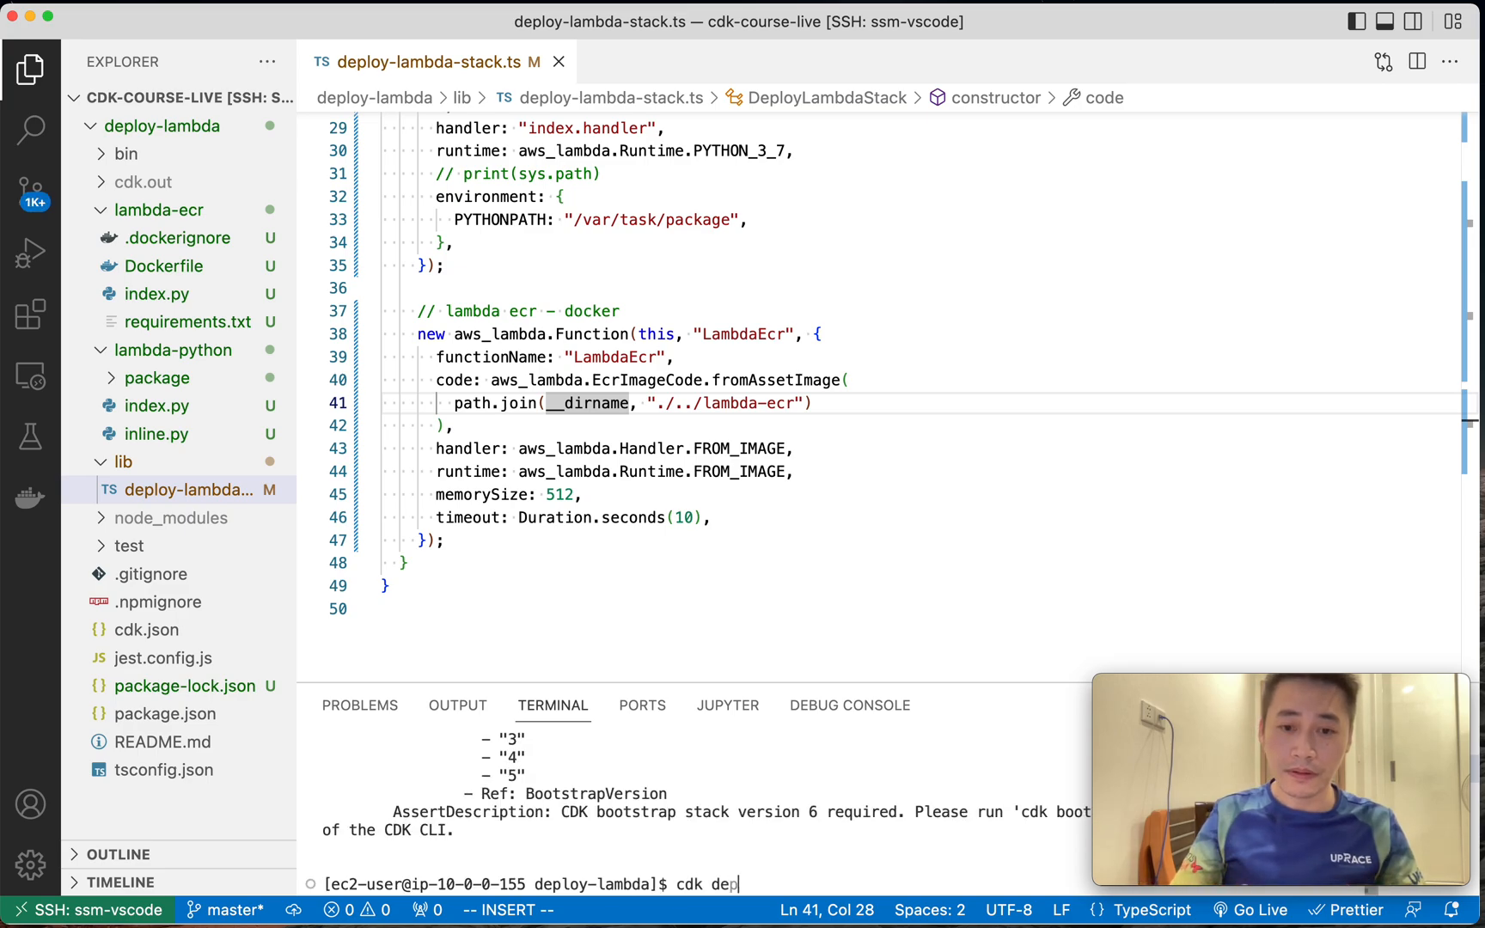
pyautogui.write('loy')
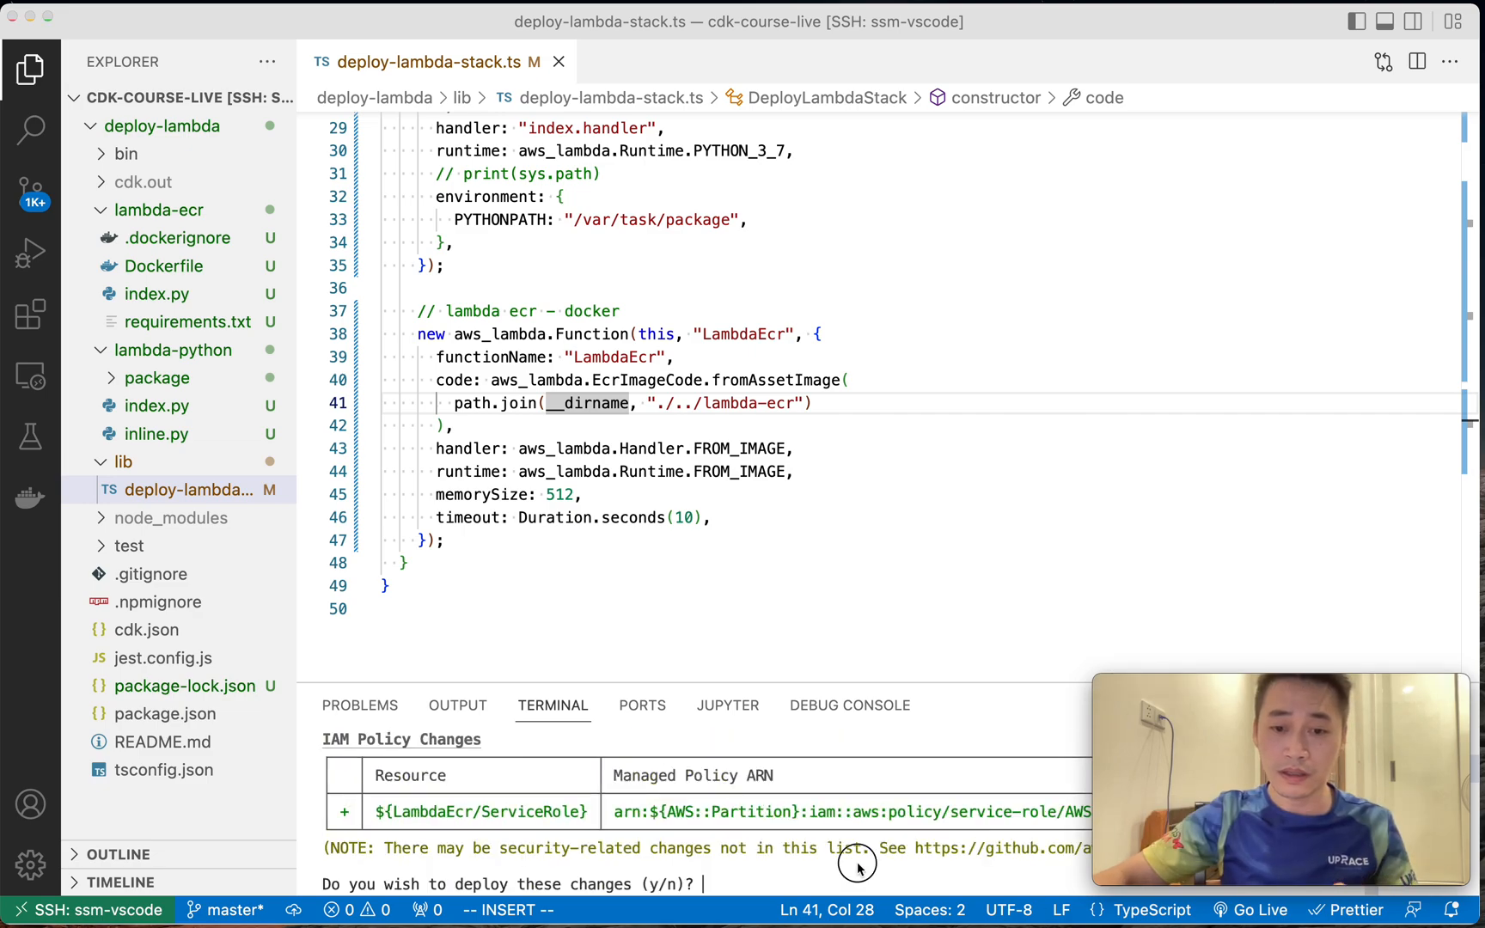
pyautogui.write('y')
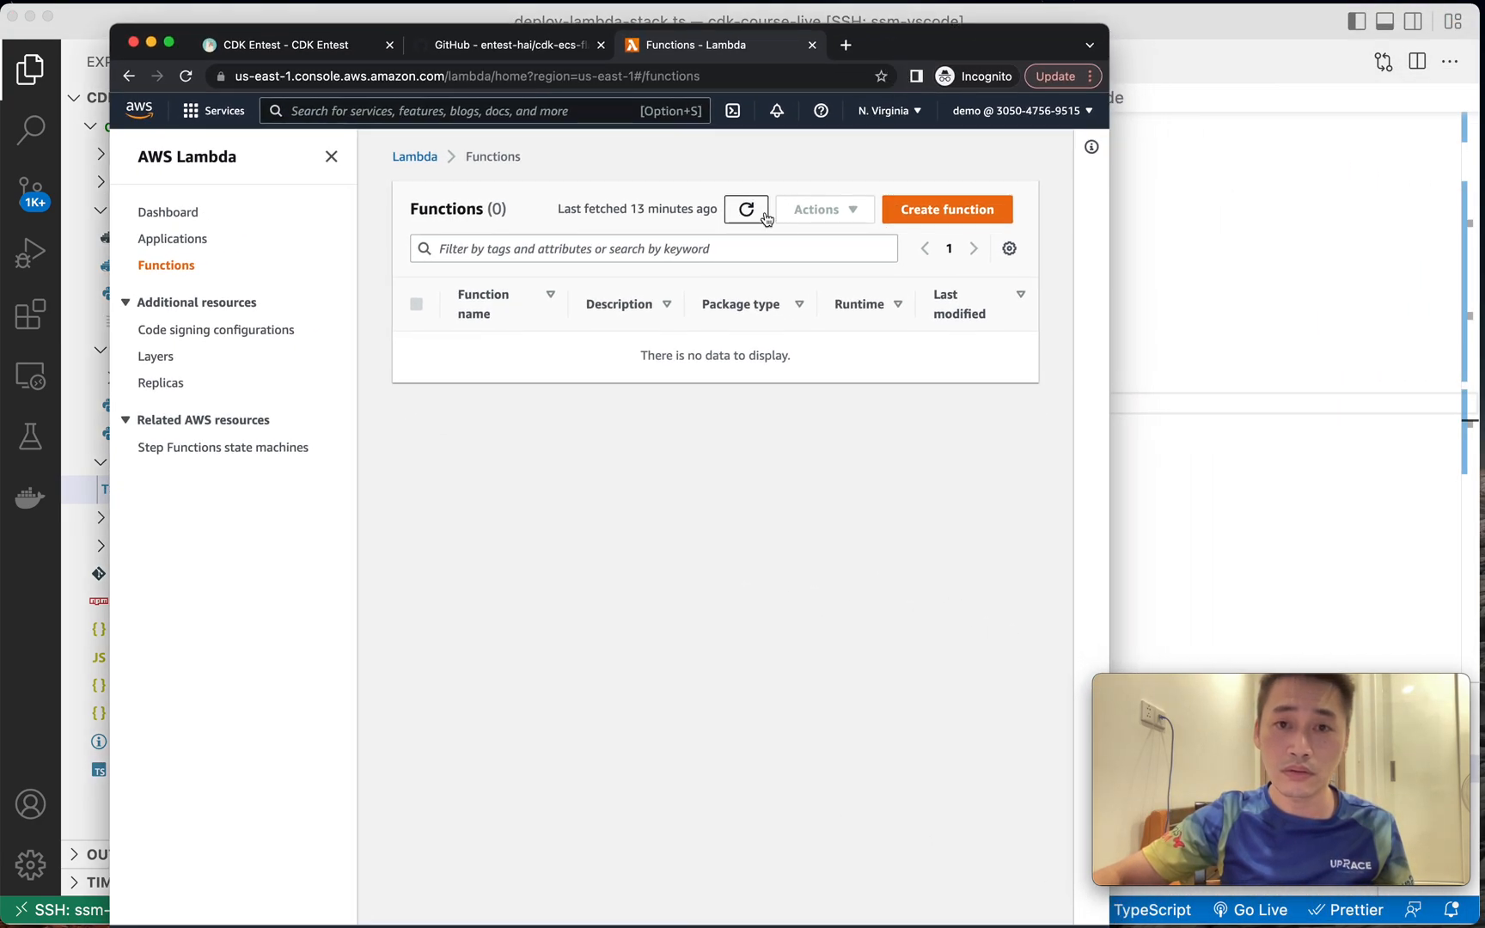
# Refresh the Lambda list, then find CloudFormation and view DeployLambdaStack's CREATE_COMPLETE details.
pyautogui.click(746, 209)
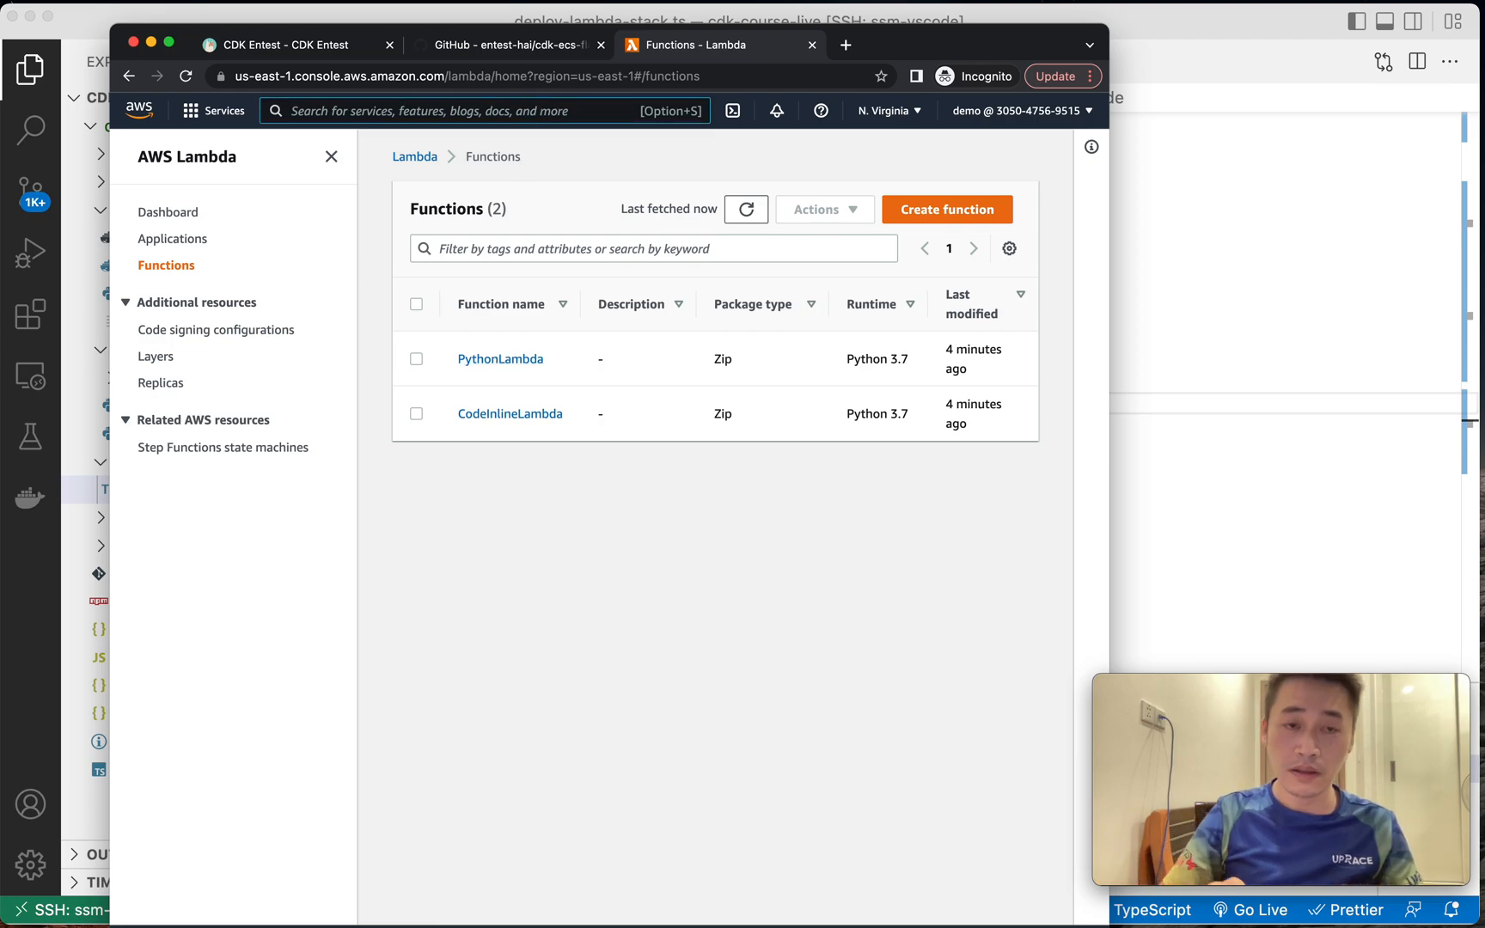
pyautogui.write('cloudformation')
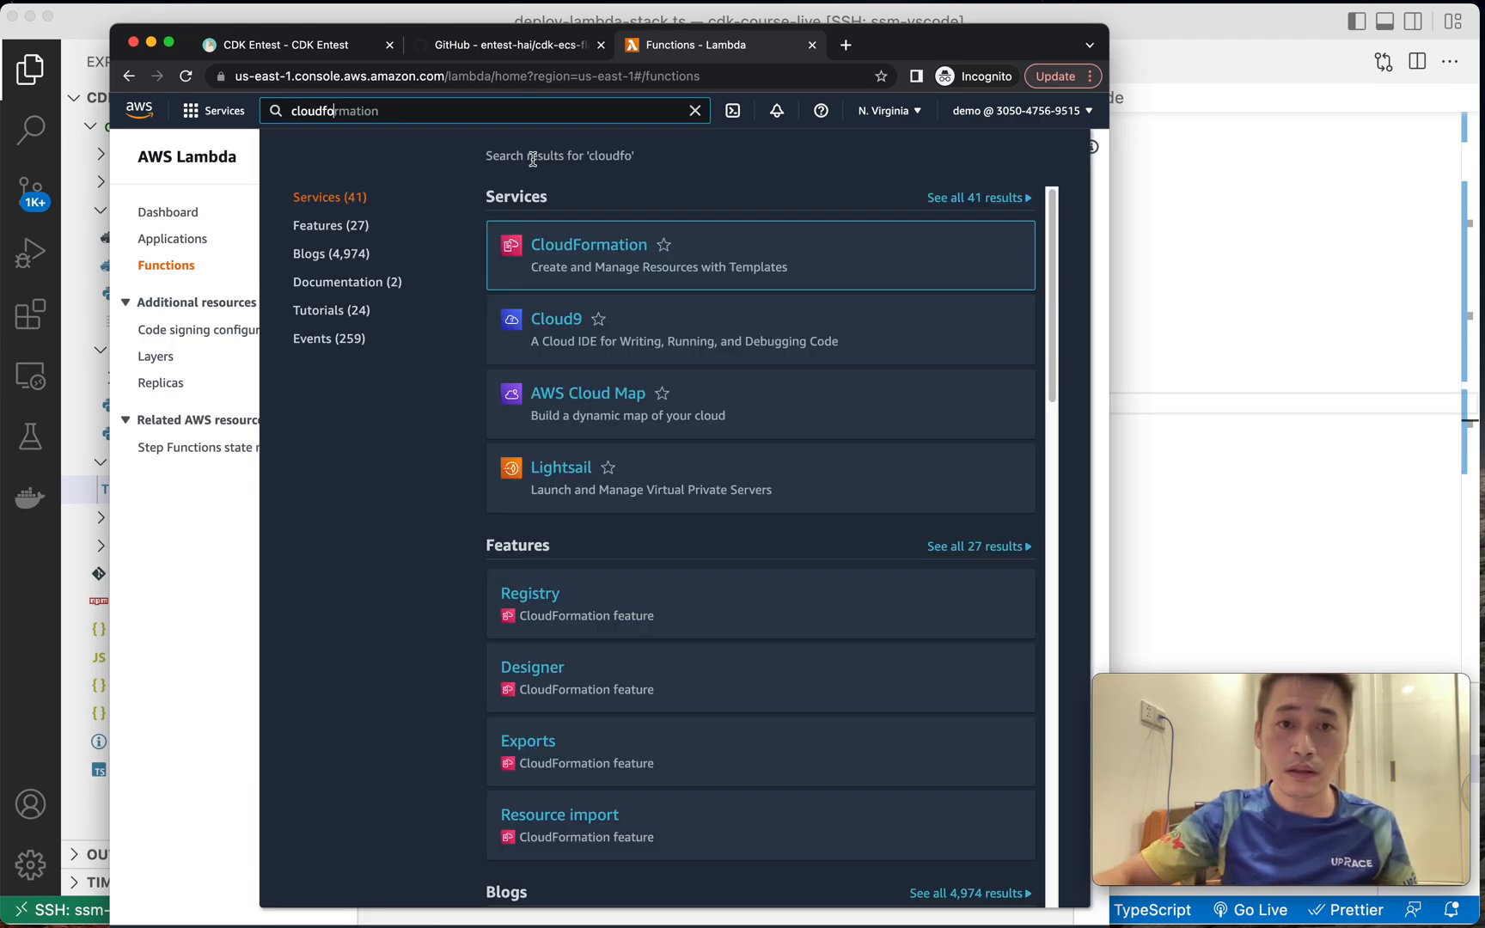
pyautogui.click(588, 244)
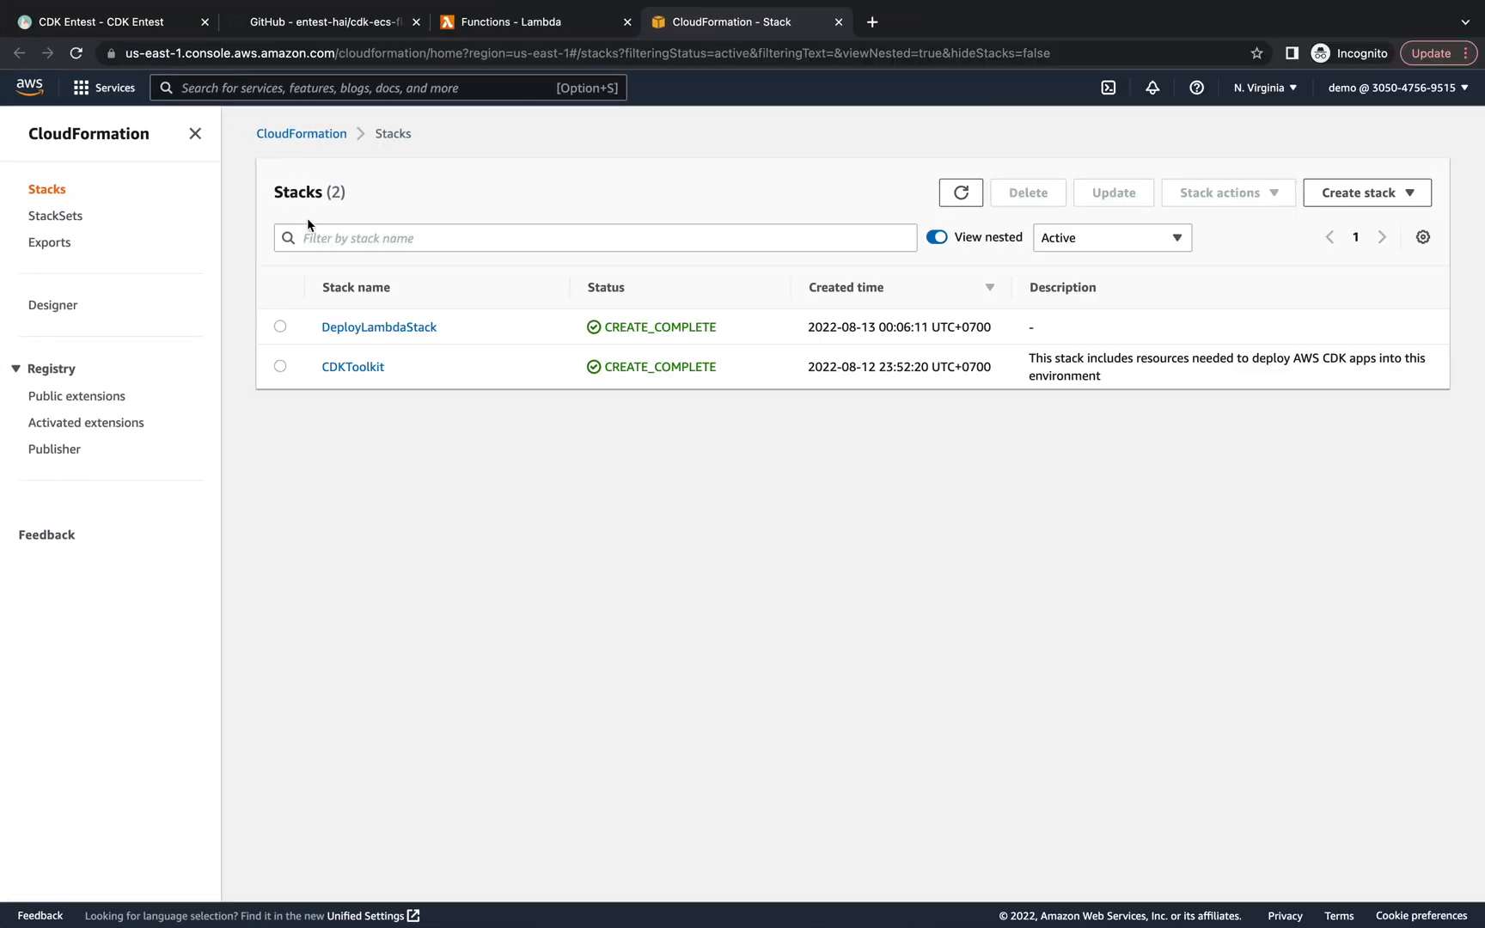
pyautogui.moveTo(368, 340)
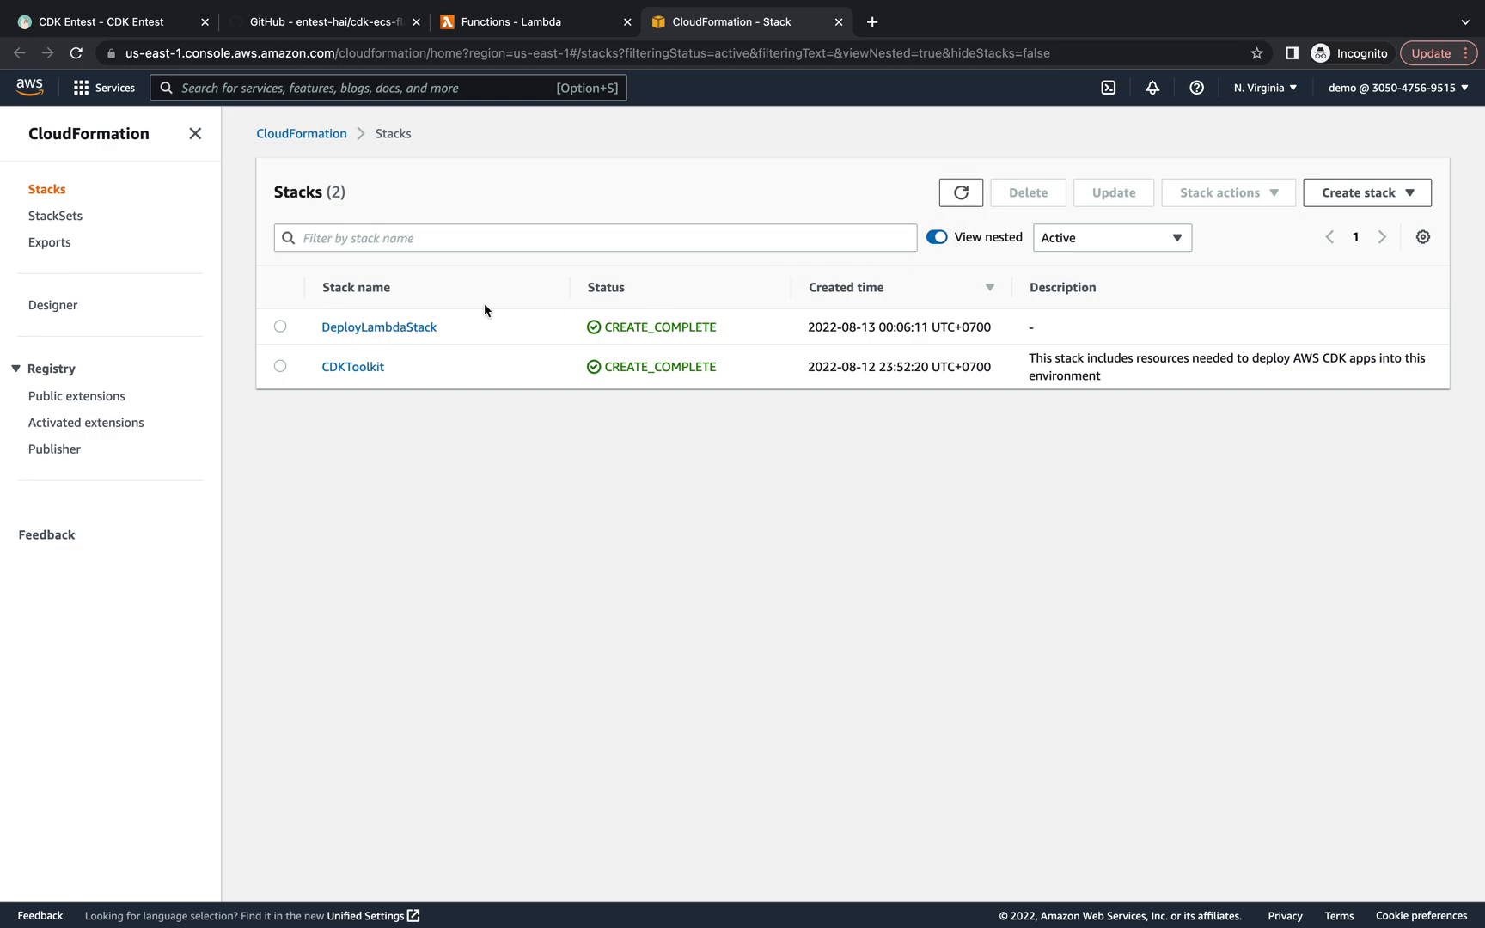
pyautogui.click(378, 326)
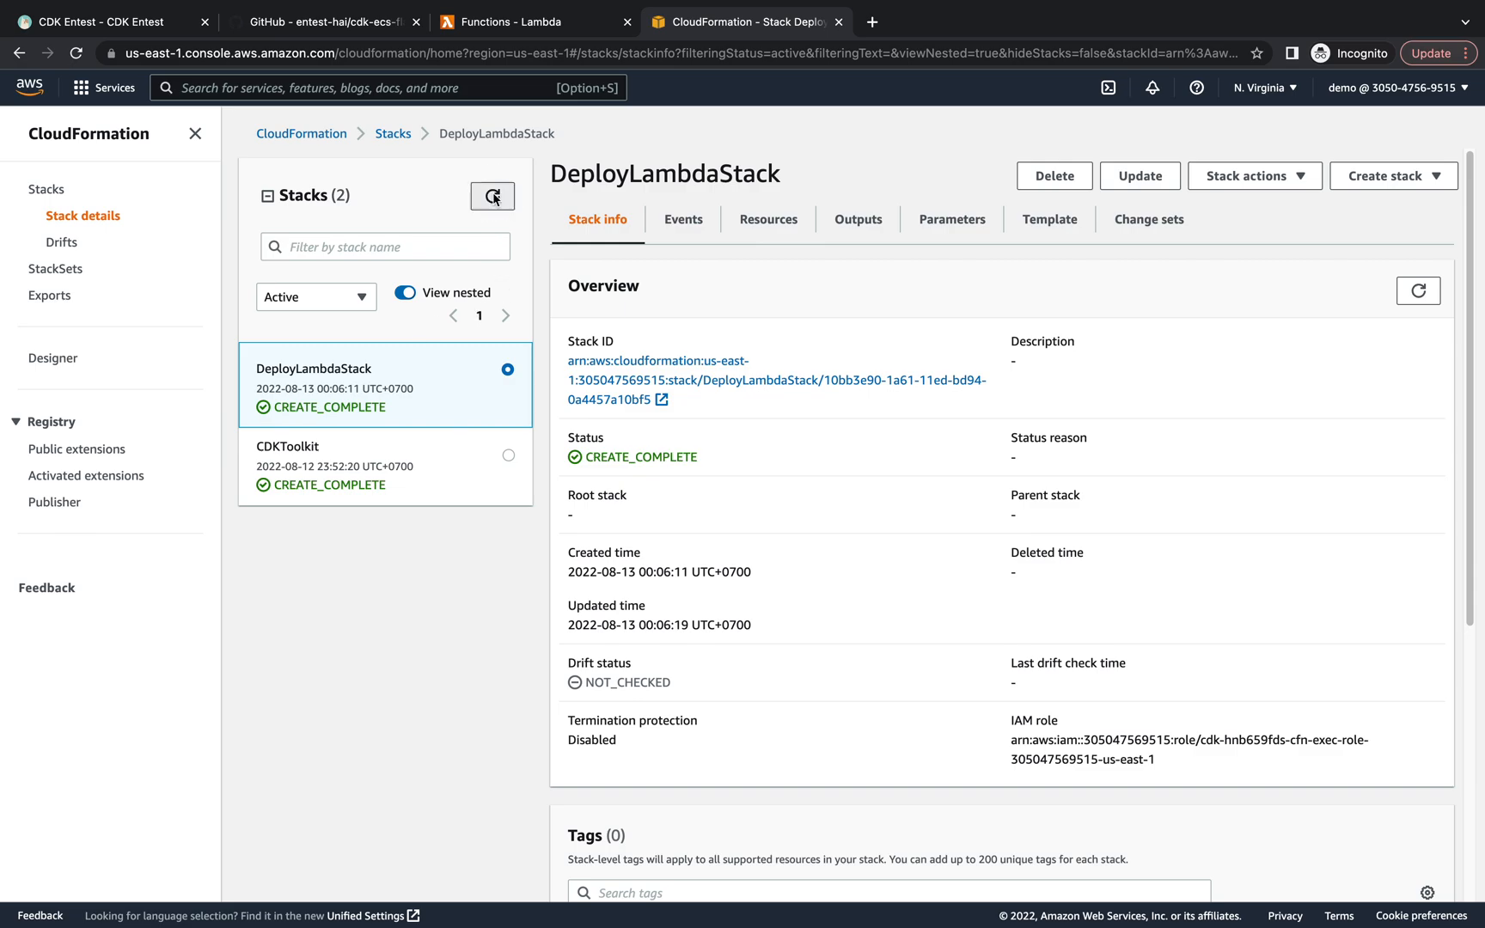
pyautogui.moveTo(404, 373)
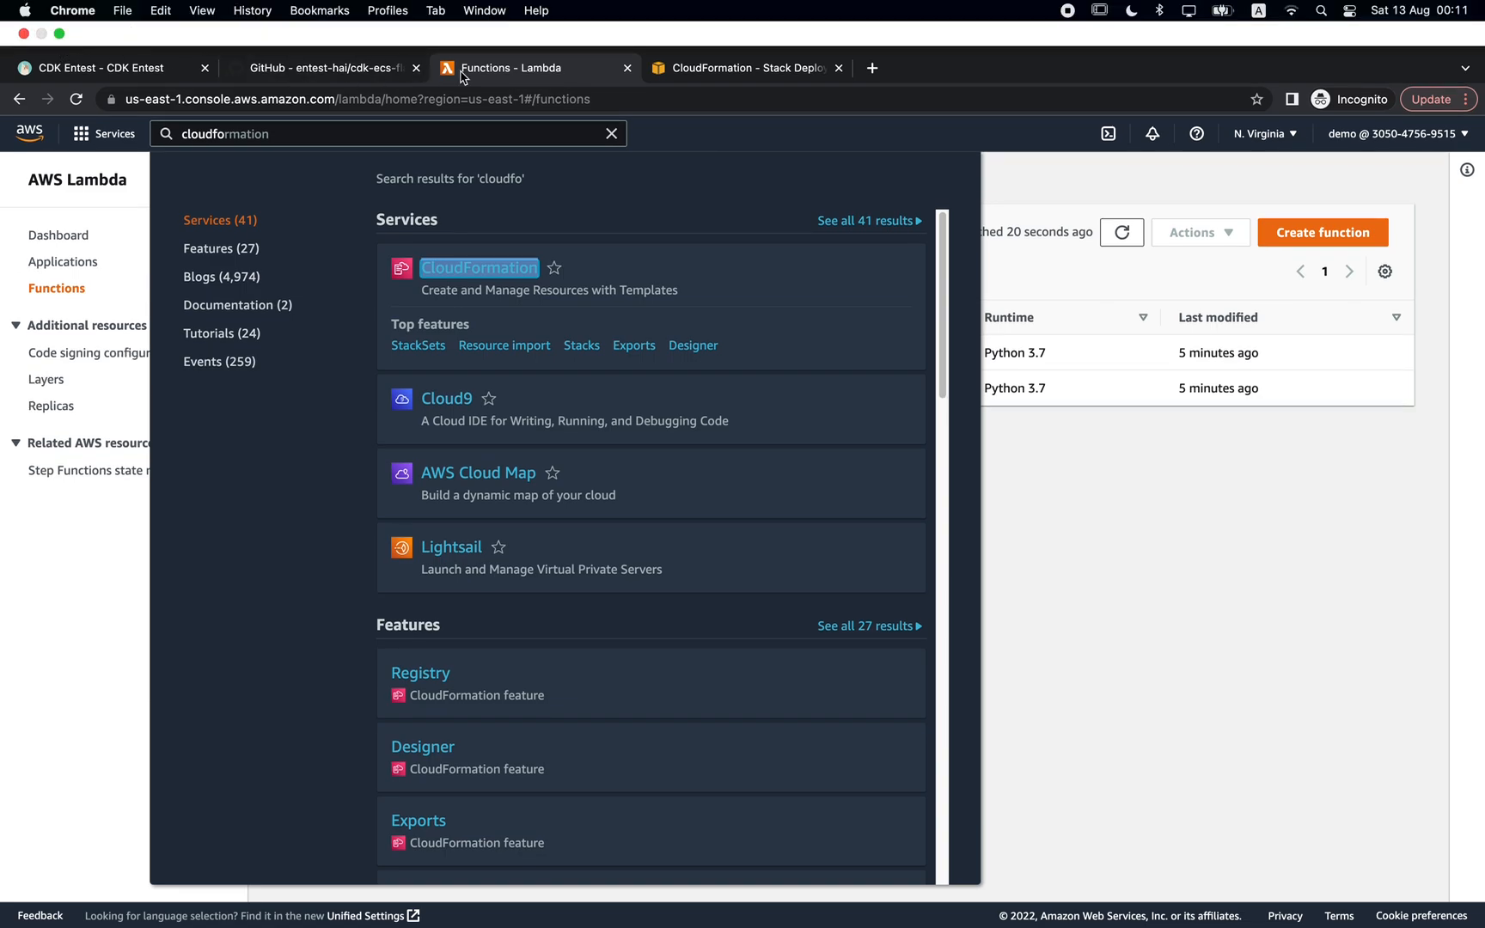
# Run a test event named Test on CodeInlineLambda, returning 'hello lambda code inline'.
pyautogui.click(610, 134)
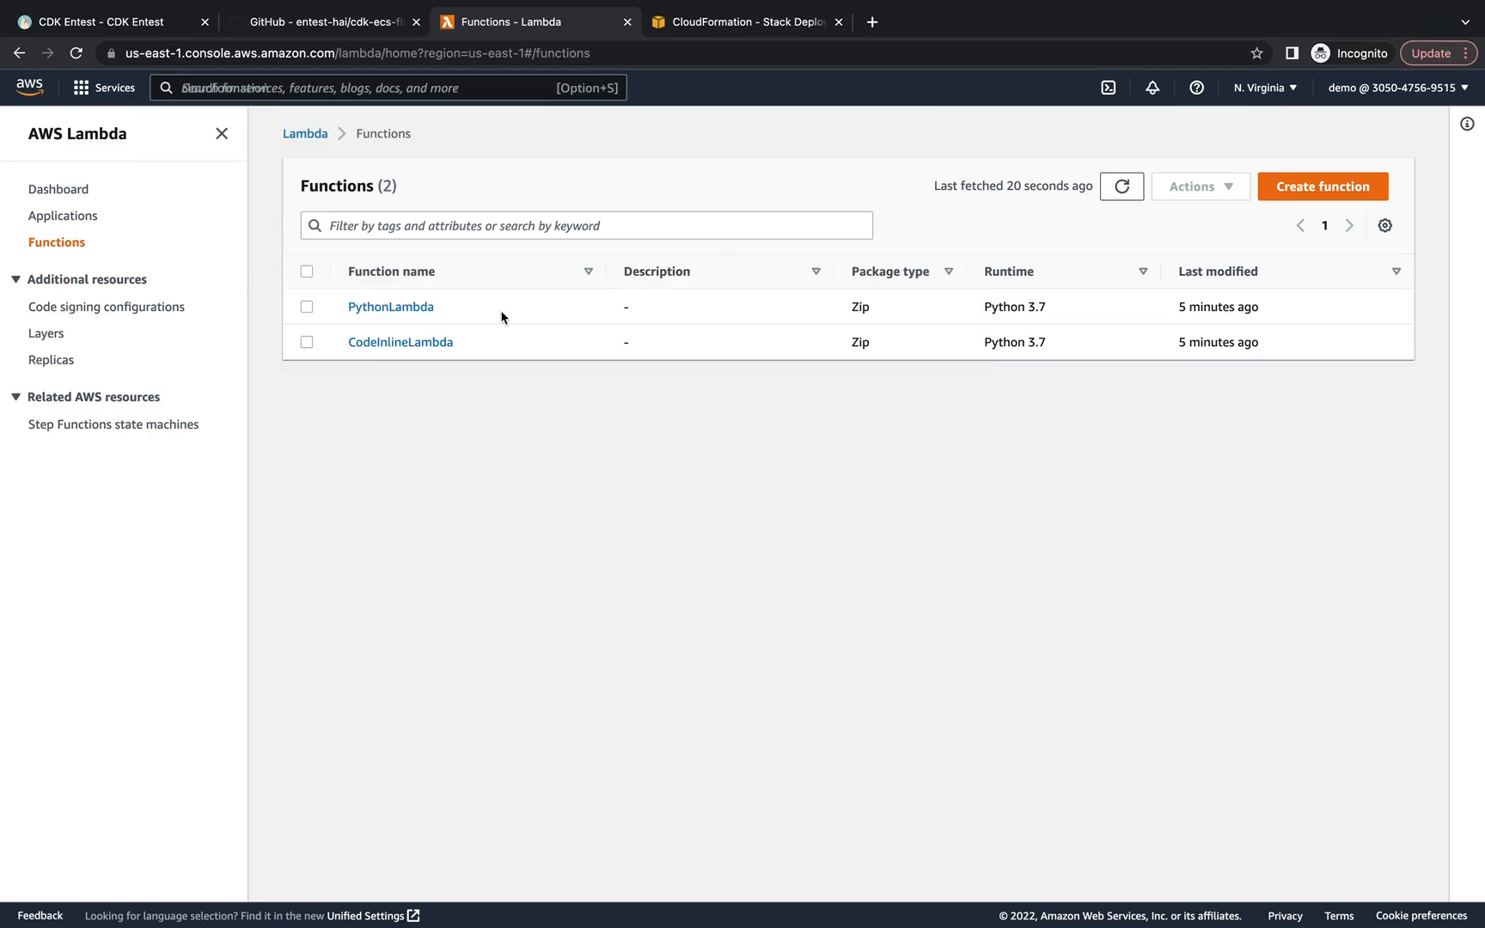
pyautogui.click(400, 342)
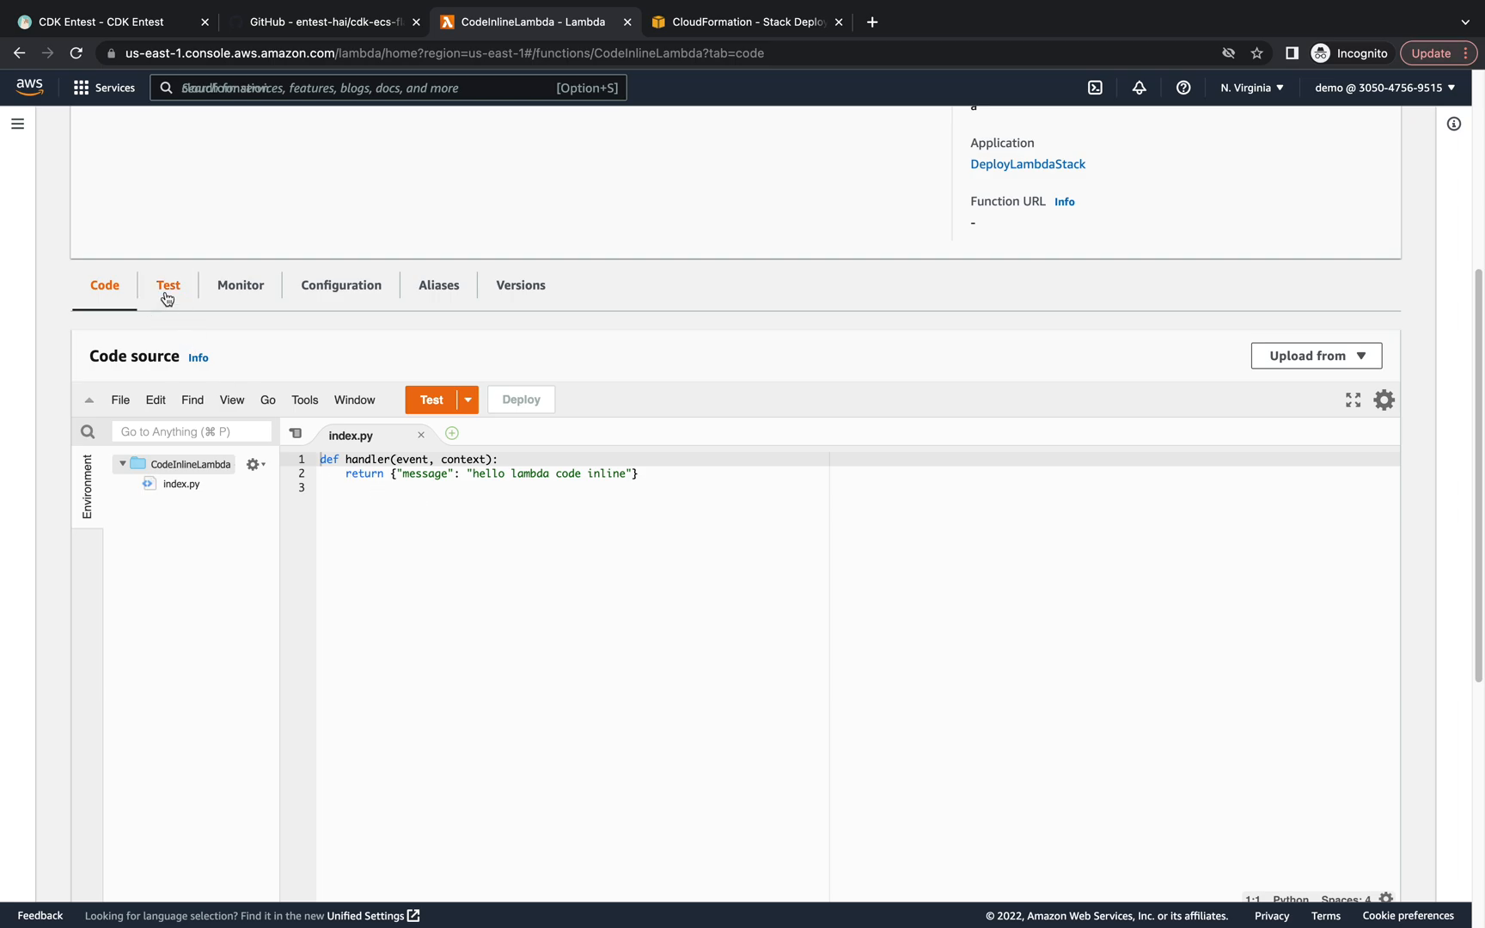
pyautogui.click(169, 286)
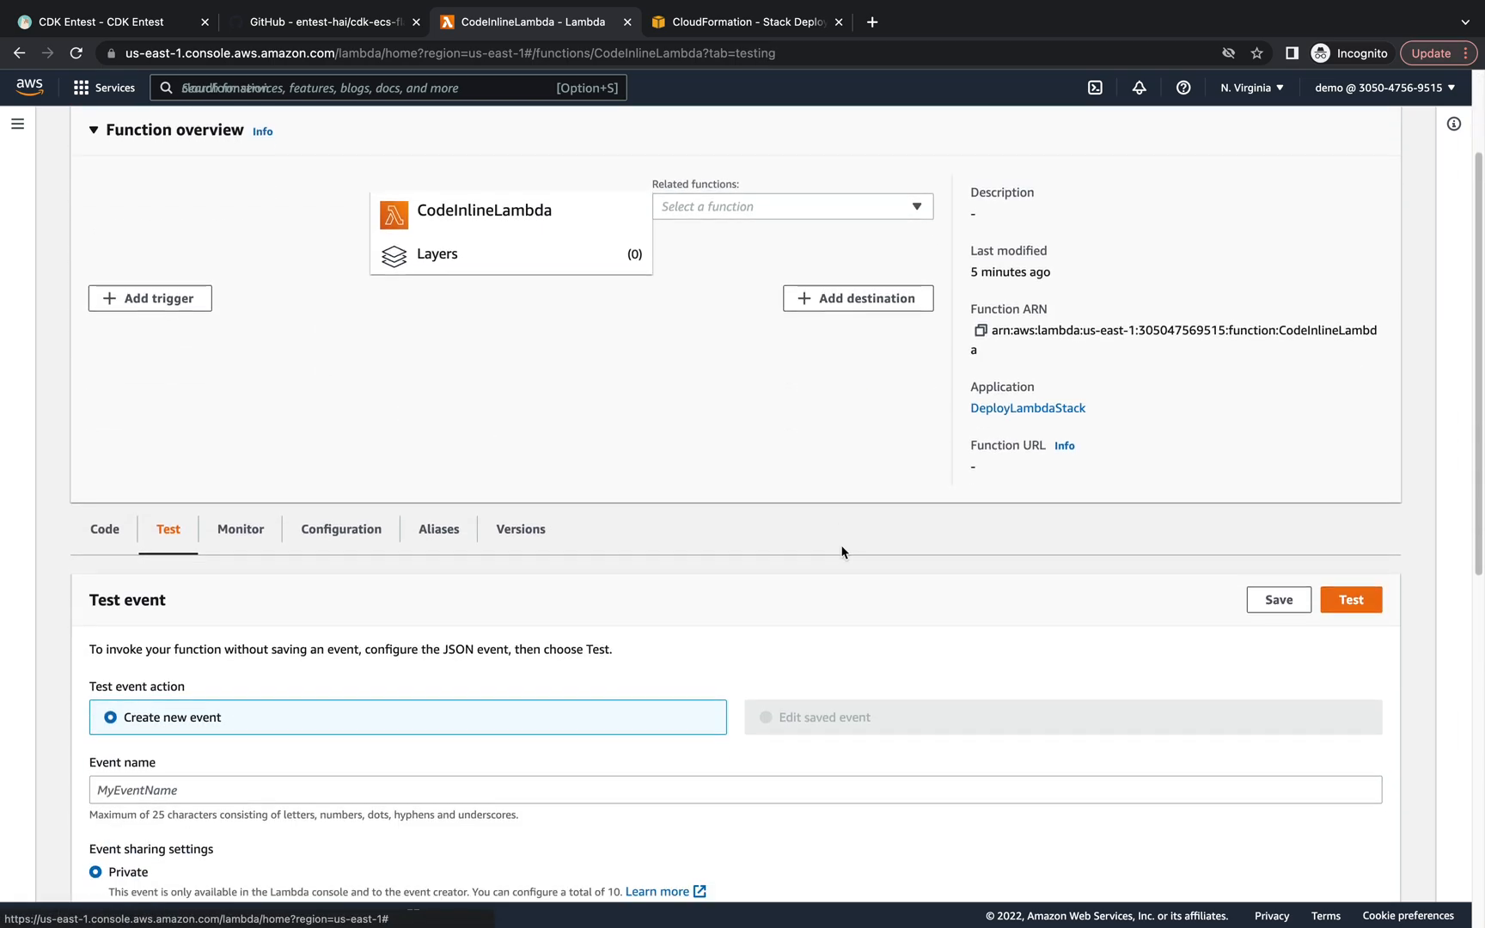
pyautogui.write('Test')
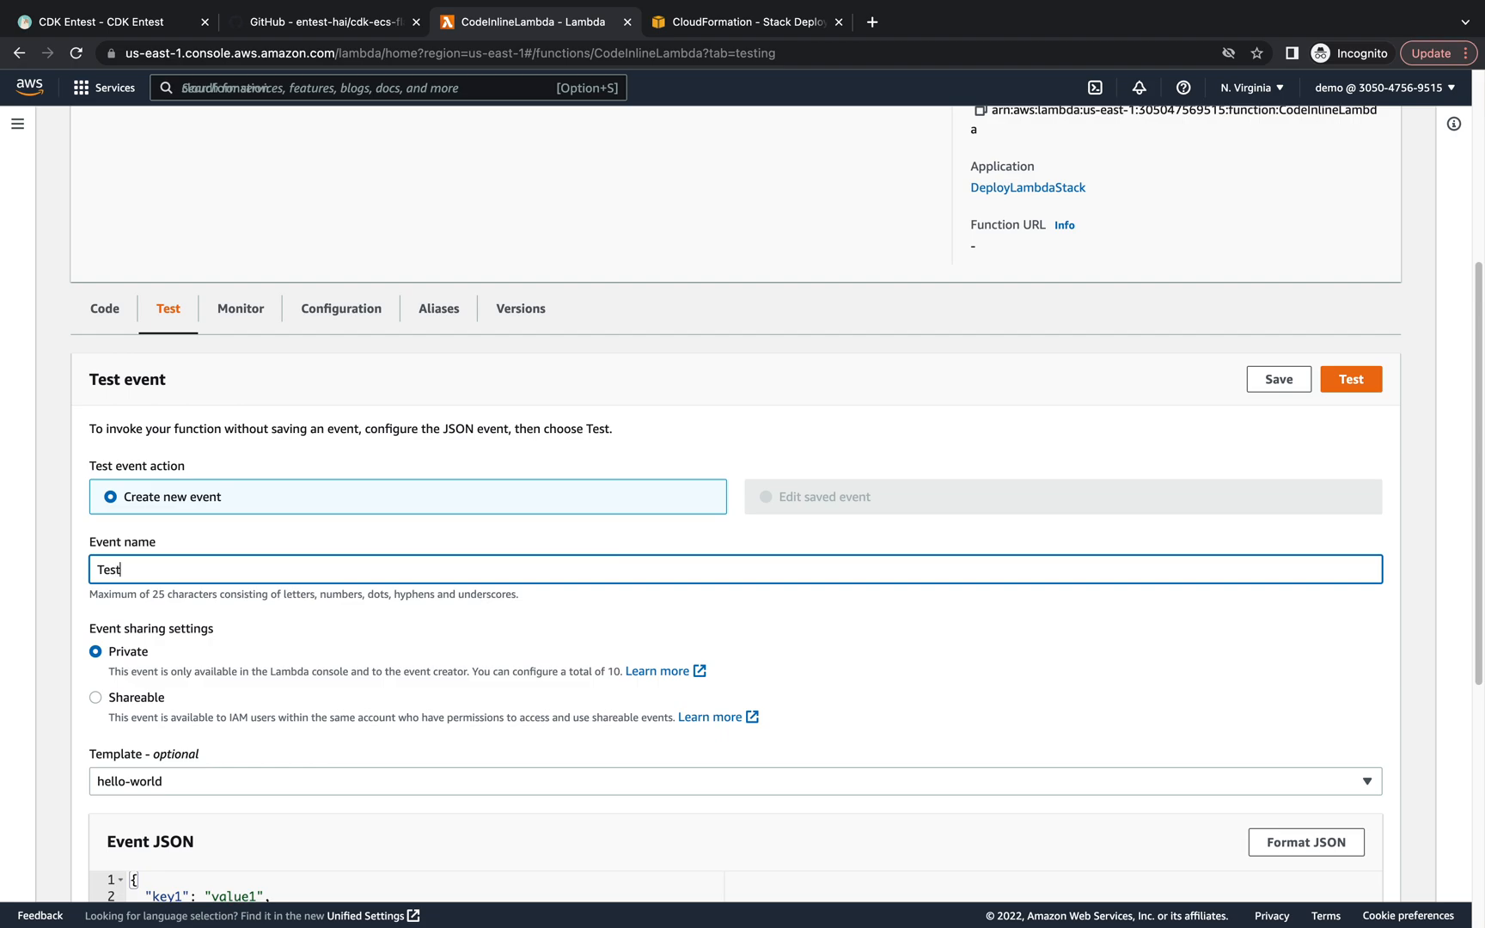
pyautogui.click(1351, 378)
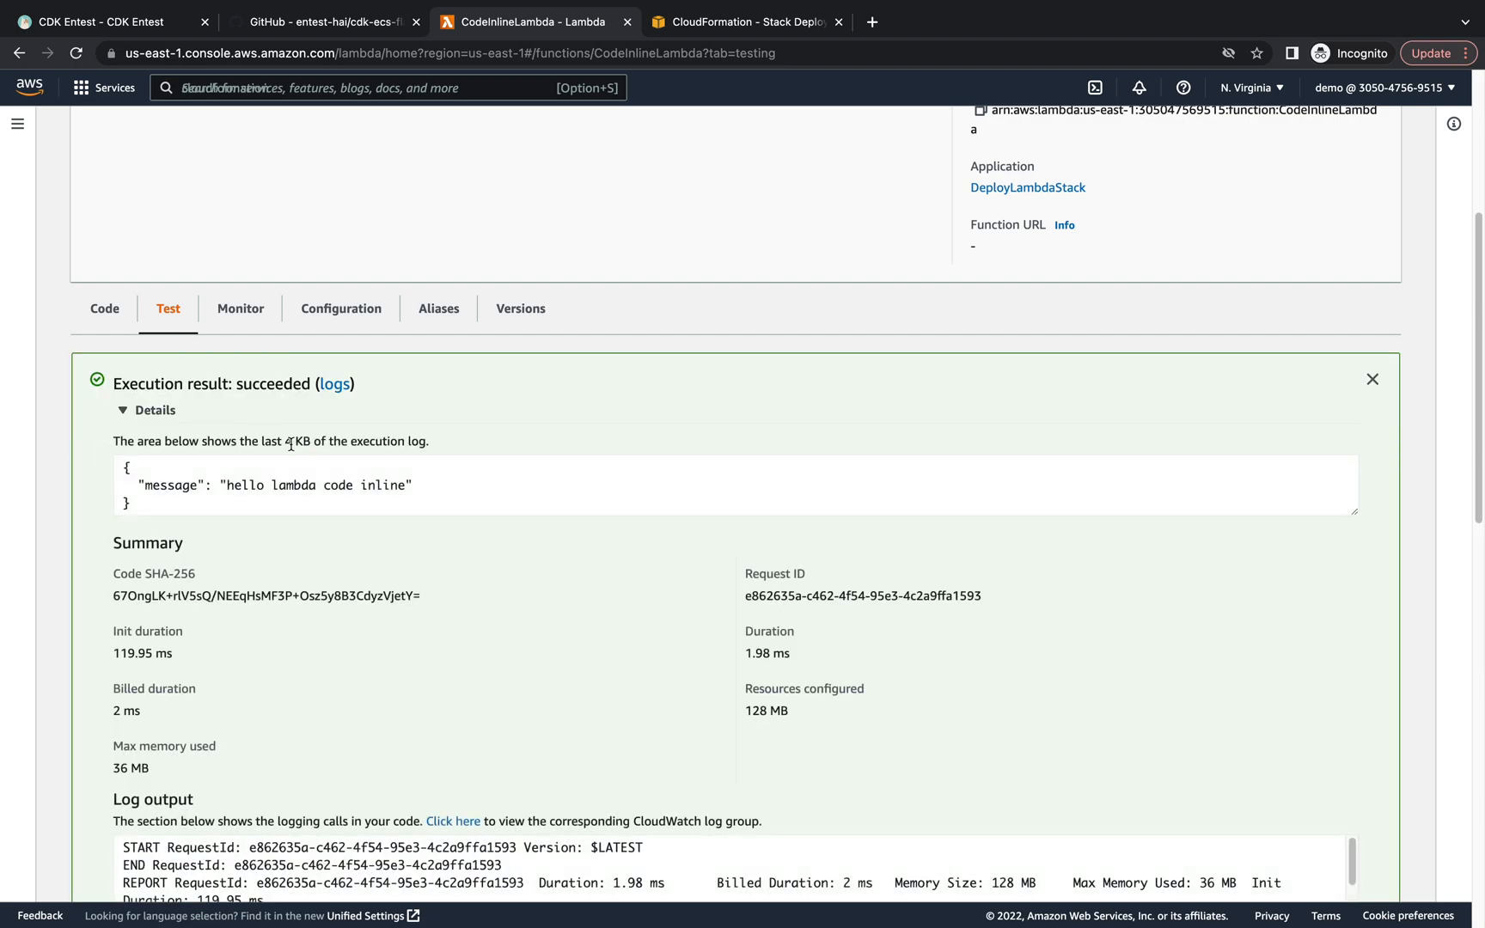
pyautogui.click(170, 134)
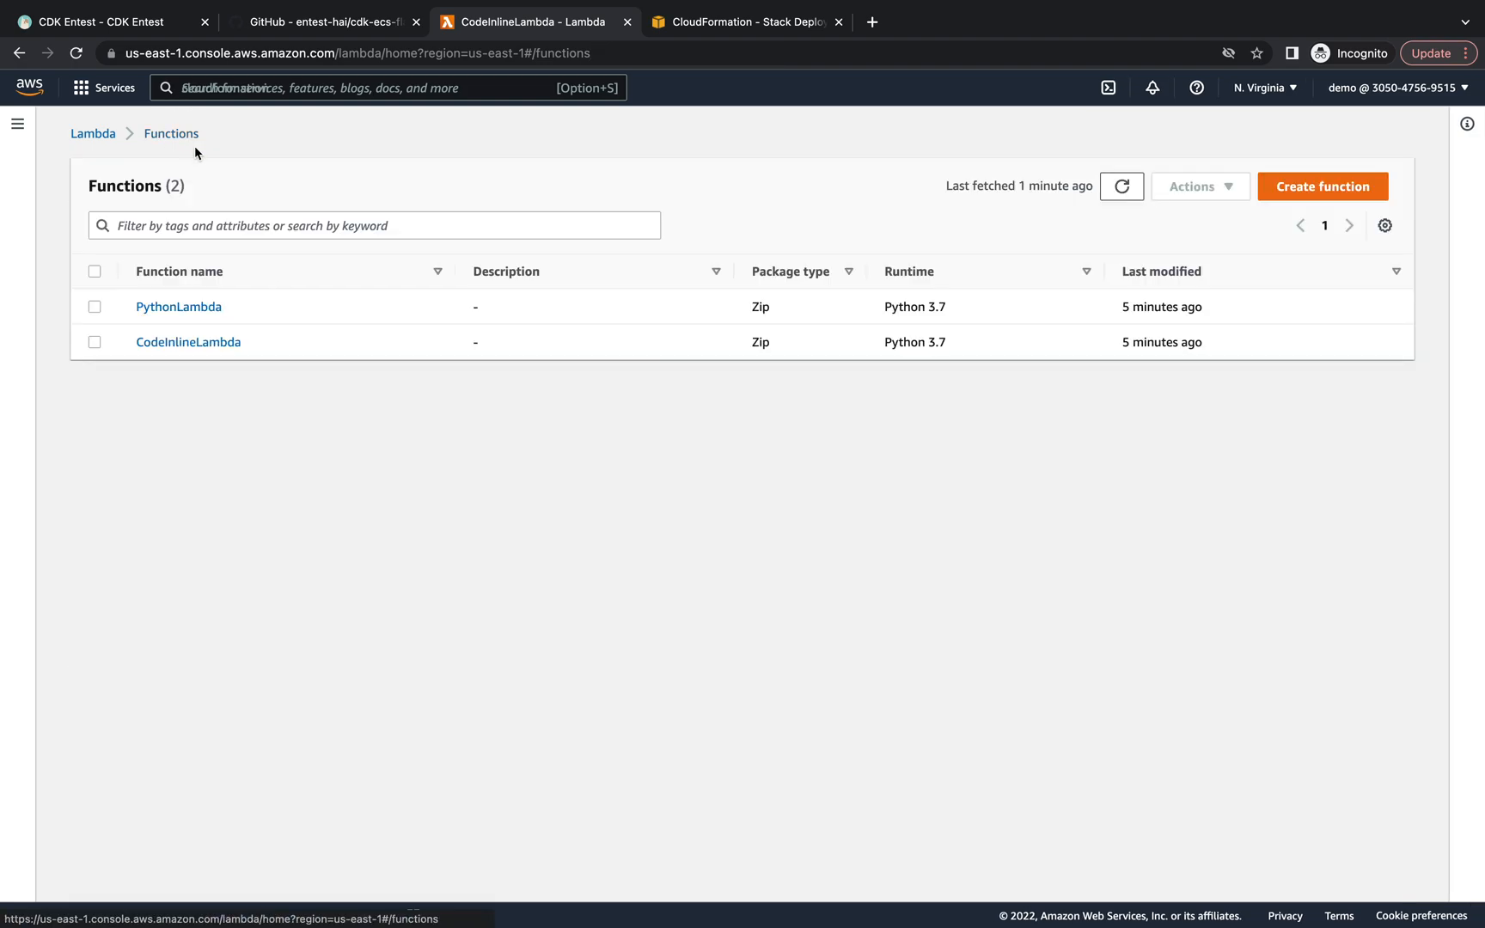
# Run a Test event on PythonLambda, returning 'hello lambda python with dependencies'.
pyautogui.click(179, 306)
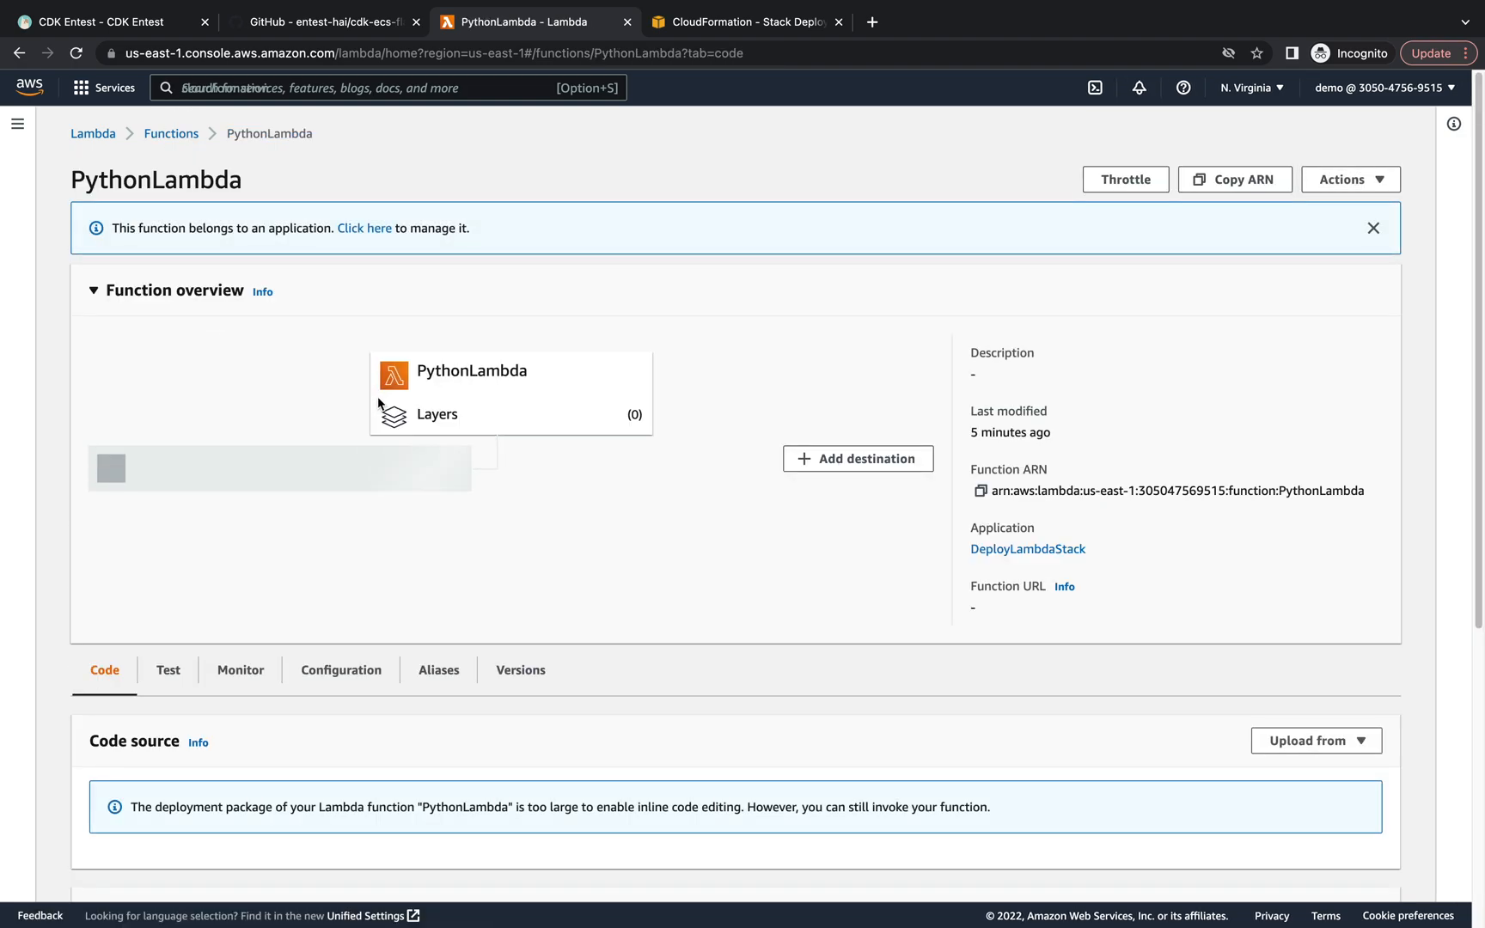
pyautogui.click(168, 670)
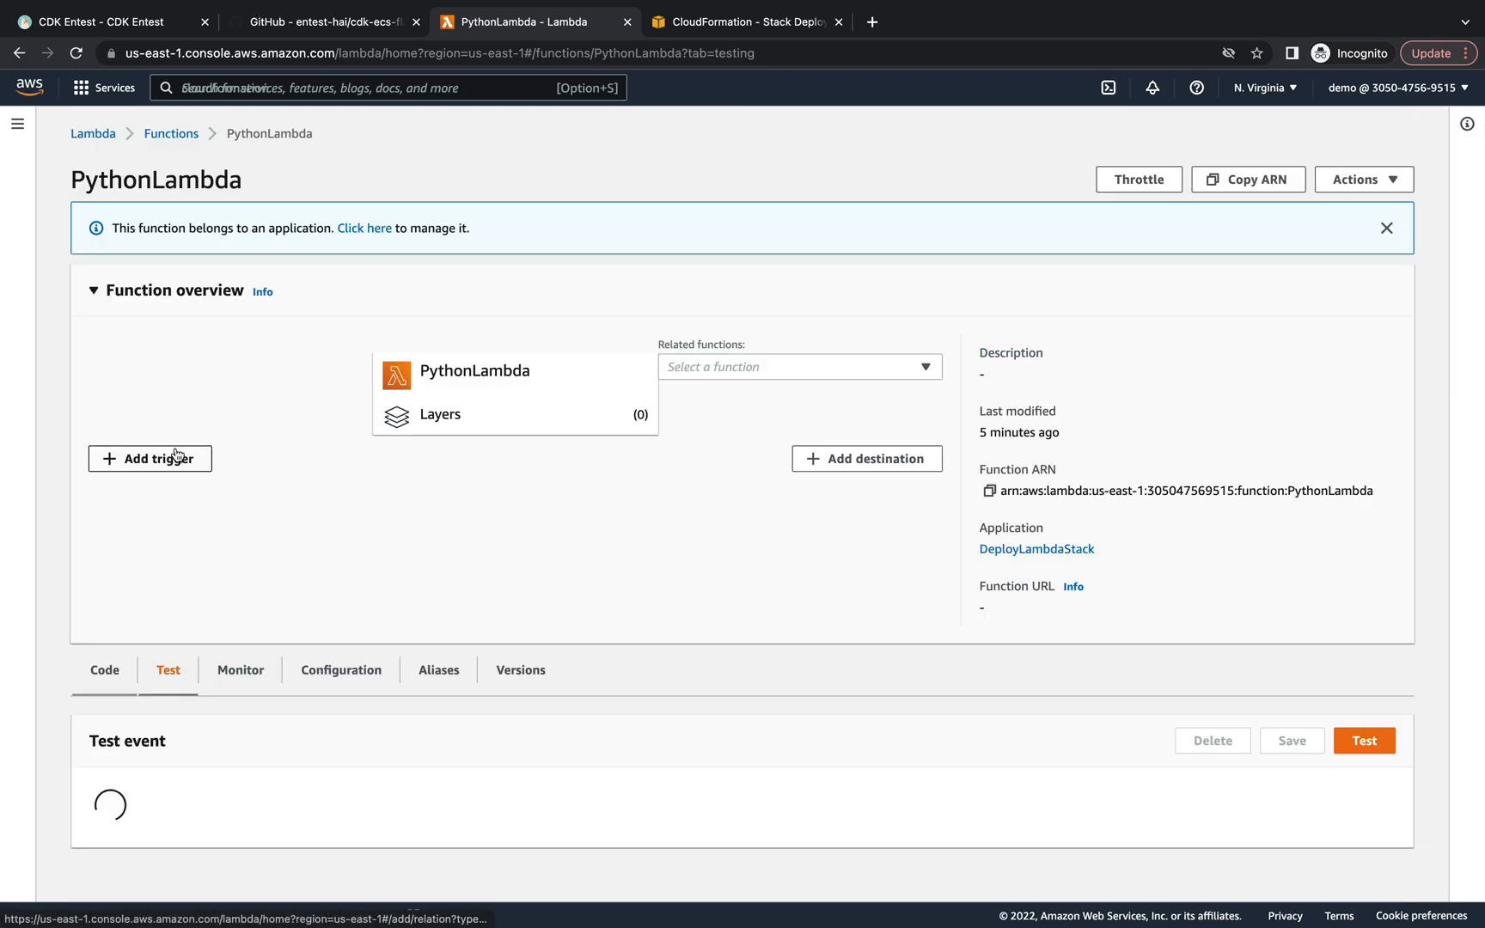
pyautogui.scroll(-3)
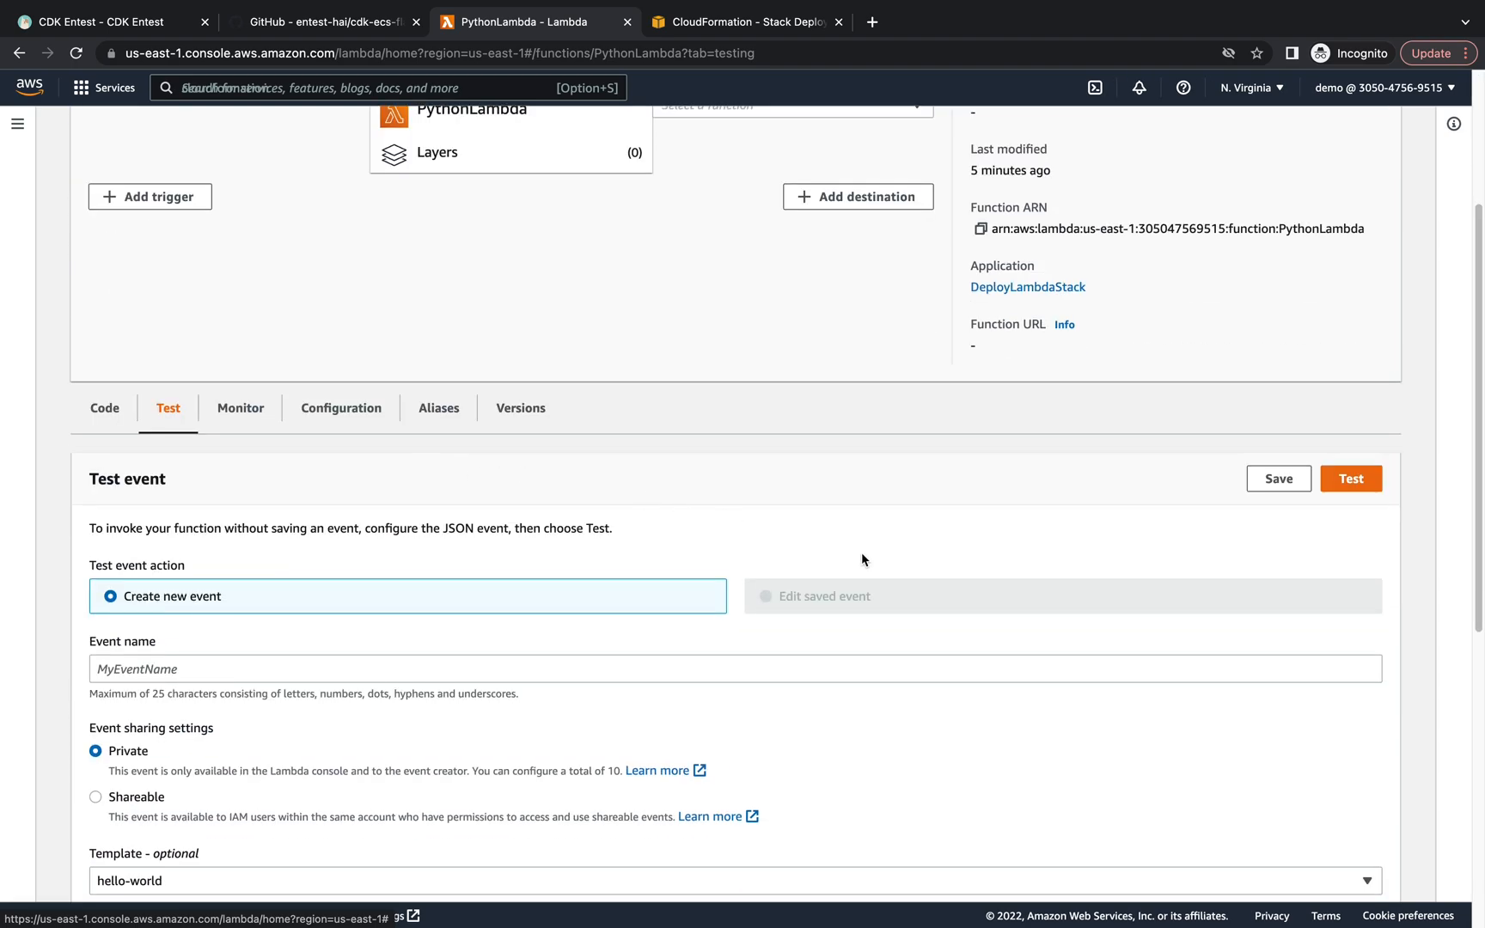
pyautogui.scroll(-3)
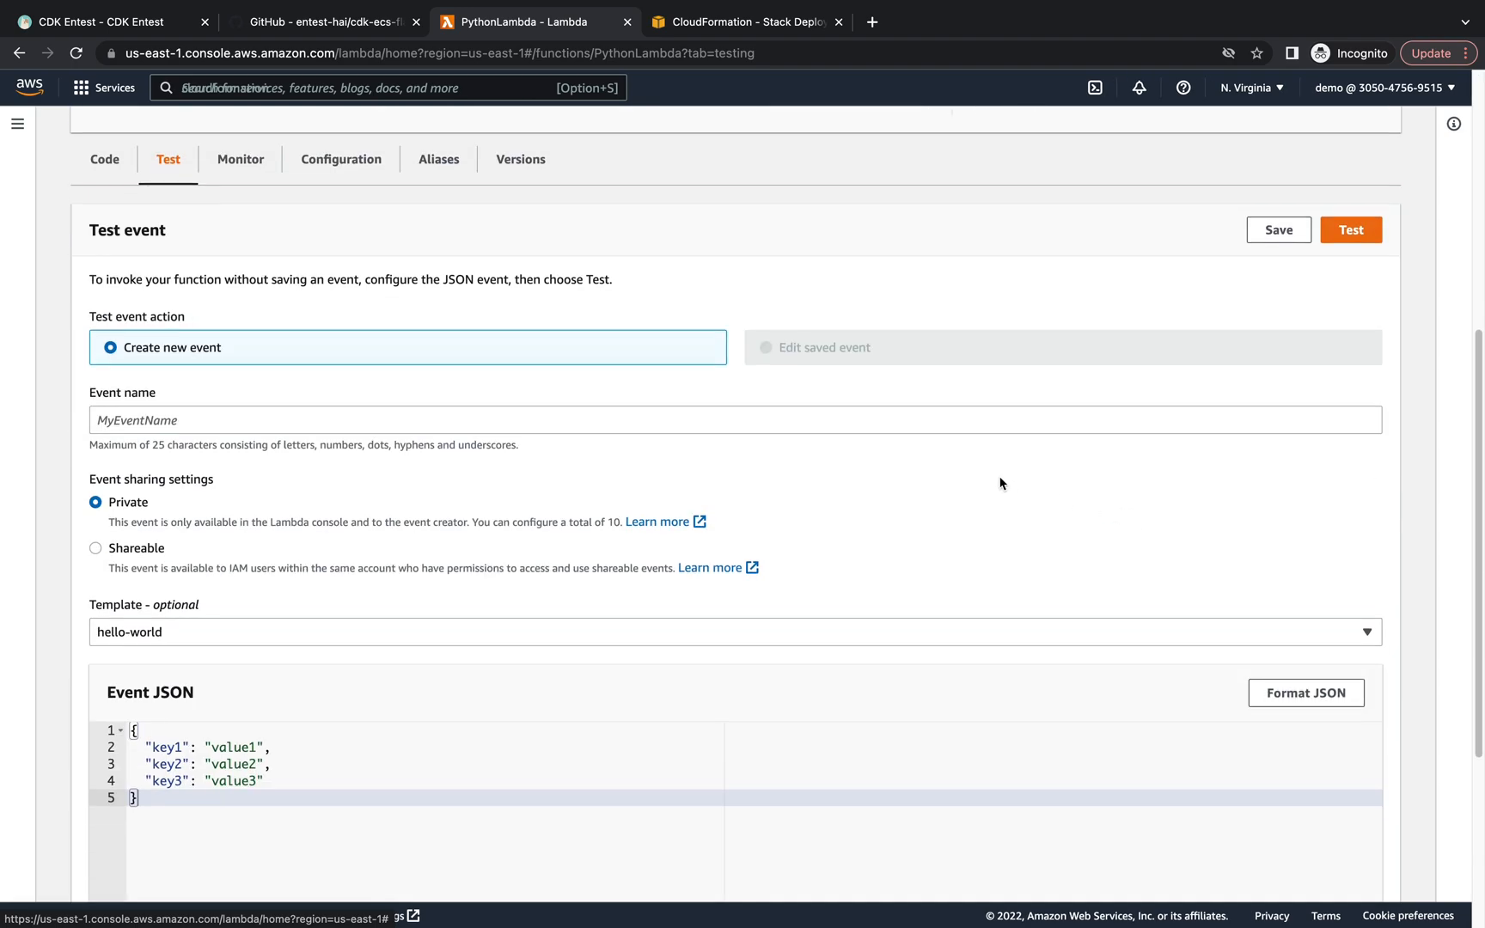
pyautogui.write('Test')
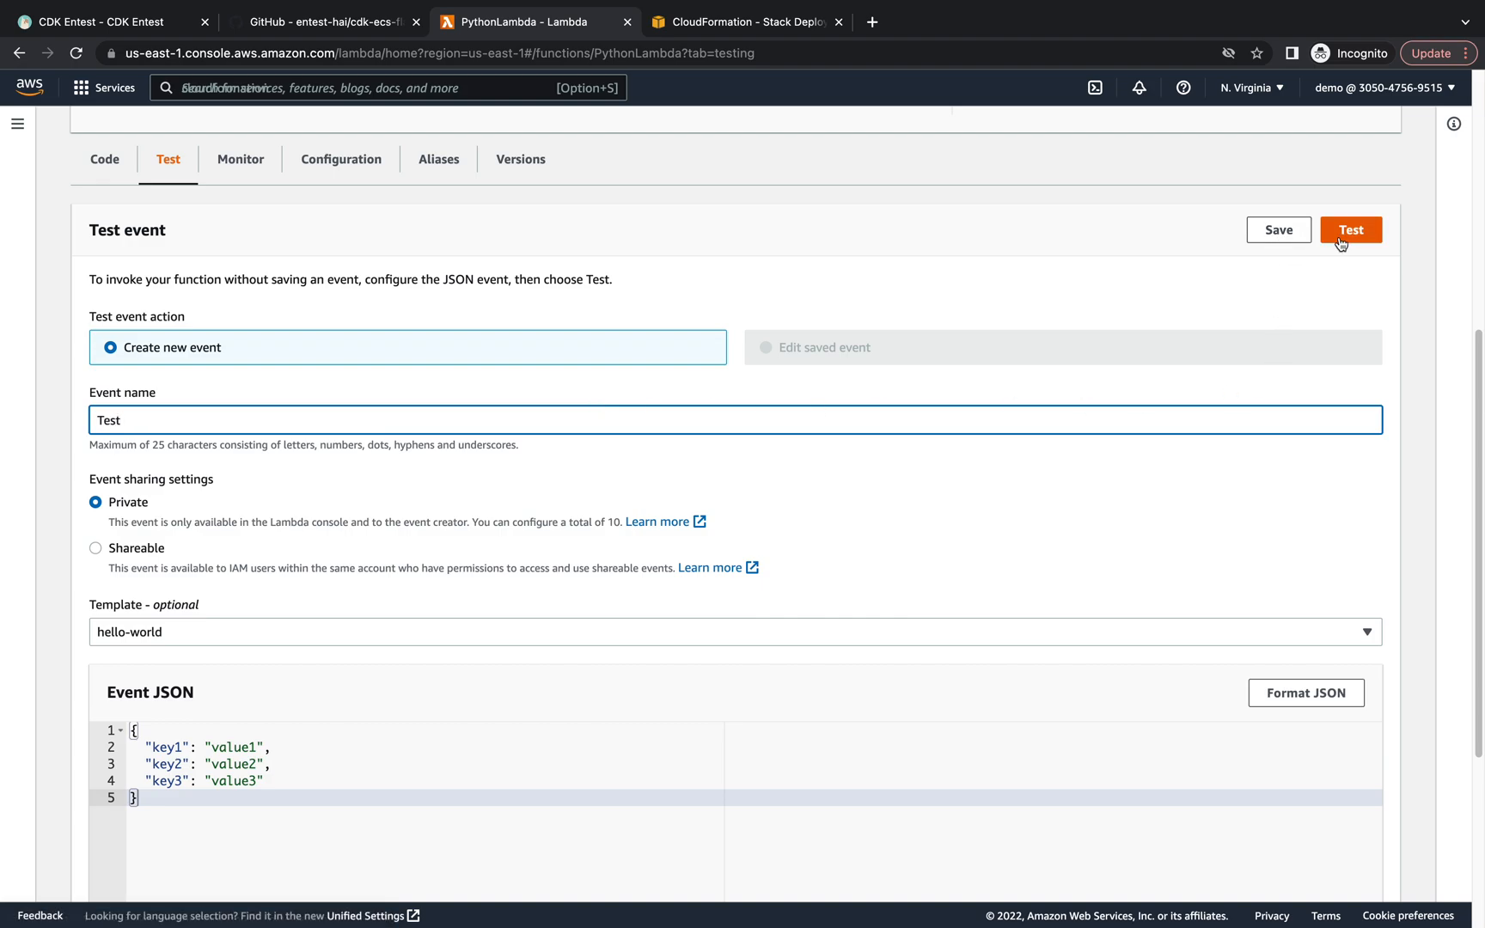
pyautogui.click(1349, 229)
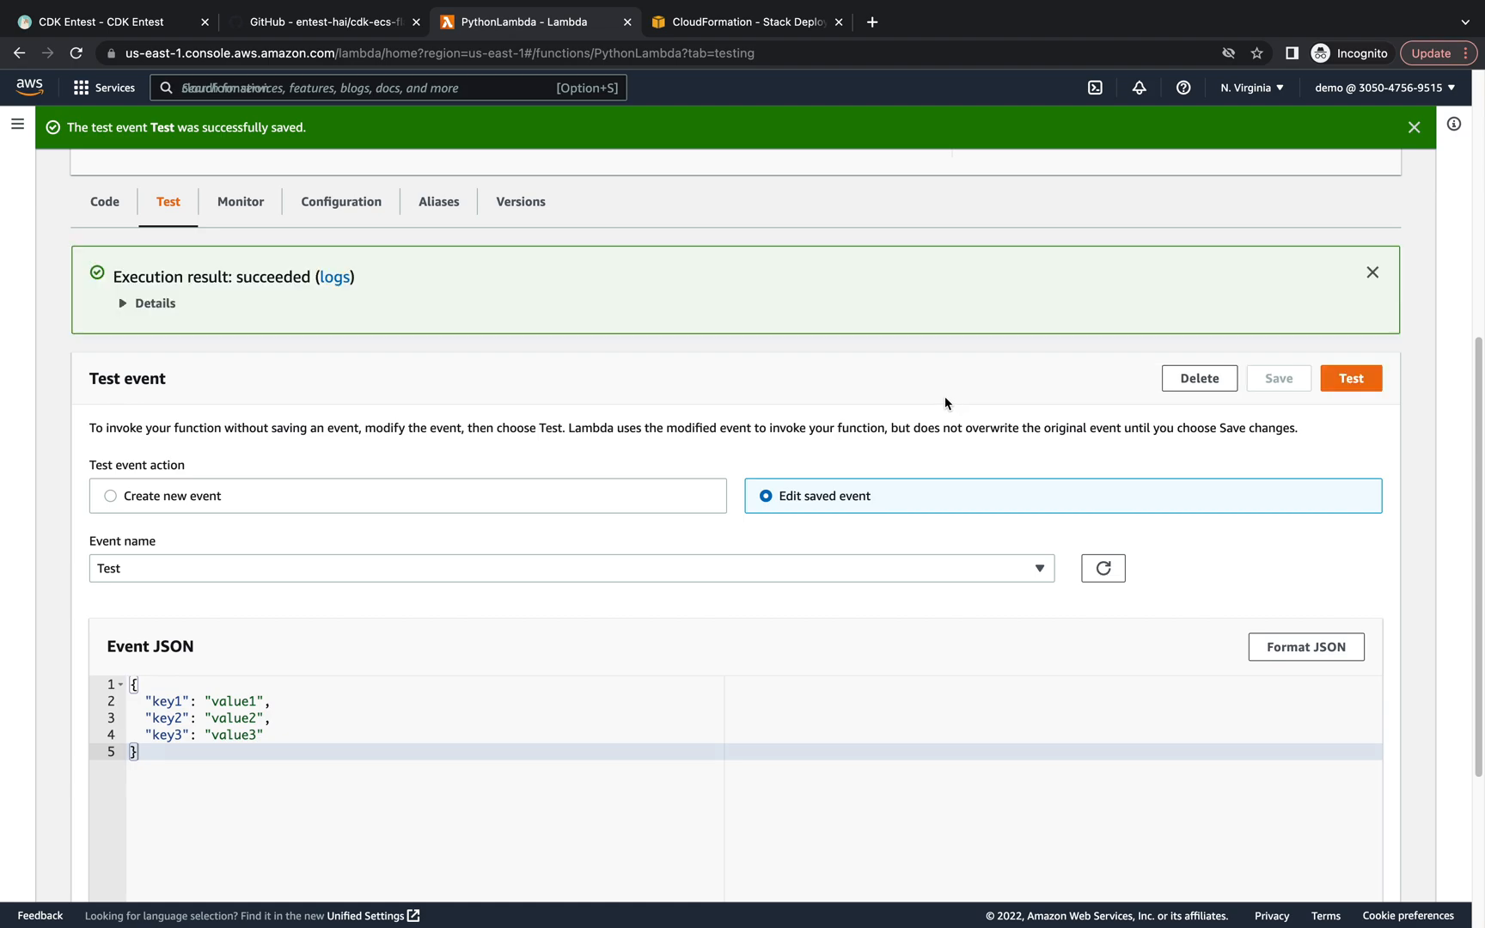
pyautogui.click(146, 303)
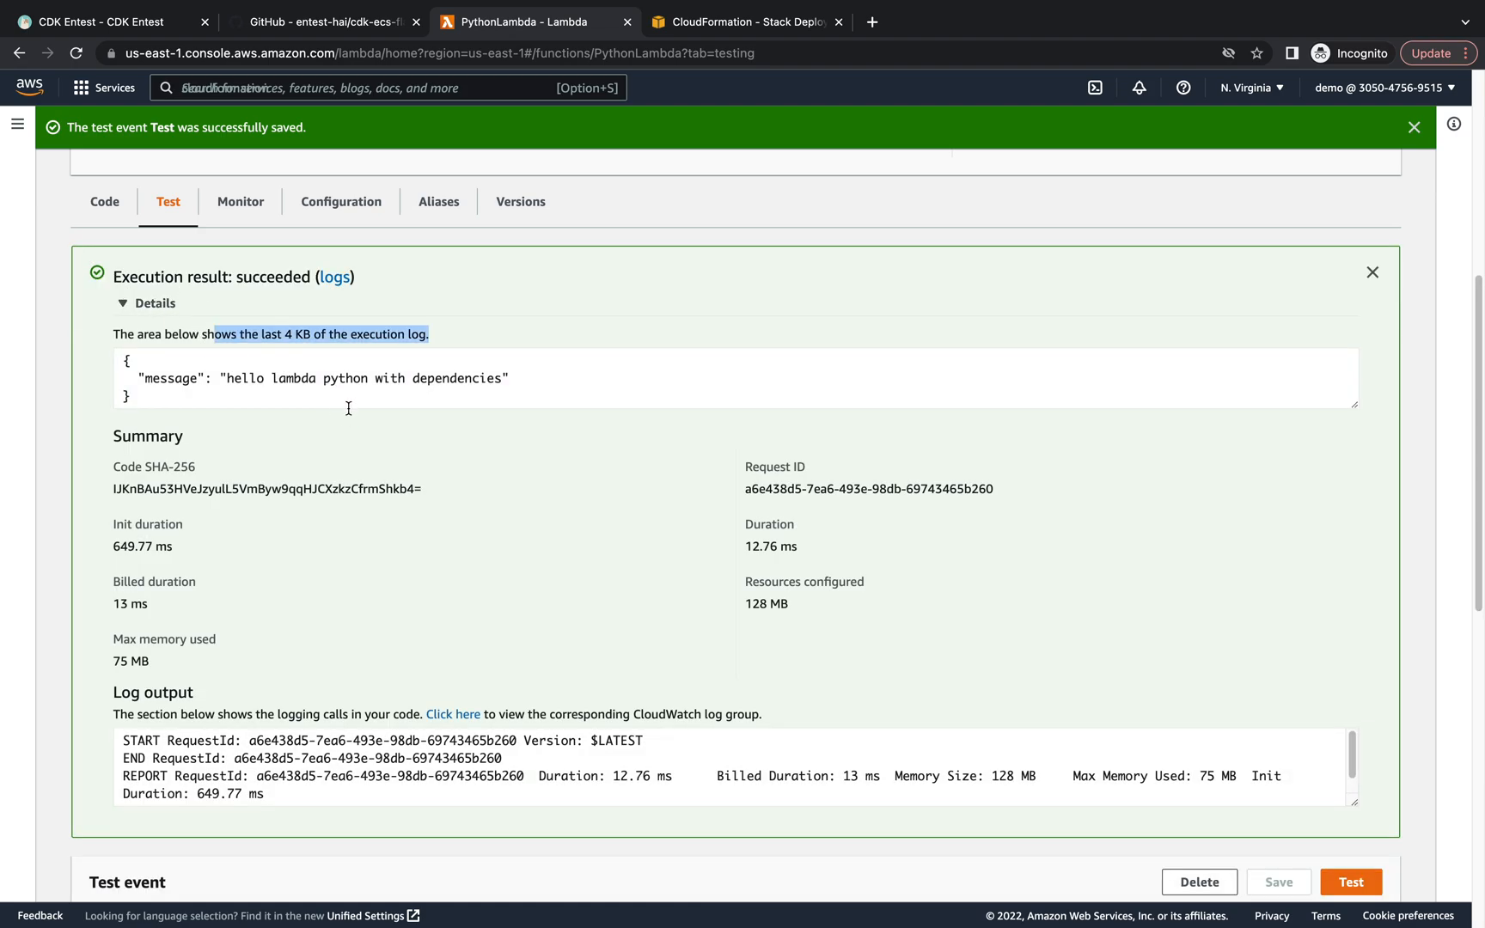
# View PythonLambda's PYTHONPATH environment variable under Configuration.
pyautogui.click(340, 201)
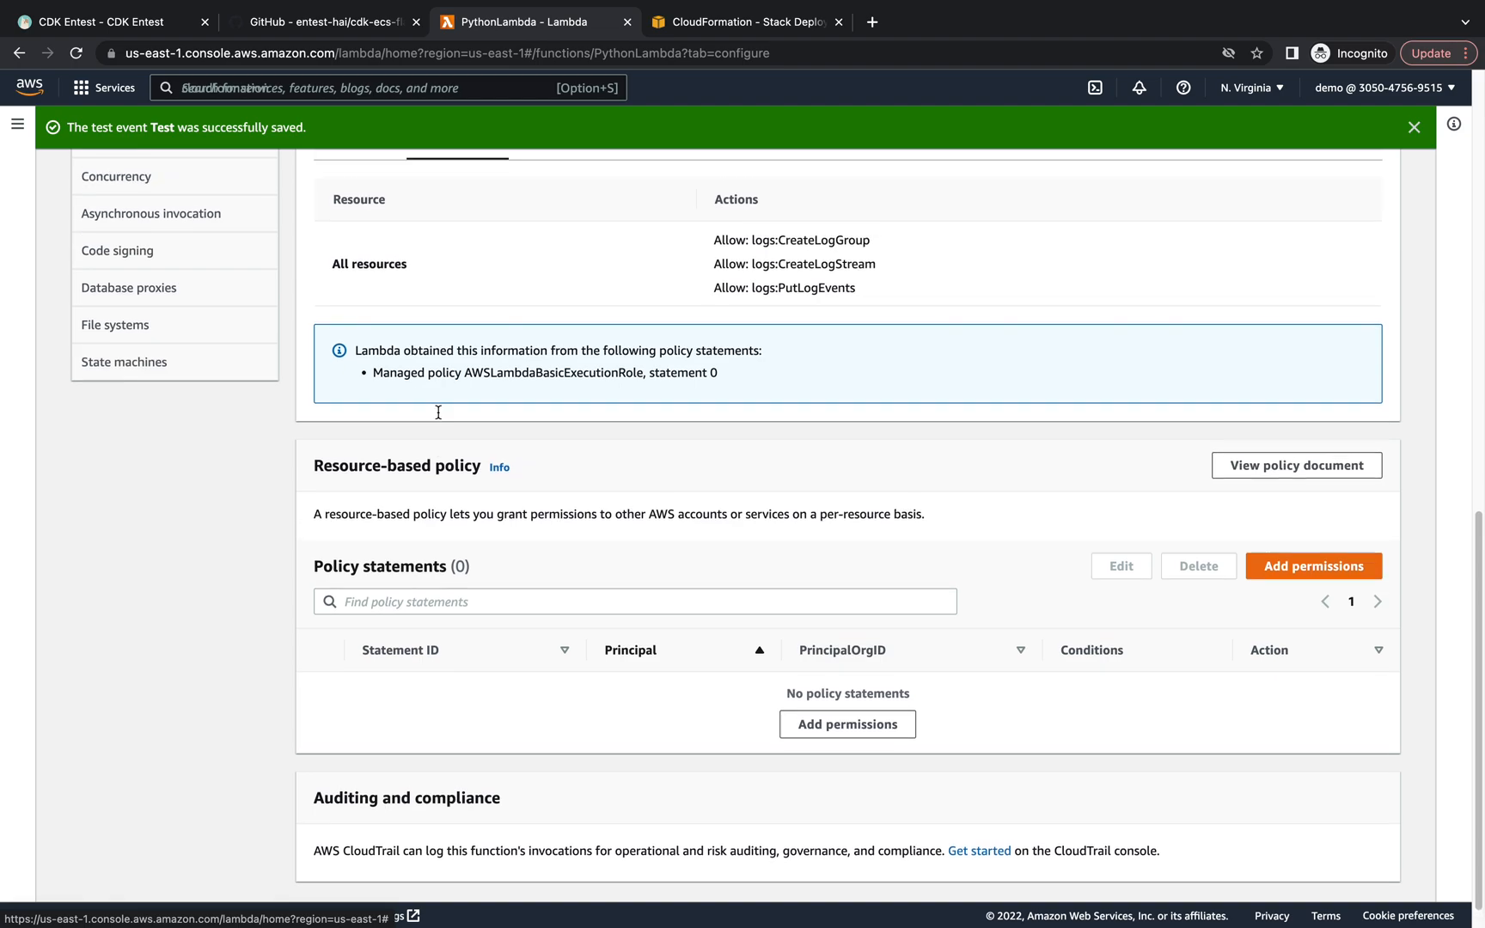
pyautogui.click(147, 514)
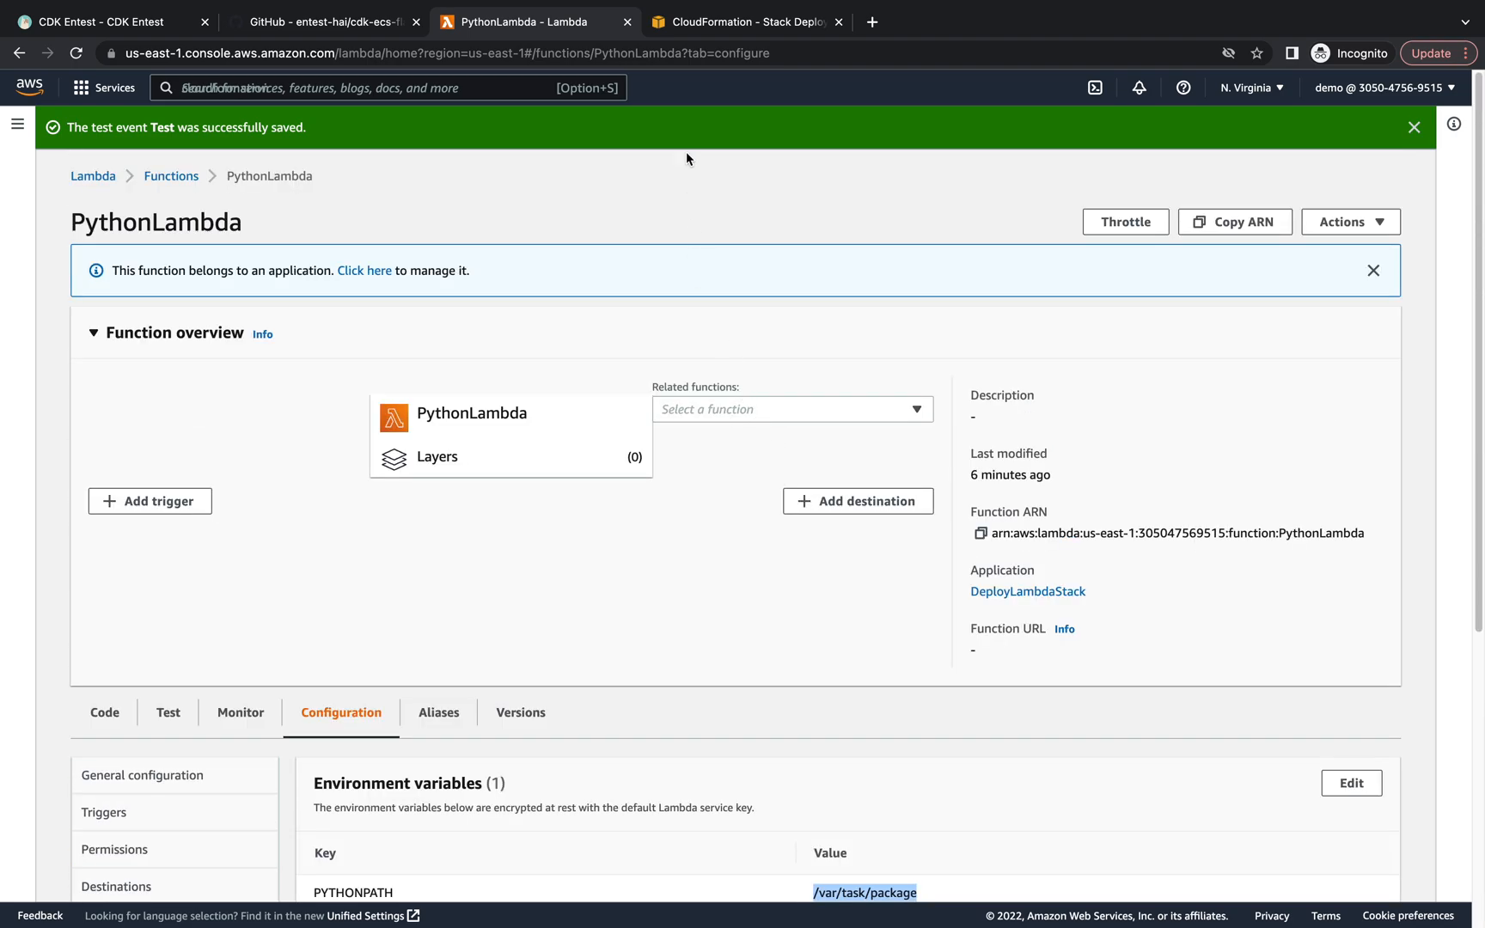
pyautogui.click(744, 21)
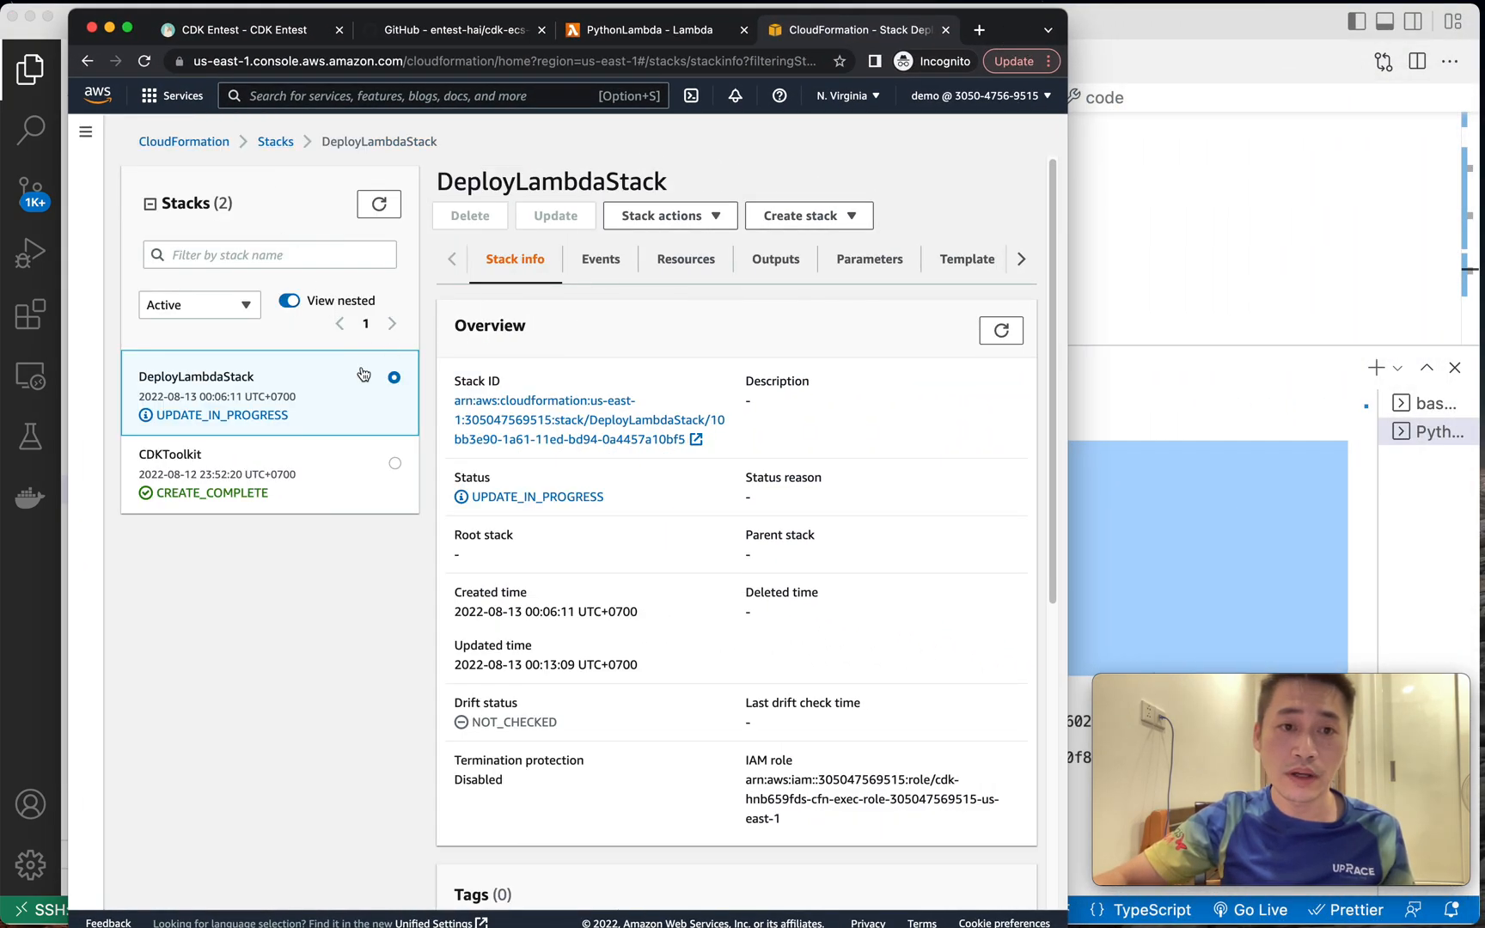
# Search 'ecr' and open Elastic Container Registry in a new browser tab.
pyautogui.click(440, 95)
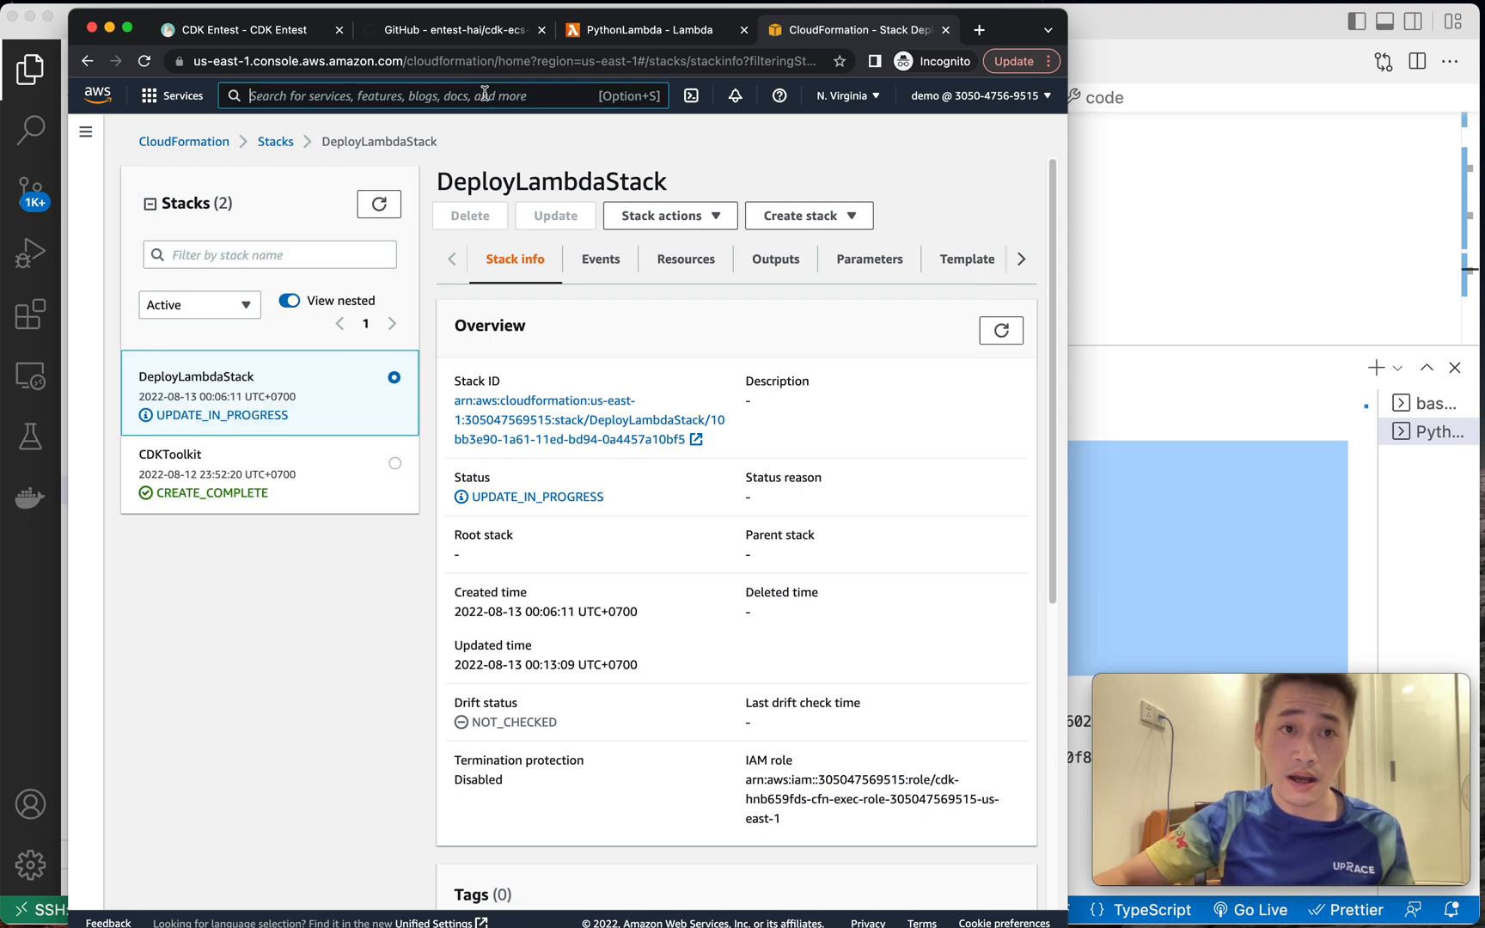
pyautogui.write('ecr')
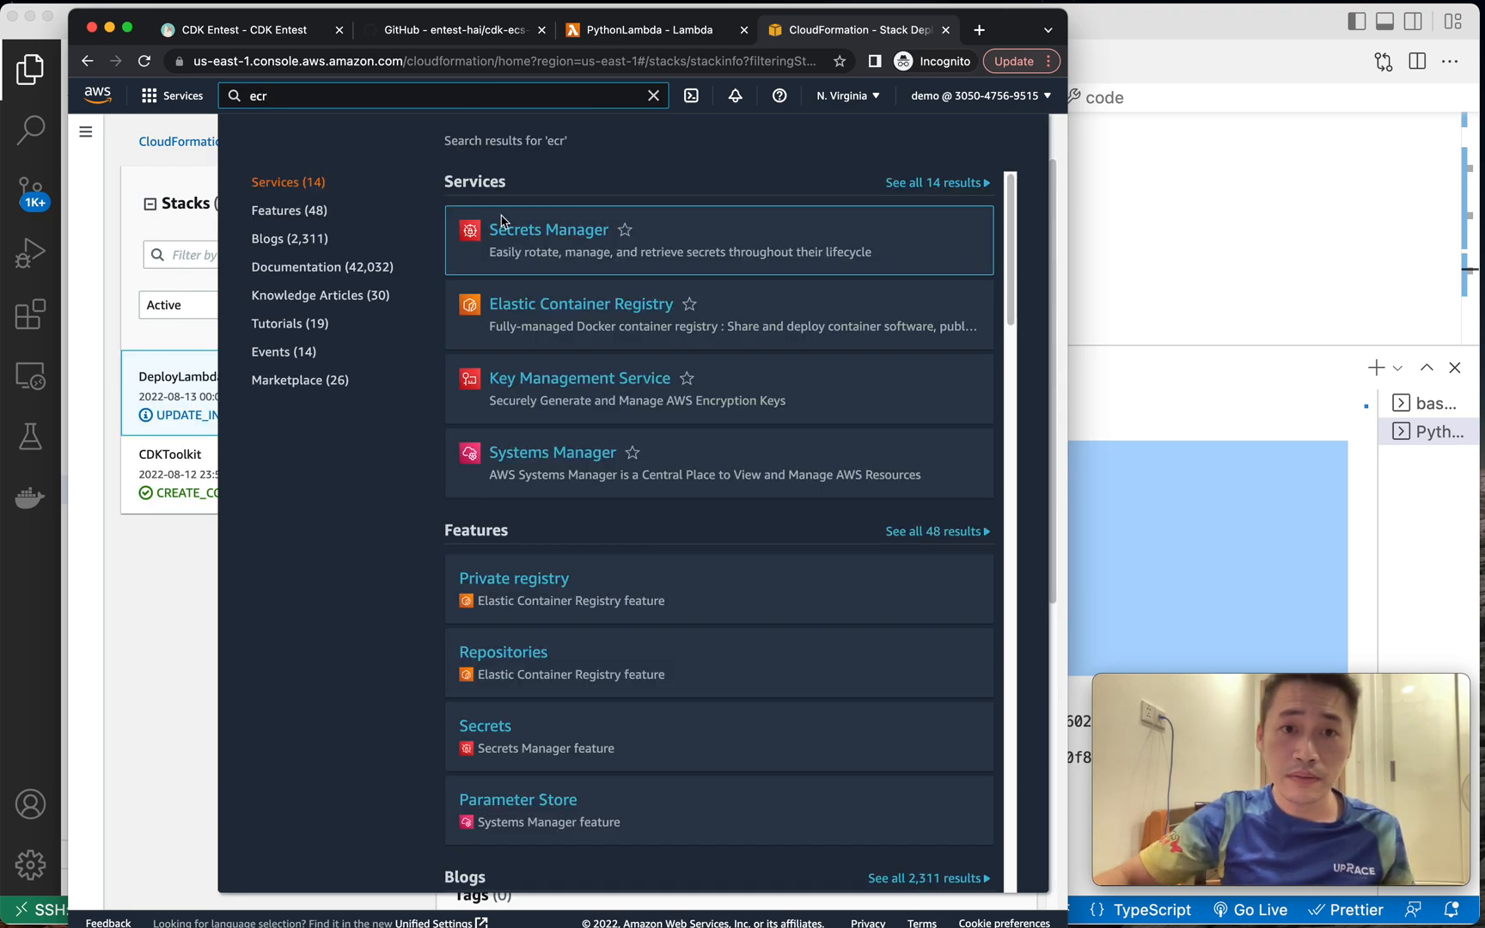
pyautogui.rightClick(581, 303)
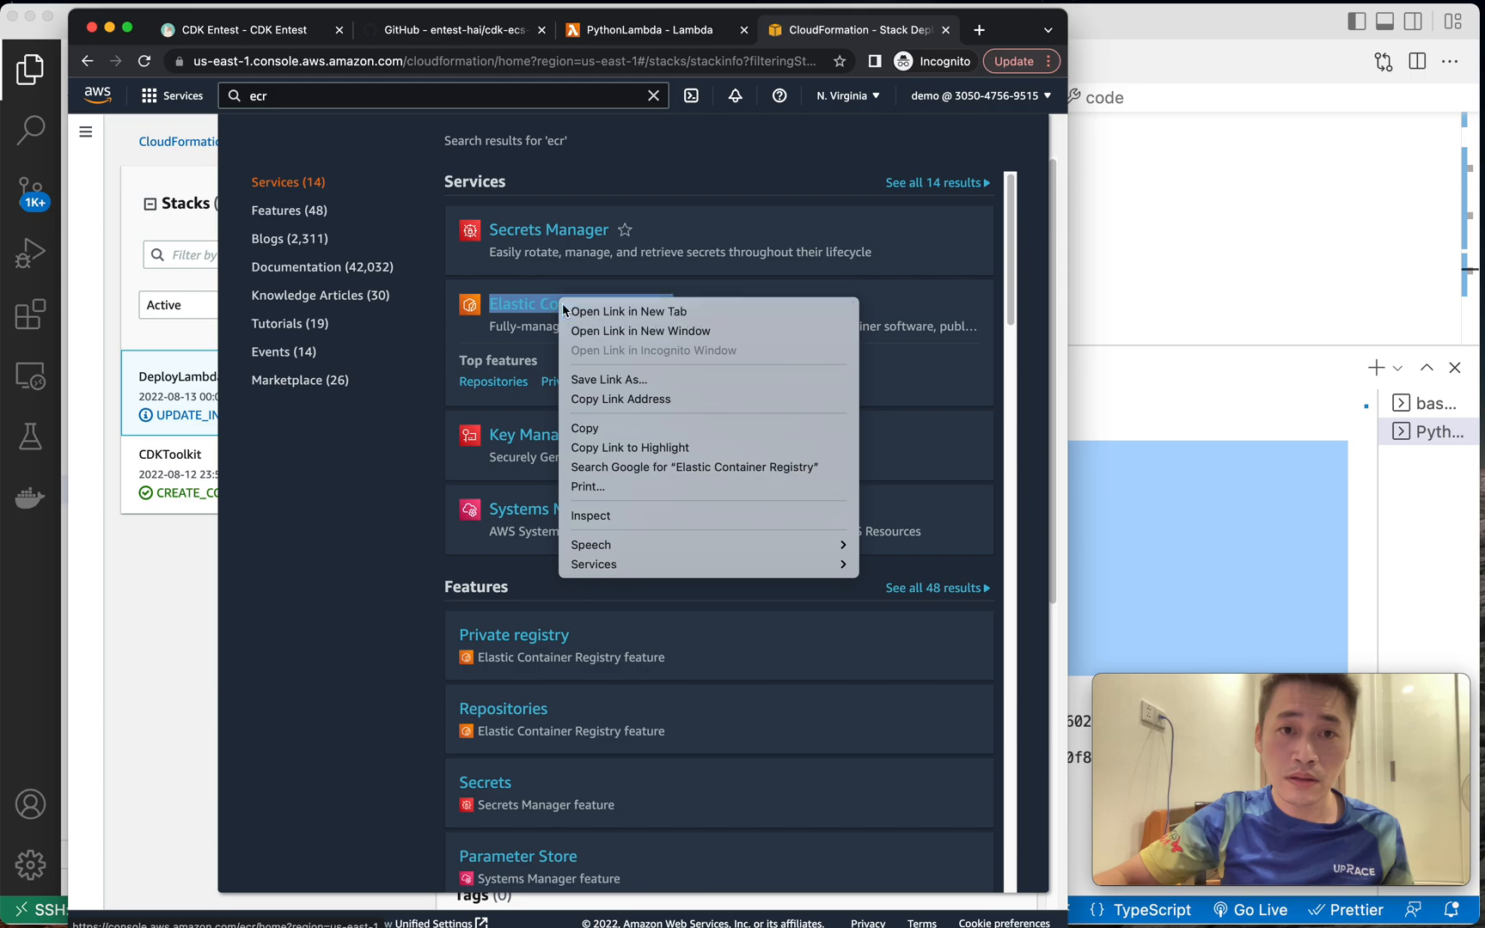
pyautogui.click(627, 311)
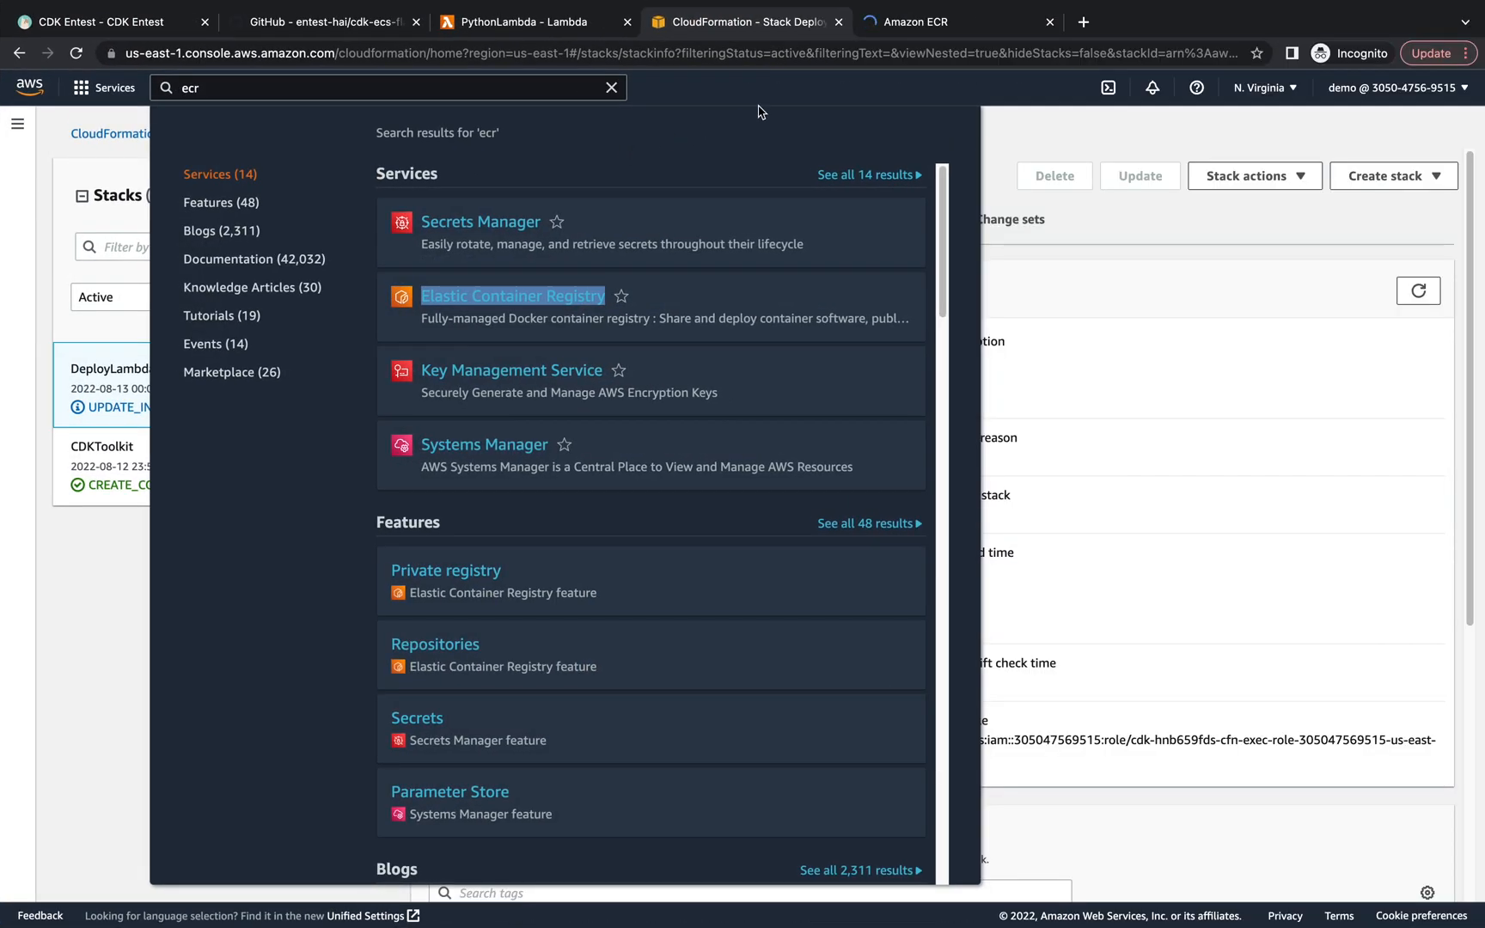
pyautogui.click(512, 296)
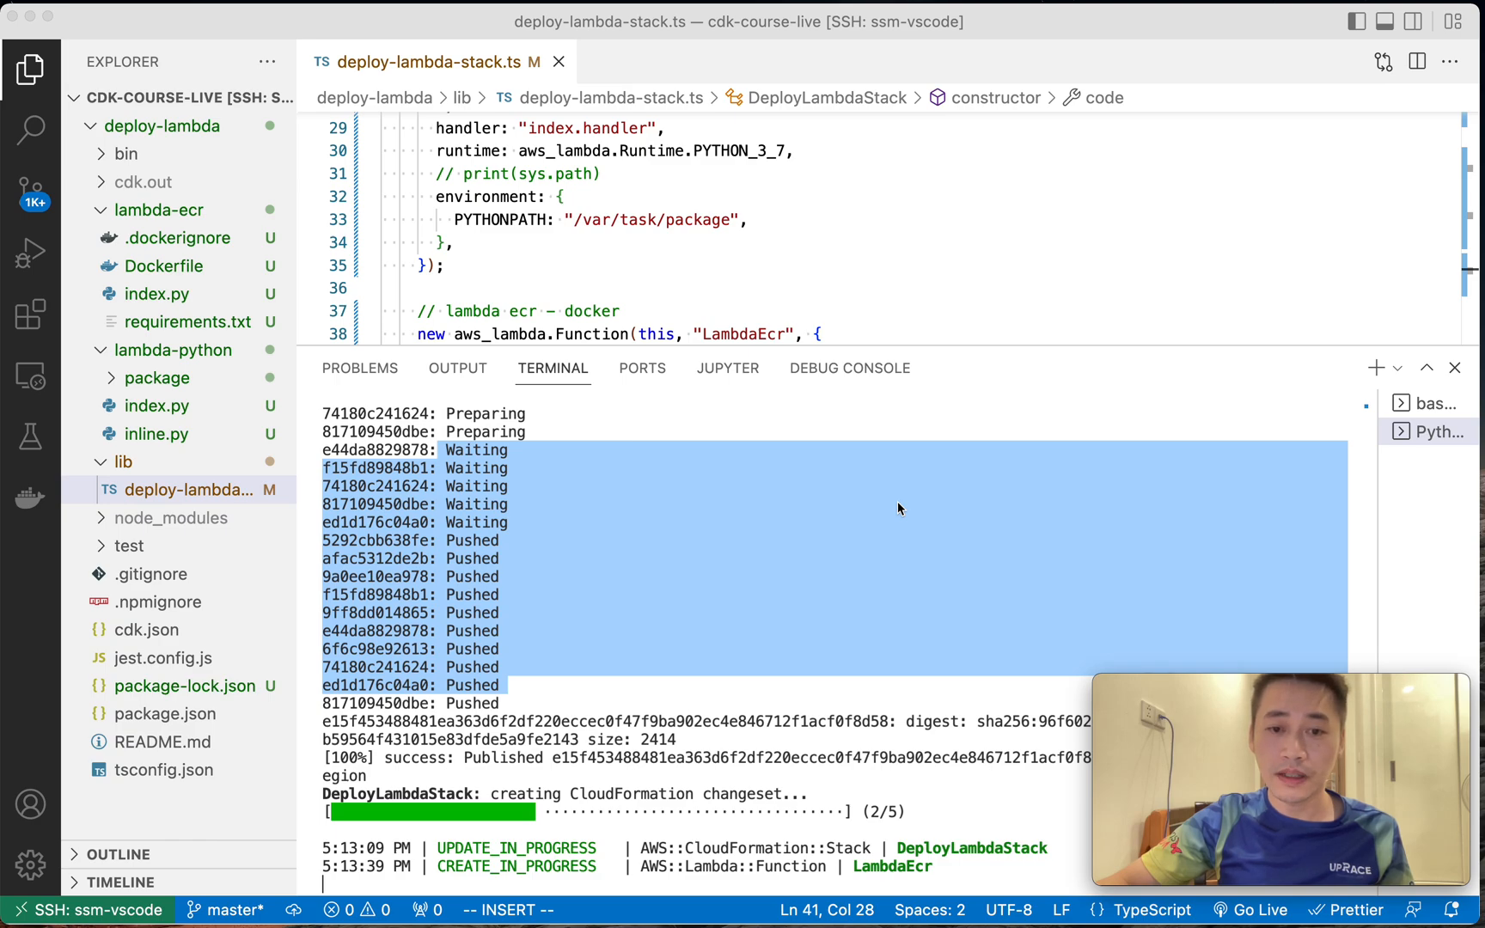
pyautogui.moveTo(832, 783)
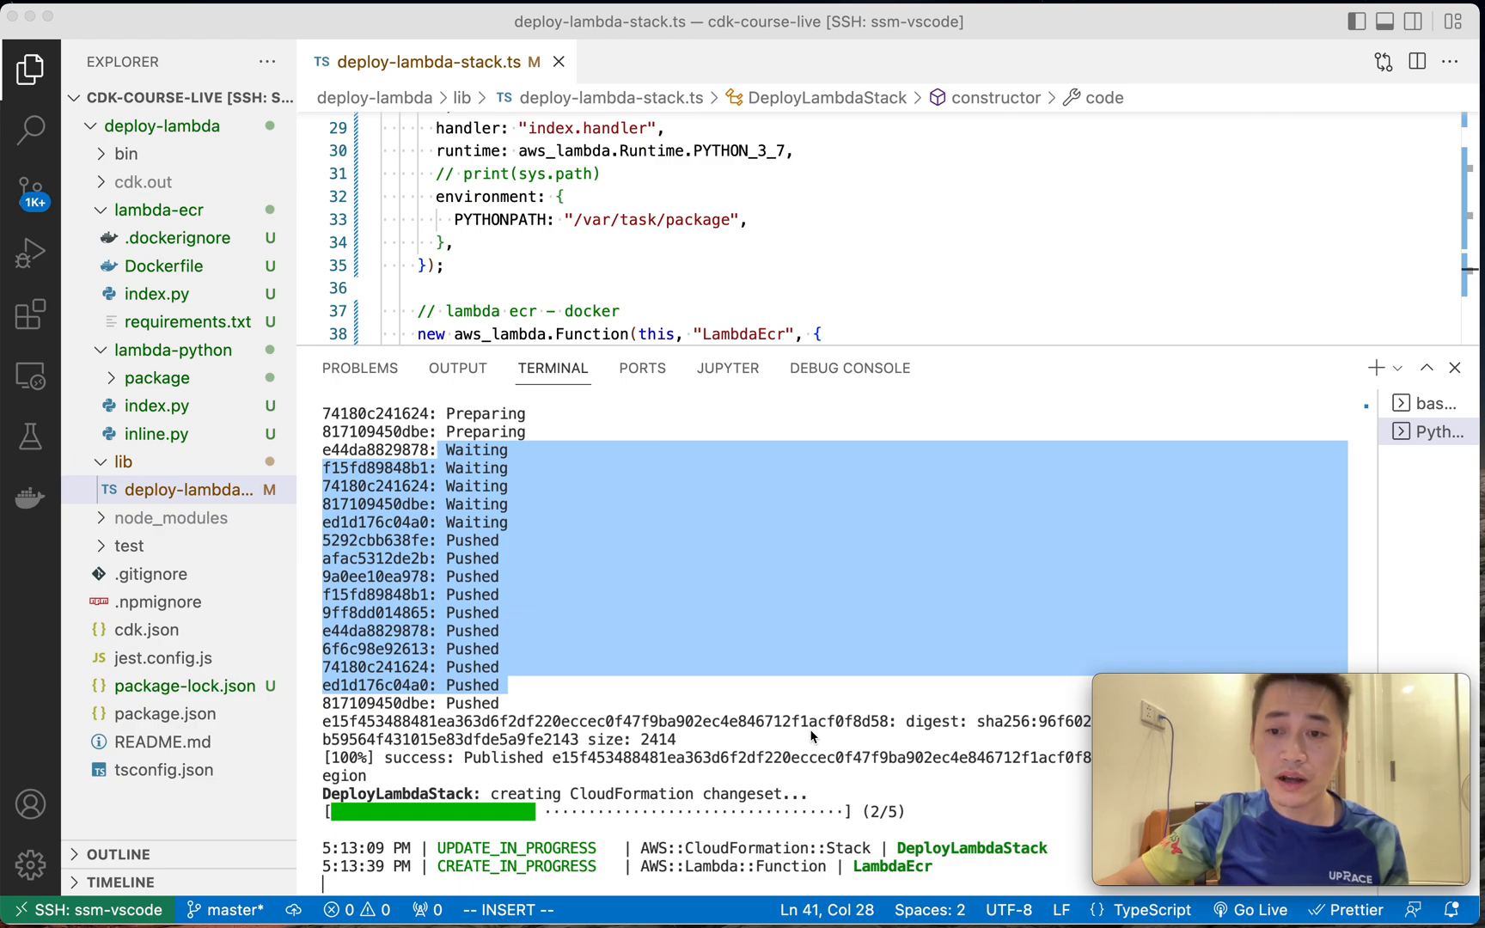
pyautogui.moveTo(804, 726)
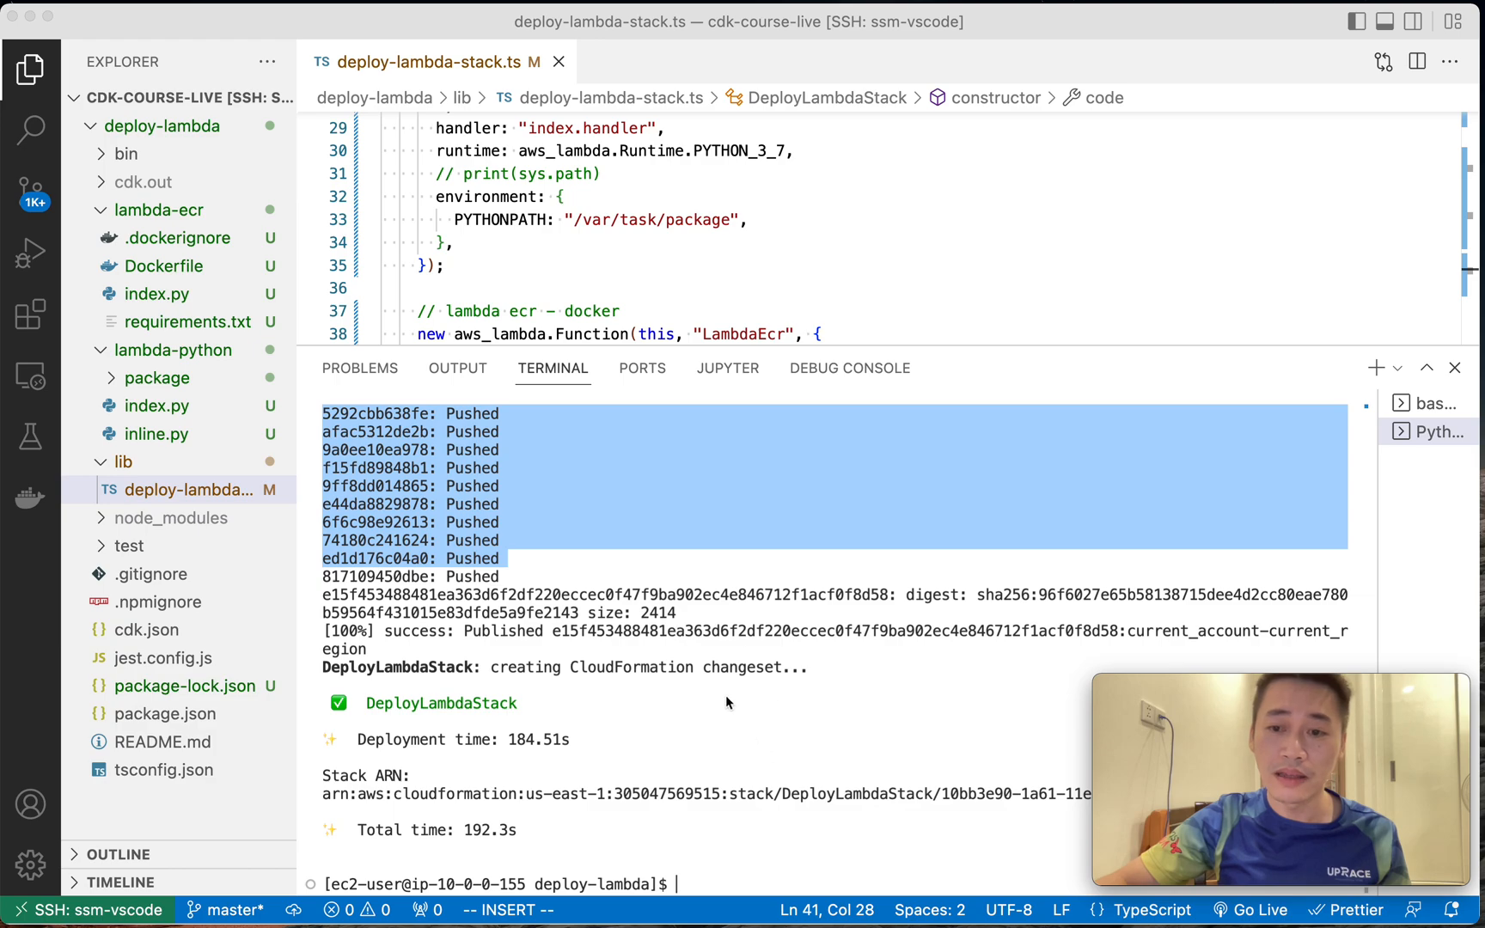
pyautogui.moveTo(807, 771)
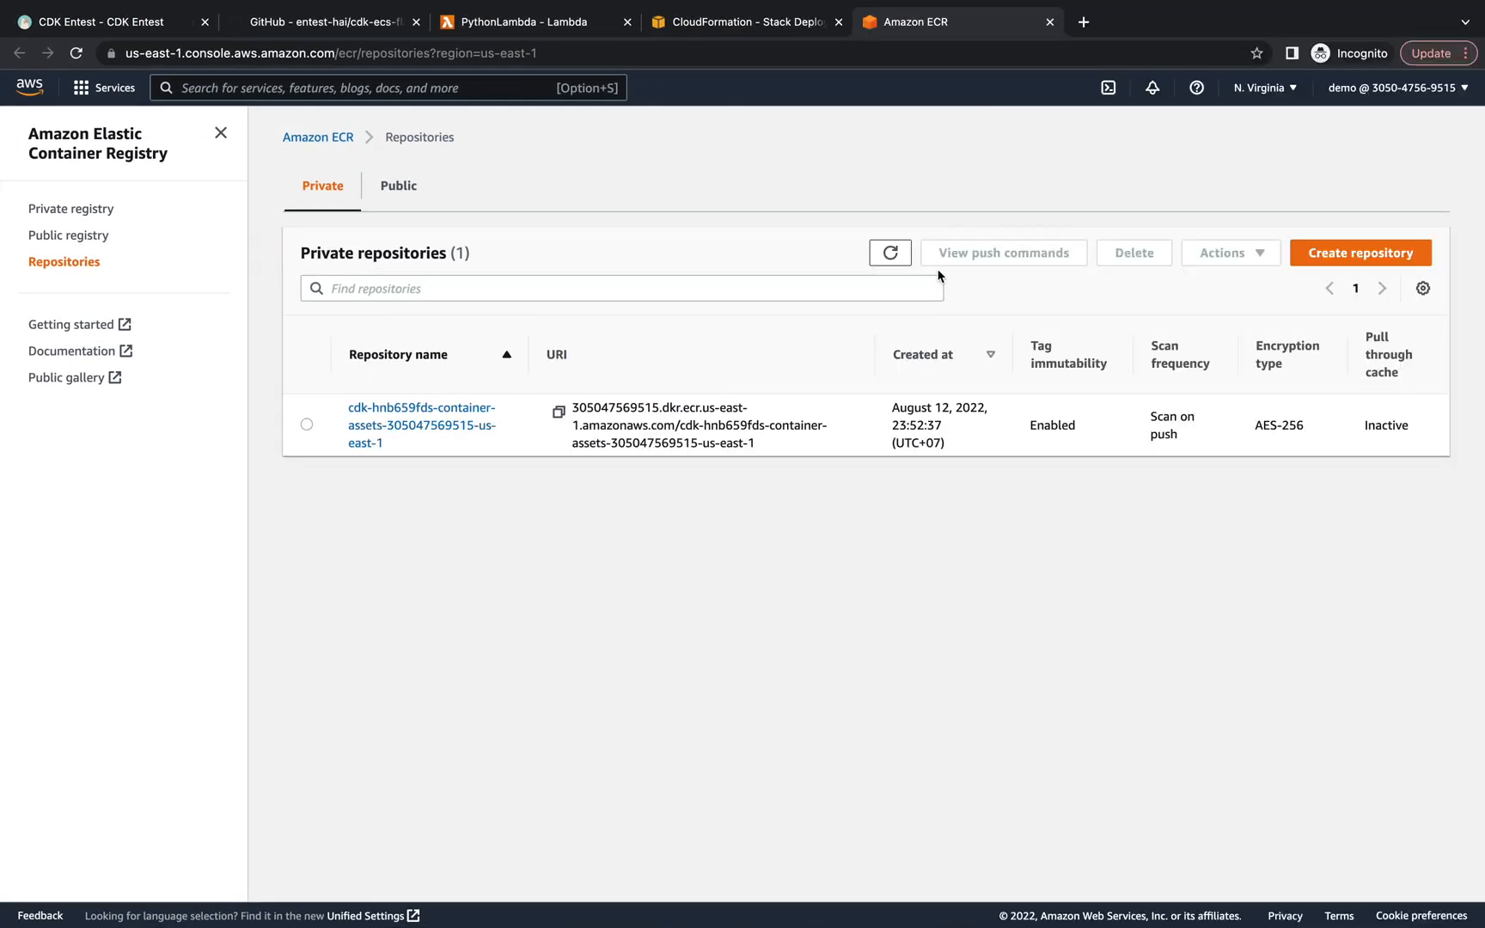
# Refresh ECR repositories, then refresh the Lambda functions list to show LambdaEcr.
pyautogui.click(888, 253)
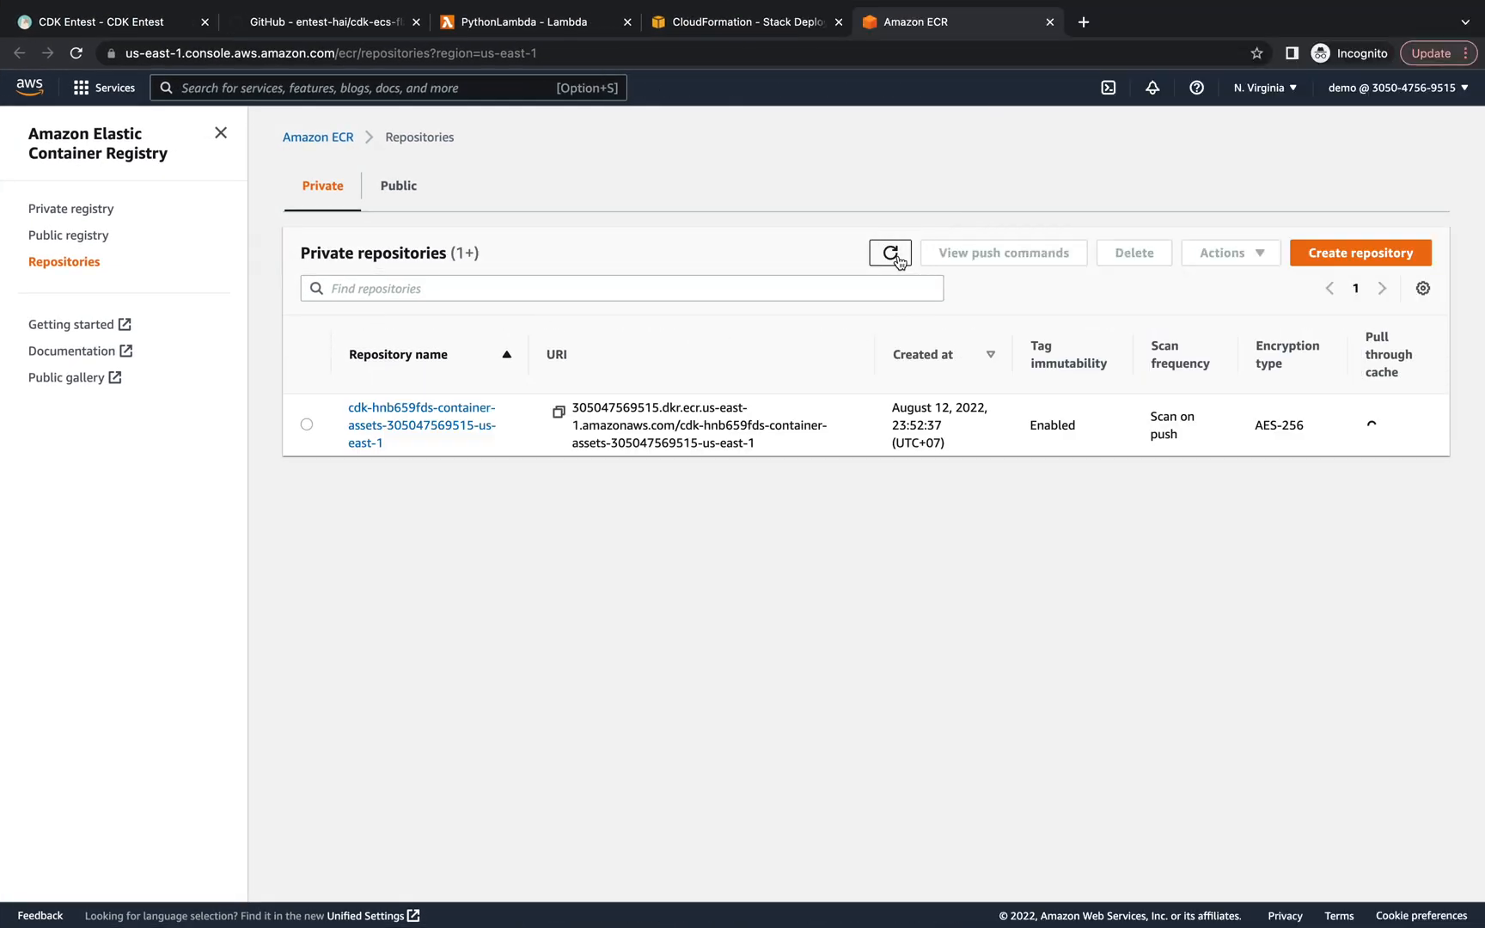
pyautogui.click(889, 253)
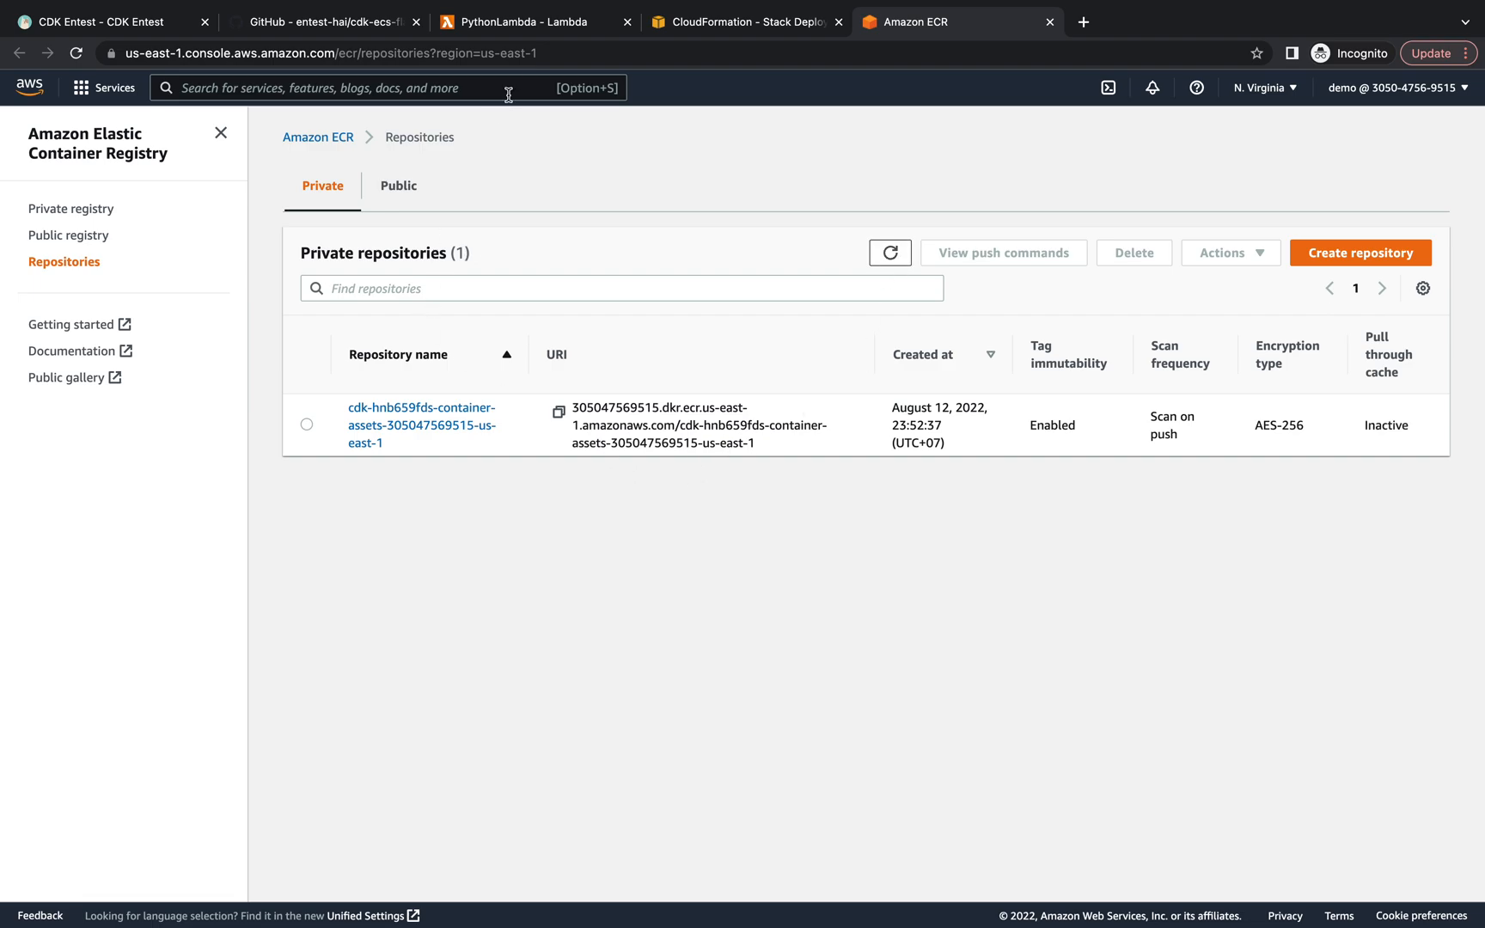
pyautogui.click(534, 21)
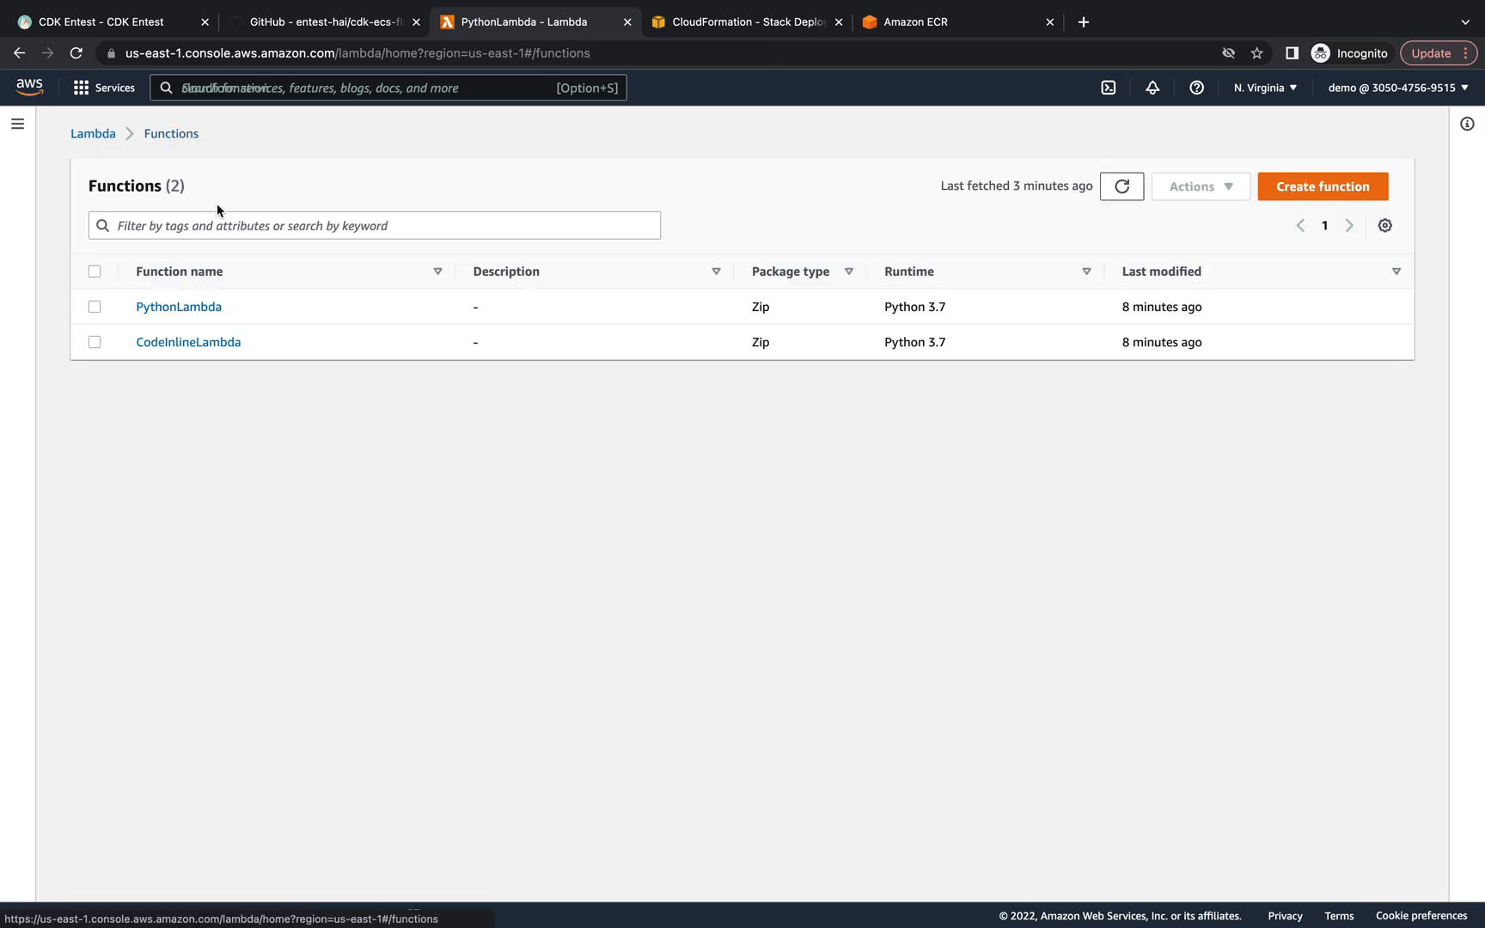
pyautogui.click(1121, 186)
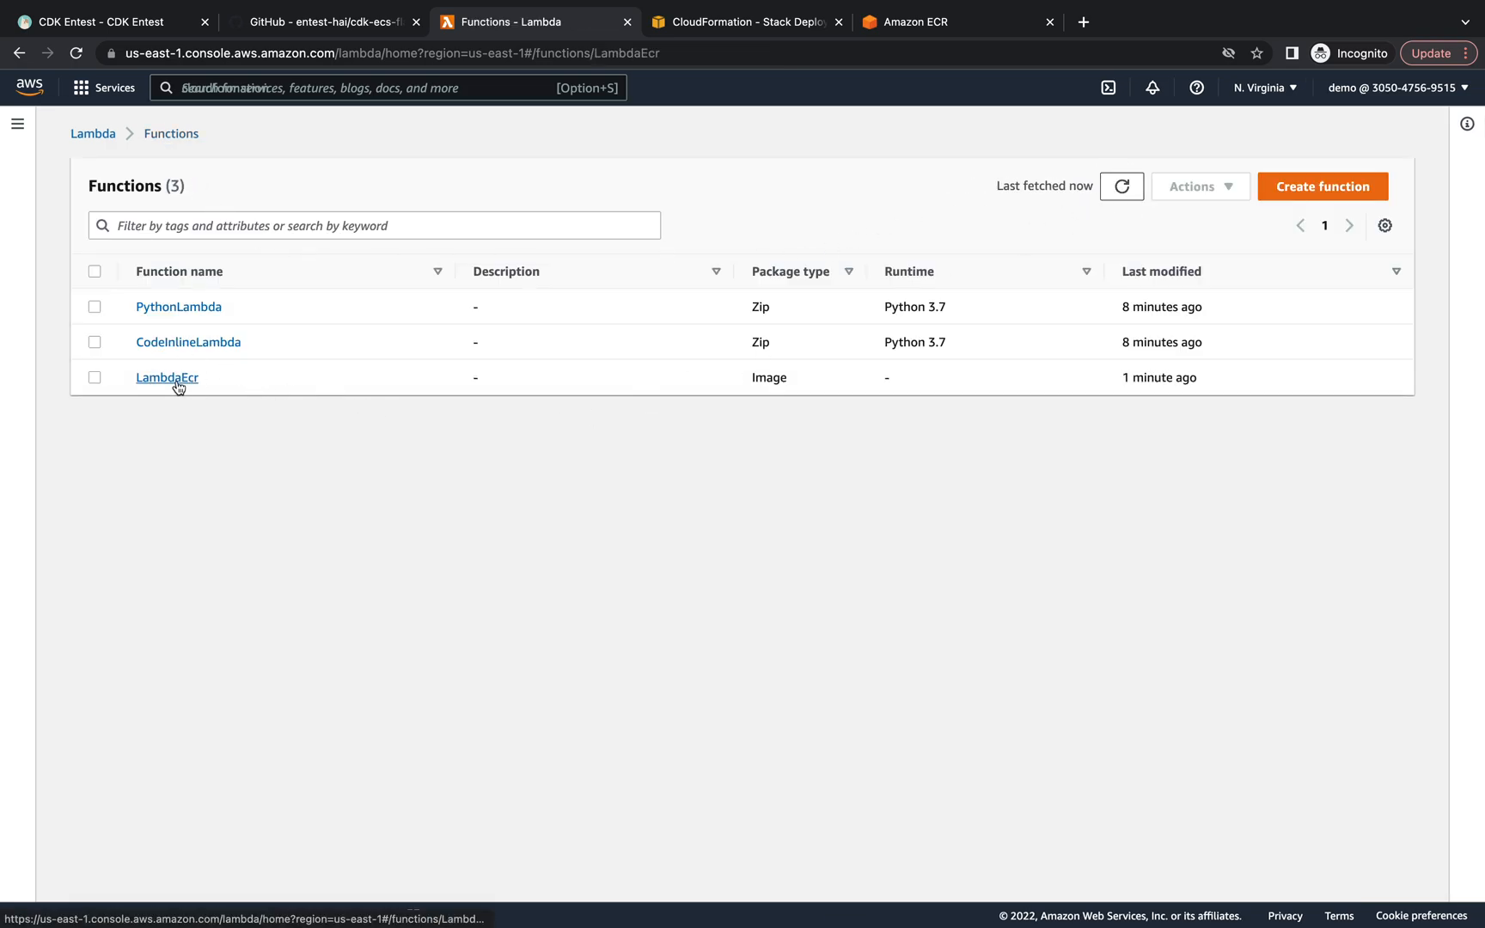
# Open LambdaEcr and view its image URI's ECR repository in a new tab.
pyautogui.click(166, 376)
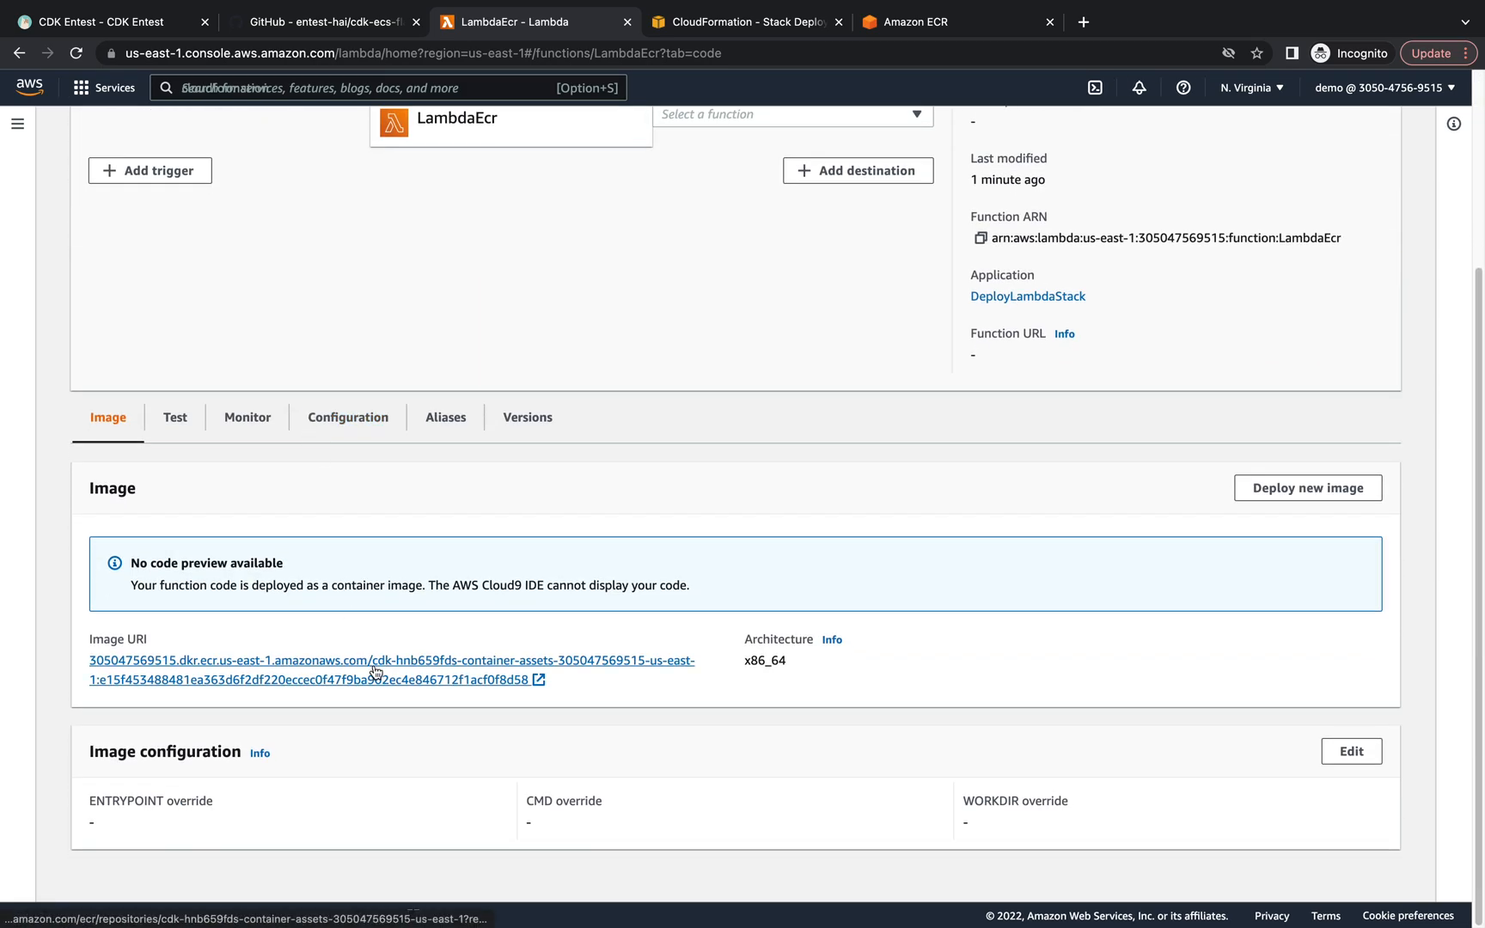
pyautogui.rightClick(378, 660)
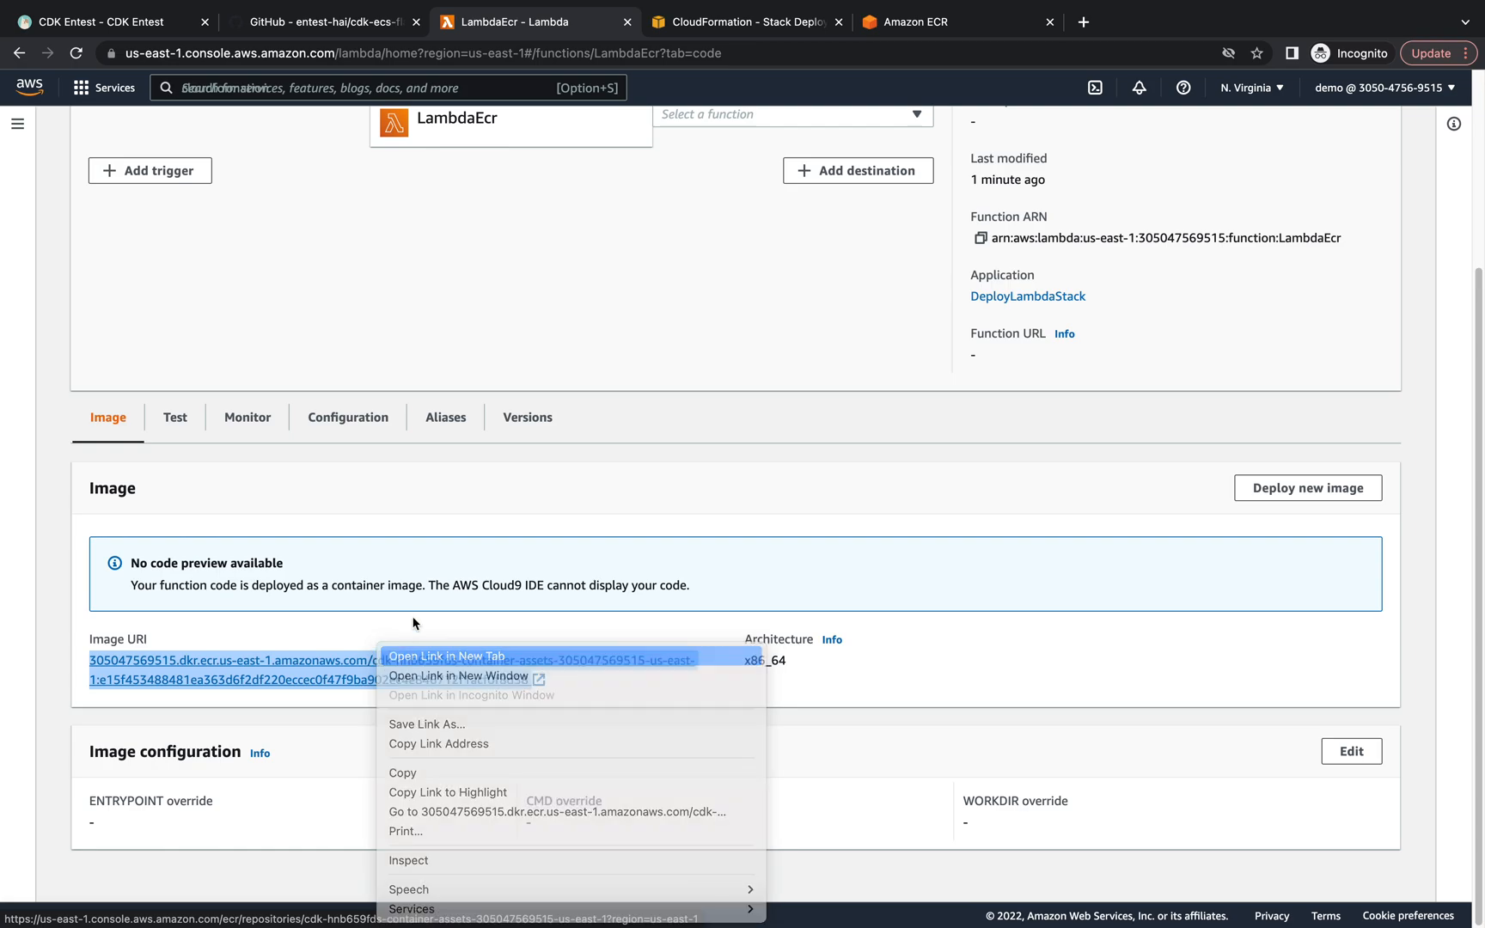
pyautogui.click(445, 654)
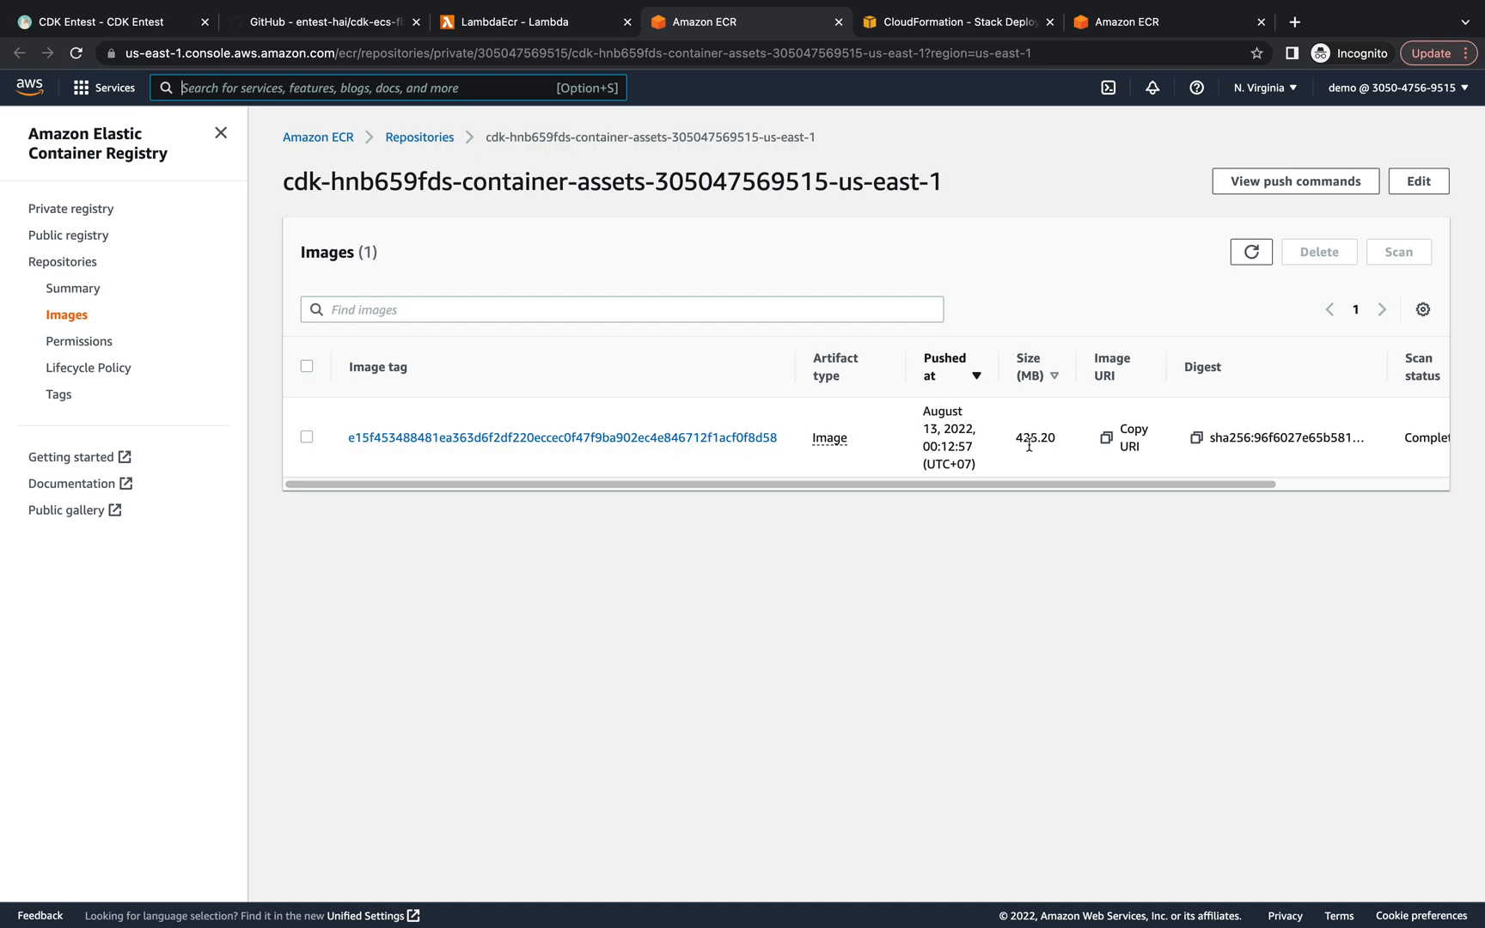
pyautogui.click(519, 21)
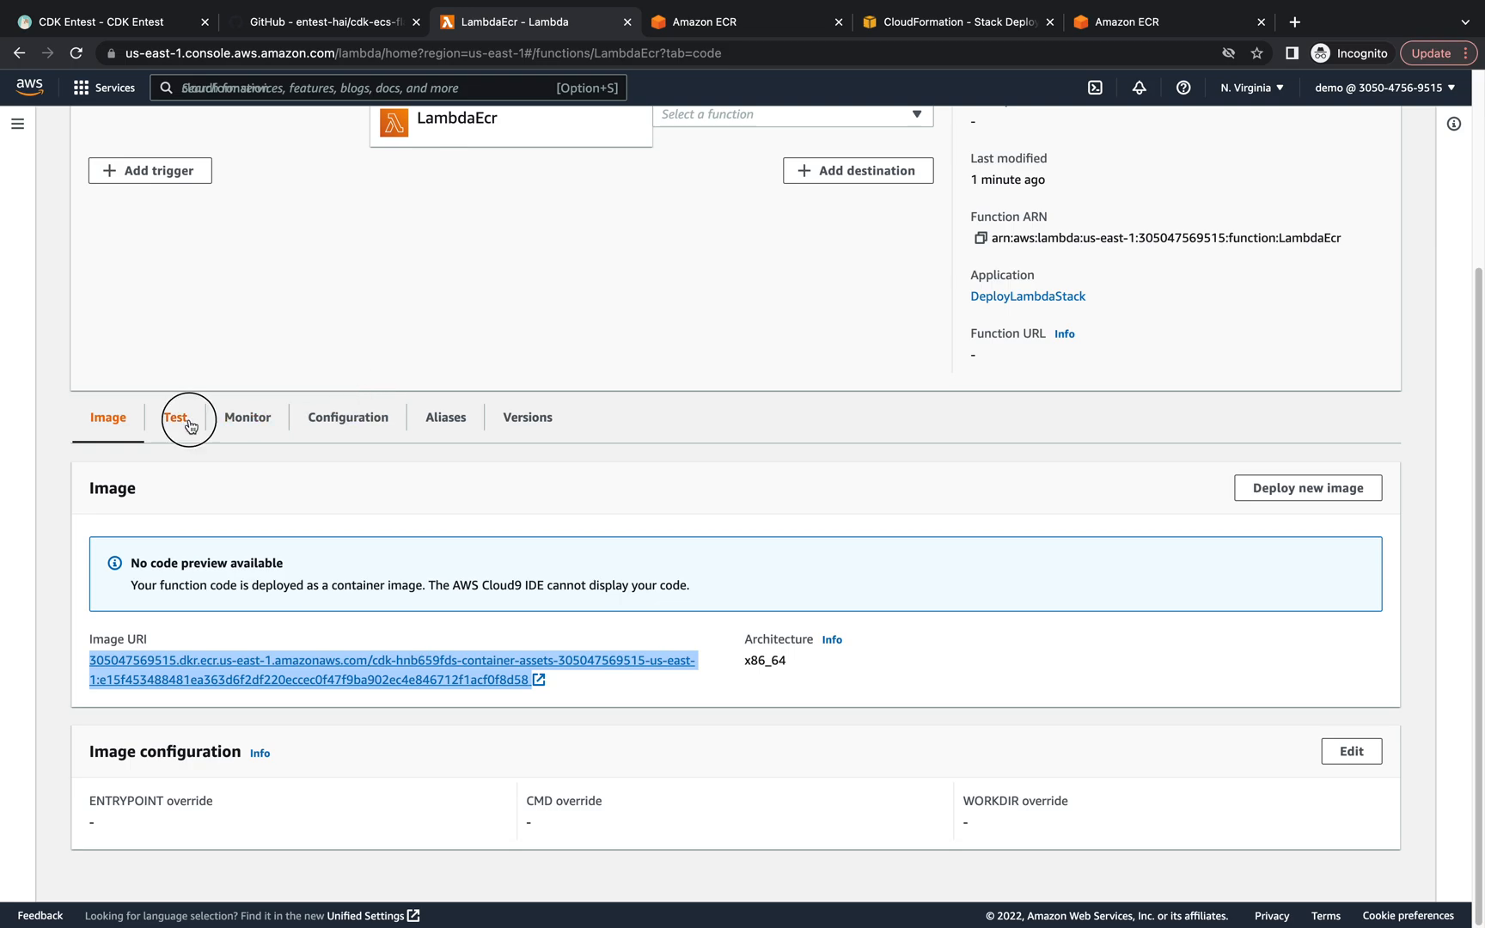
# Run a Test event on LambdaEcr, returning 'hello lambda python with dependencies'.
pyautogui.click(174, 419)
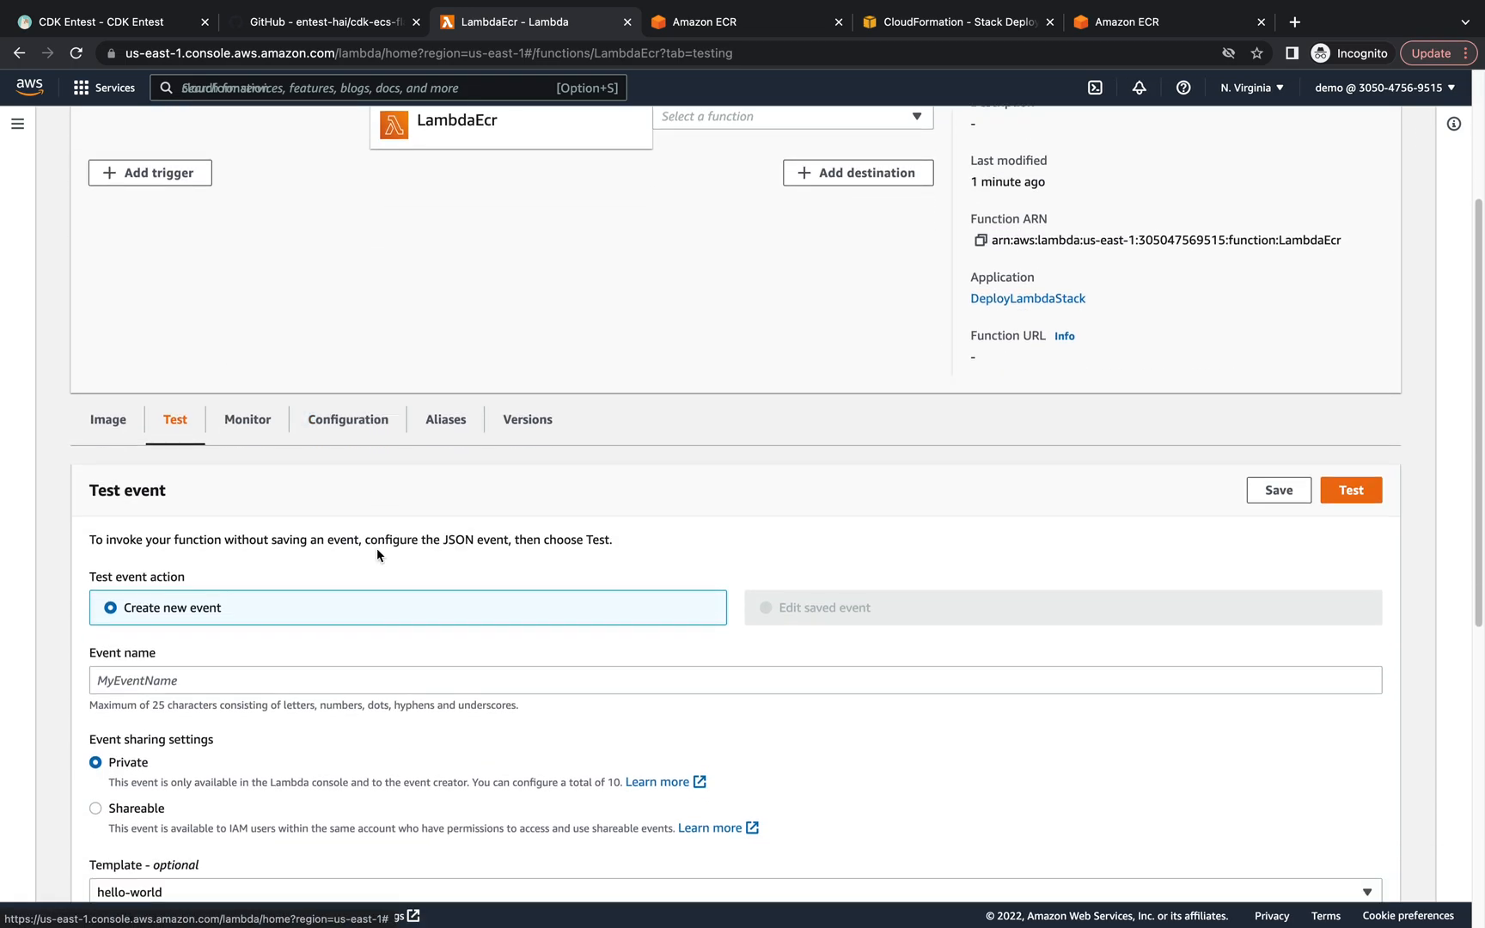
pyautogui.write('Test')
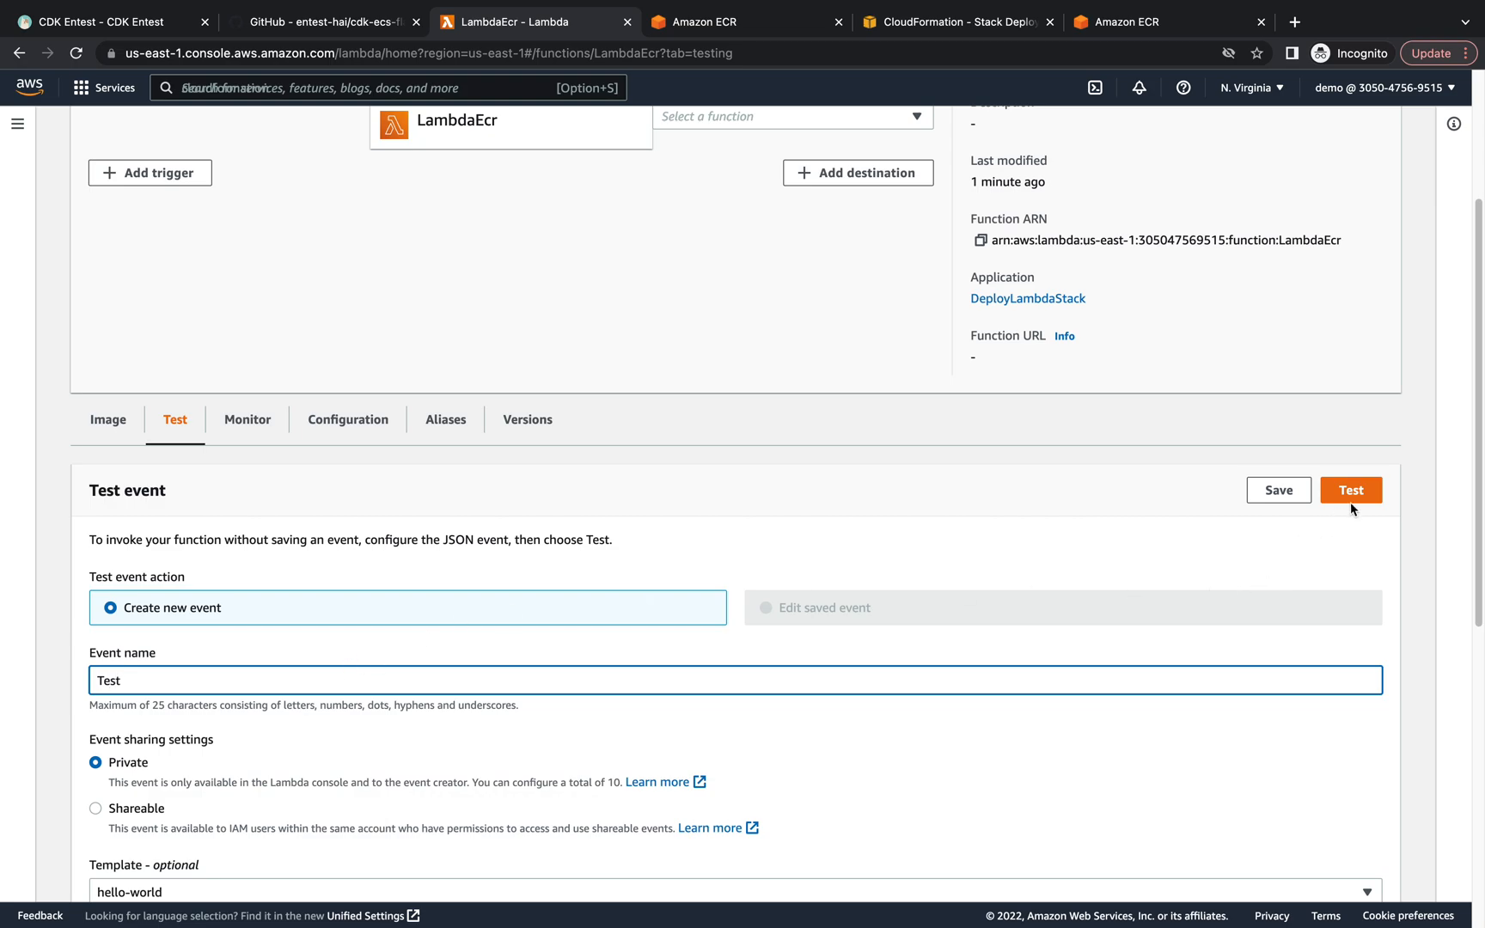
pyautogui.click(1349, 490)
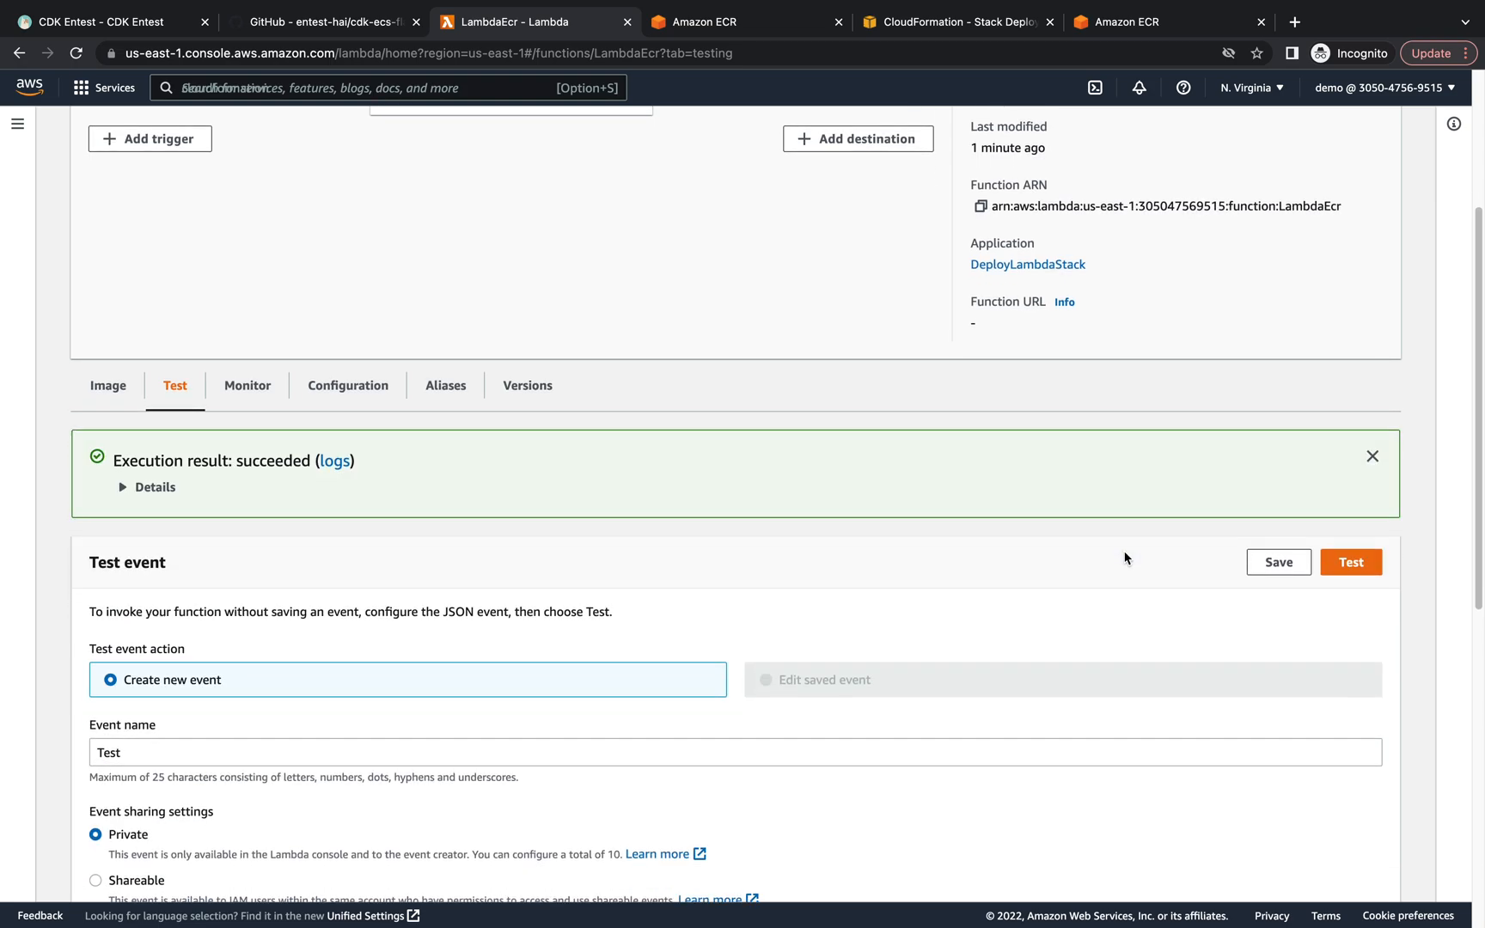
pyautogui.click(122, 486)
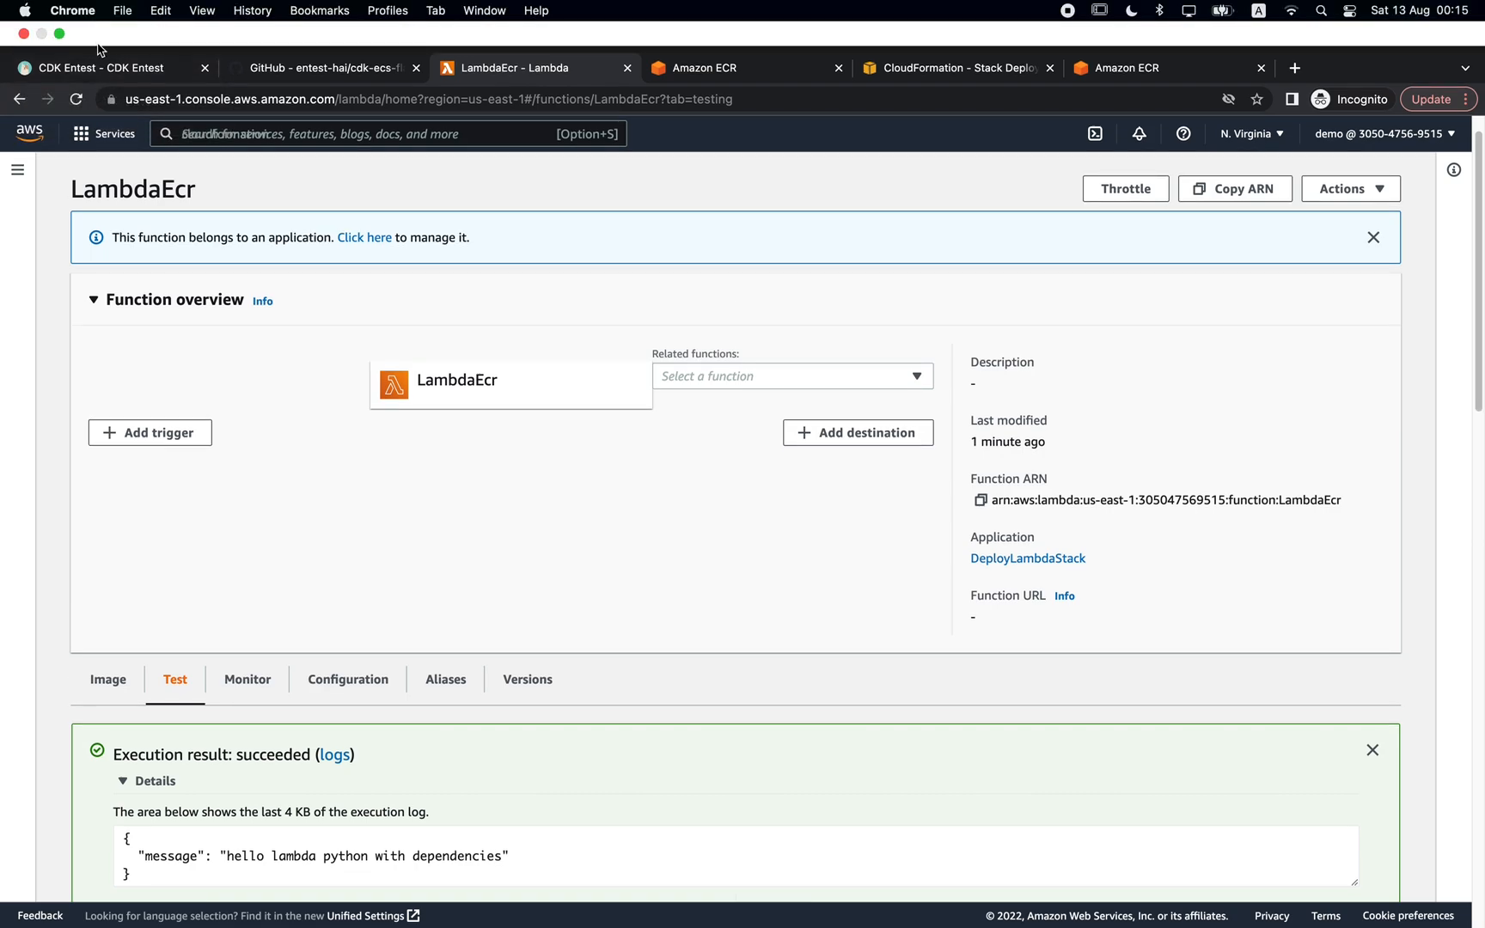
# Highlight the dependencies and ECR deployment options in the Entest docs introduction, then return to LambdaEcr.
pyautogui.click(95, 67)
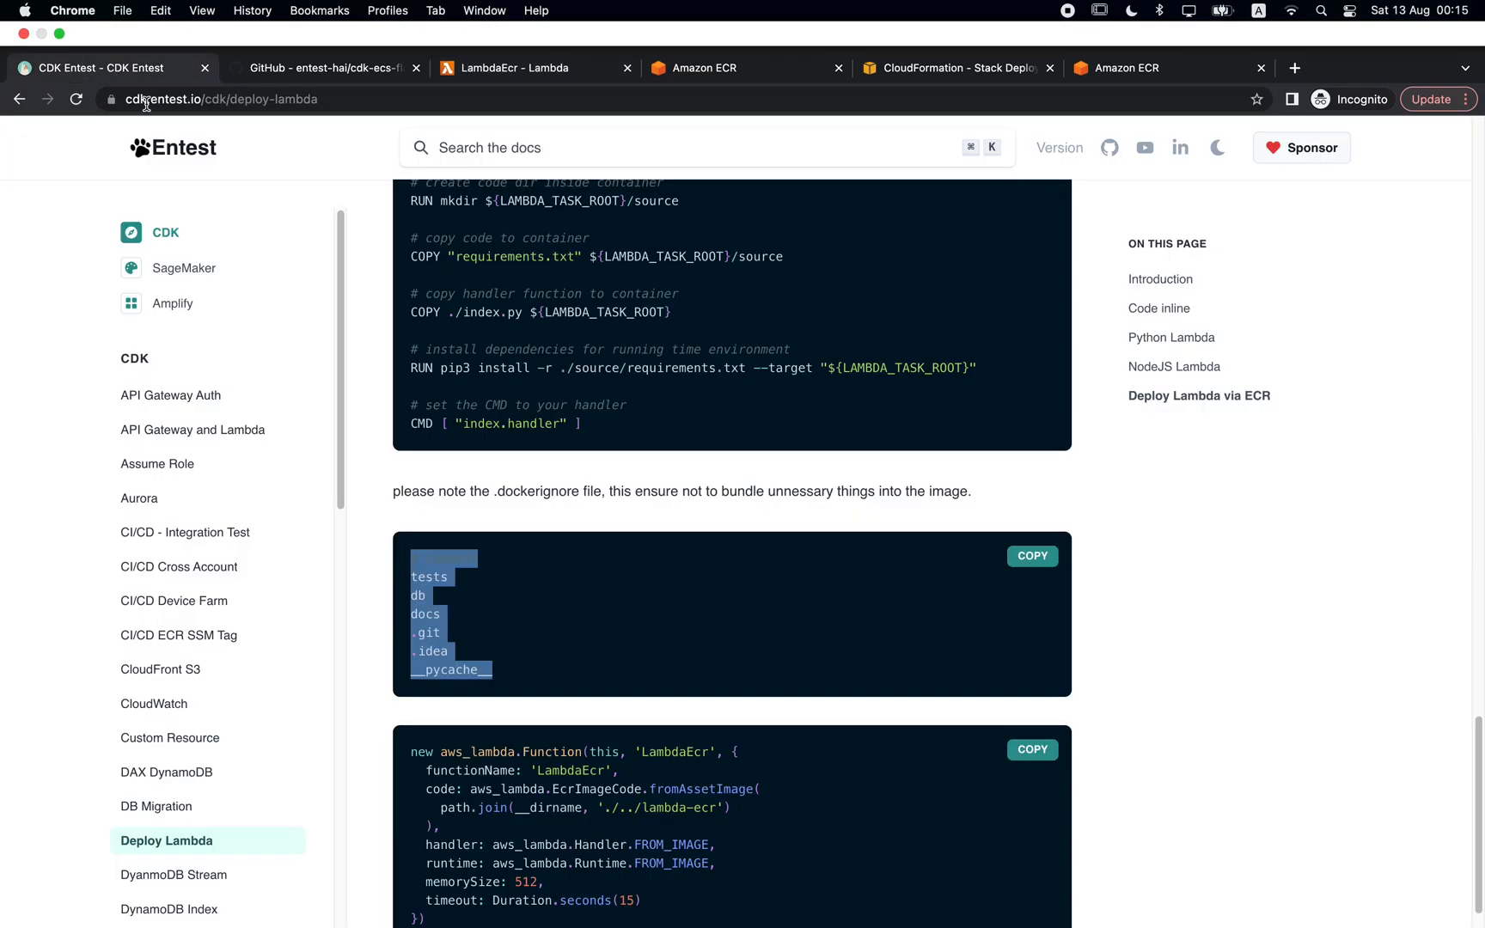
pyautogui.scroll(3)
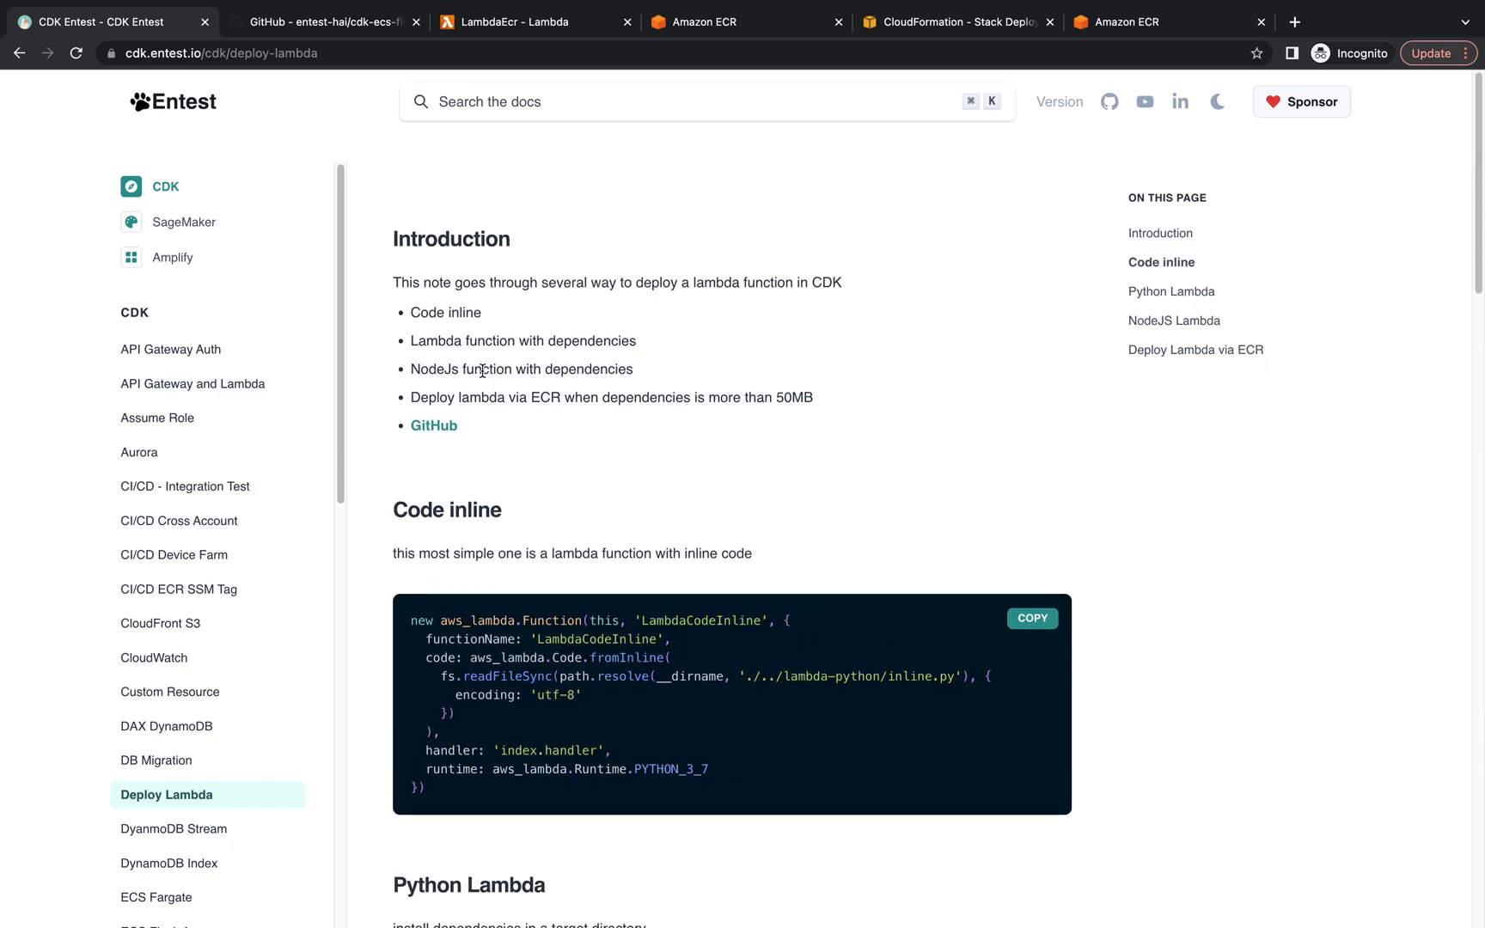
pyautogui.moveTo(577, 388)
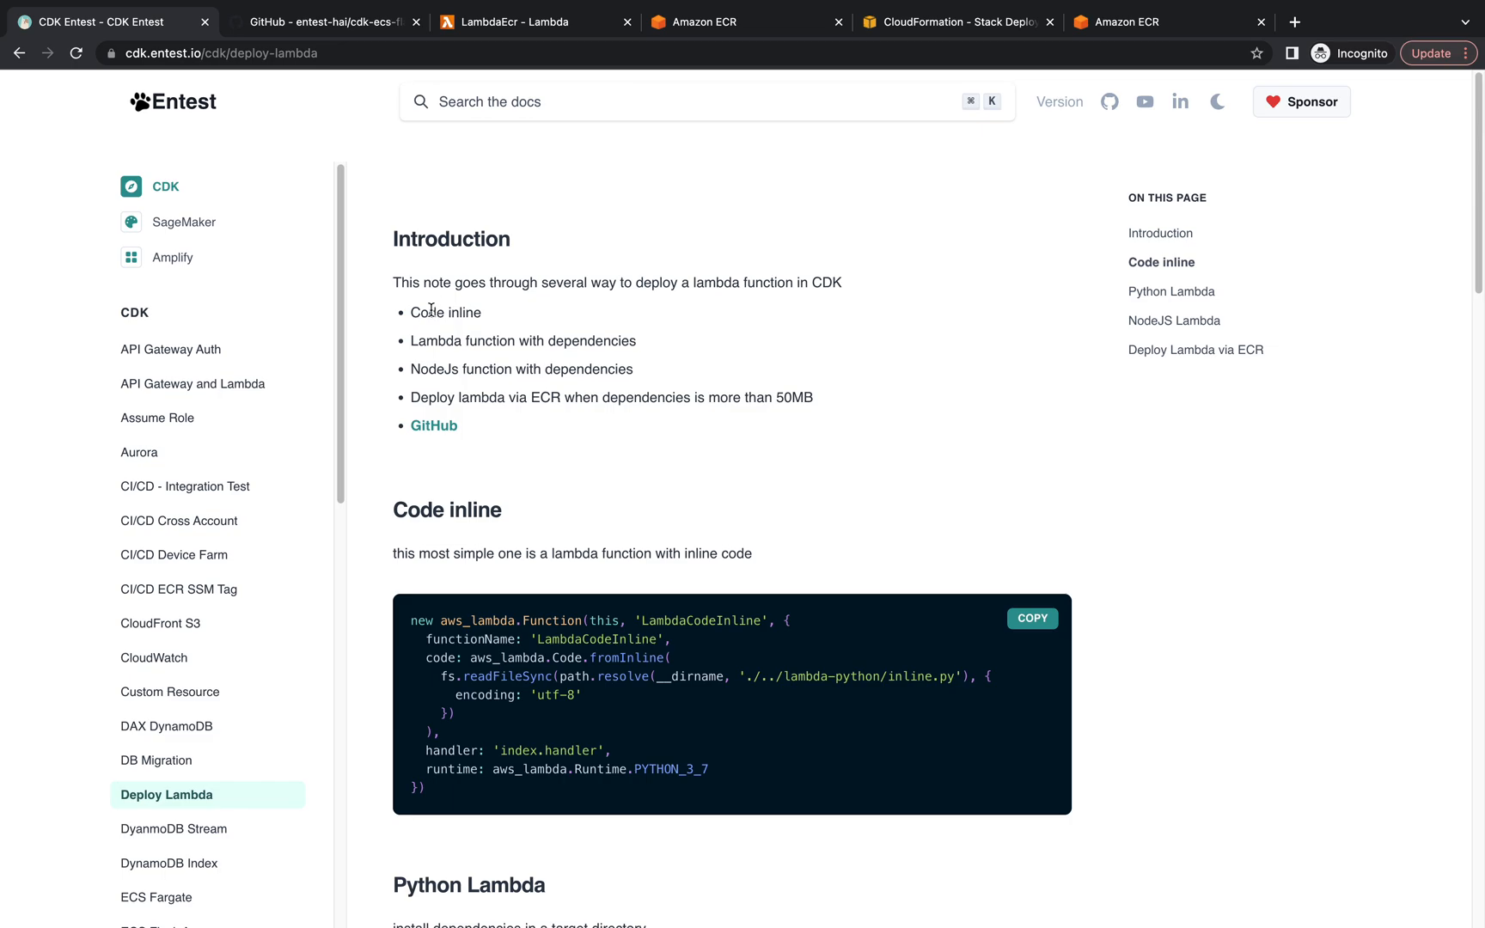
pyautogui.doubleClick(443, 313)
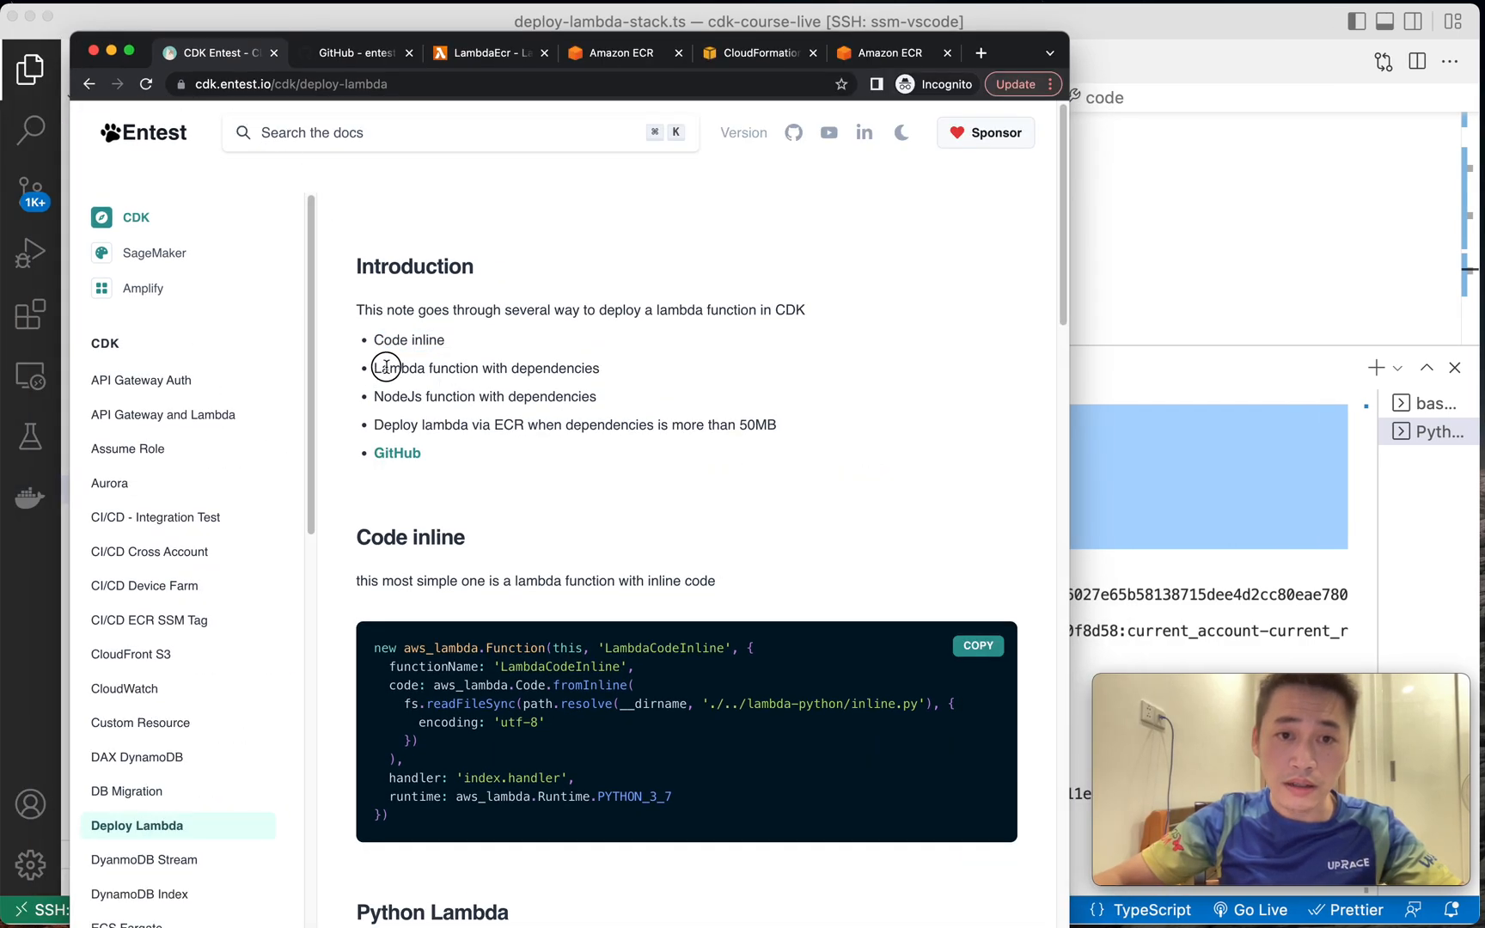
pyautogui.moveTo(377, 368); pyautogui.dragTo(596, 367)
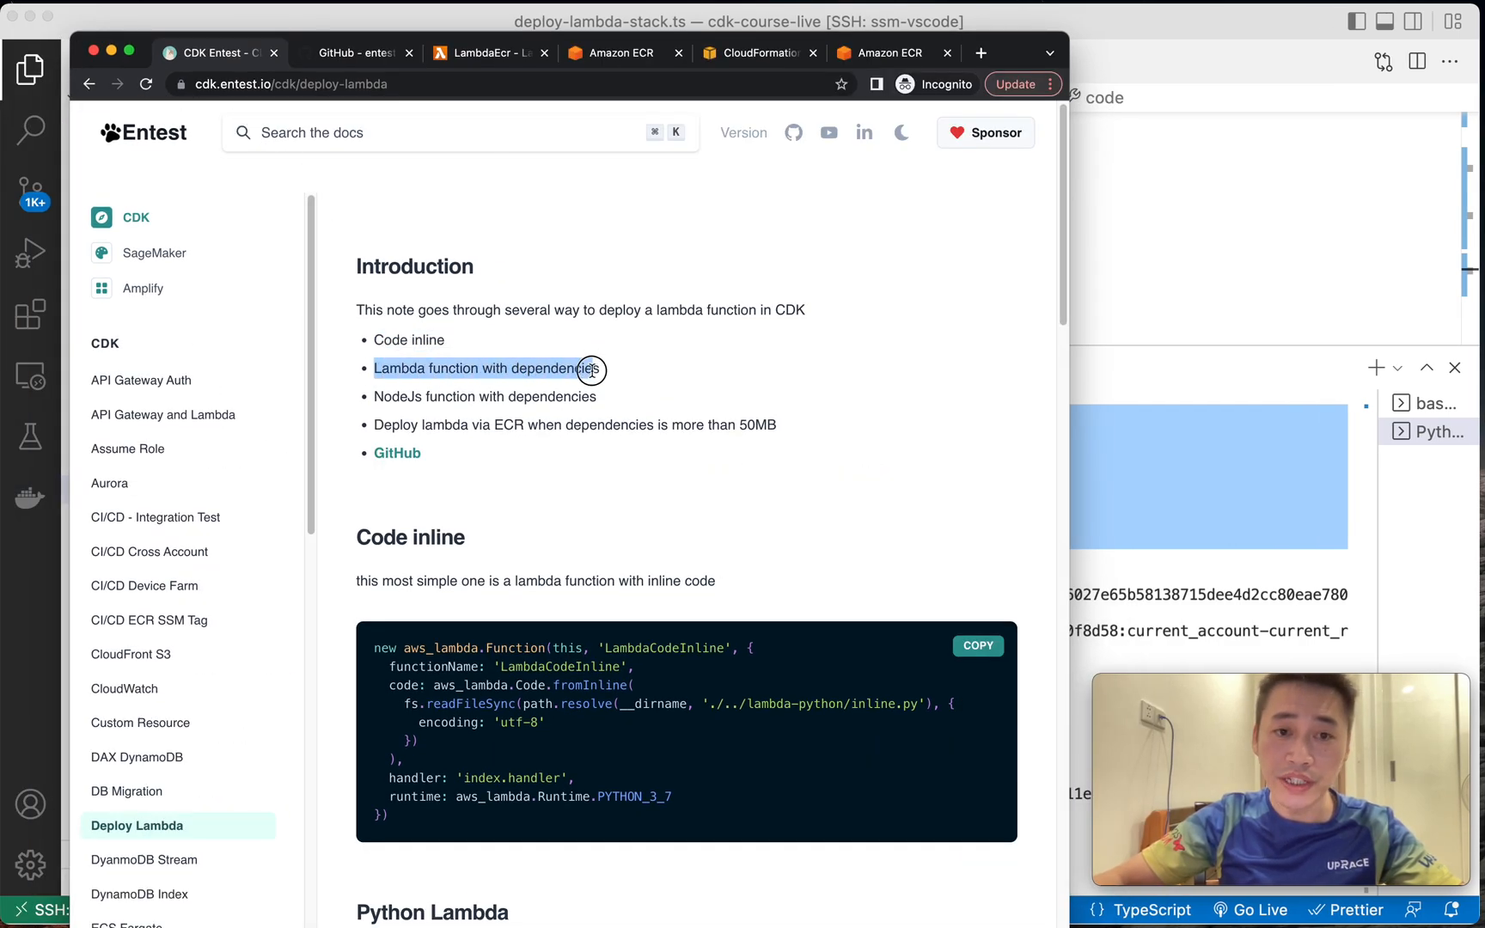
pyautogui.moveTo(590, 368); pyautogui.dragTo(546, 424)
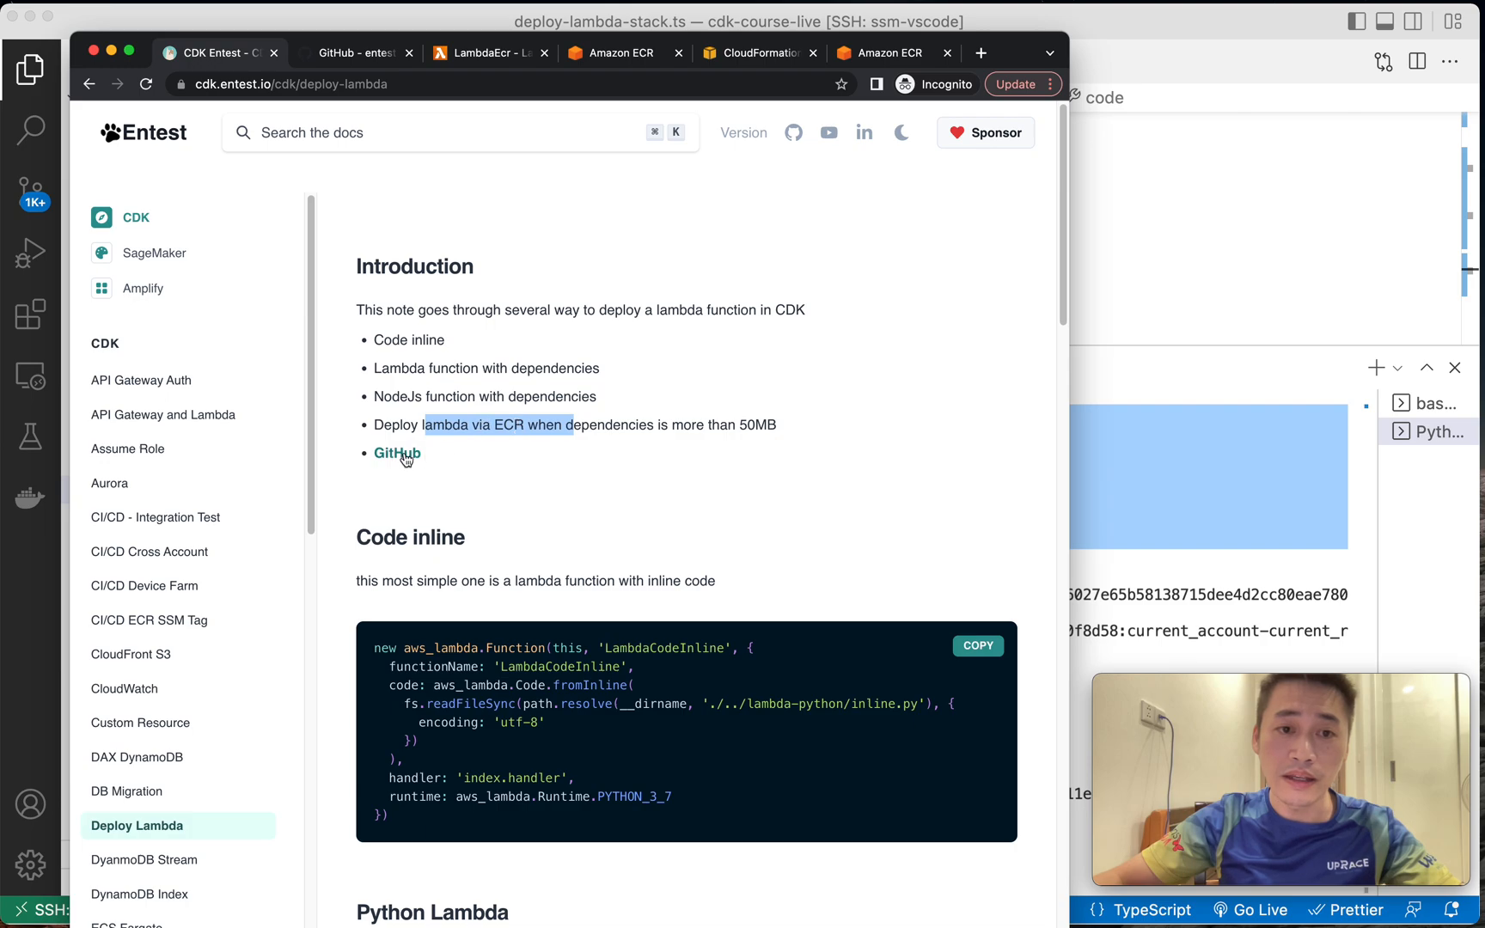
pyautogui.moveTo(405, 390)
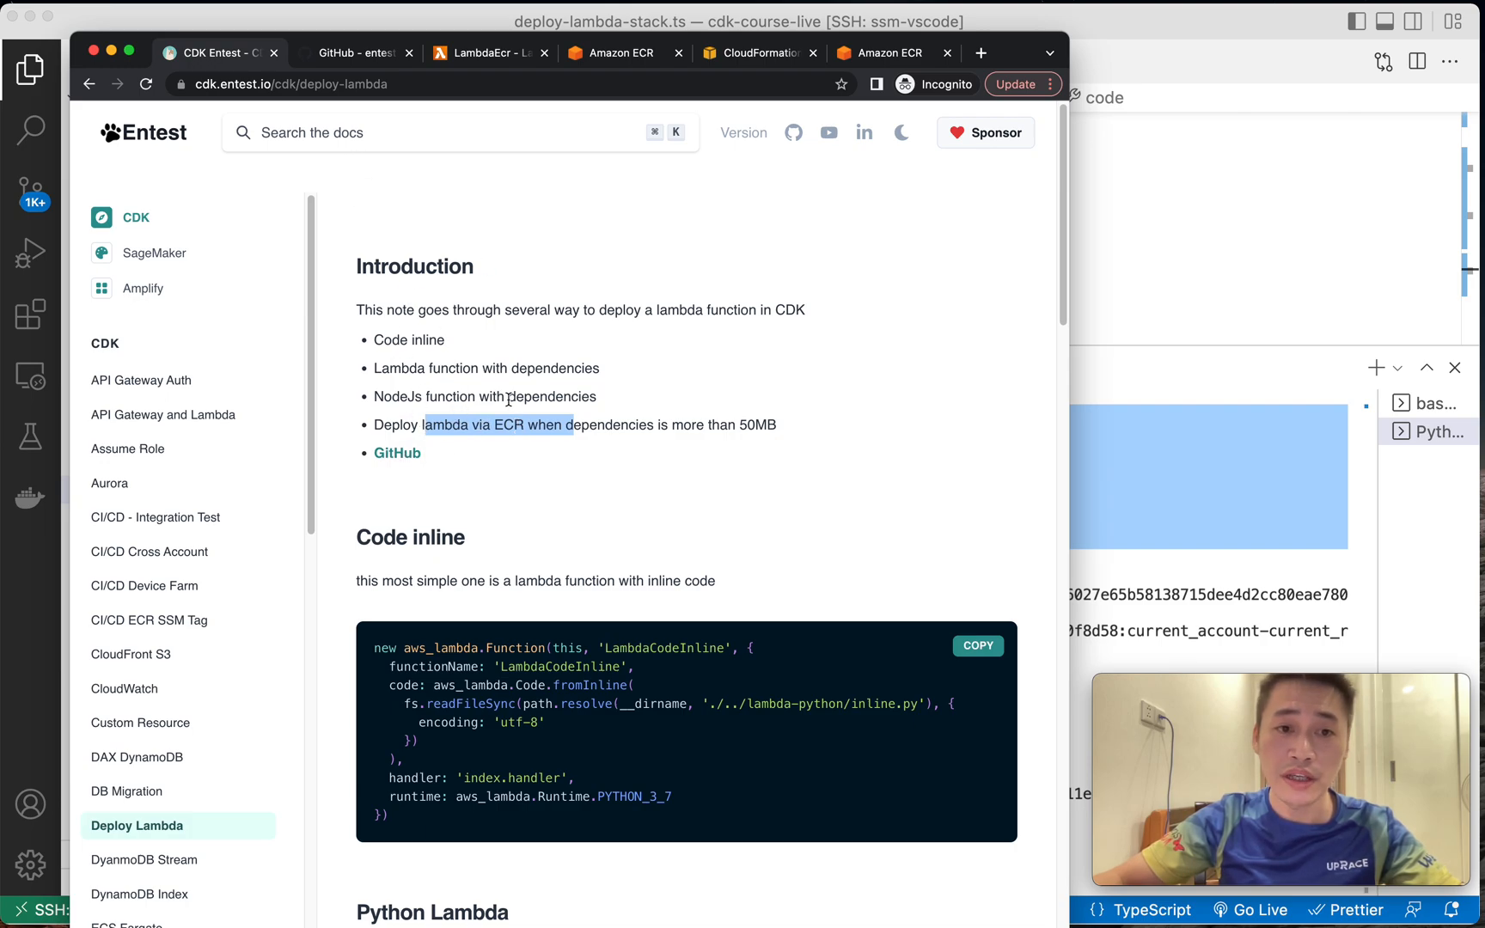
pyautogui.click(356, 51)
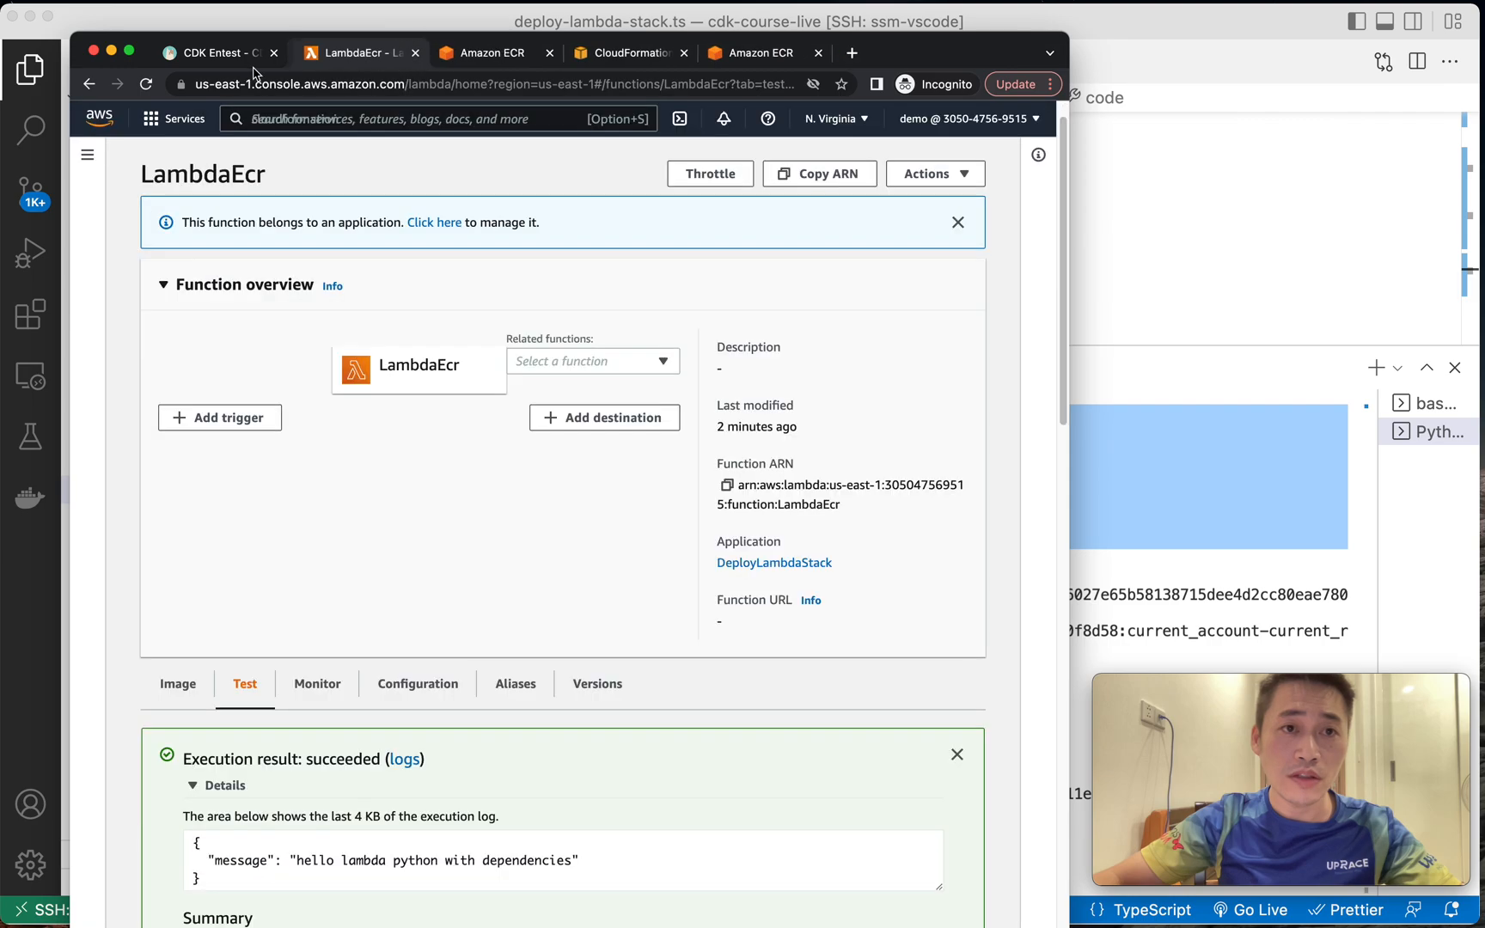
# Open the cdk-deploy-lambda GitHub repository's lambda-nodejs folder from the docs.
pyautogui.click(220, 51)
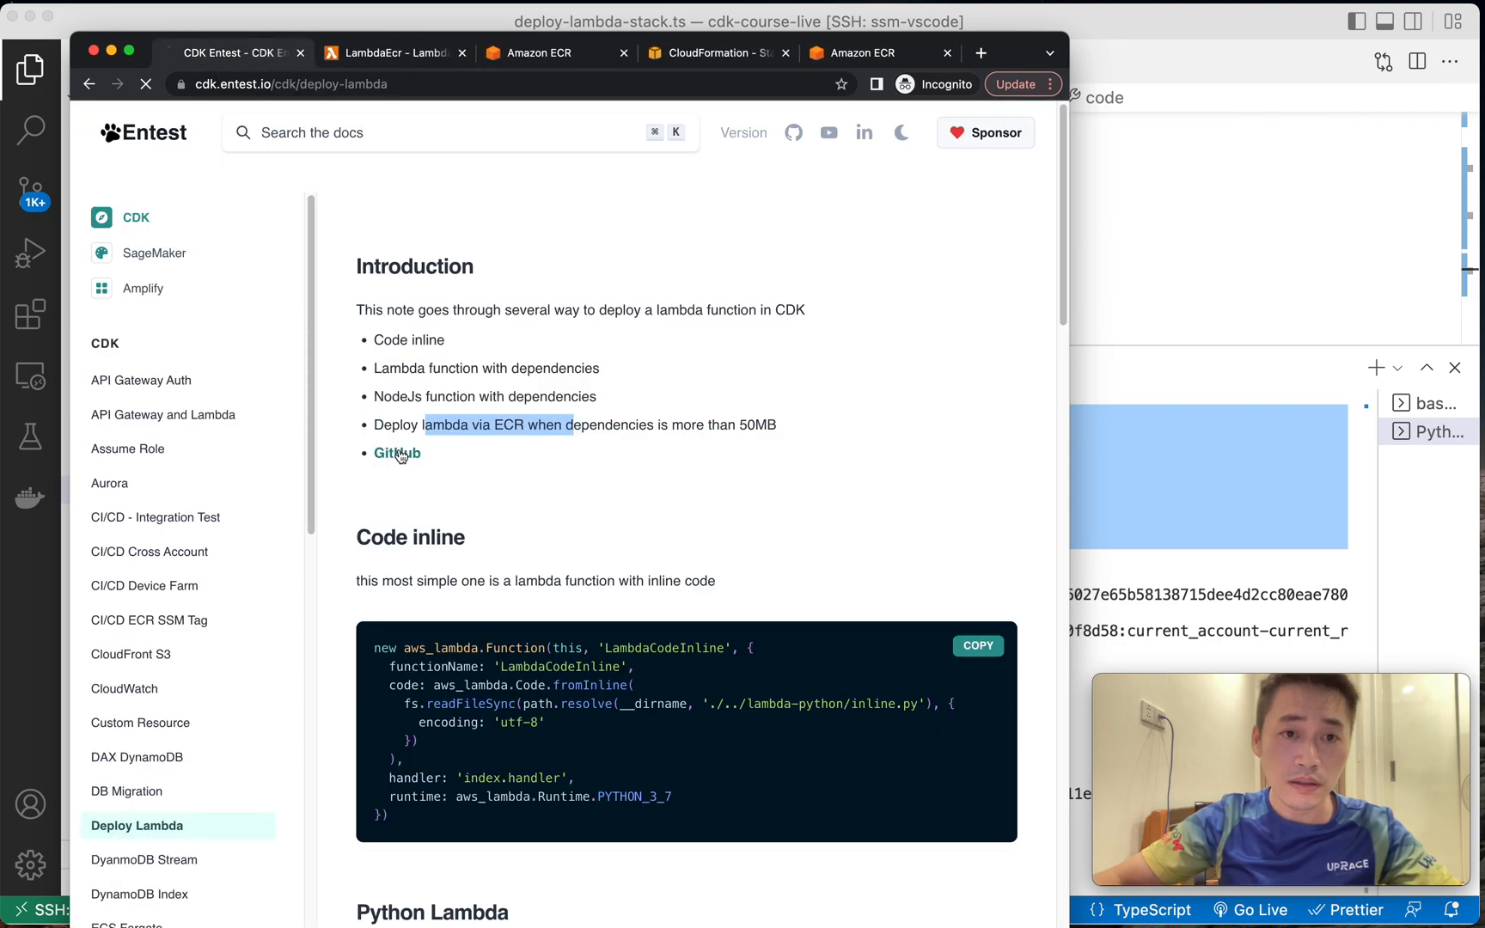
pyautogui.click(397, 452)
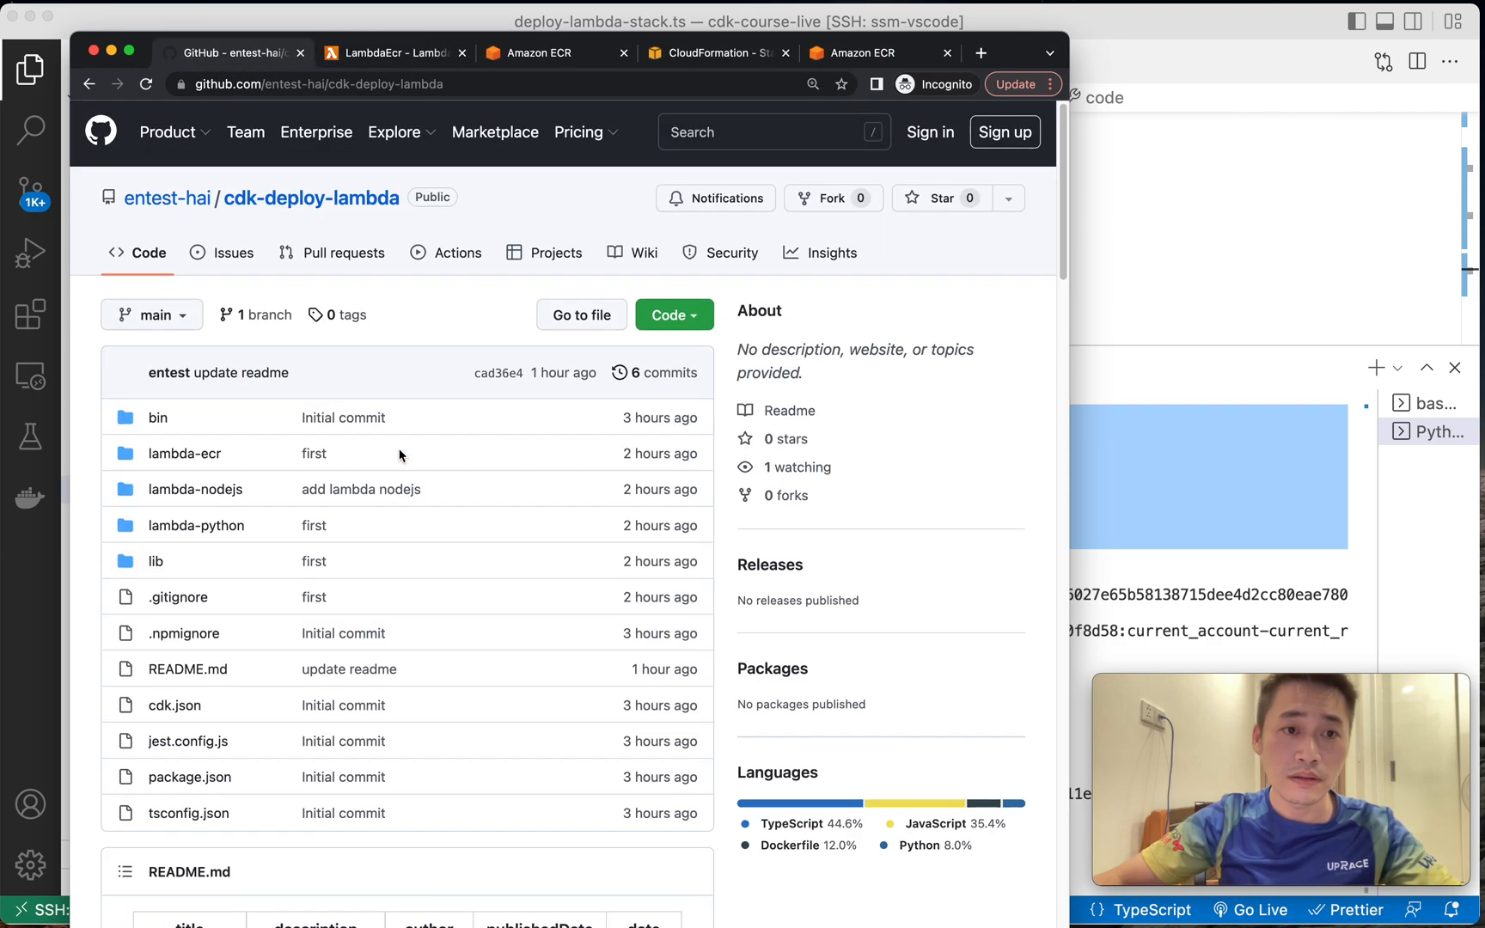
pyautogui.click(196, 488)
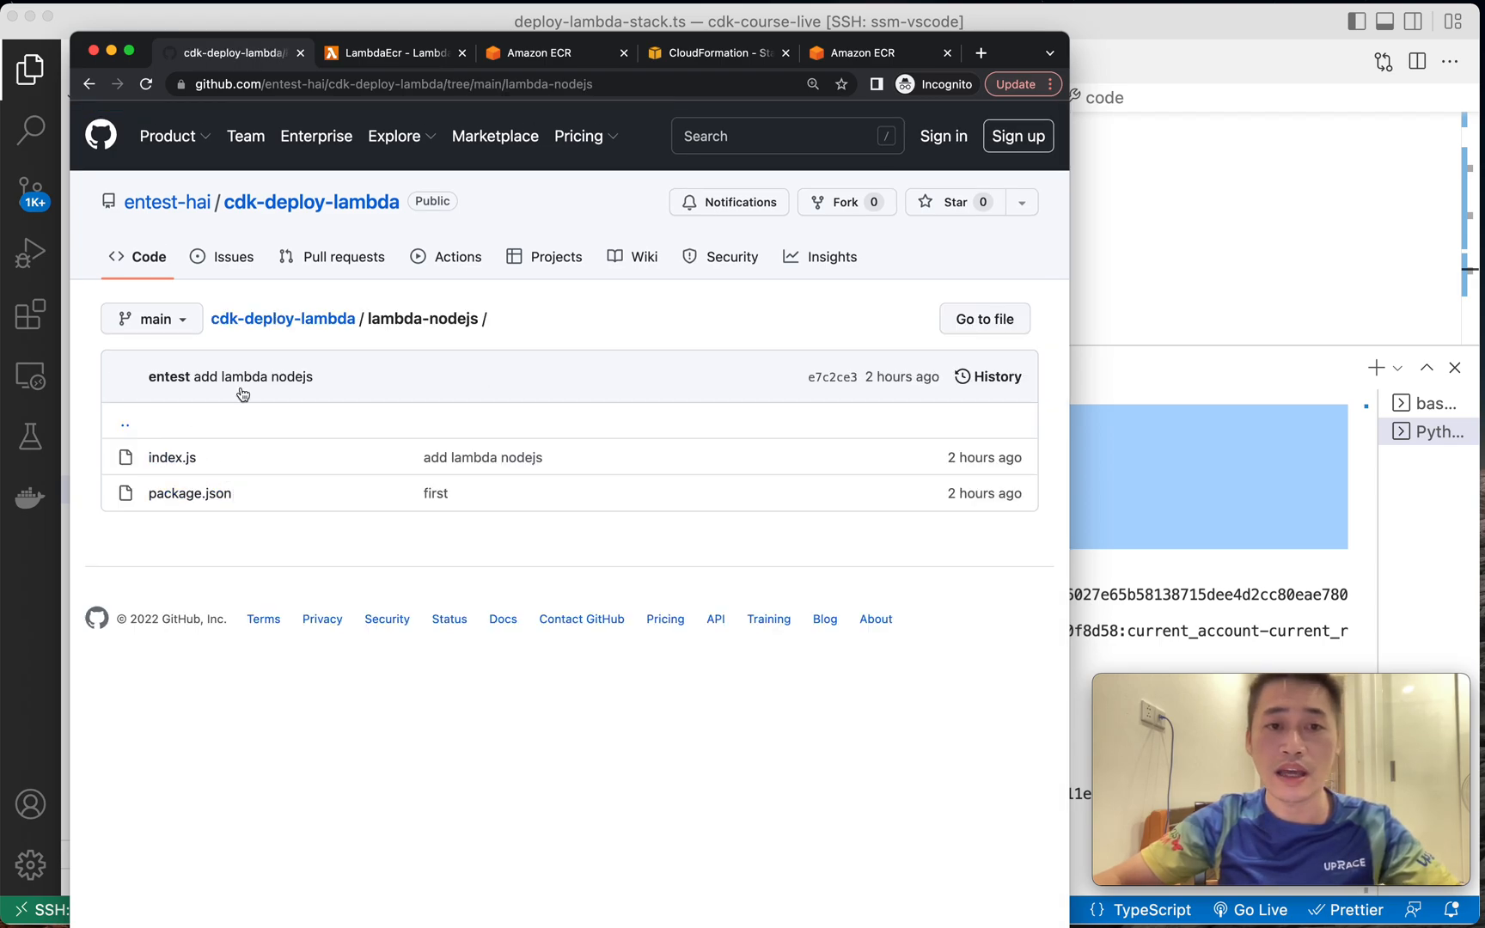
pyautogui.moveTo(464, 426)
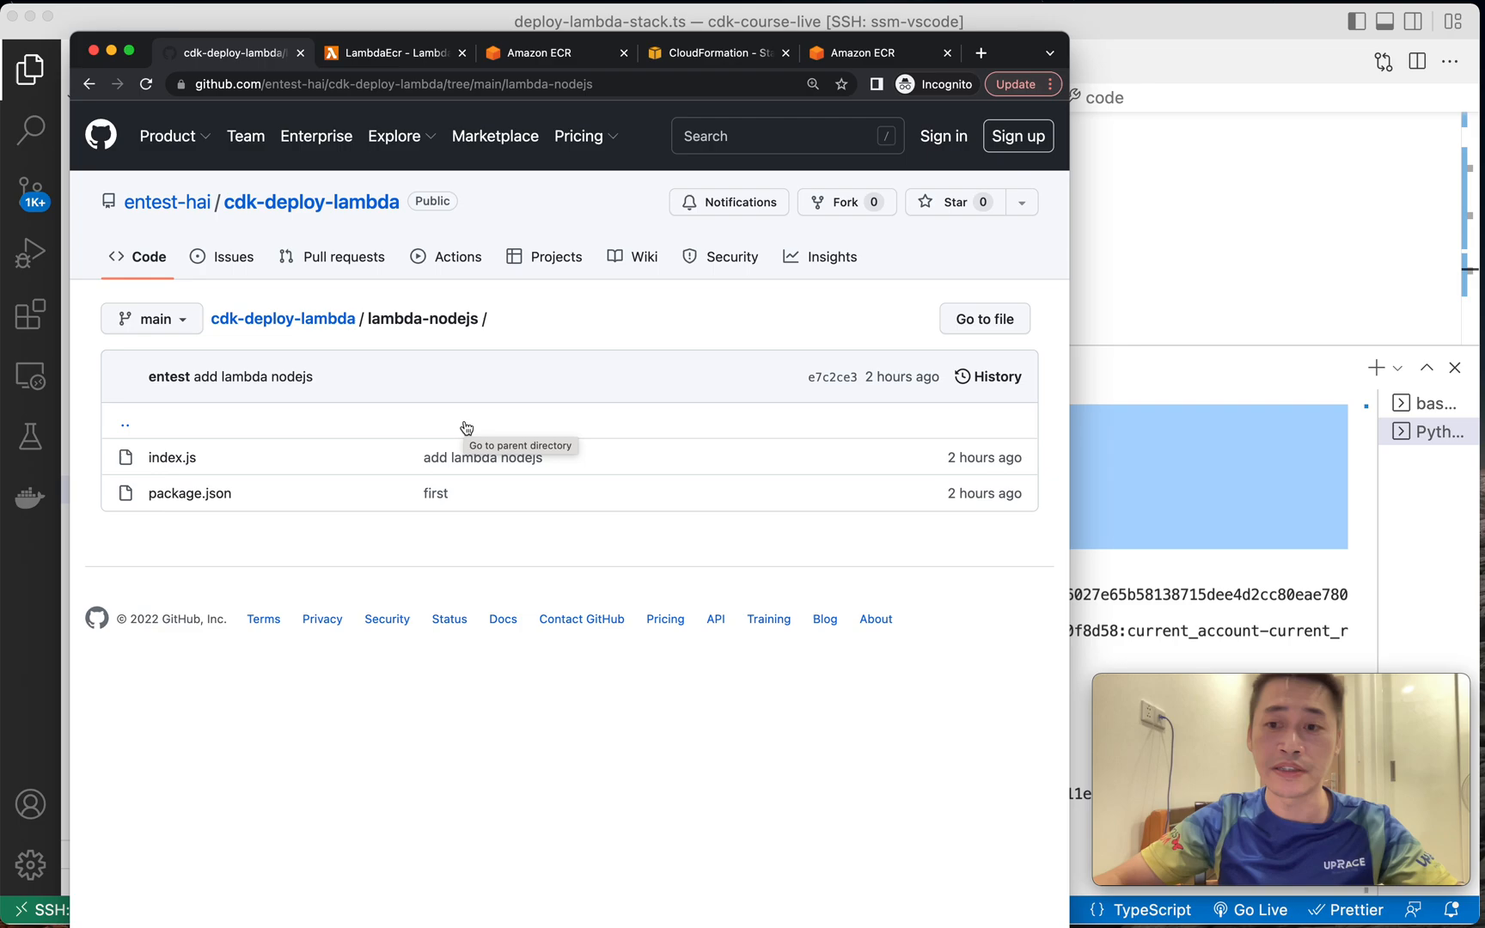